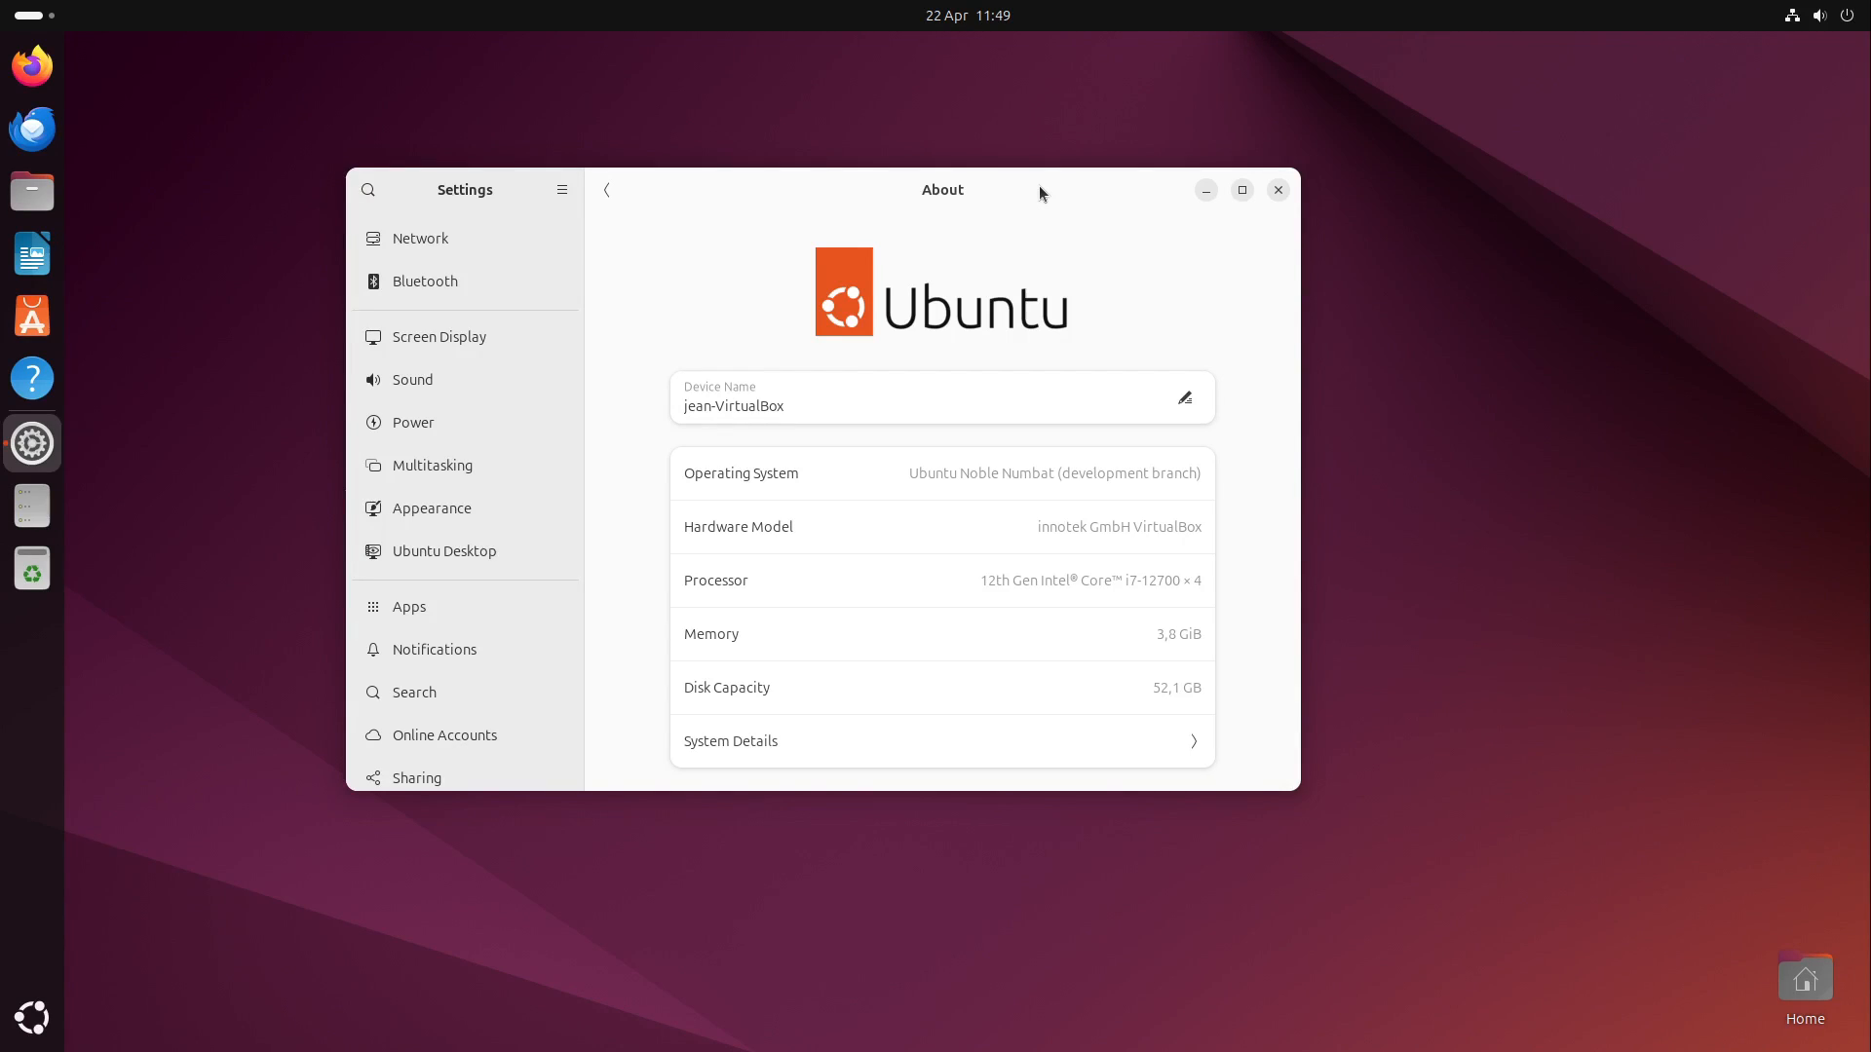
pyautogui.moveTo(1006, 264)
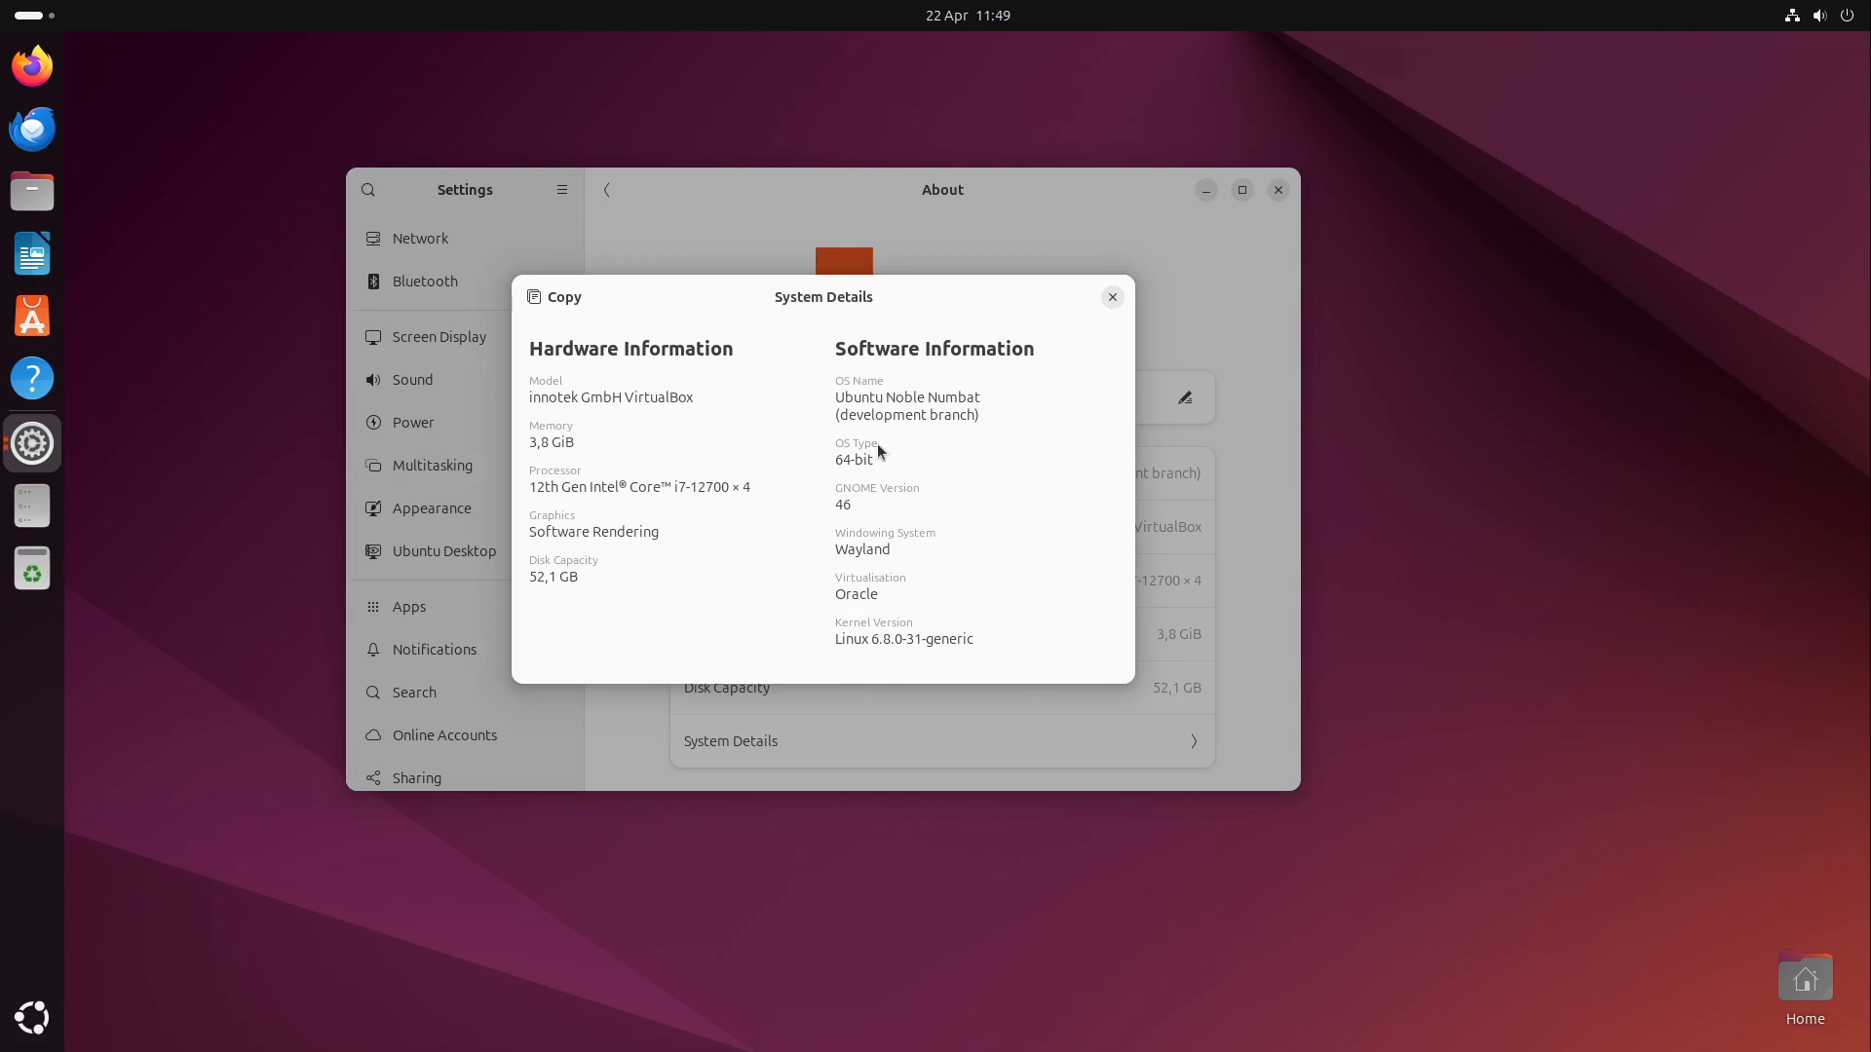
# Highlight the Linux 6.8 kernel version in system details, then close Settings
pyautogui.doubleClick(845, 639)
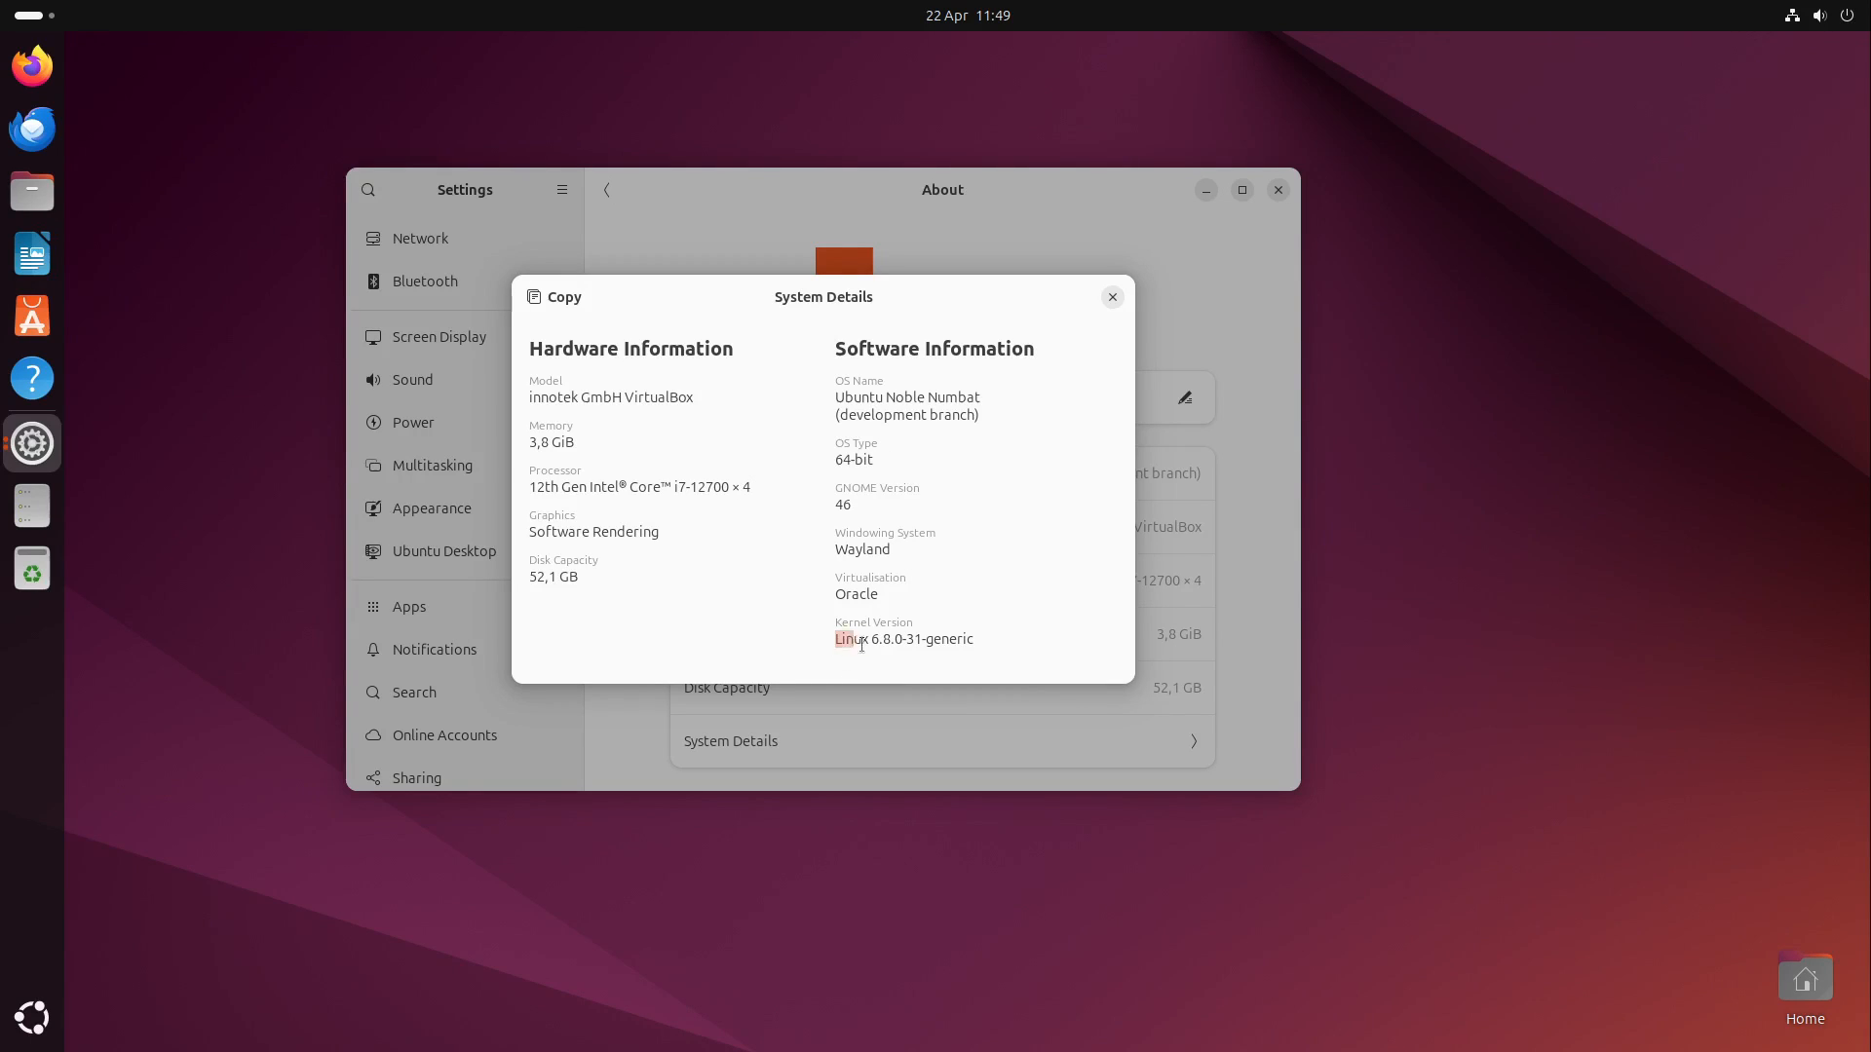
pyautogui.moveTo(835, 638); pyautogui.dragTo(888, 639)
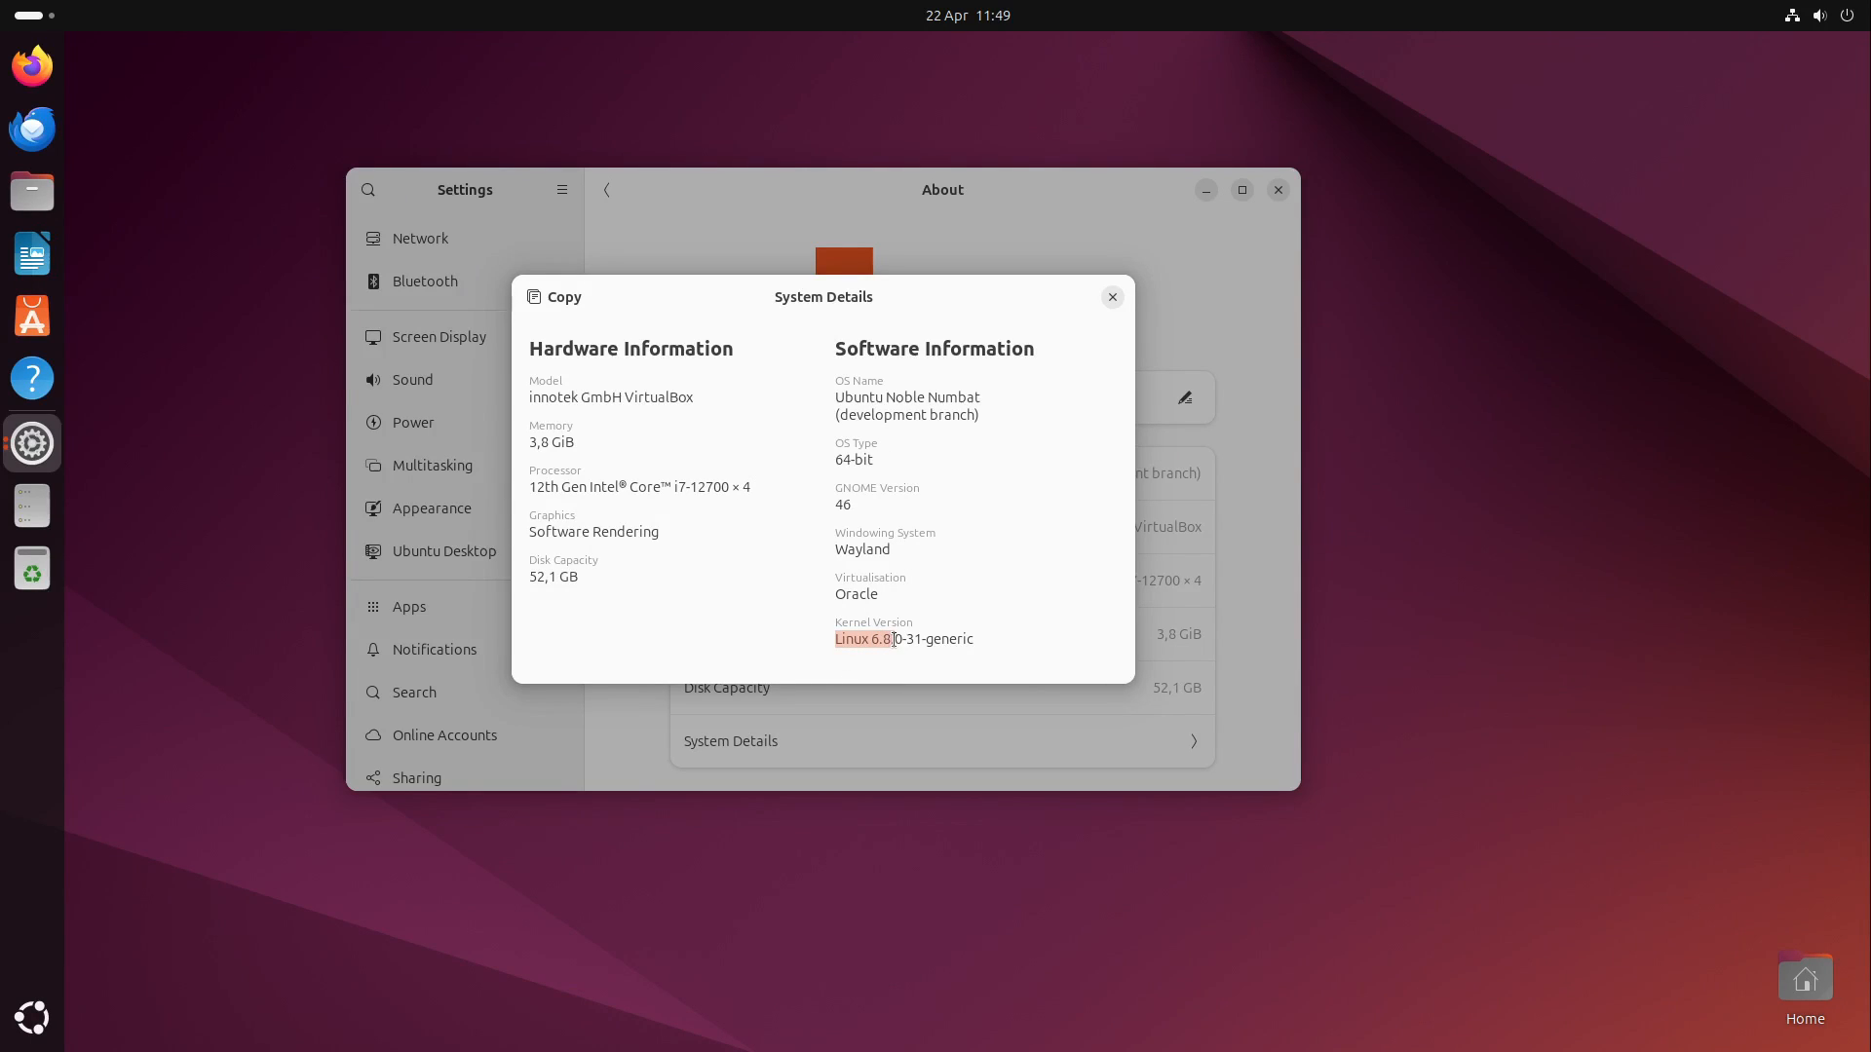
pyautogui.moveTo(890, 639)
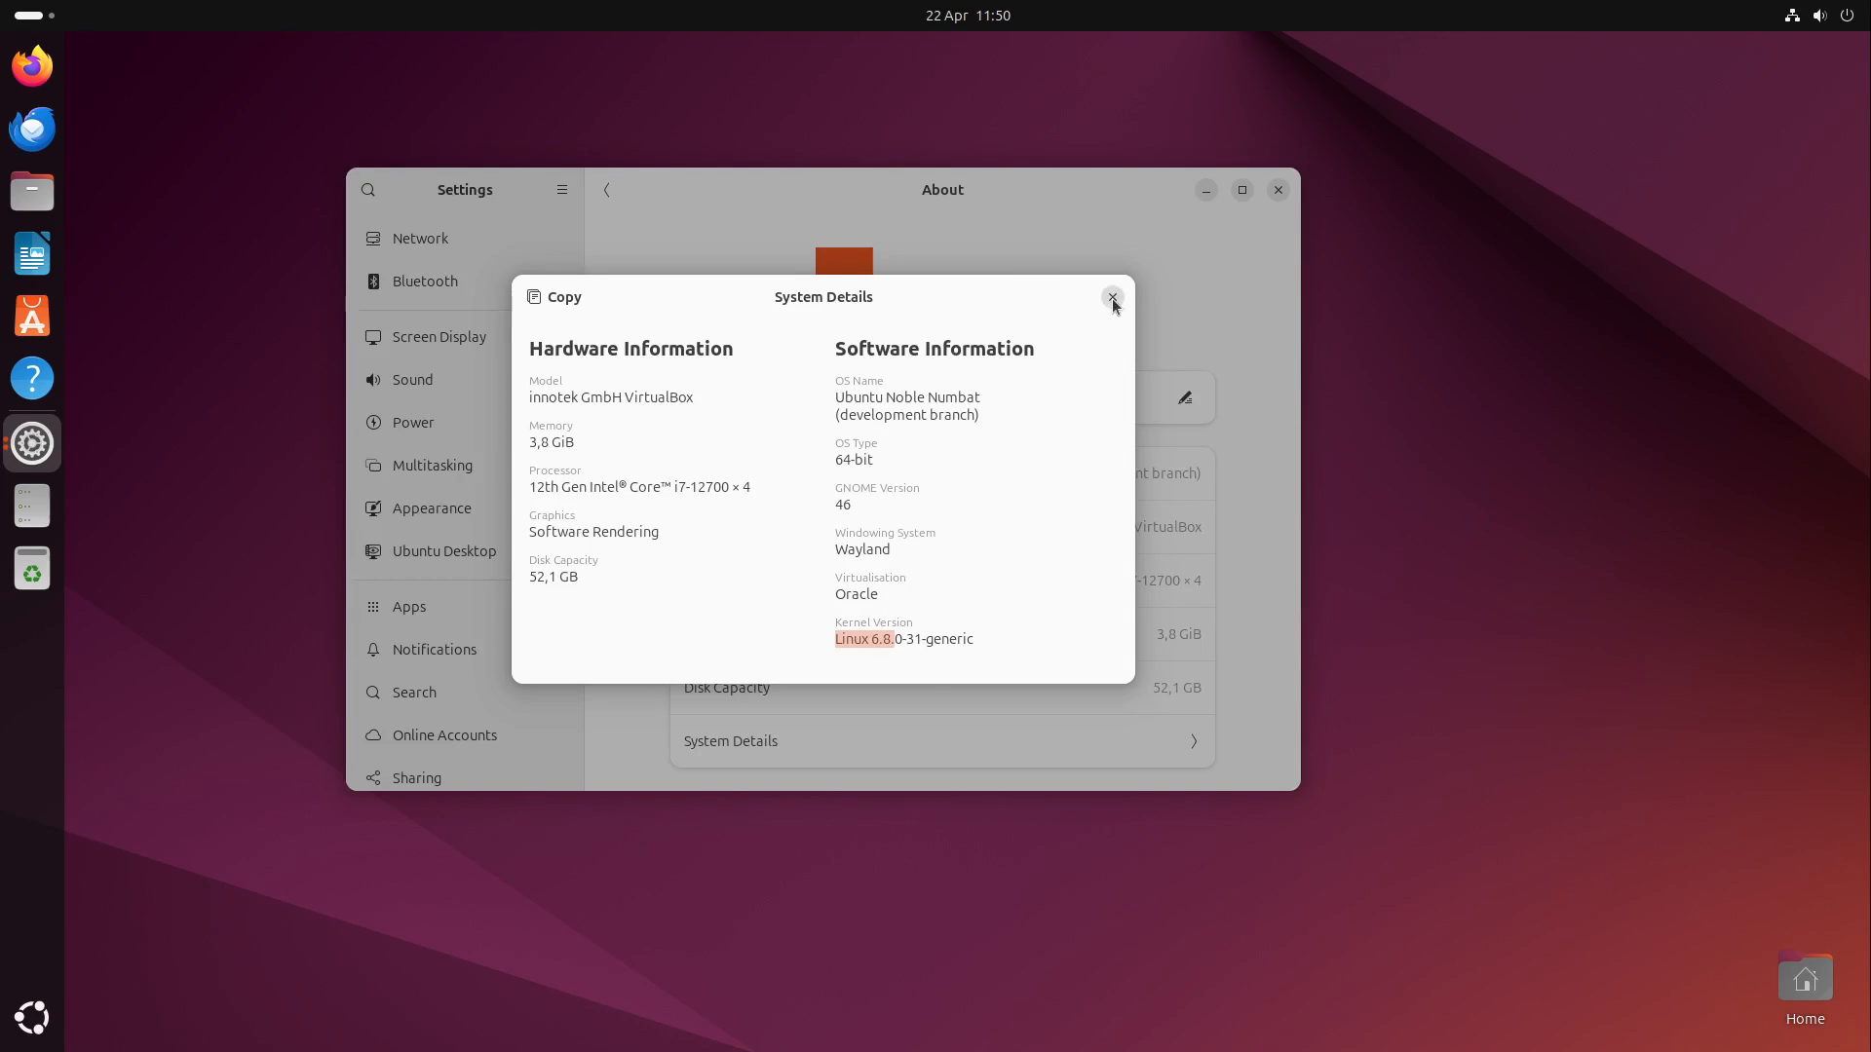
pyautogui.click(1111, 296)
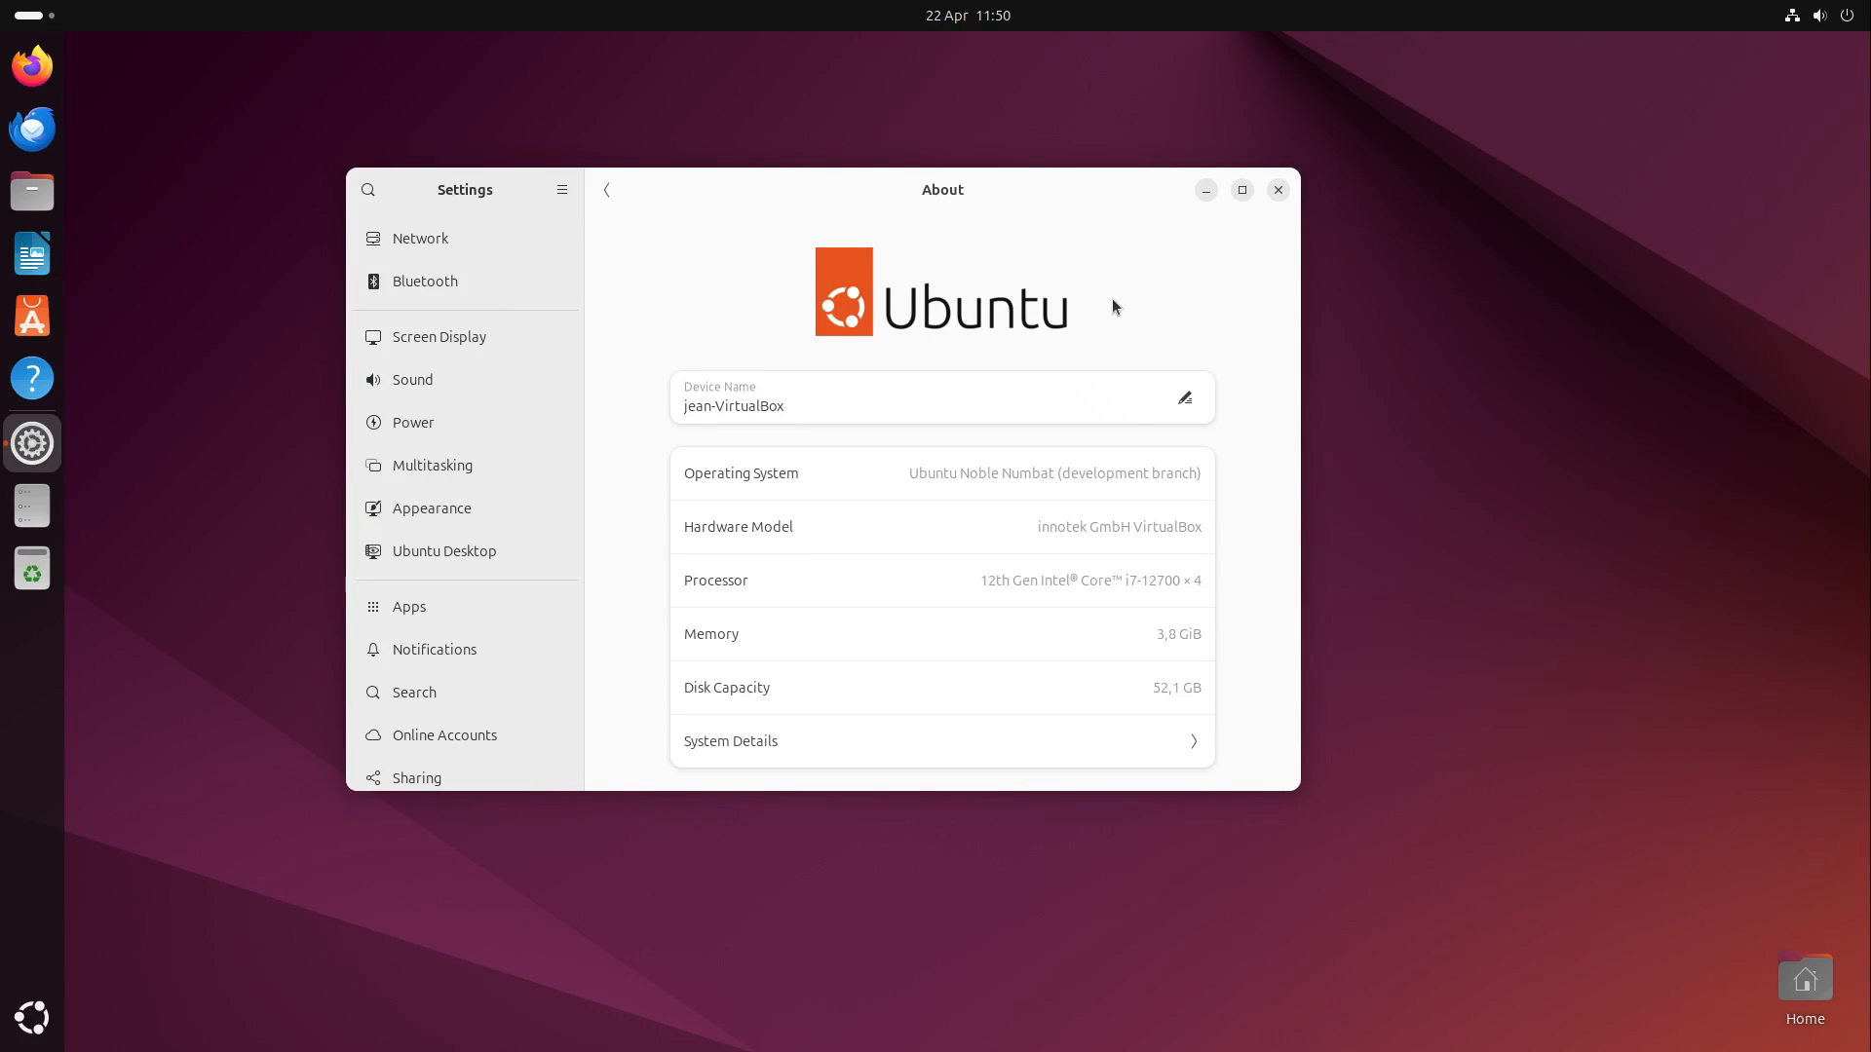
pyautogui.moveTo(1278, 179)
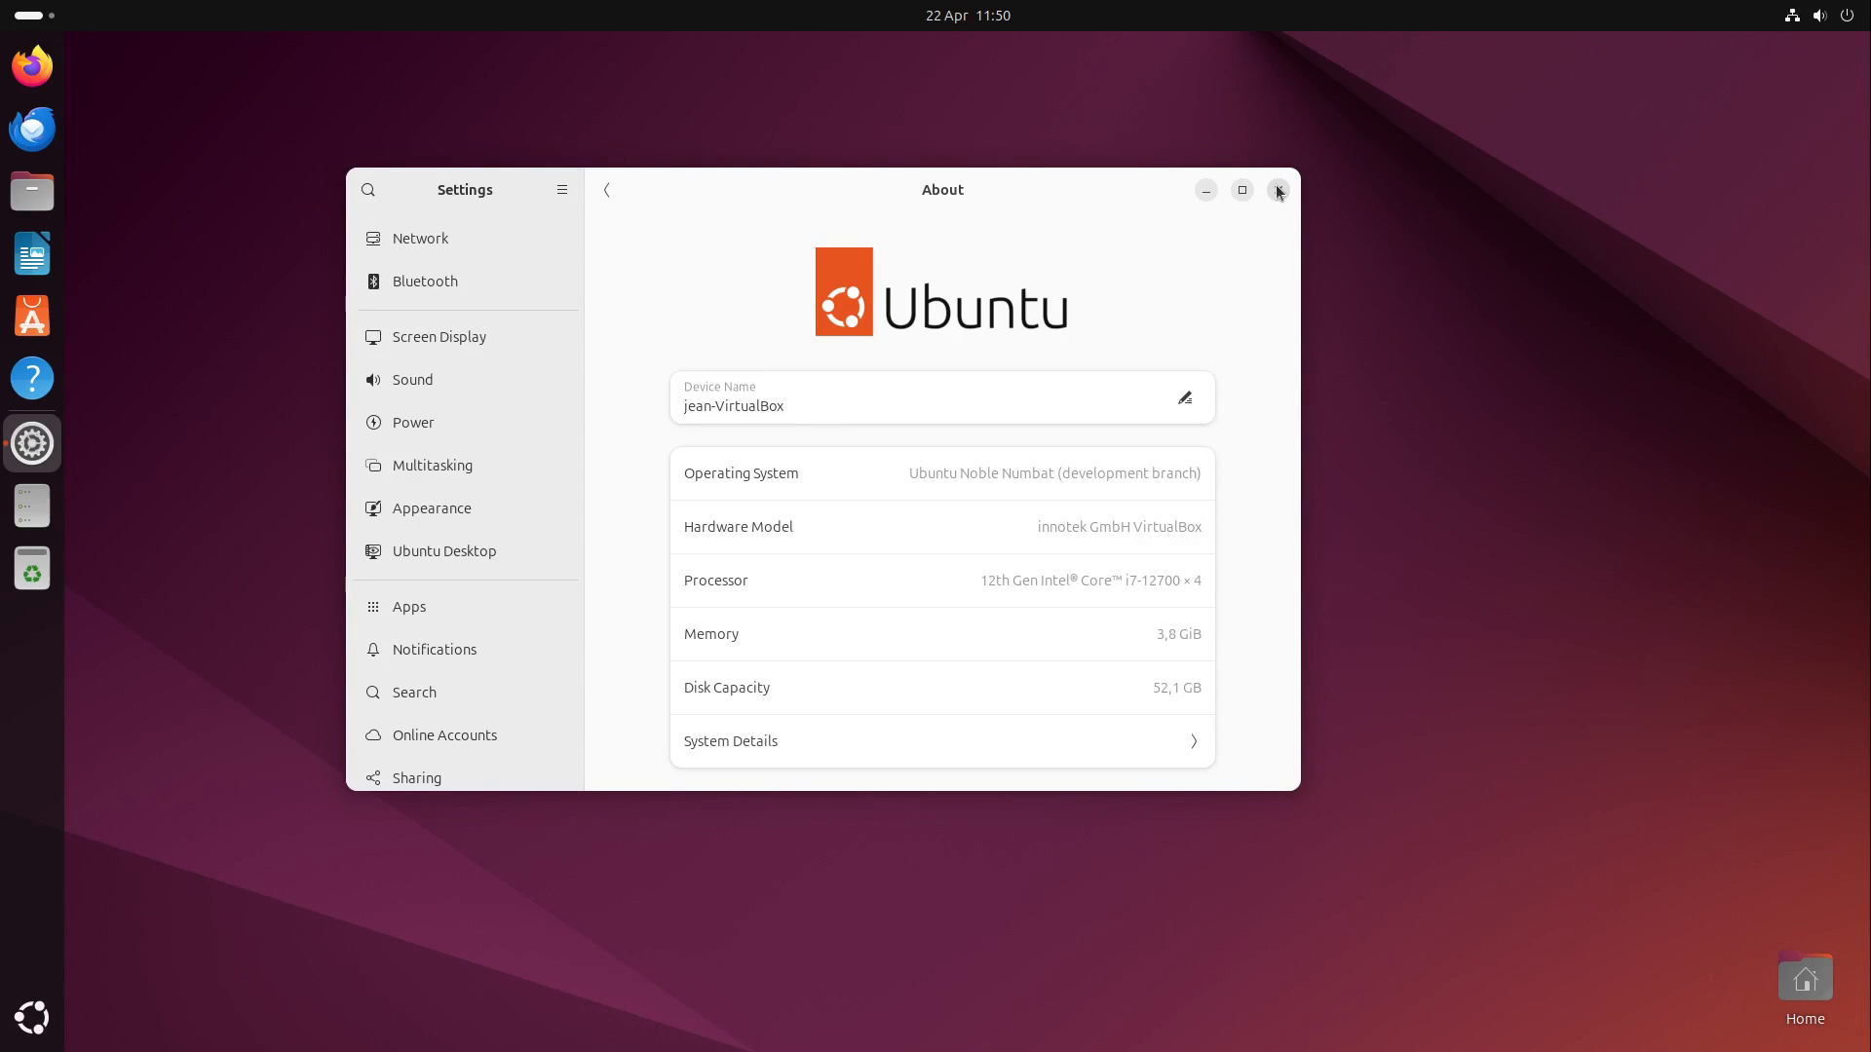
pyautogui.click(1277, 190)
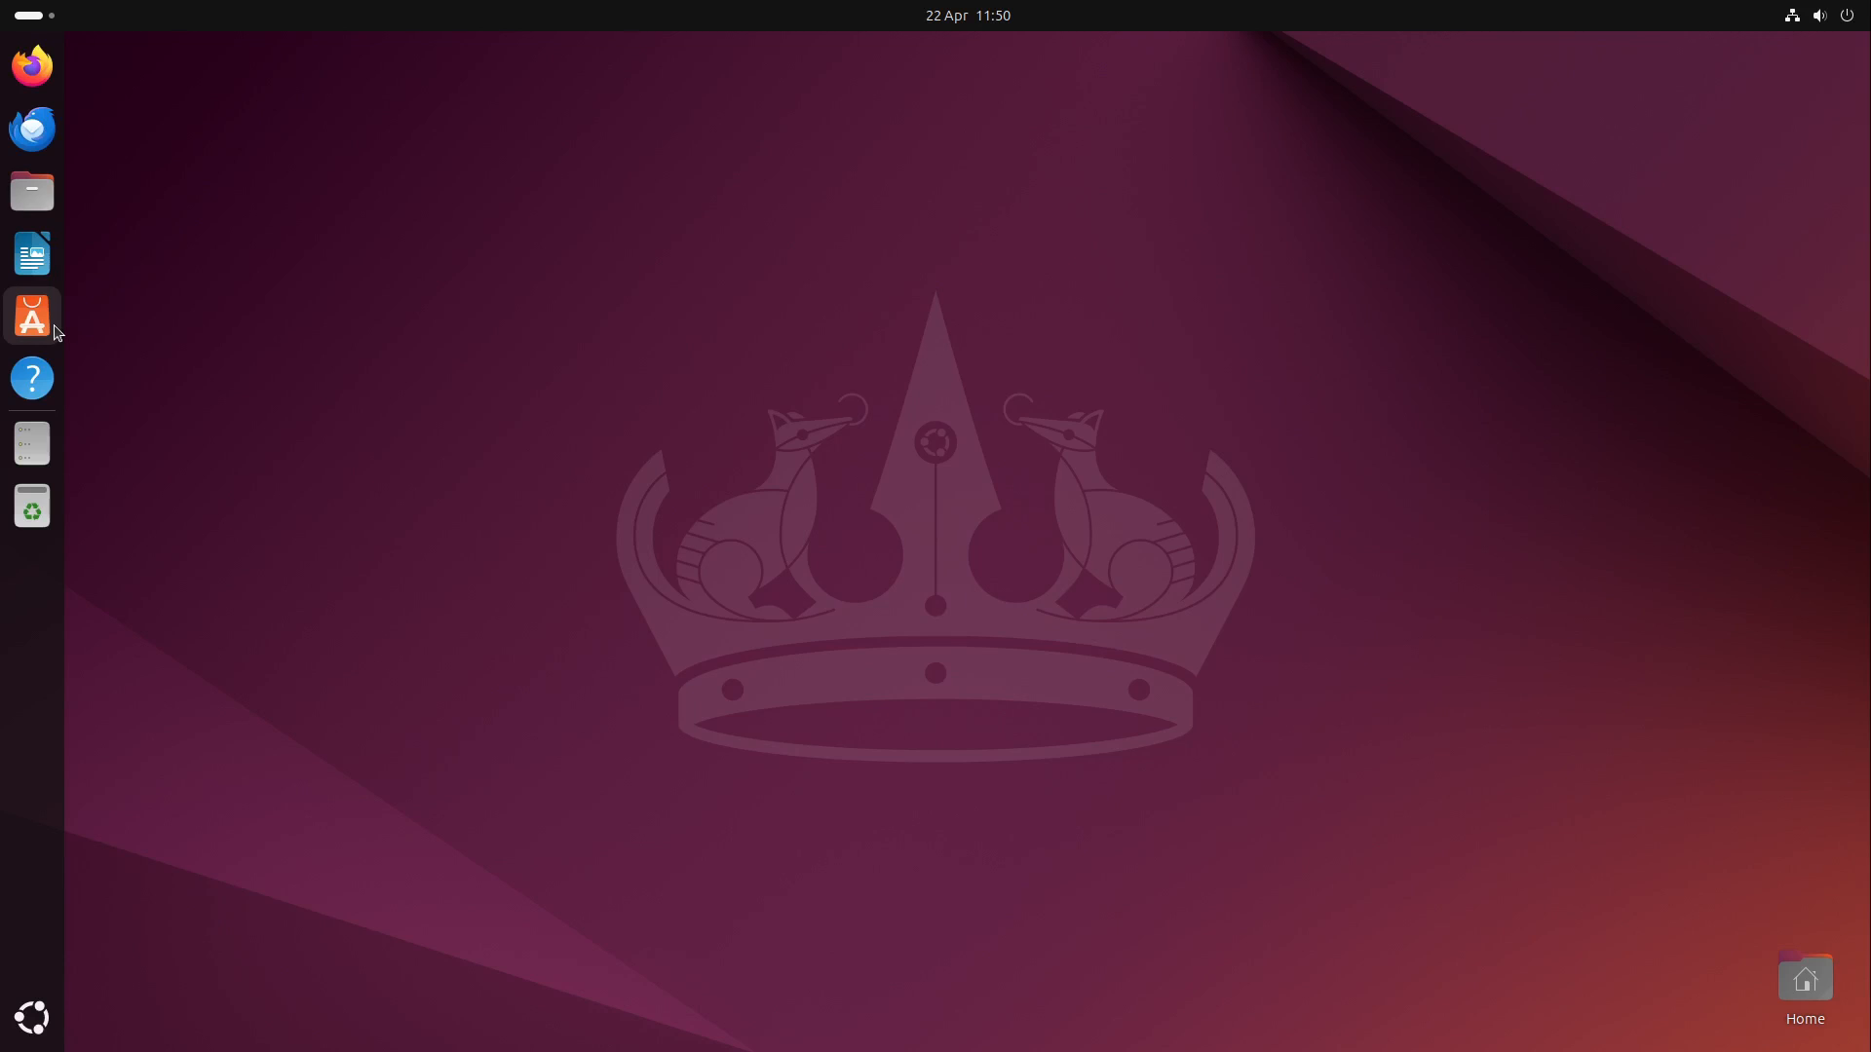
pyautogui.moveTo(33, 315)
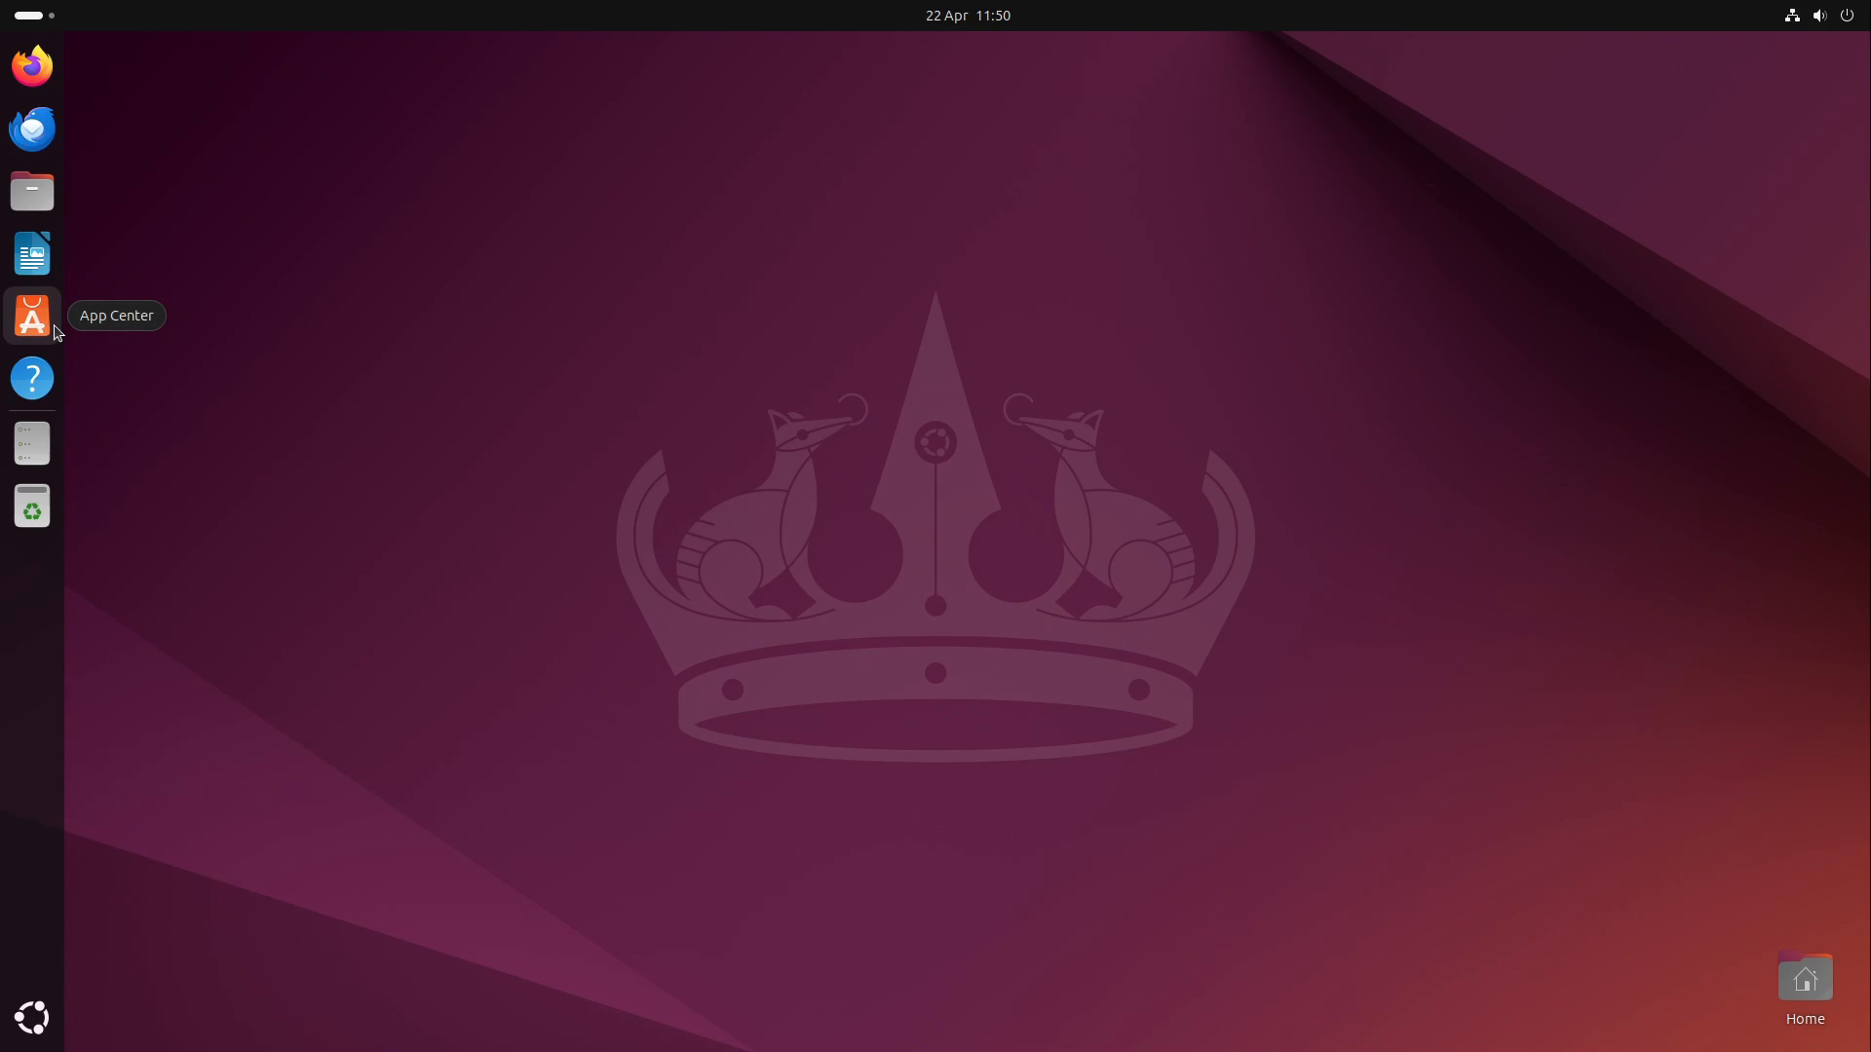
pyautogui.moveTo(988, 299)
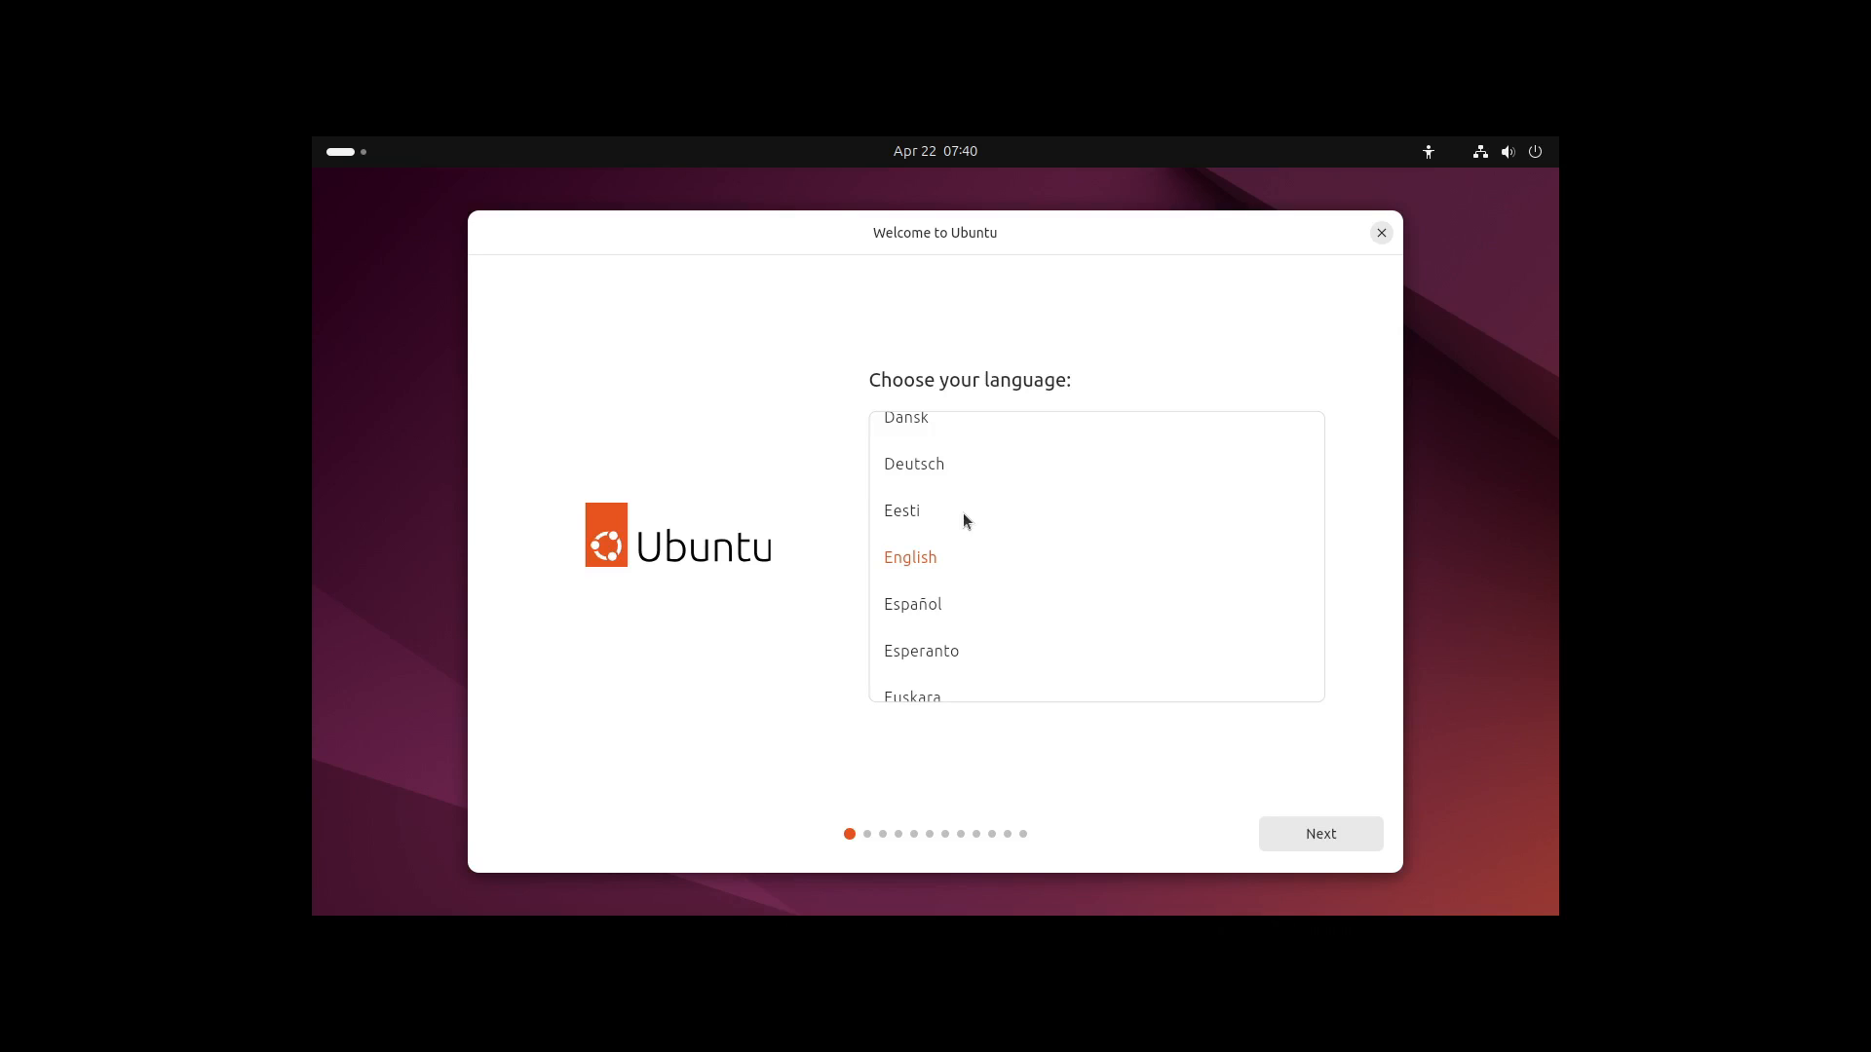
pyautogui.moveTo(950, 485)
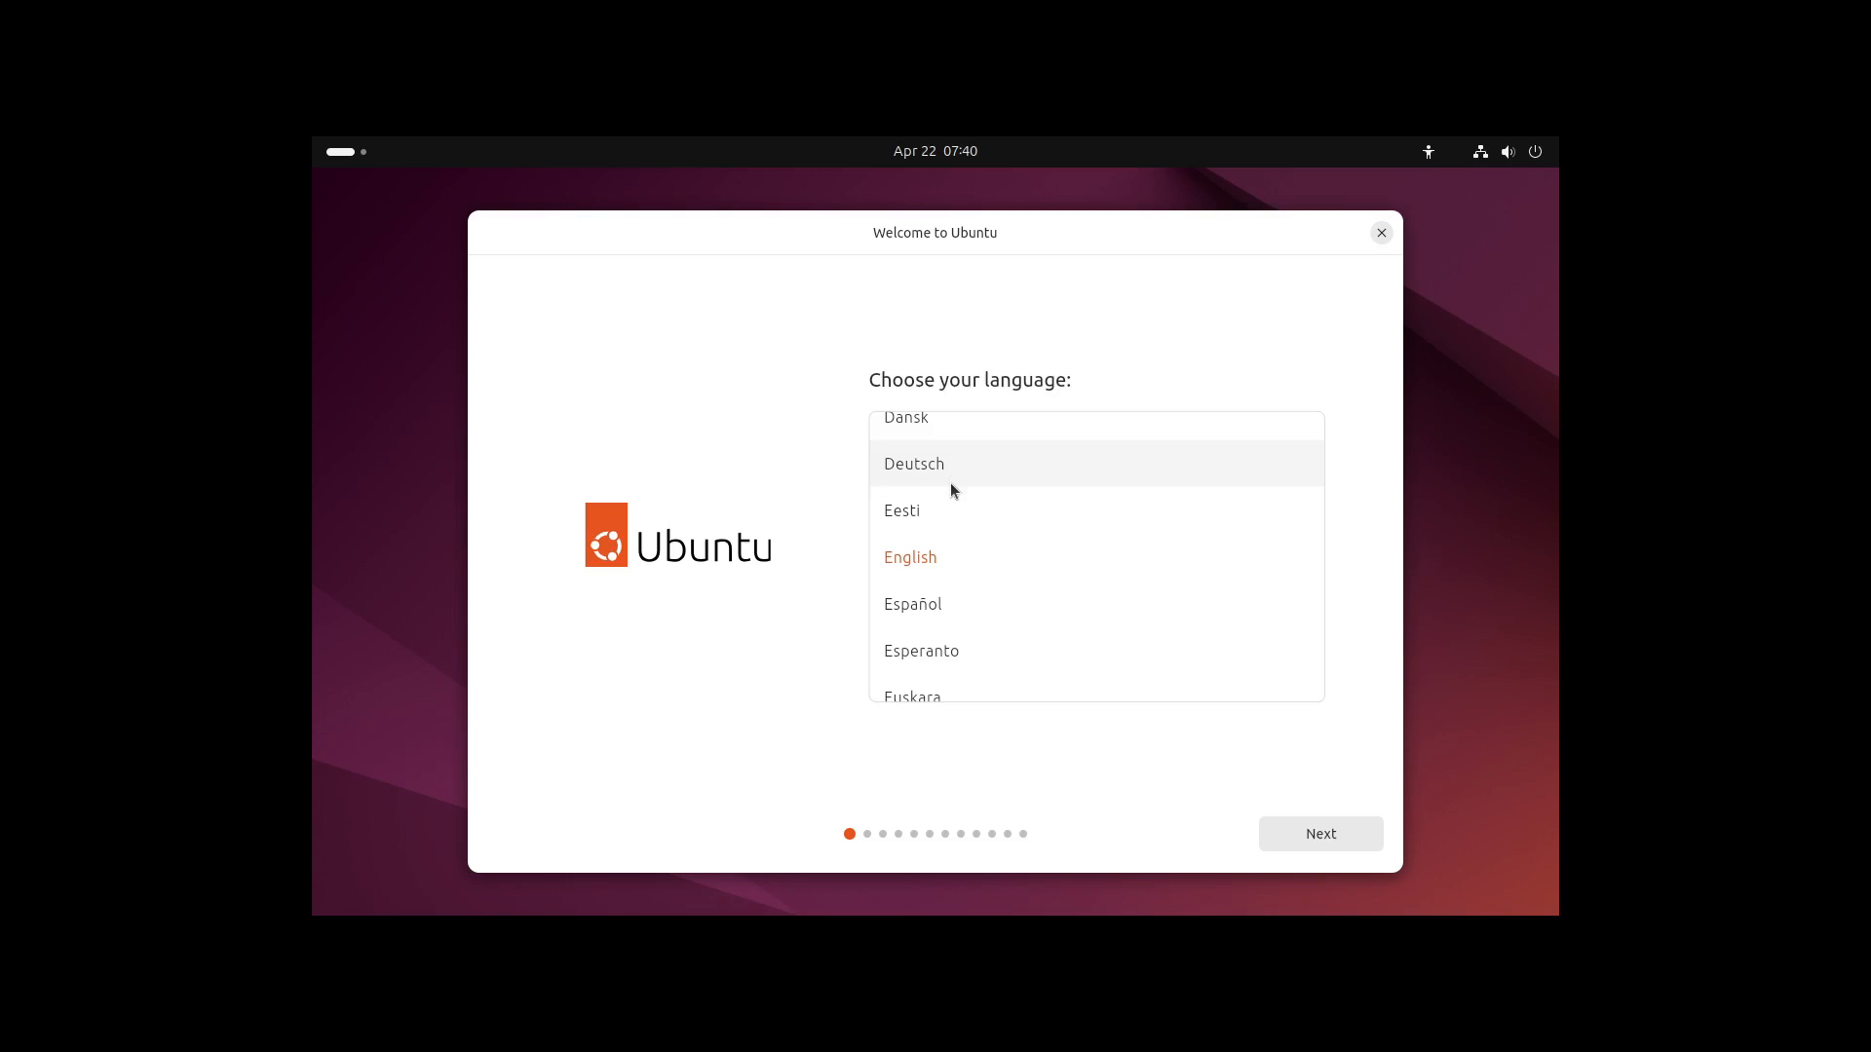
# Keep English and review the Zoom and Pointing accessibility sections, leaving toggles off
pyautogui.click(1320, 833)
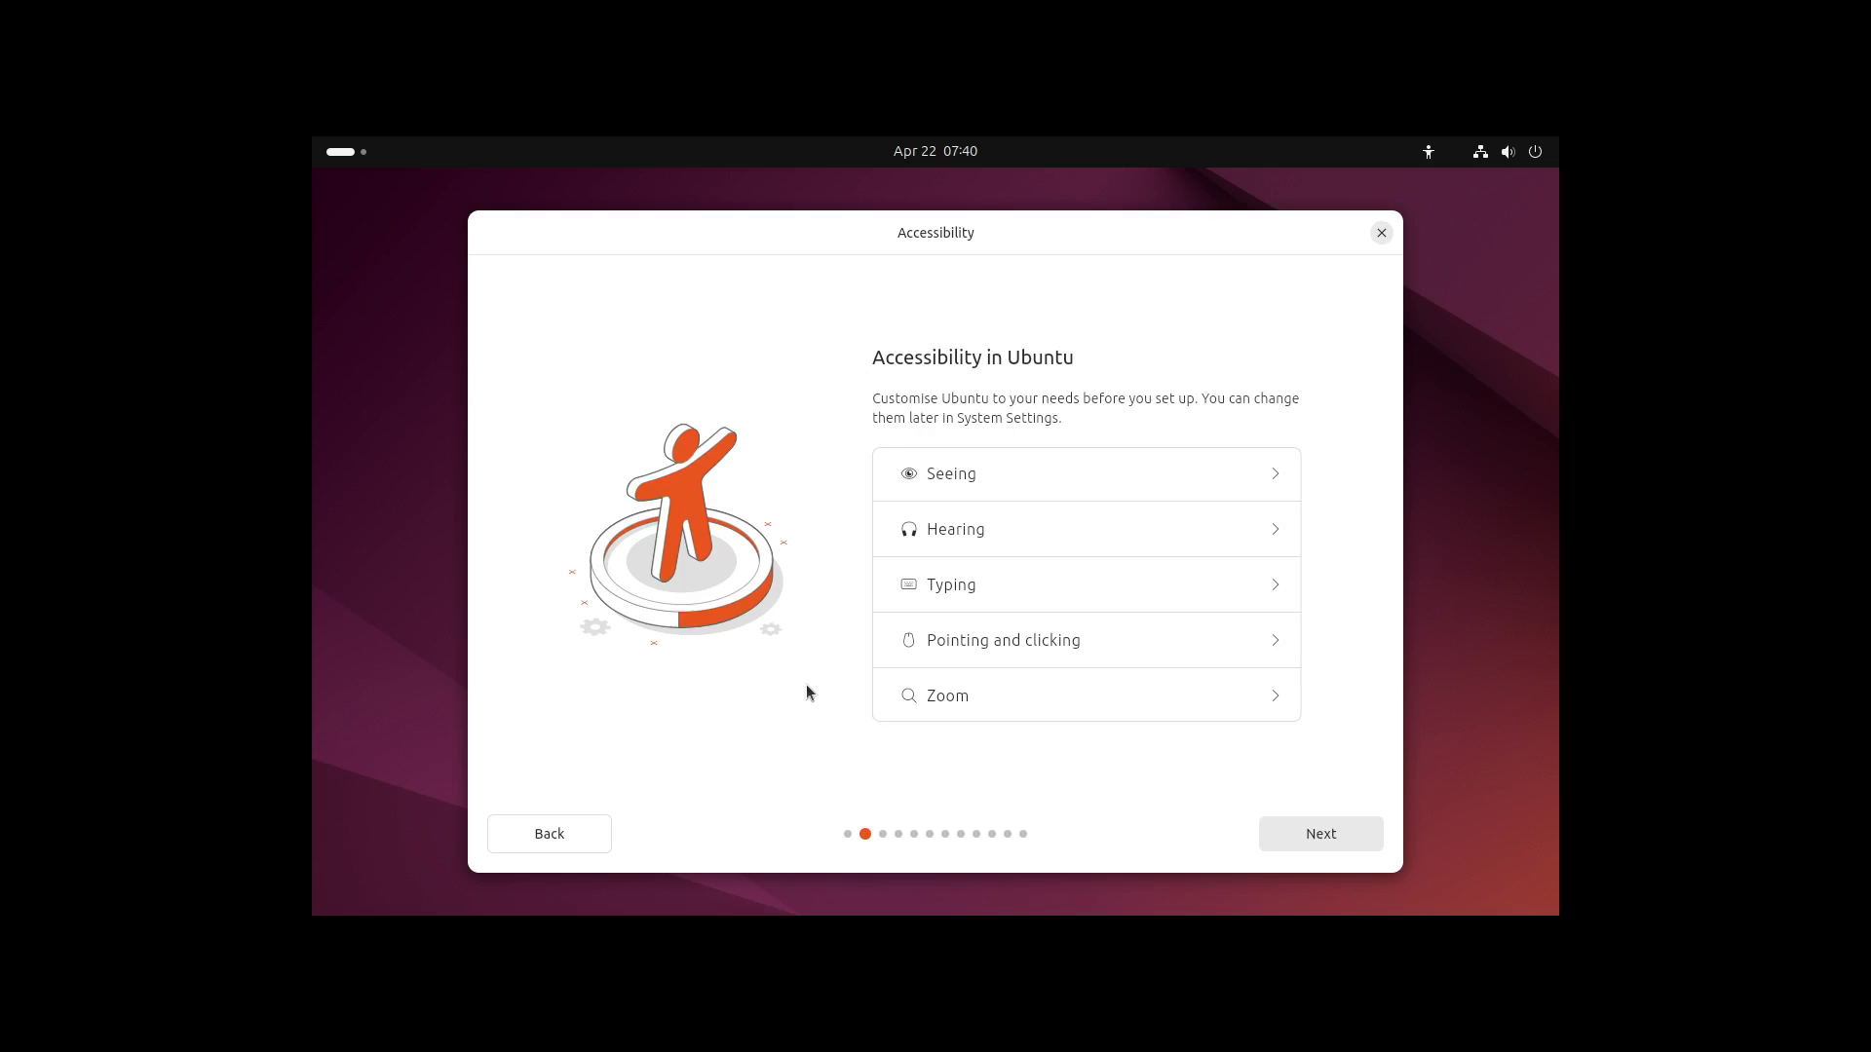
pyautogui.moveTo(889, 679)
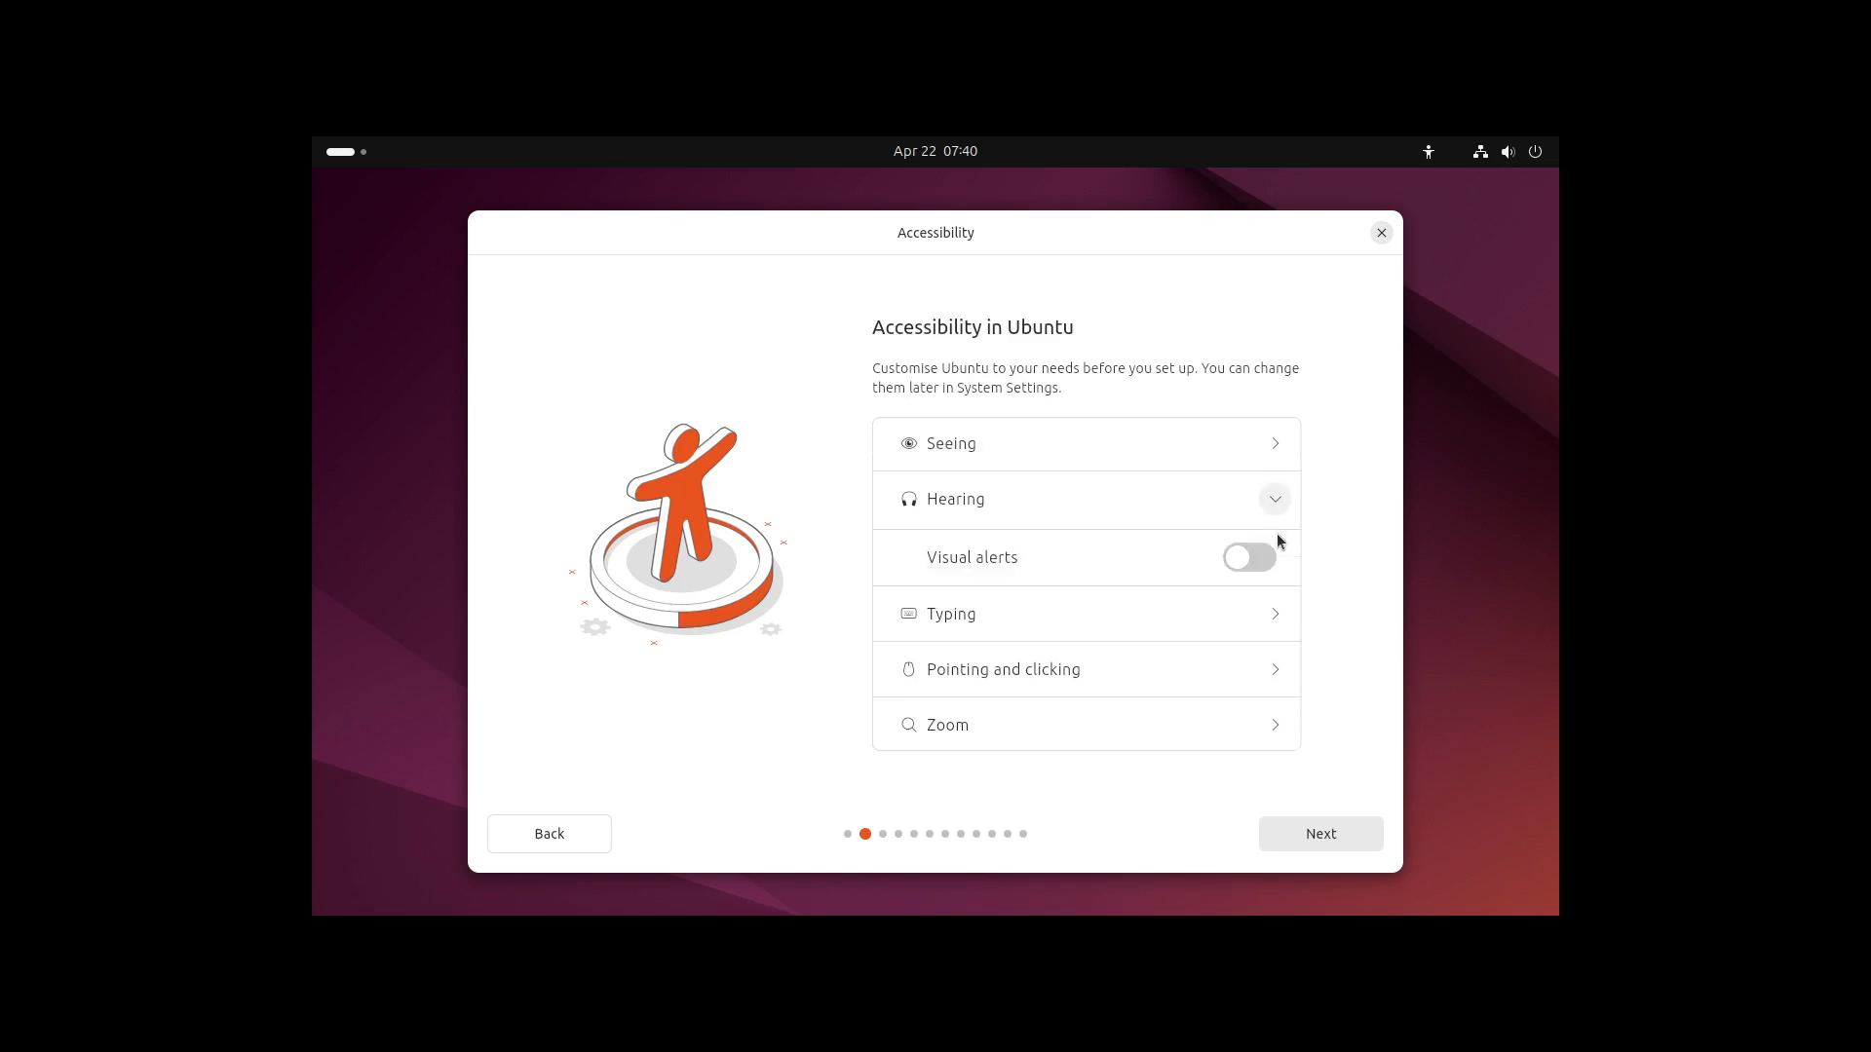
pyautogui.click(1085, 443)
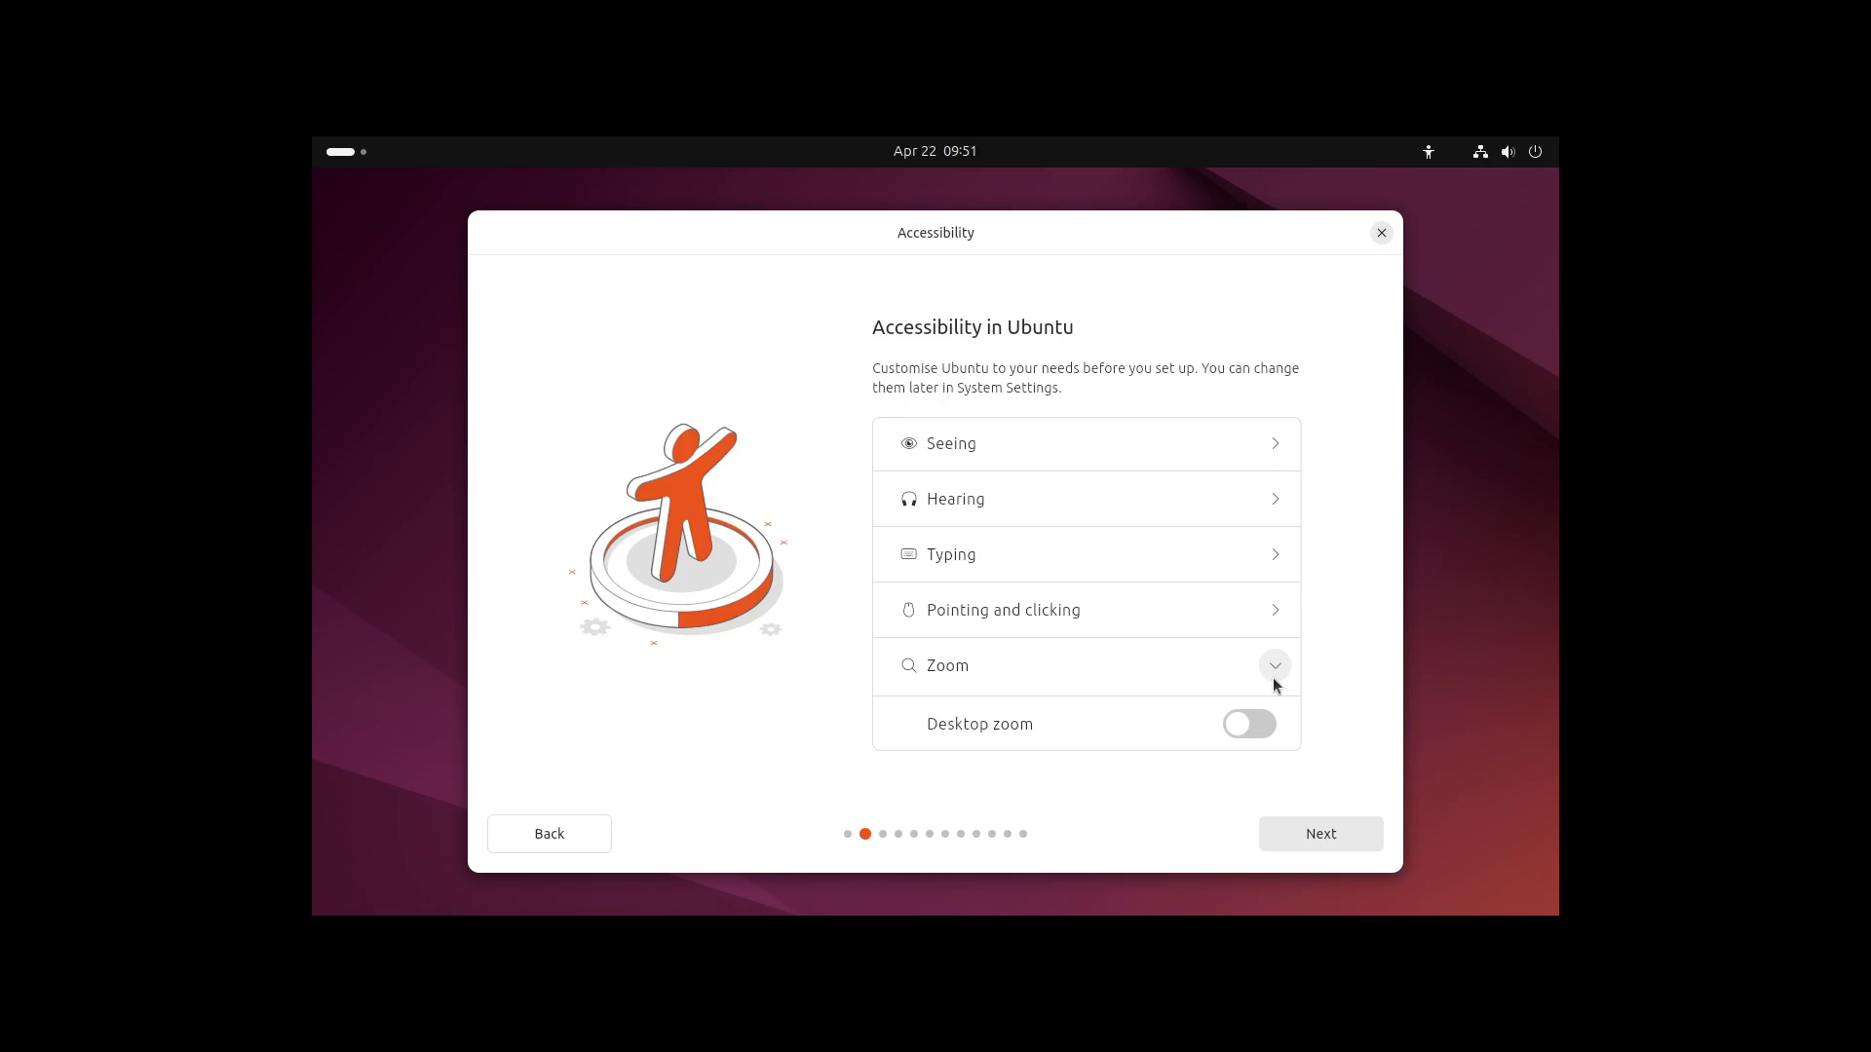
pyautogui.moveTo(1277, 469)
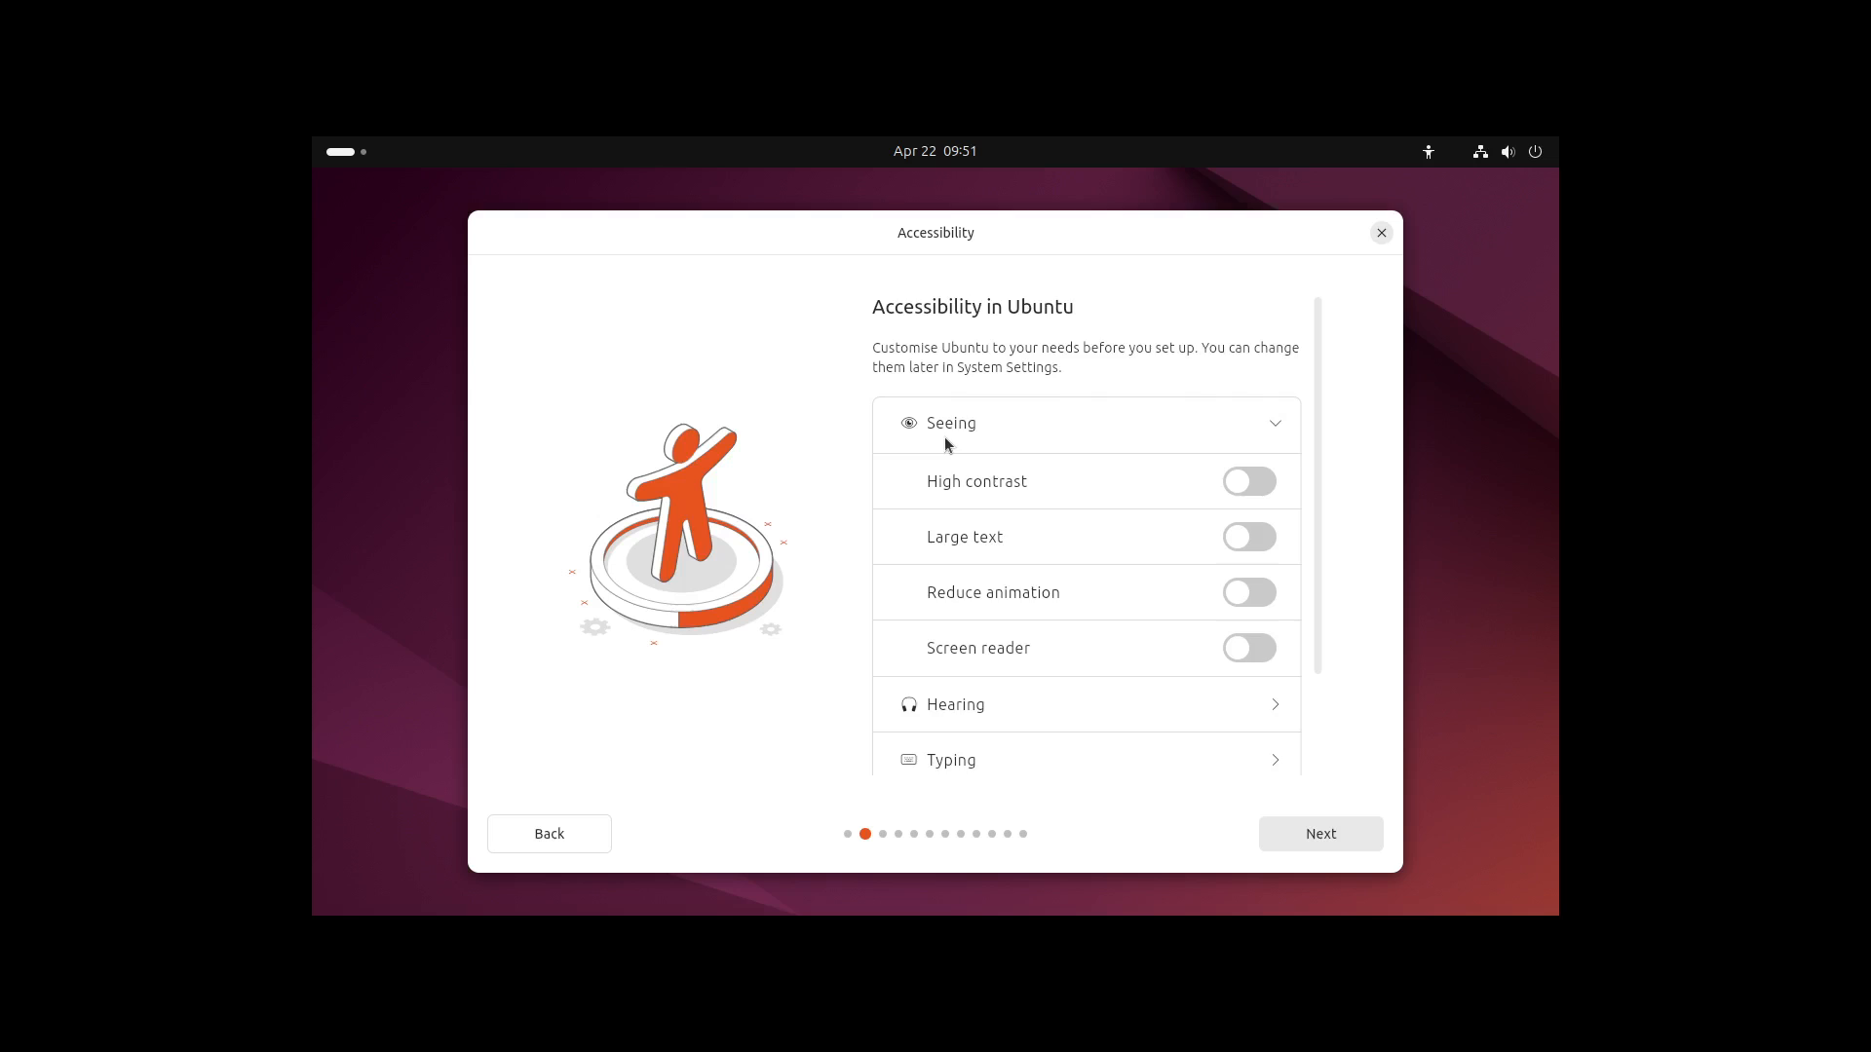
pyautogui.click(1084, 422)
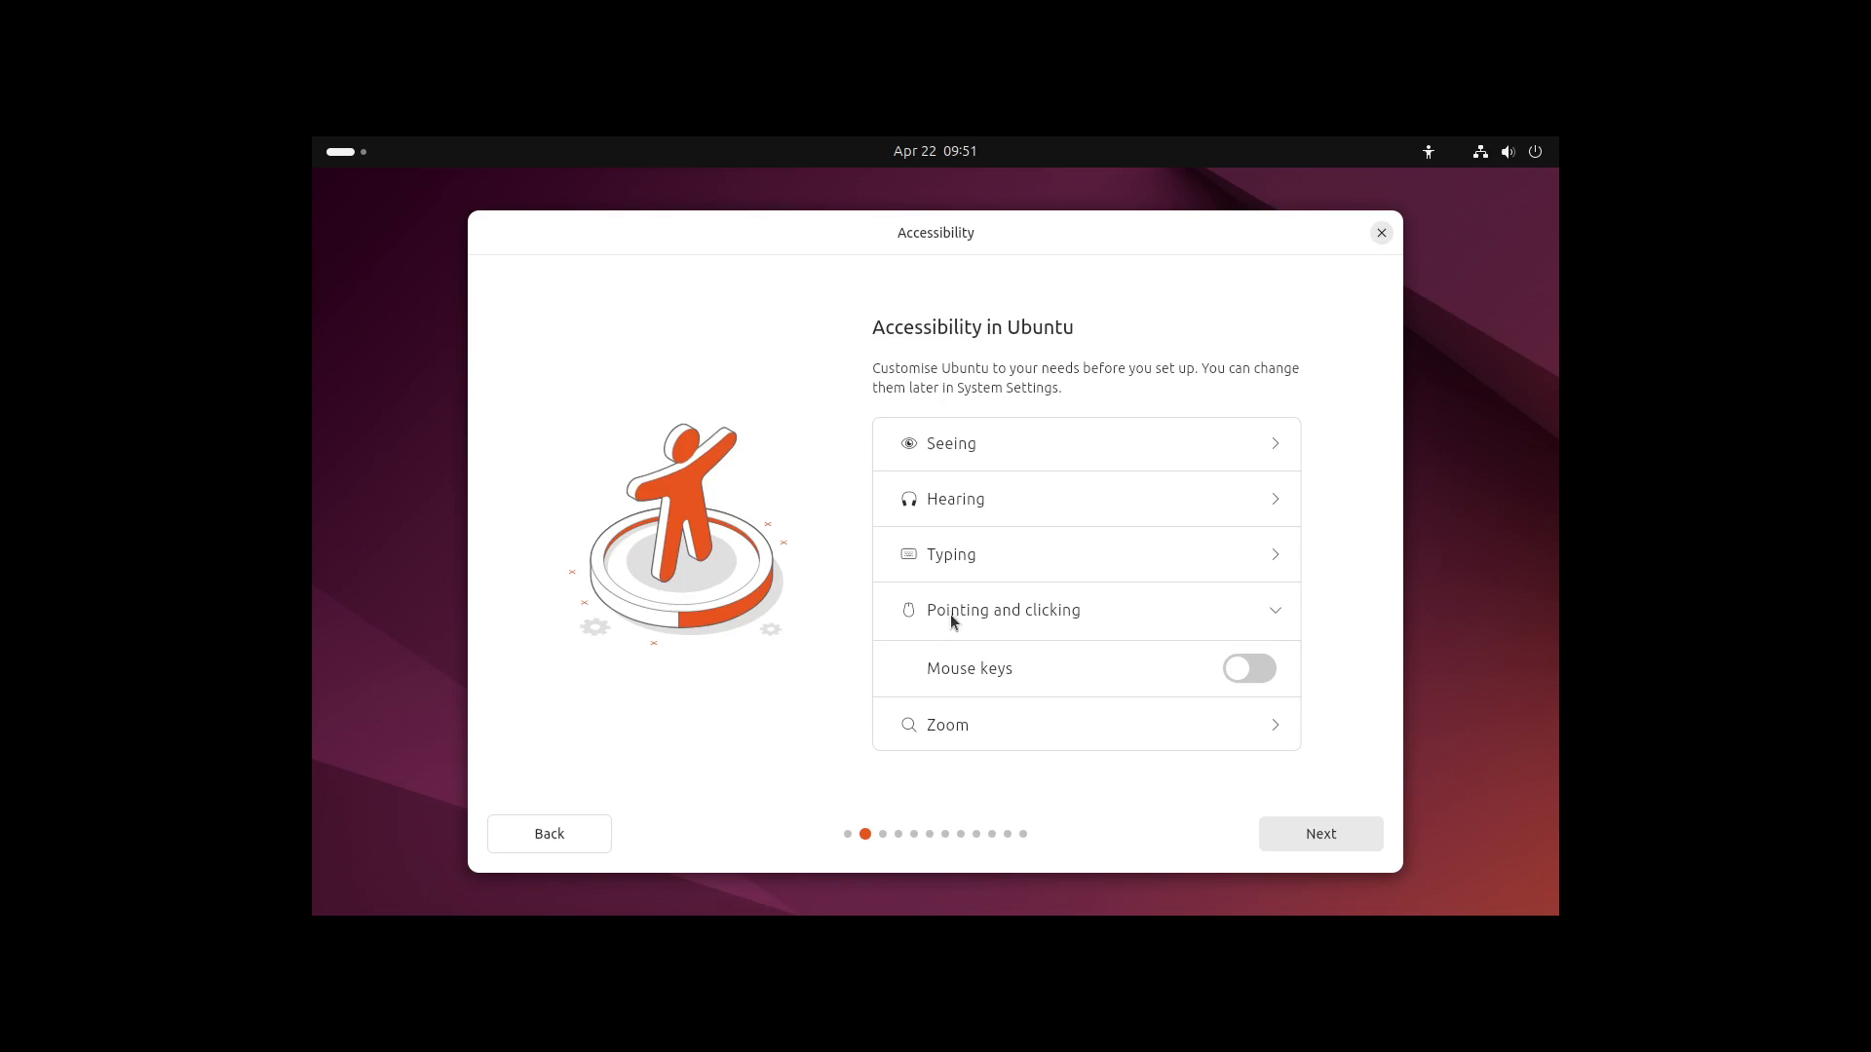
pyautogui.click(951, 554)
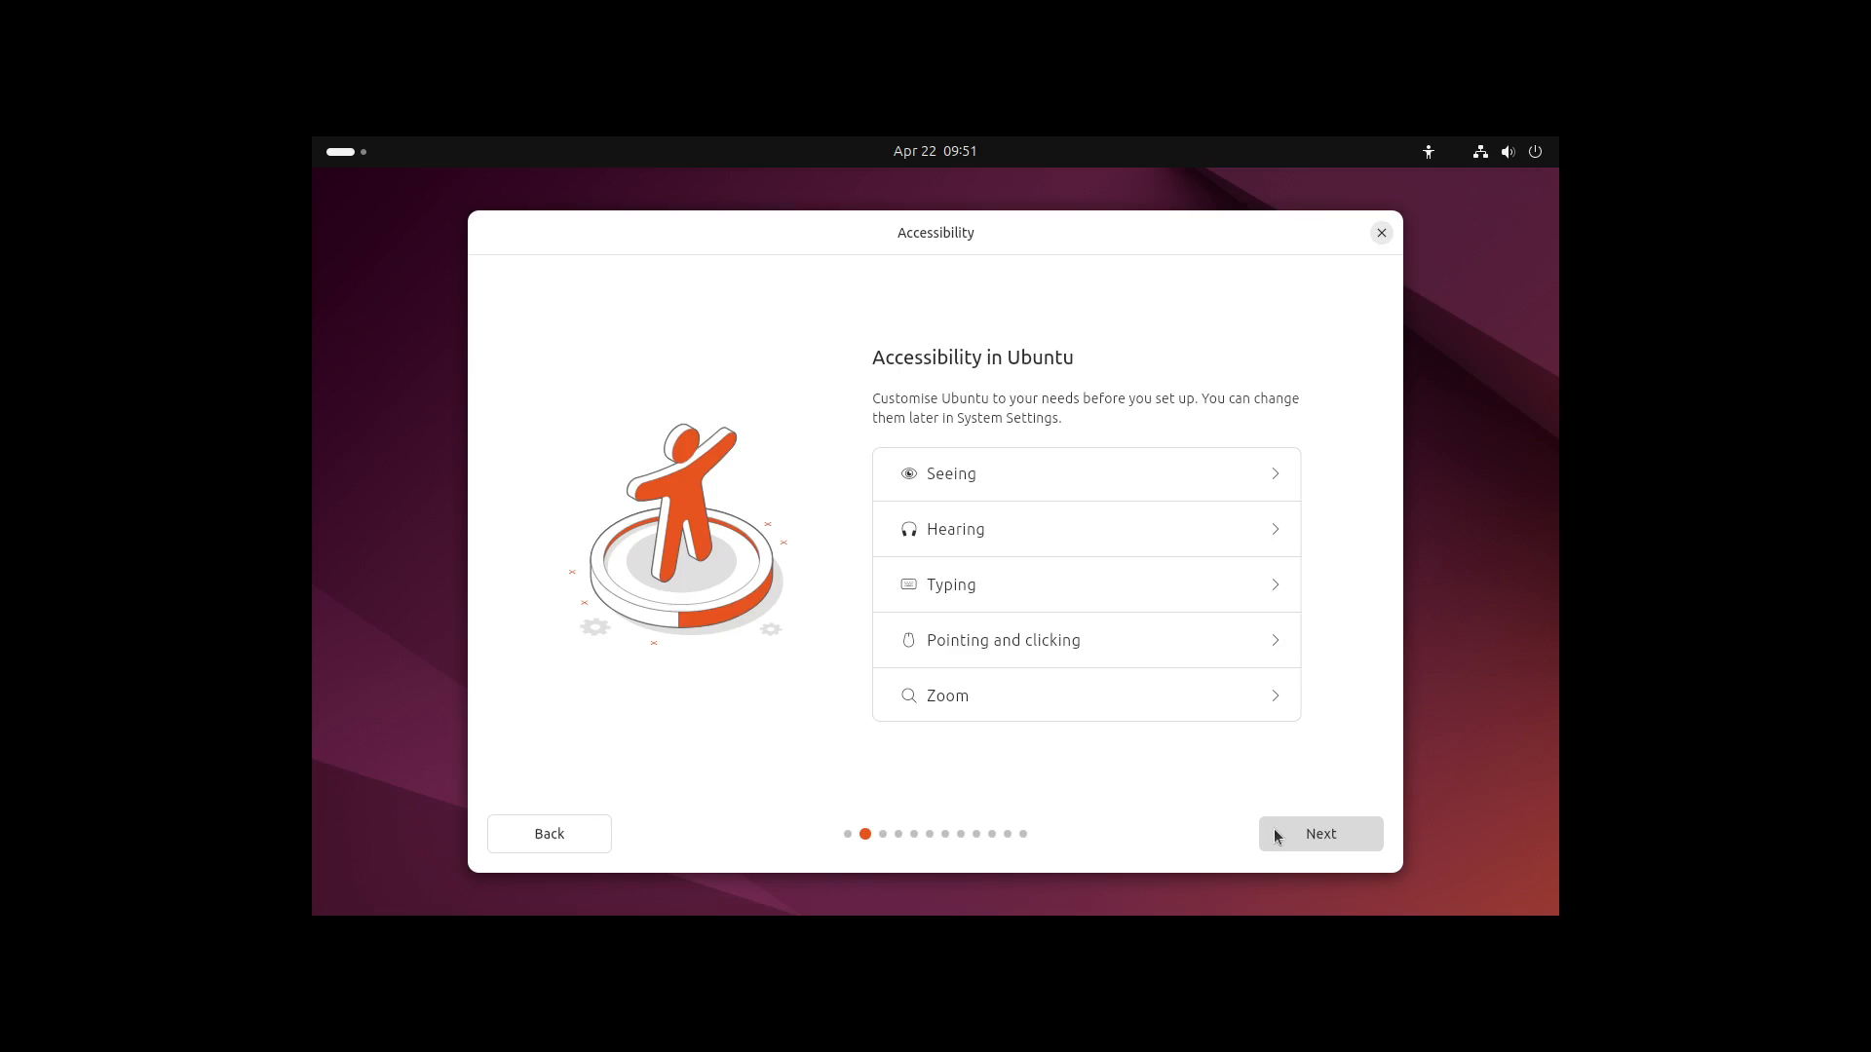
# Choose the German keyboard layout and keep the wired internet connection
pyautogui.click(1319, 833)
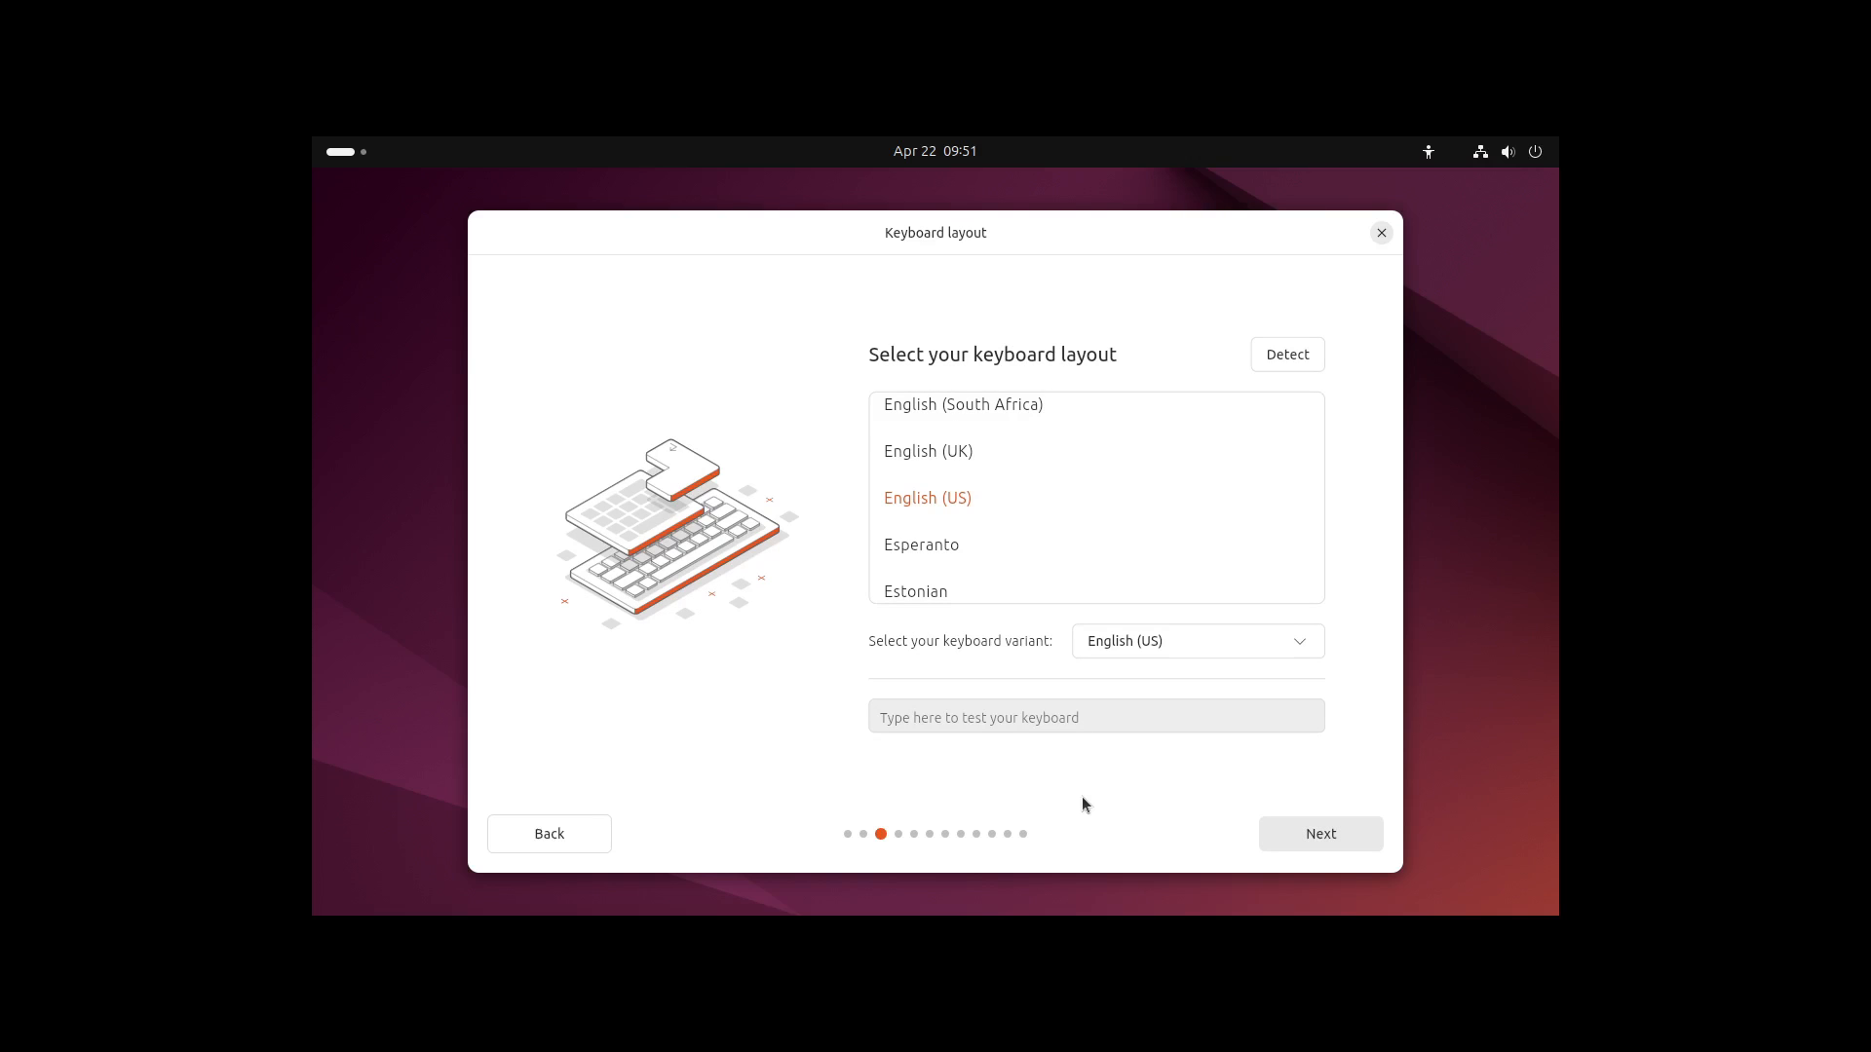
pyautogui.moveTo(1029, 514)
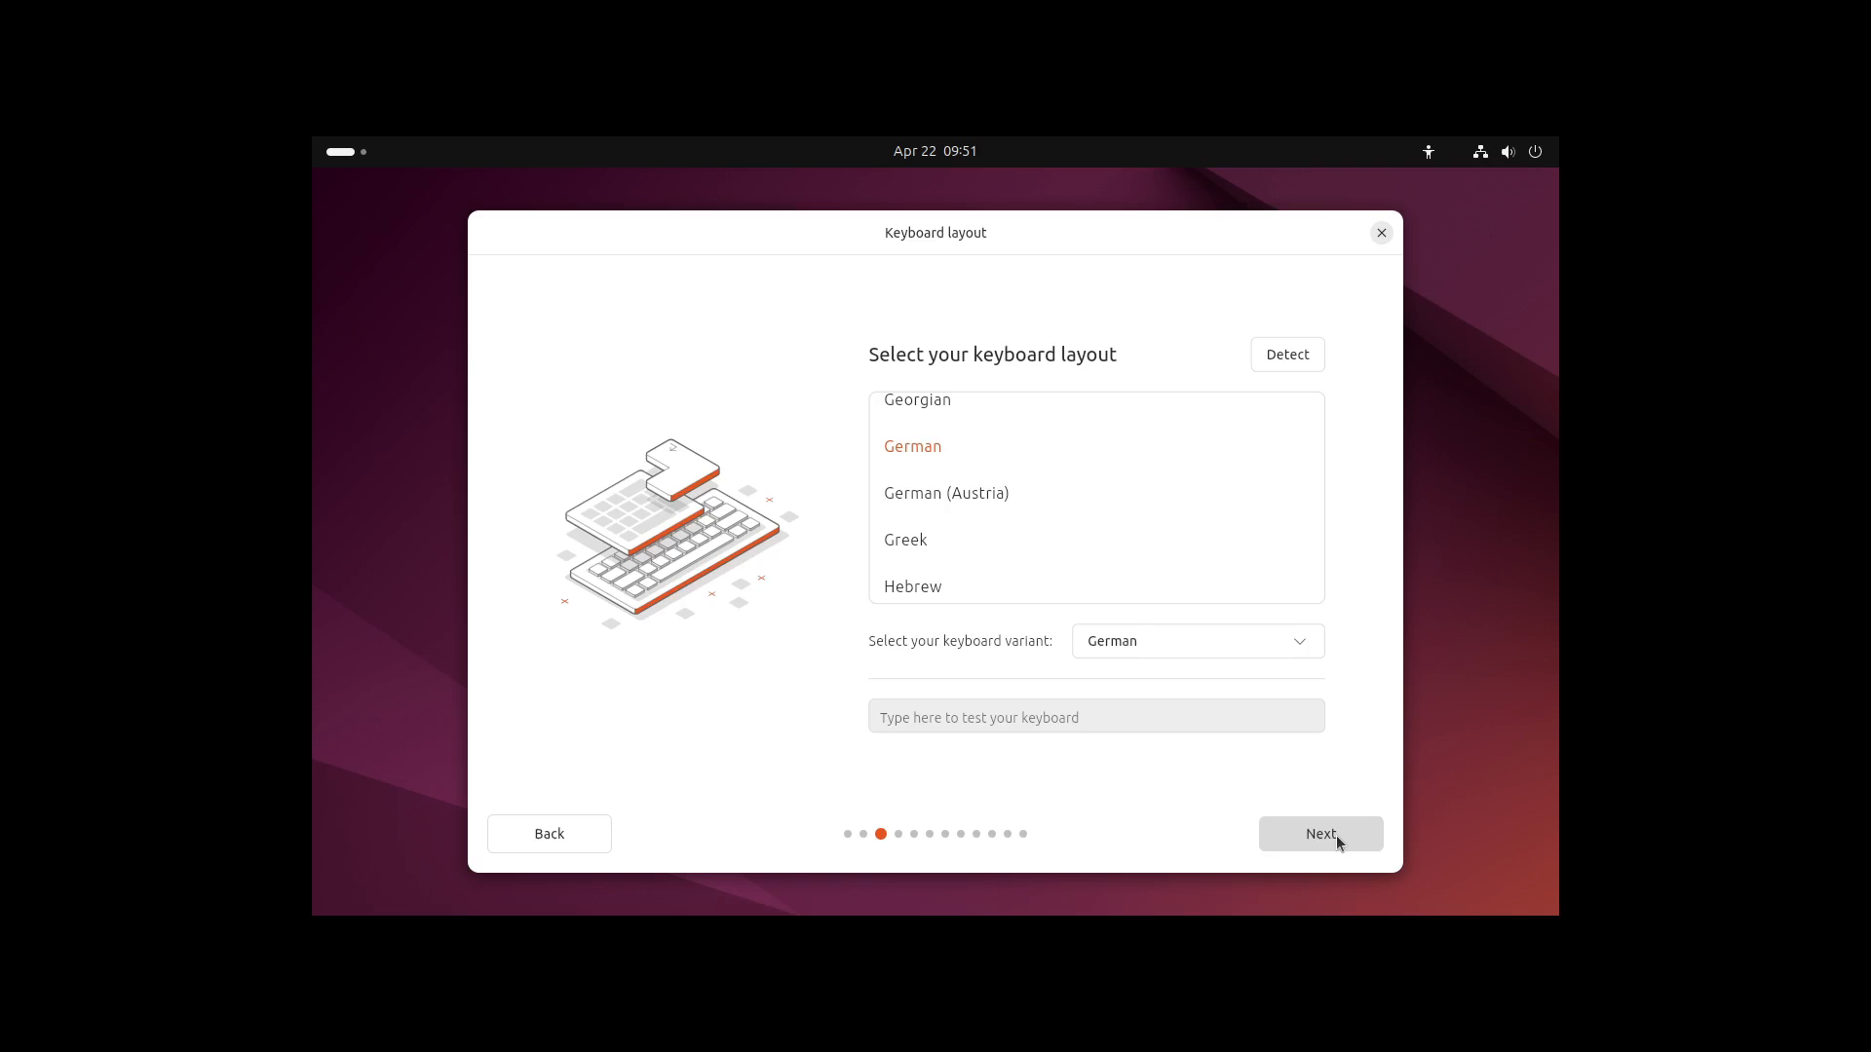
pyautogui.click(1320, 833)
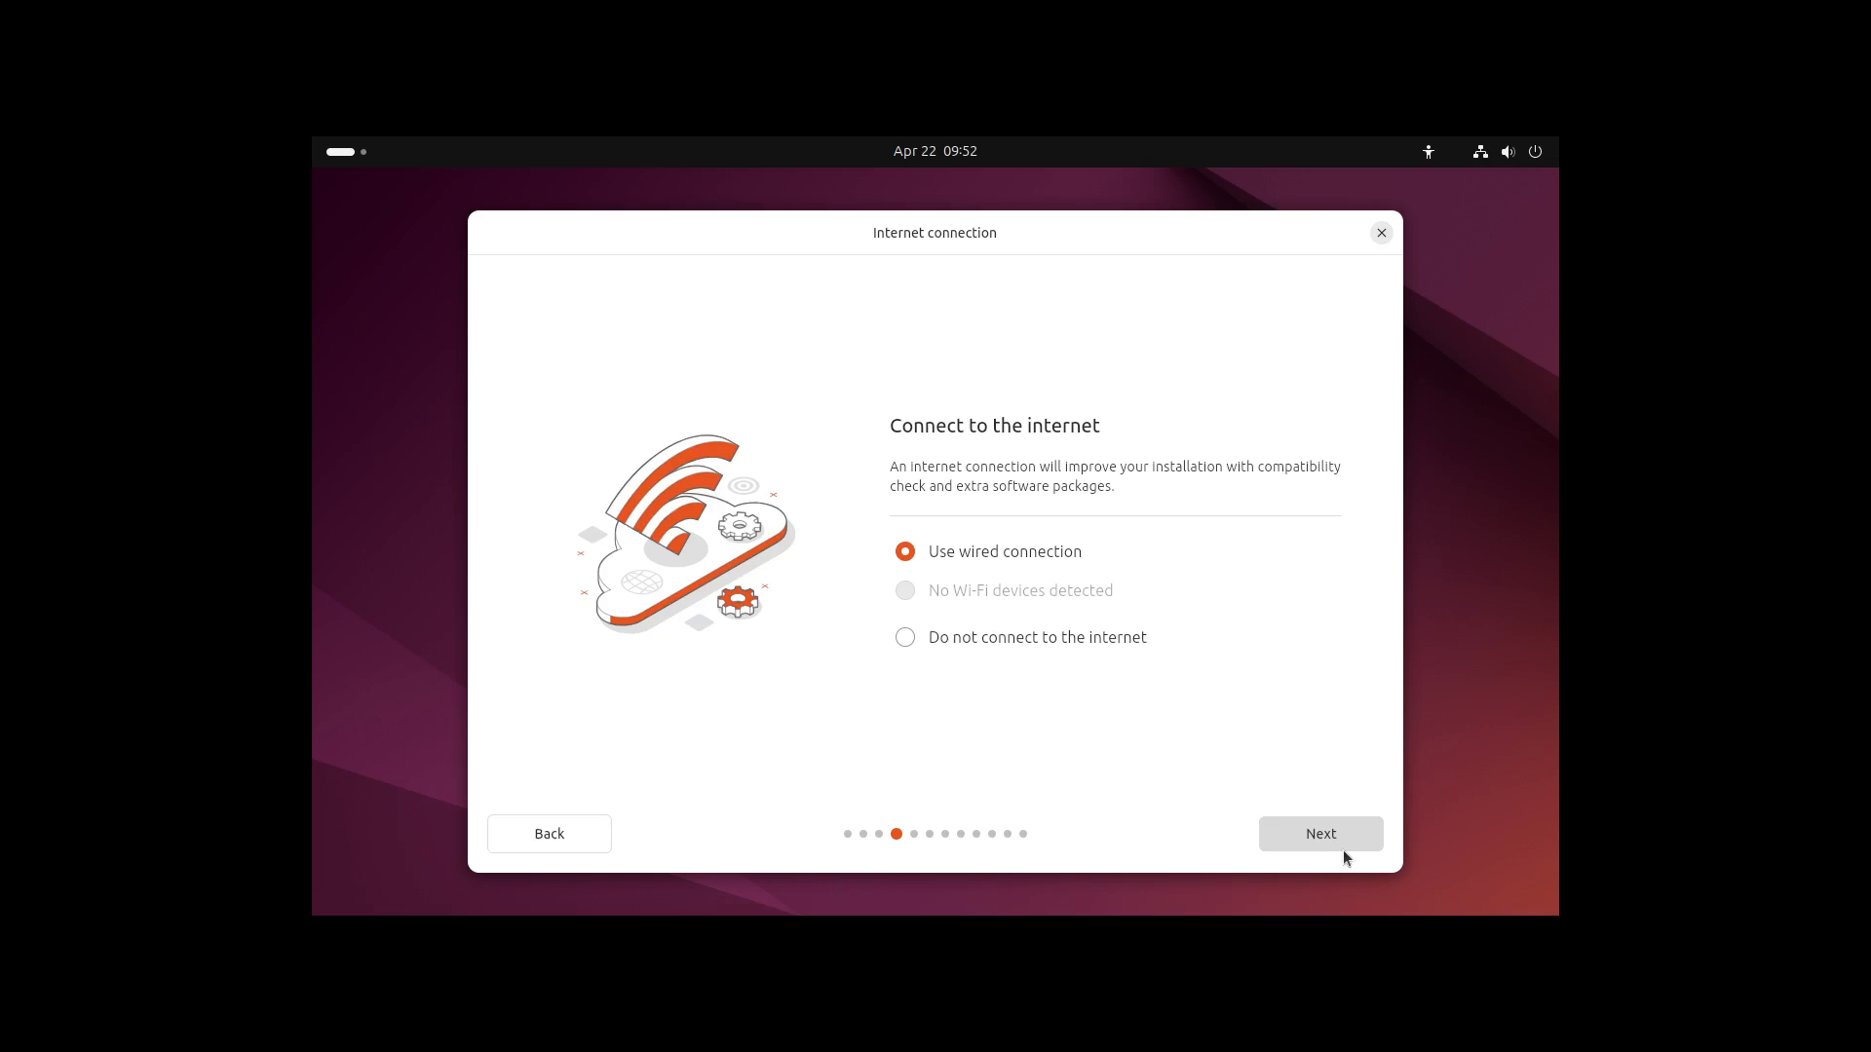
pyautogui.click(1319, 833)
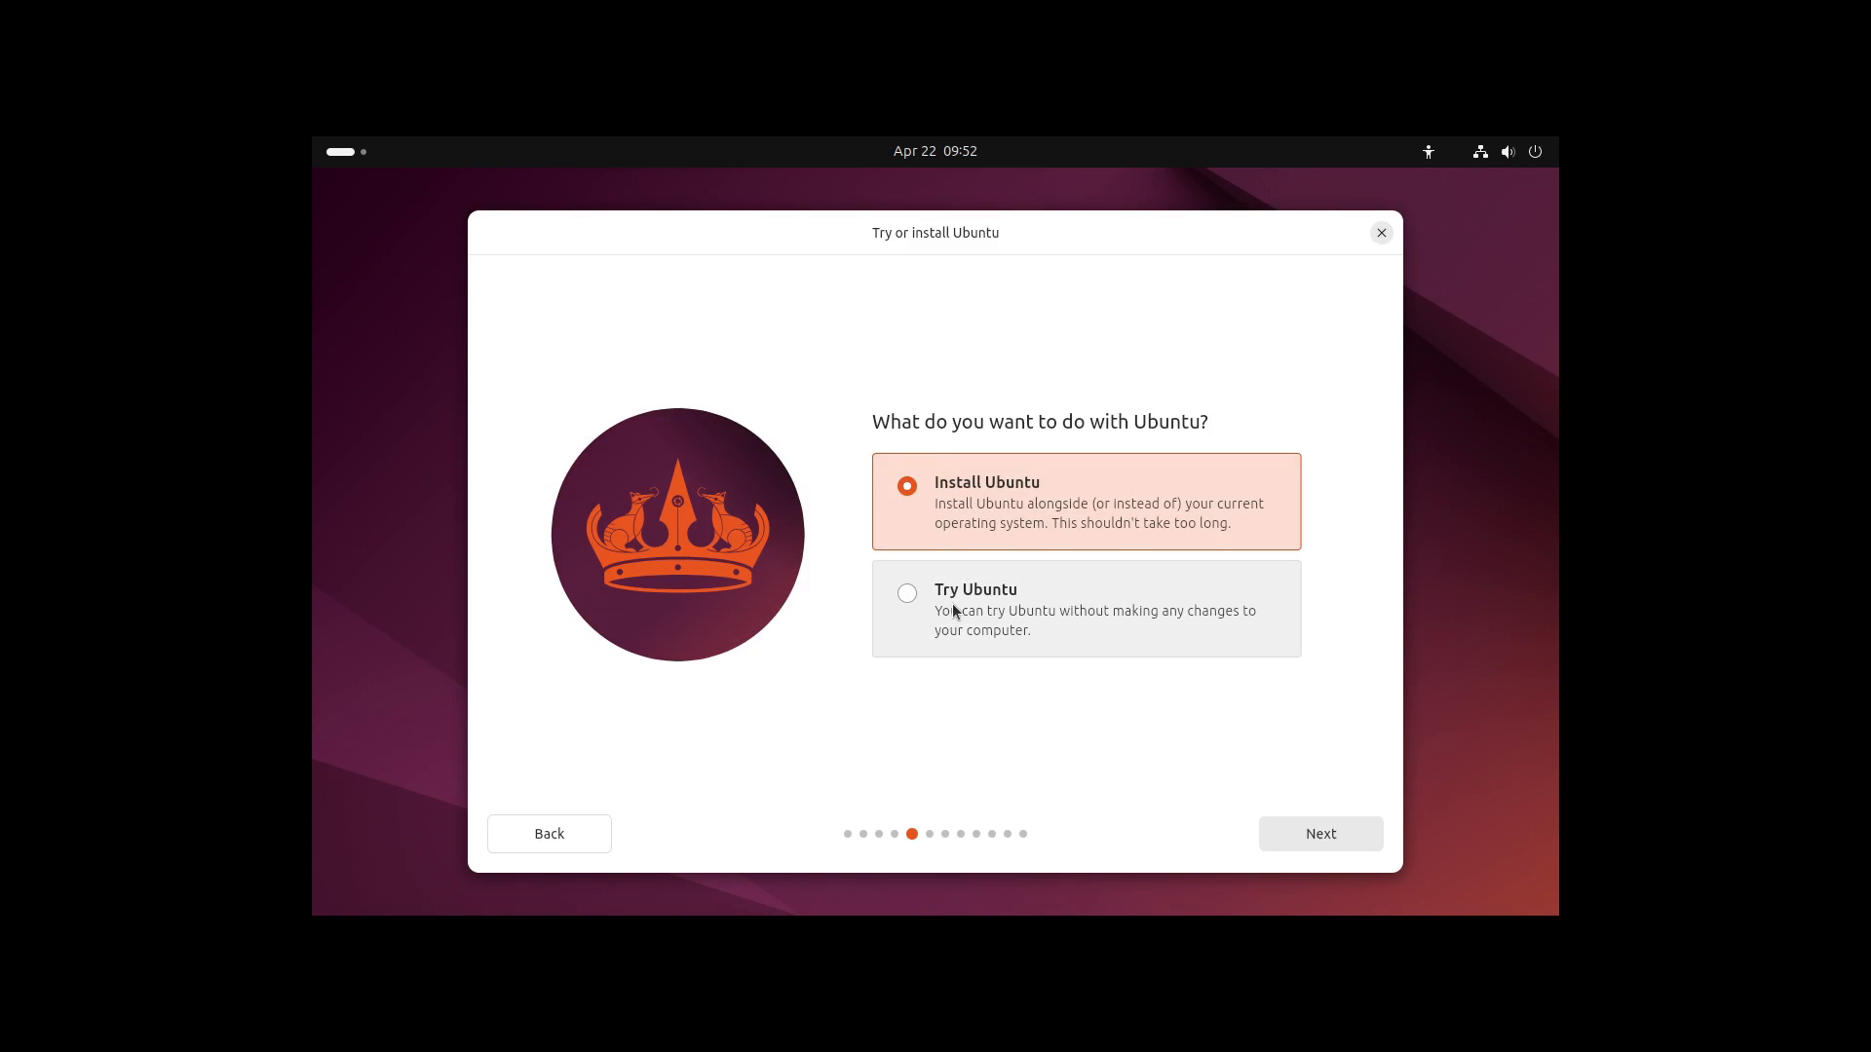
# Try Automated installation, then go back to Interactive installation and continue to Applications
pyautogui.click(1318, 833)
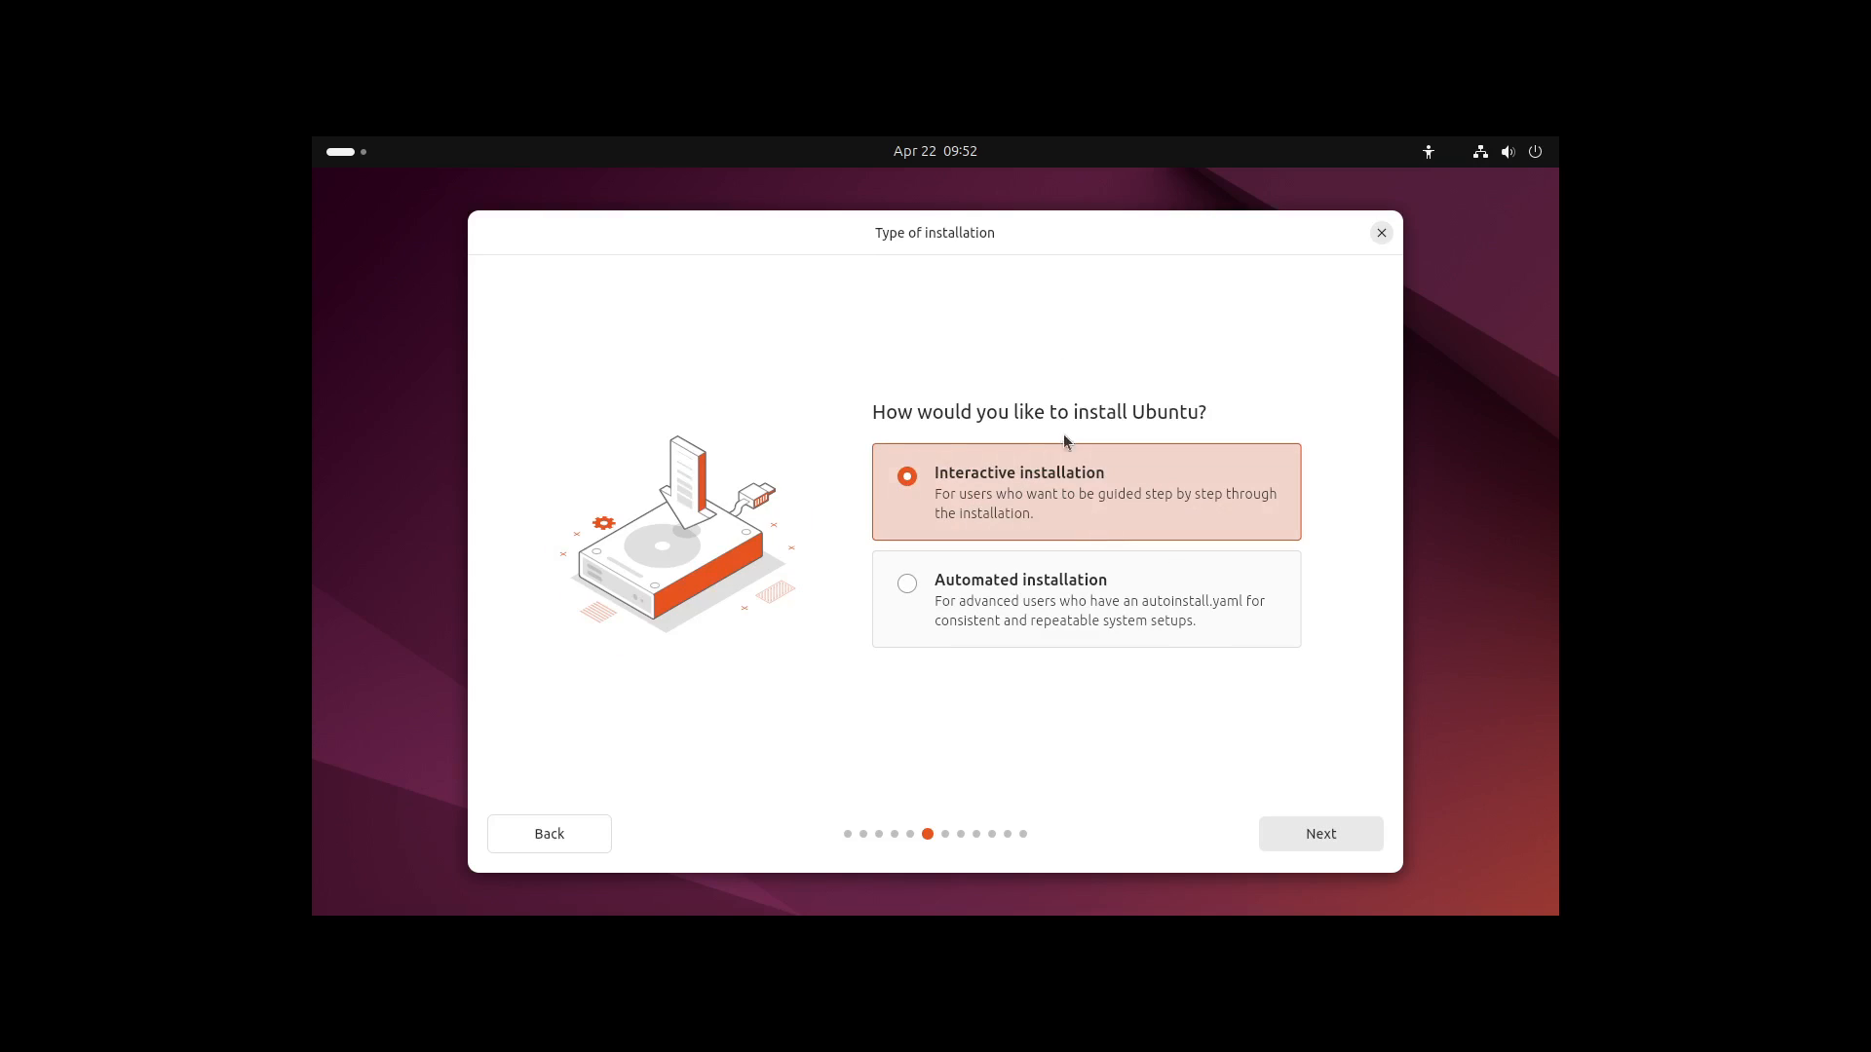
pyautogui.moveTo(1018, 491)
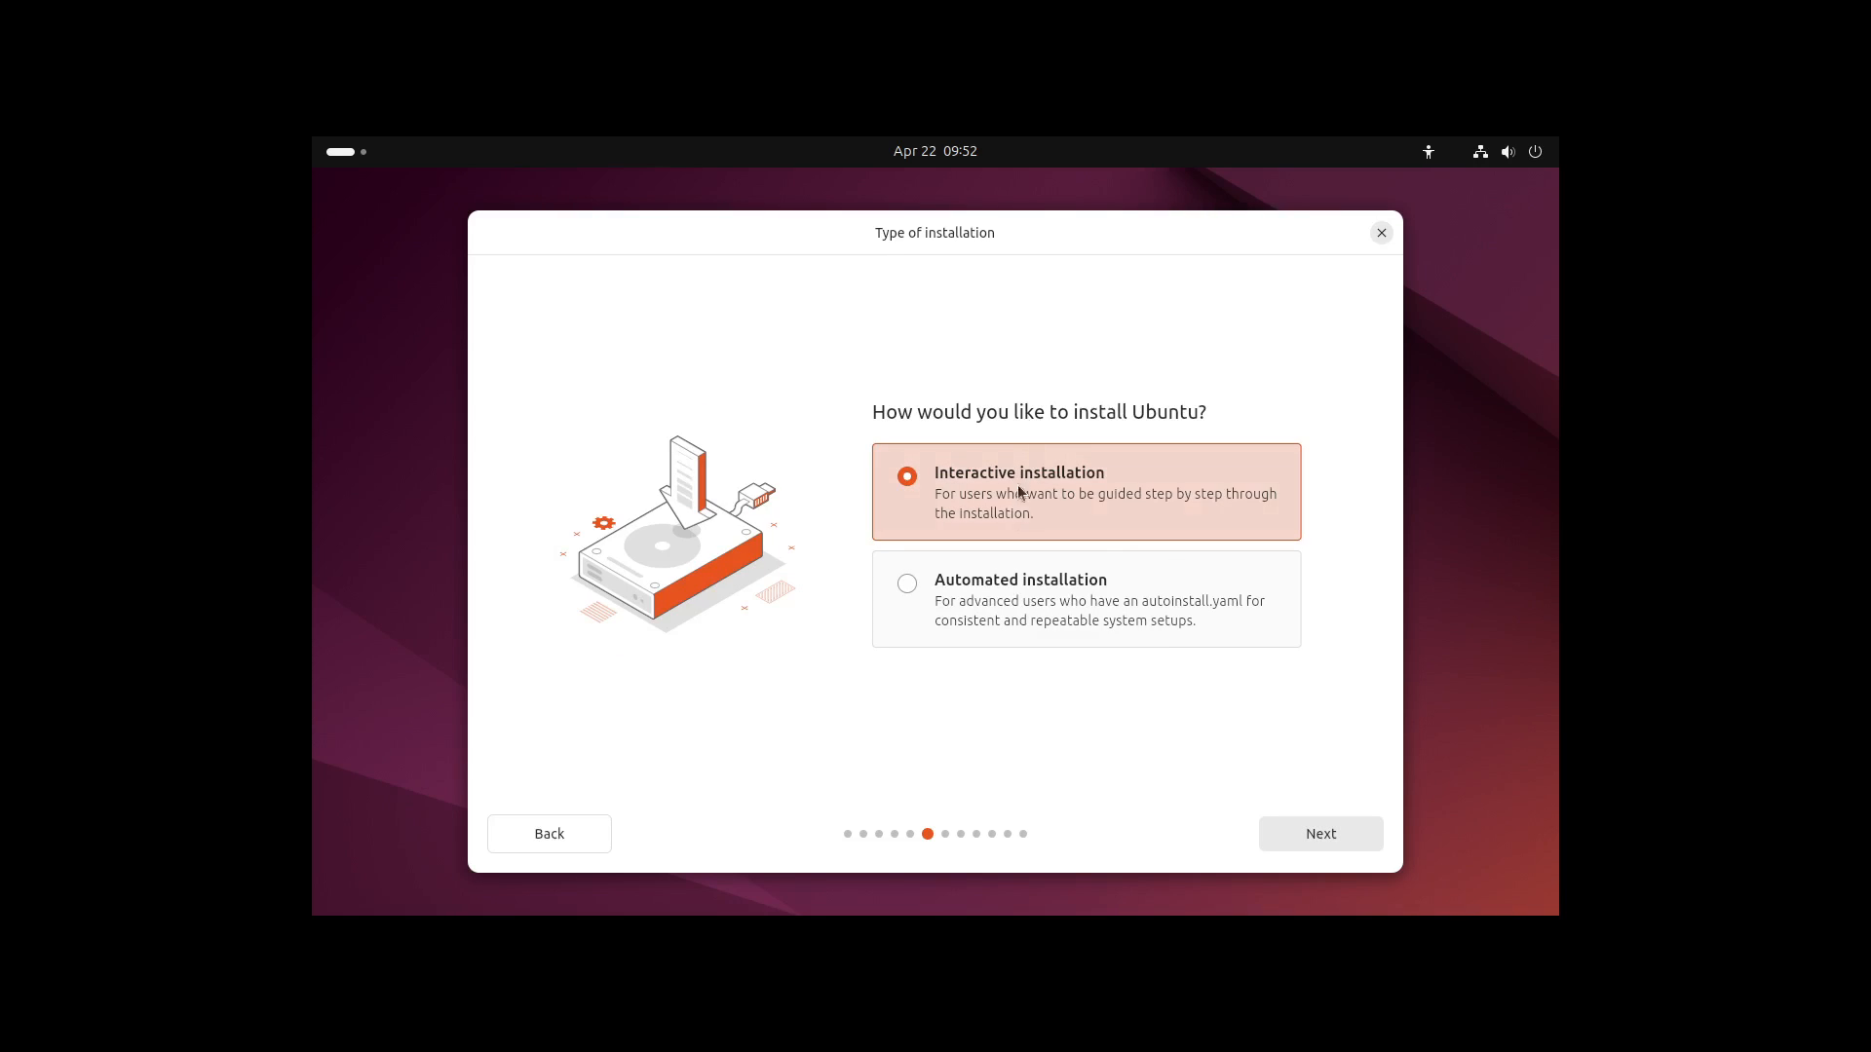
pyautogui.moveTo(1003, 603)
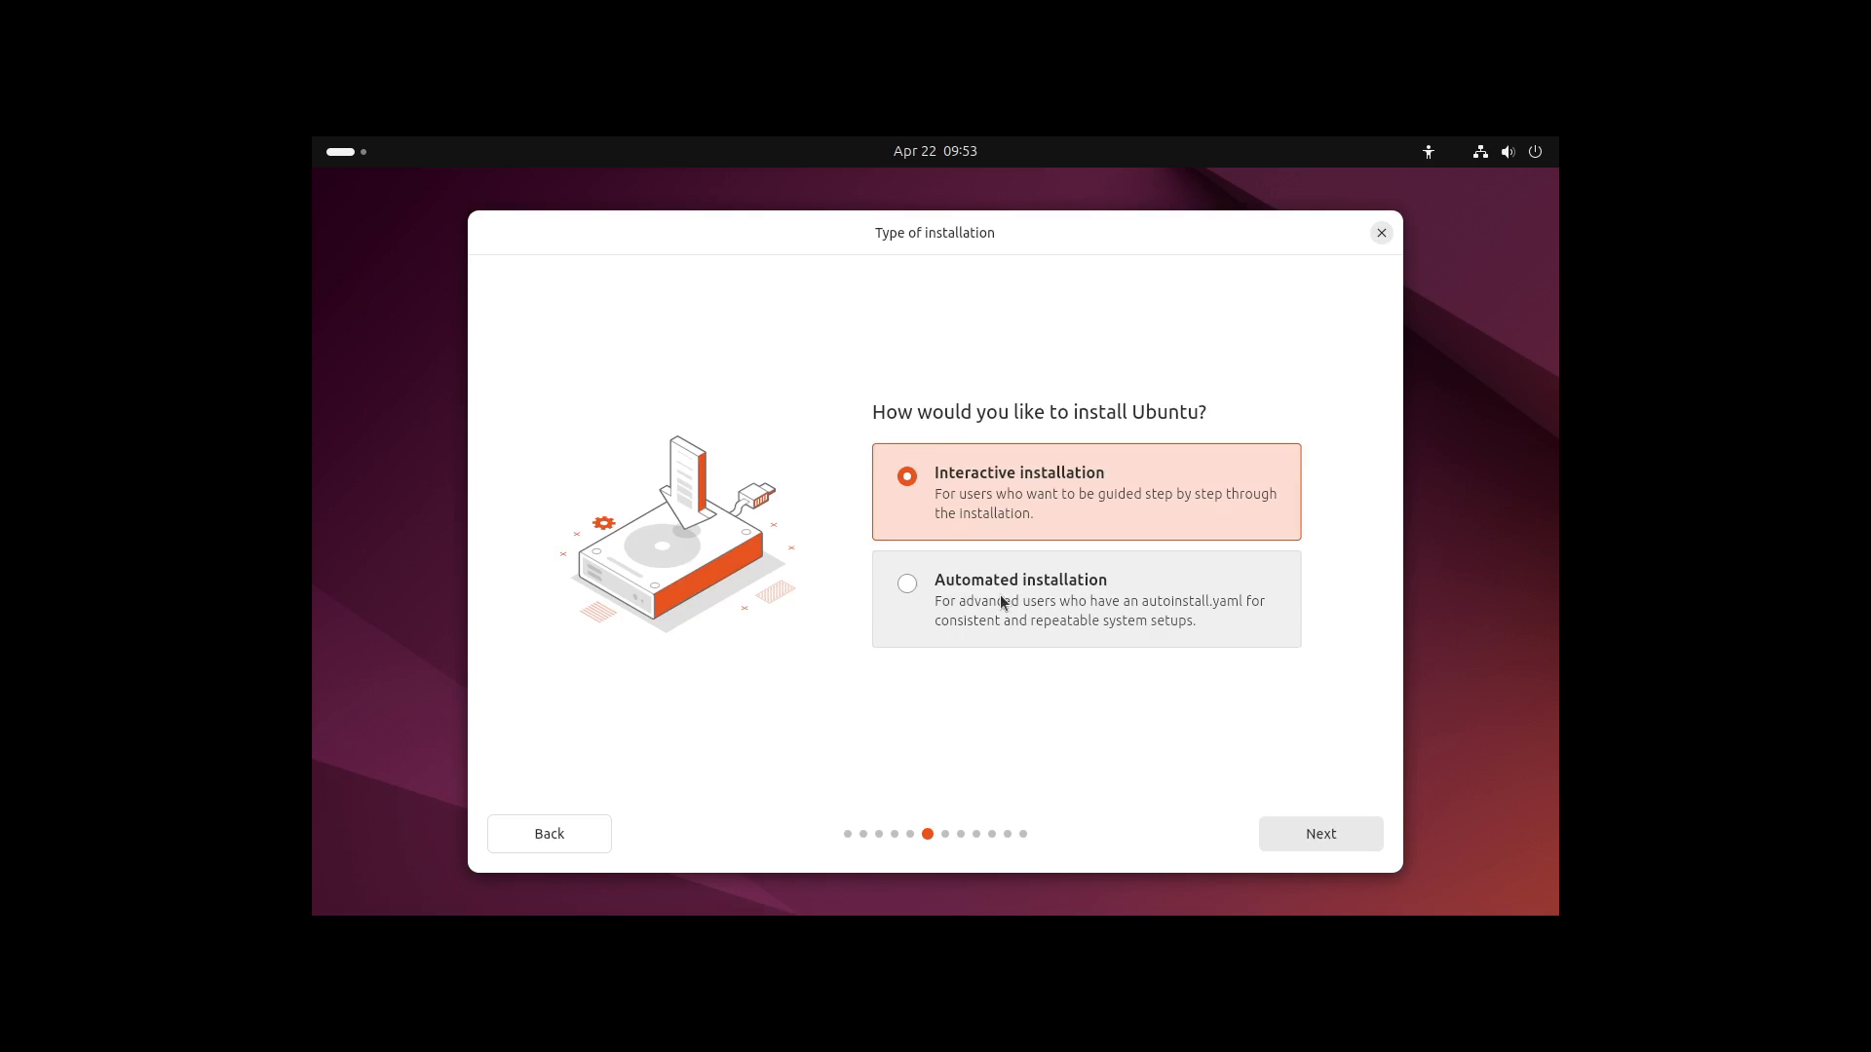
pyautogui.click(908, 583)
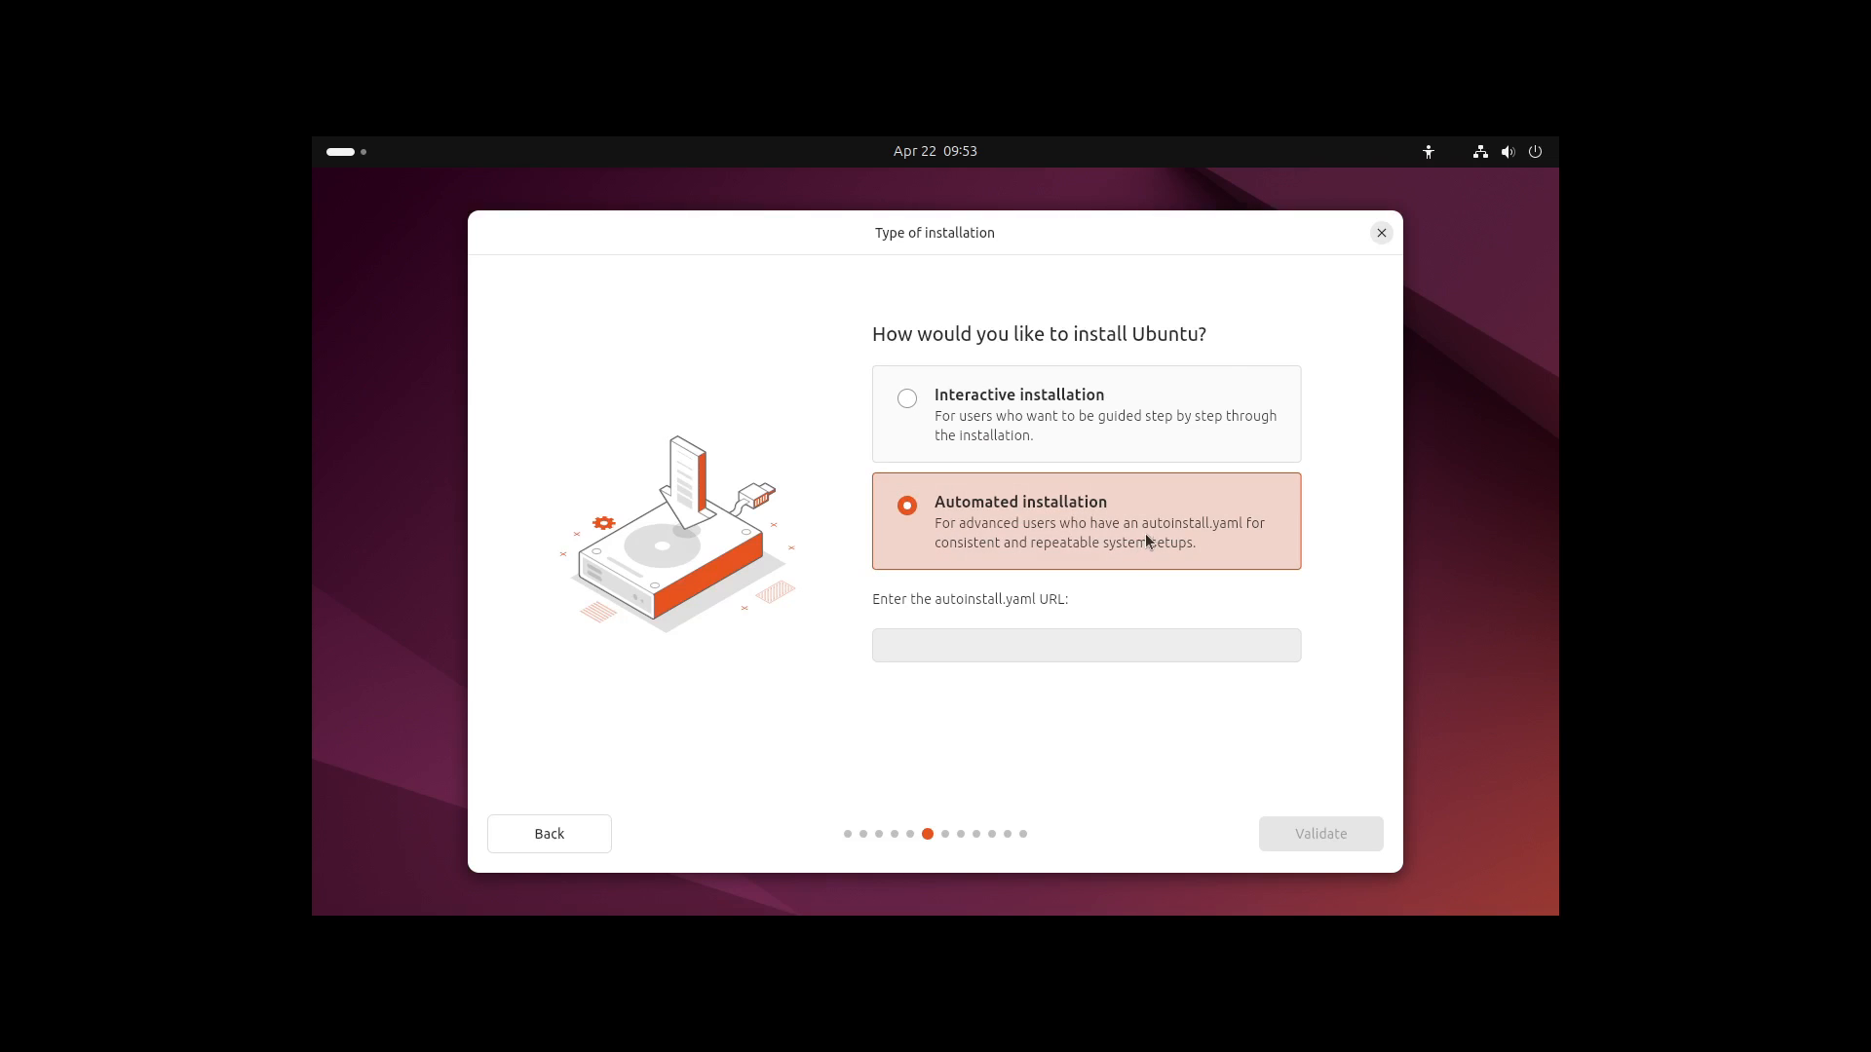
pyautogui.moveTo(1229, 543)
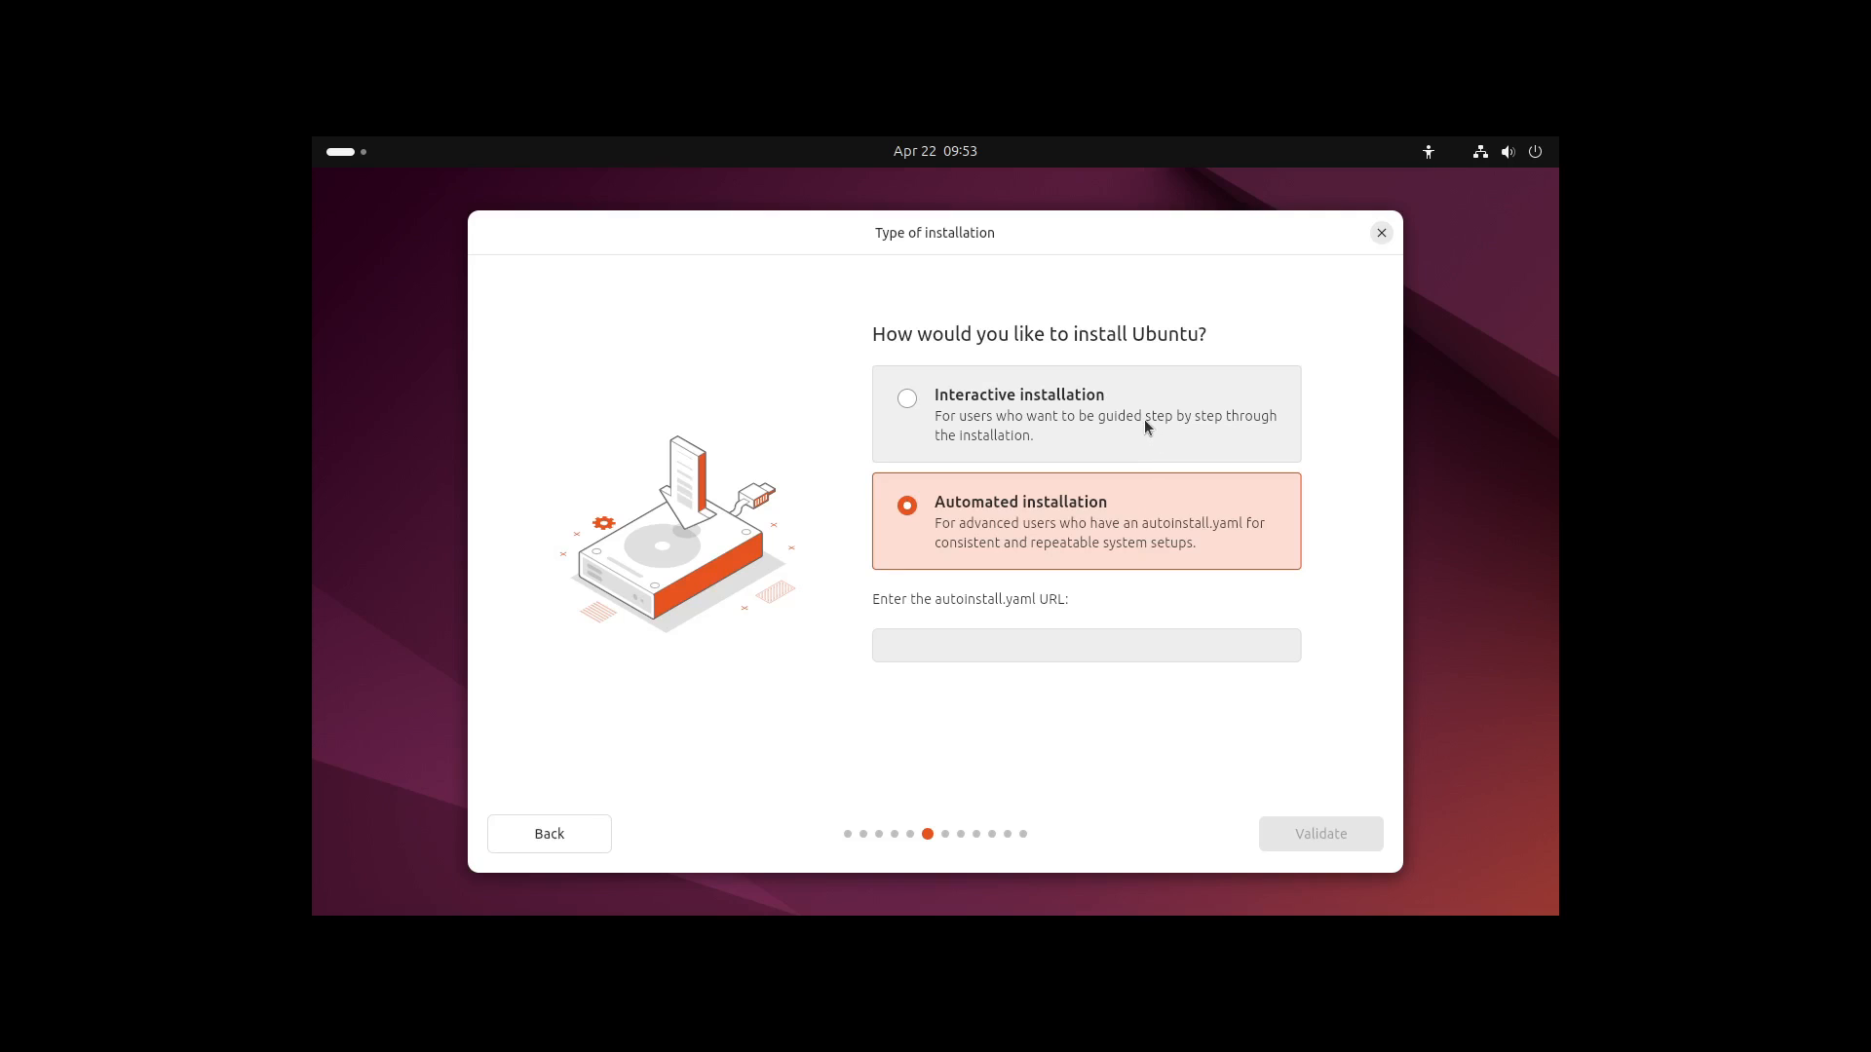
pyautogui.click(905, 397)
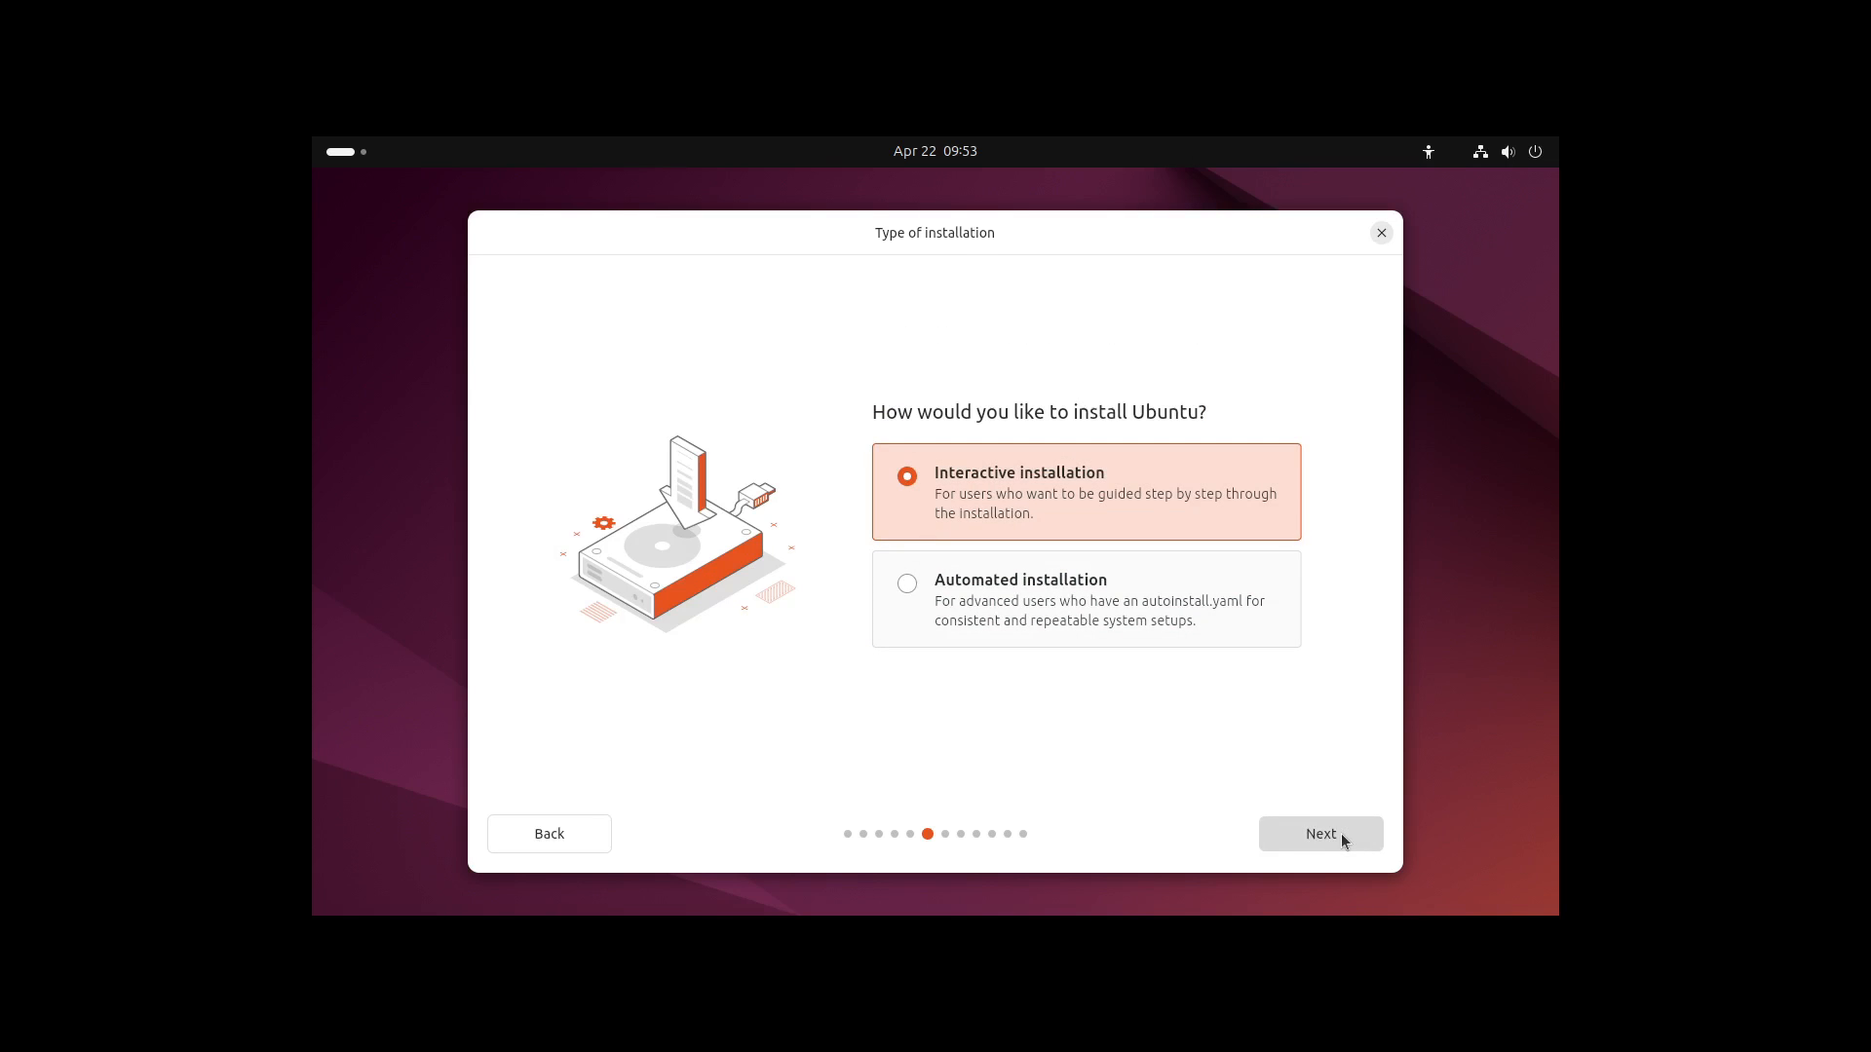
pyautogui.click(1320, 834)
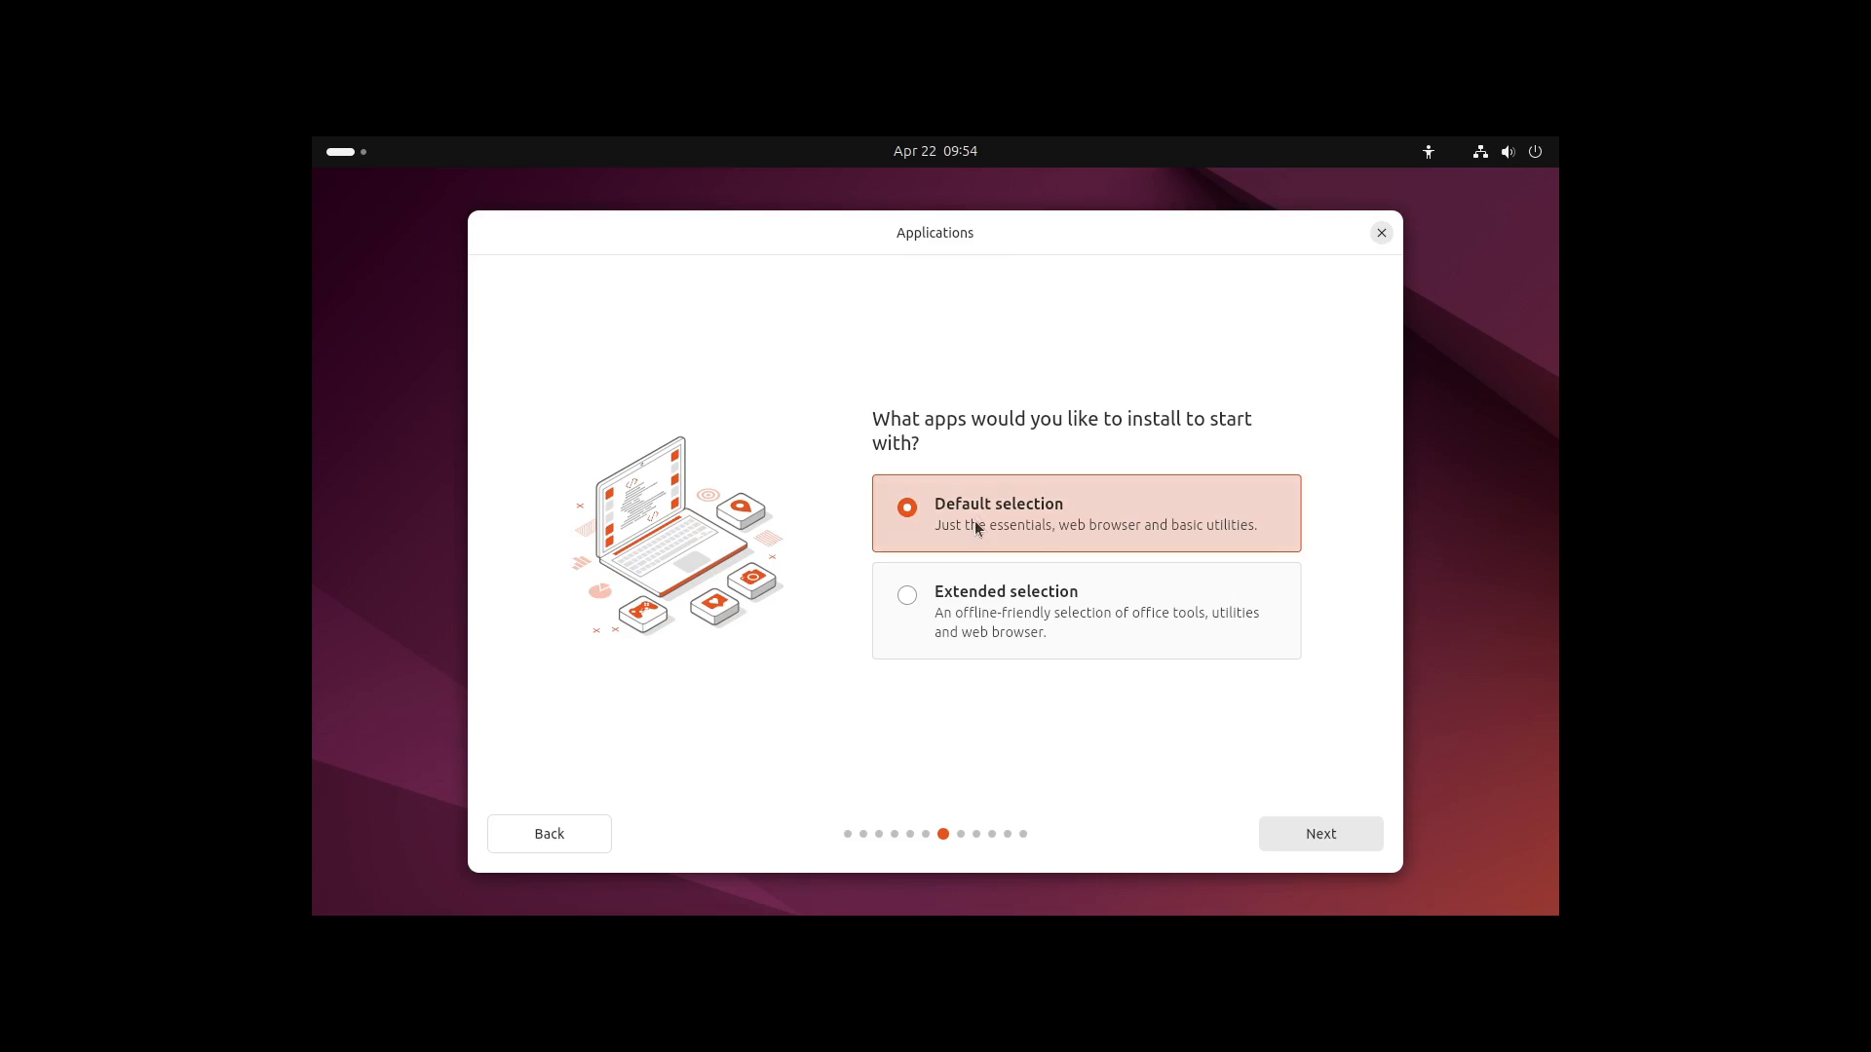
pyautogui.moveTo(1319, 850)
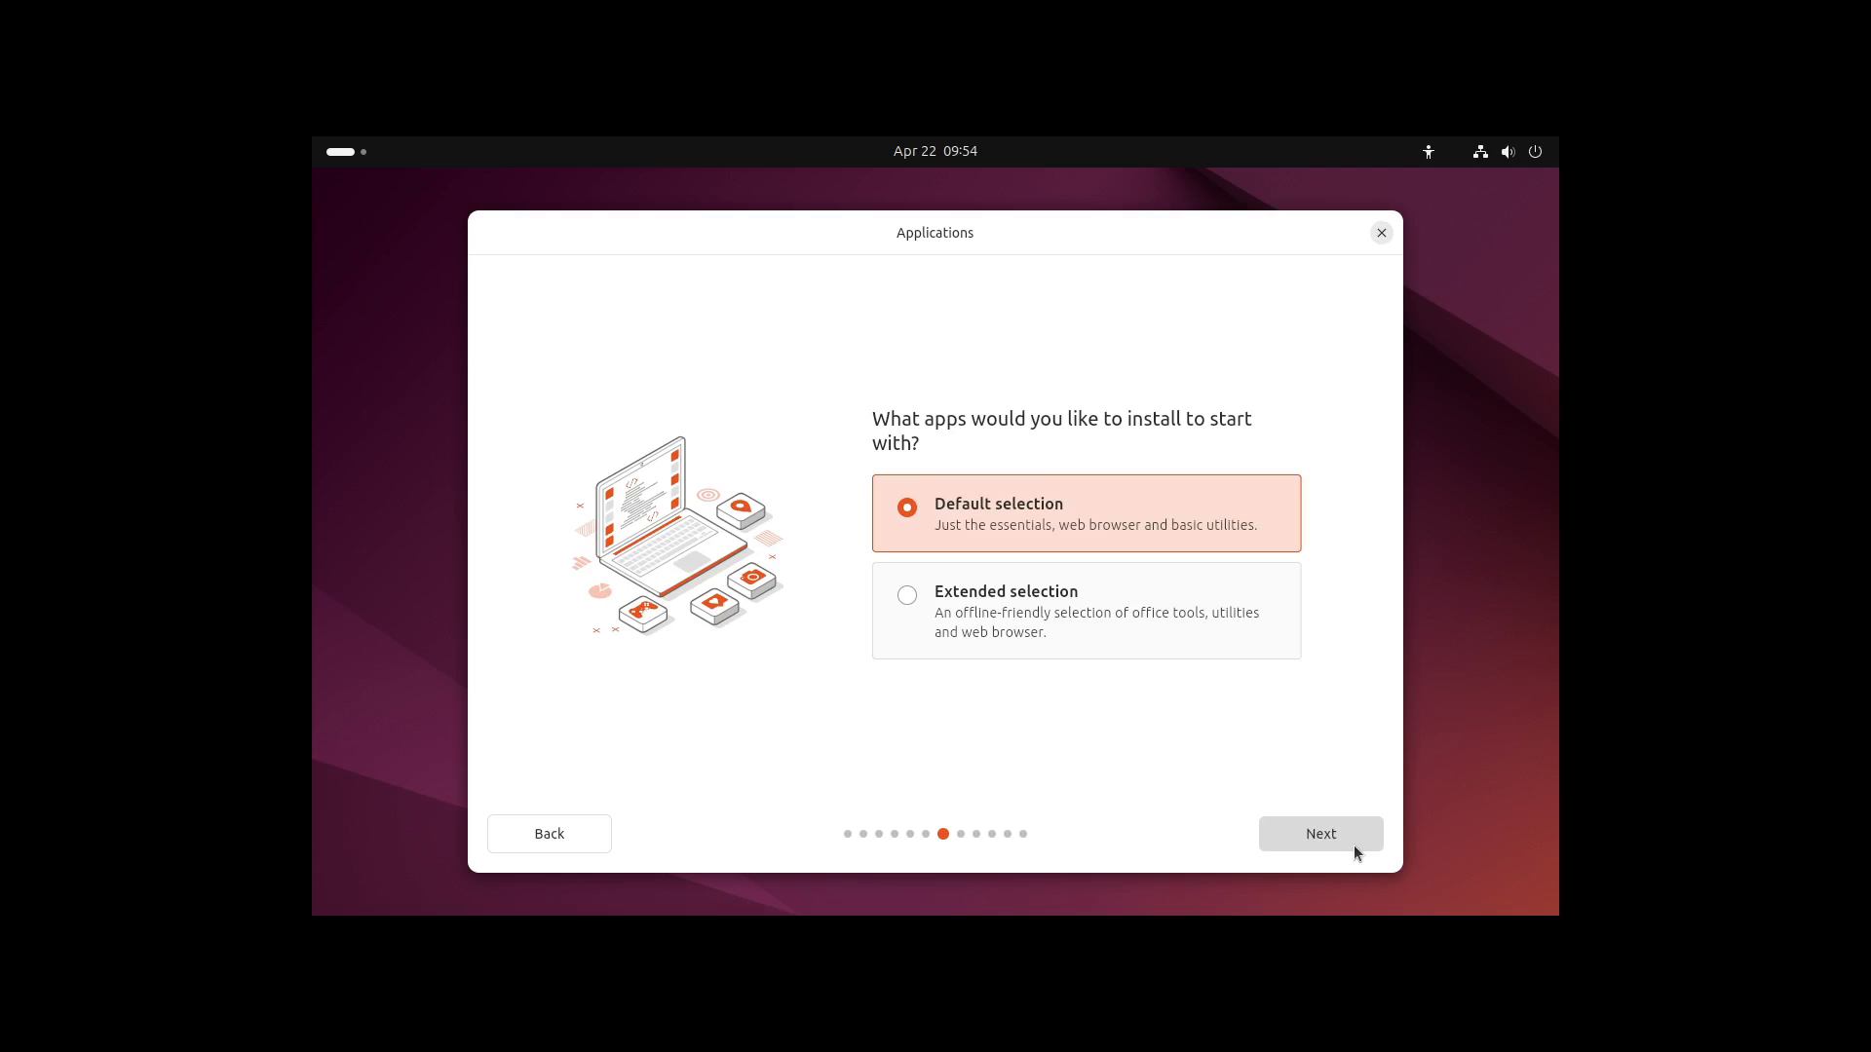
# Tick additional media format support and third-party graphics and Wi-Fi drivers
pyautogui.click(1320, 834)
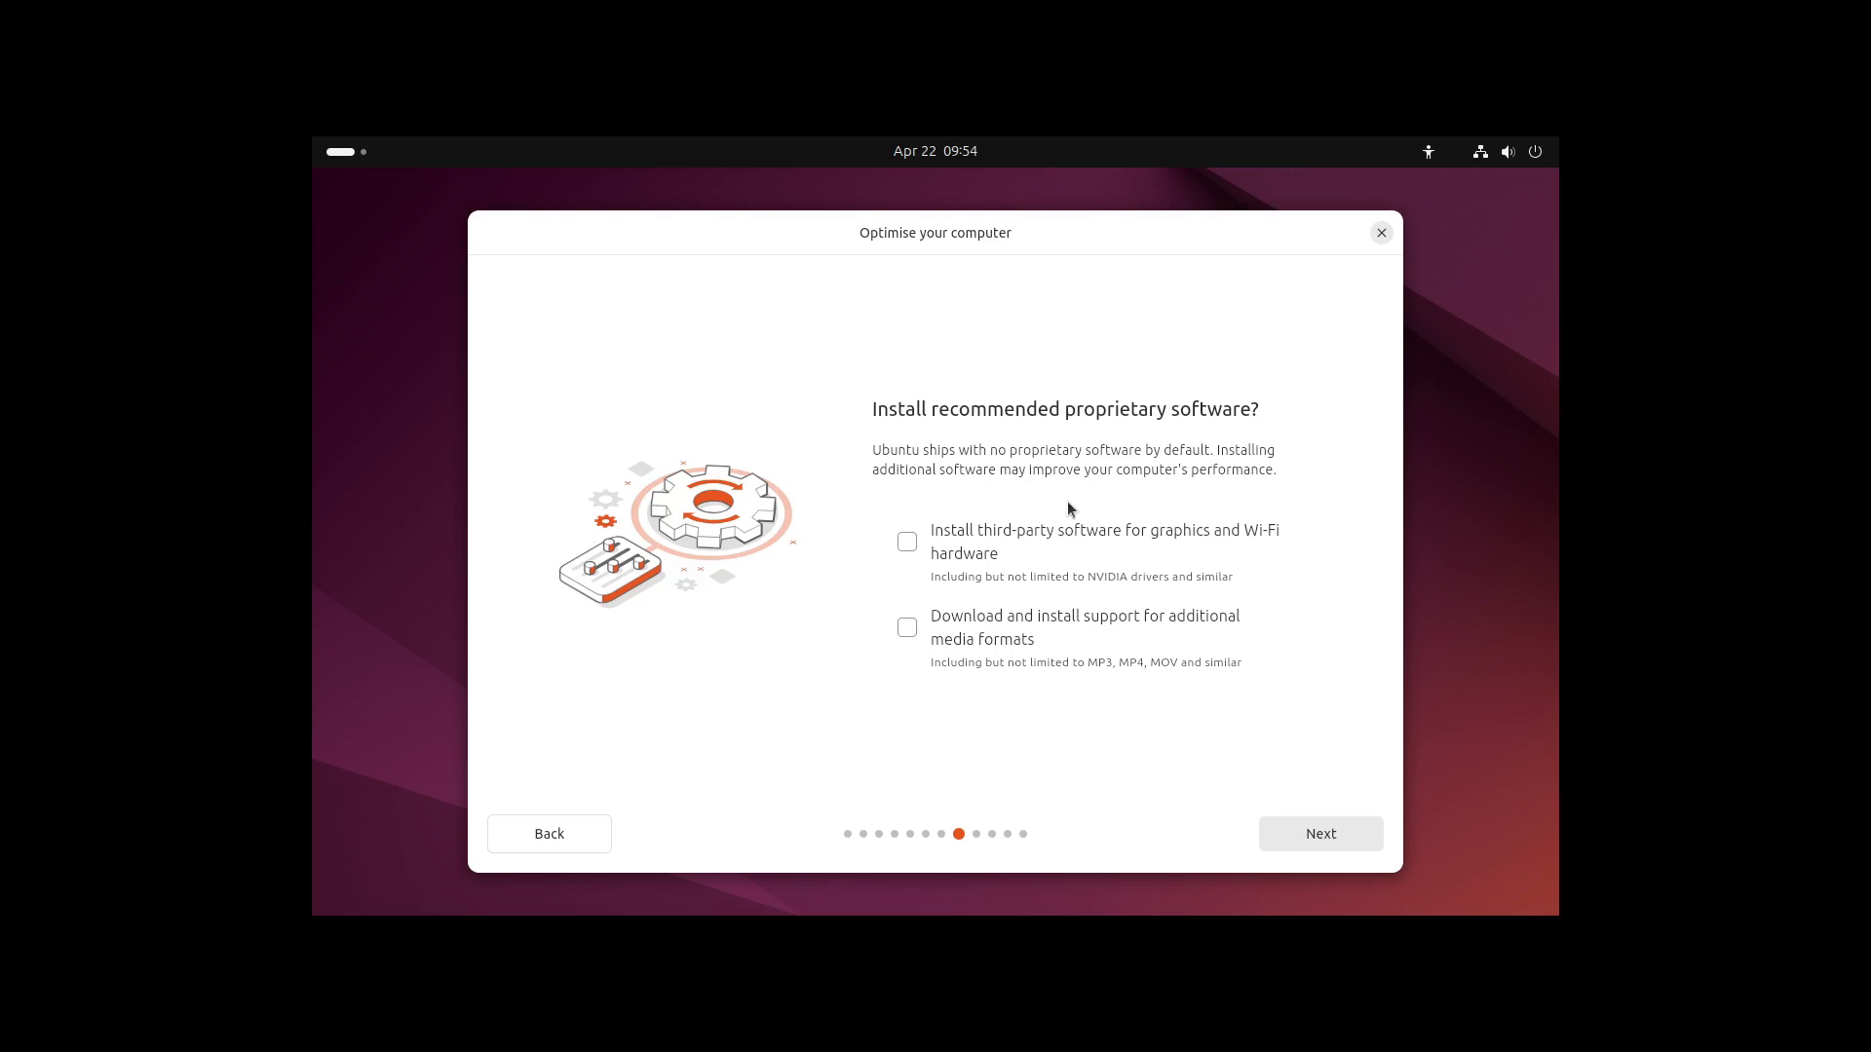
pyautogui.moveTo(1088, 435)
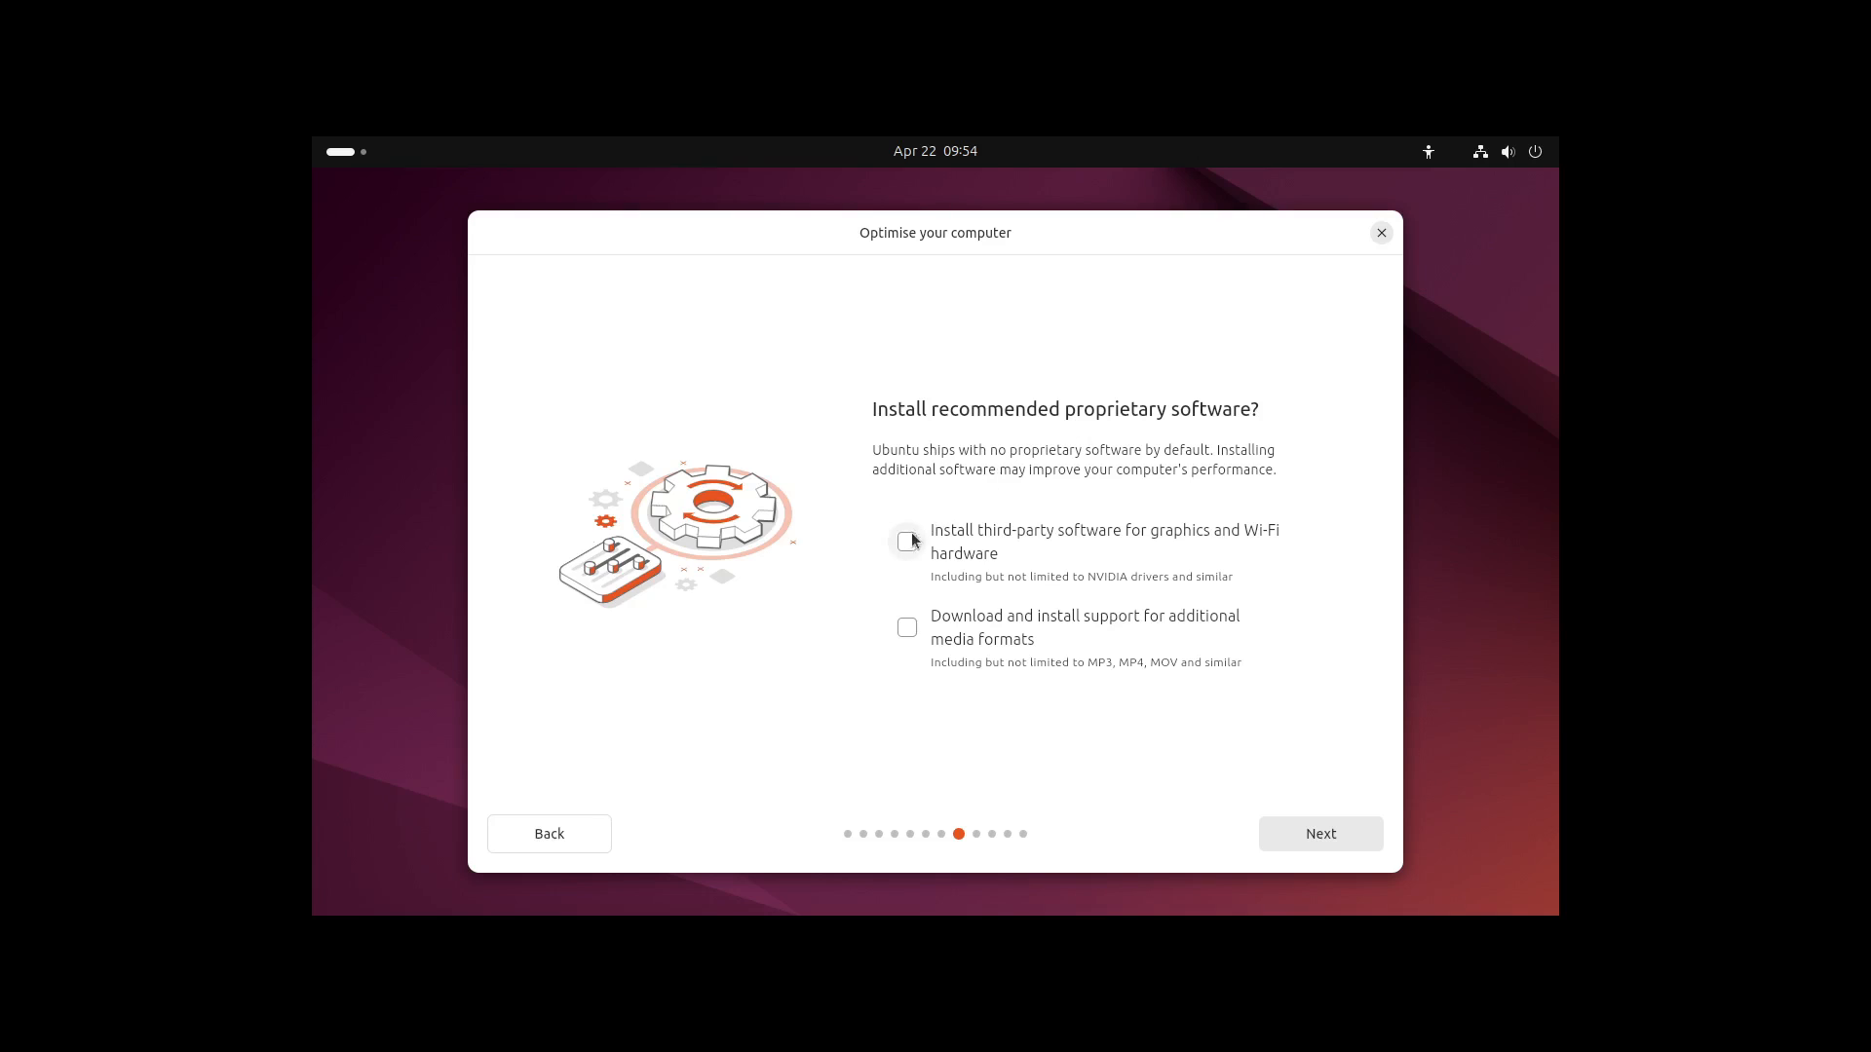
pyautogui.moveTo(909, 553)
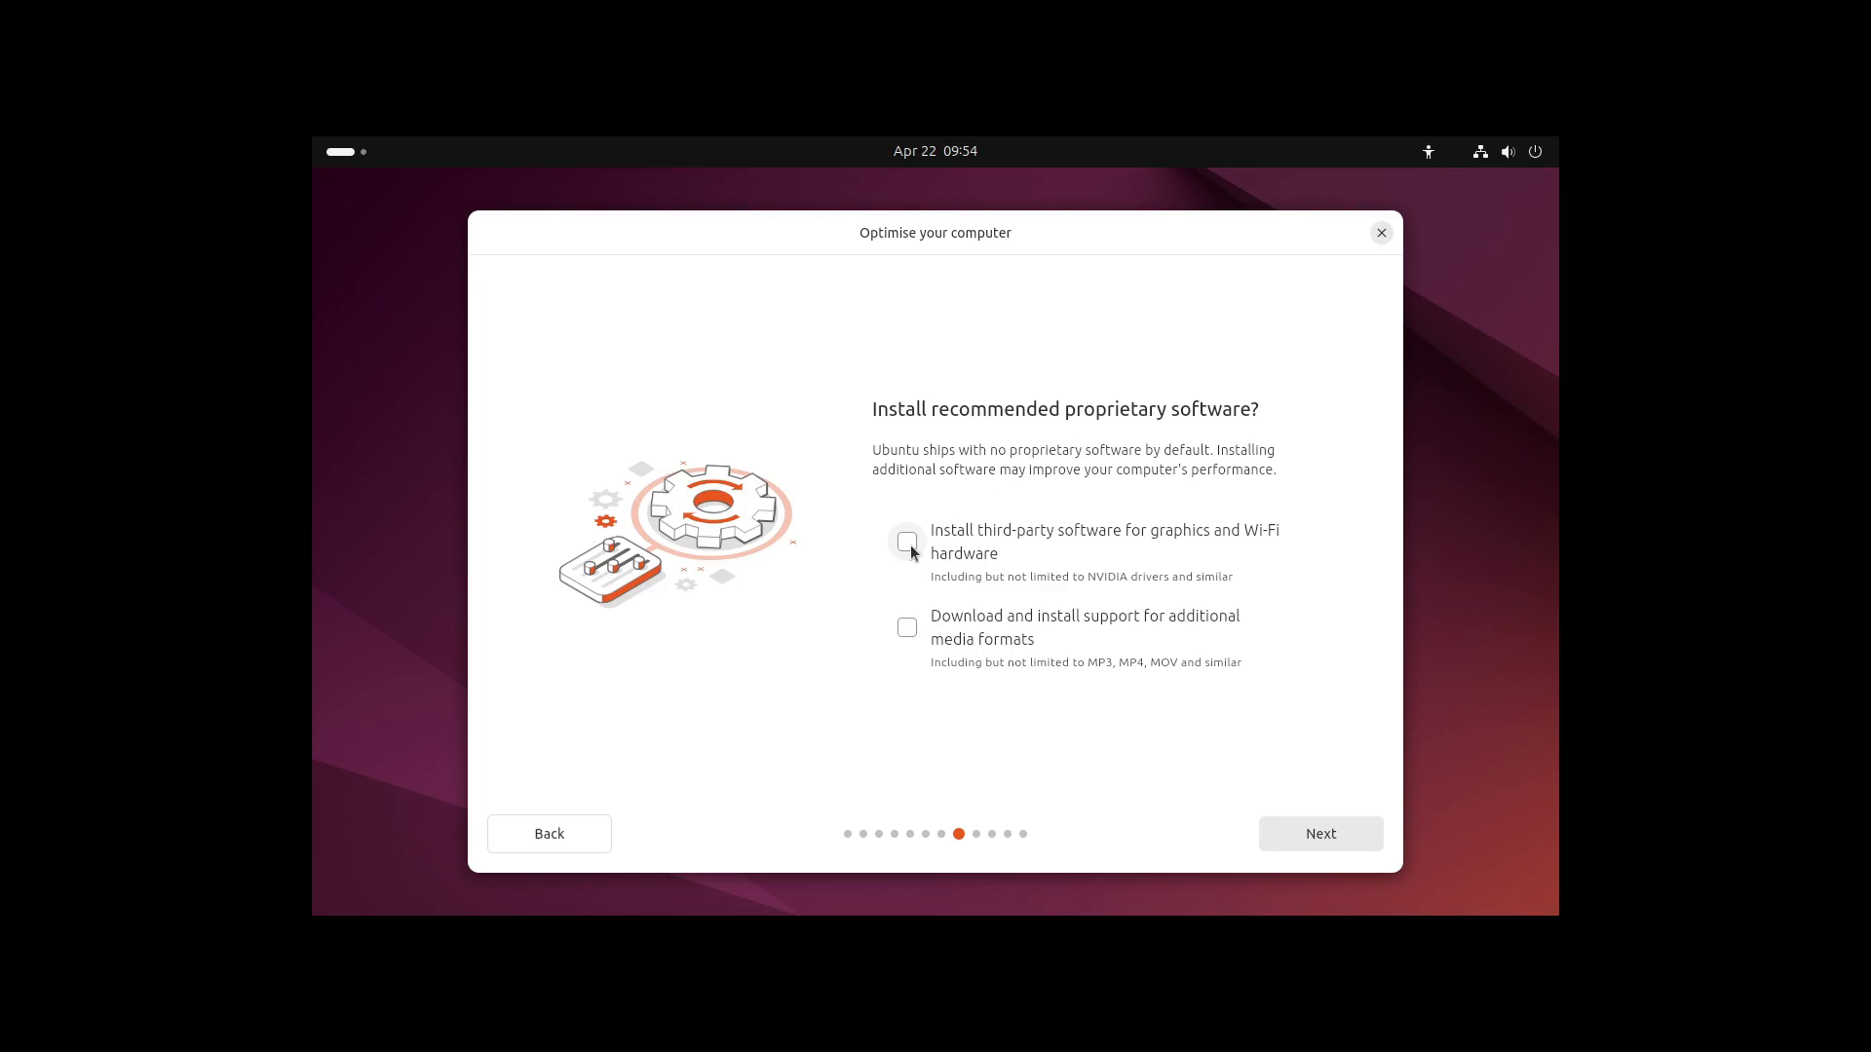
pyautogui.moveTo(1055, 553)
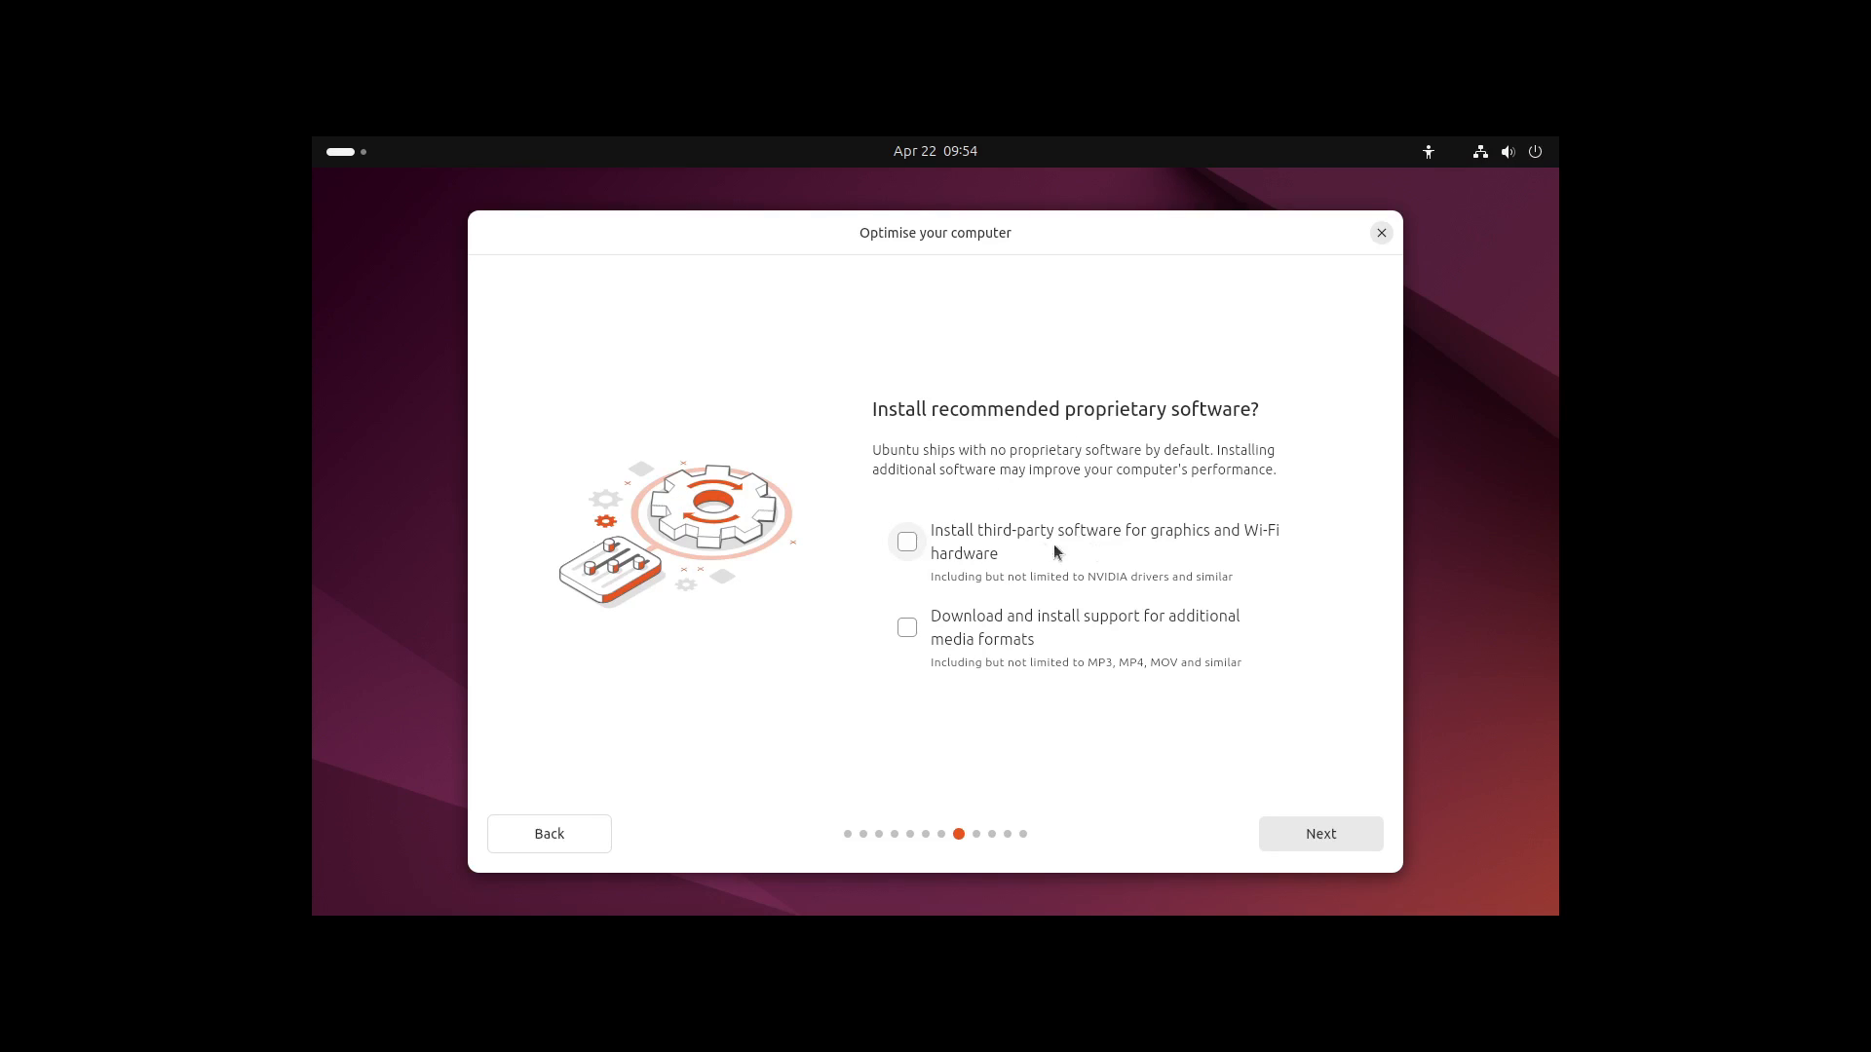
pyautogui.moveTo(908, 541)
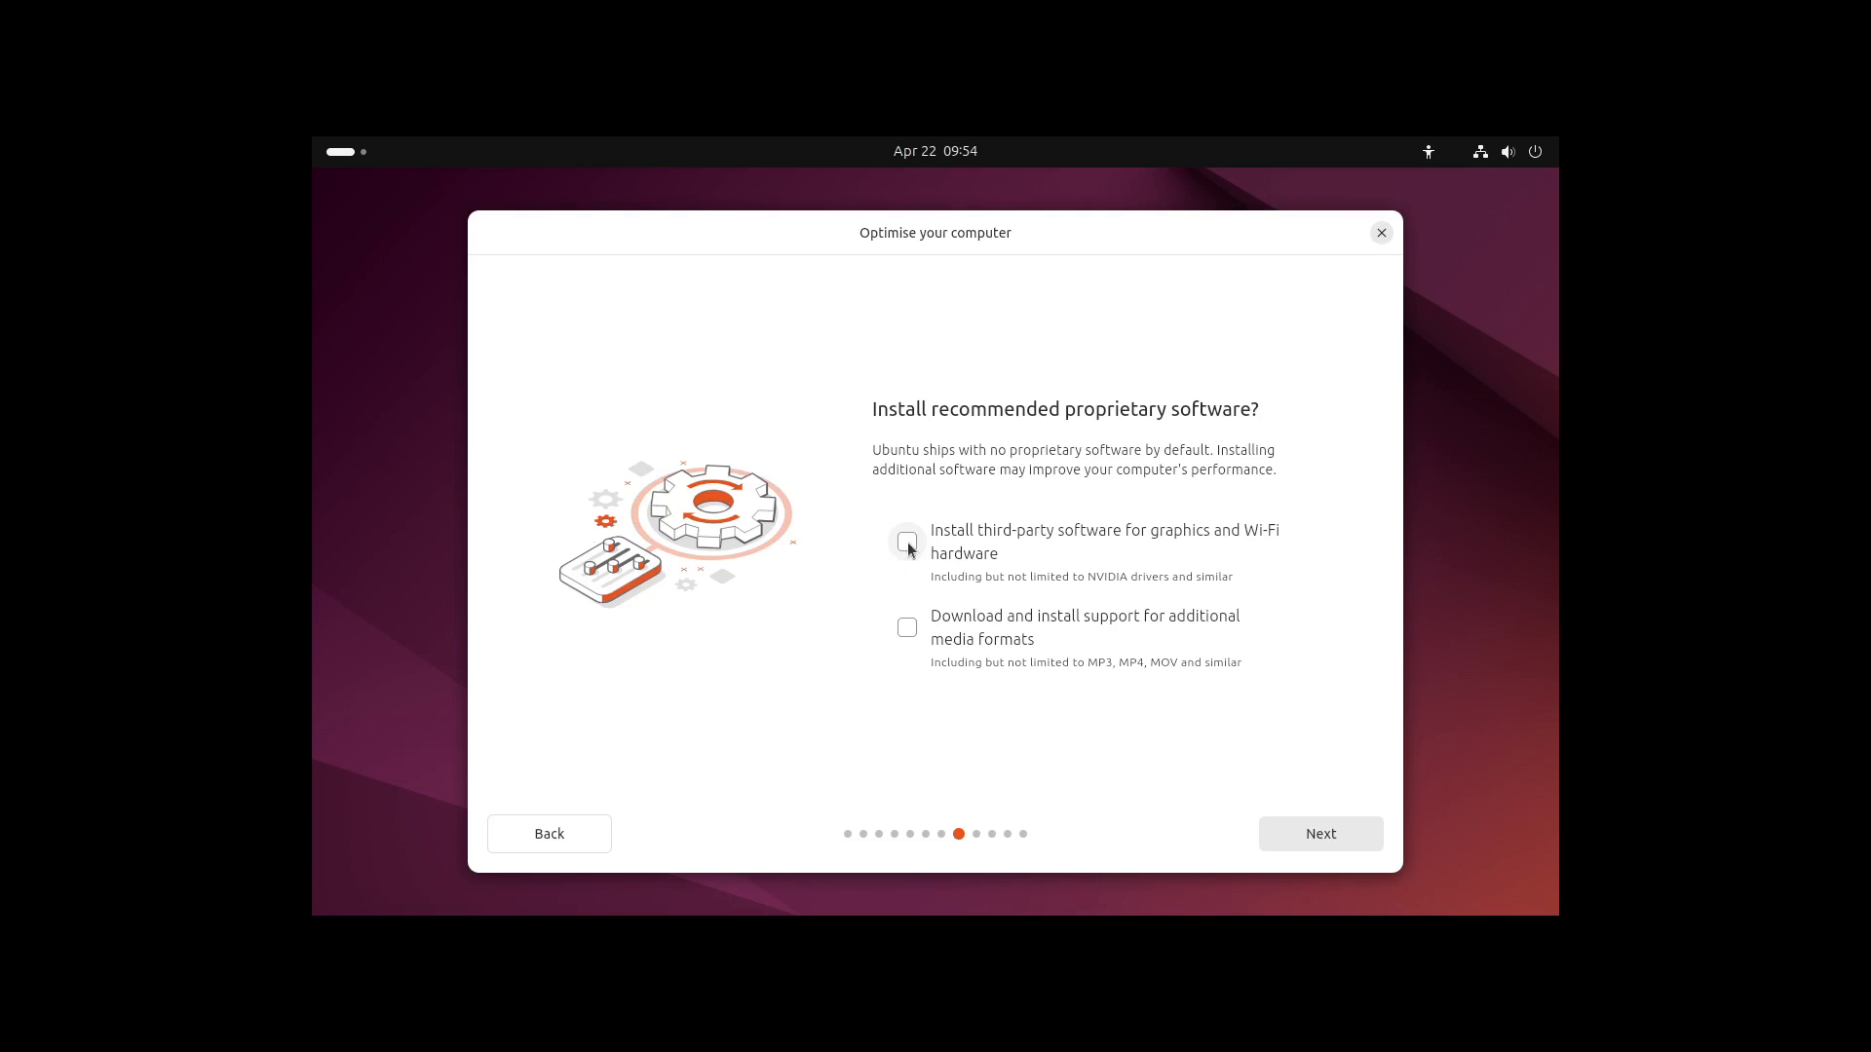
pyautogui.moveTo(907, 628)
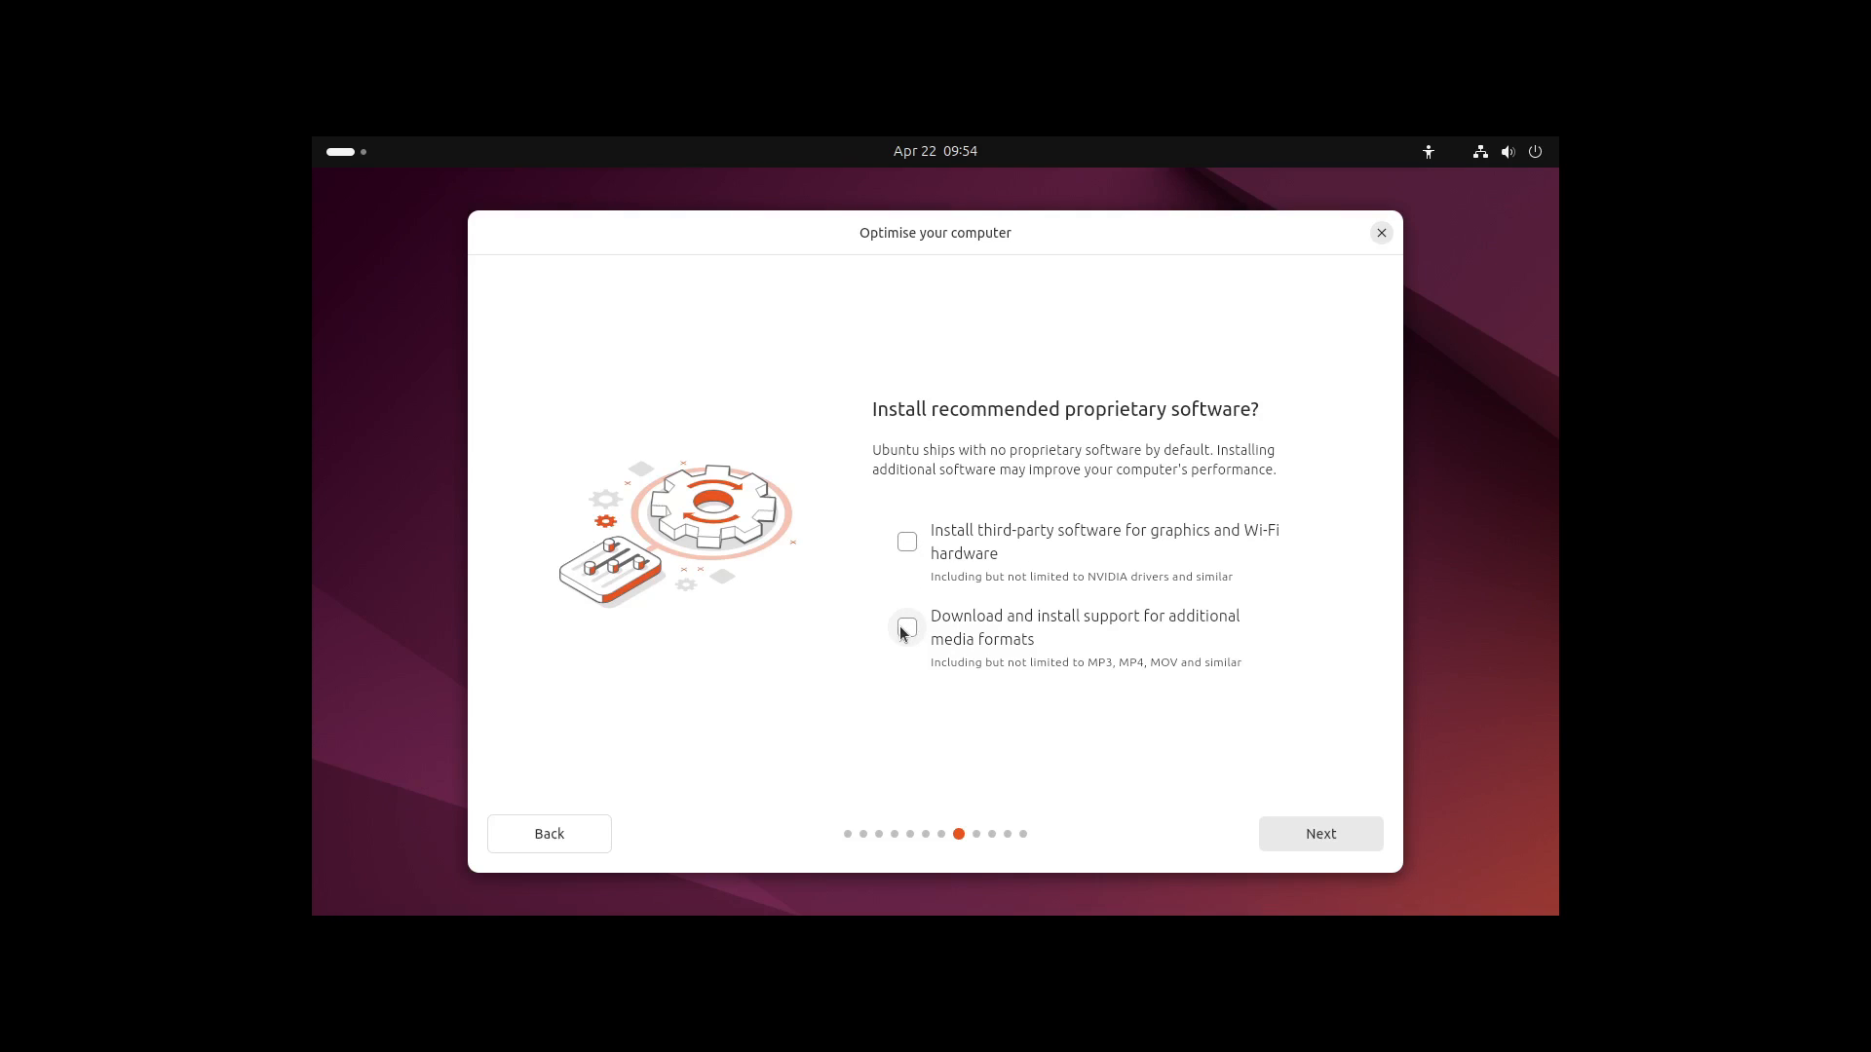
pyautogui.click(907, 627)
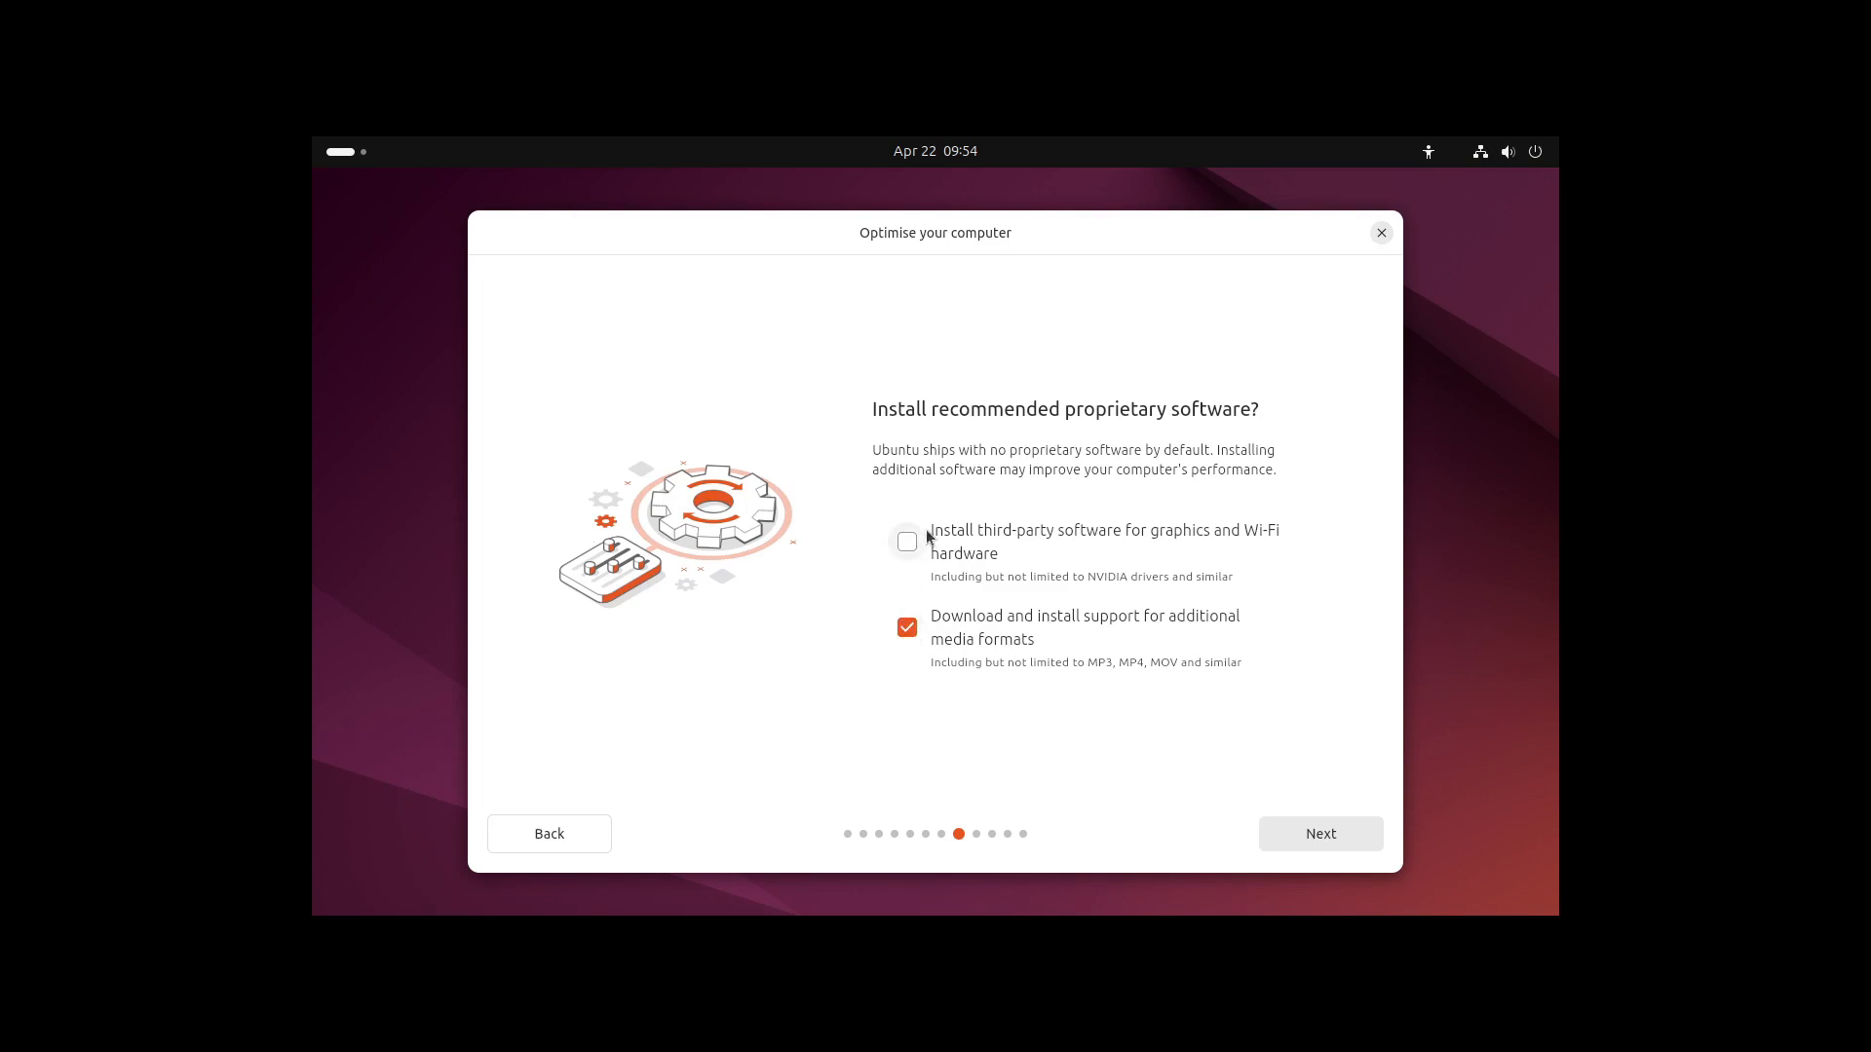
pyautogui.click(907, 542)
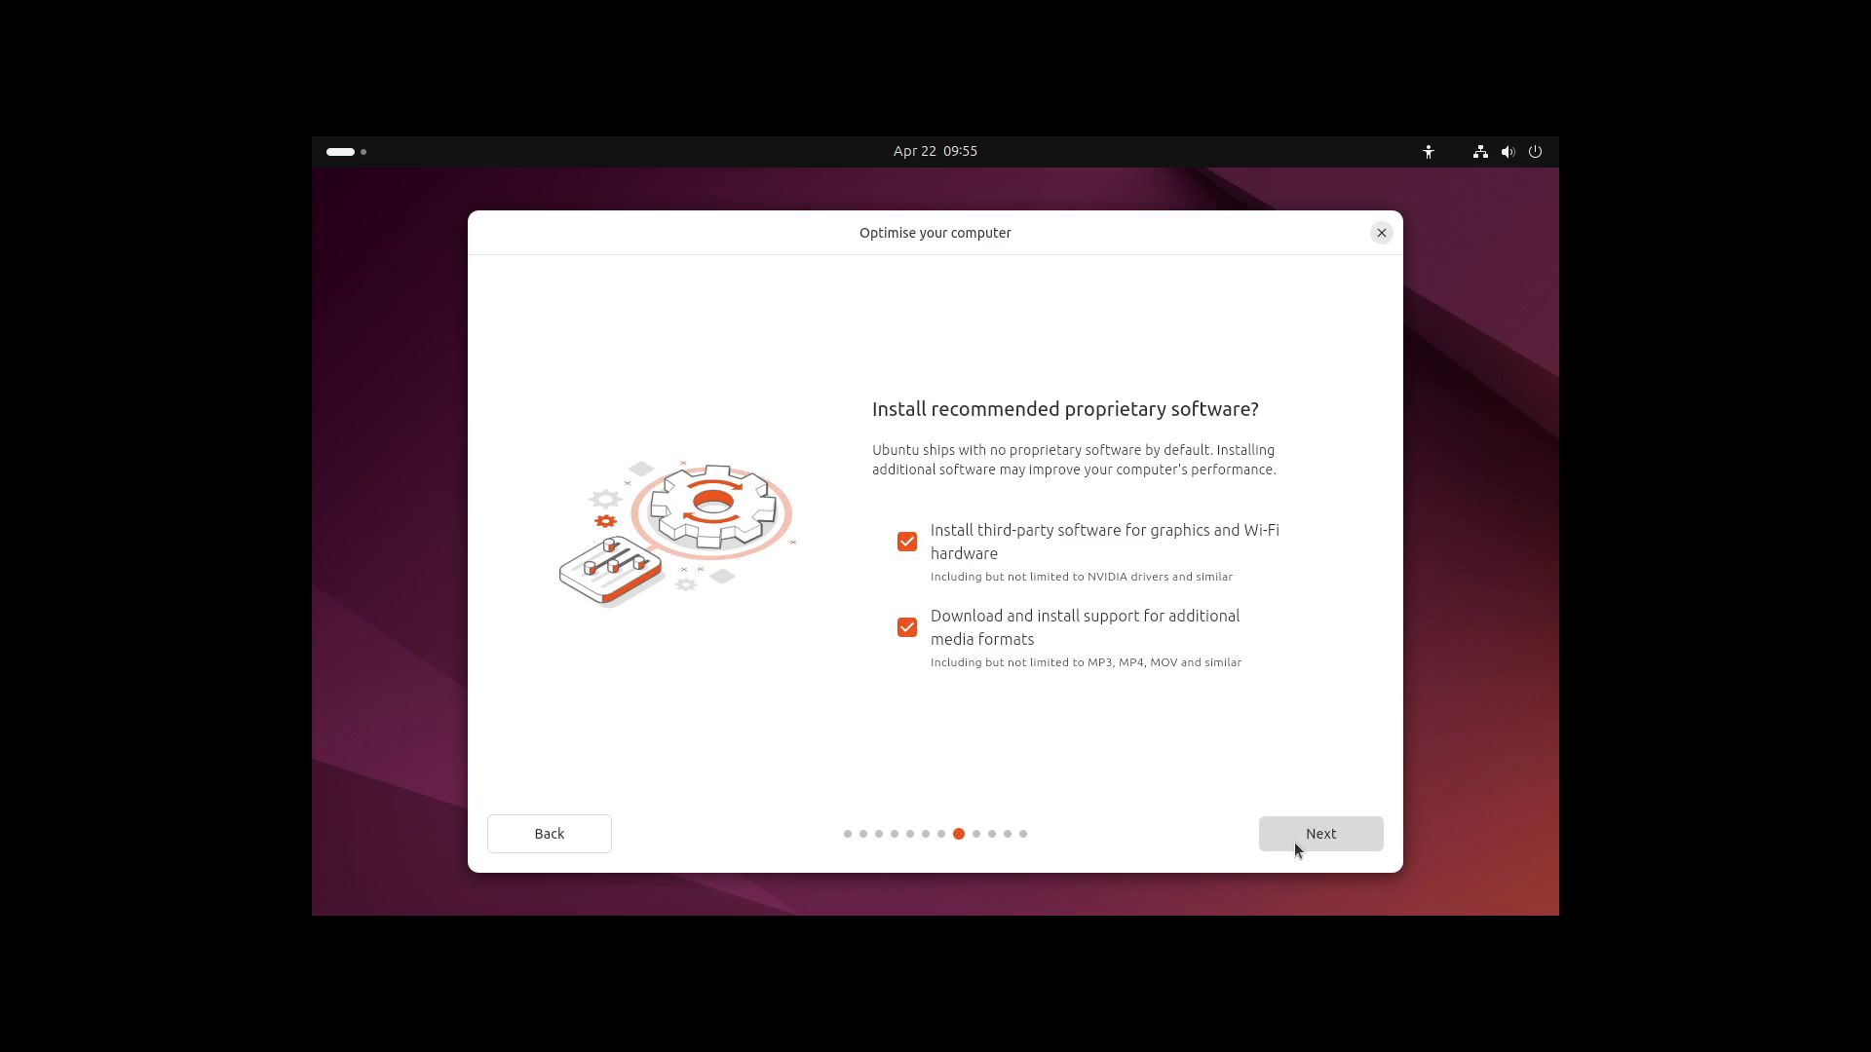
# Preview Manual installation partitioning, then return to Erase disk and install Ubuntu
pyautogui.click(1319, 833)
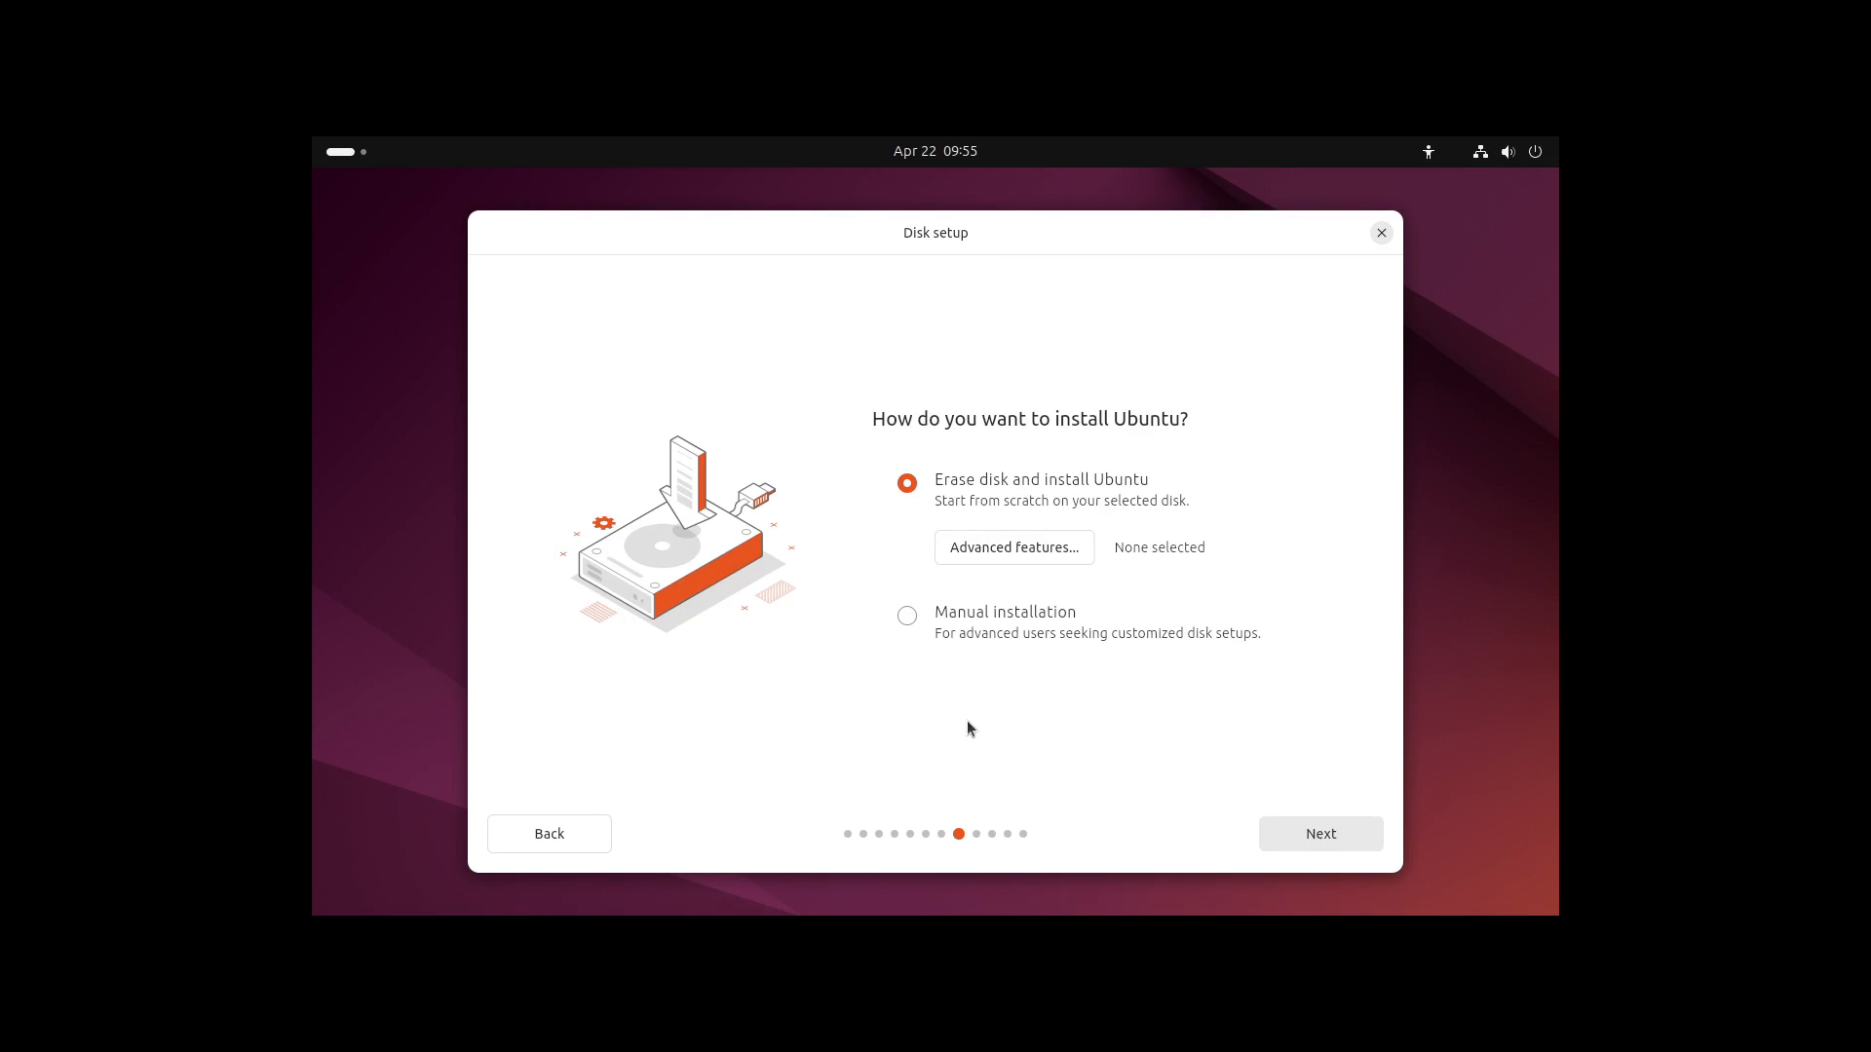
pyautogui.moveTo(979, 695)
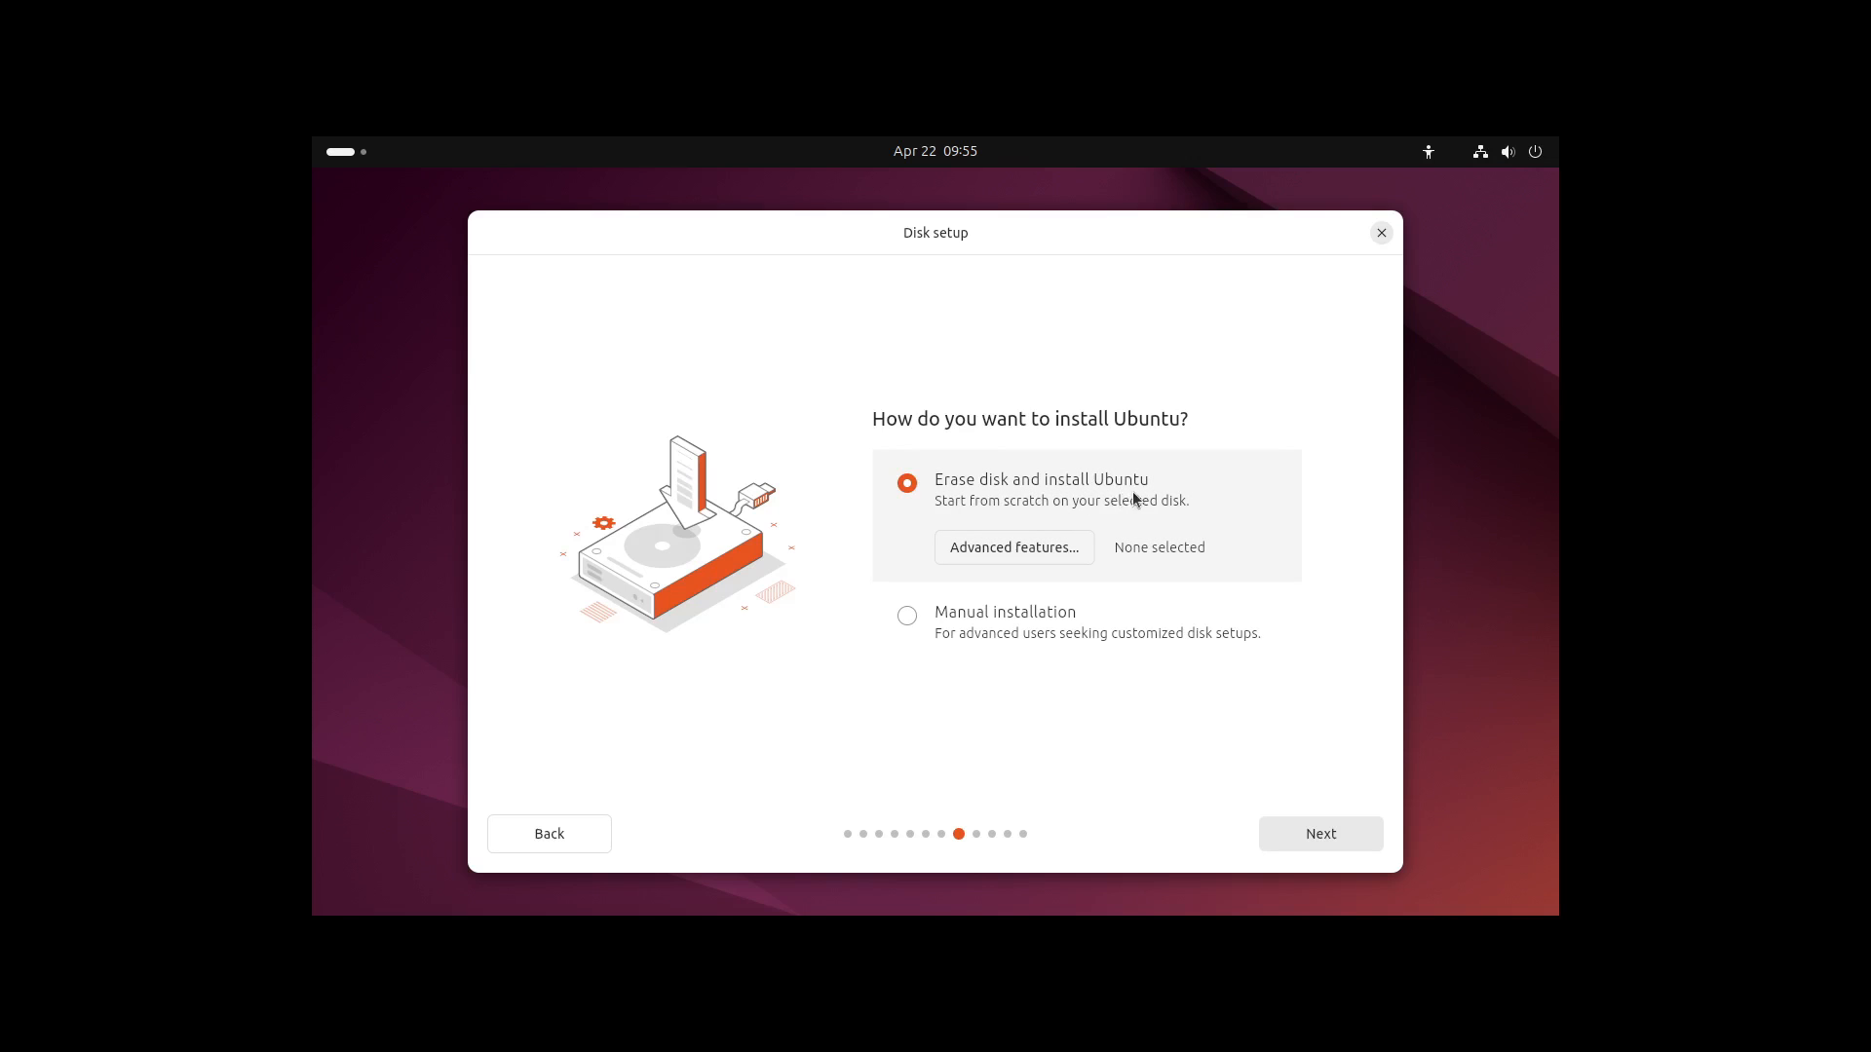
pyautogui.moveTo(967, 399)
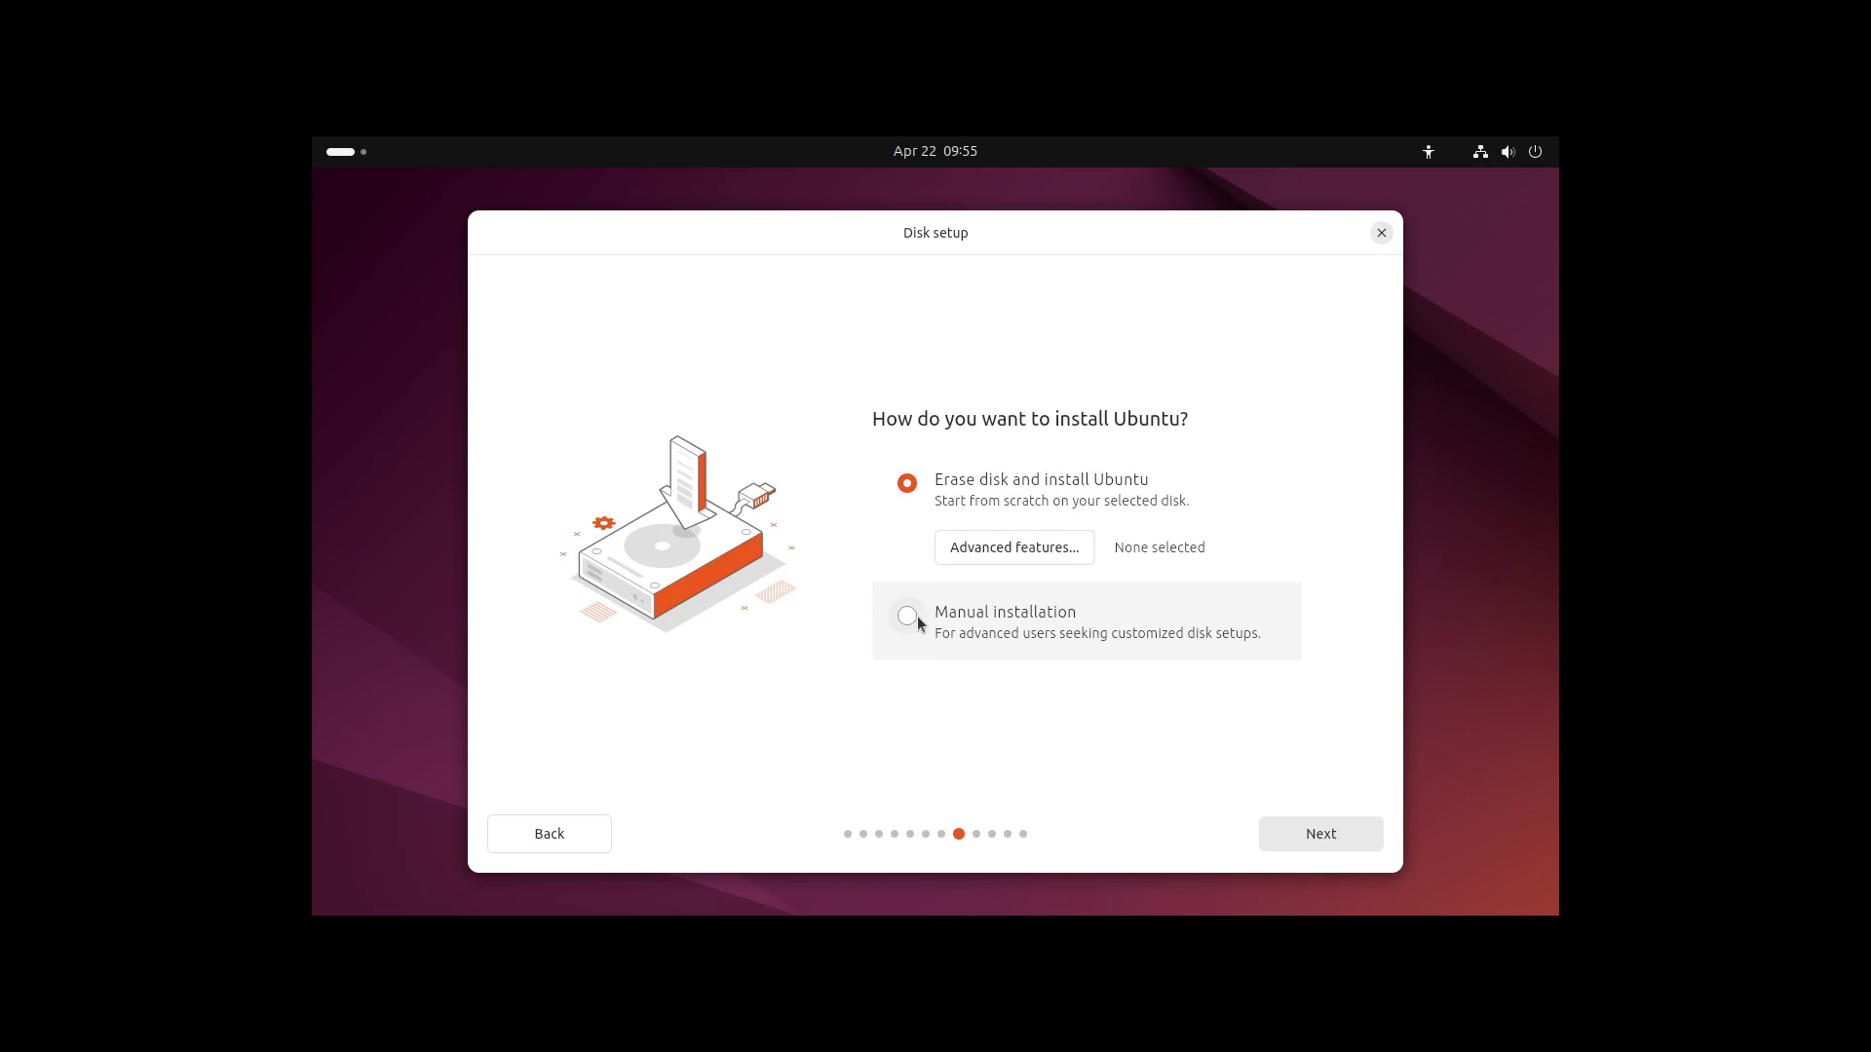
pyautogui.click(907, 616)
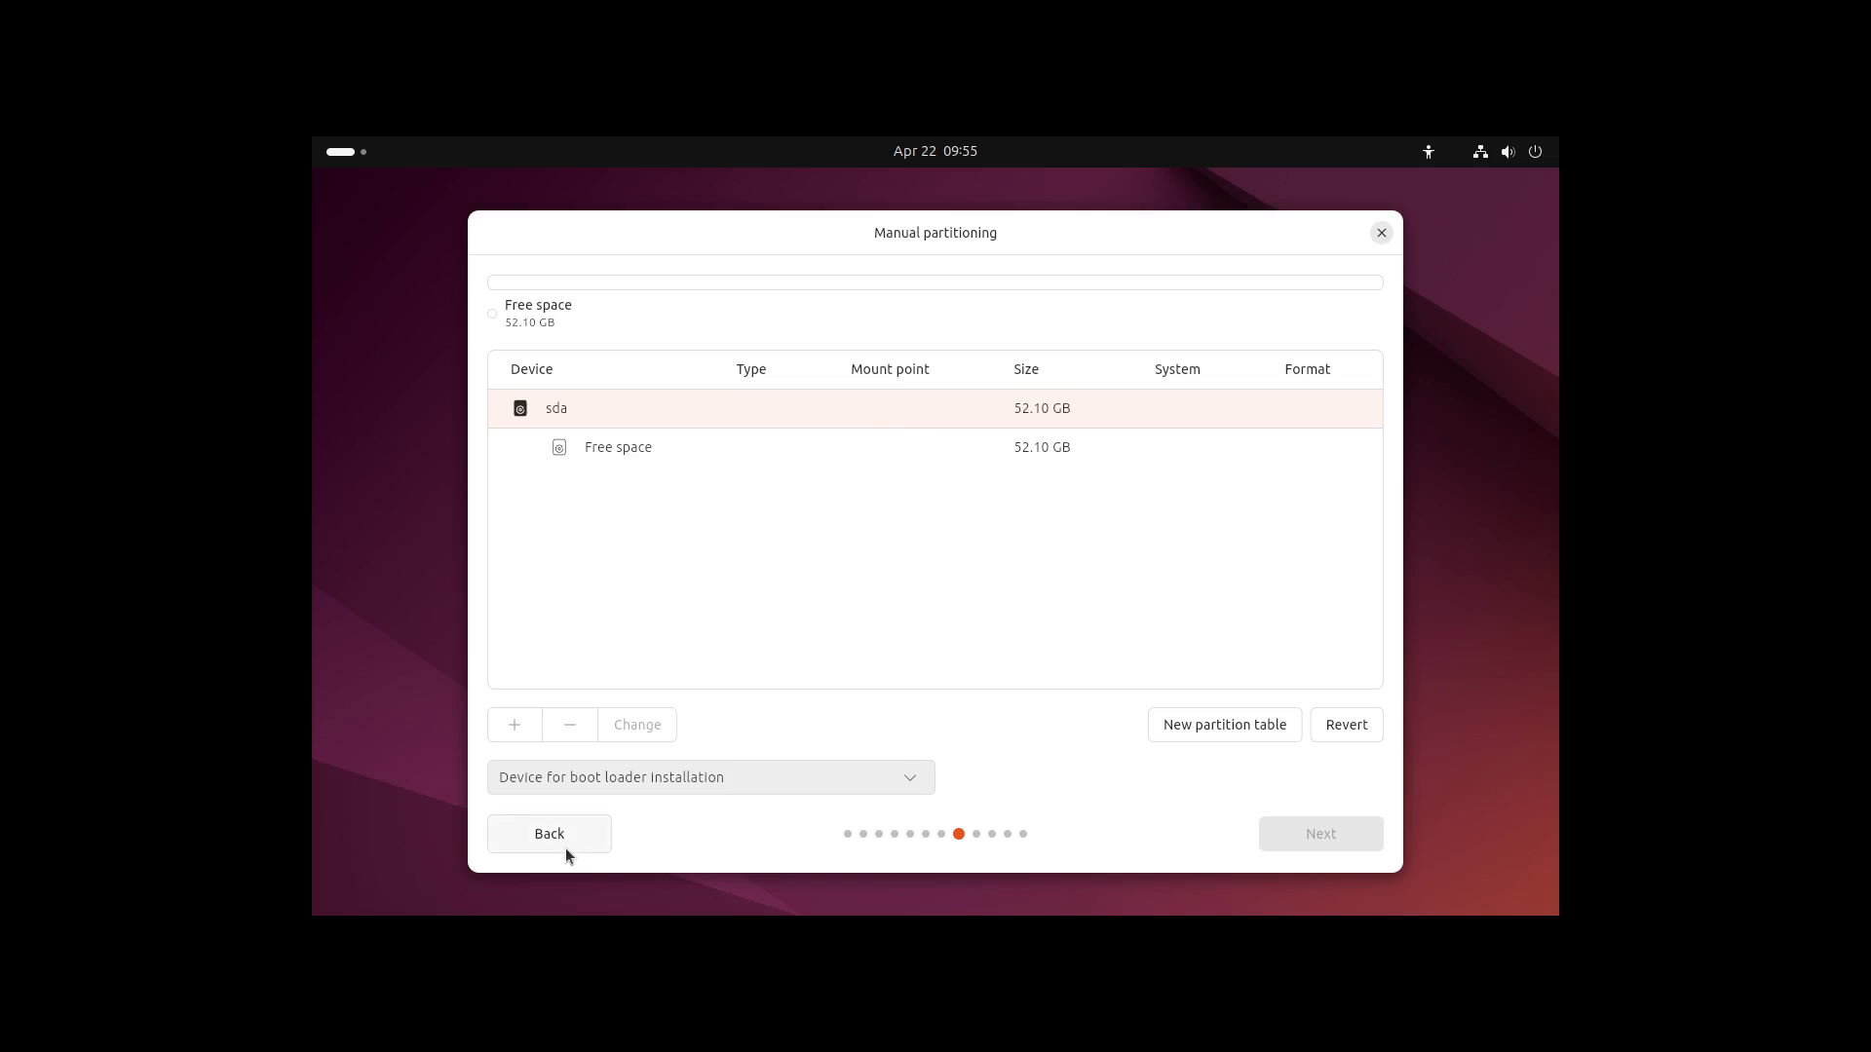
pyautogui.click(548, 833)
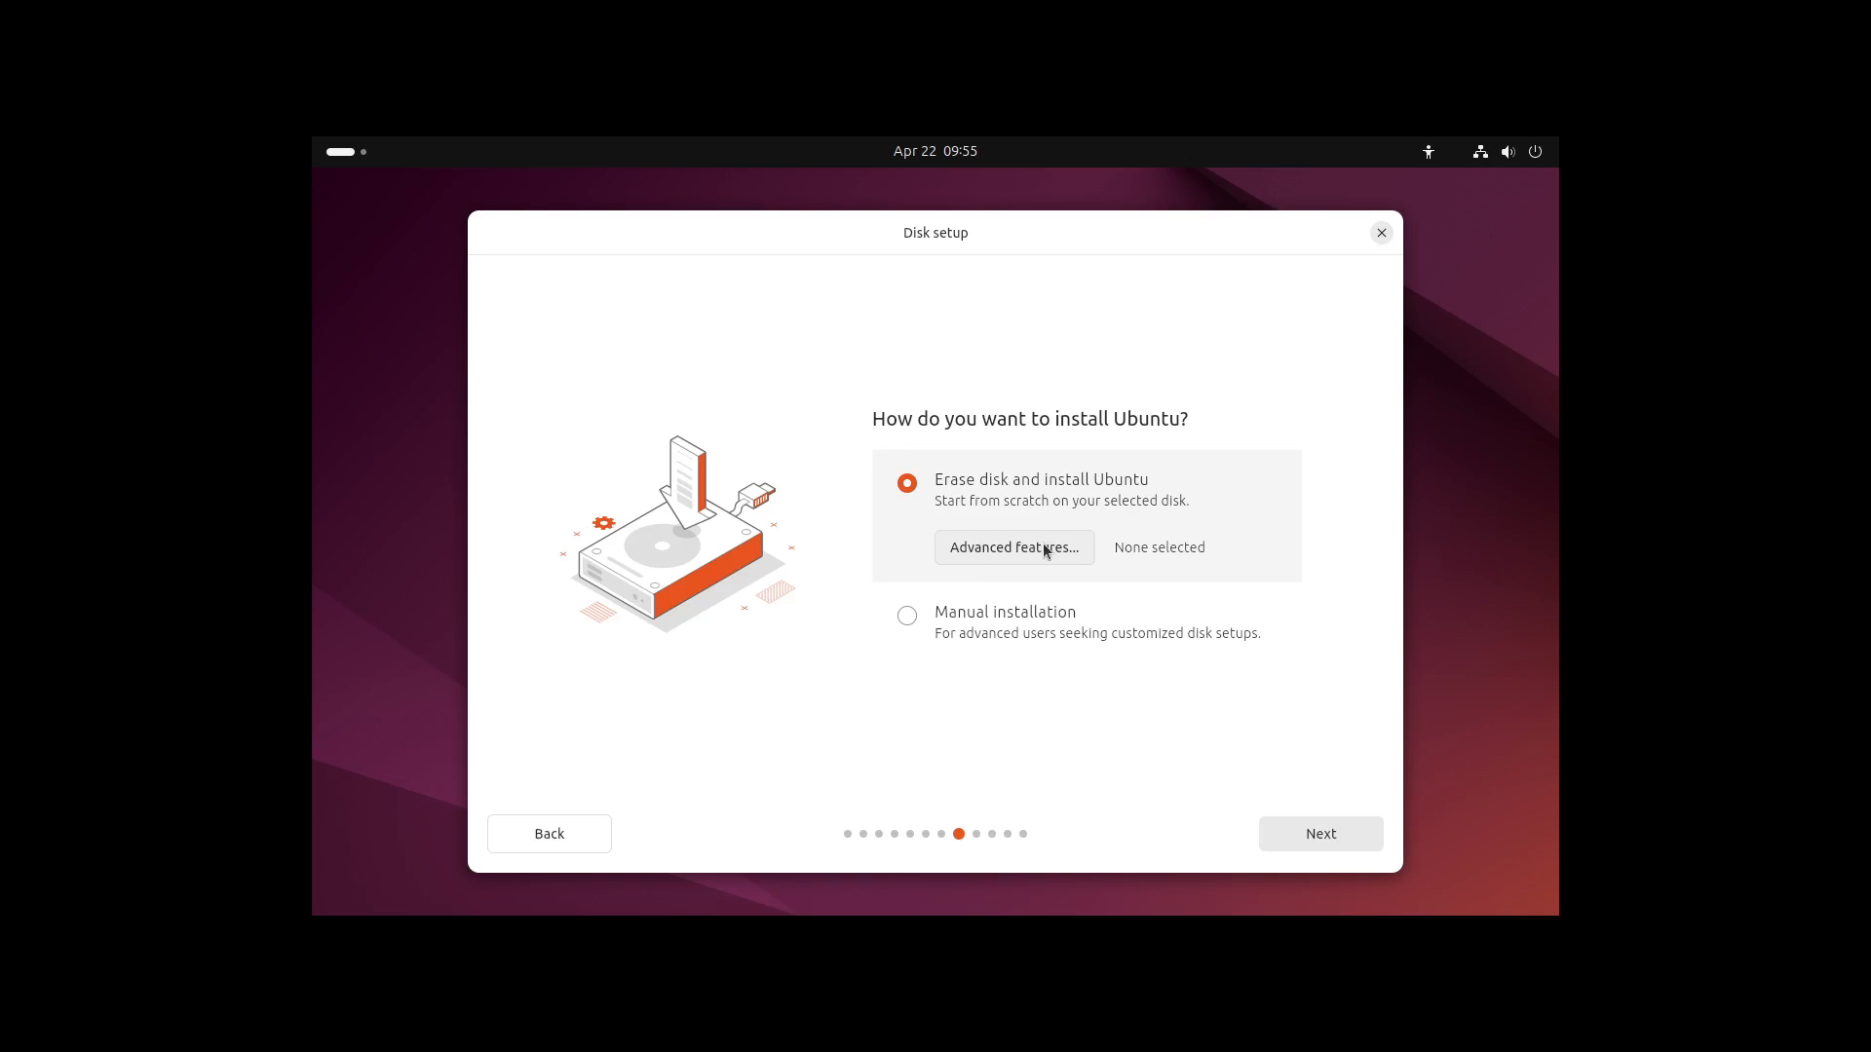
pyautogui.click(1013, 548)
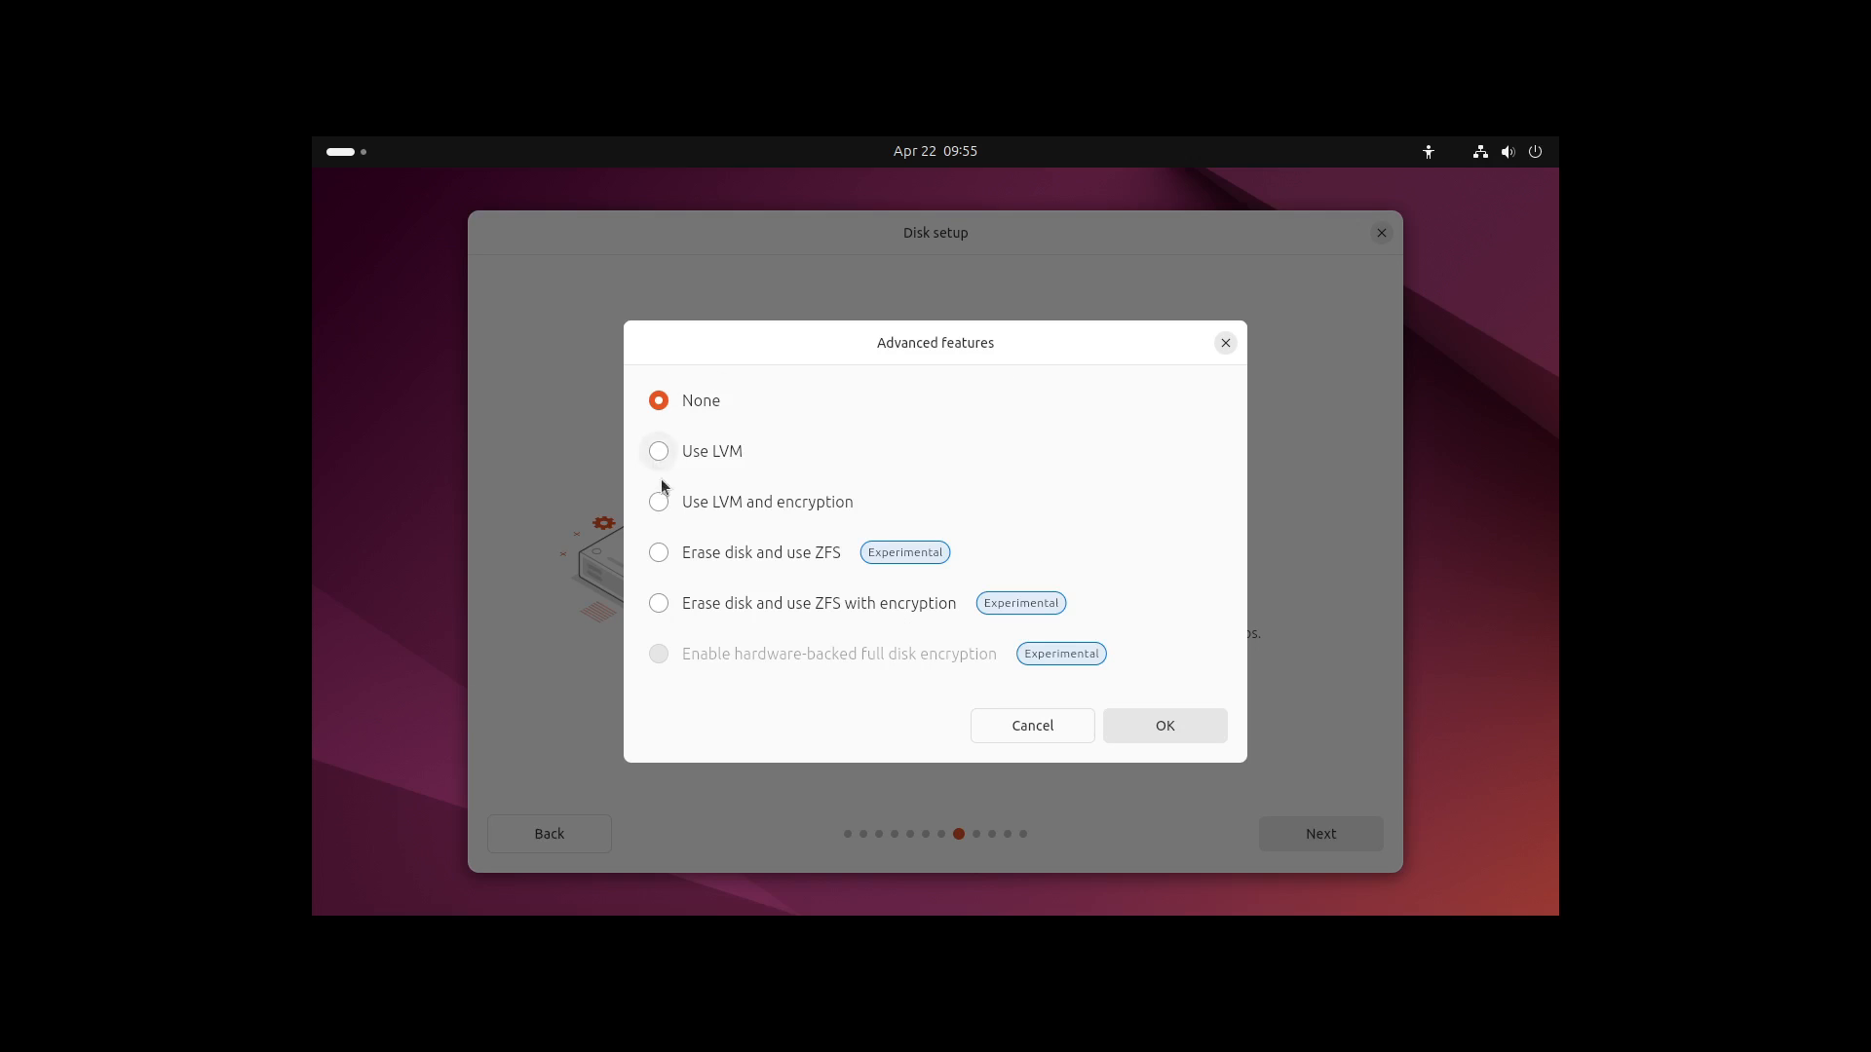
pyautogui.moveTo(687, 528)
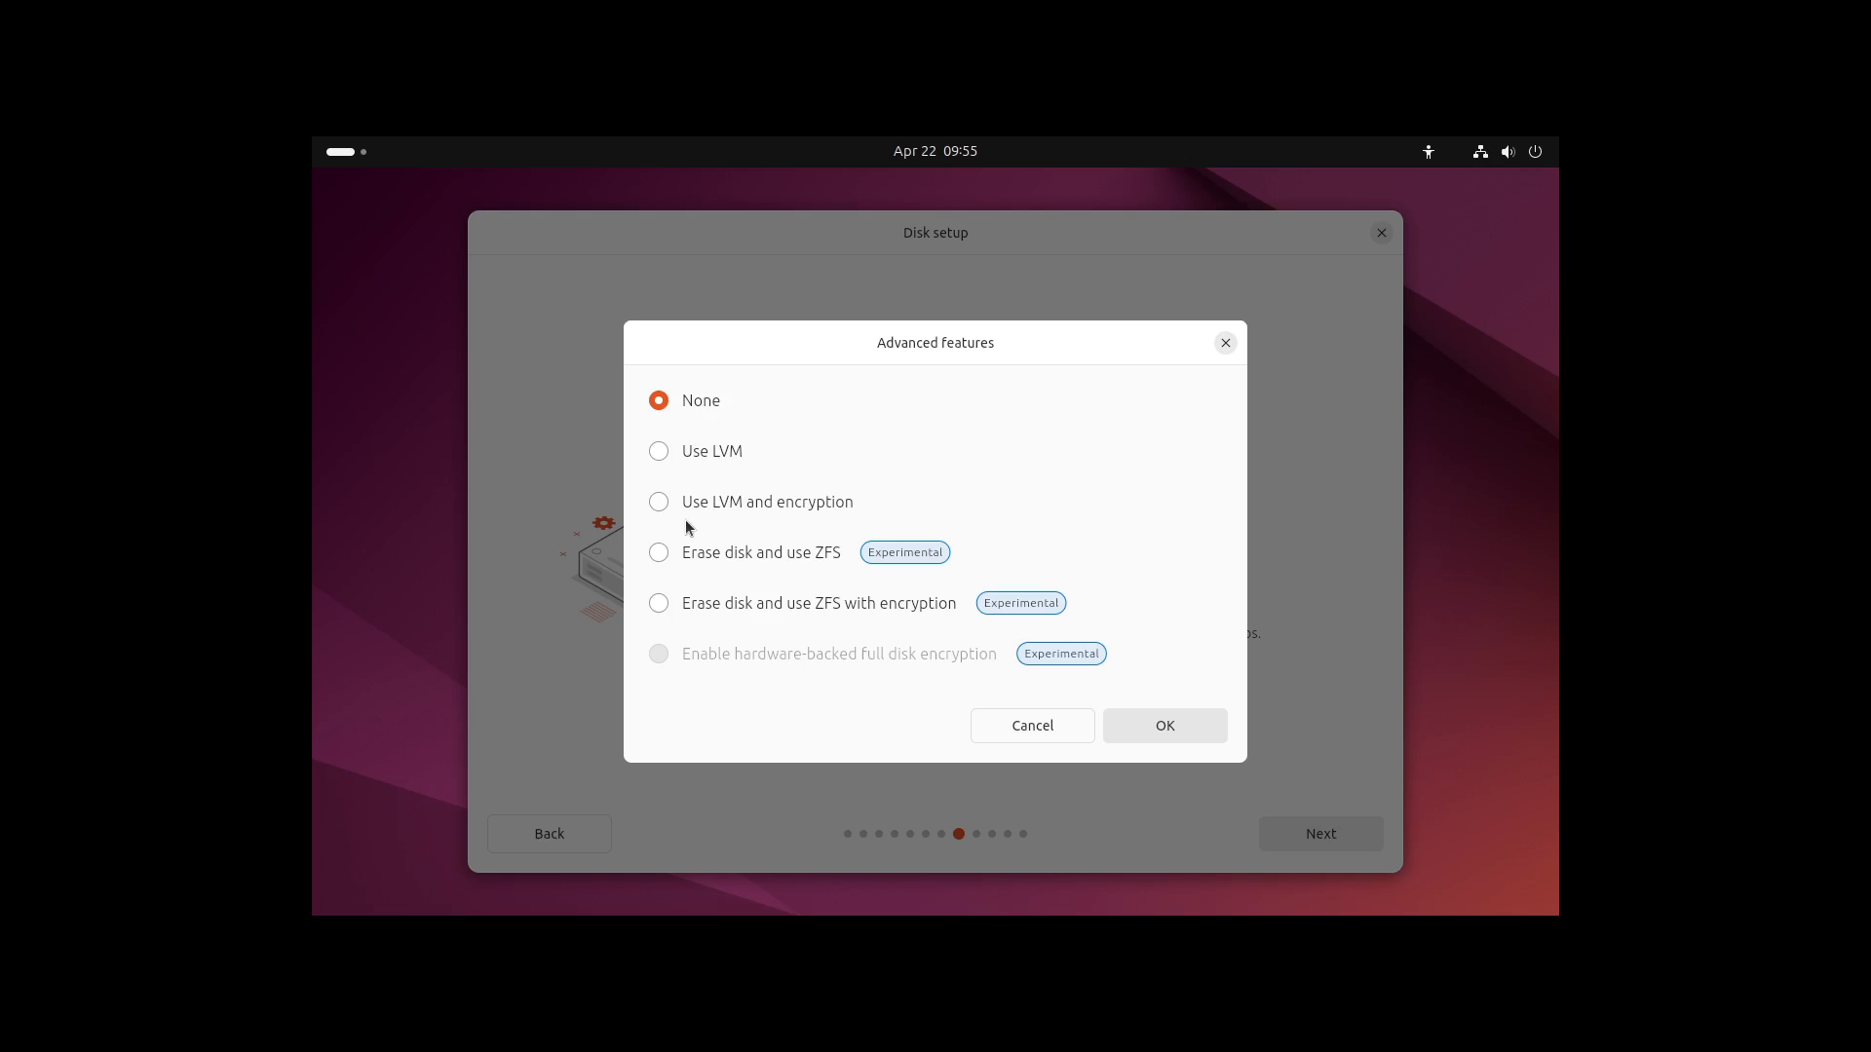
pyautogui.moveTo(702, 557)
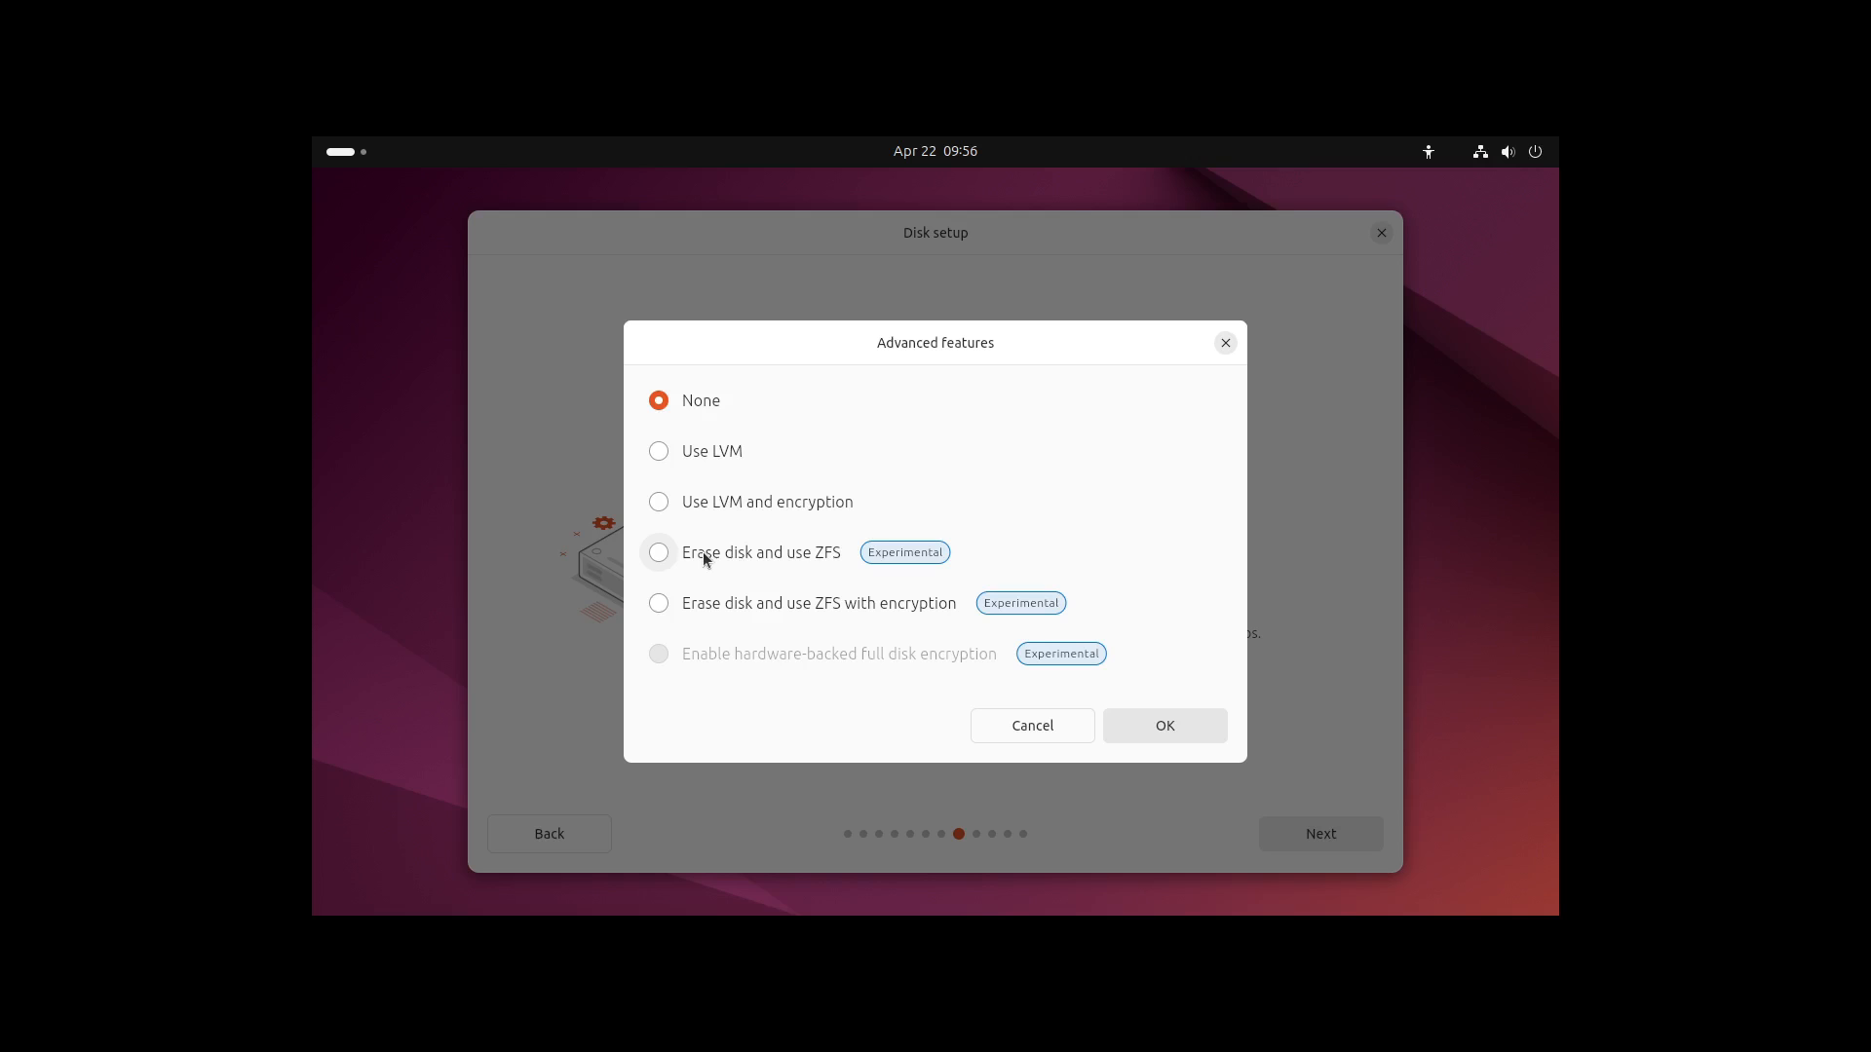
pyautogui.moveTo(673, 573)
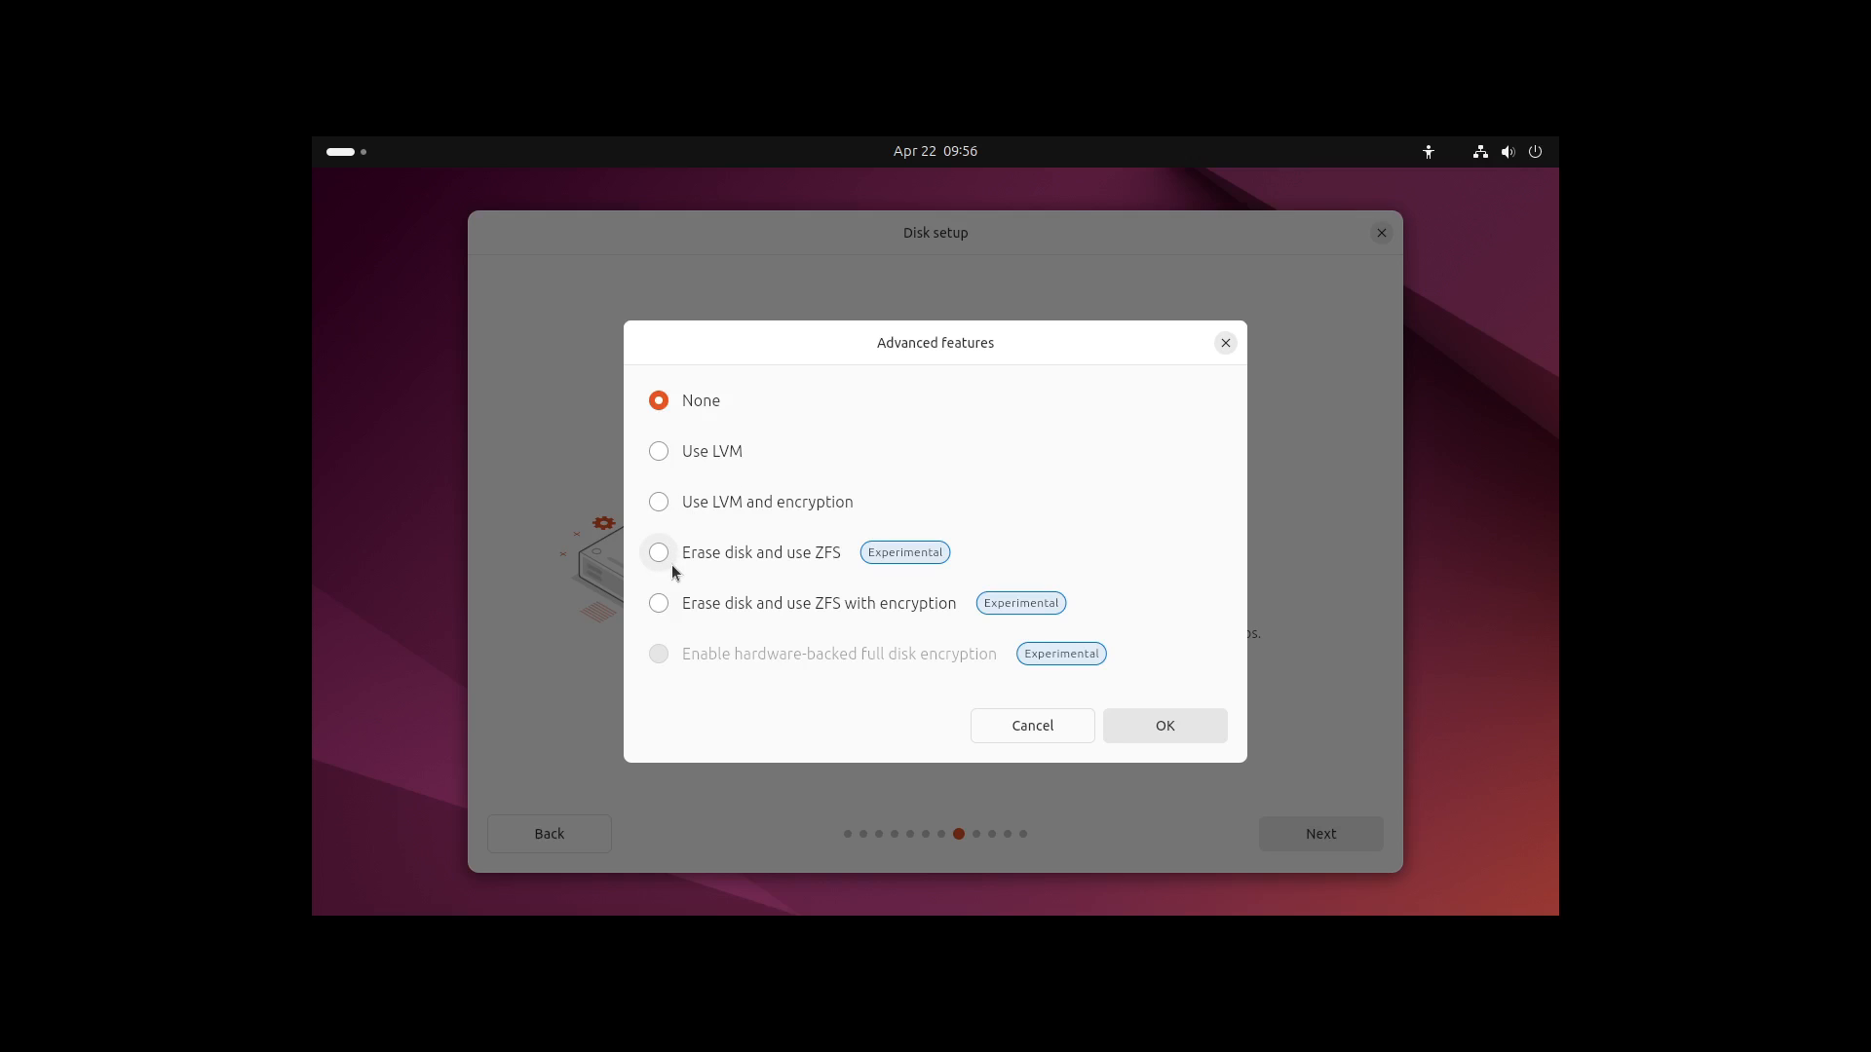
pyautogui.moveTo(1223, 344)
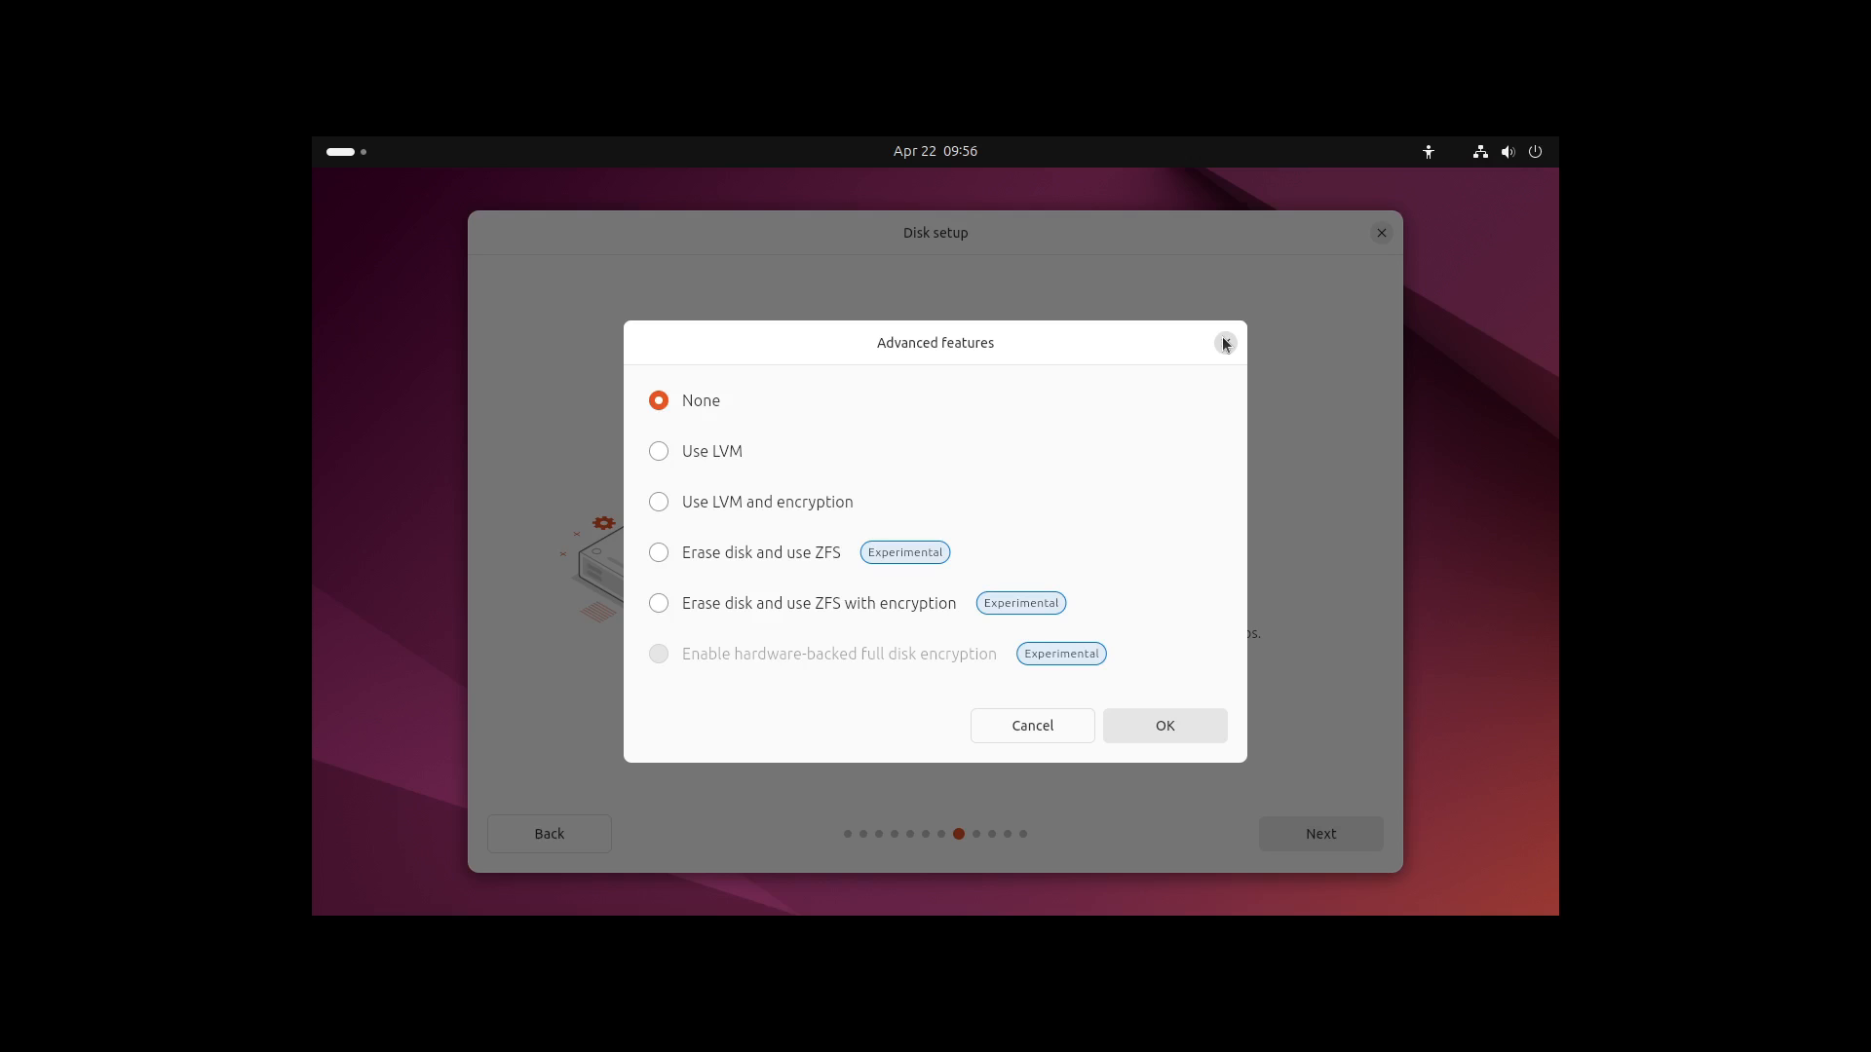
pyautogui.click(659, 501)
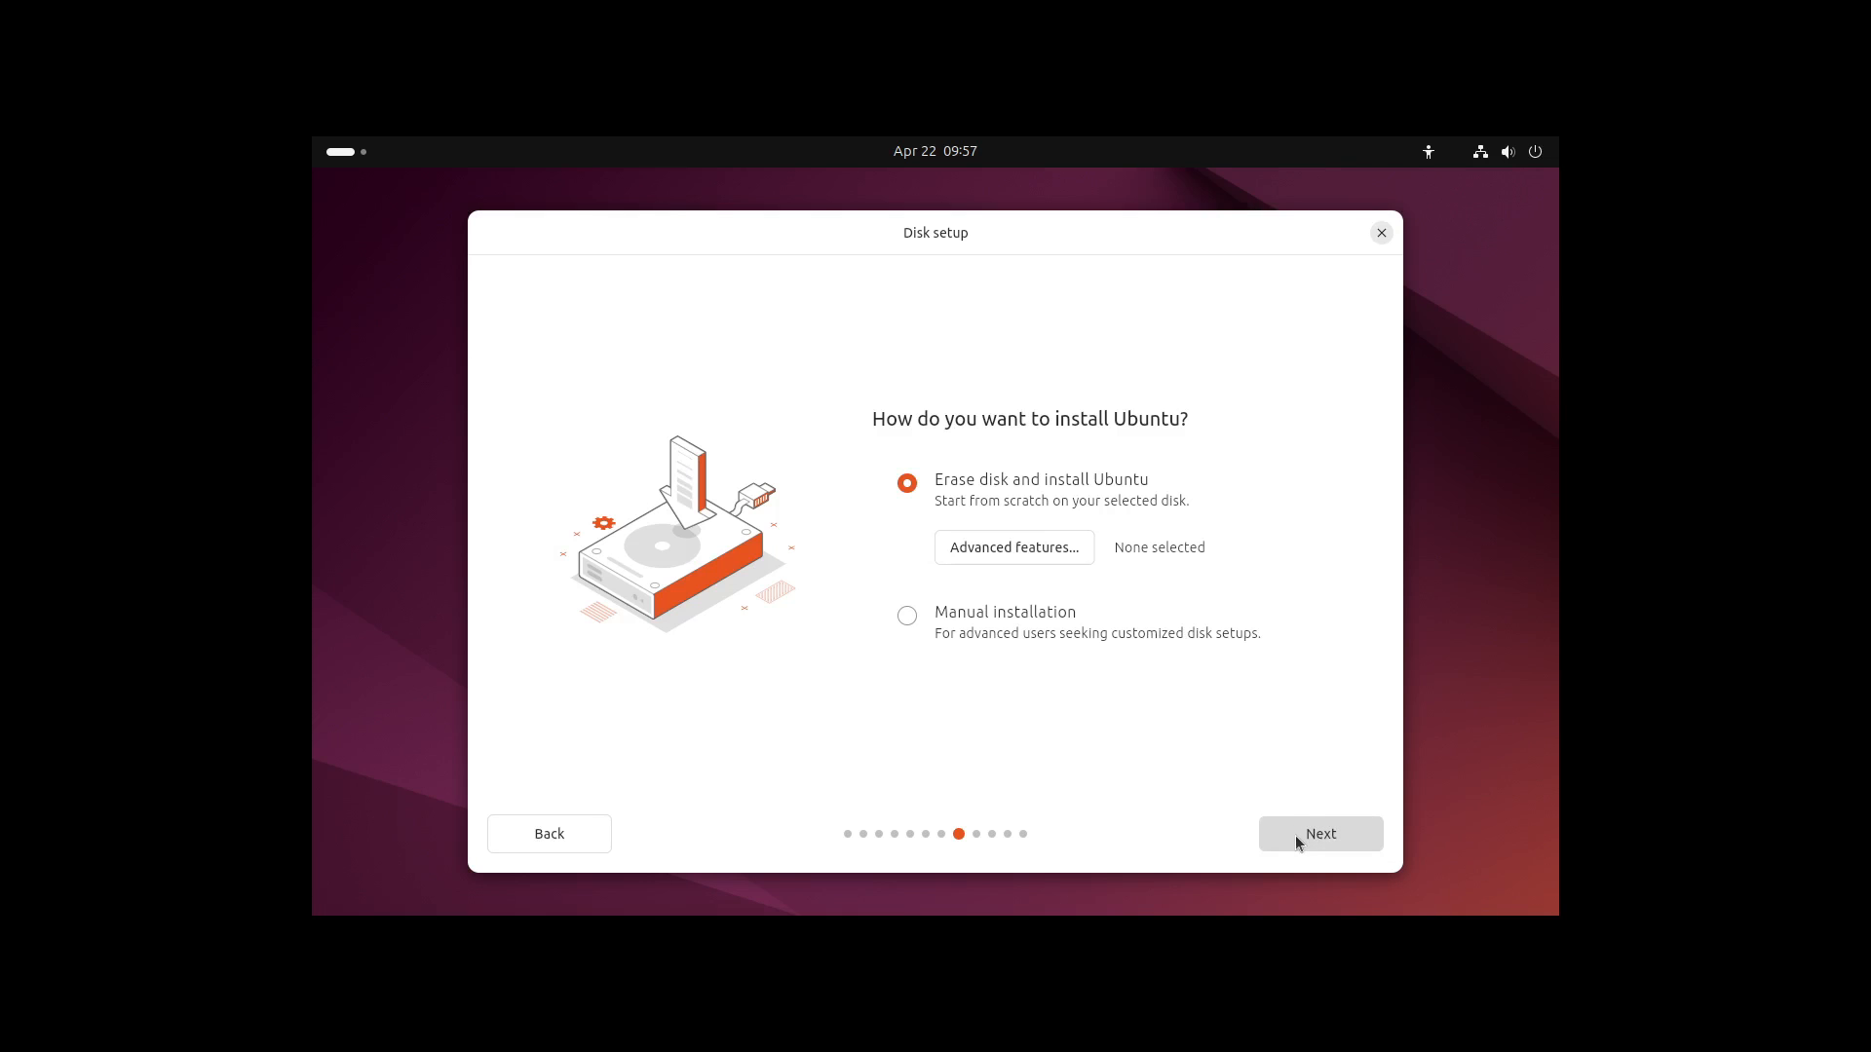
# Enter 'Jean' and the account details, then continue to the Europe/Berlin timezone
pyautogui.click(1319, 833)
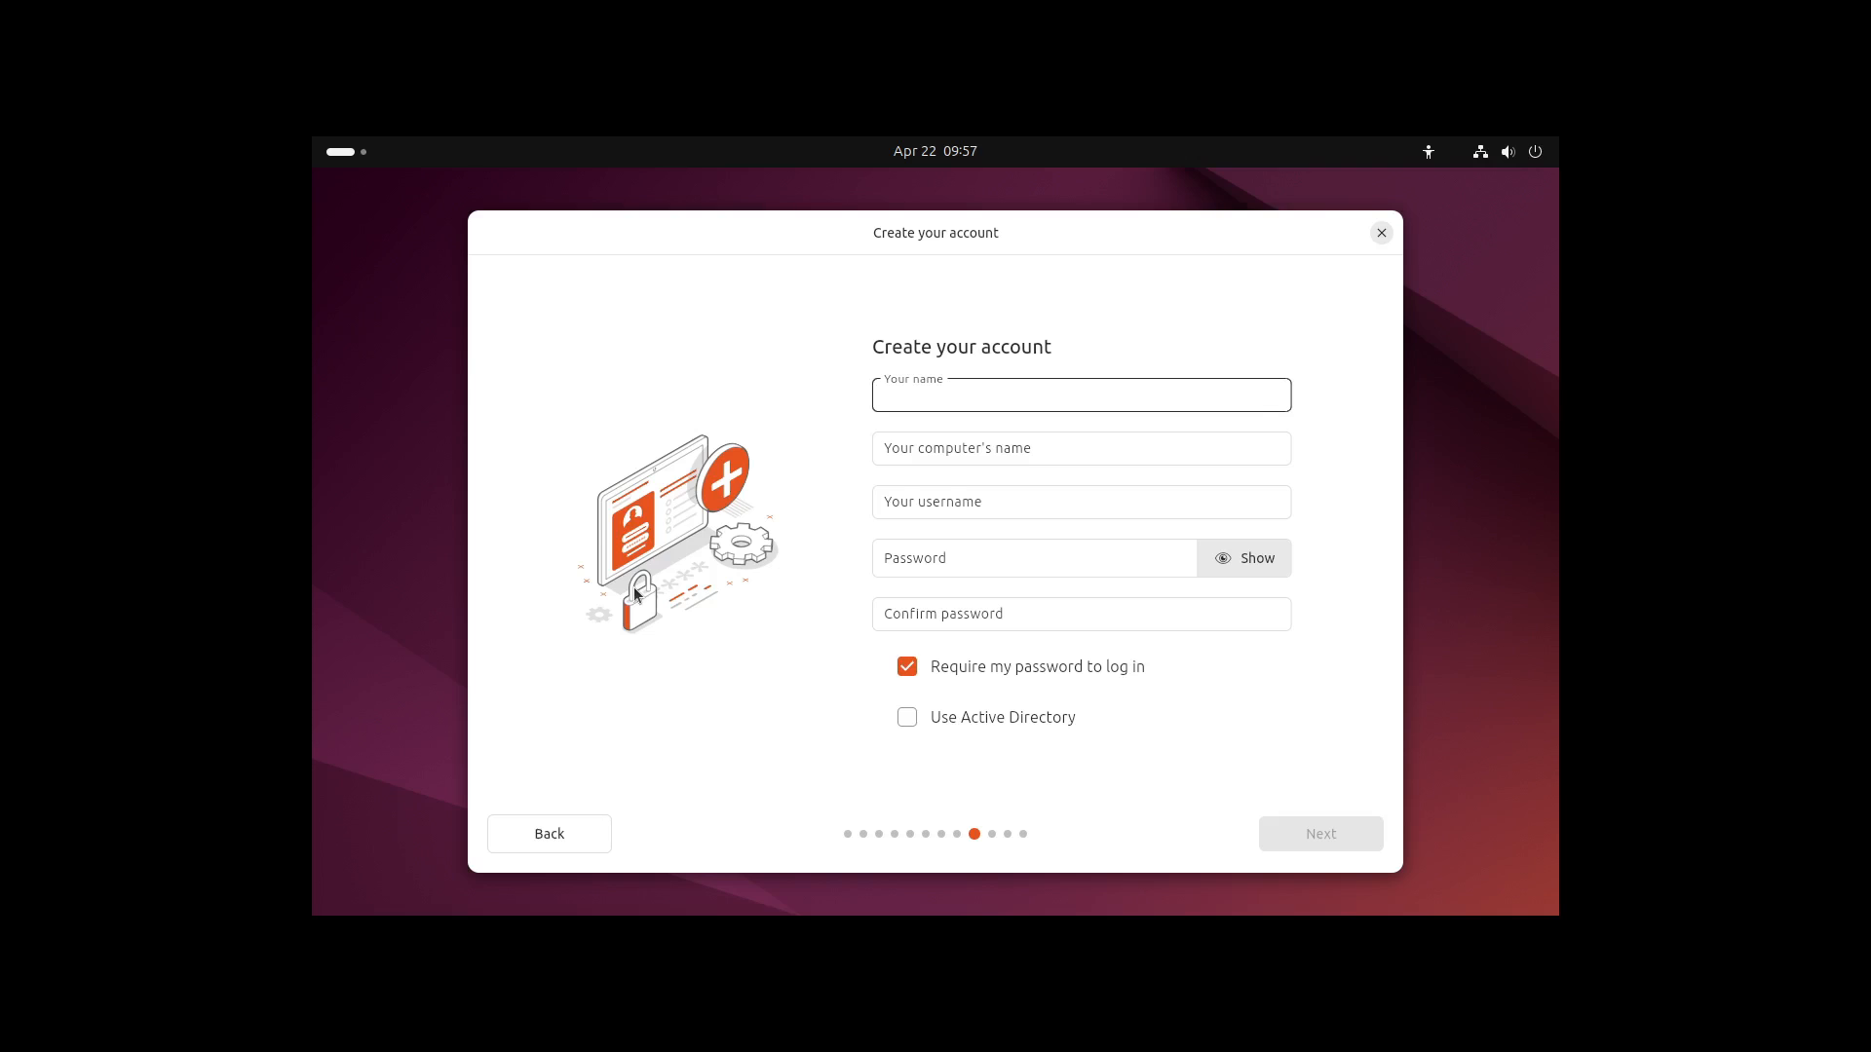
pyautogui.write('Jean')
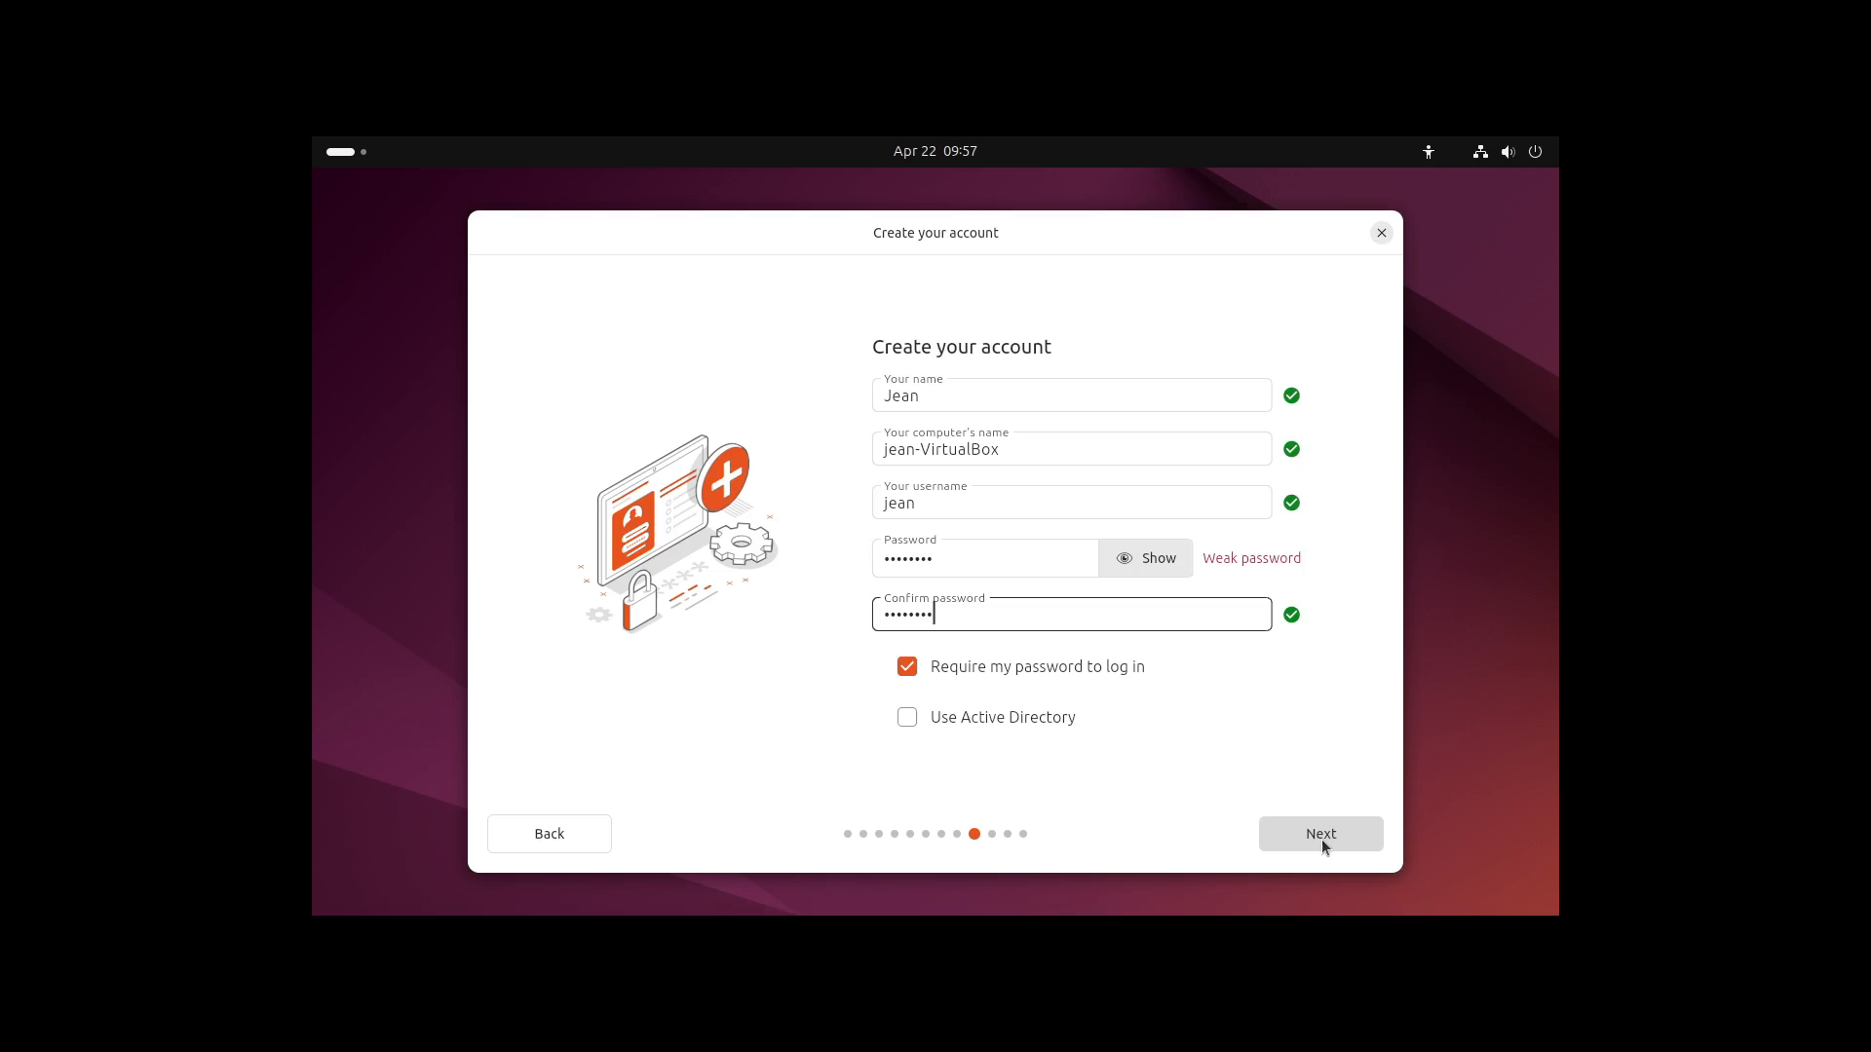
pyautogui.click(1319, 833)
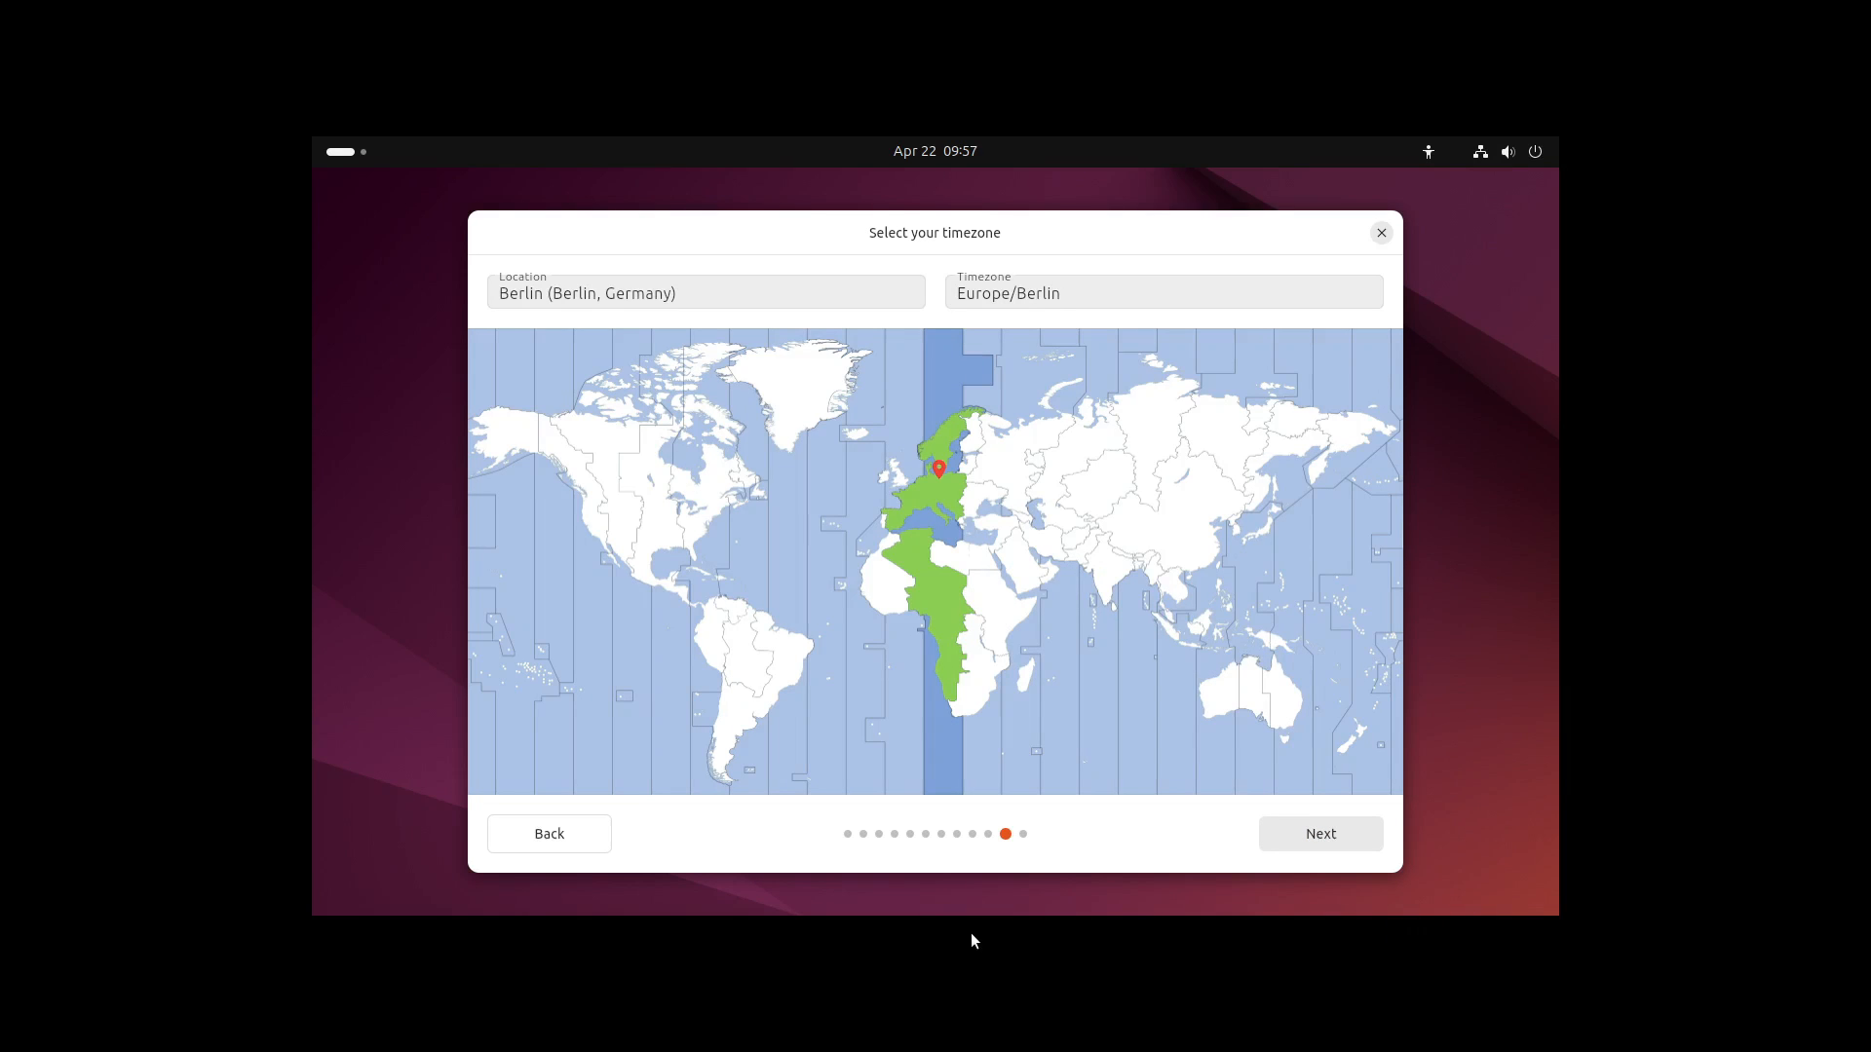
pyautogui.moveTo(1056, 839)
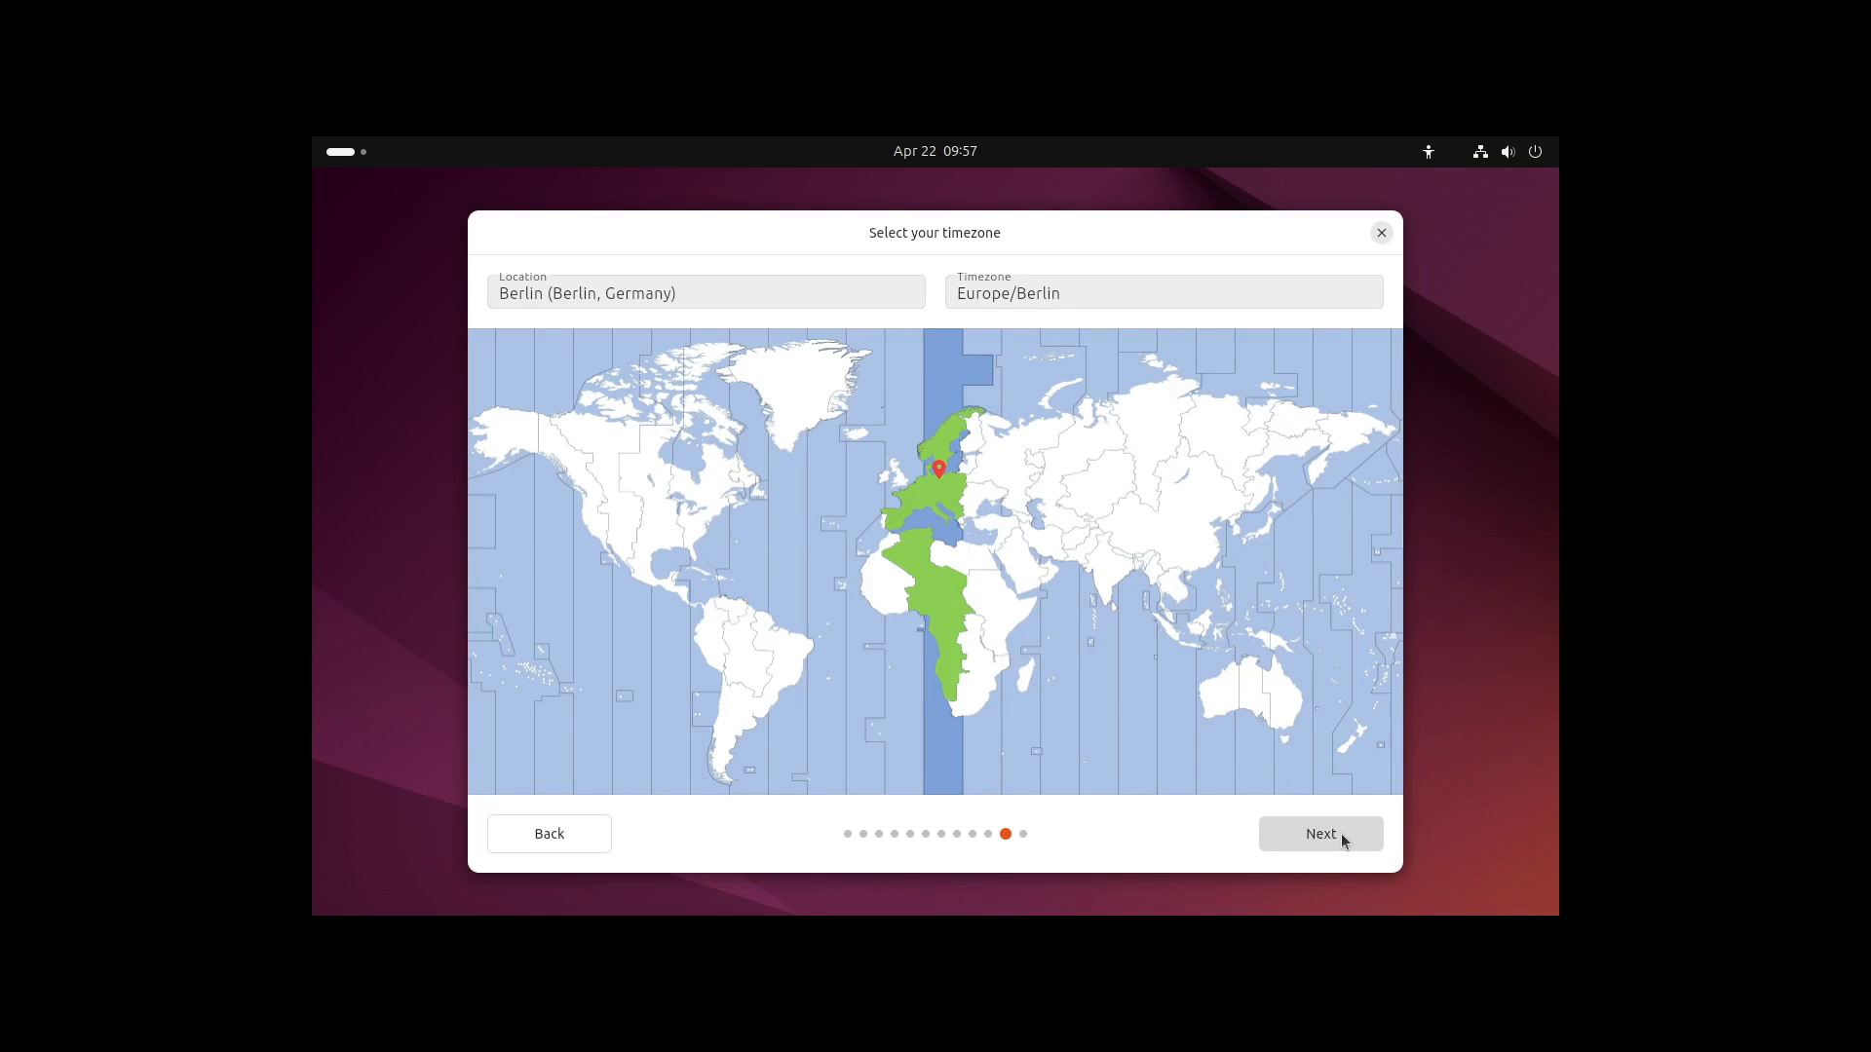
# Accept Europe/Berlin, confirm the review summary and start installing Ubuntu
pyautogui.click(1320, 833)
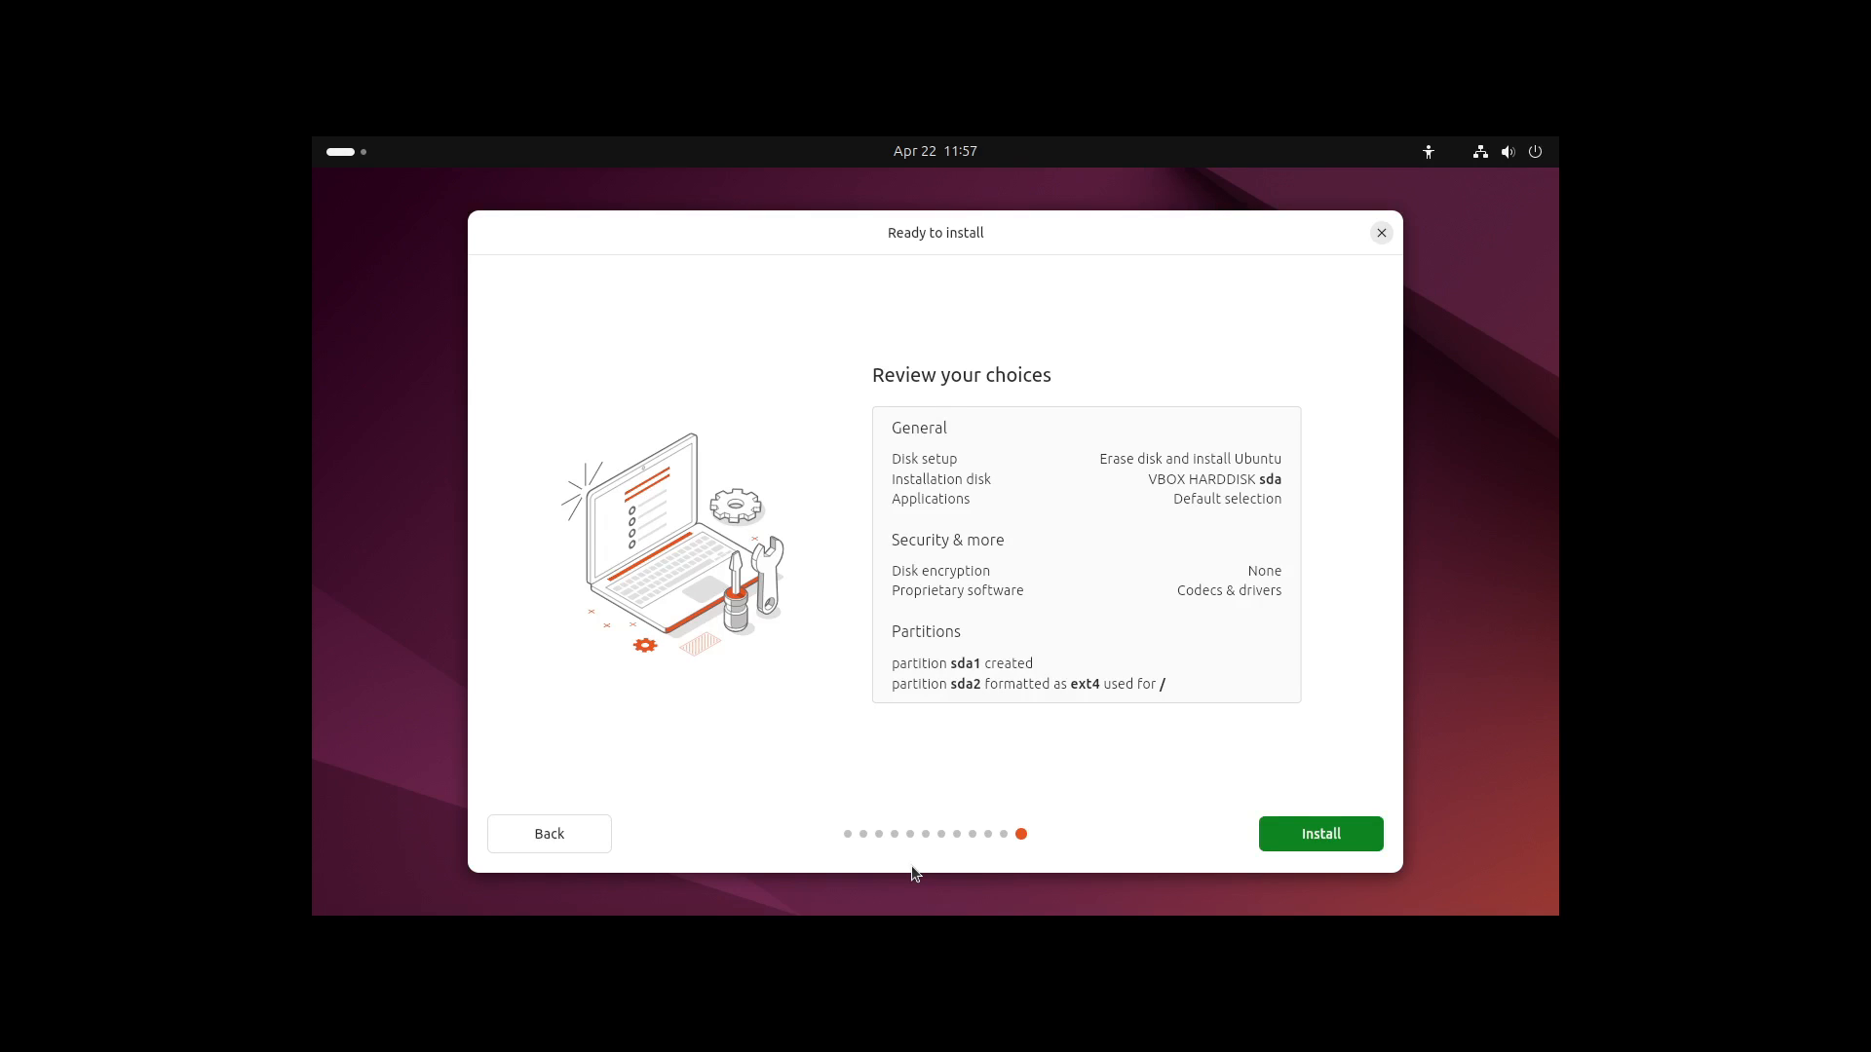
pyautogui.moveTo(1110, 860)
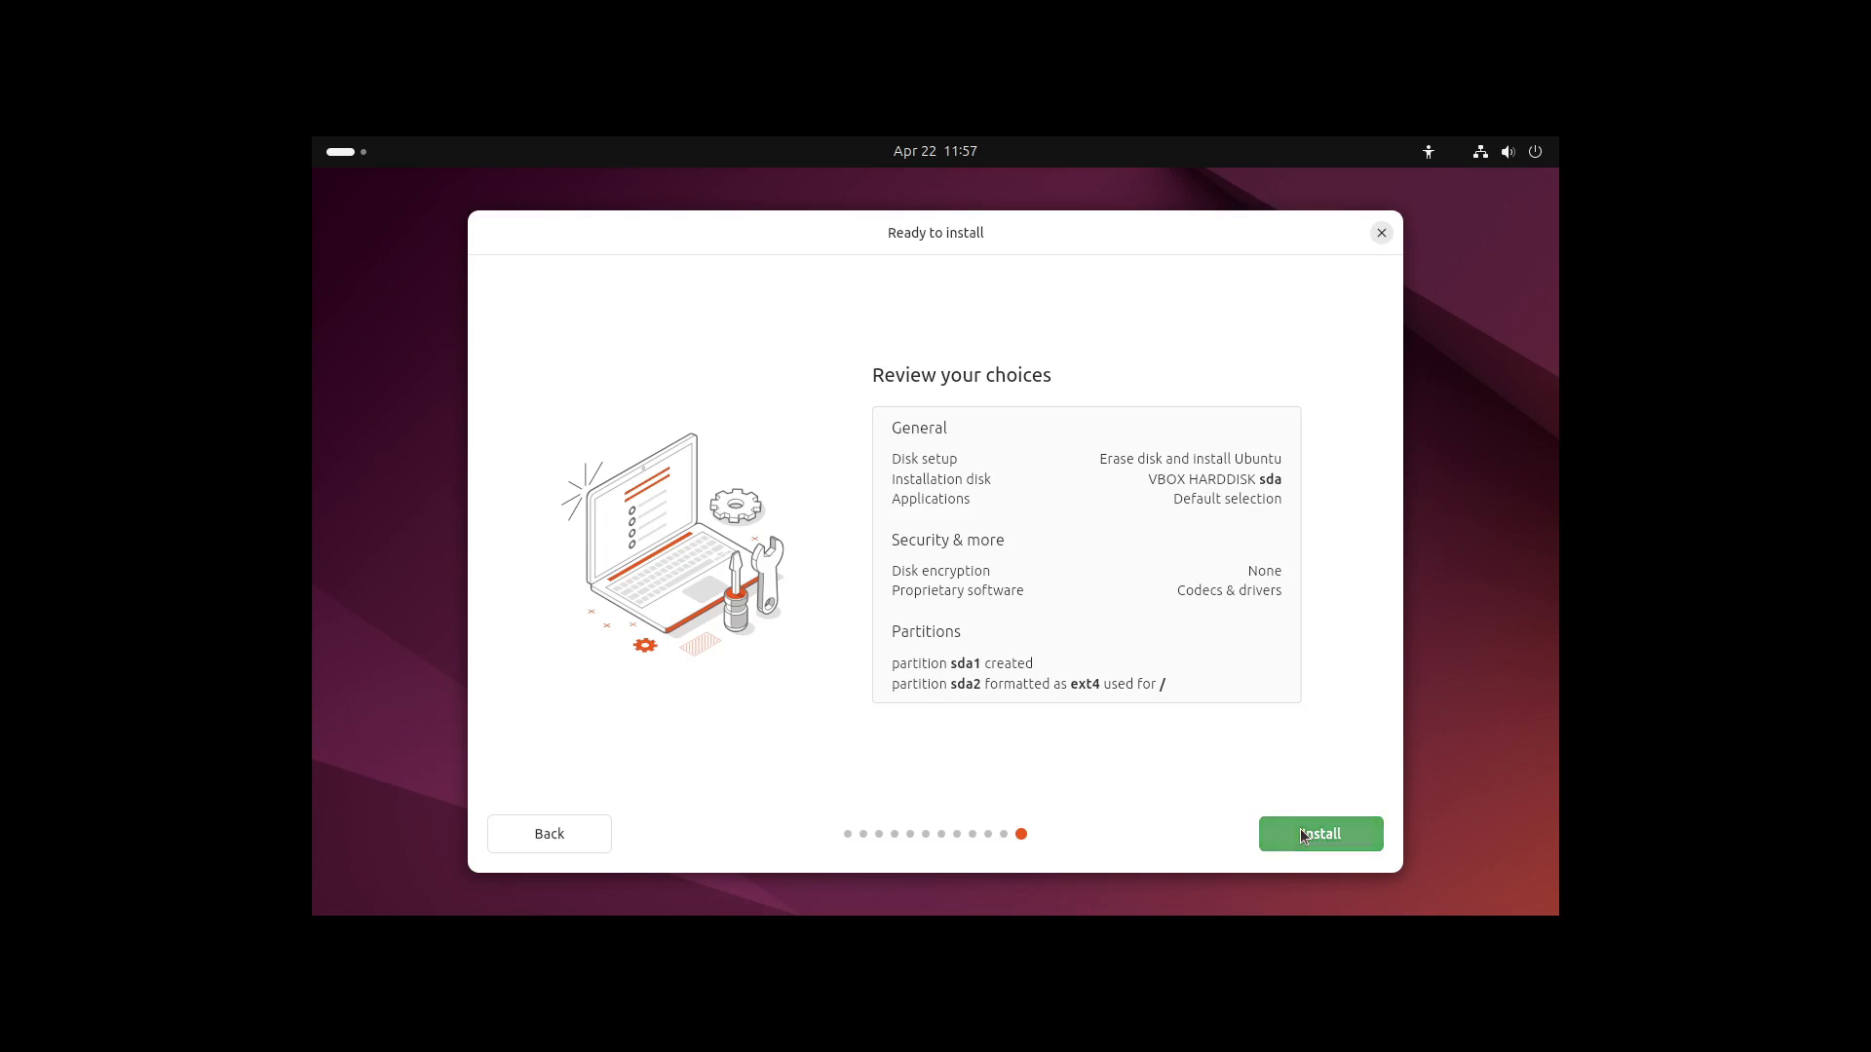
pyautogui.click(1320, 833)
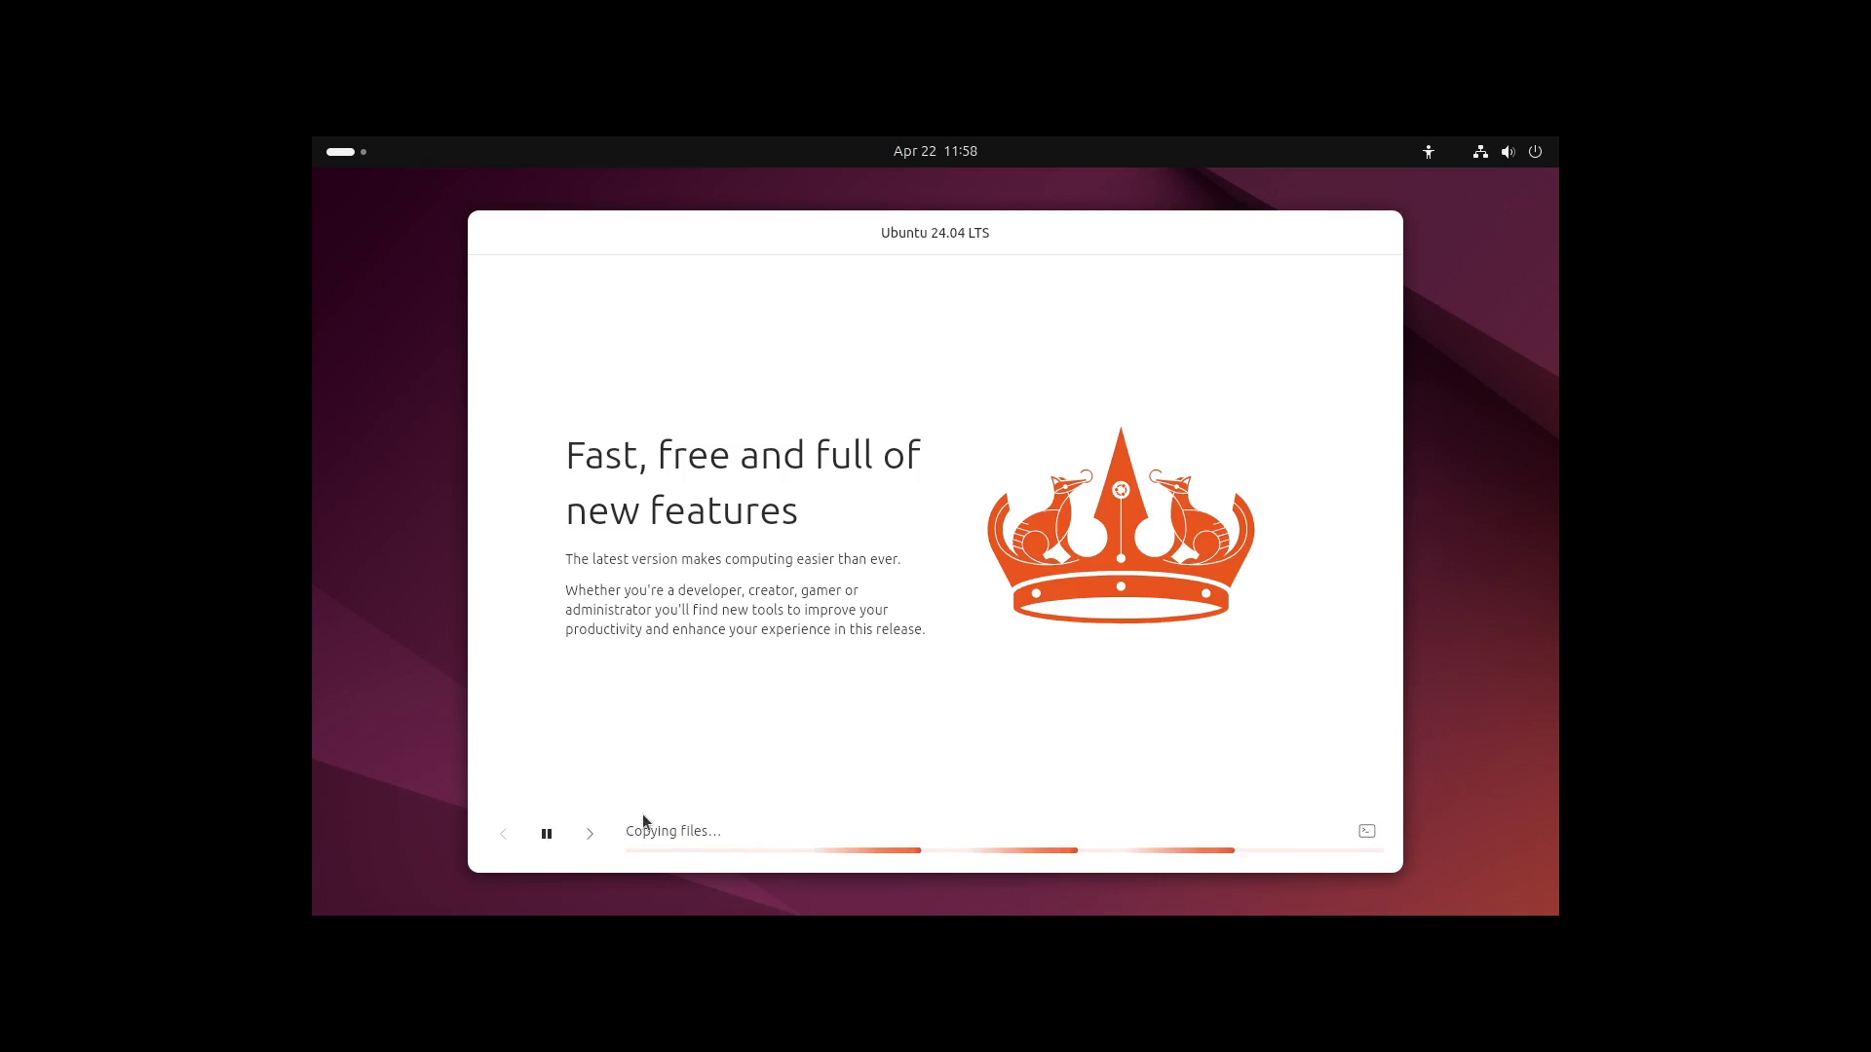
pyautogui.click(589, 833)
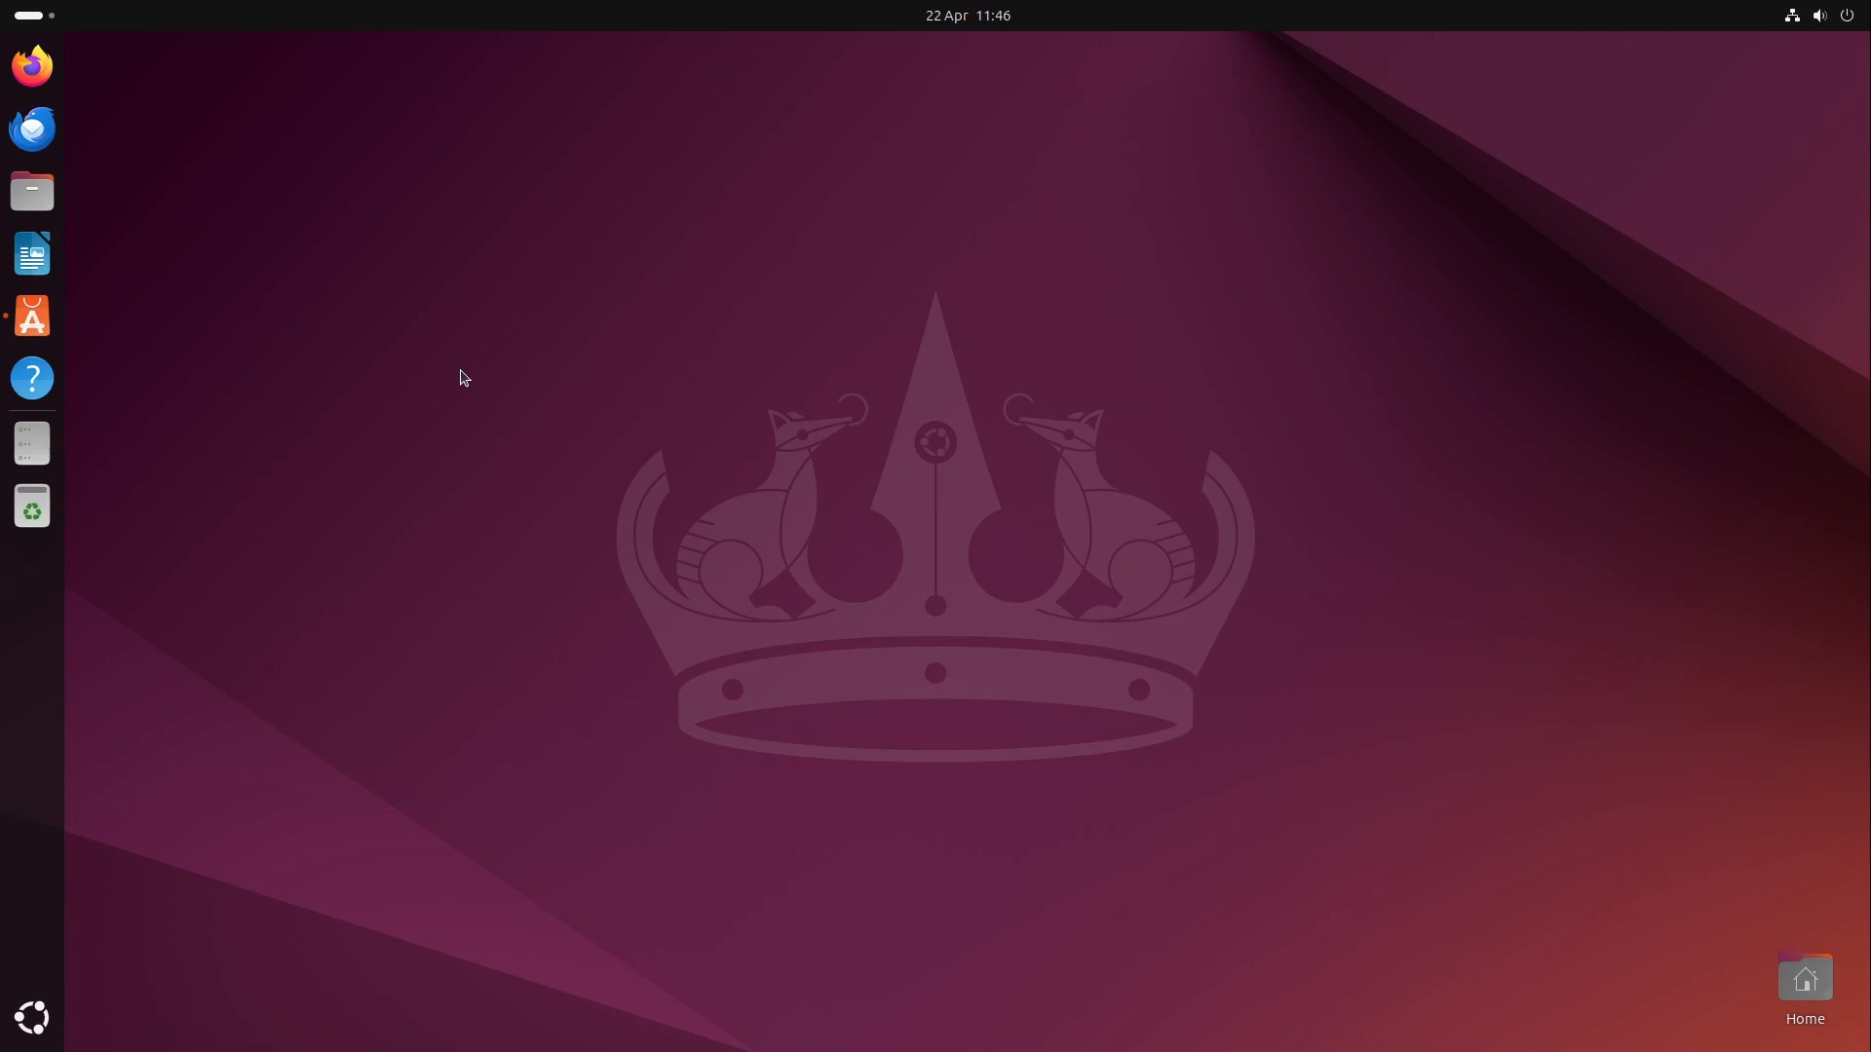
pyautogui.click(31, 314)
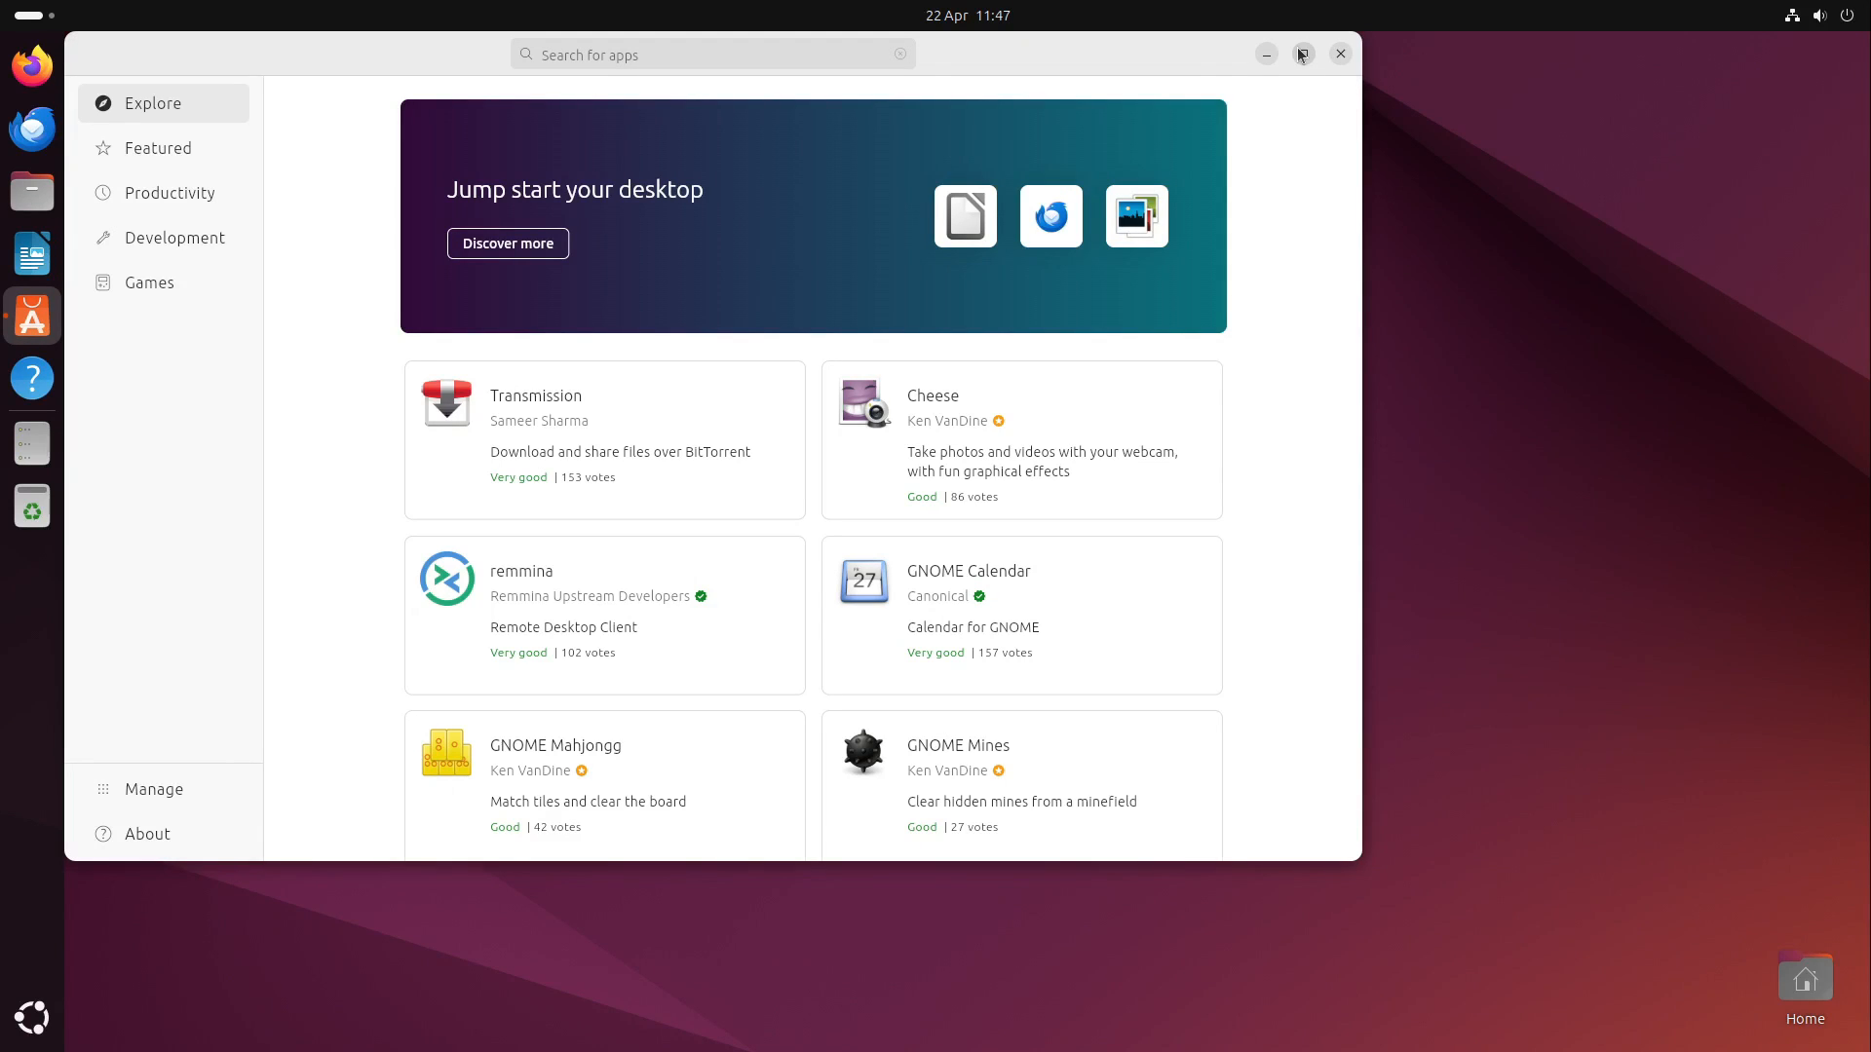
pyautogui.click(1303, 54)
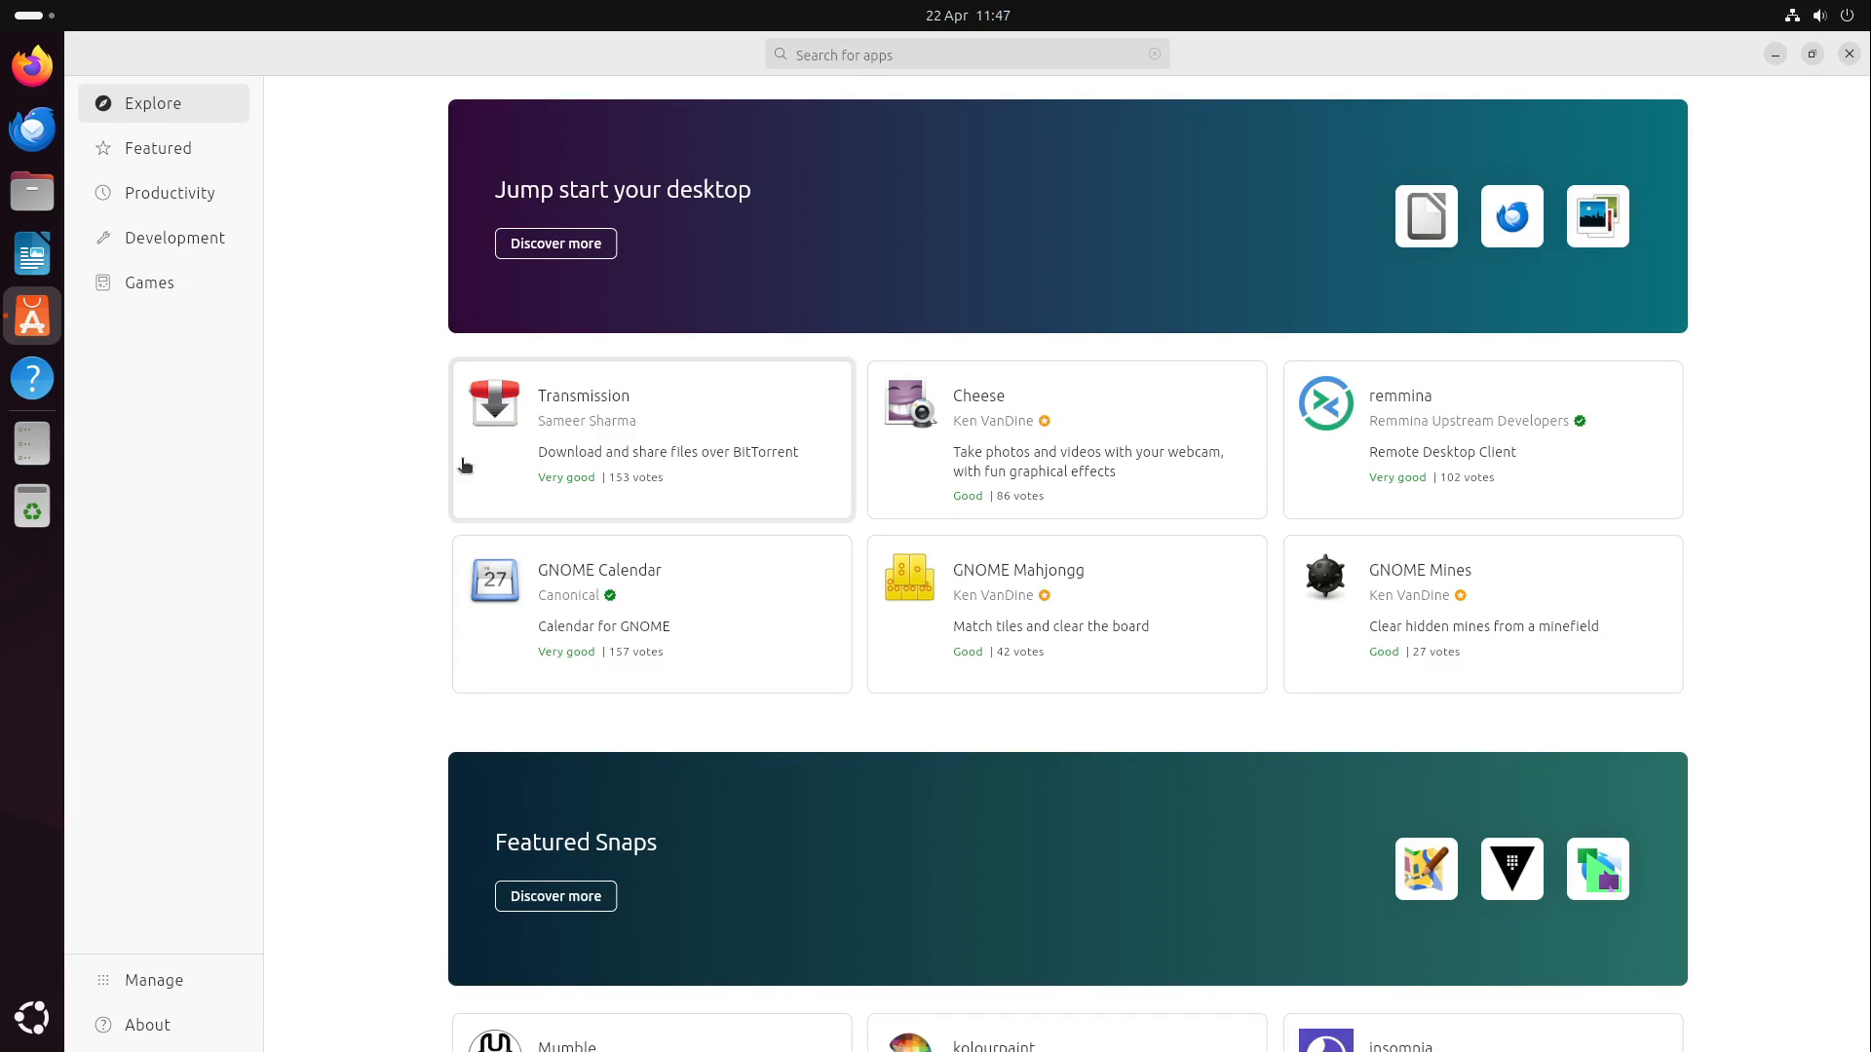
pyautogui.moveTo(420, 473)
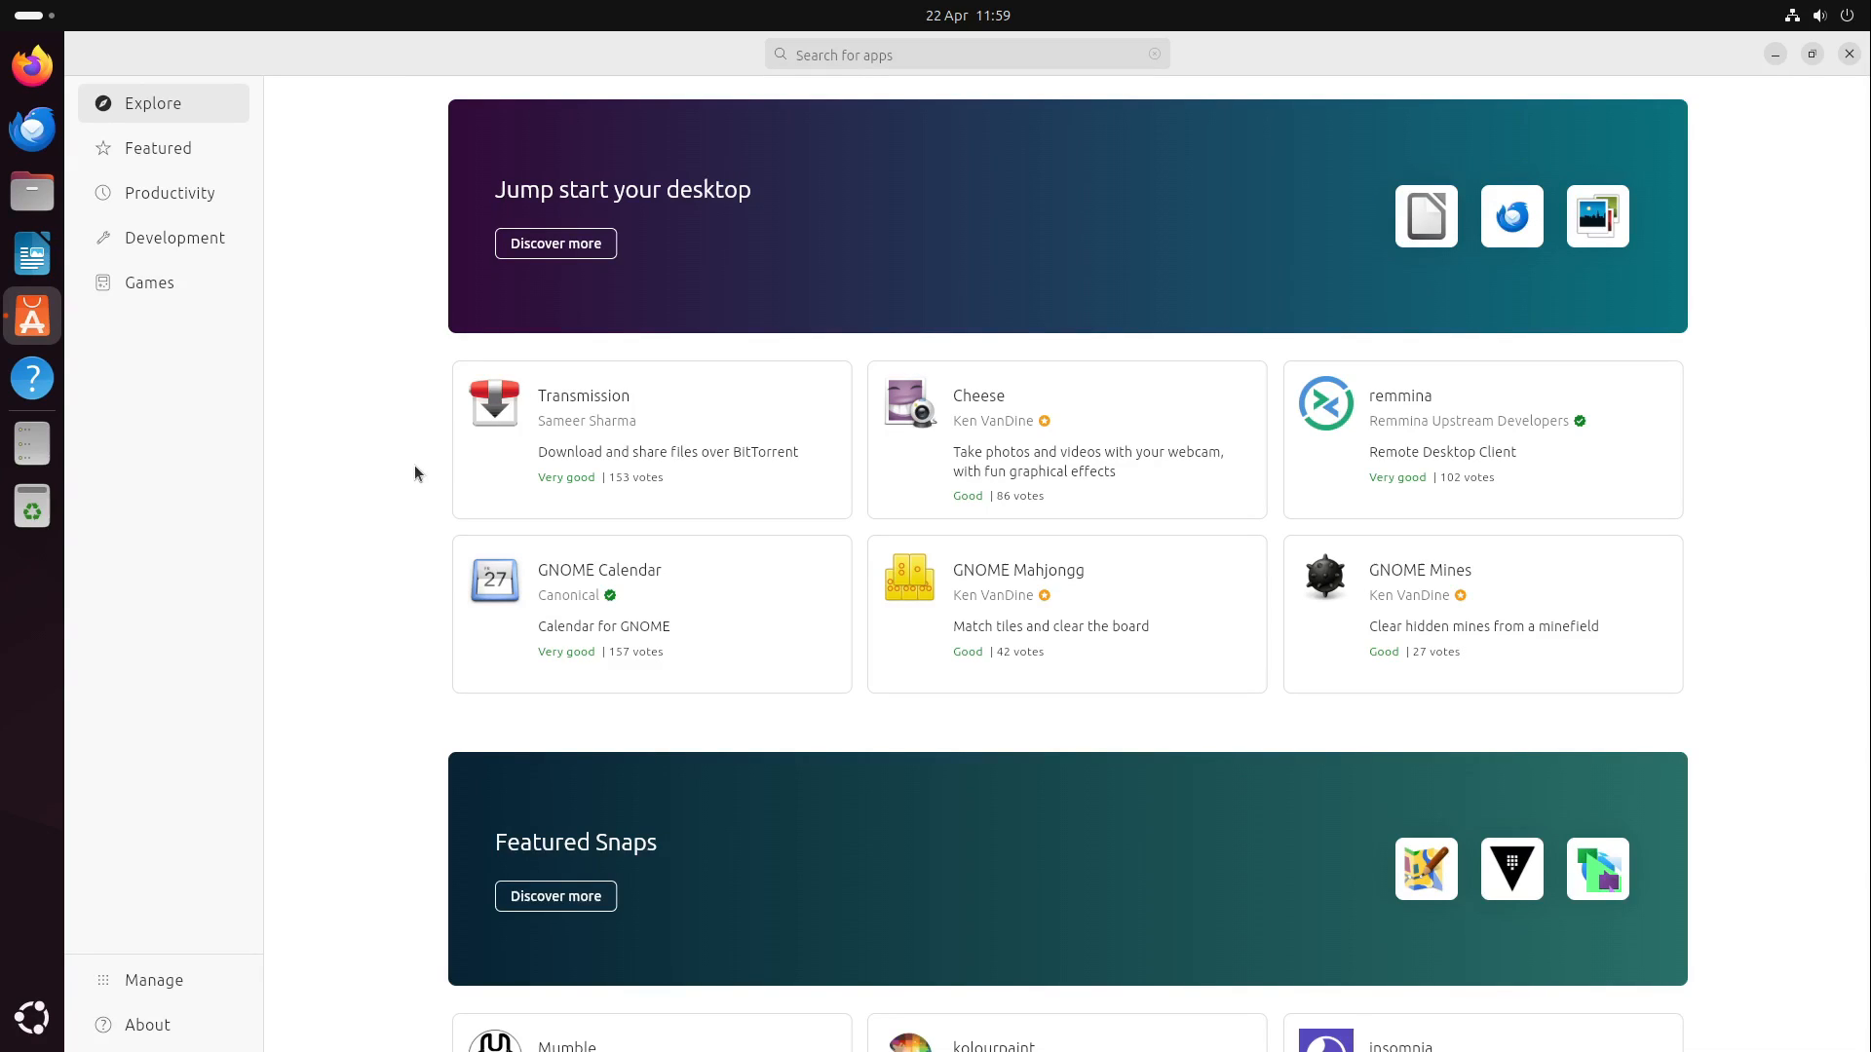
pyautogui.moveTo(569, 171)
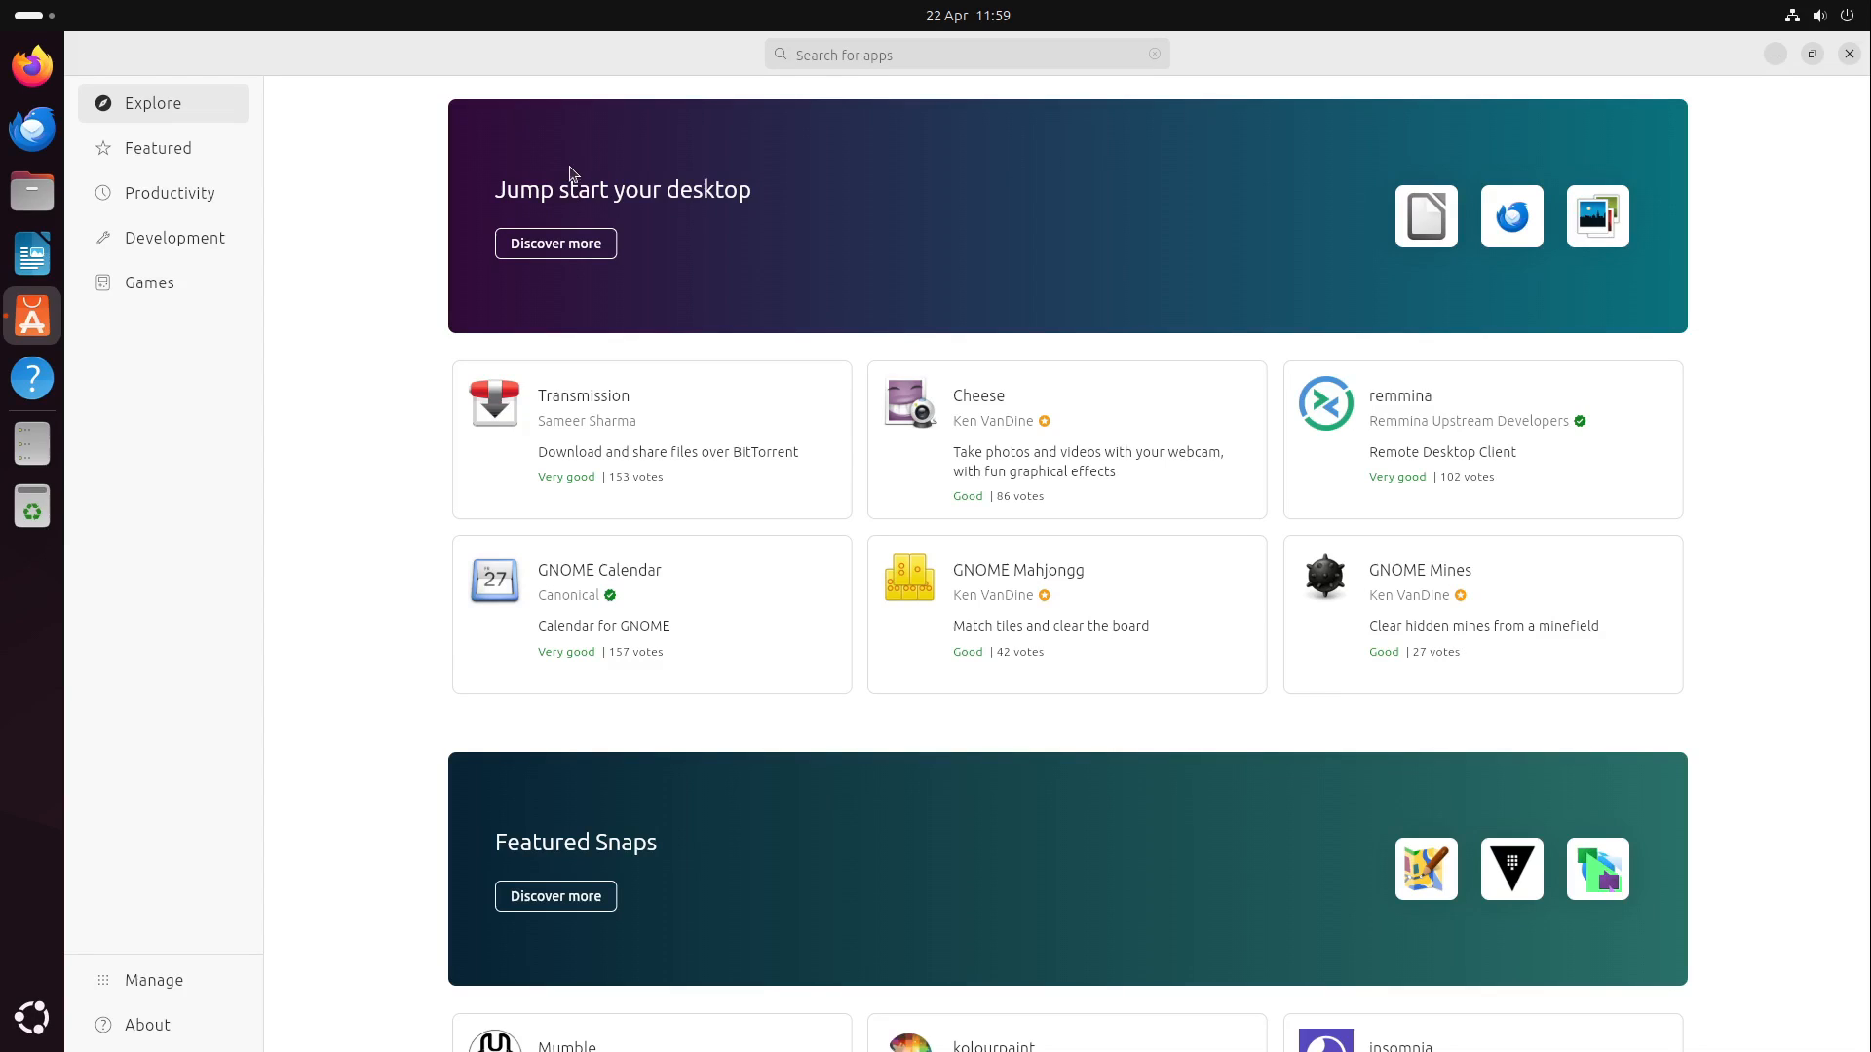
pyautogui.moveTo(554, 251)
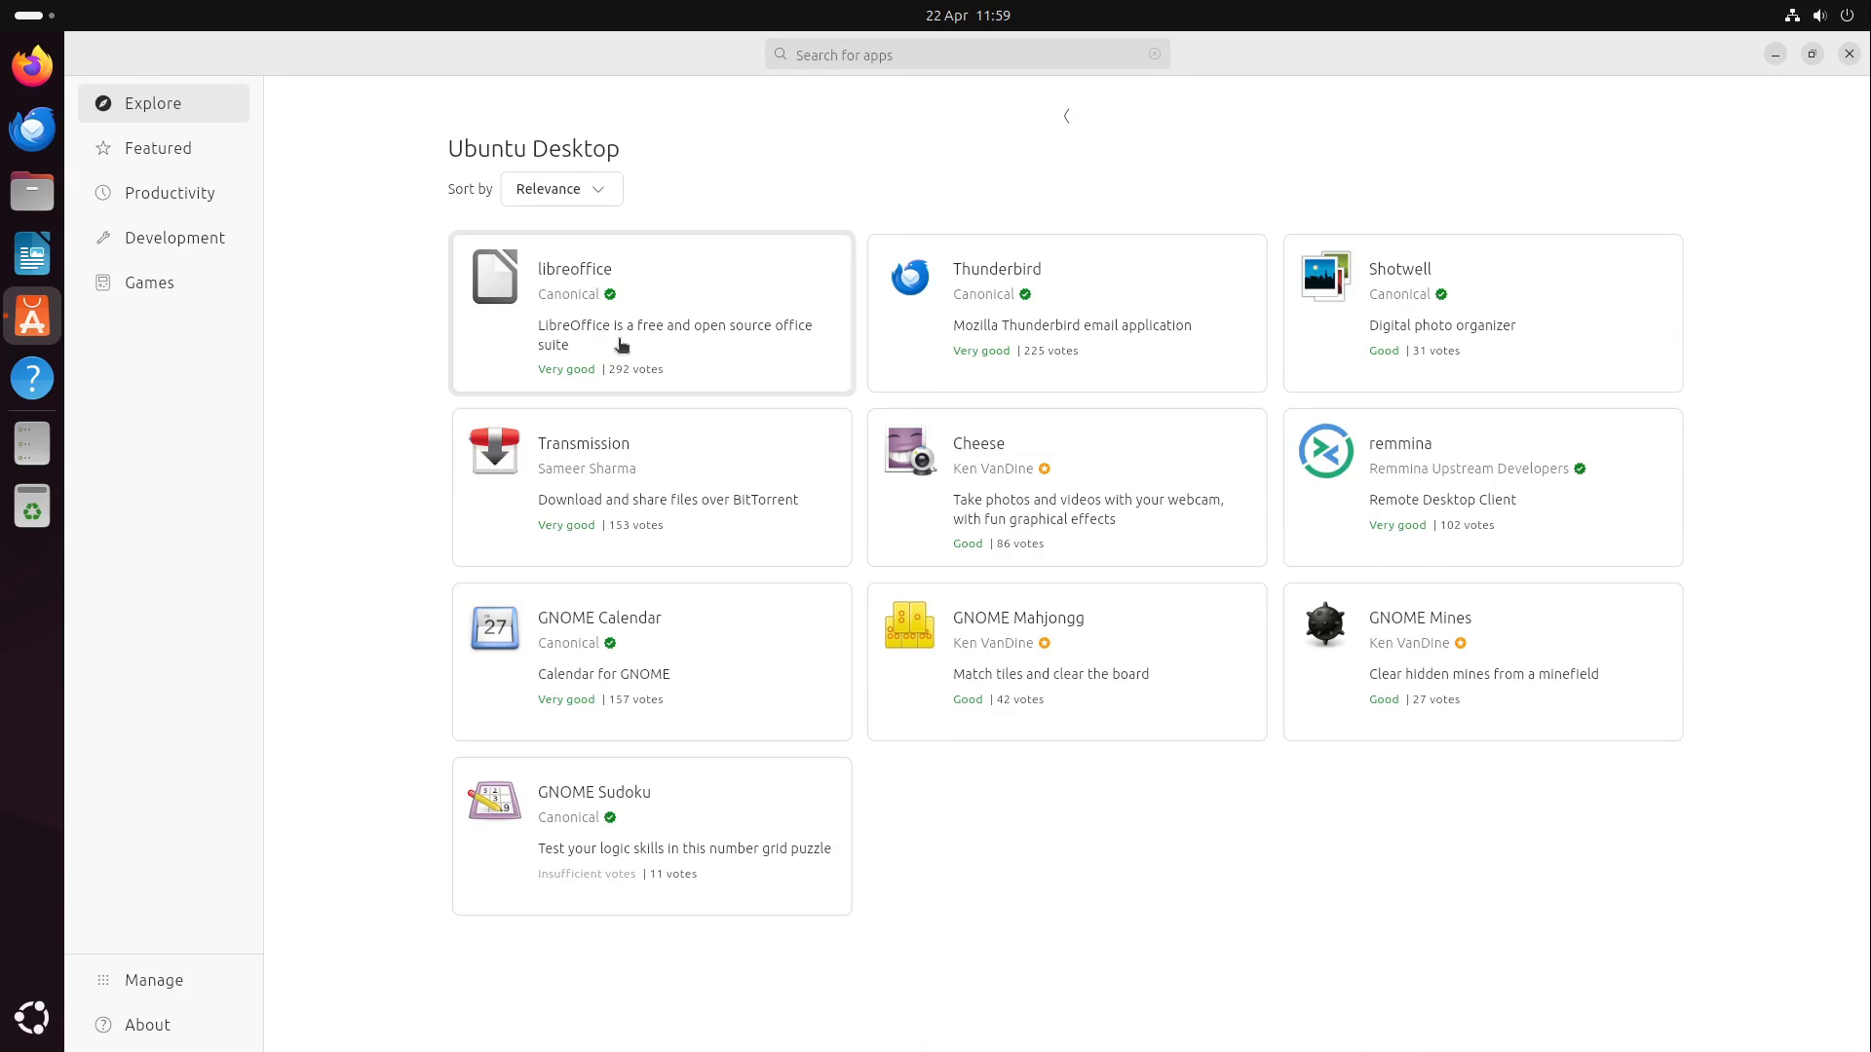
pyautogui.moveTo(1131, 235)
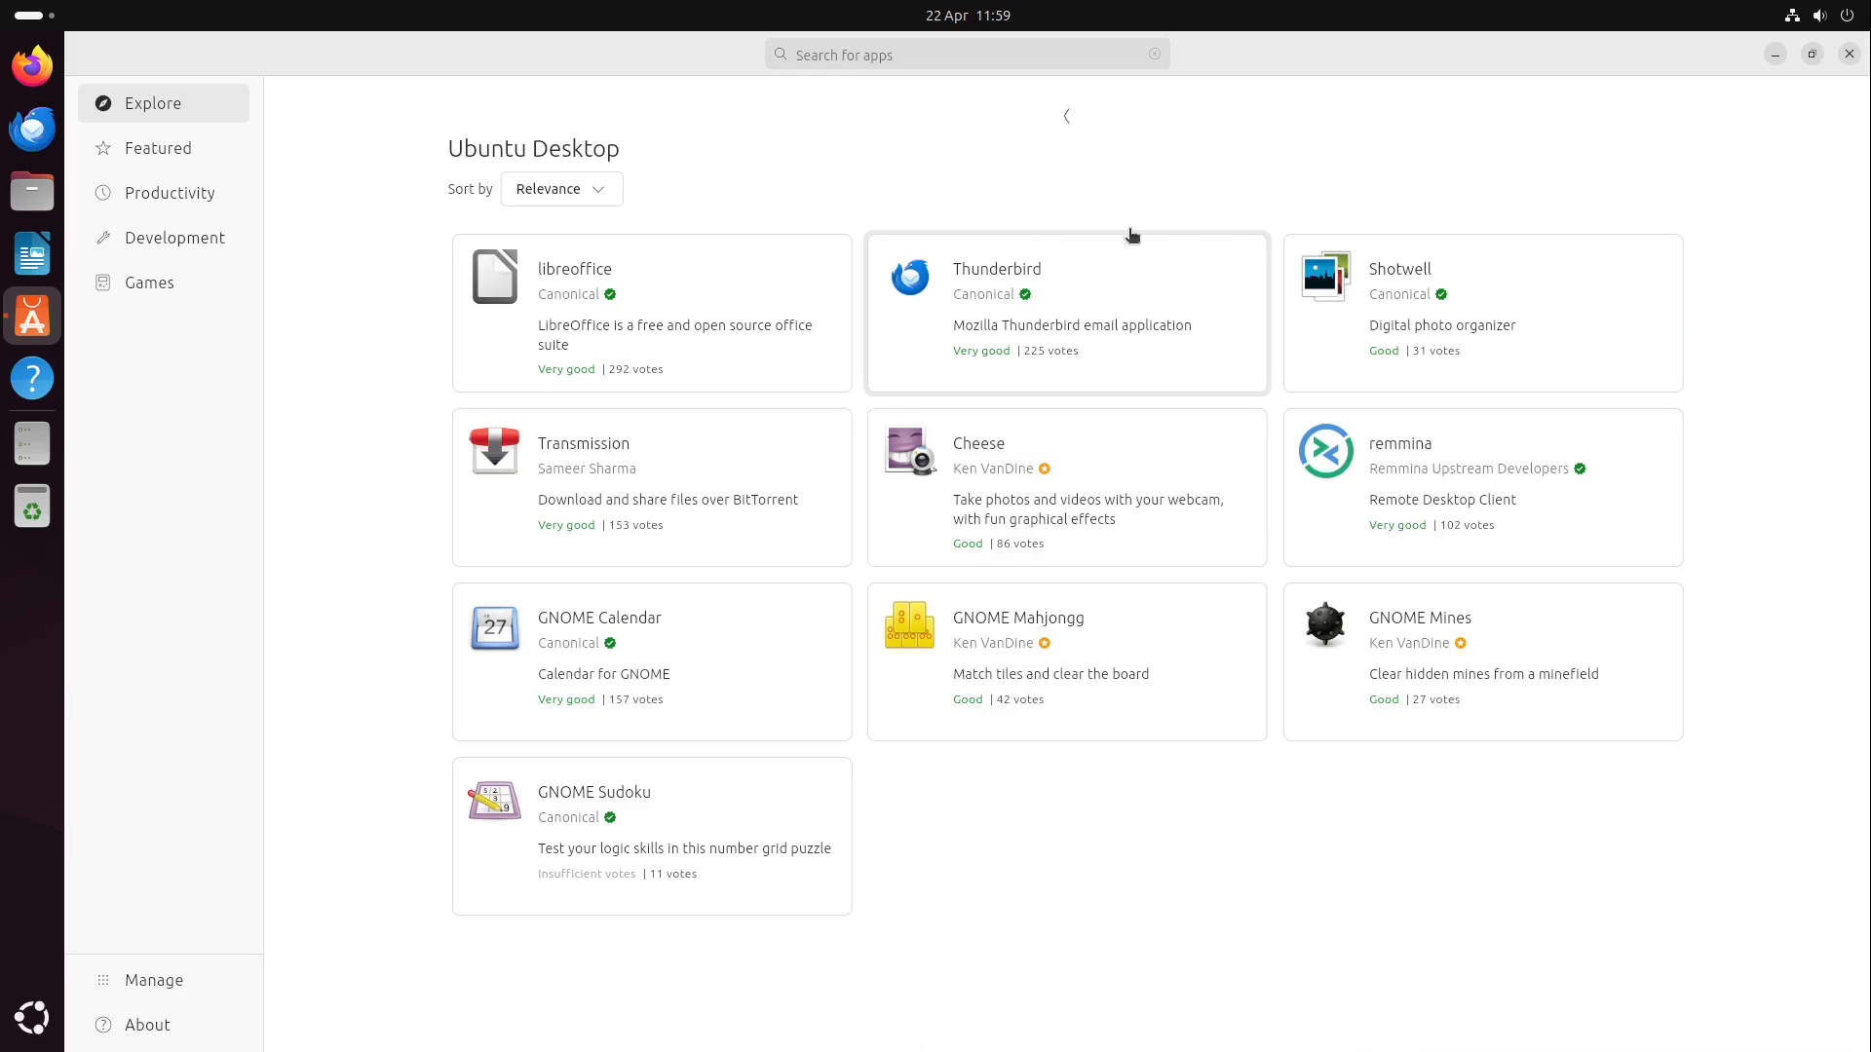
pyautogui.moveTo(420, 346)
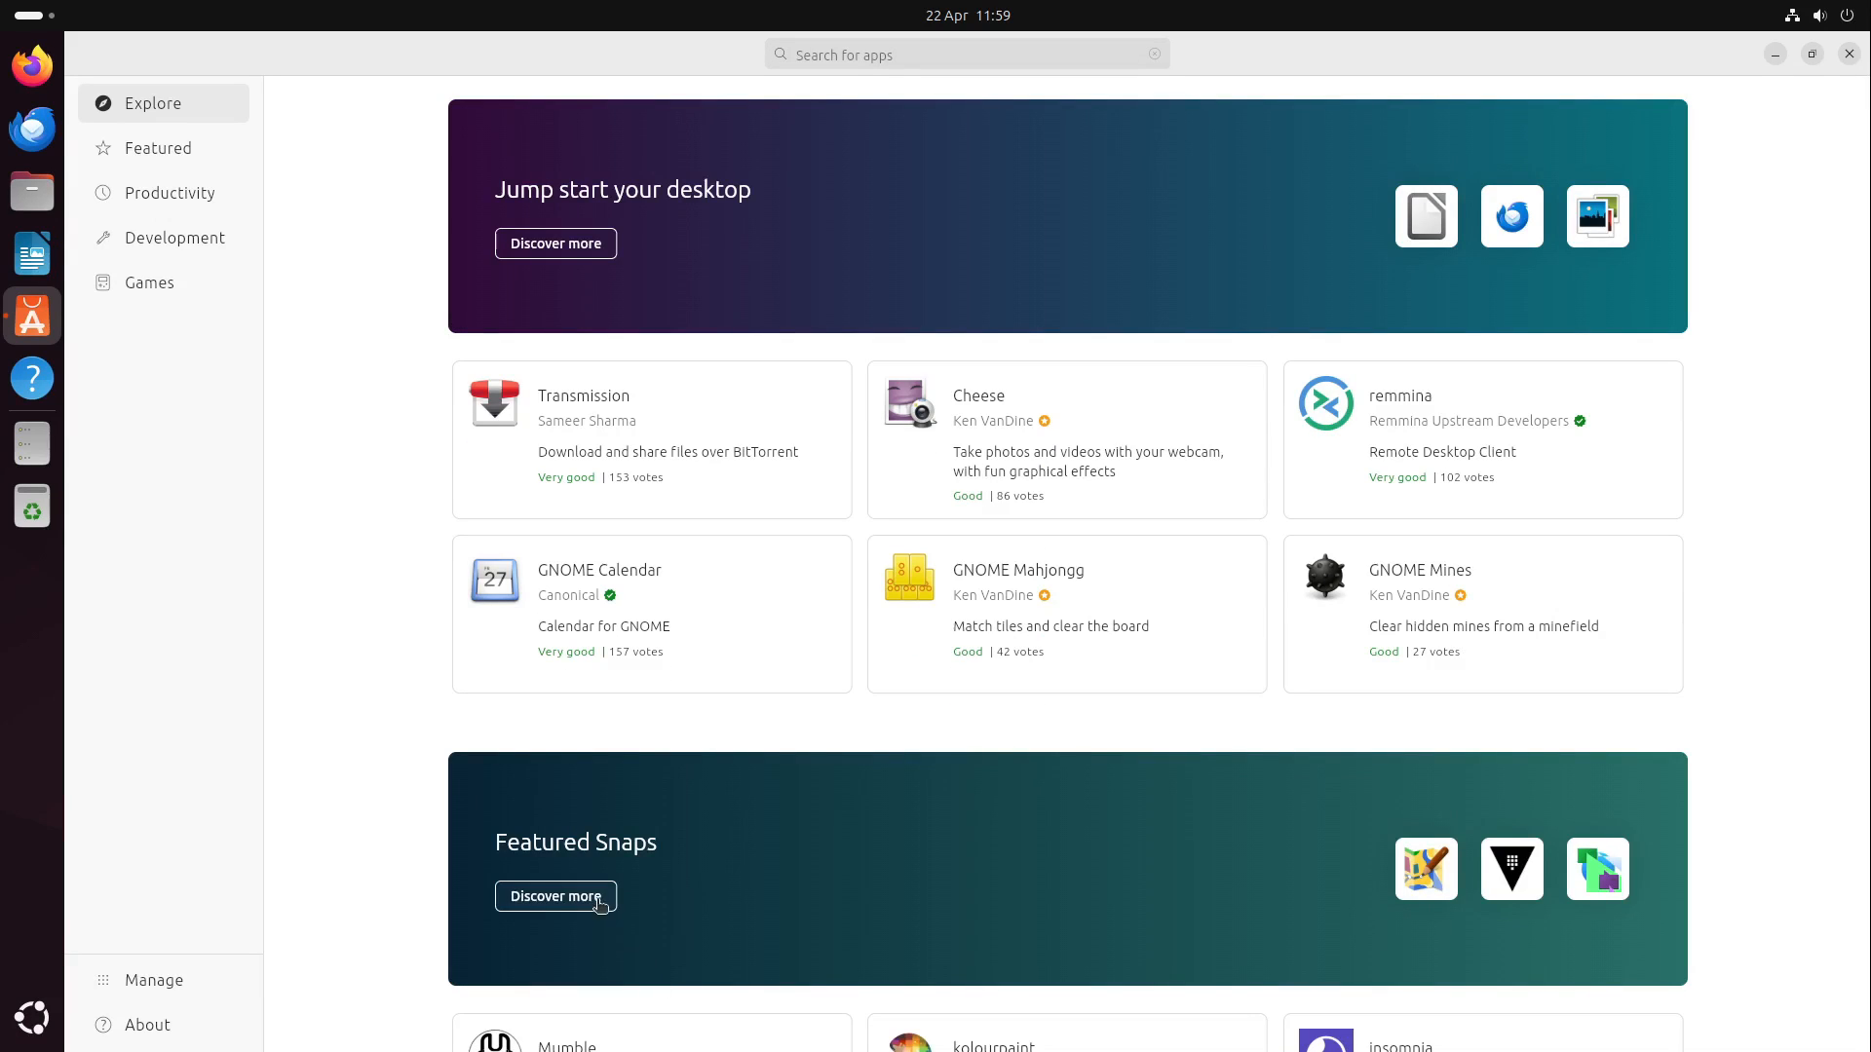
# Open the Featured snaps page and scroll through its listings
pyautogui.click(155, 148)
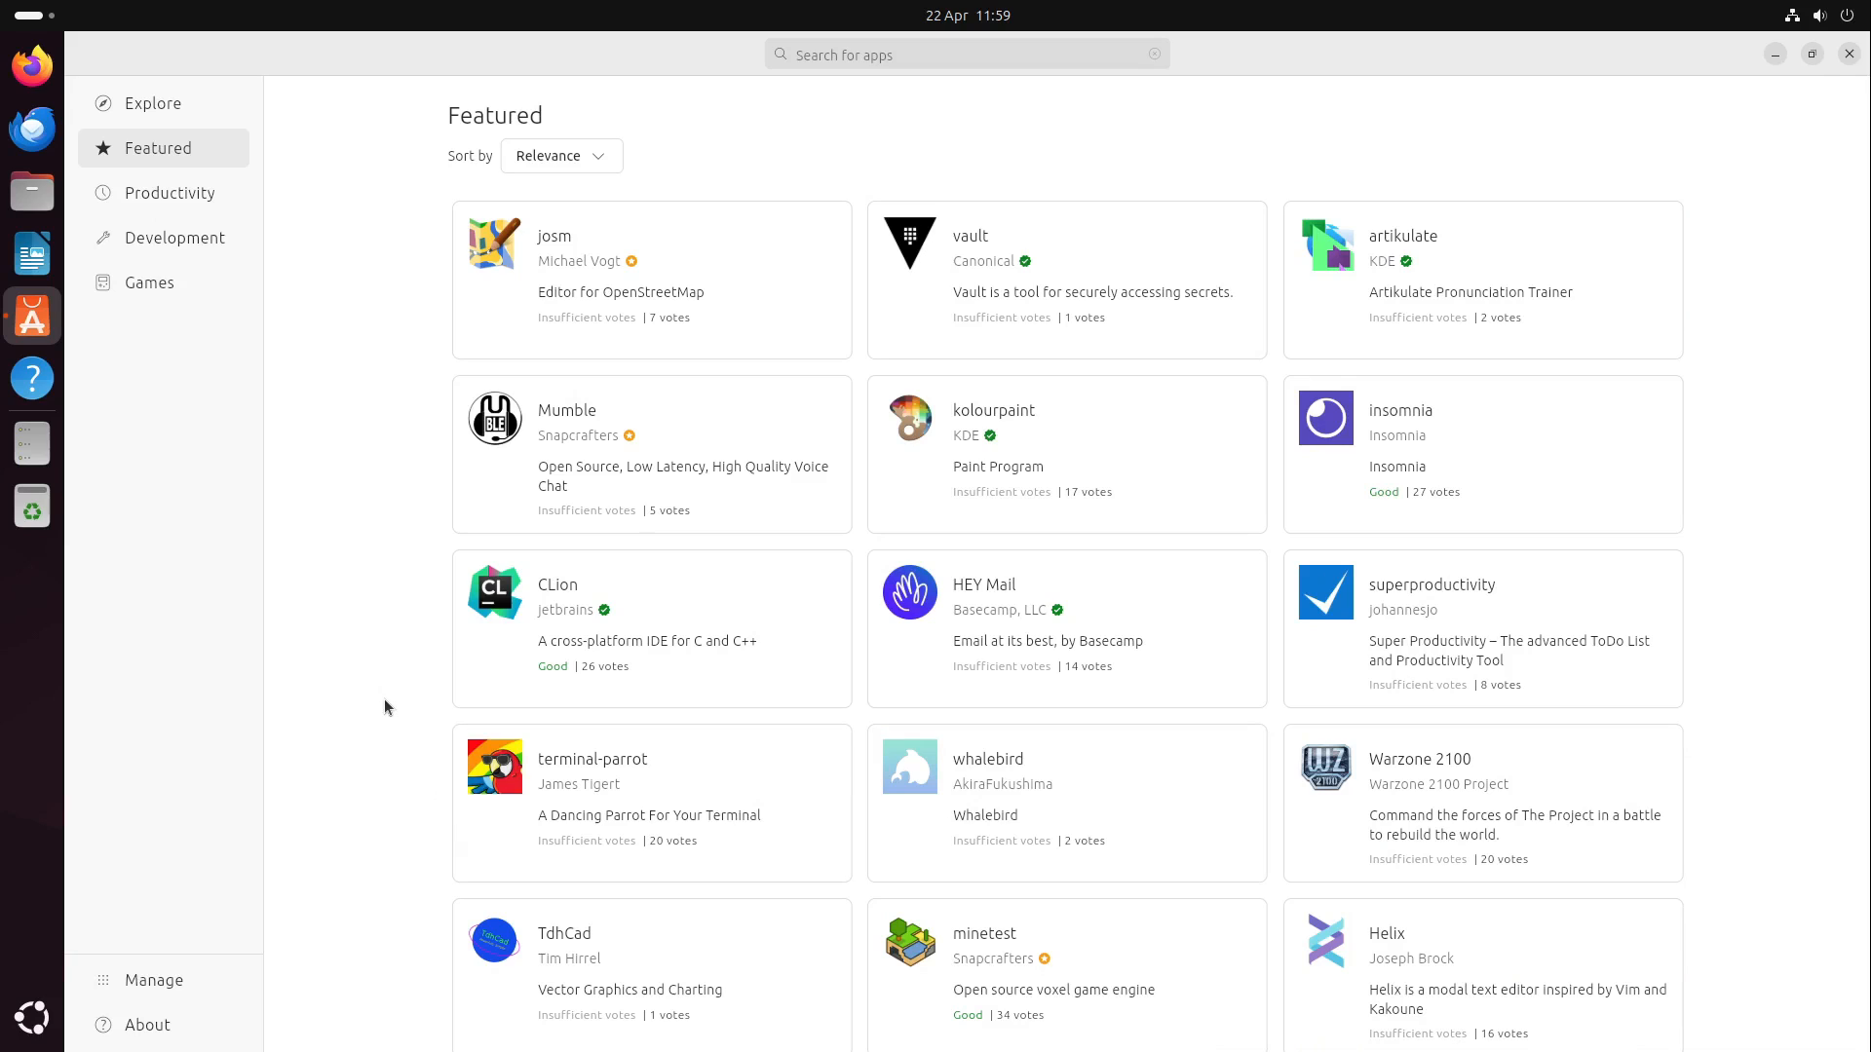
pyautogui.scroll(-3)
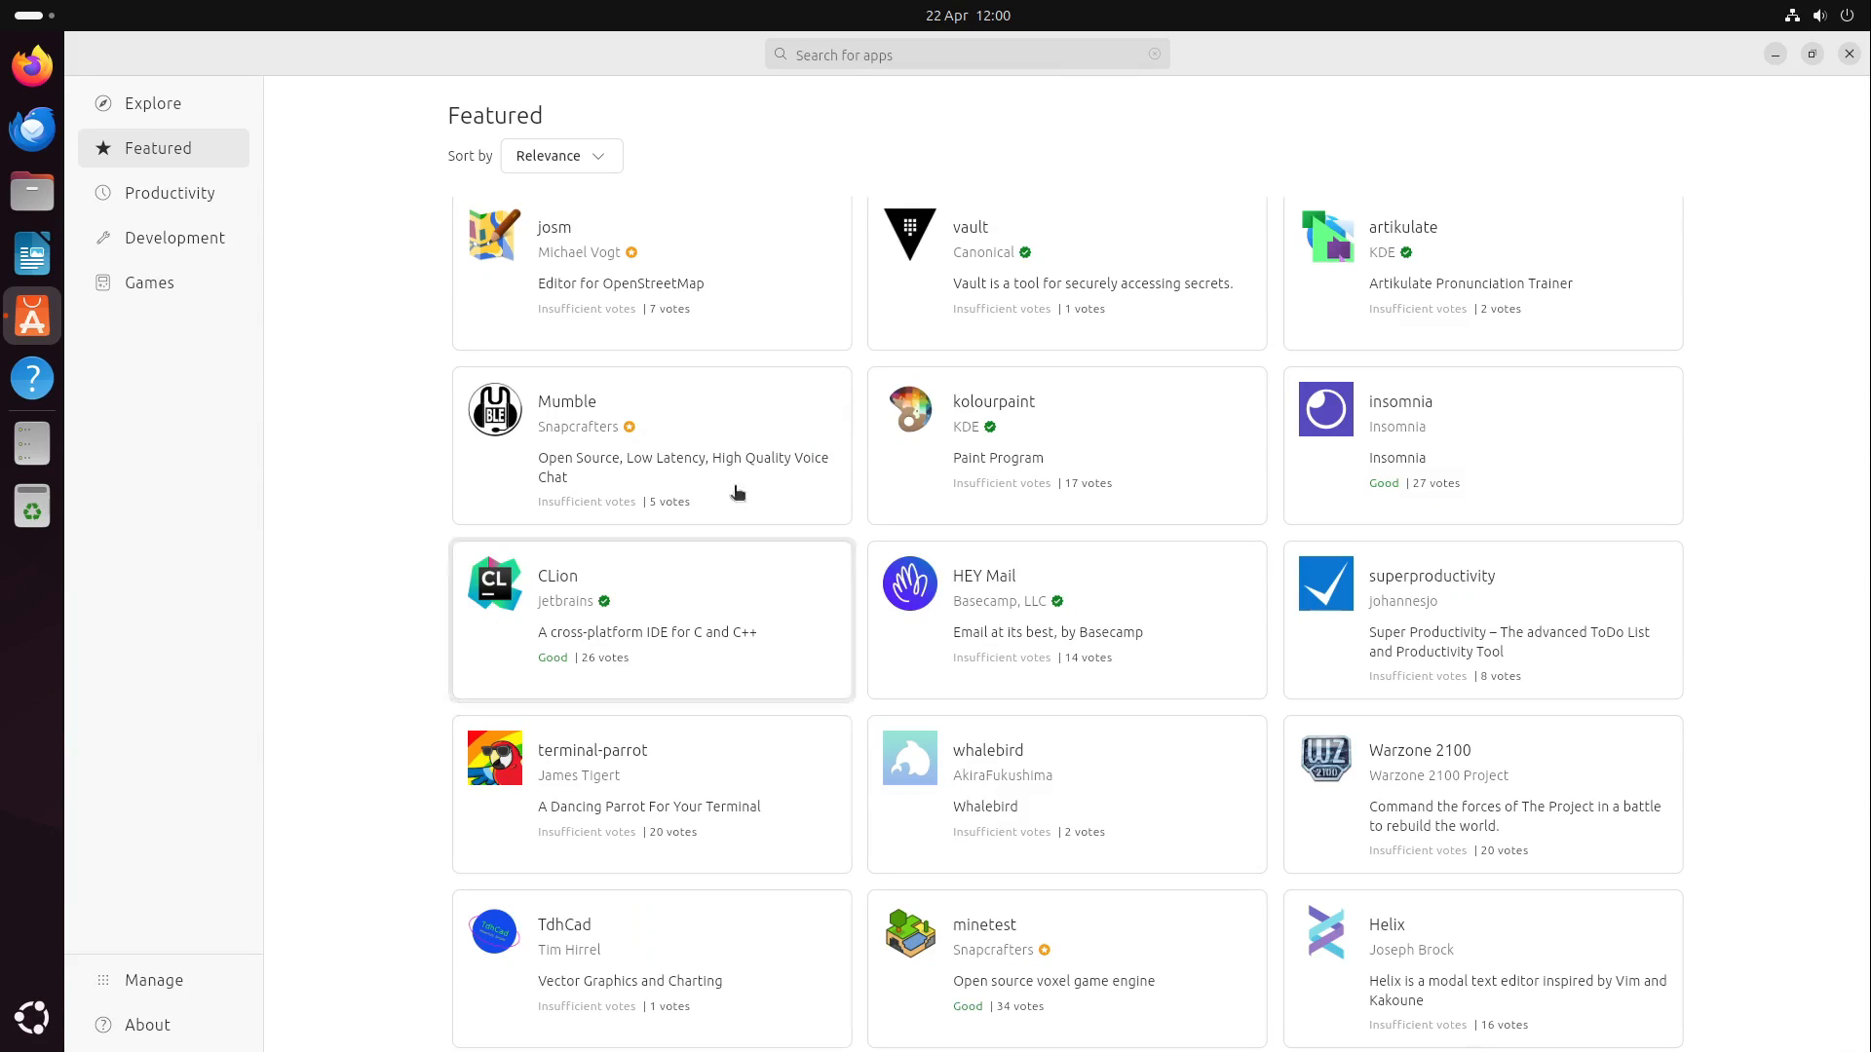
pyautogui.moveTo(650, 424)
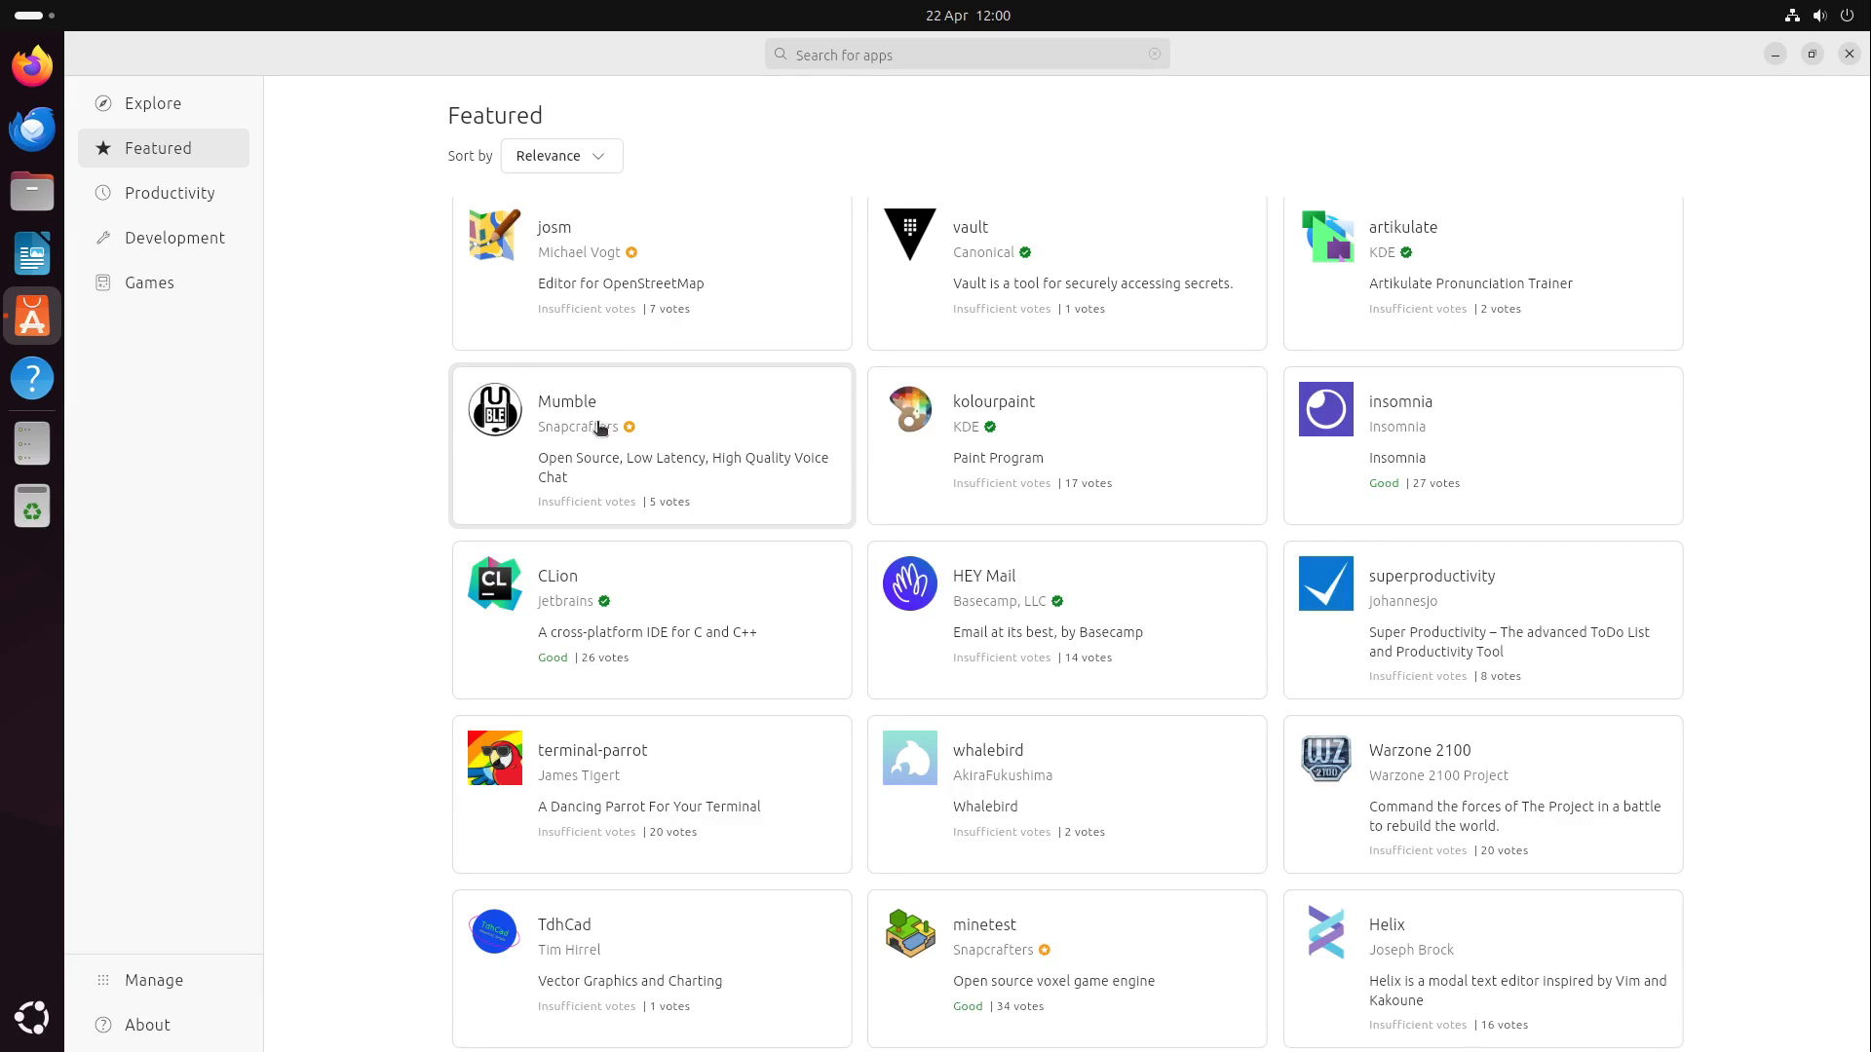
pyautogui.moveTo(559, 437)
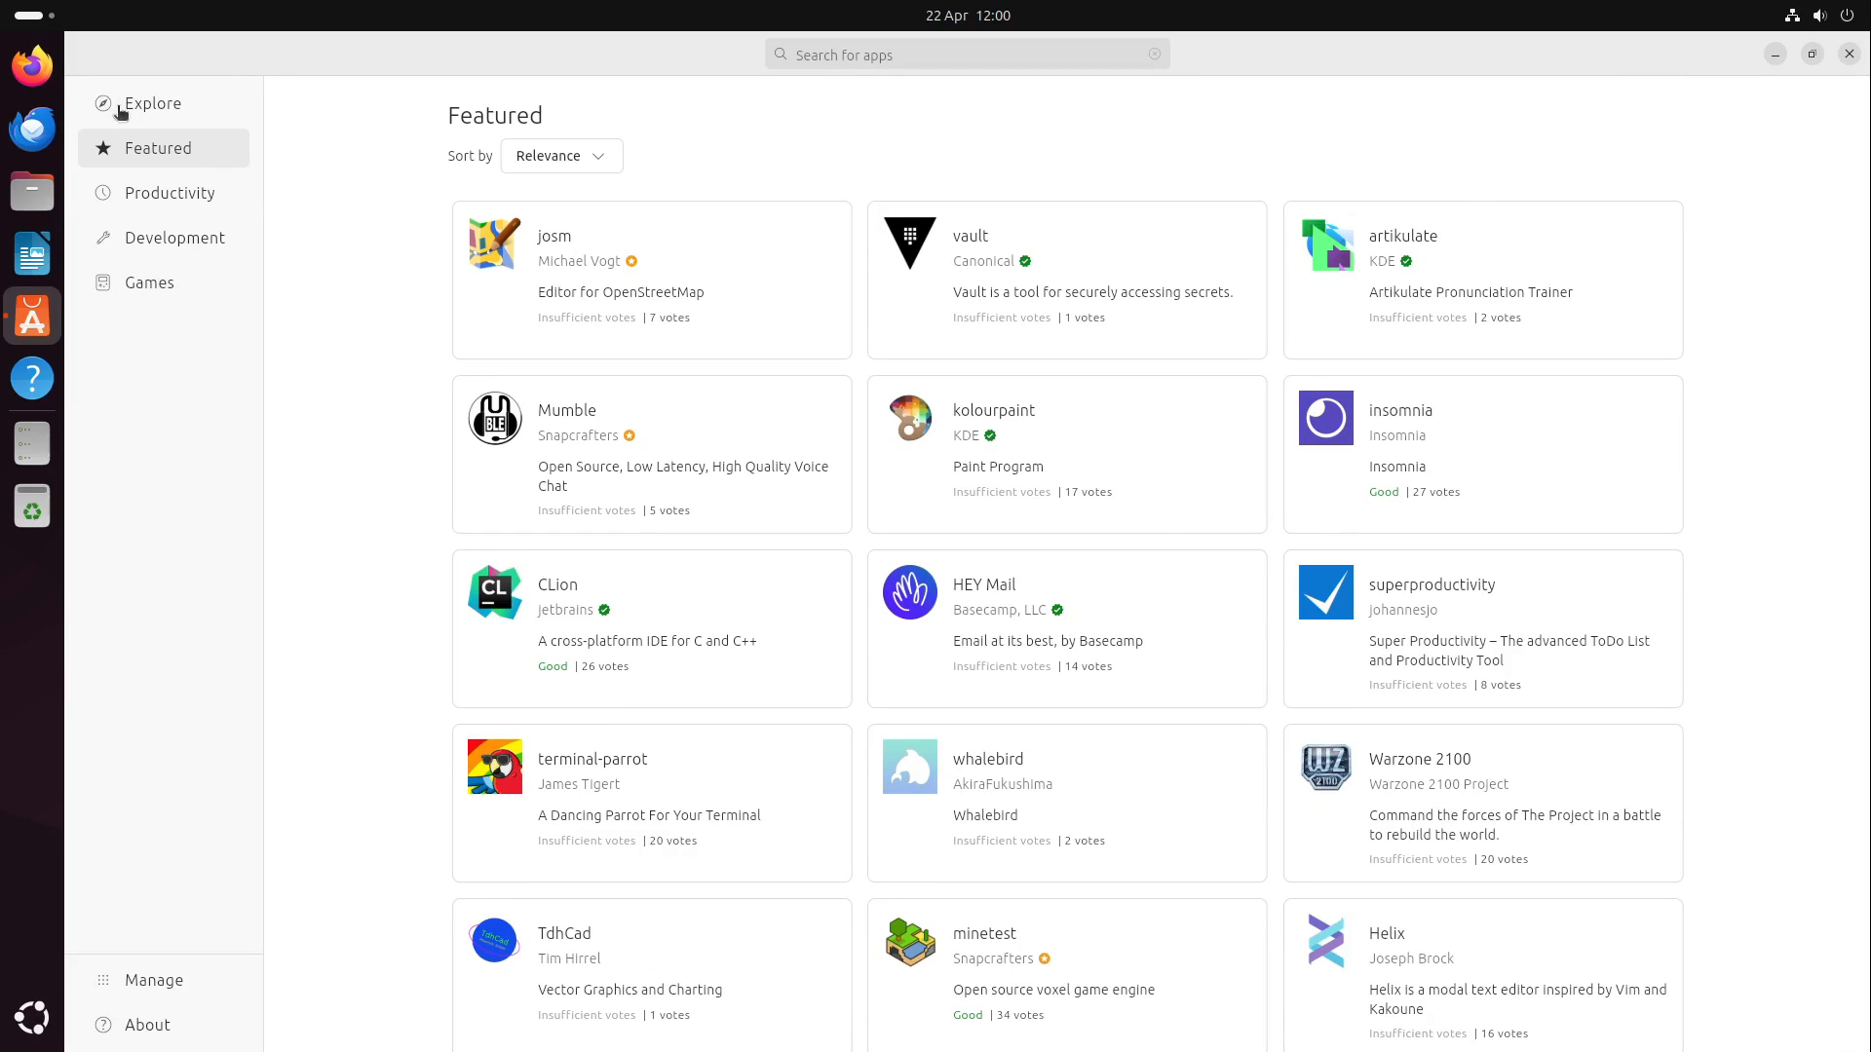
# Scroll down through the Explore page collections
pyautogui.scroll(-3)
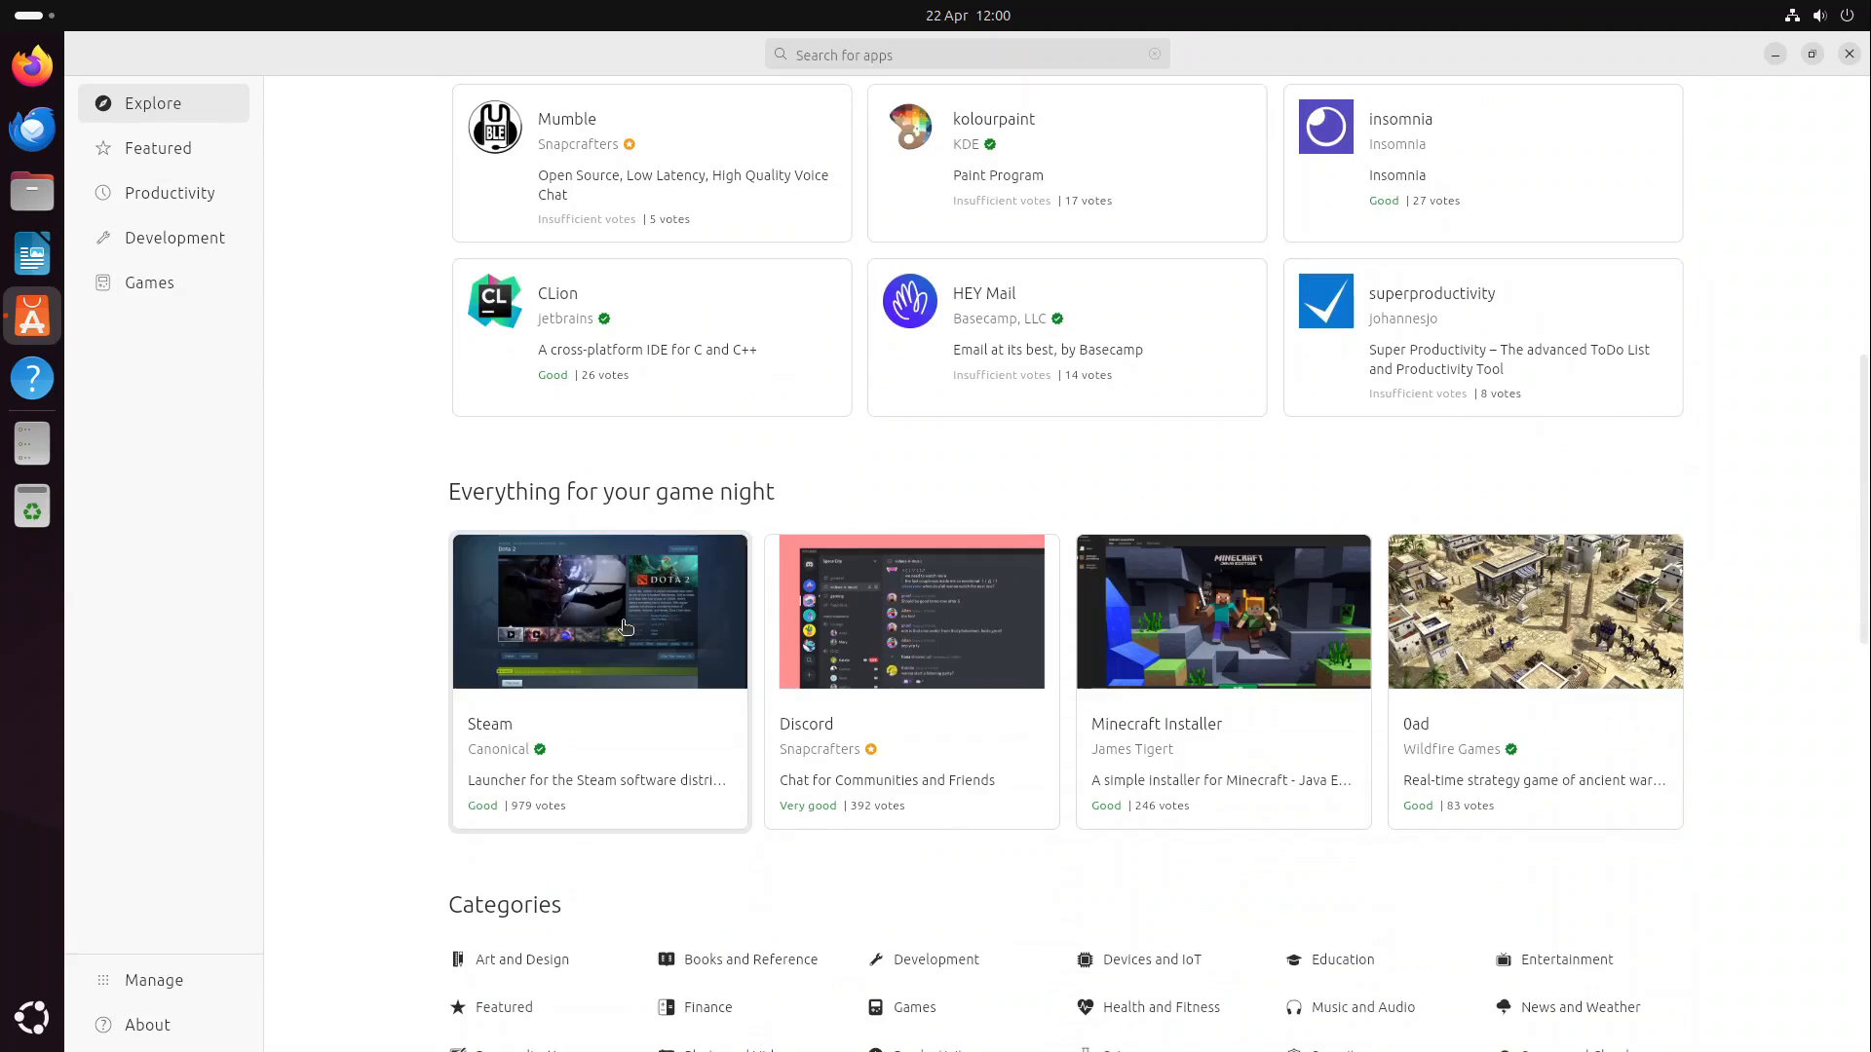
pyautogui.scroll(-3)
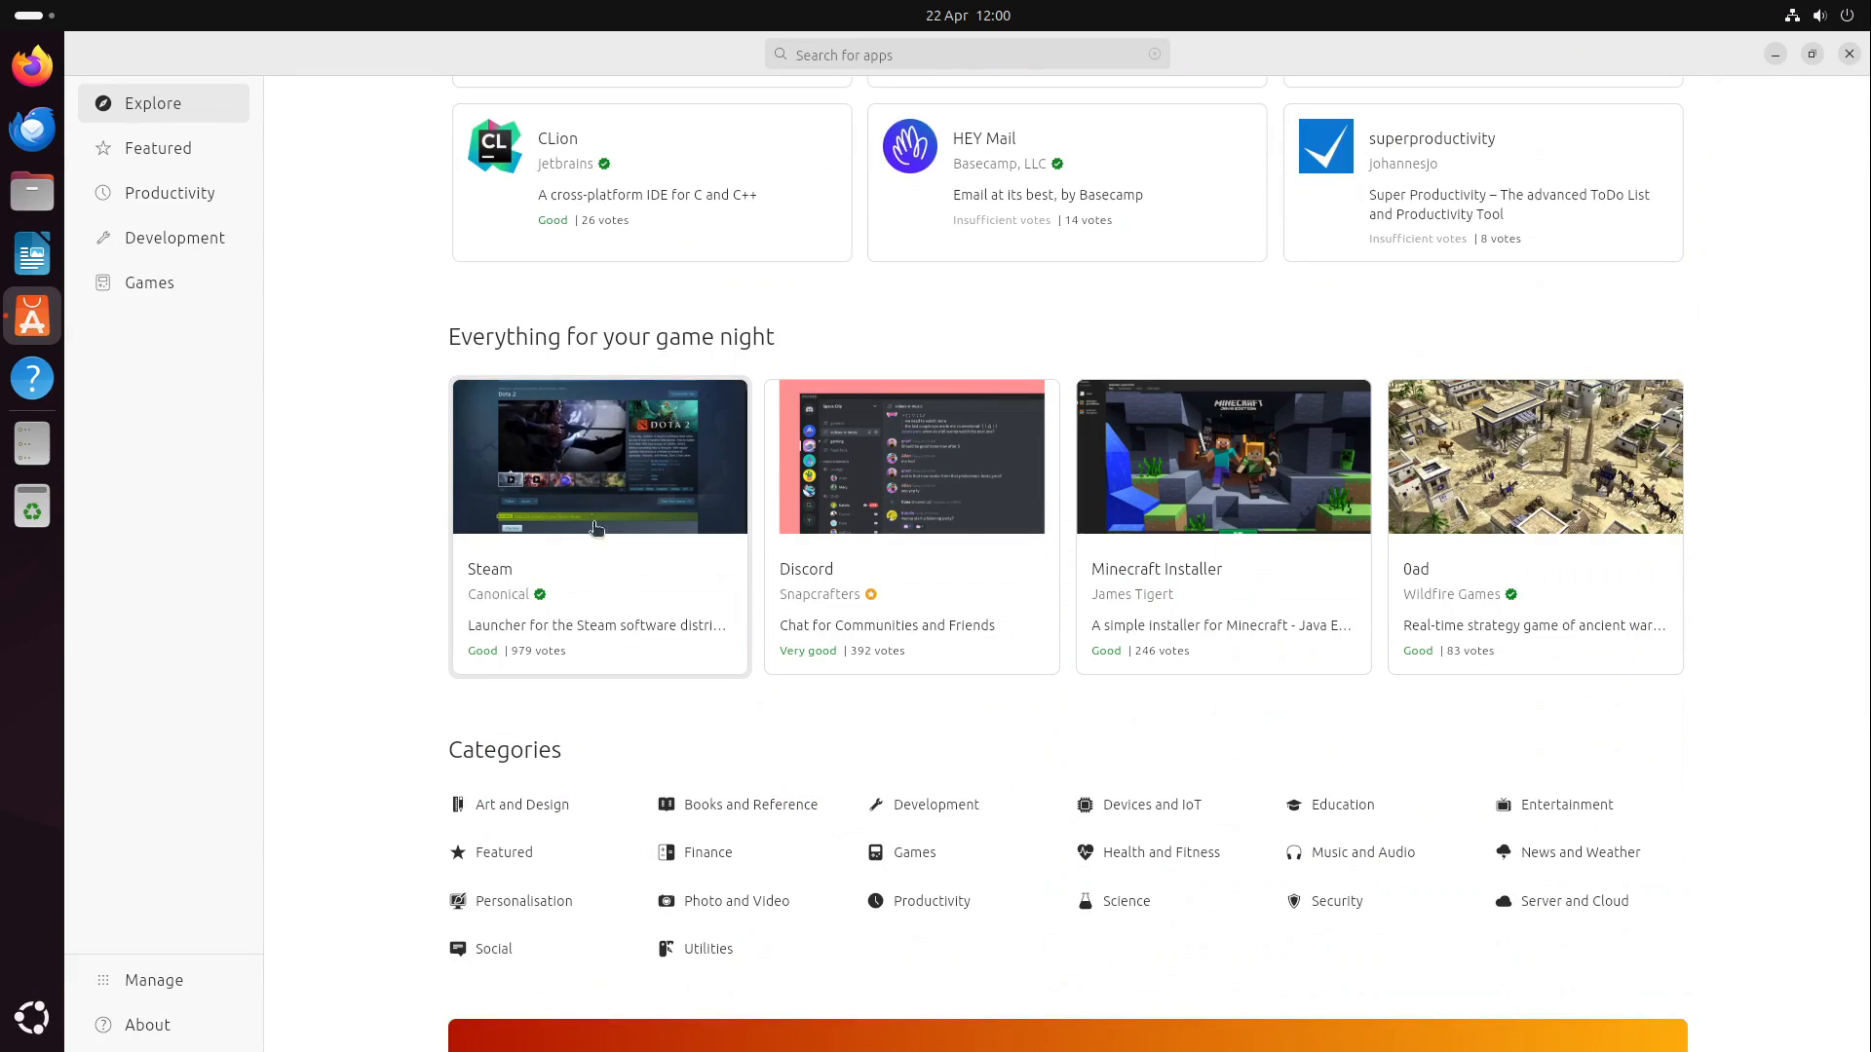
pyautogui.moveTo(934, 639)
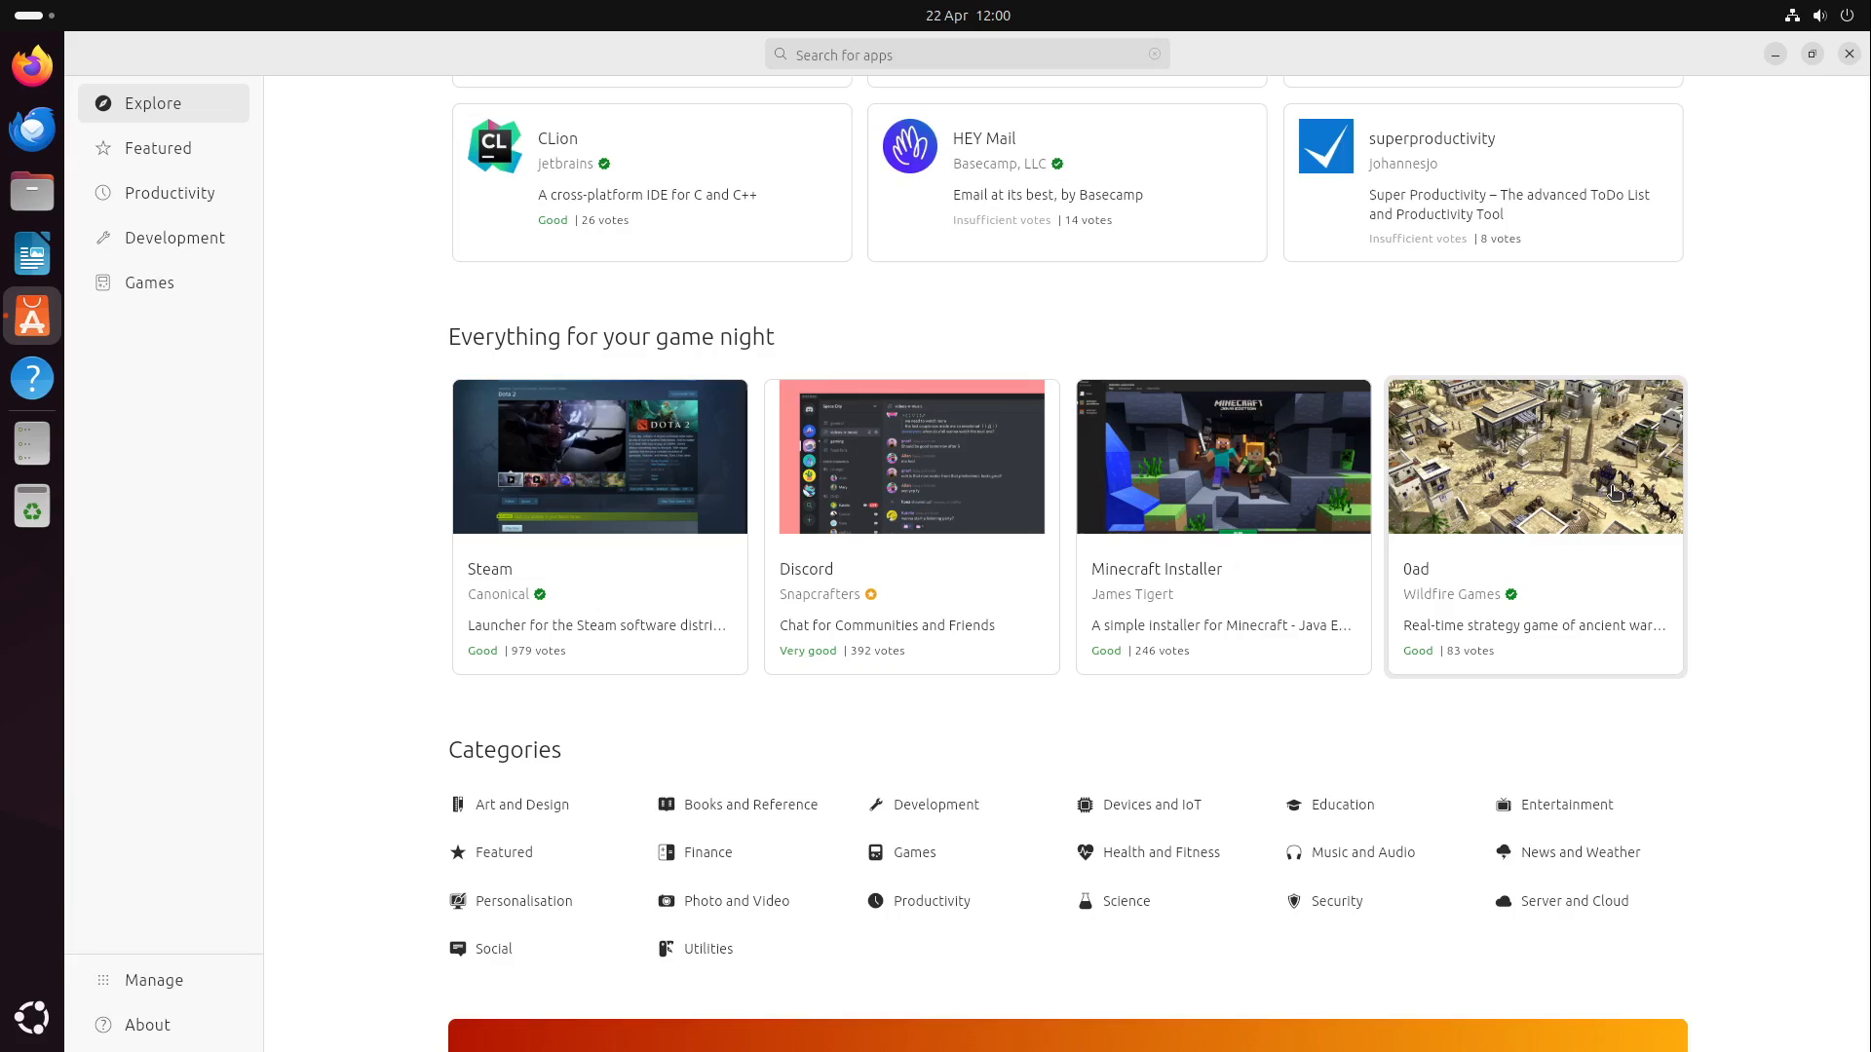
pyautogui.scroll(-3)
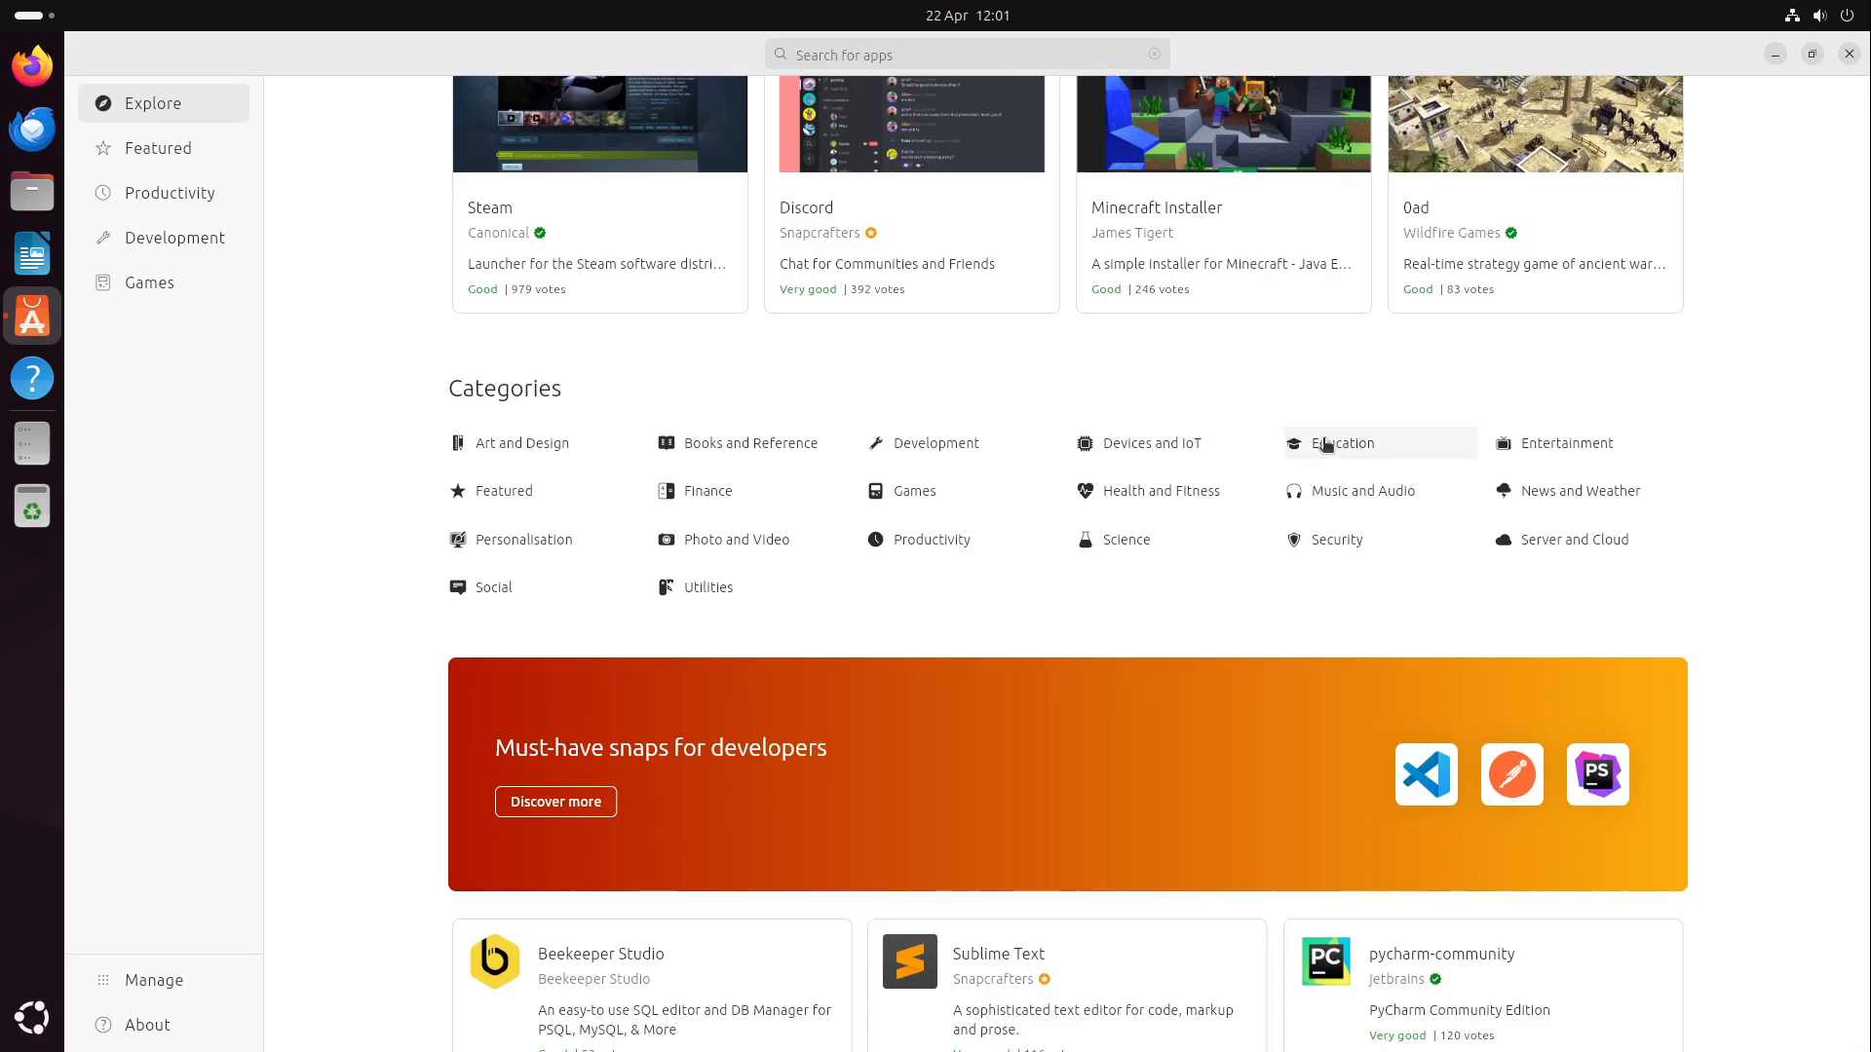
pyautogui.moveTo(666, 593)
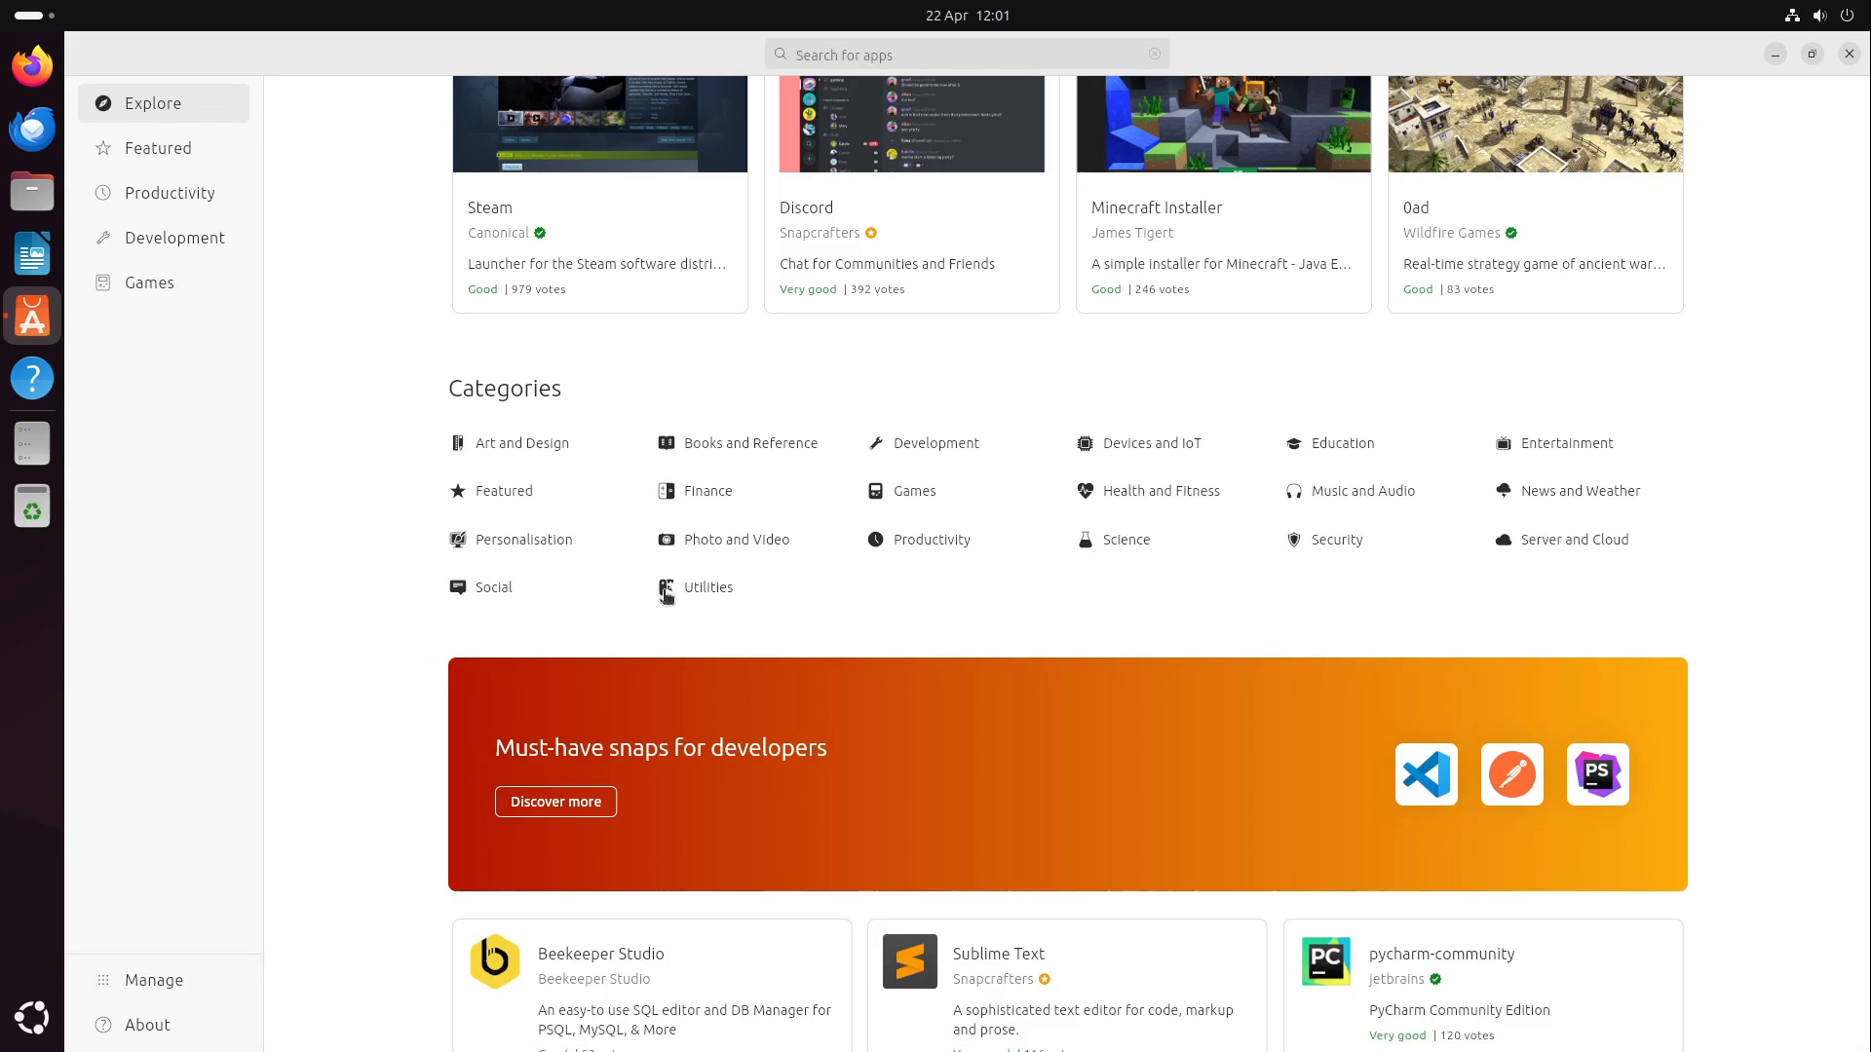
pyautogui.scroll(-3)
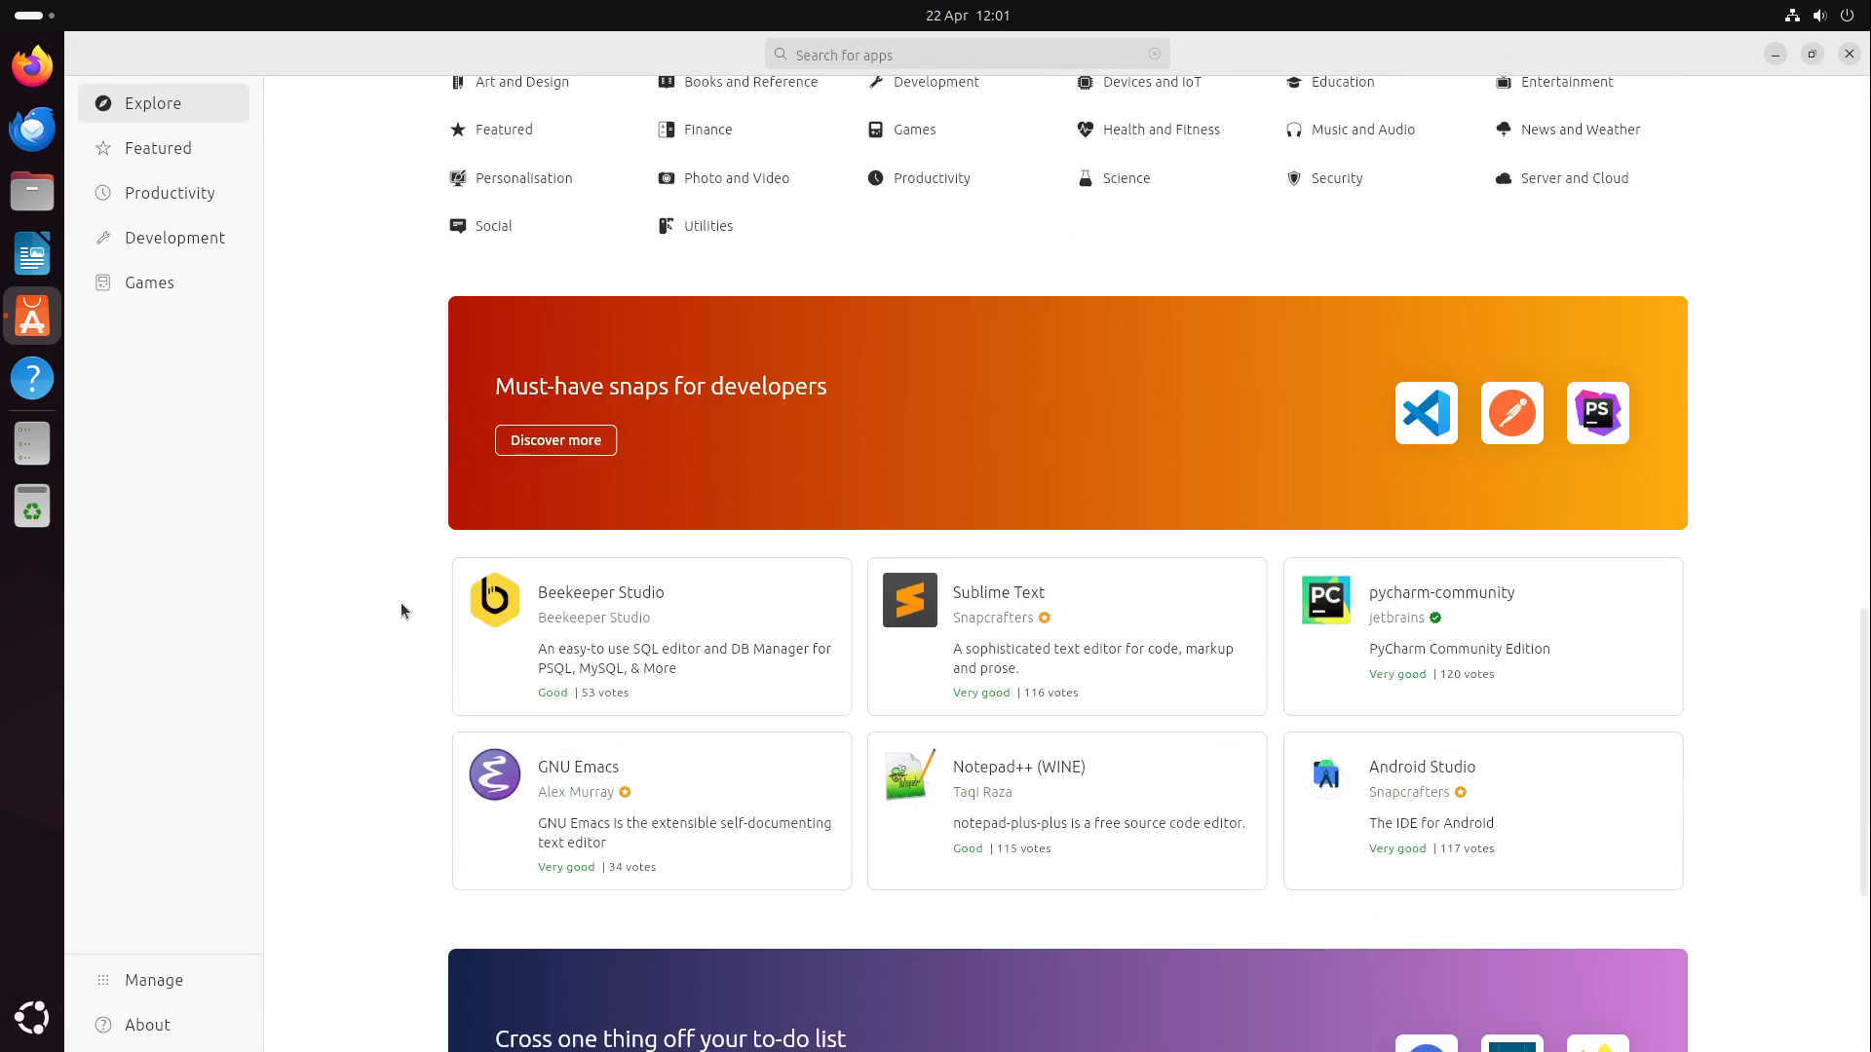
pyautogui.scroll(-3)
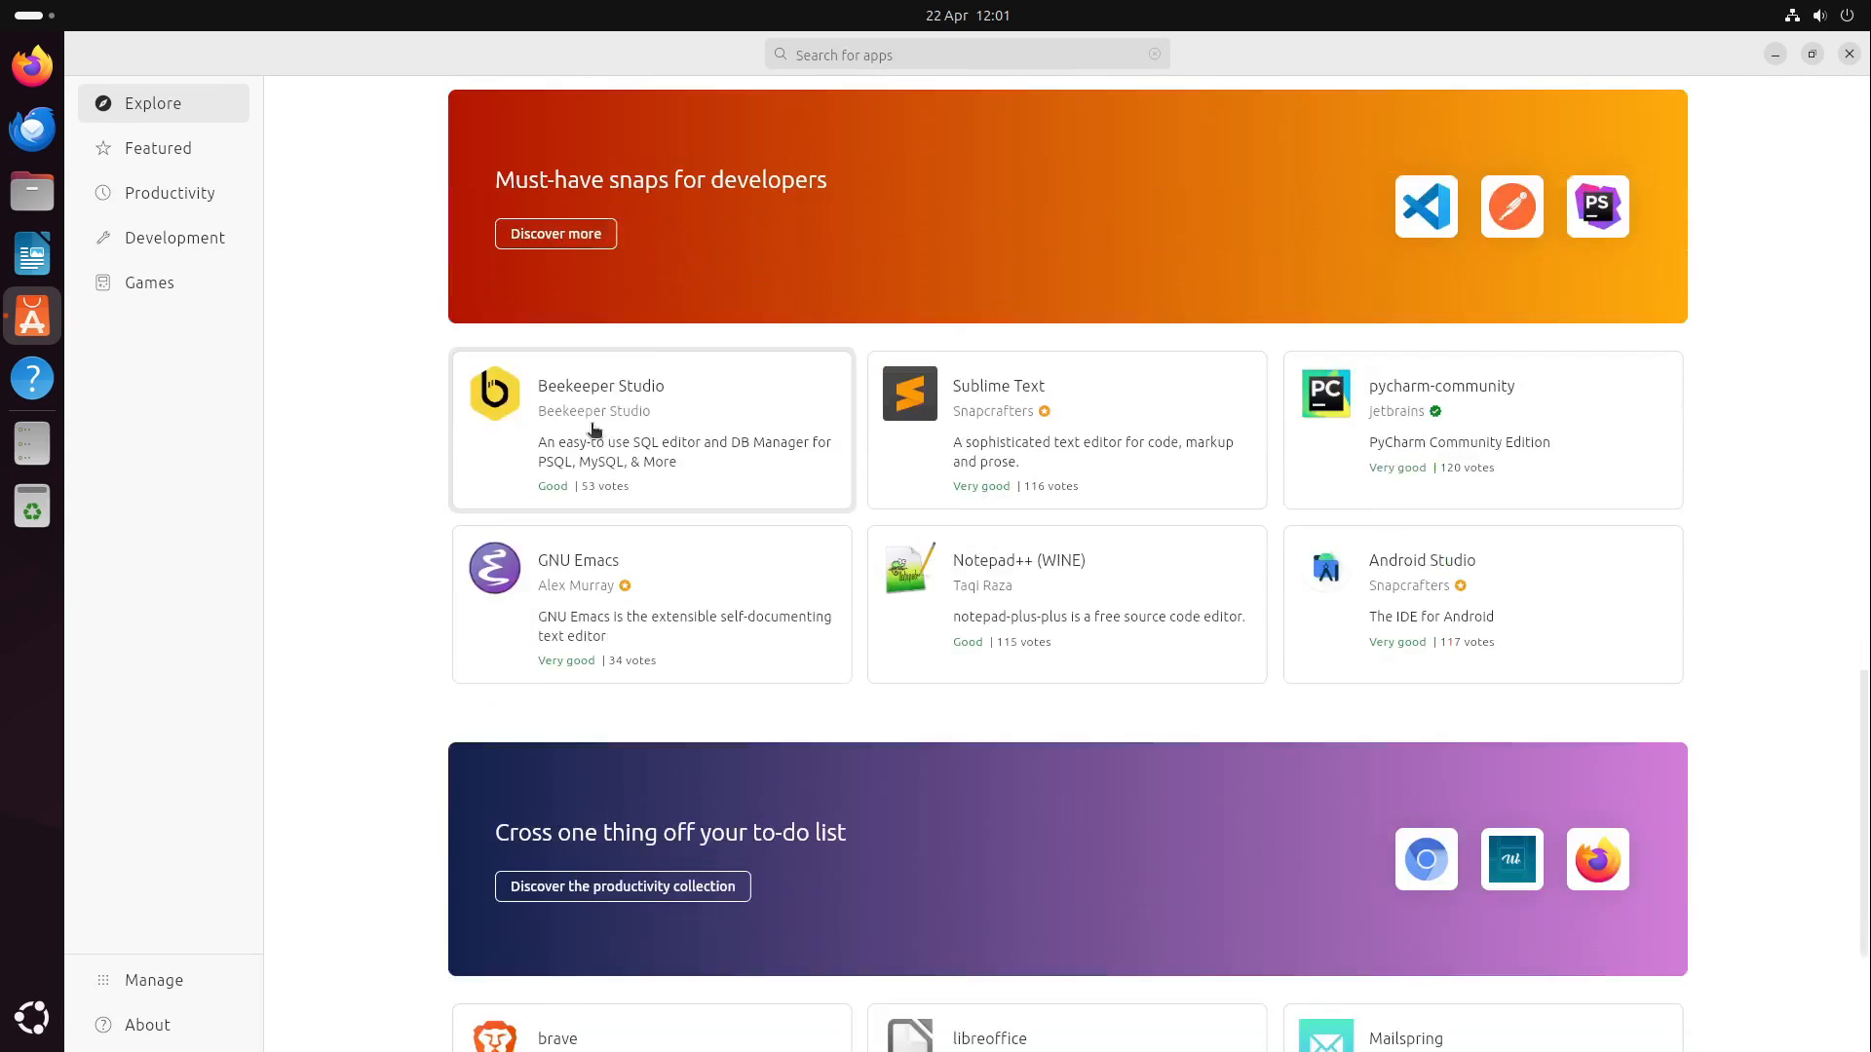
pyautogui.scroll(-3)
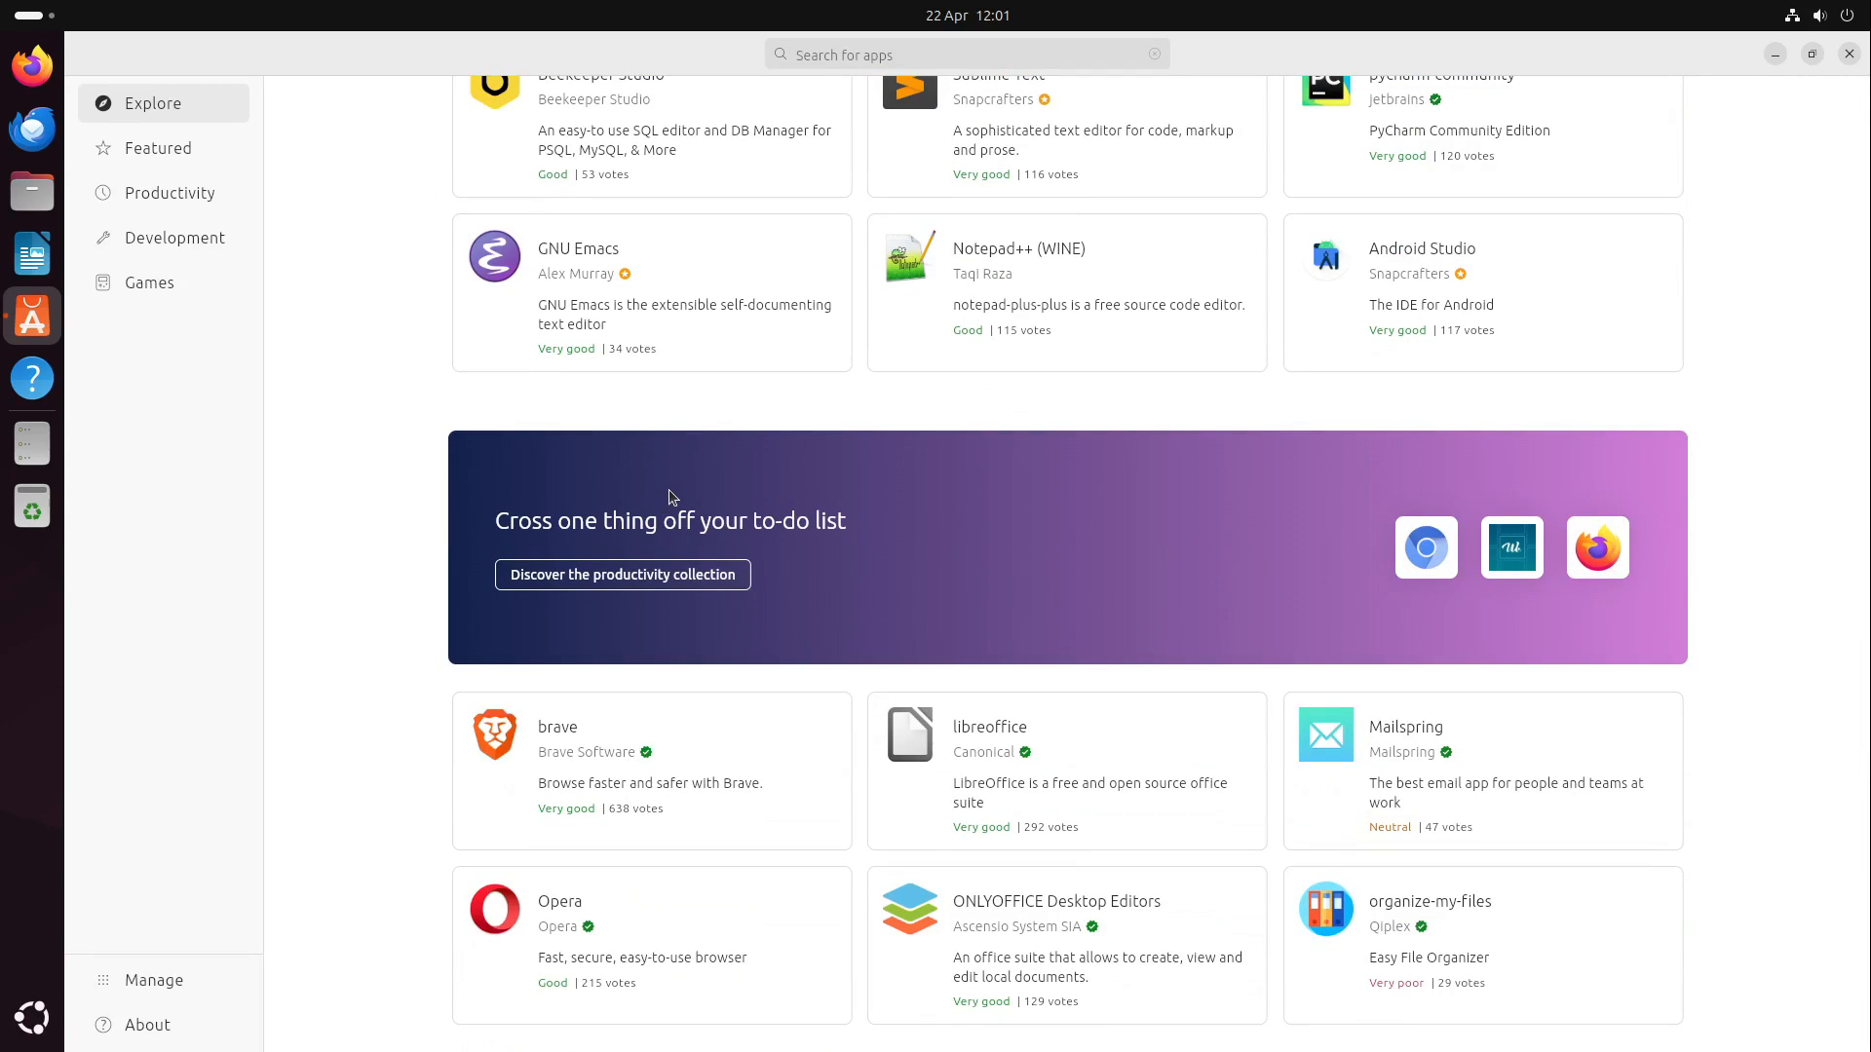
pyautogui.moveTo(152, 148)
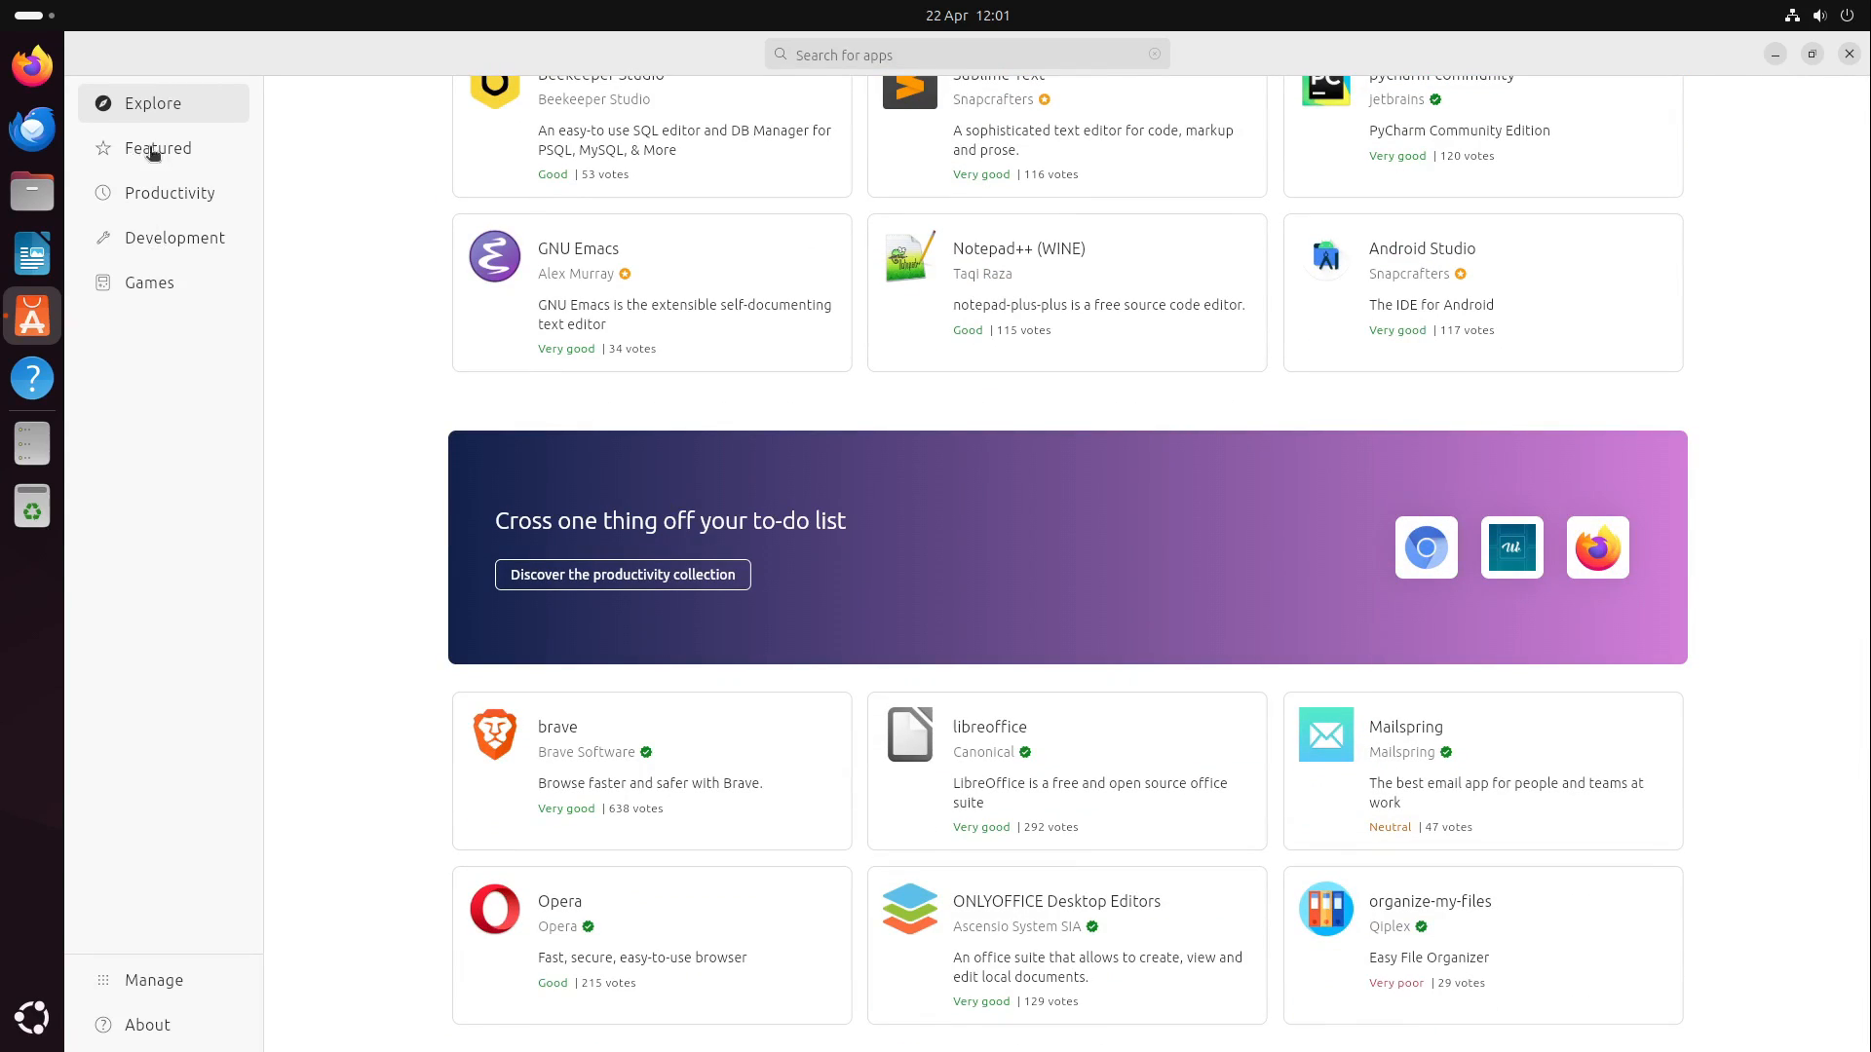
pyautogui.moveTo(155, 198)
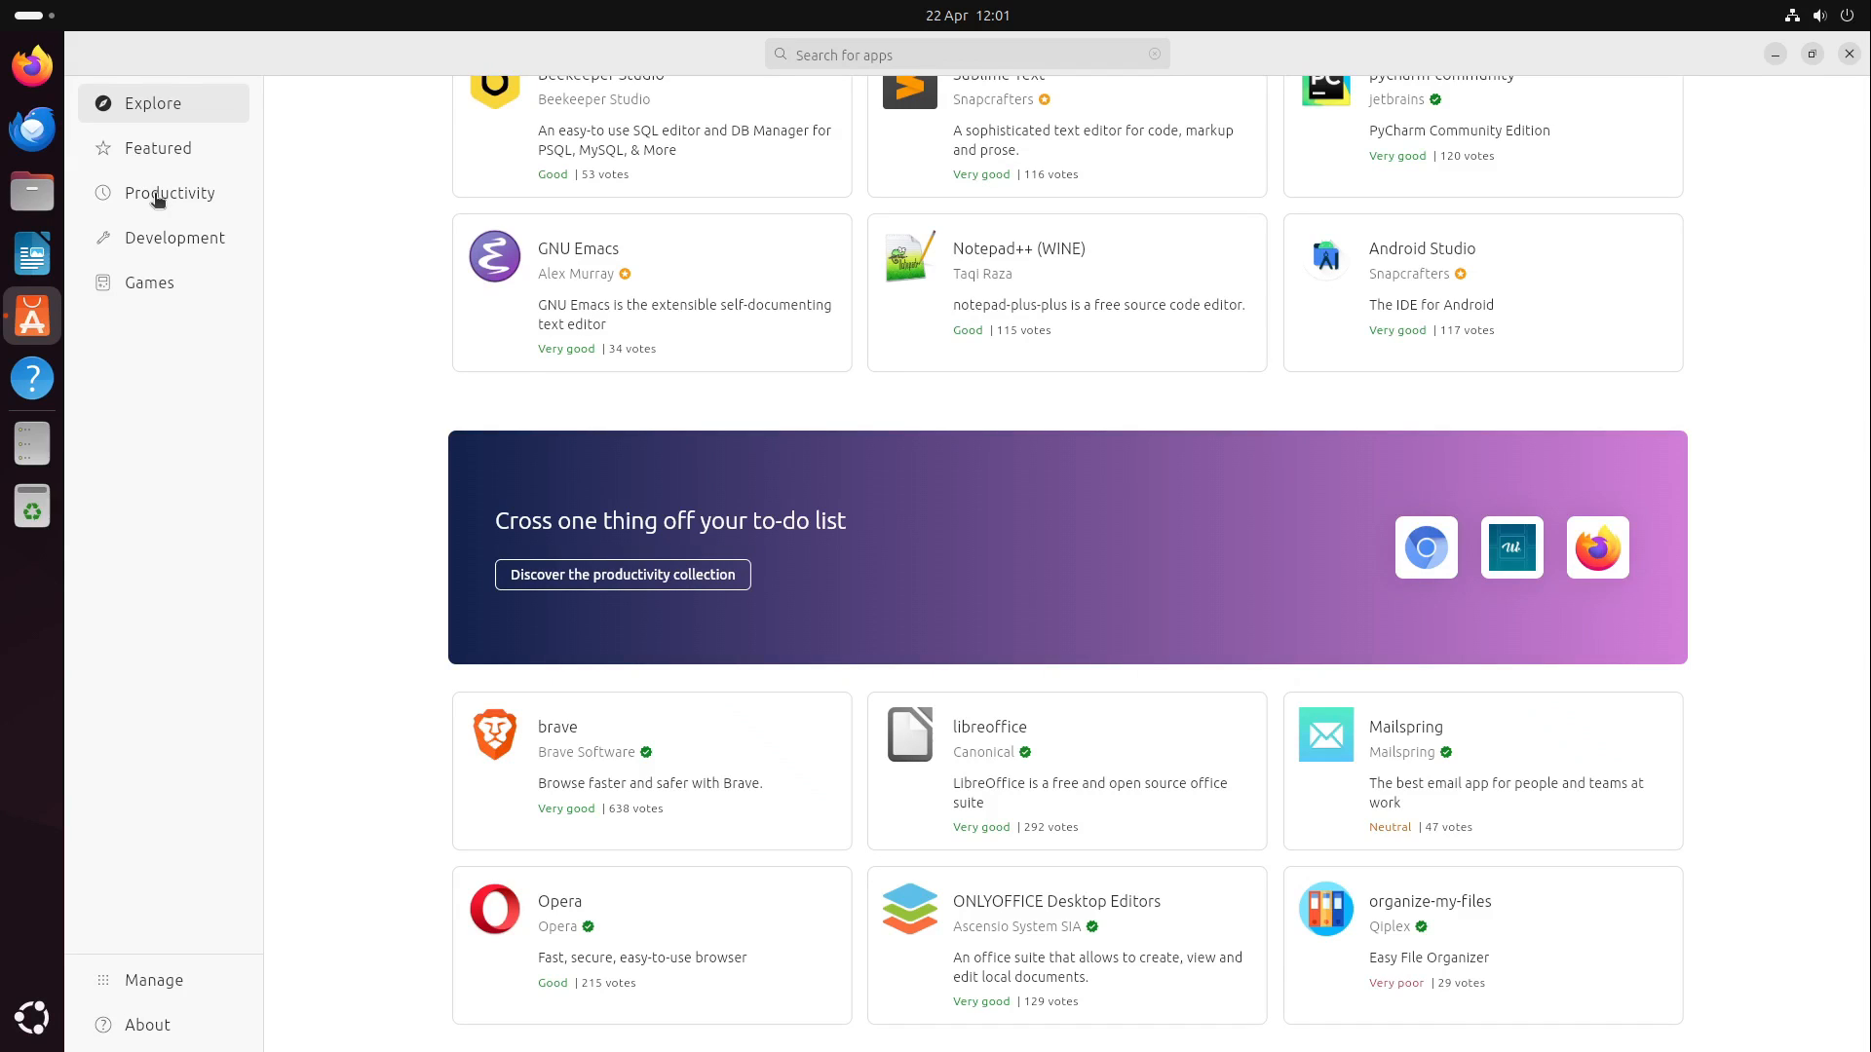
# View the Development category, then settle on the Productivity category
pyautogui.click(169, 192)
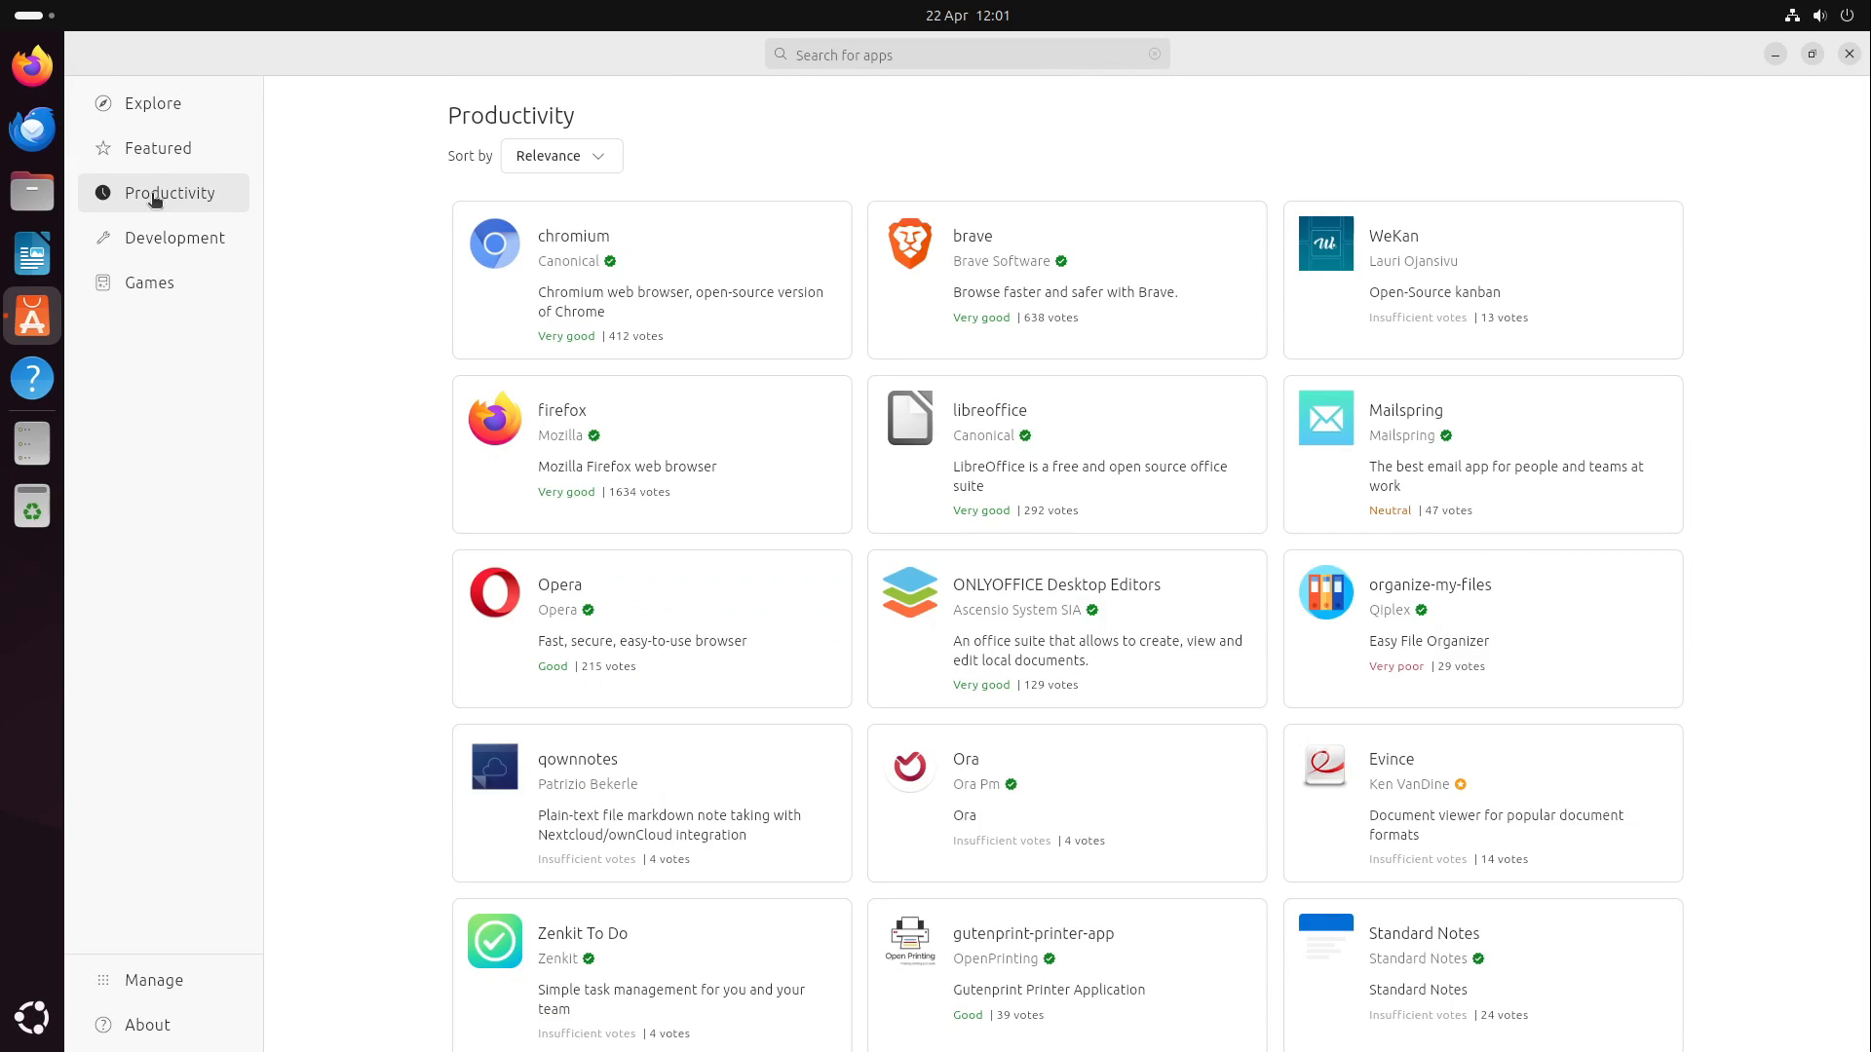
pyautogui.click(175, 238)
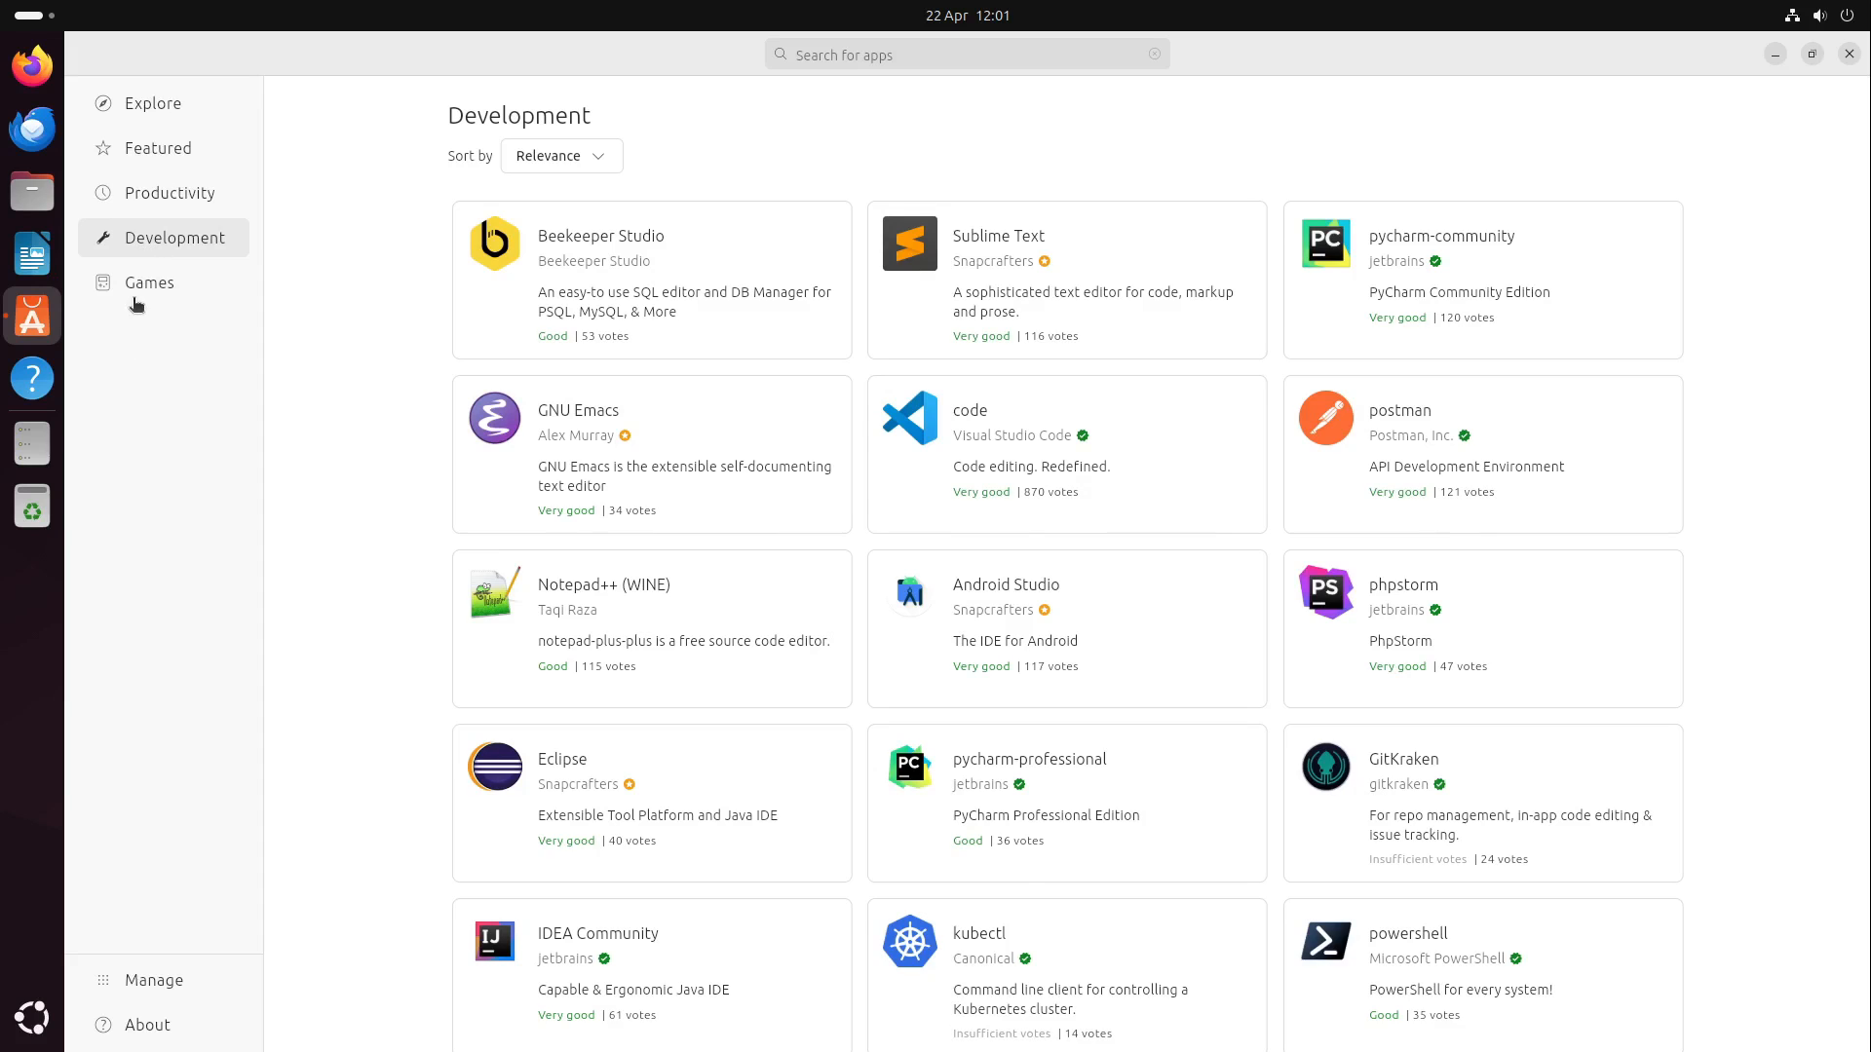
pyautogui.click(171, 192)
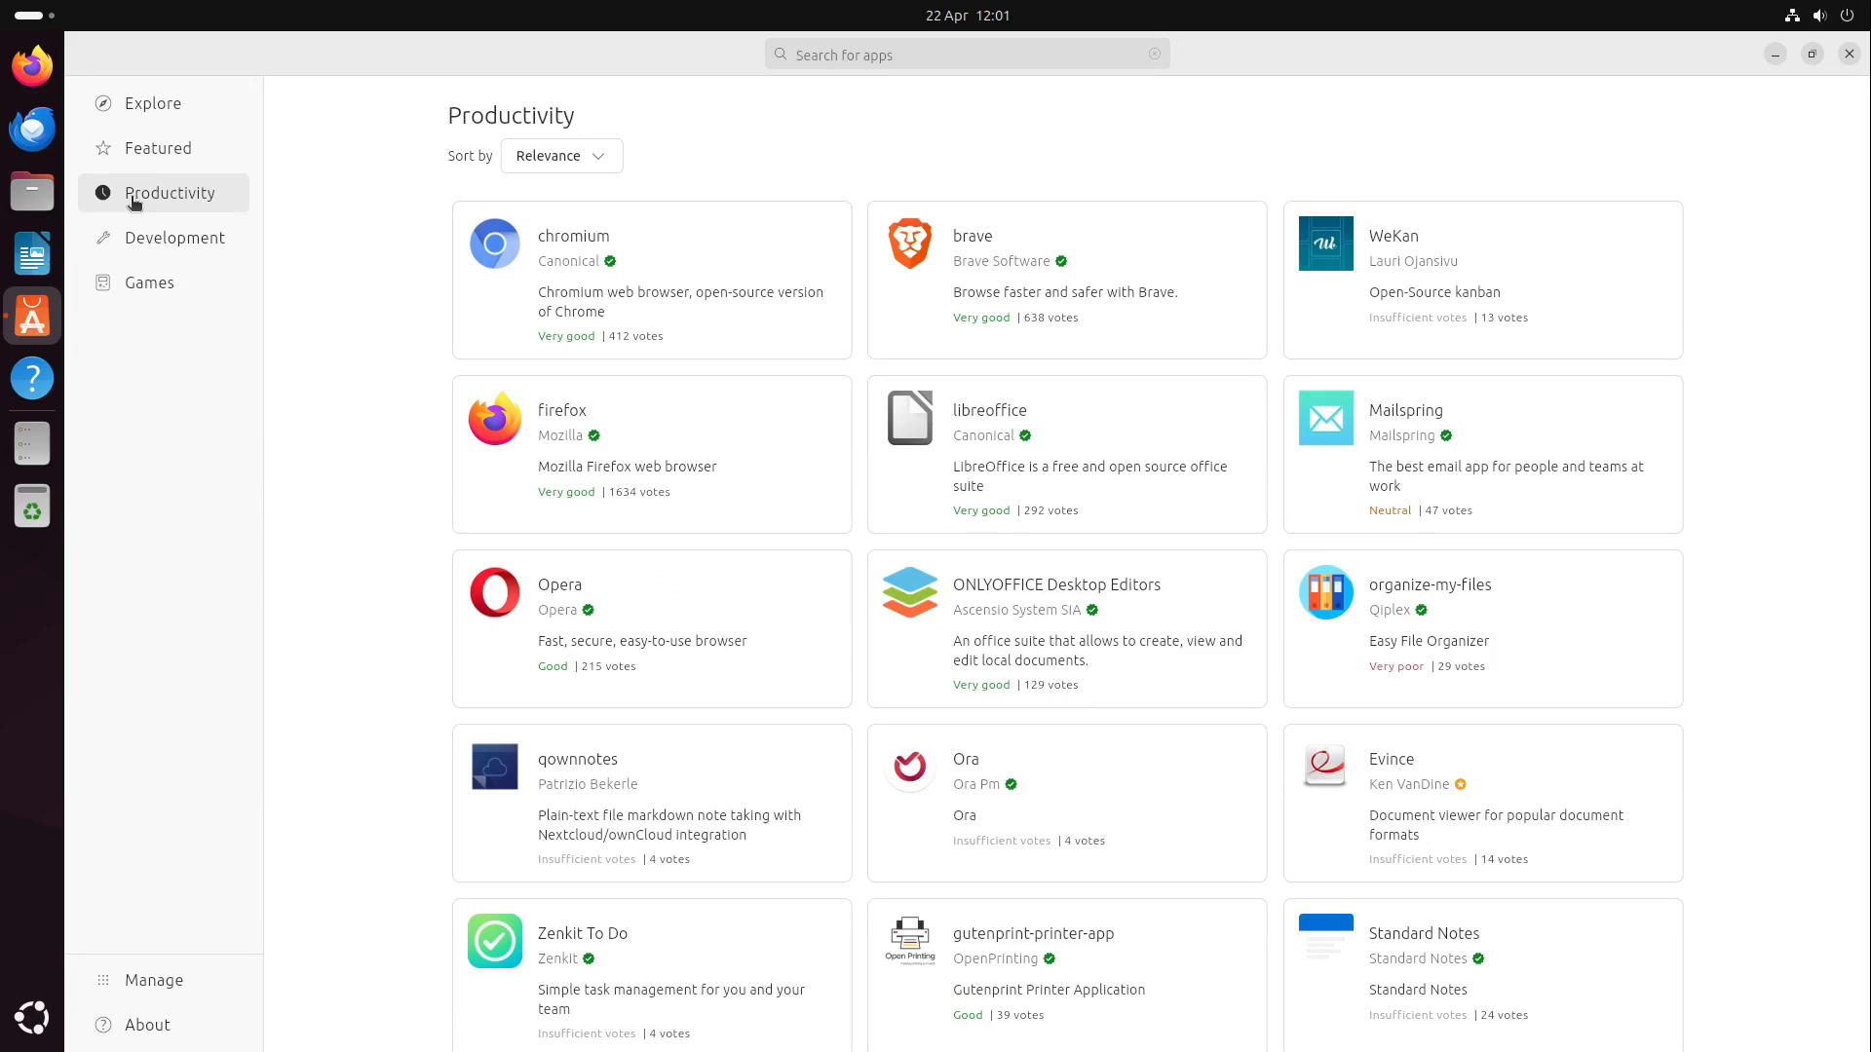
pyautogui.moveTo(283, 862)
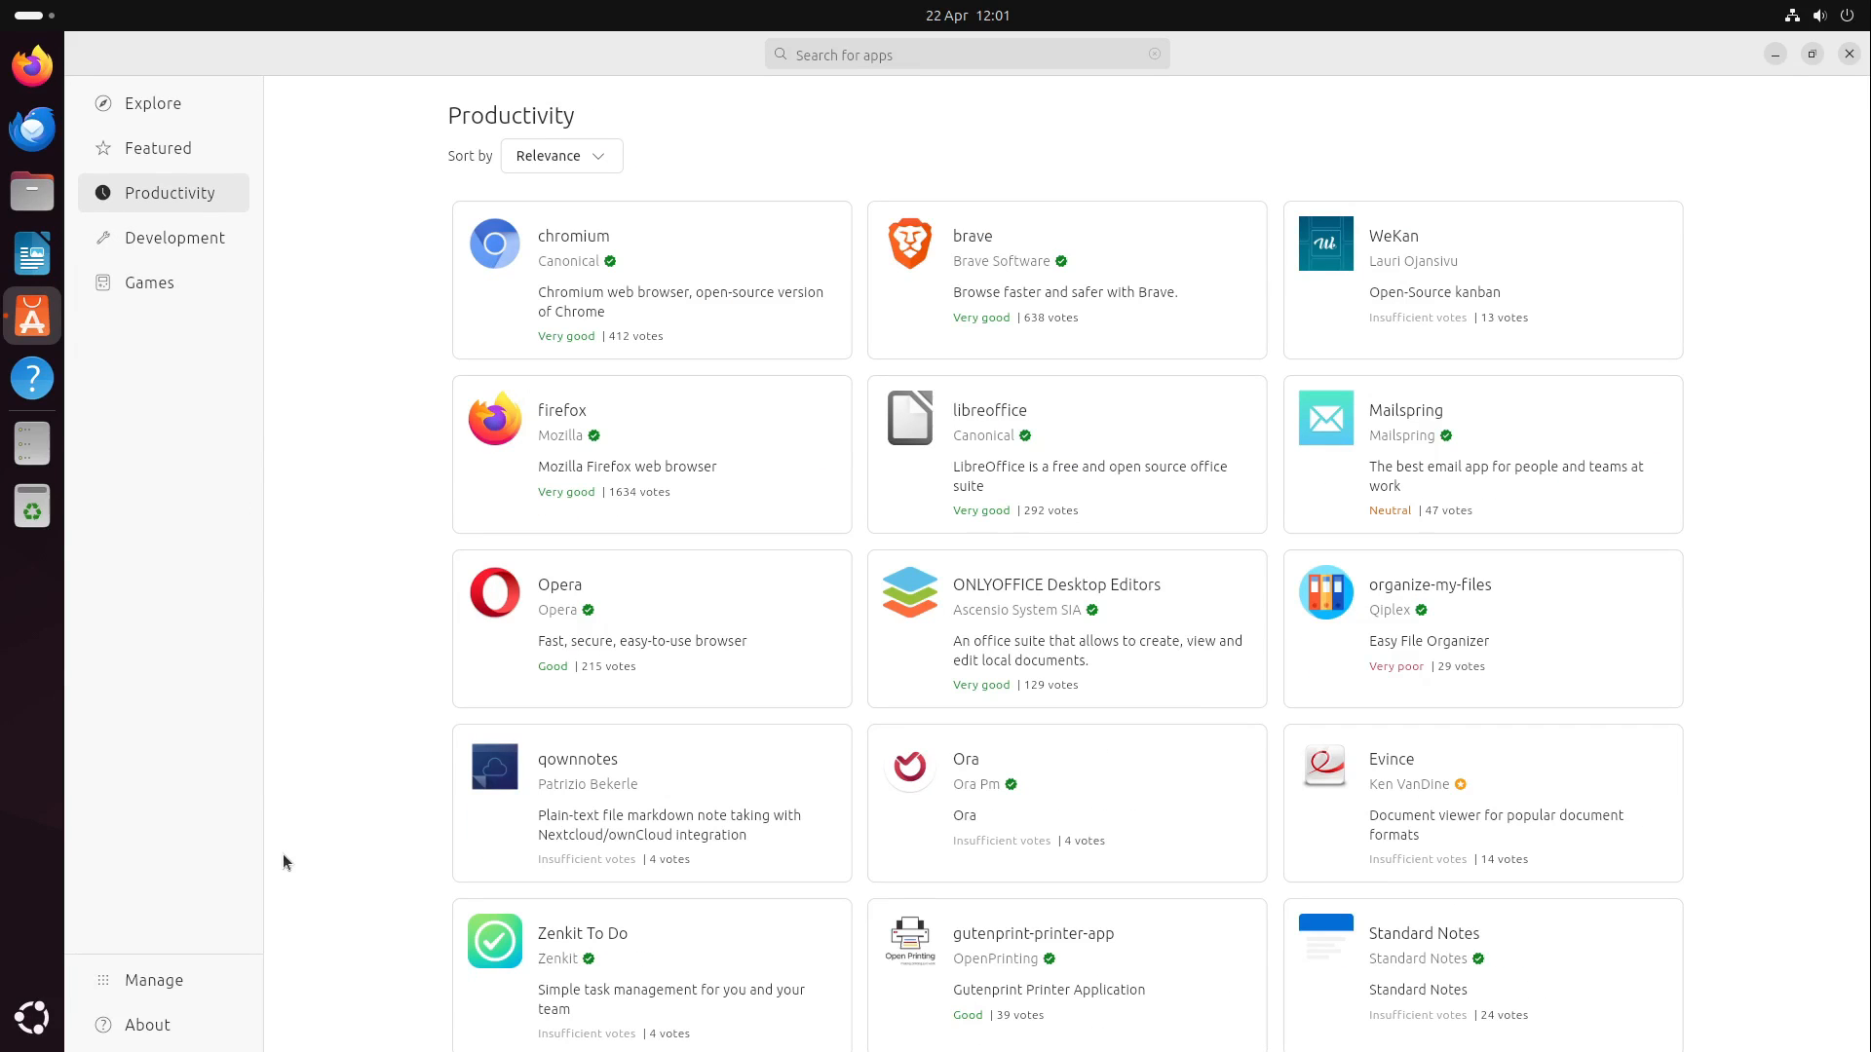
# Open Manage to see installed apps, then open the KeePassXC app page
pyautogui.click(153, 979)
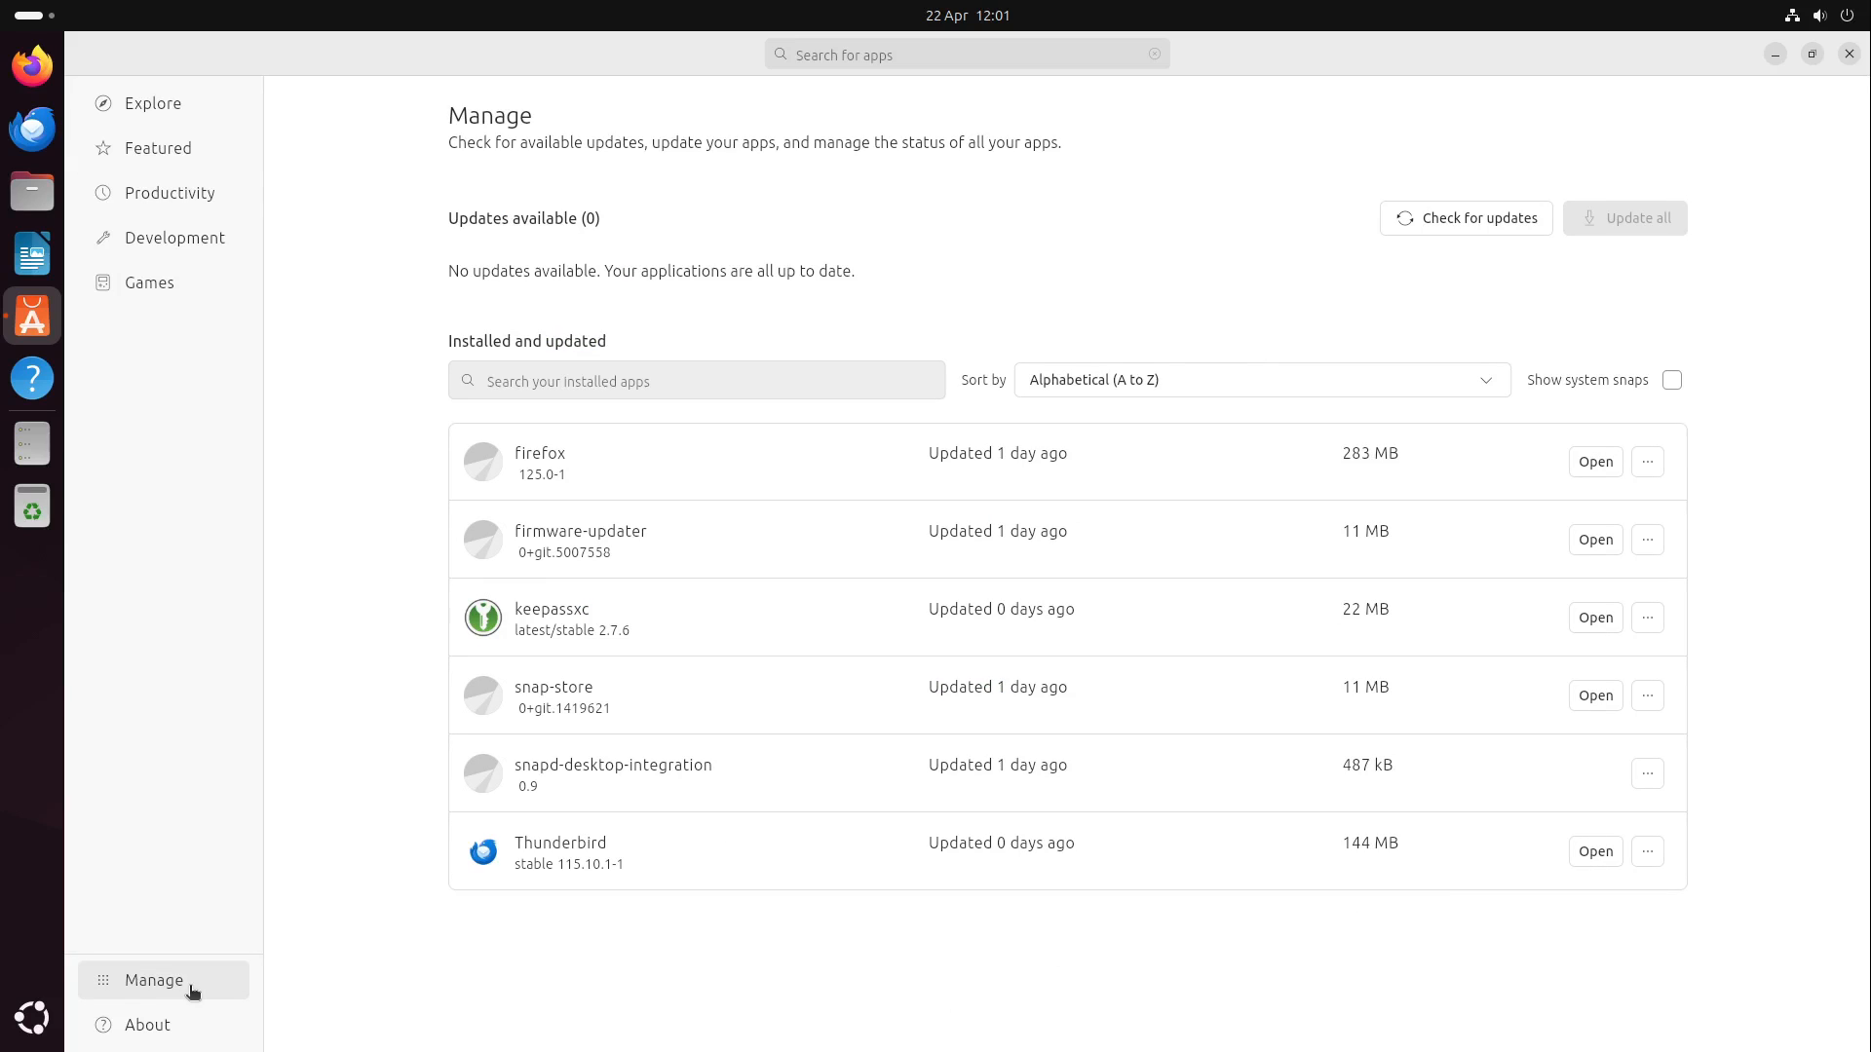
pyautogui.moveTo(1478, 567)
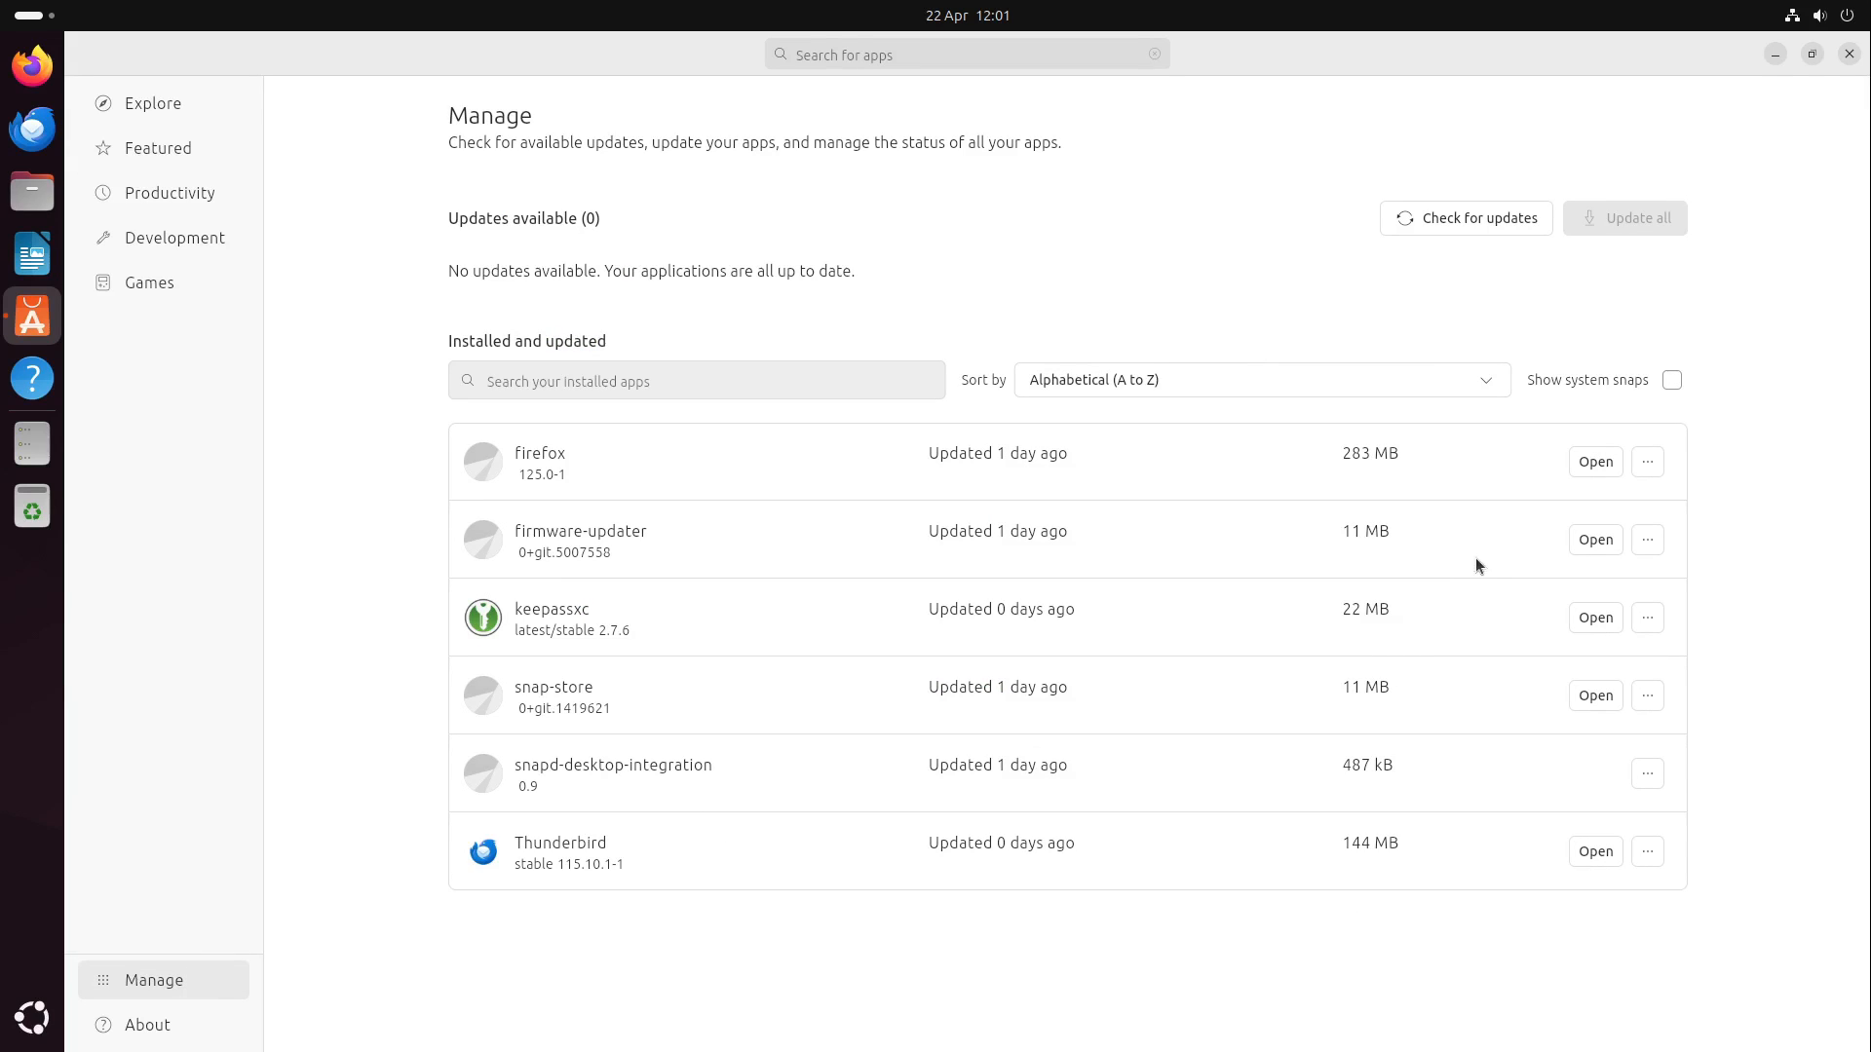
pyautogui.moveTo(634, 613)
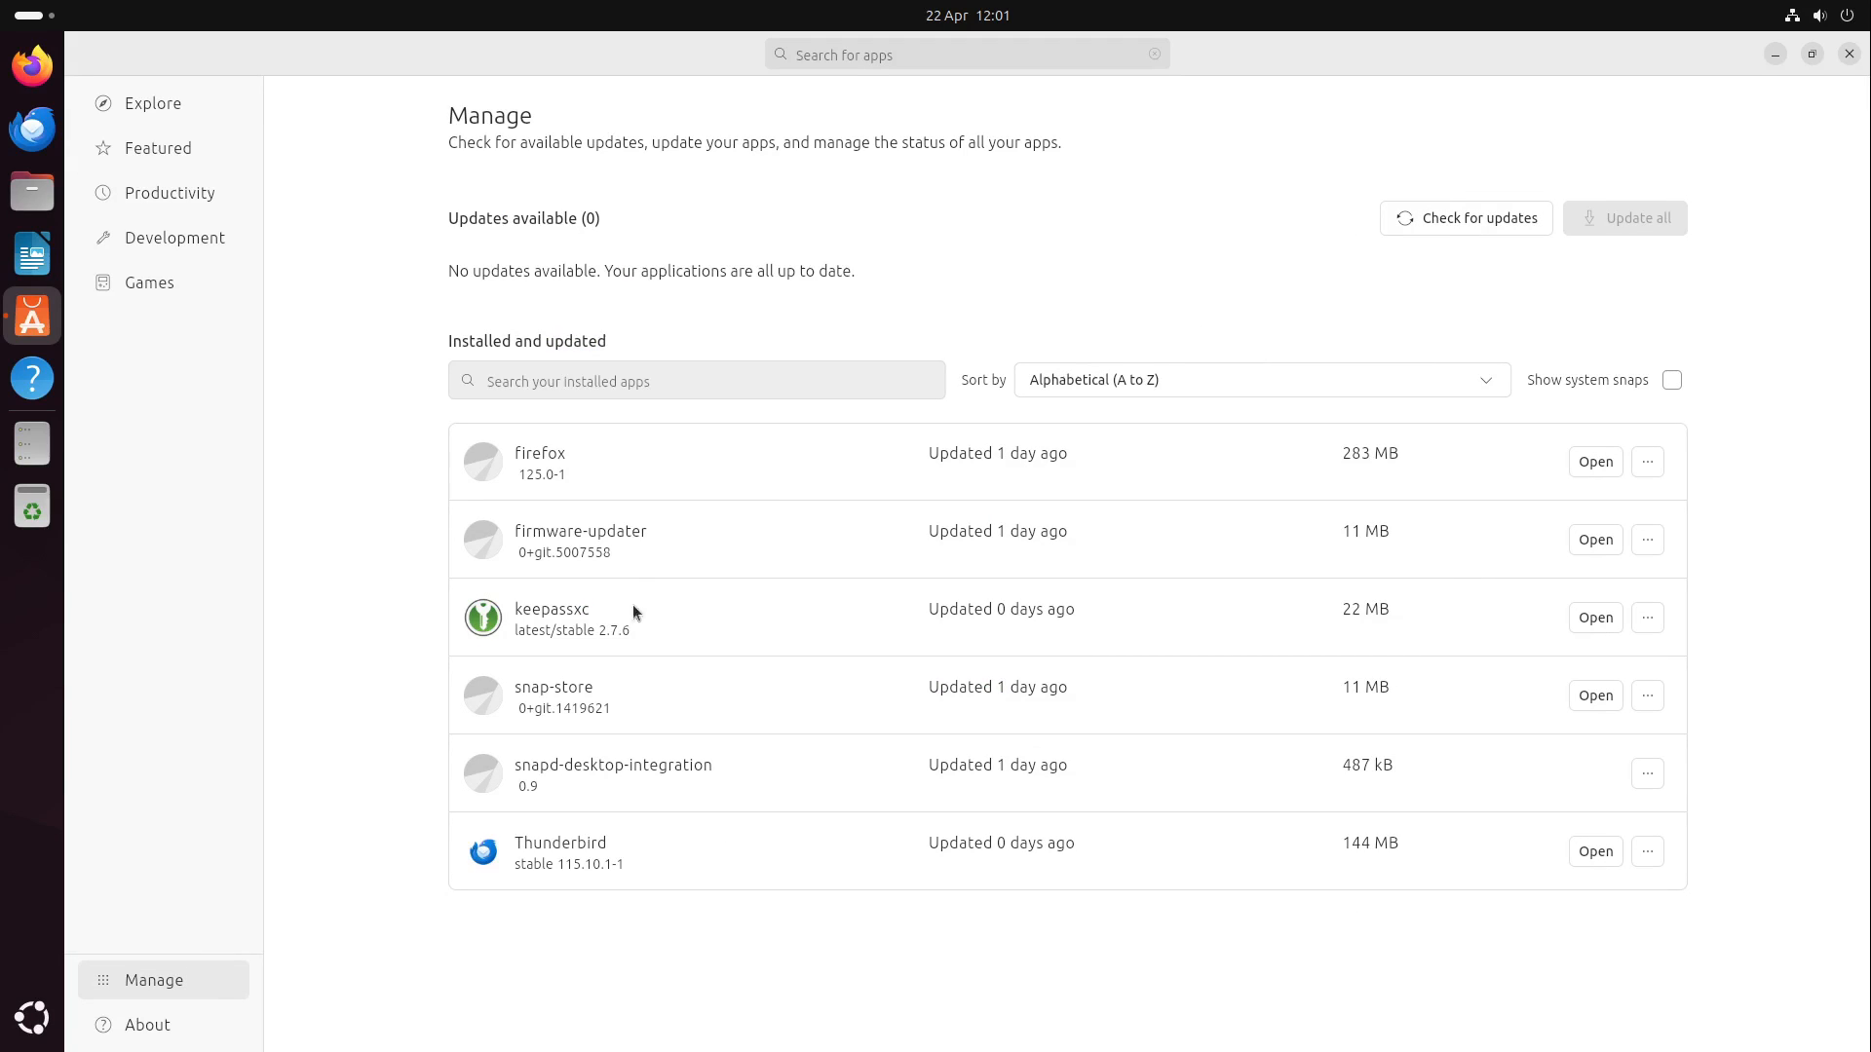
pyautogui.moveTo(745, 795)
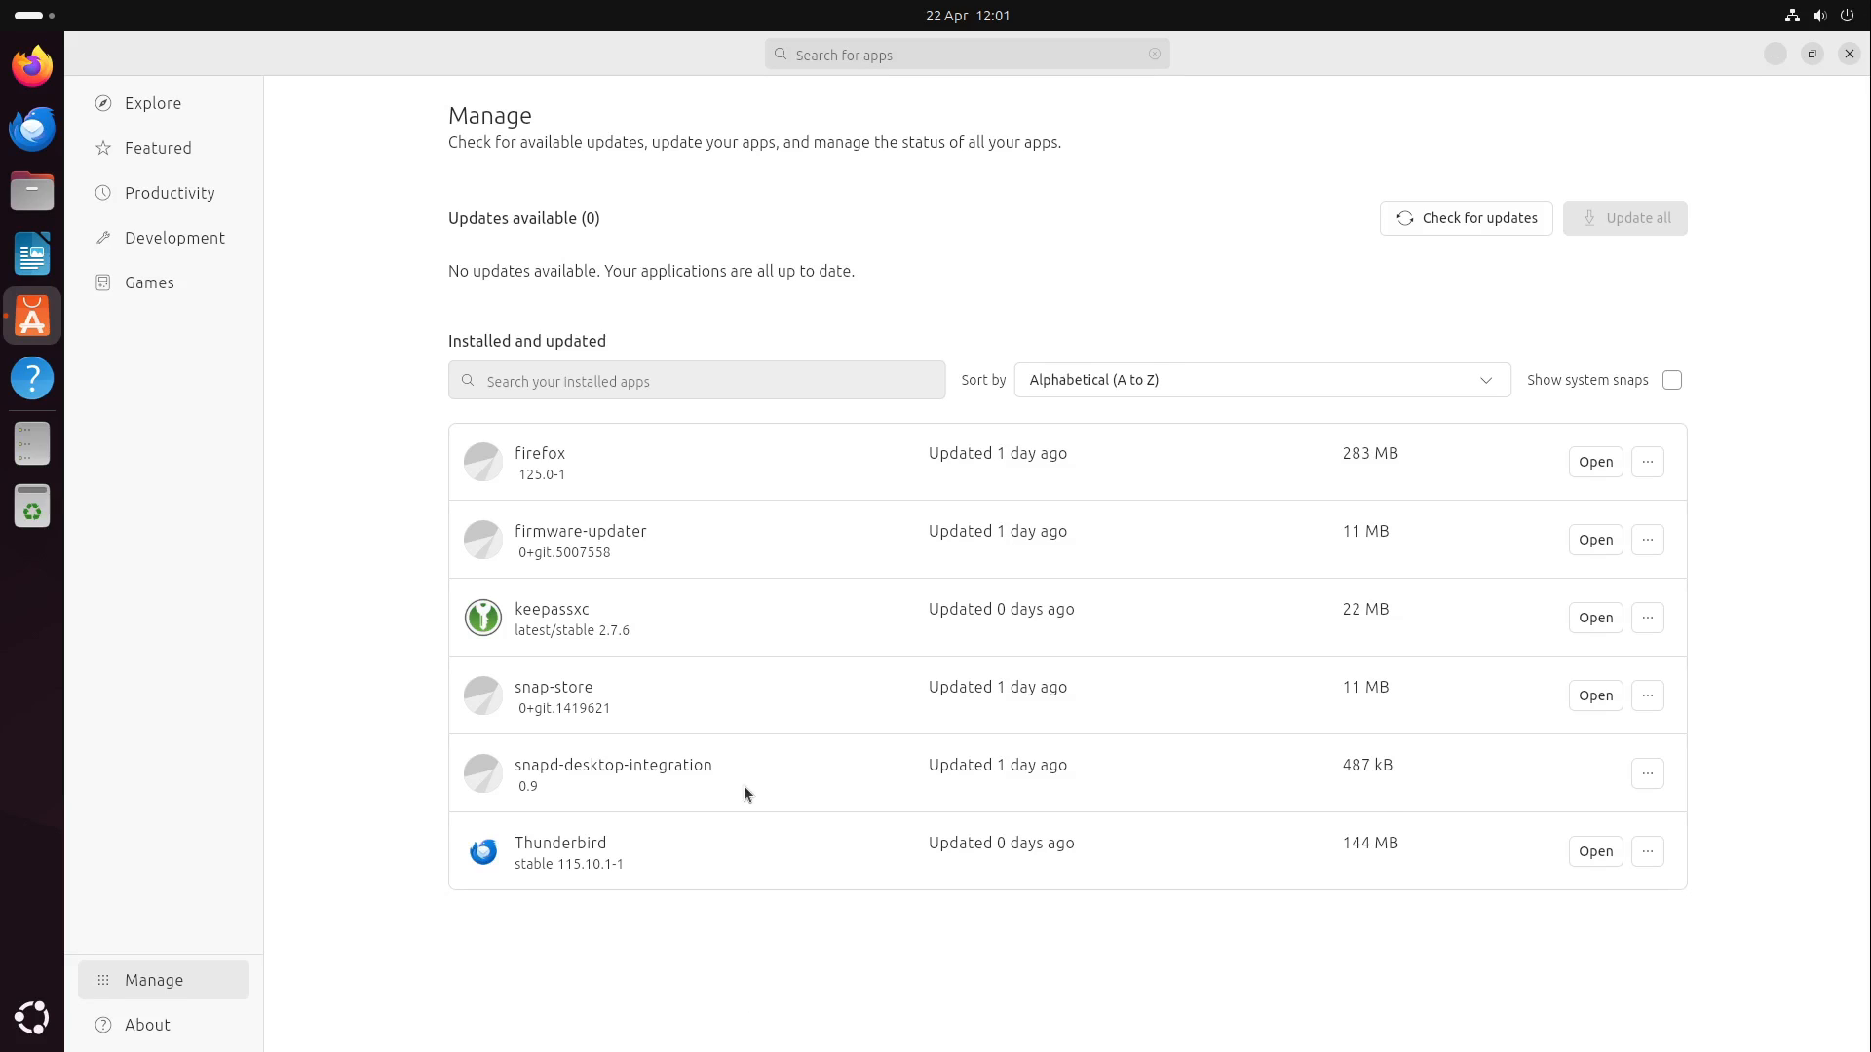
pyautogui.moveTo(532, 626)
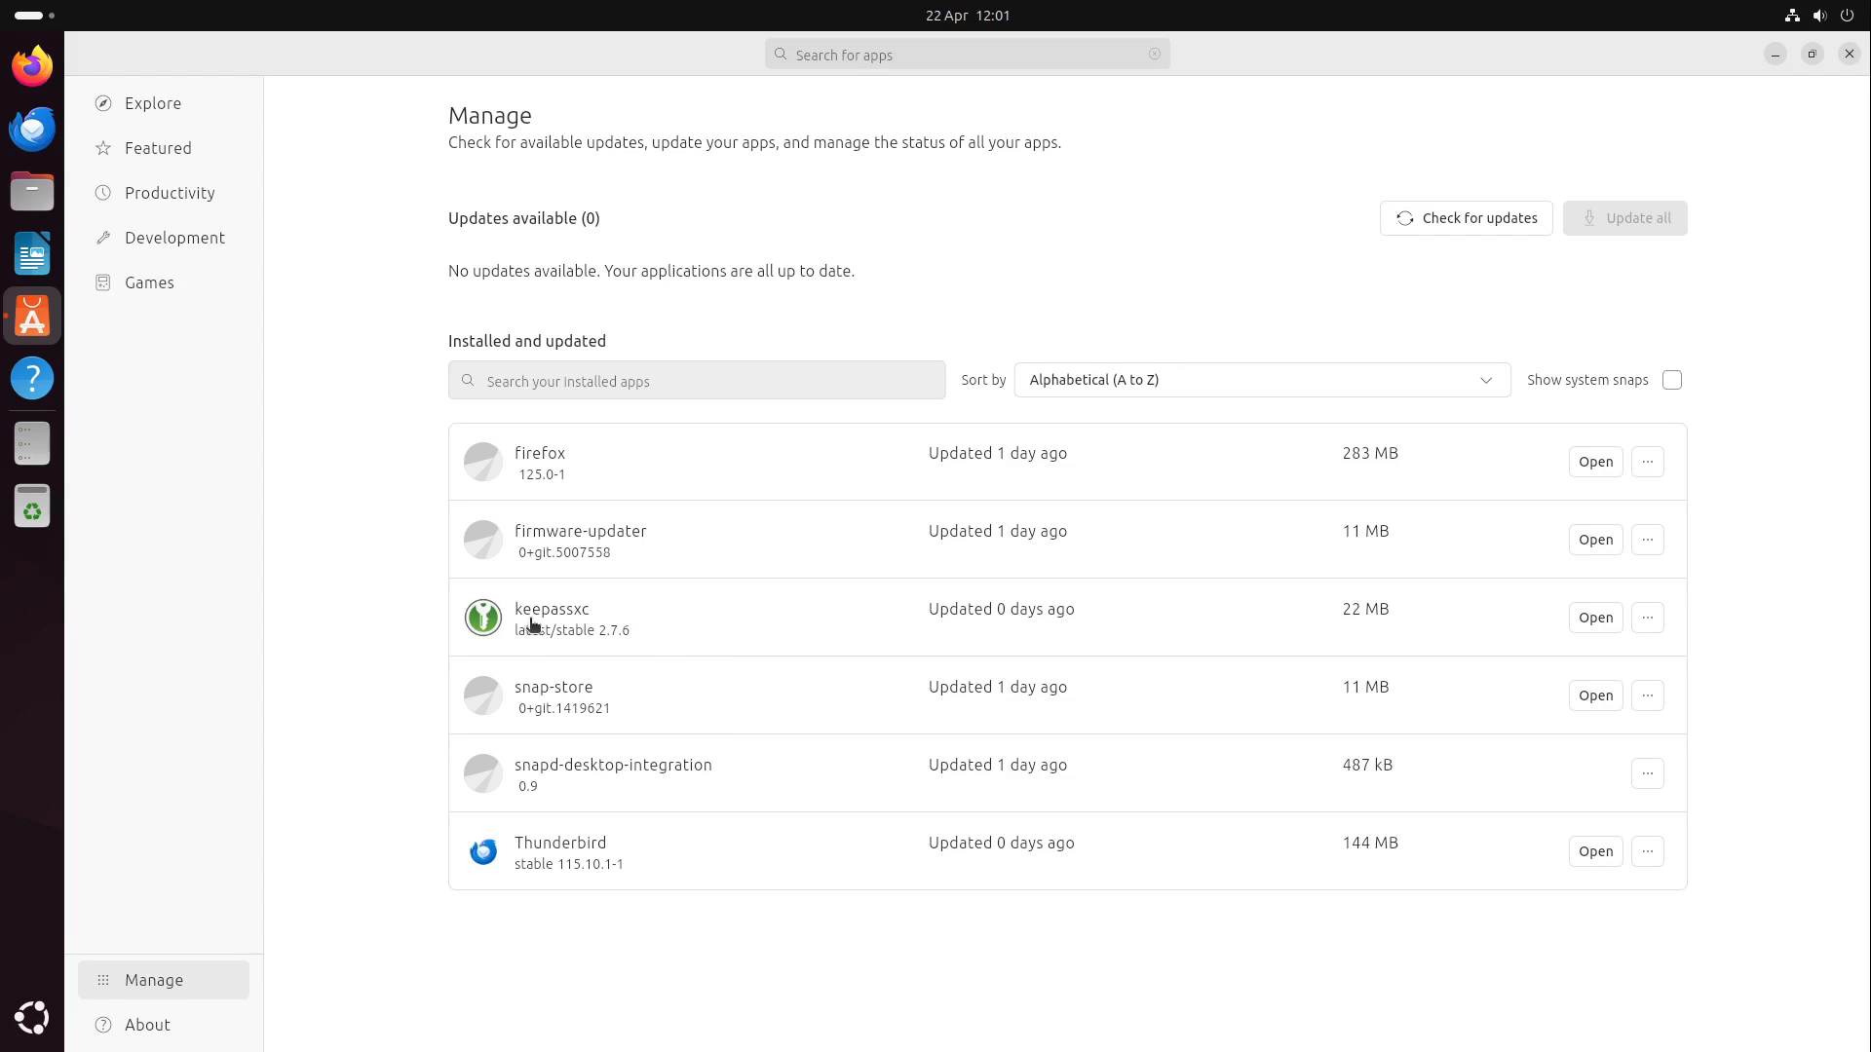
pyautogui.moveTo(579, 862)
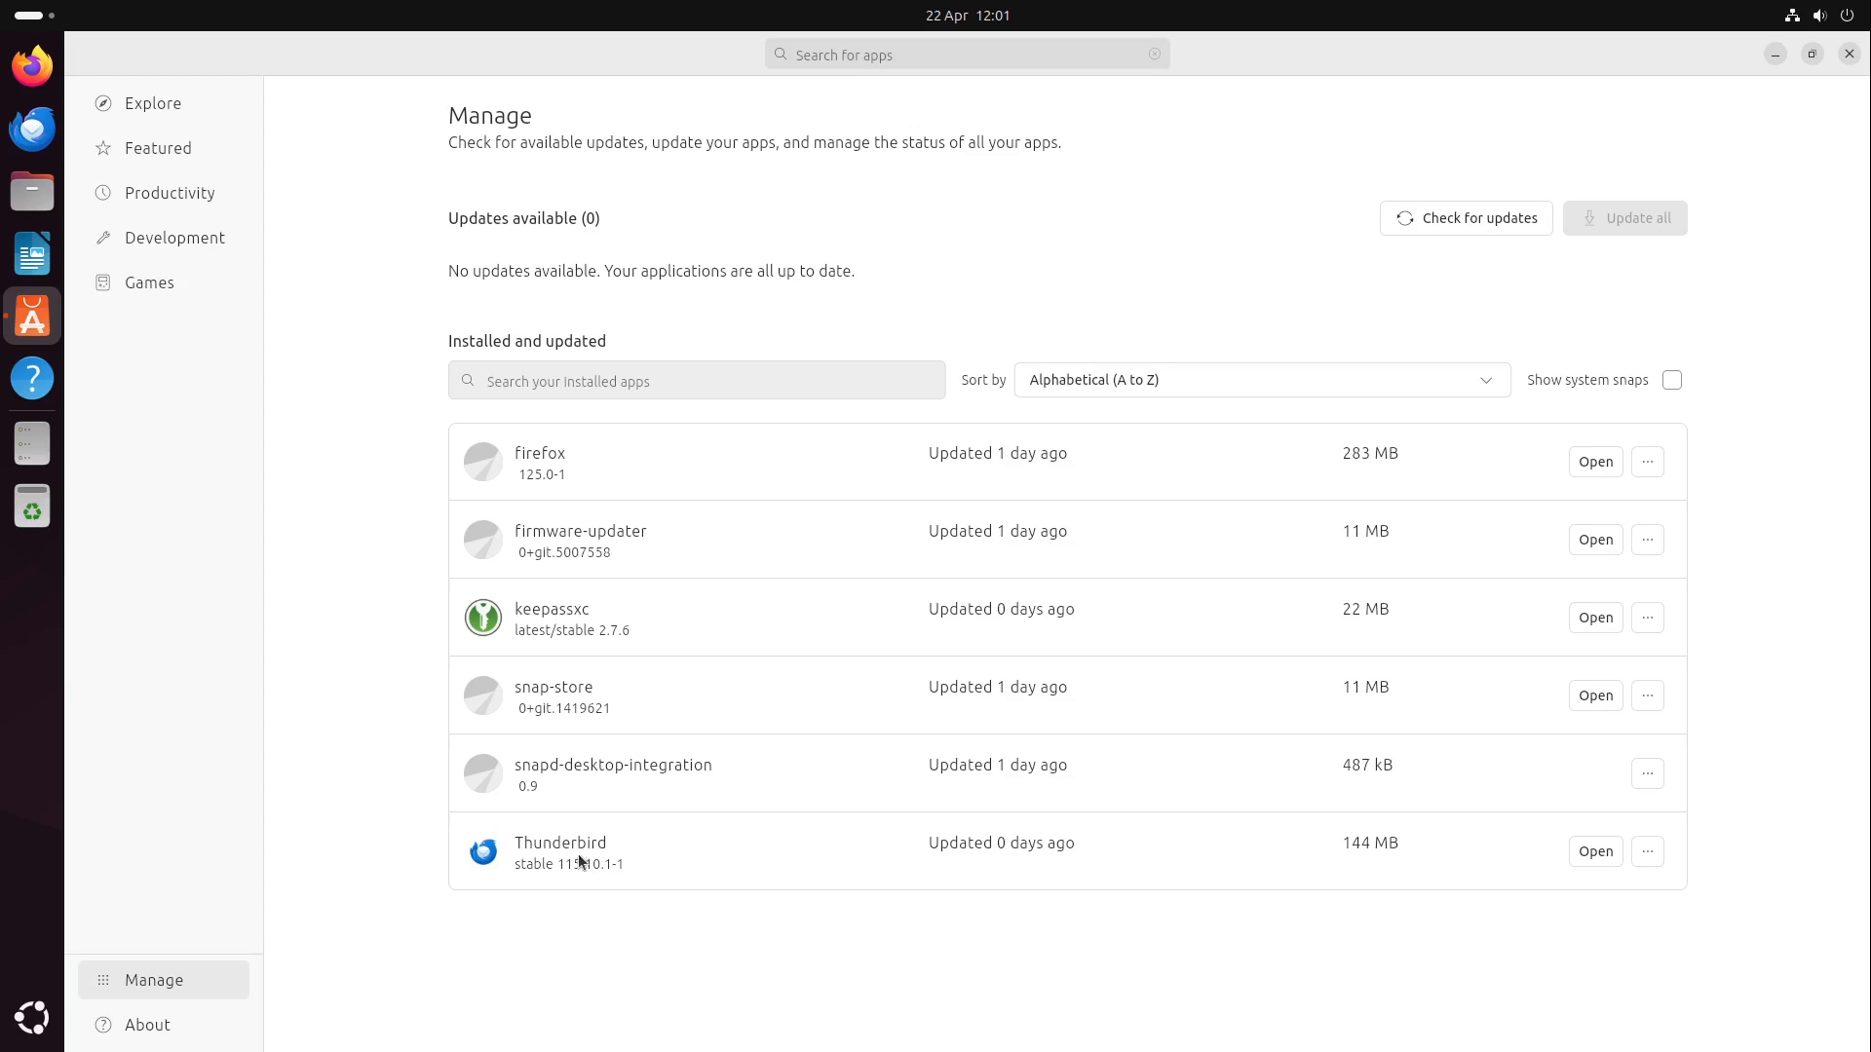
pyautogui.click(551, 608)
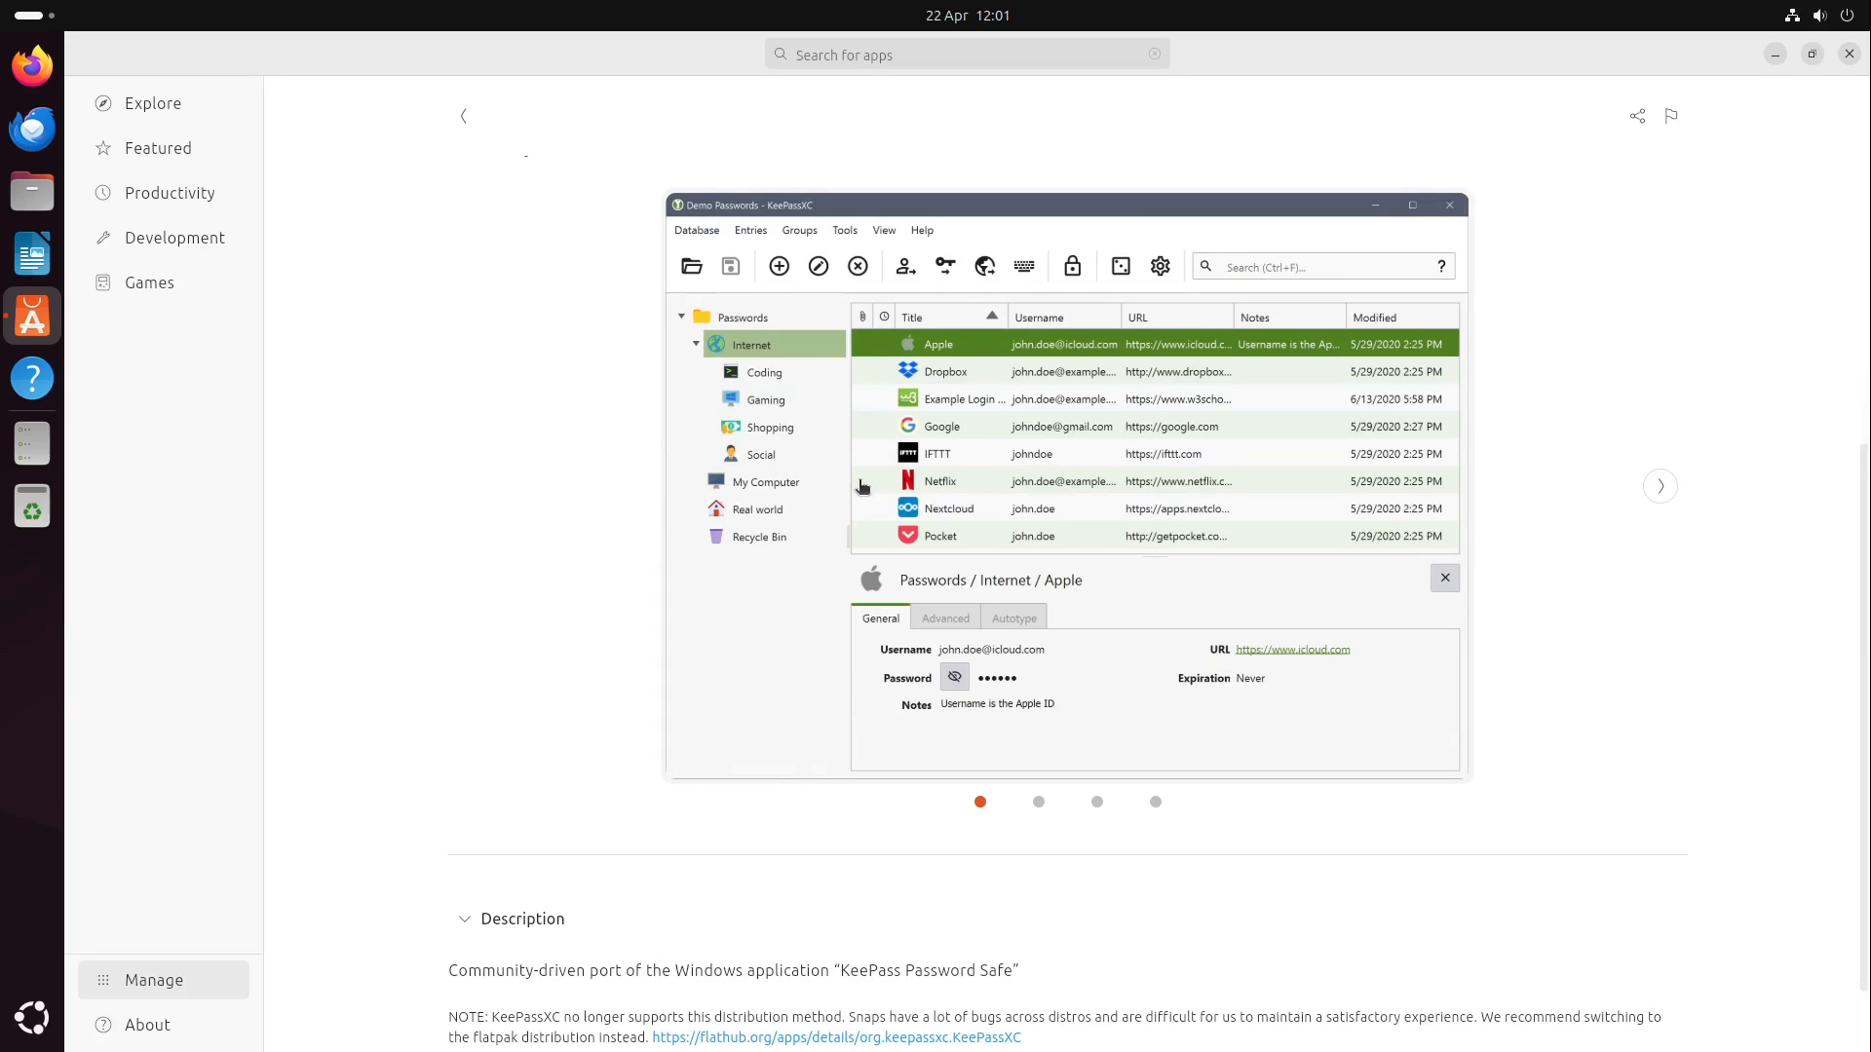
pyautogui.scroll(-3)
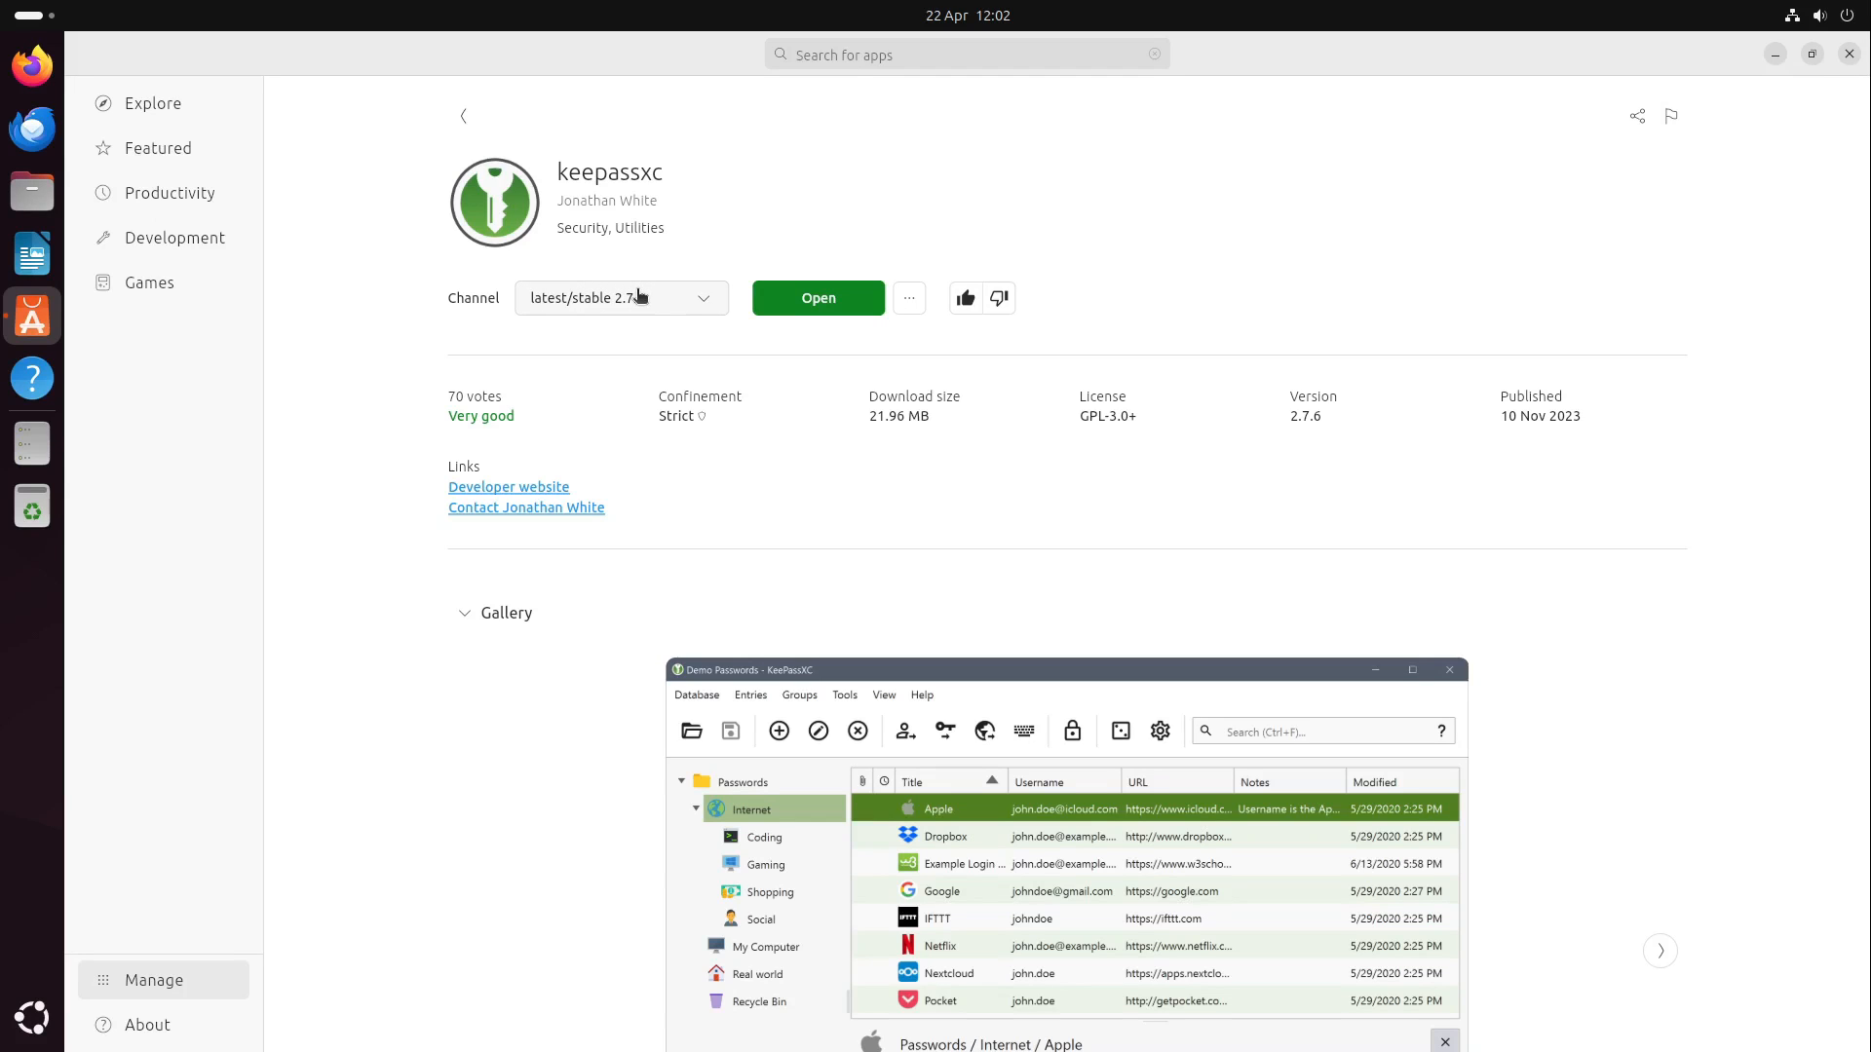
pyautogui.click(620, 298)
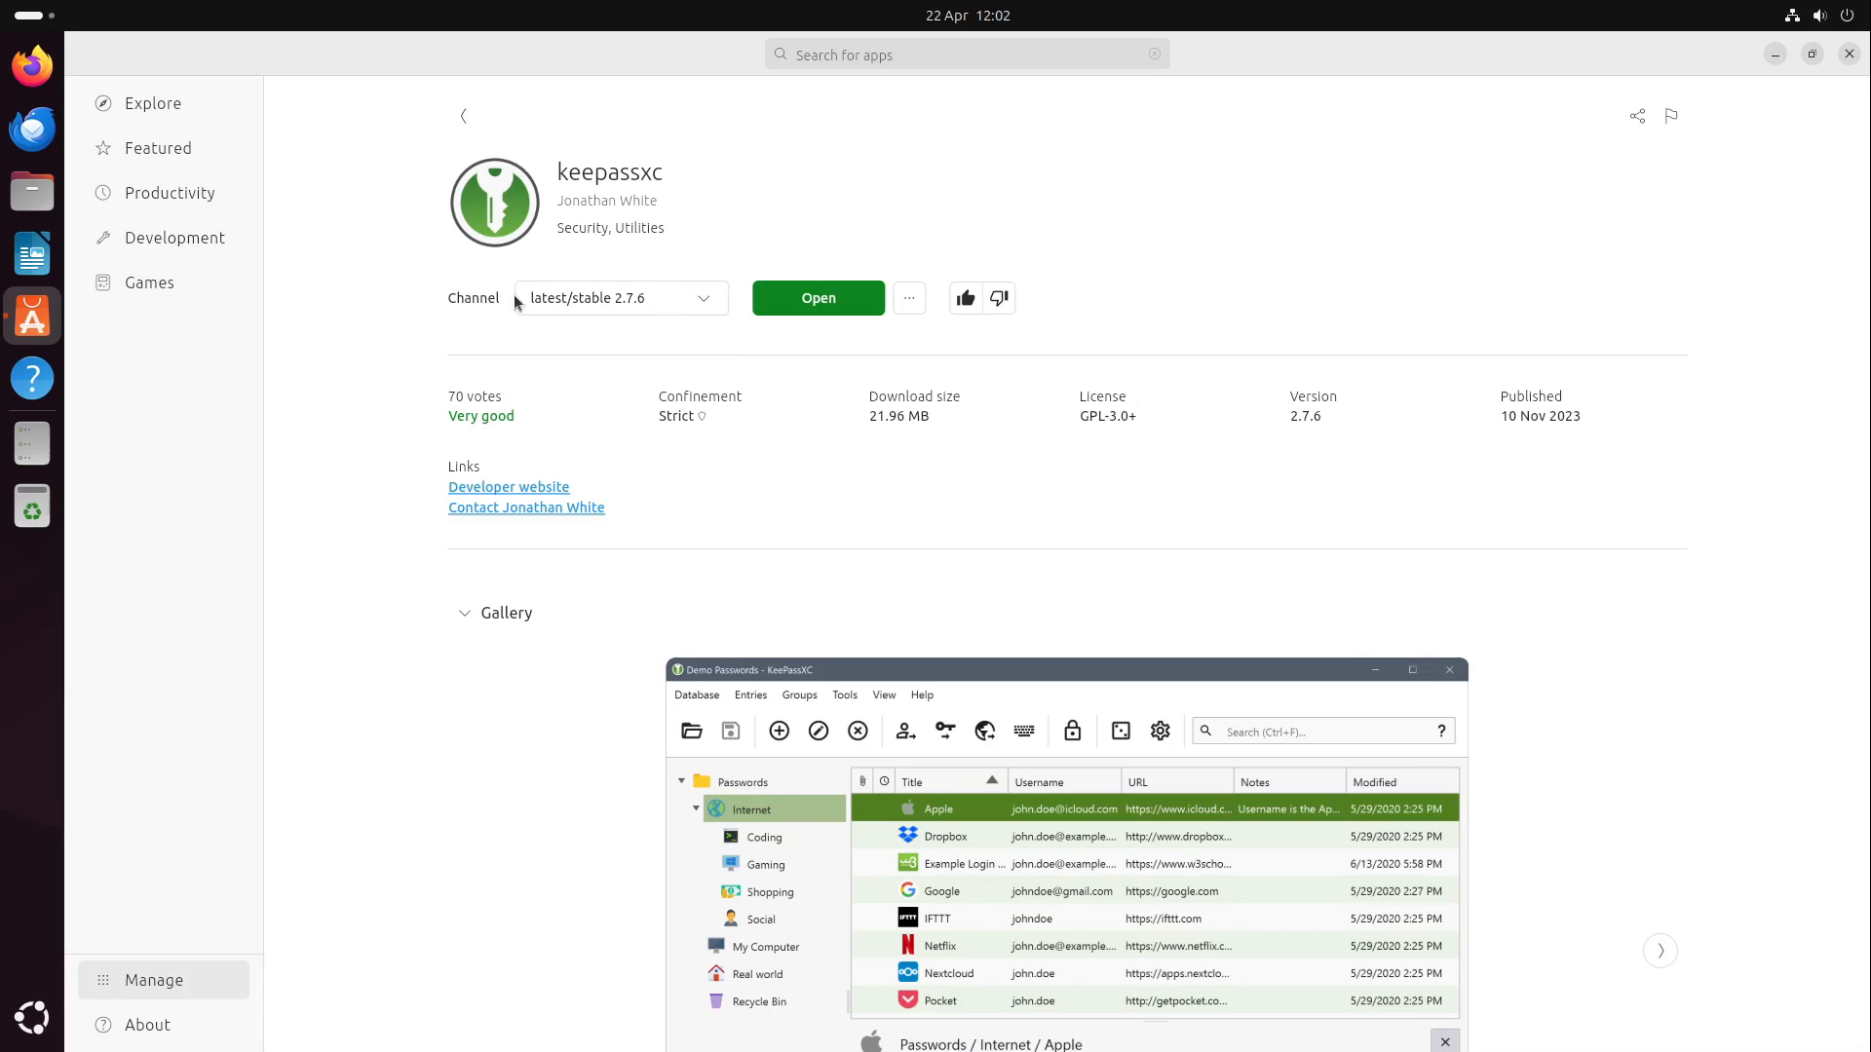
pyautogui.moveTo(710, 286)
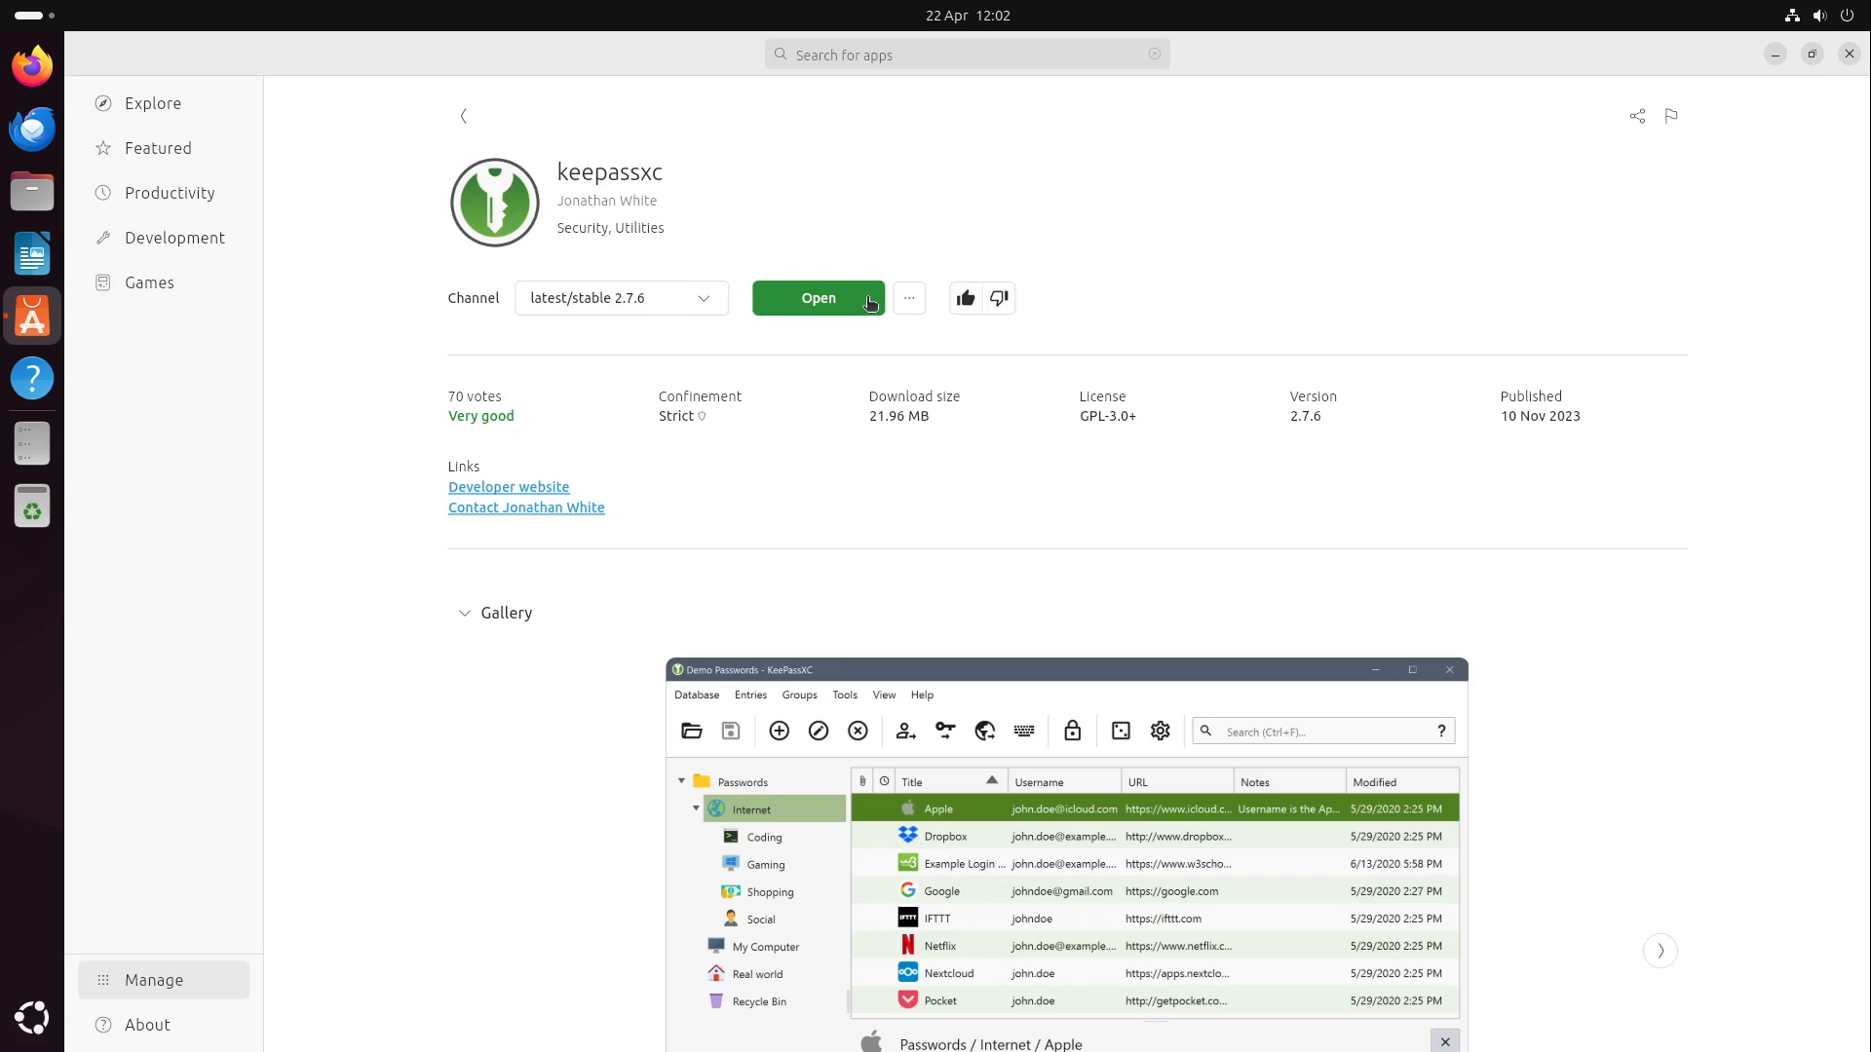
pyautogui.click(909, 297)
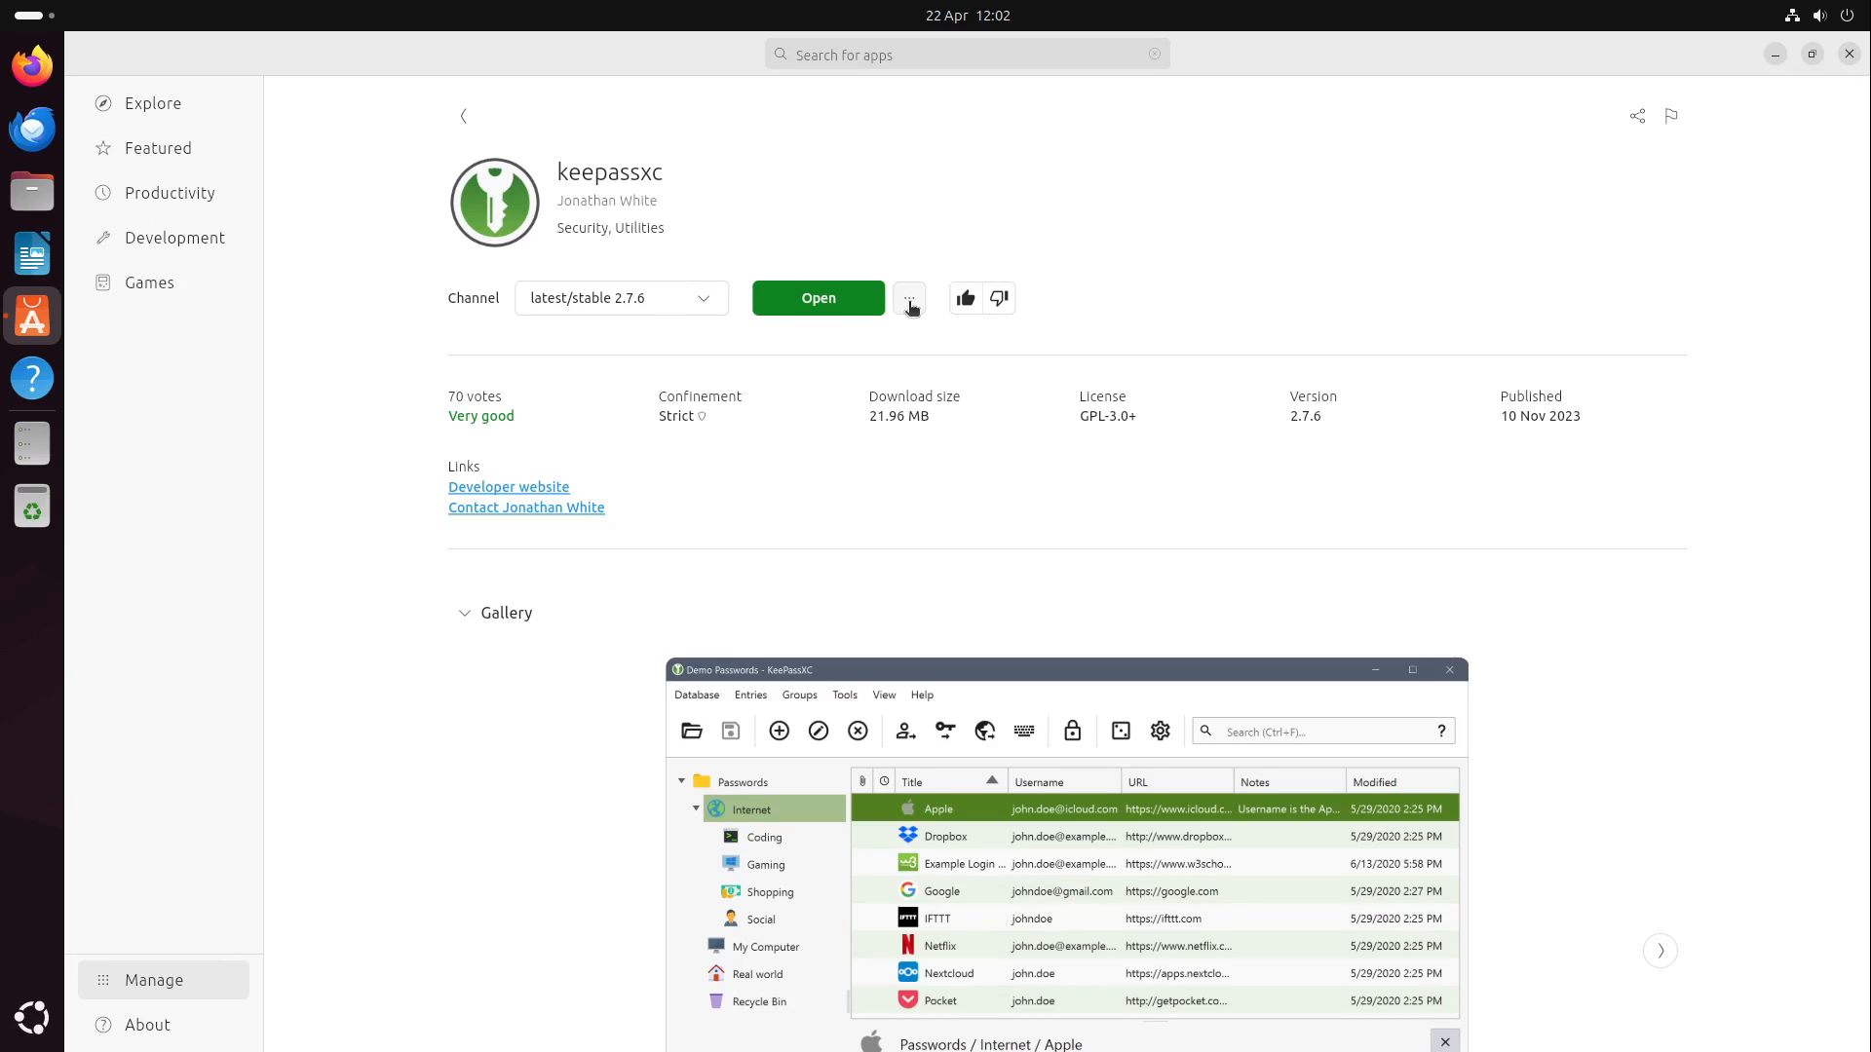
pyautogui.click(908, 298)
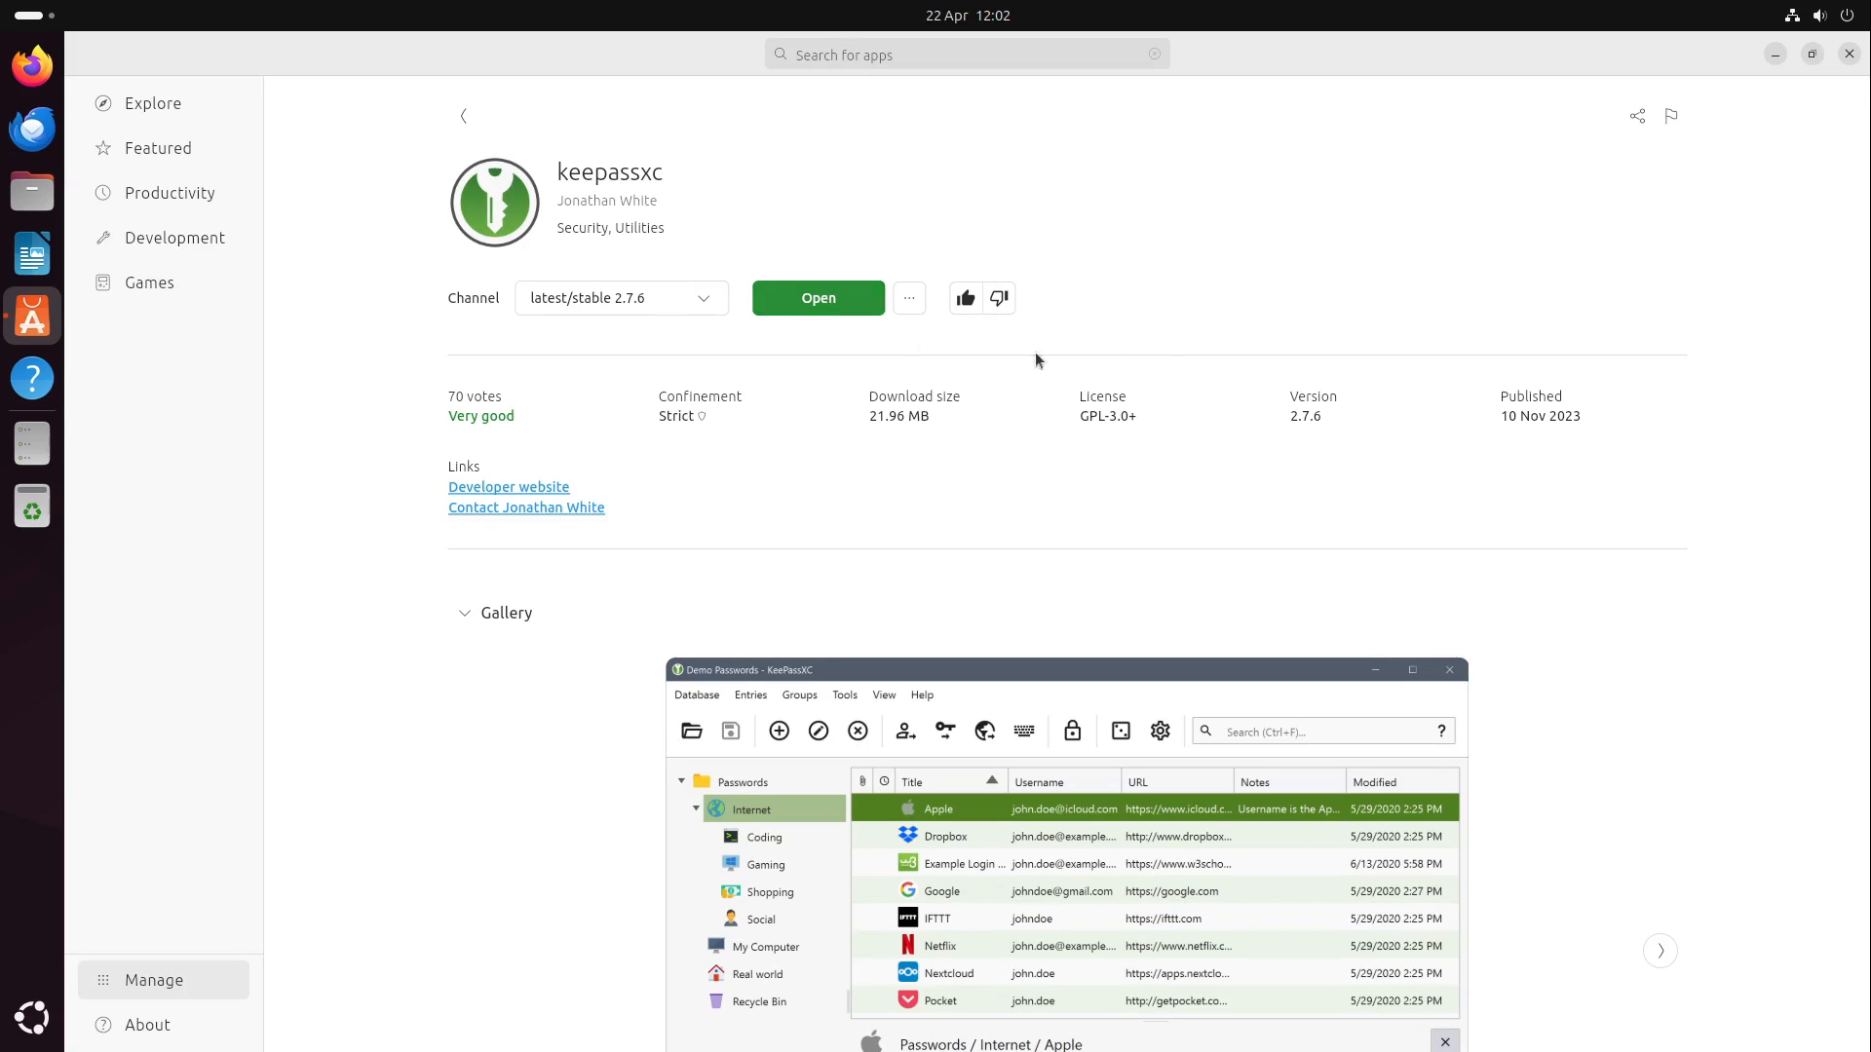
pyautogui.click(908, 297)
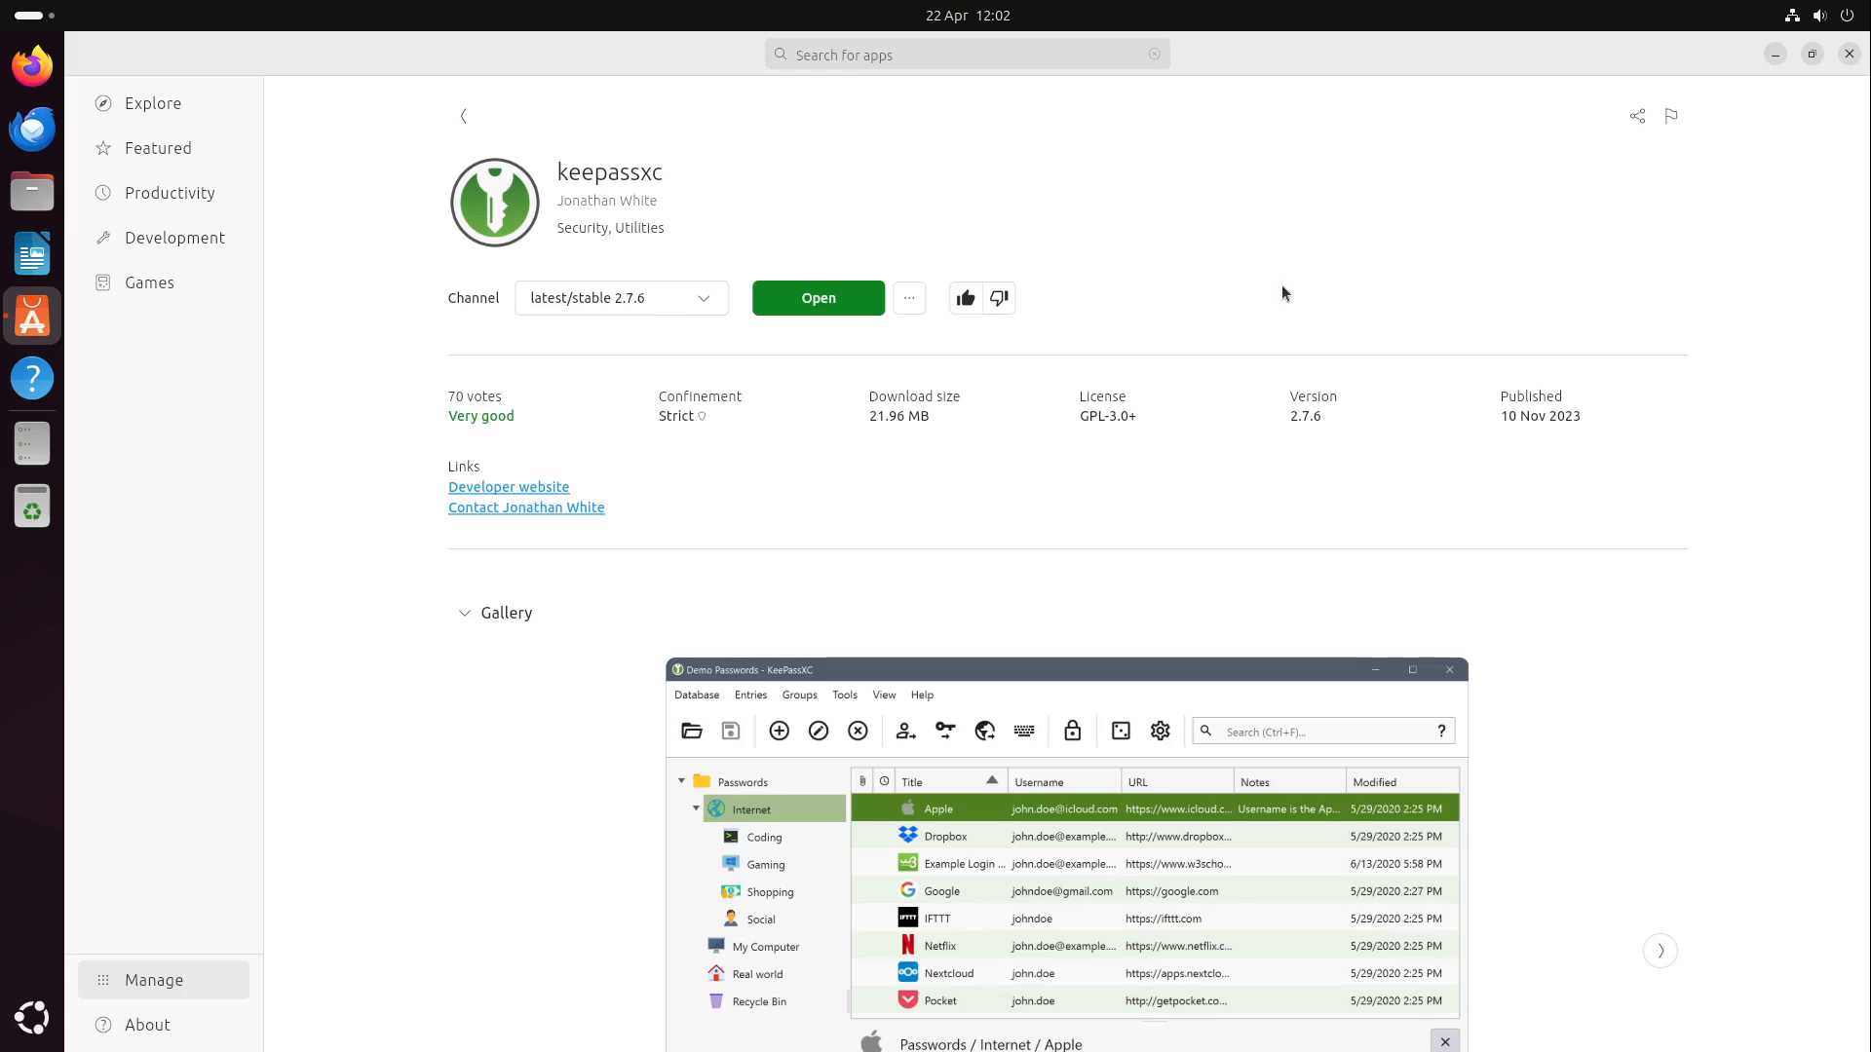
pyautogui.moveTo(1138, 282)
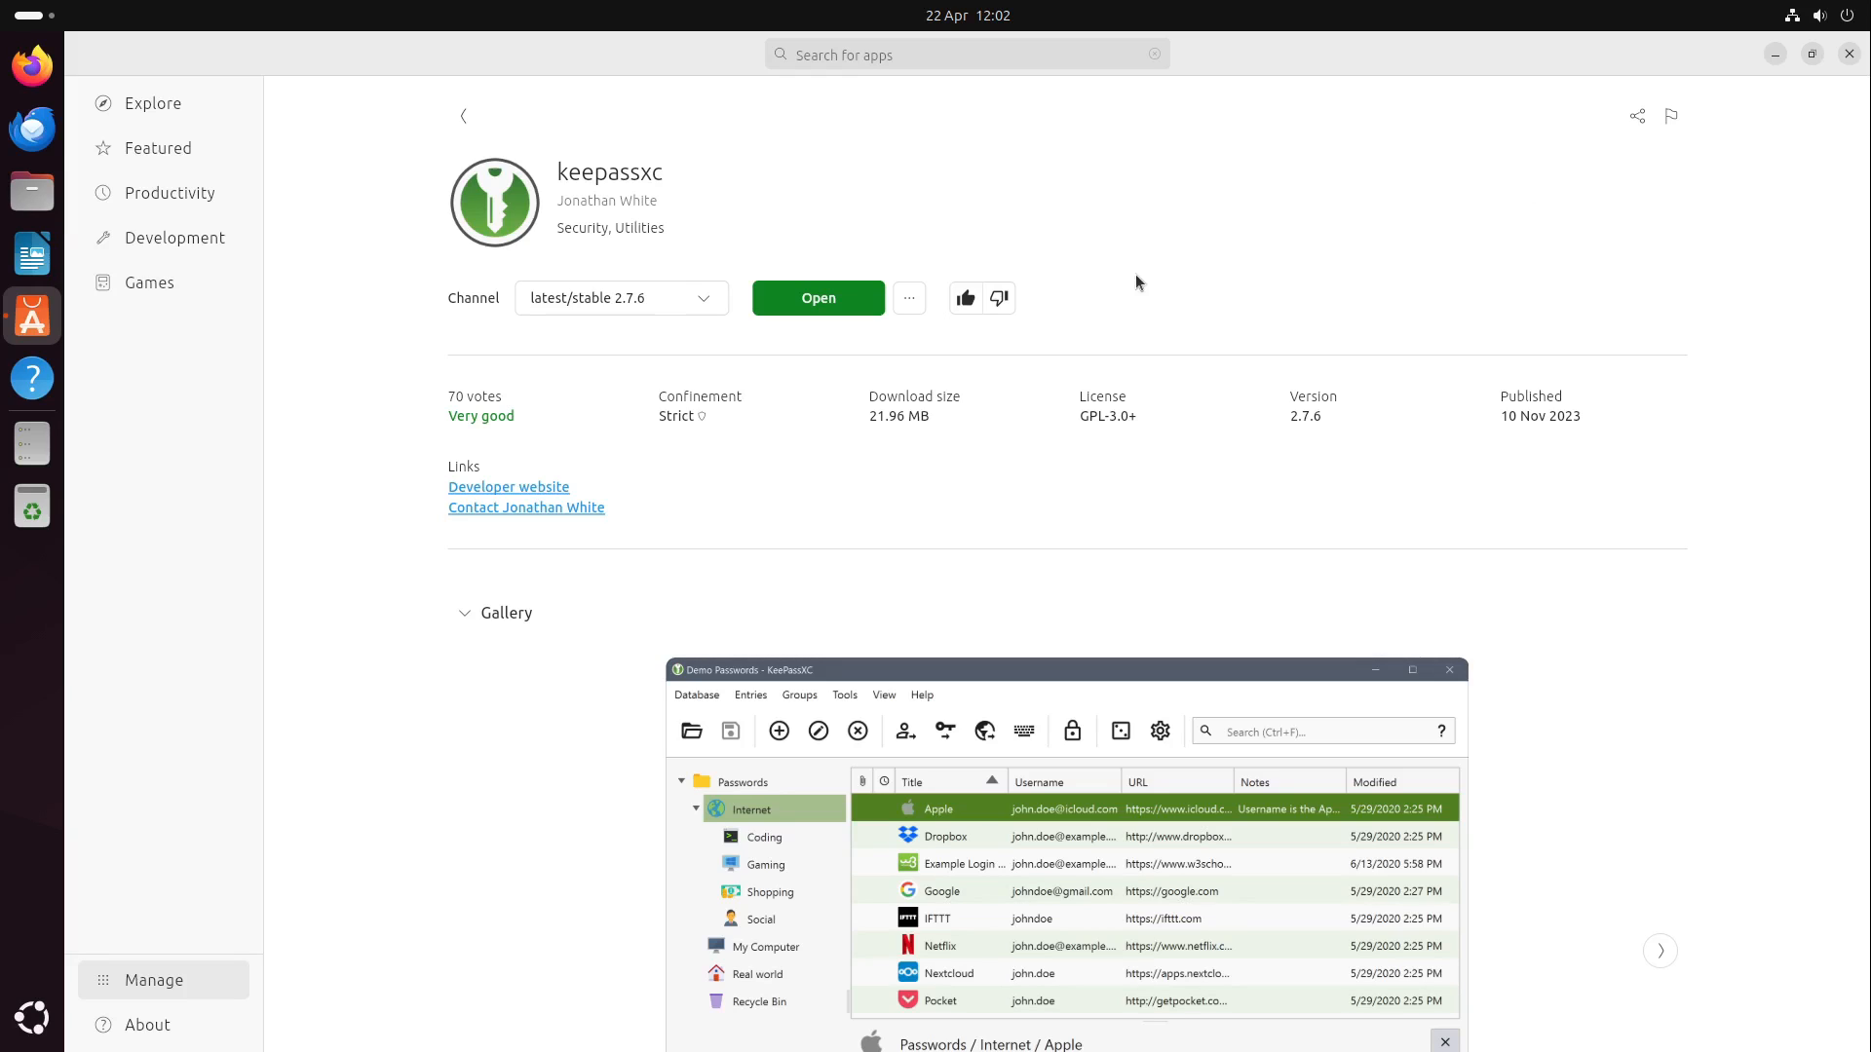
pyautogui.moveTo(1397, 241)
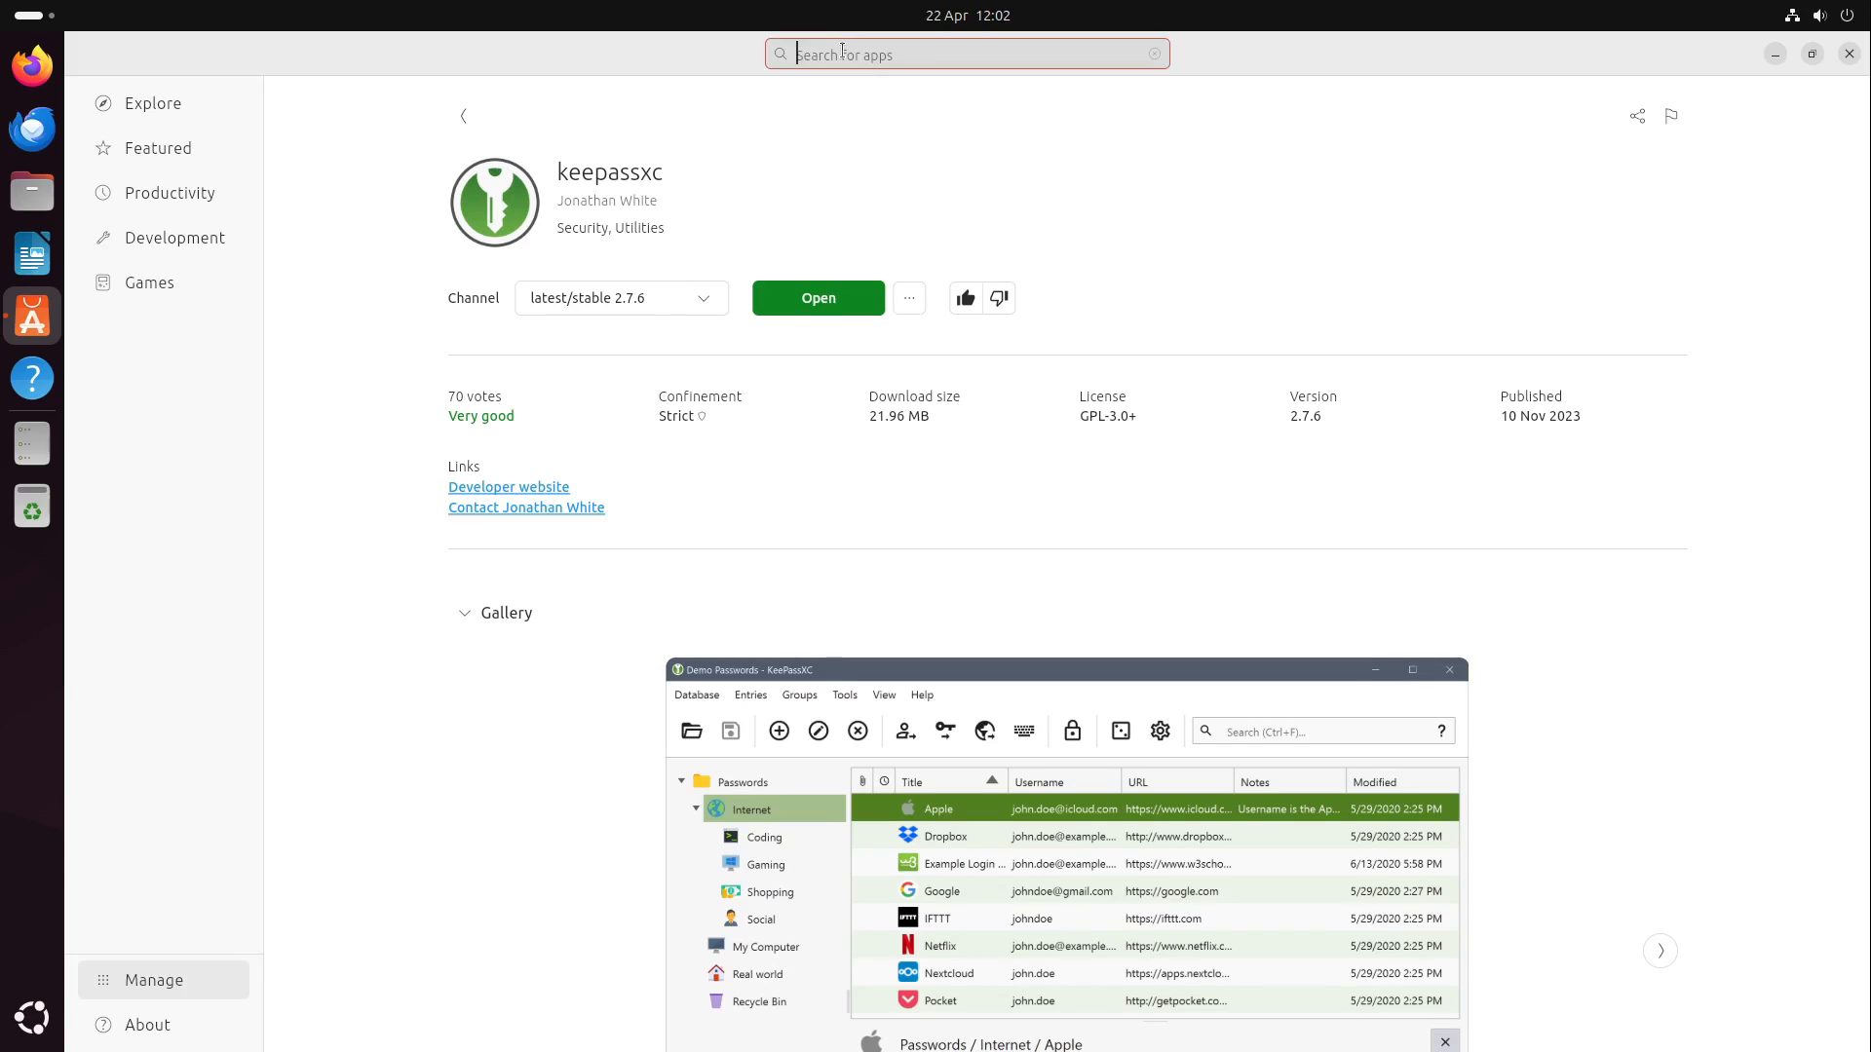
# Search App Center for 'keepassxc' and compare its Snap and Debian package results, ending on Snap
pyautogui.write('k')
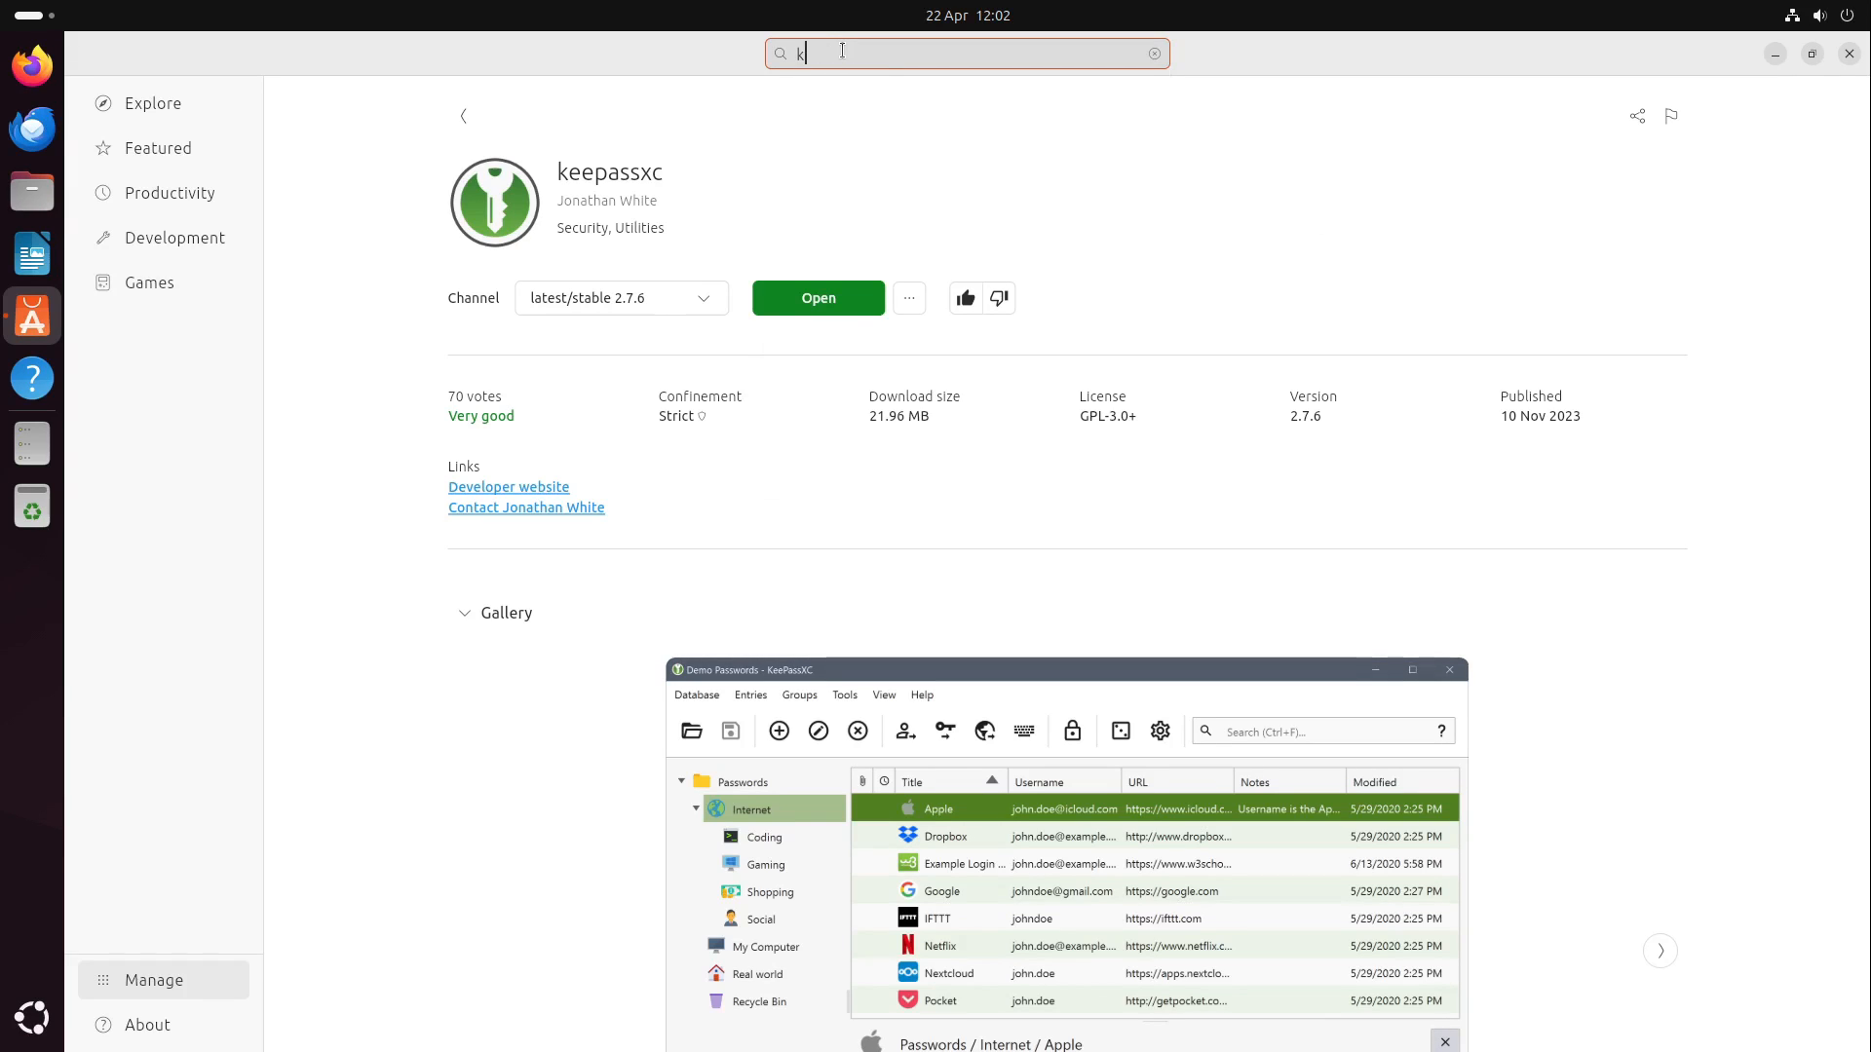
pyautogui.write('eepassc')
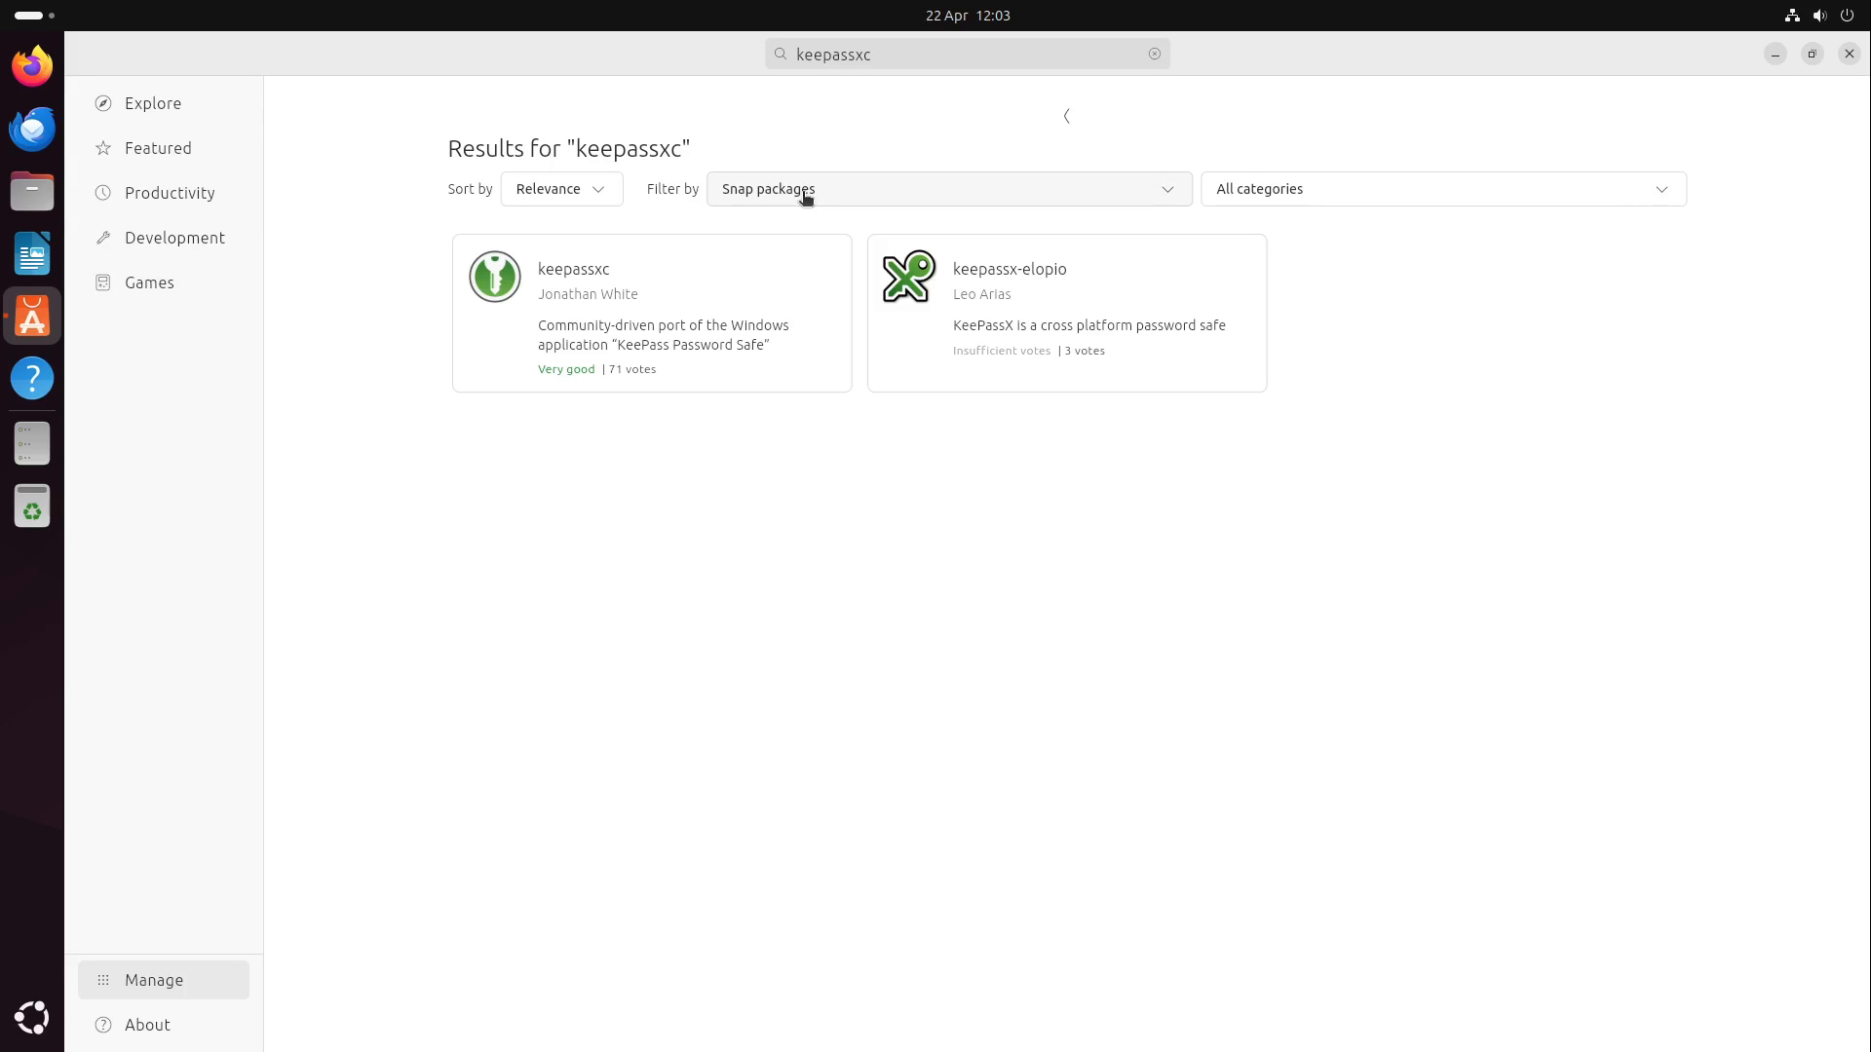
pyautogui.moveTo(819, 191)
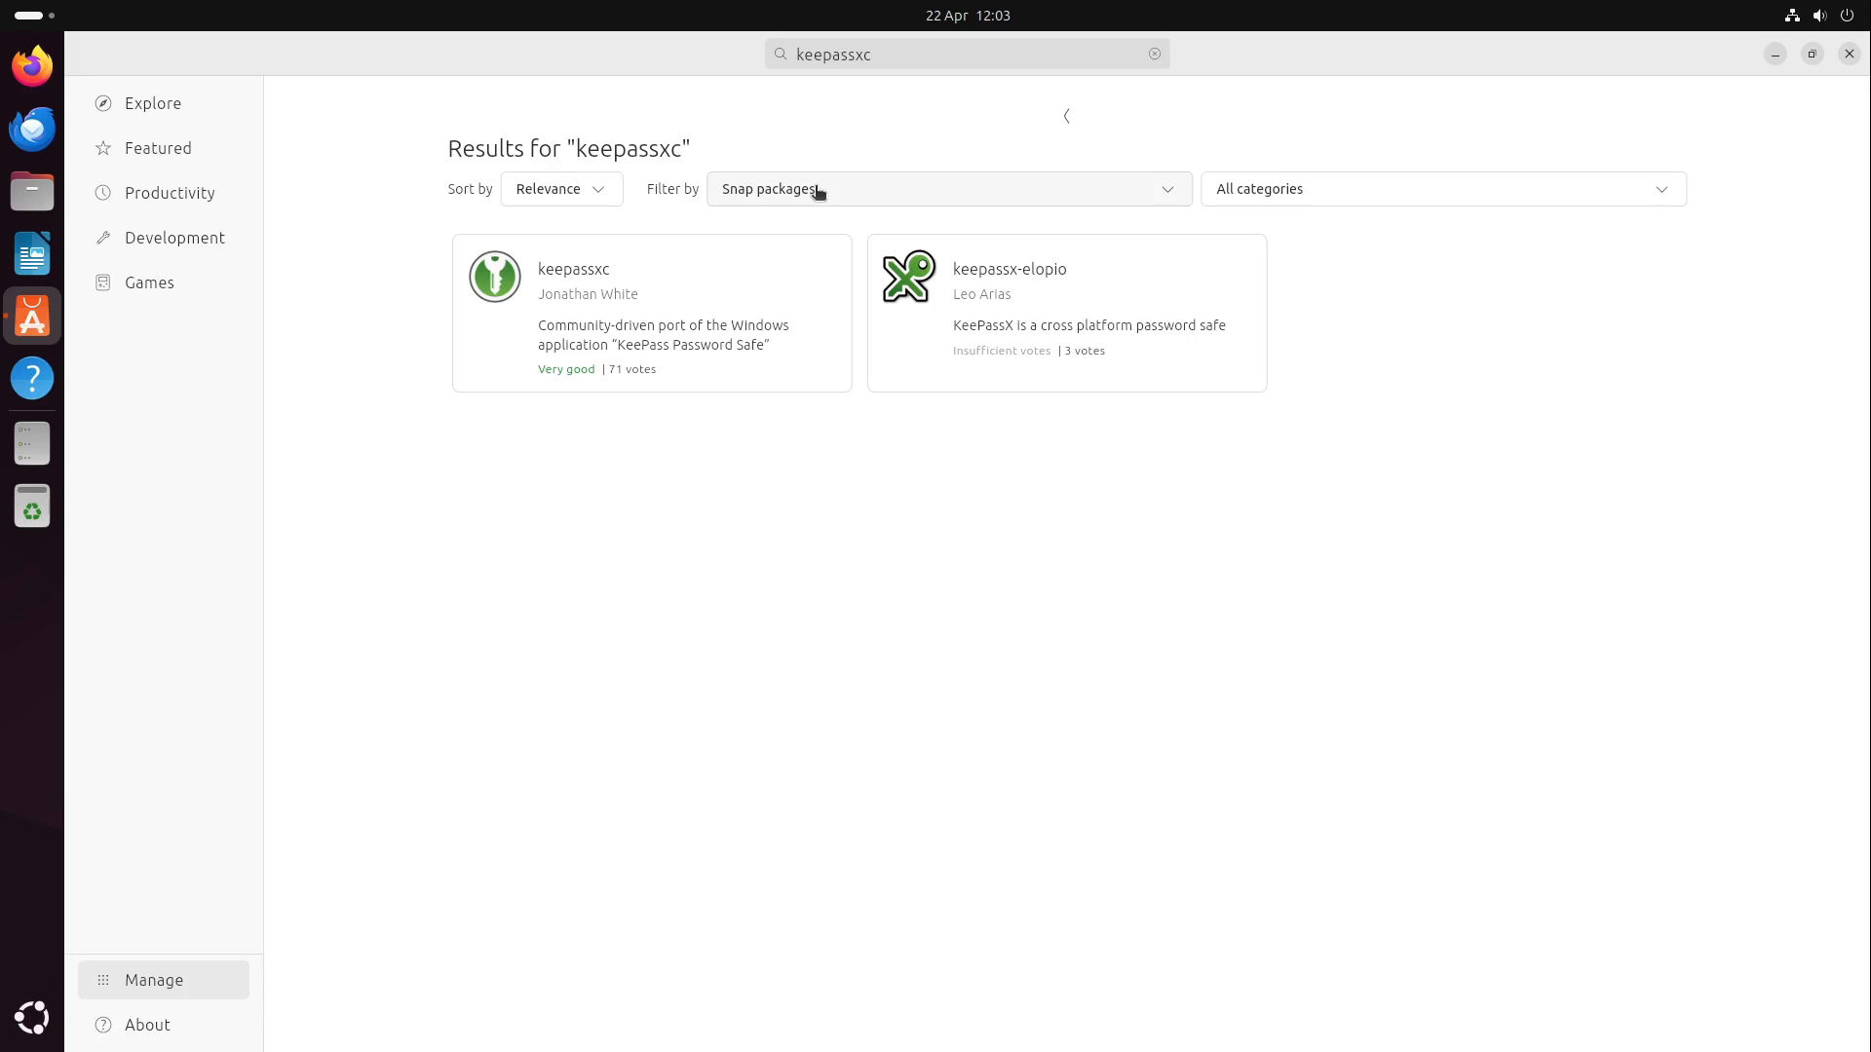
pyautogui.click(946, 189)
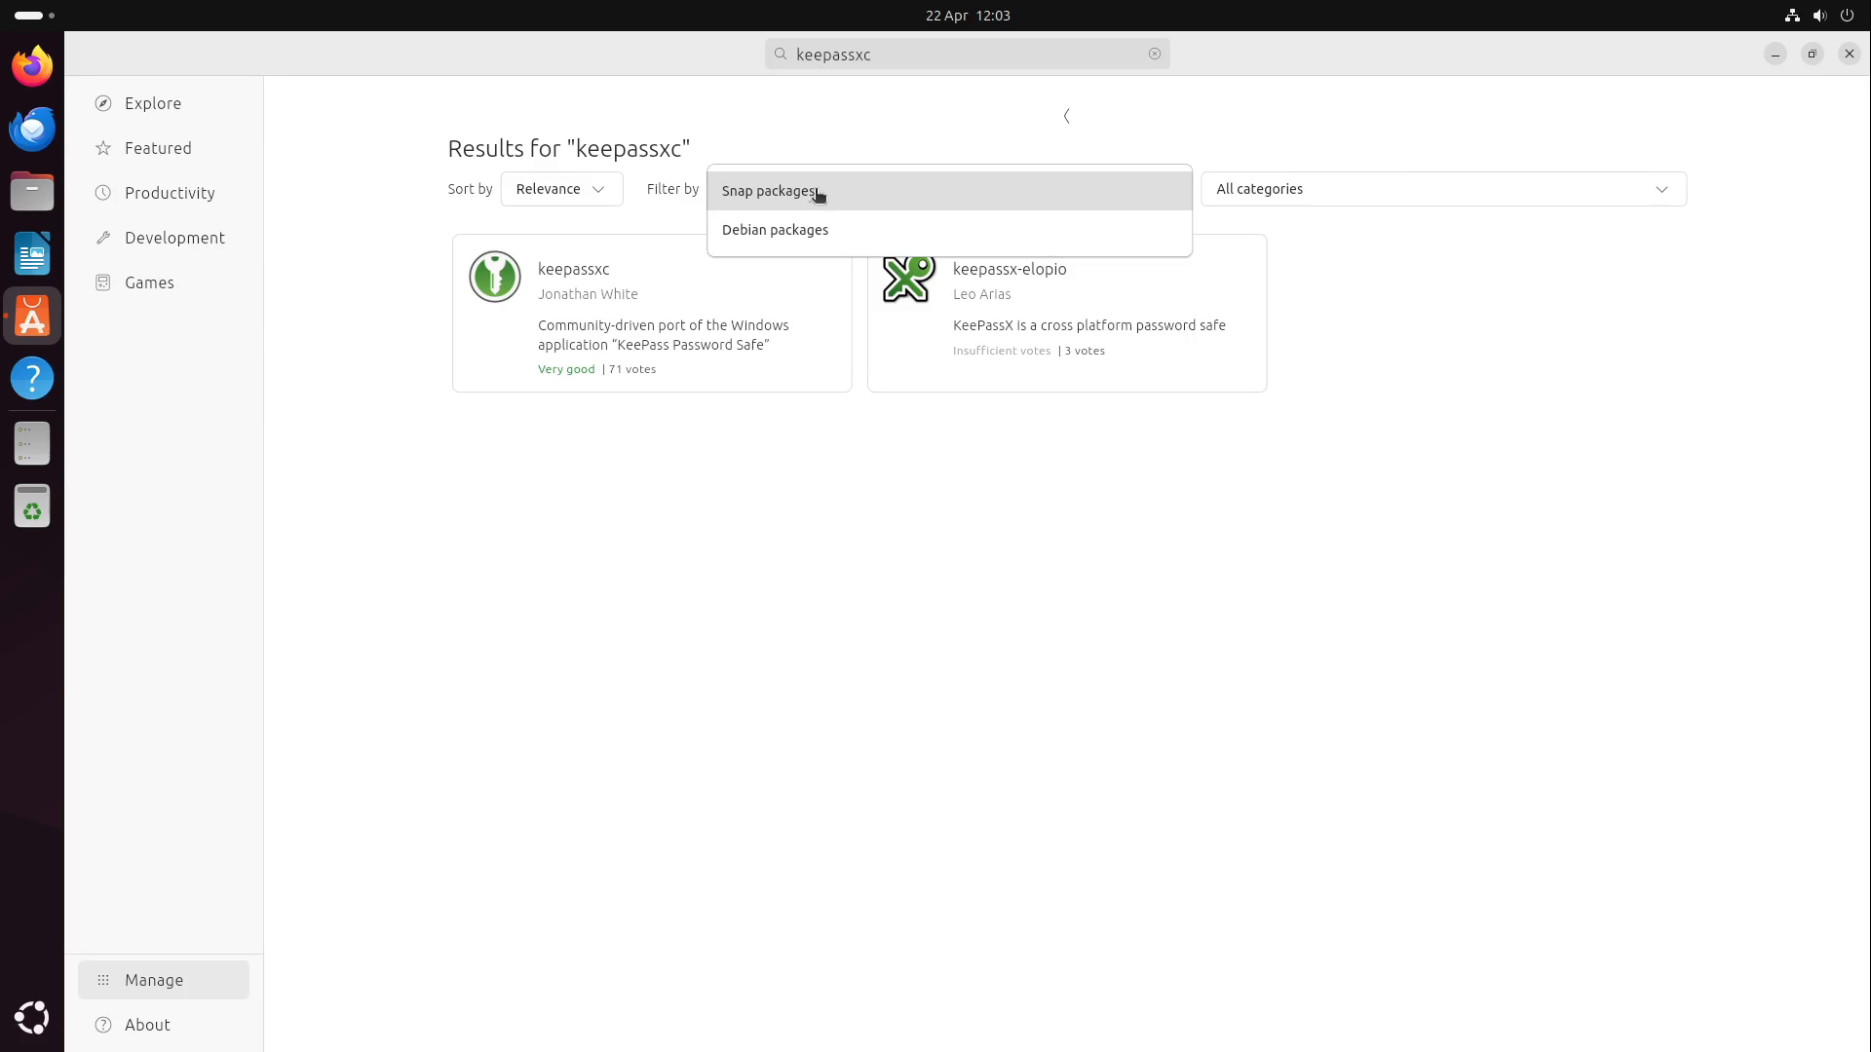
pyautogui.click(774, 229)
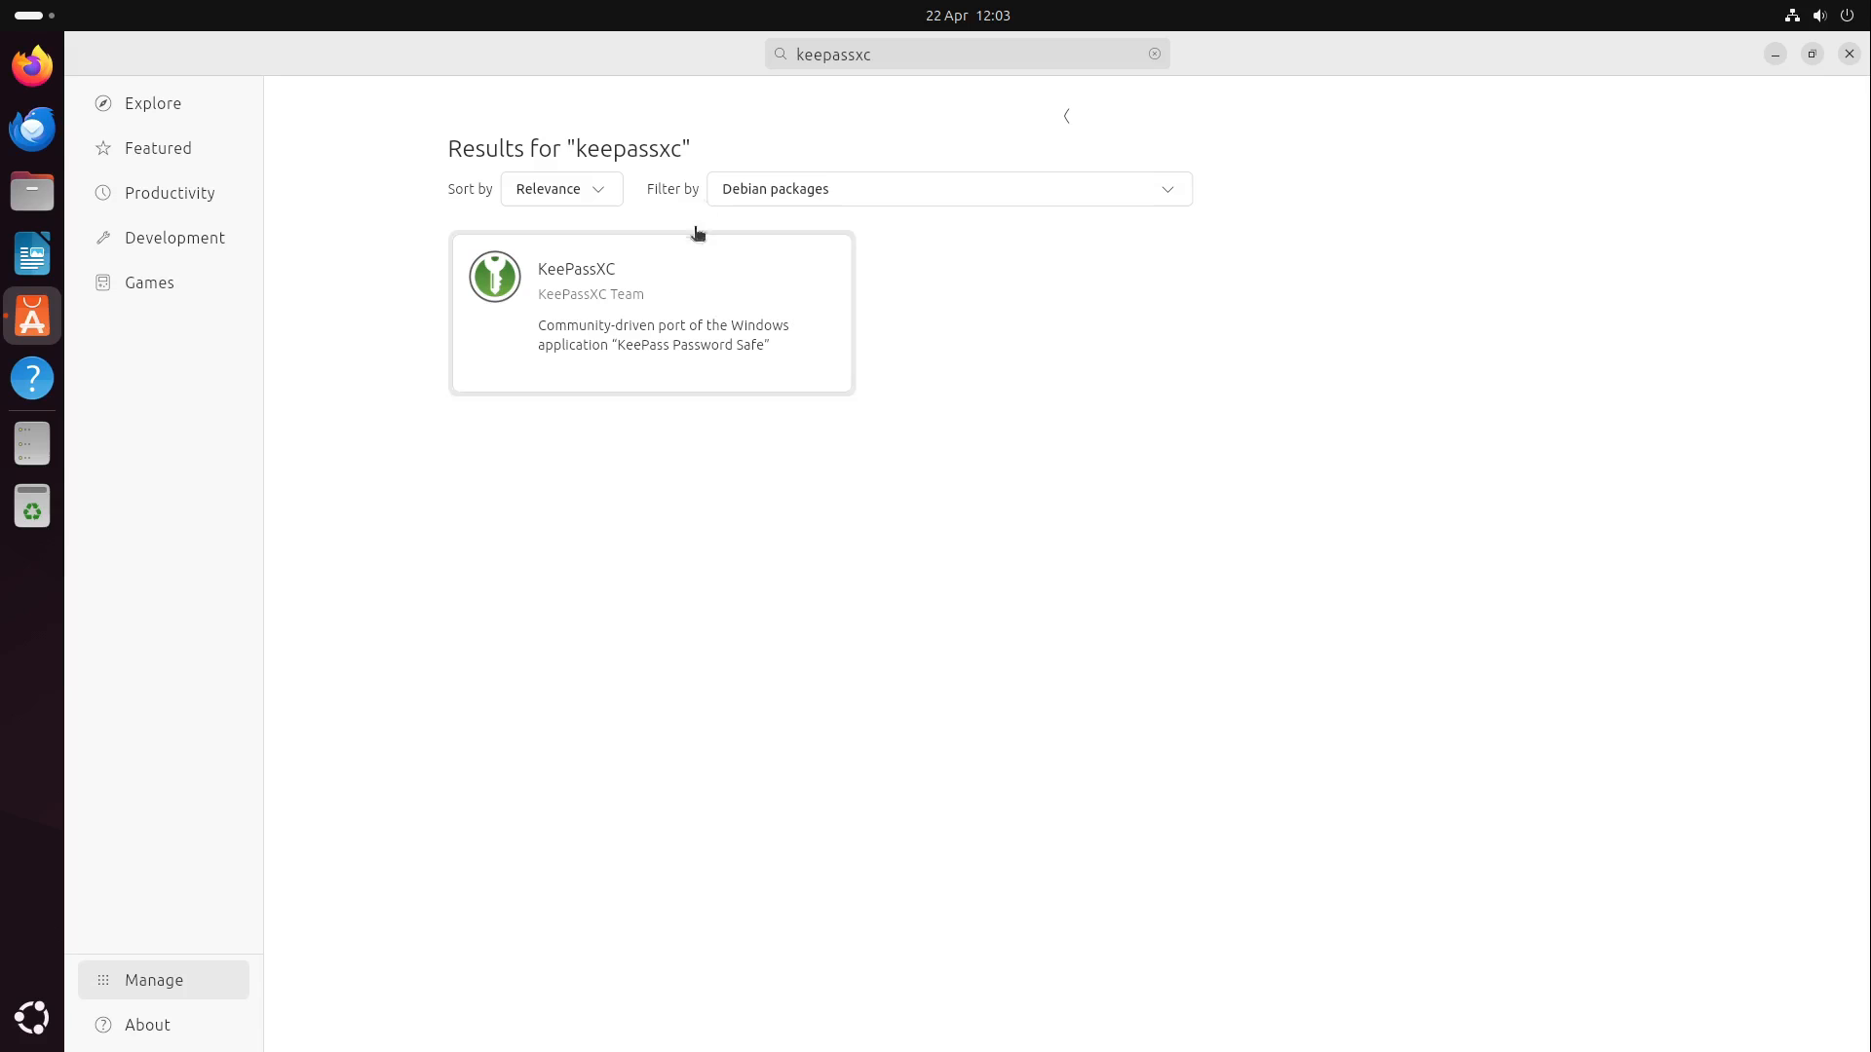
pyautogui.click(947, 188)
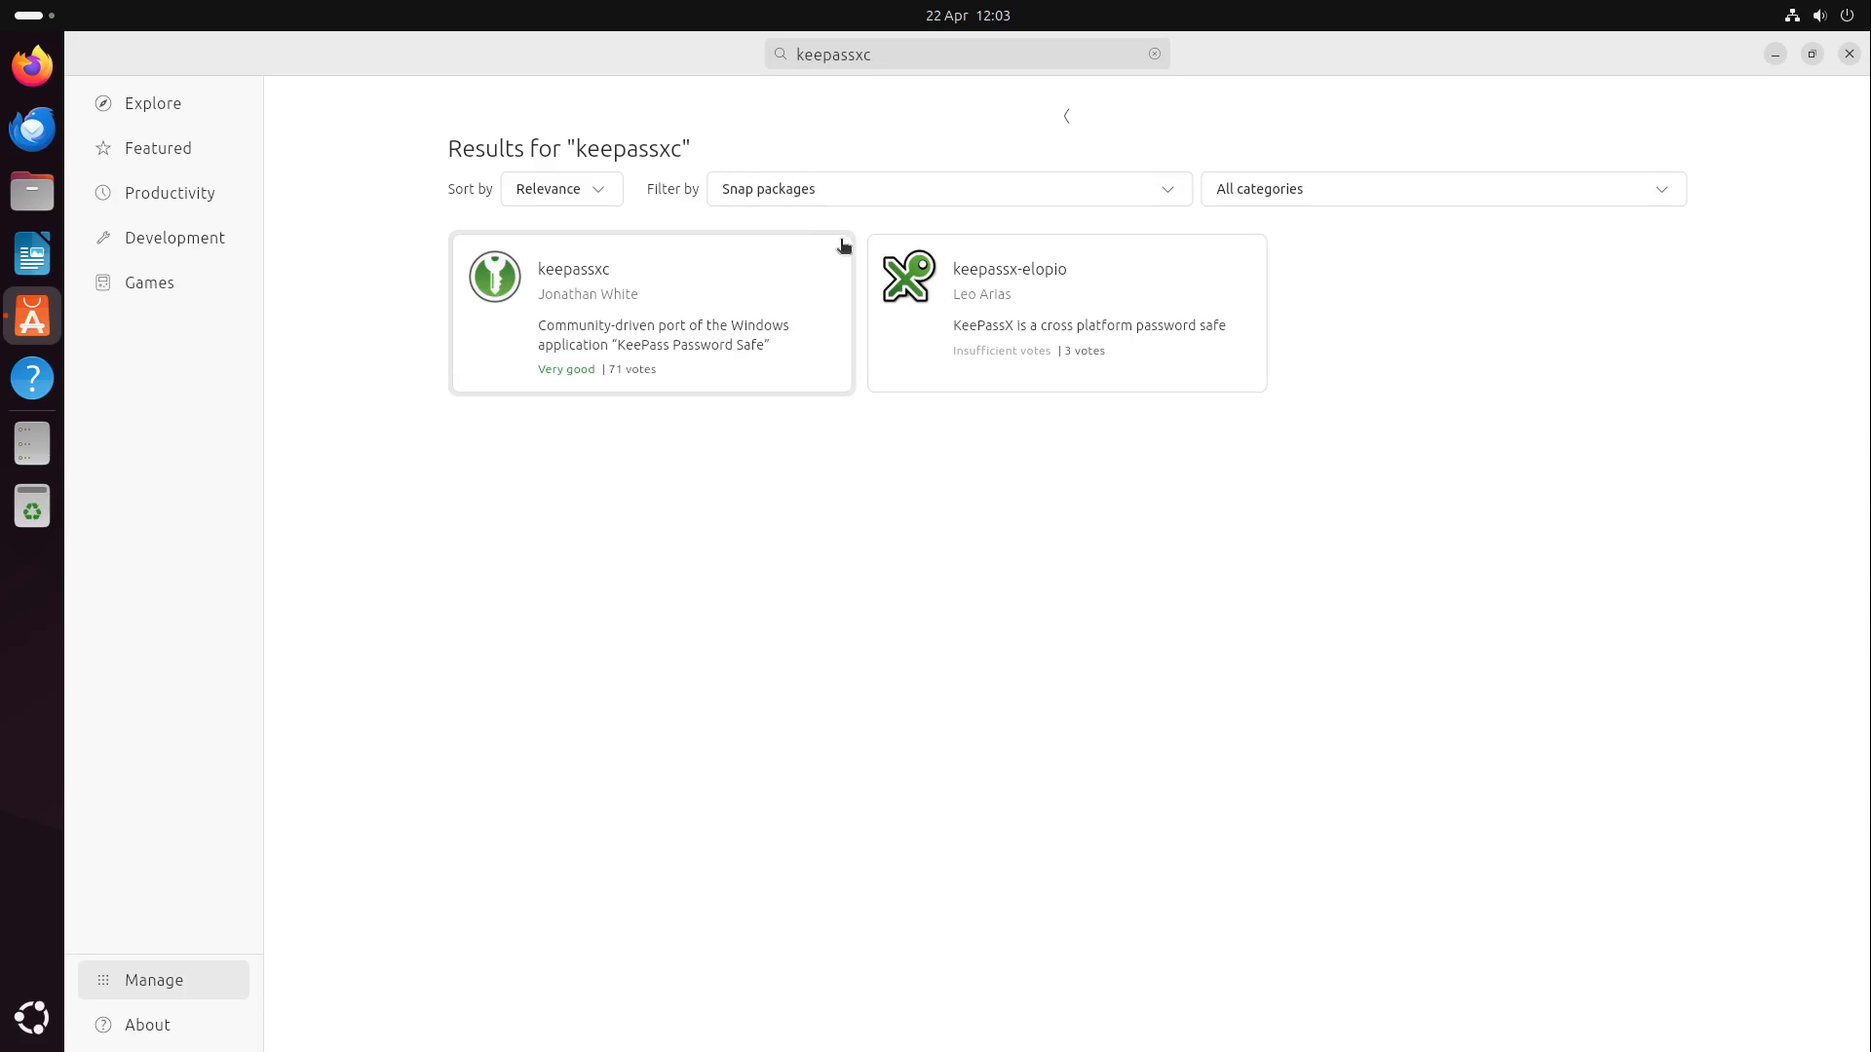
pyautogui.click(946, 189)
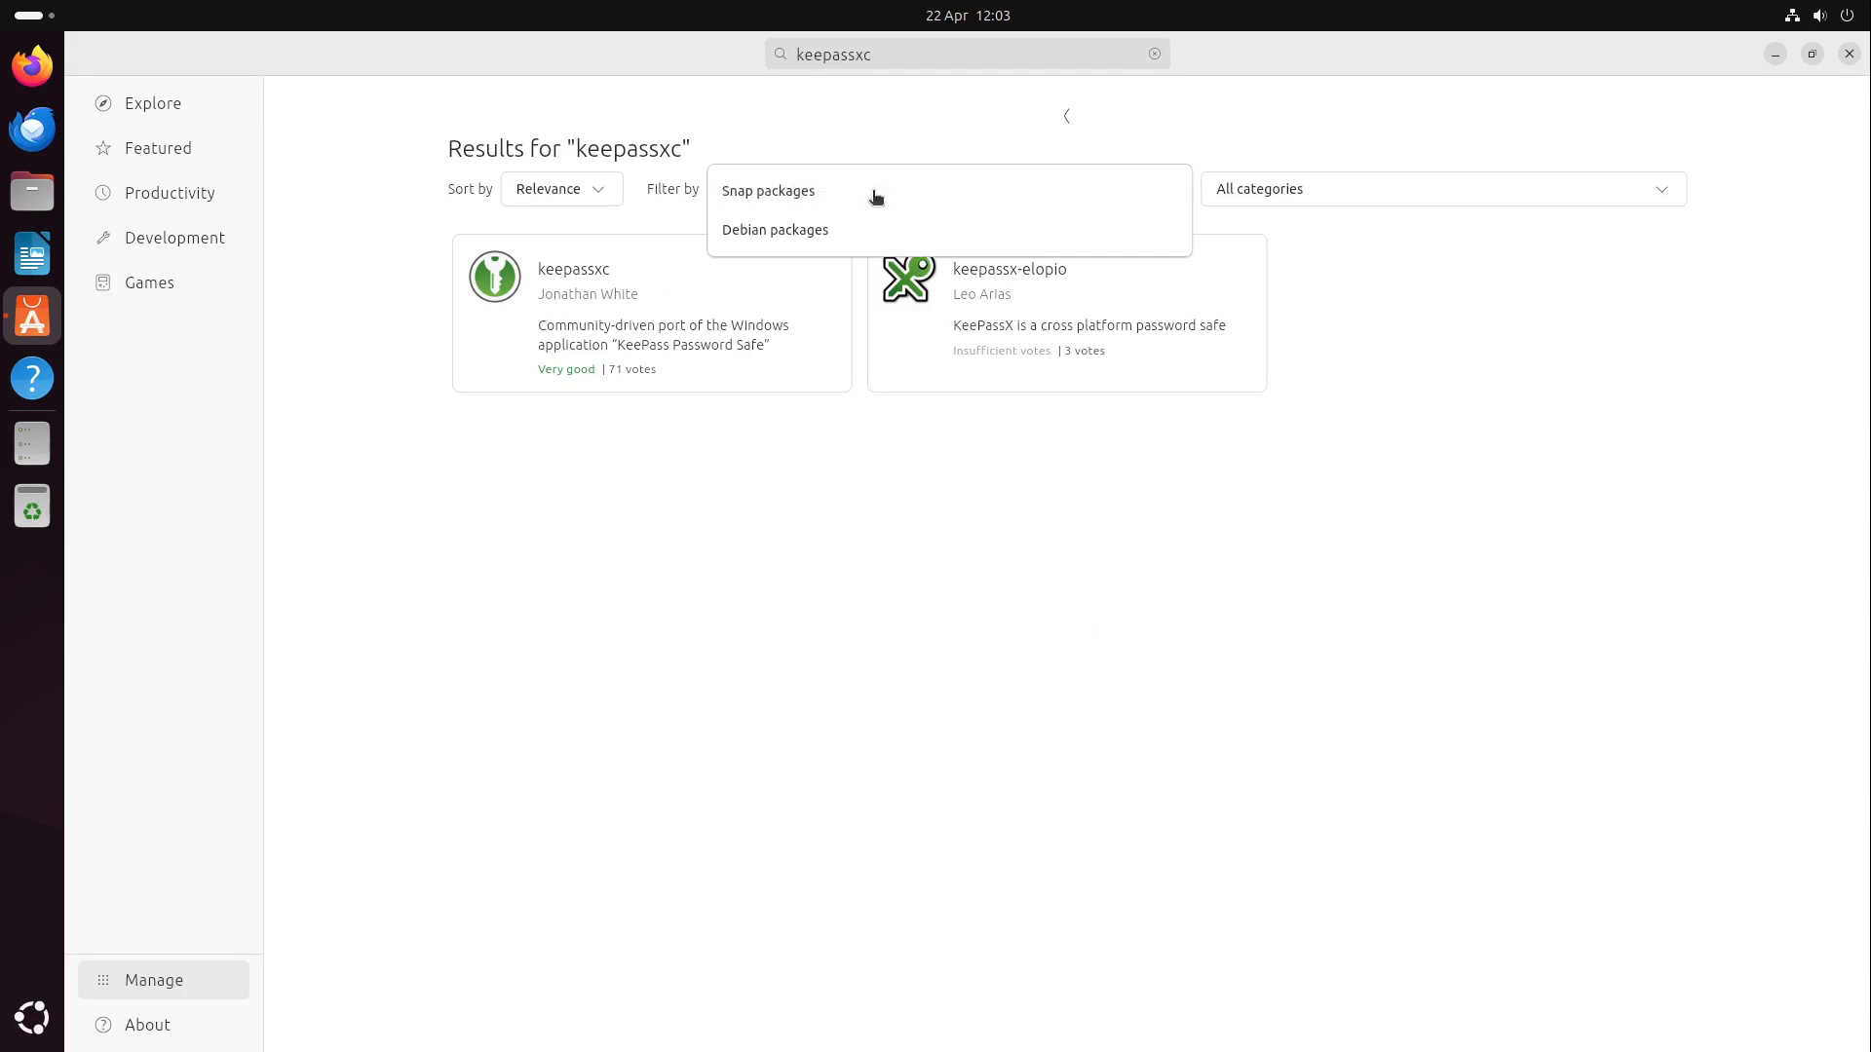
pyautogui.click(769, 190)
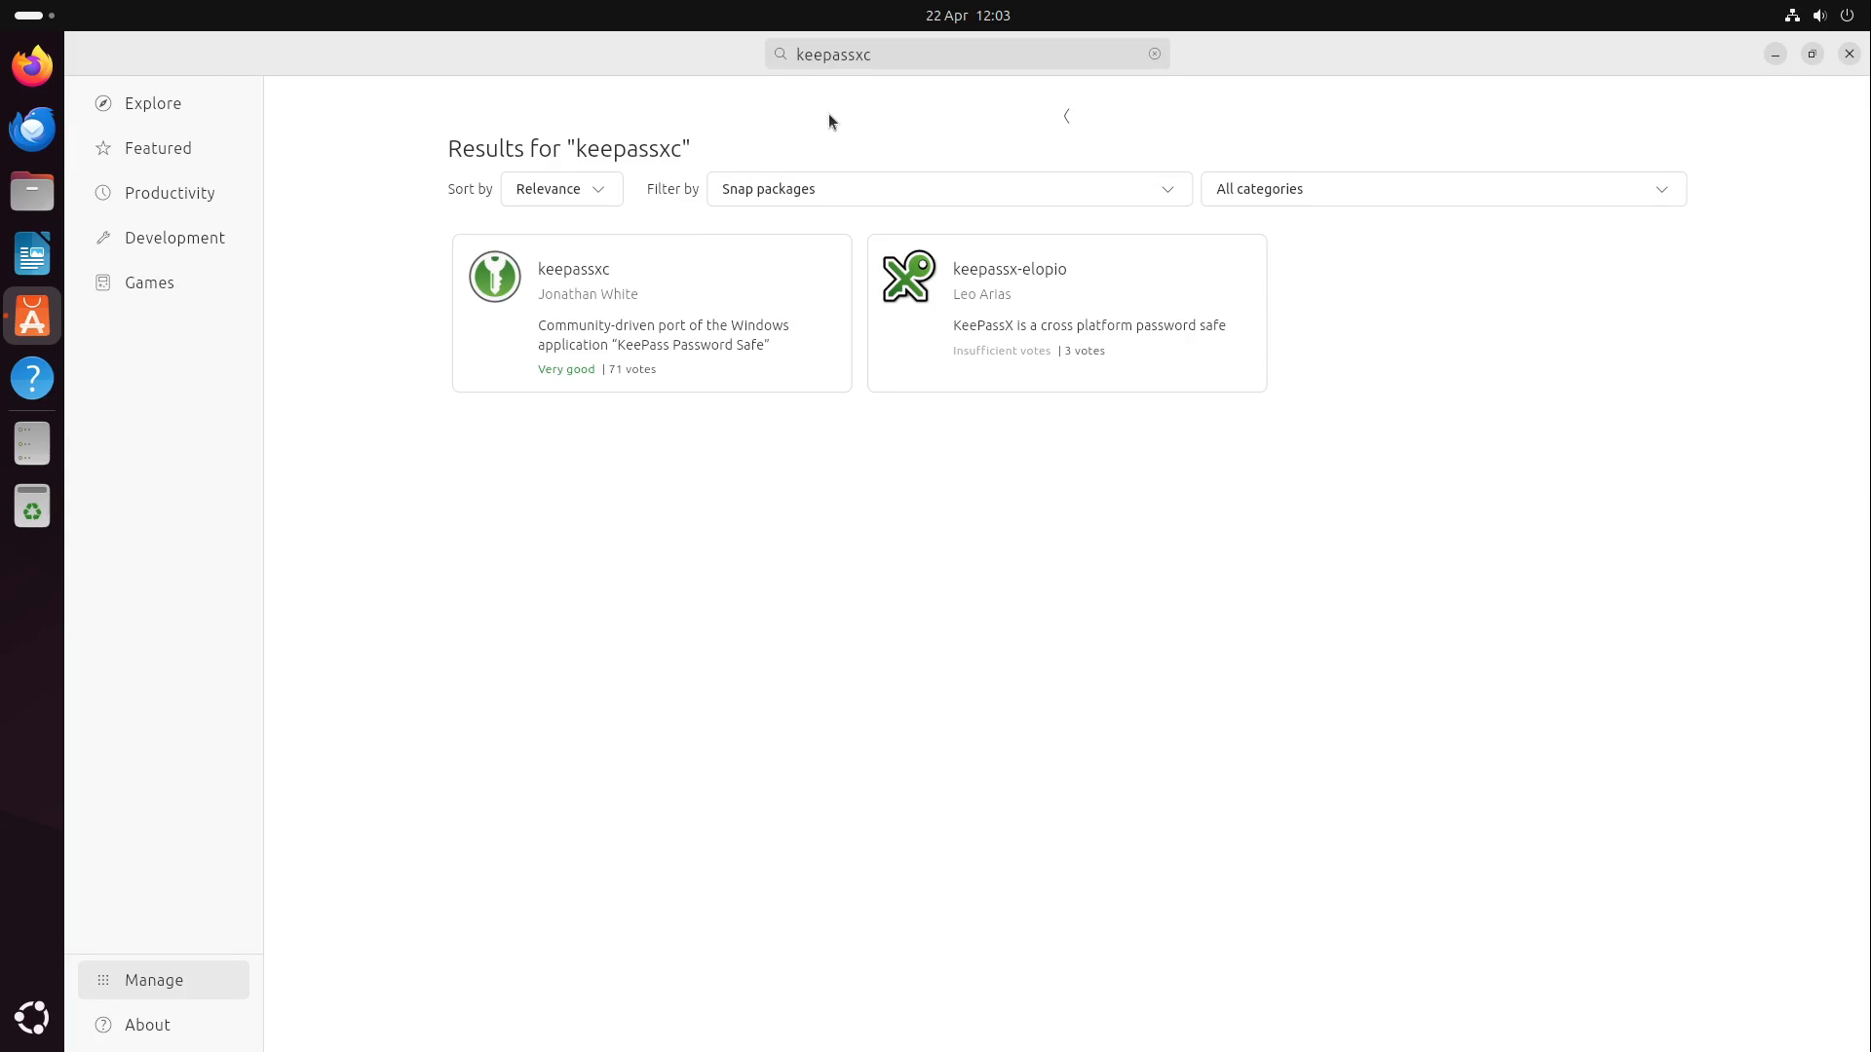
pyautogui.moveTo(1202, 164)
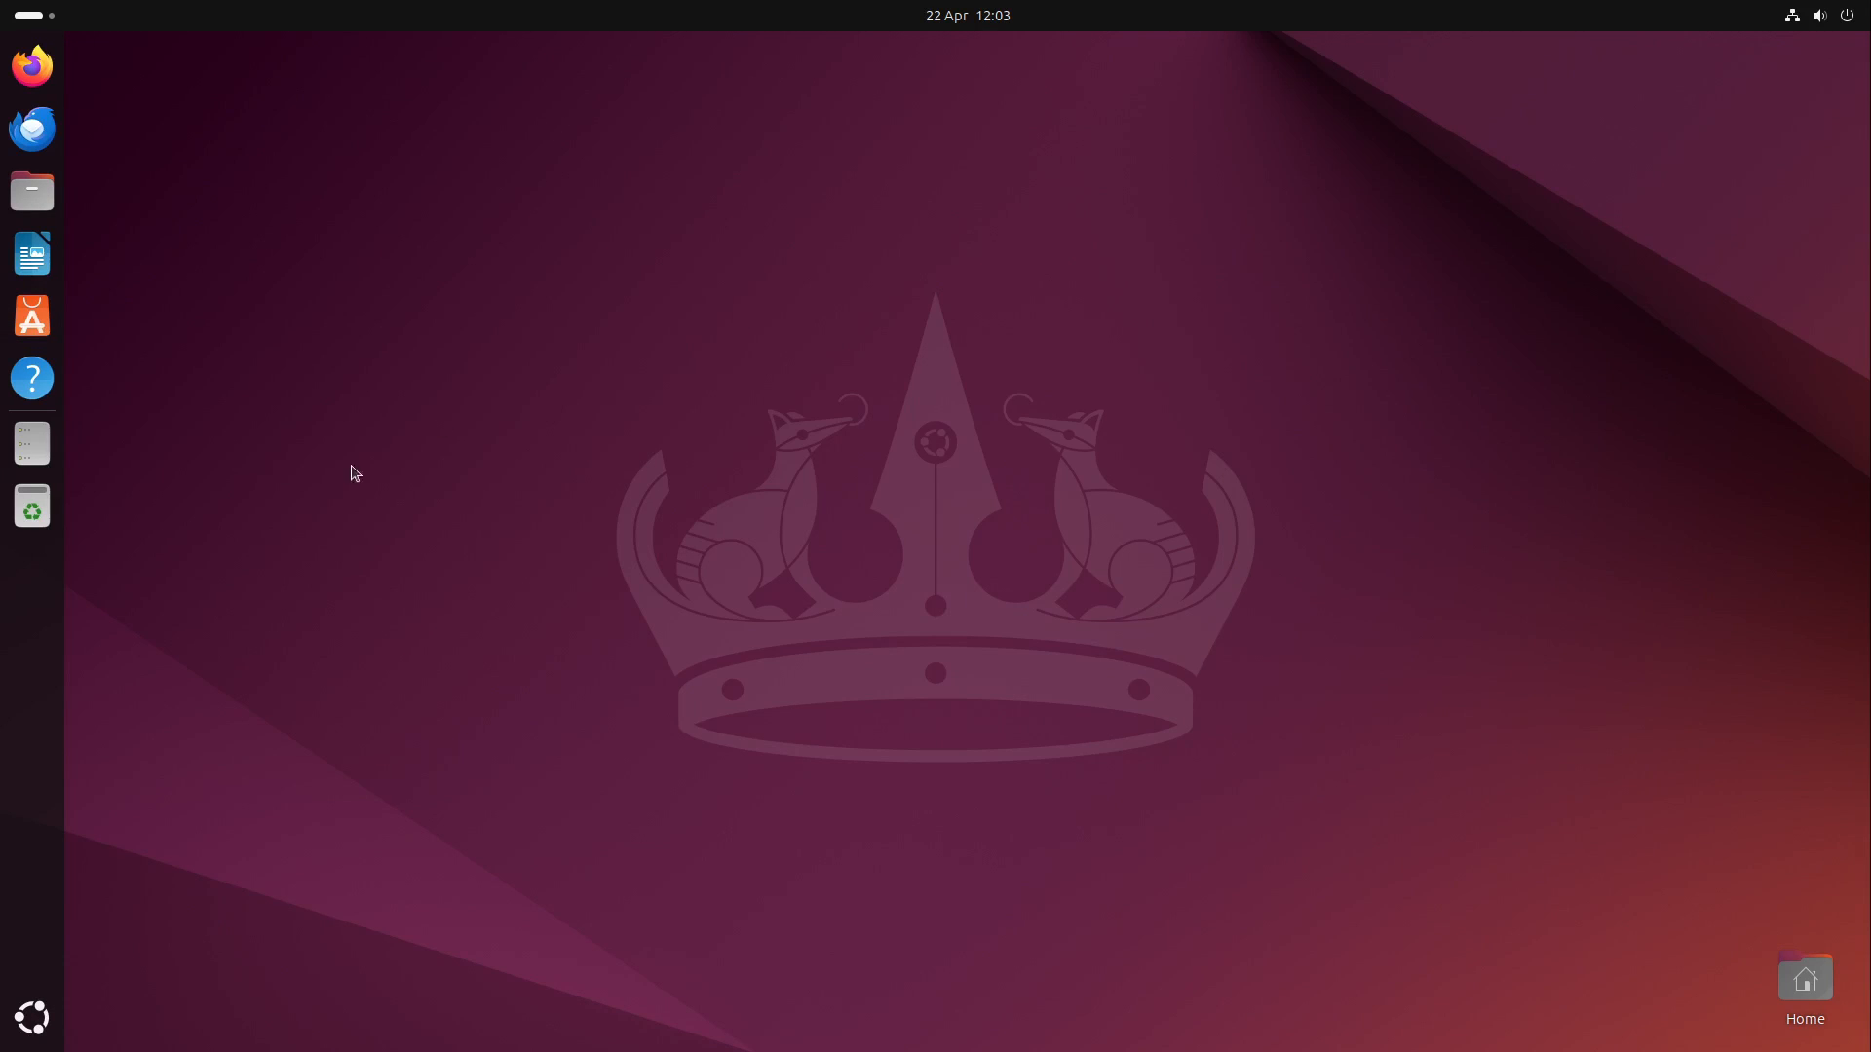
# Open Settings' System page, view About (Noble Numbat on VirtualBox), then return to System
pyautogui.click(31, 1016)
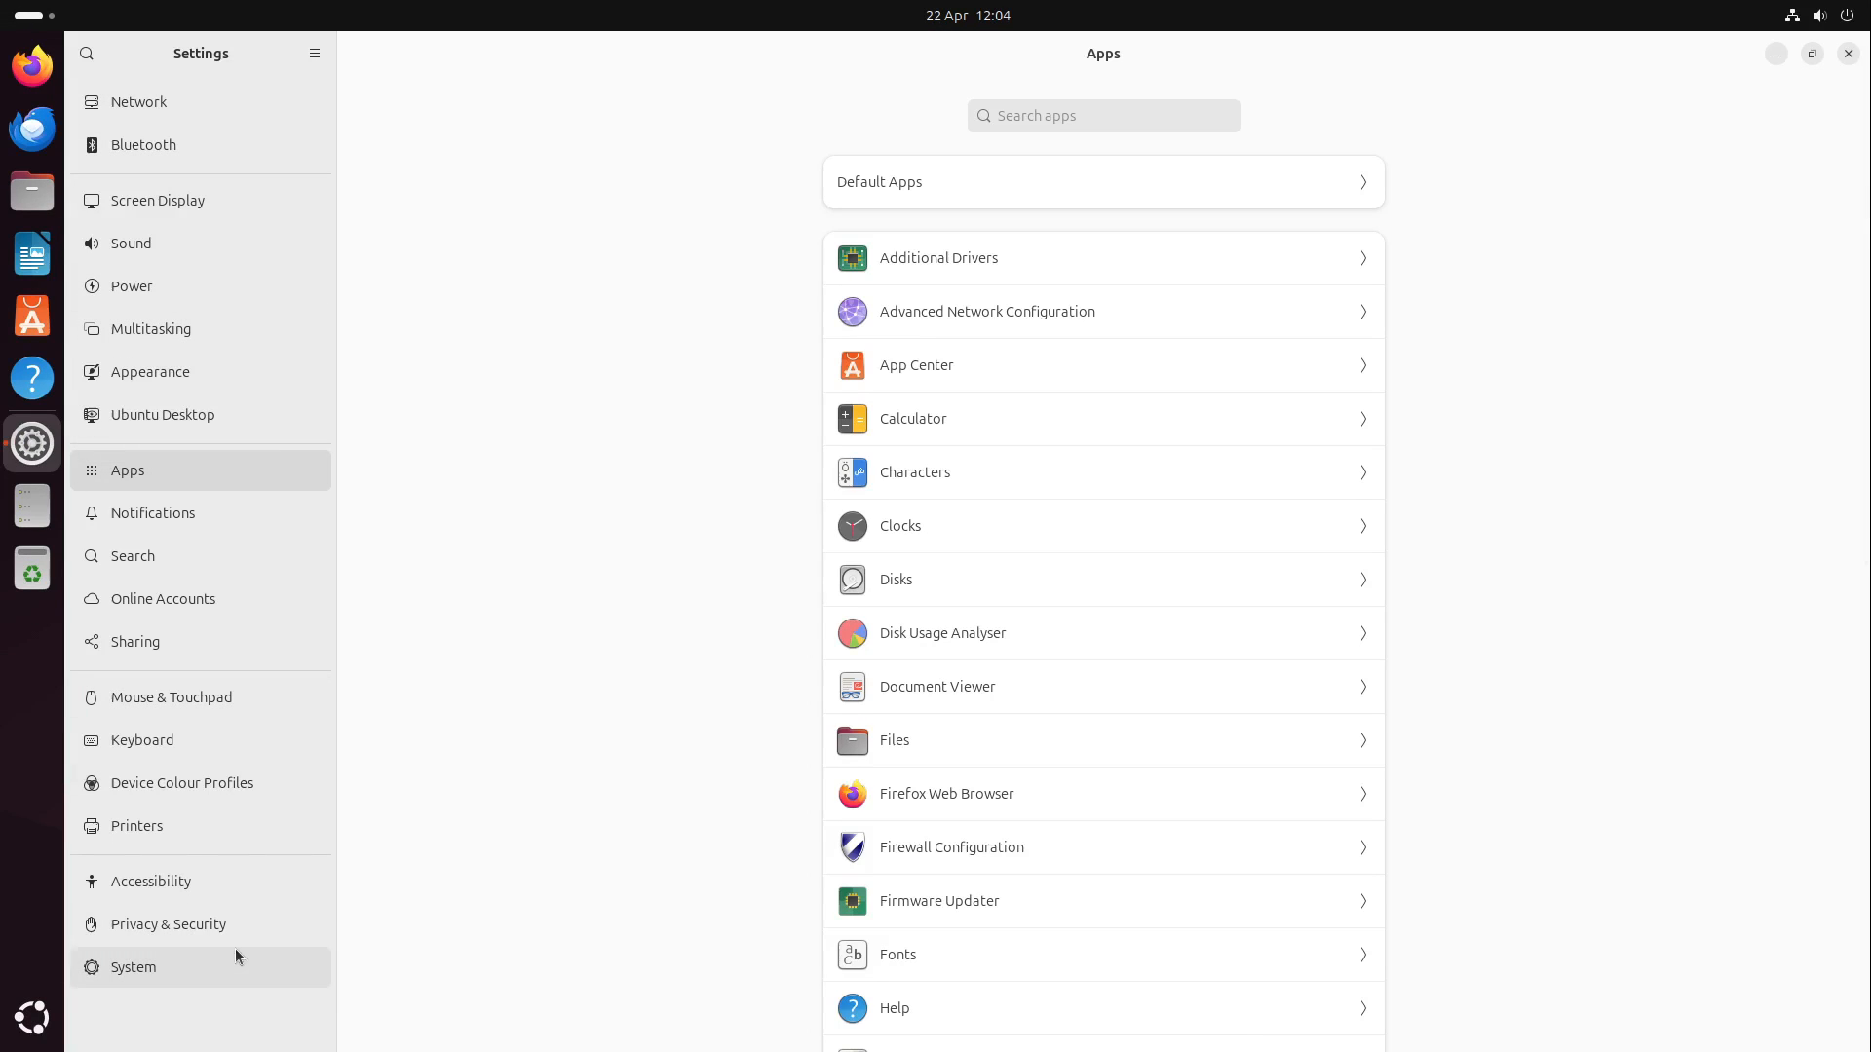
pyautogui.moveTo(170, 944)
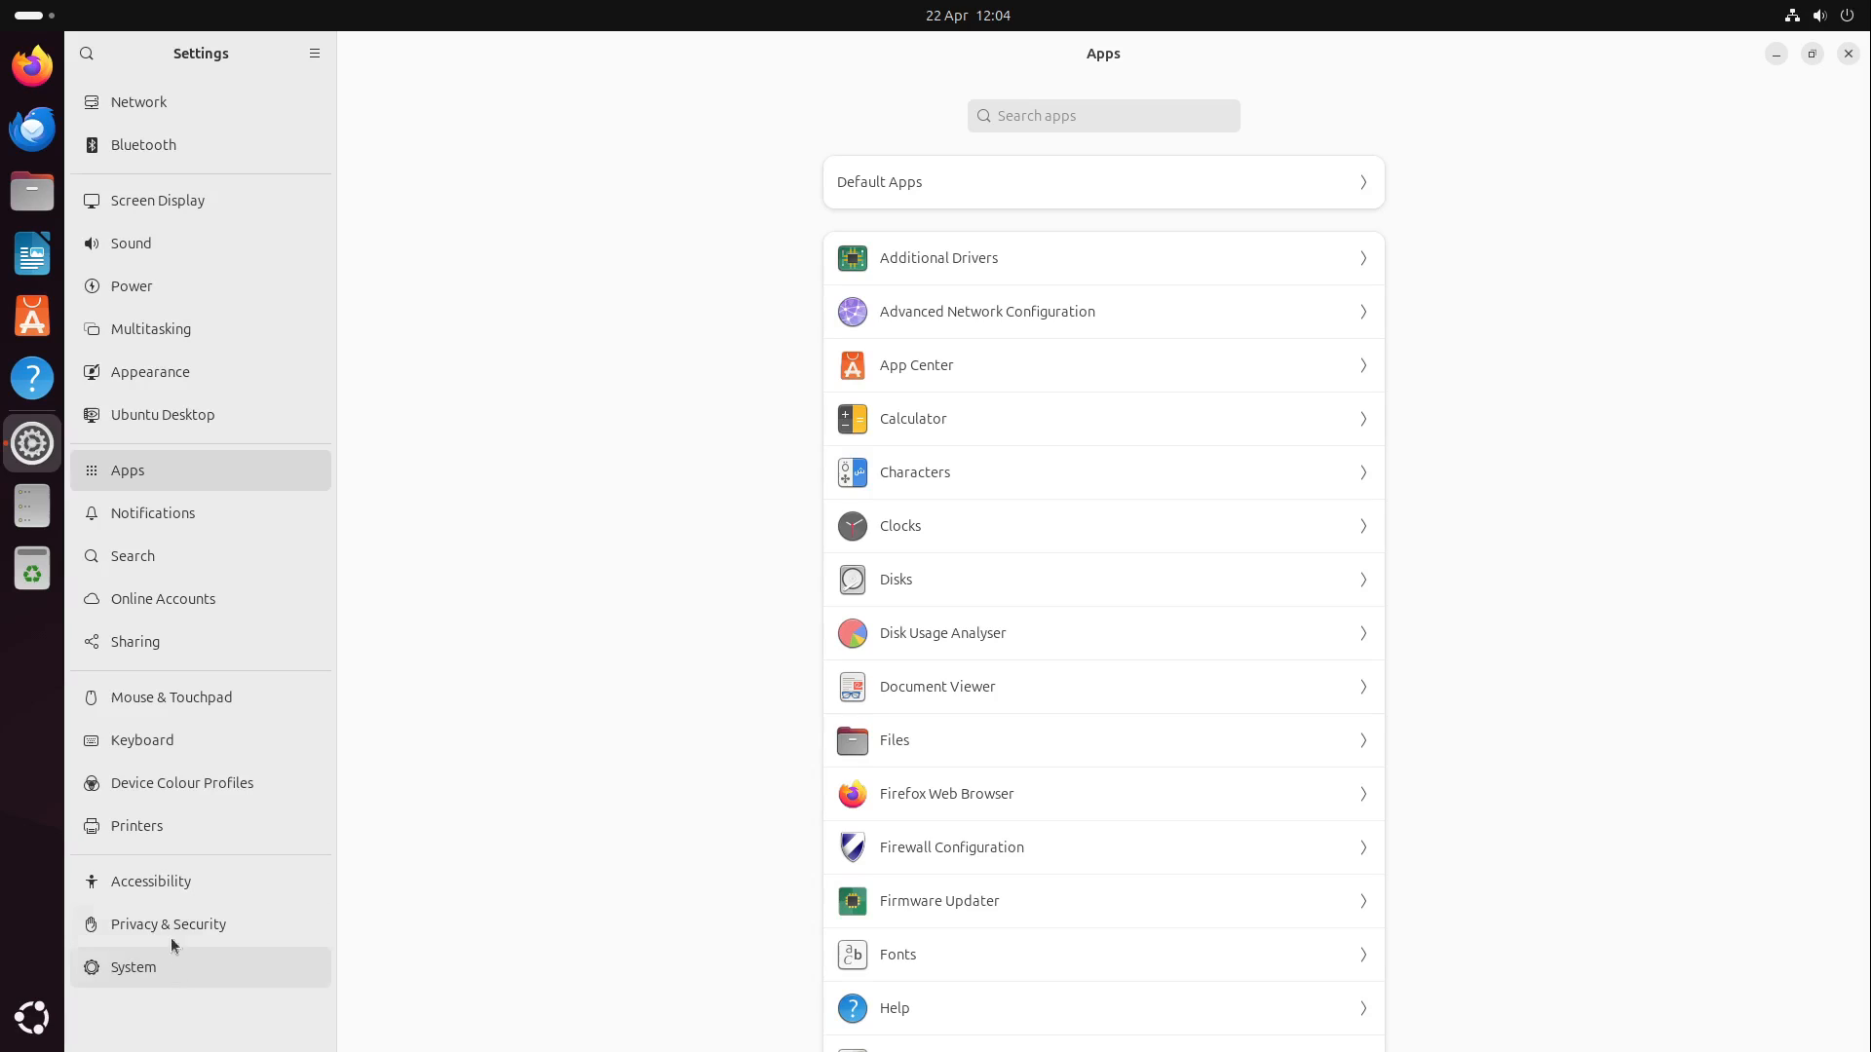
pyautogui.click(133, 967)
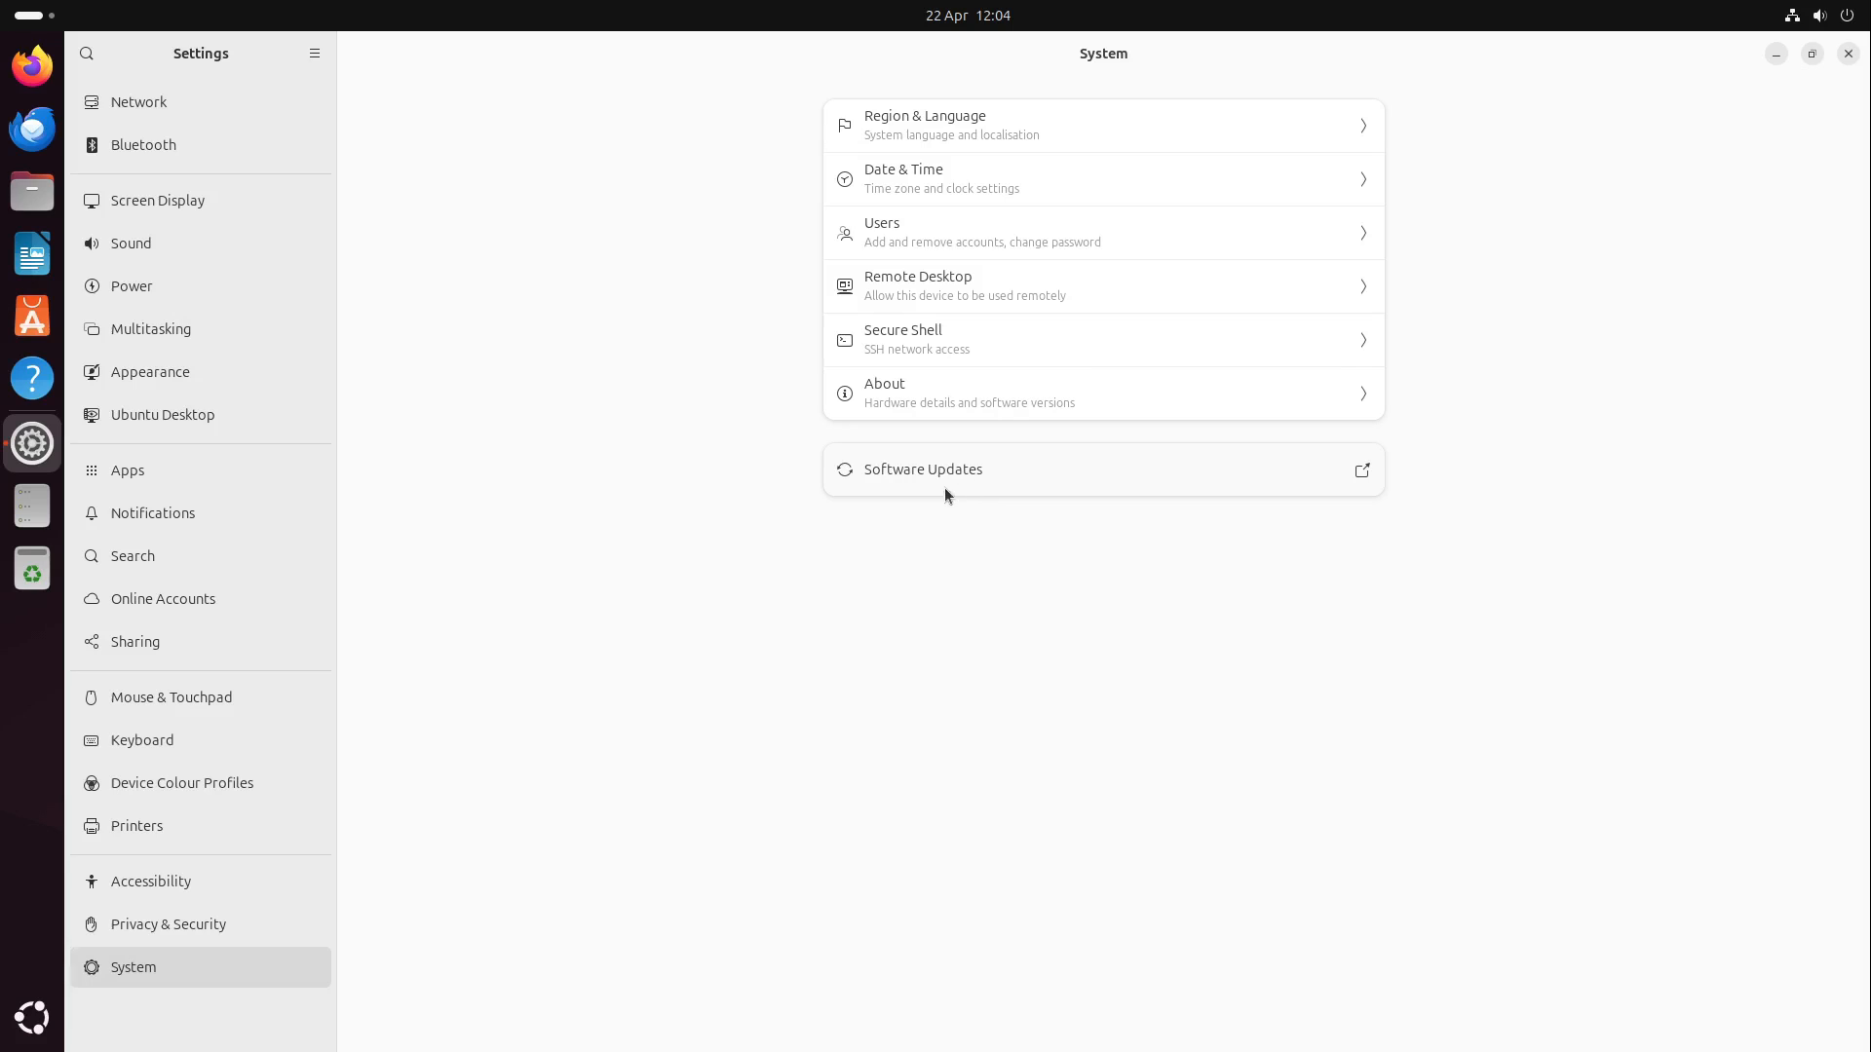
pyautogui.moveTo(958, 361)
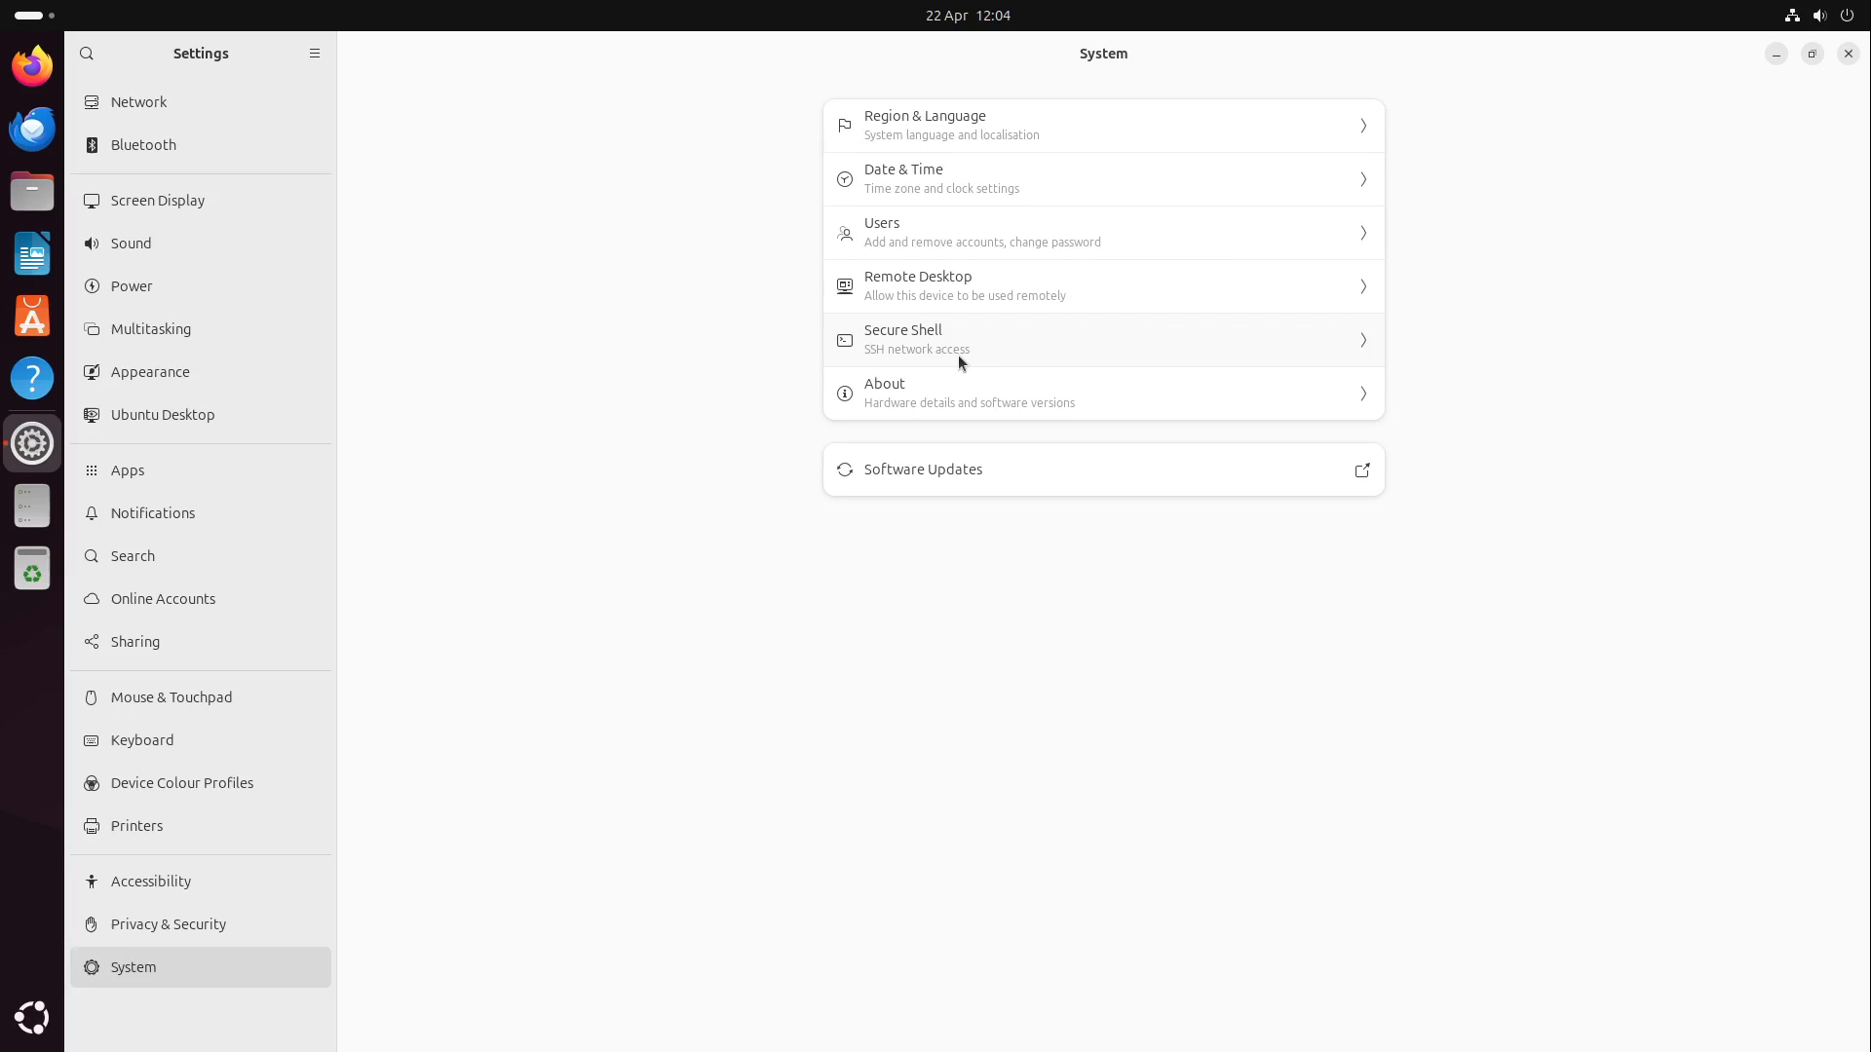
pyautogui.moveTo(953, 143)
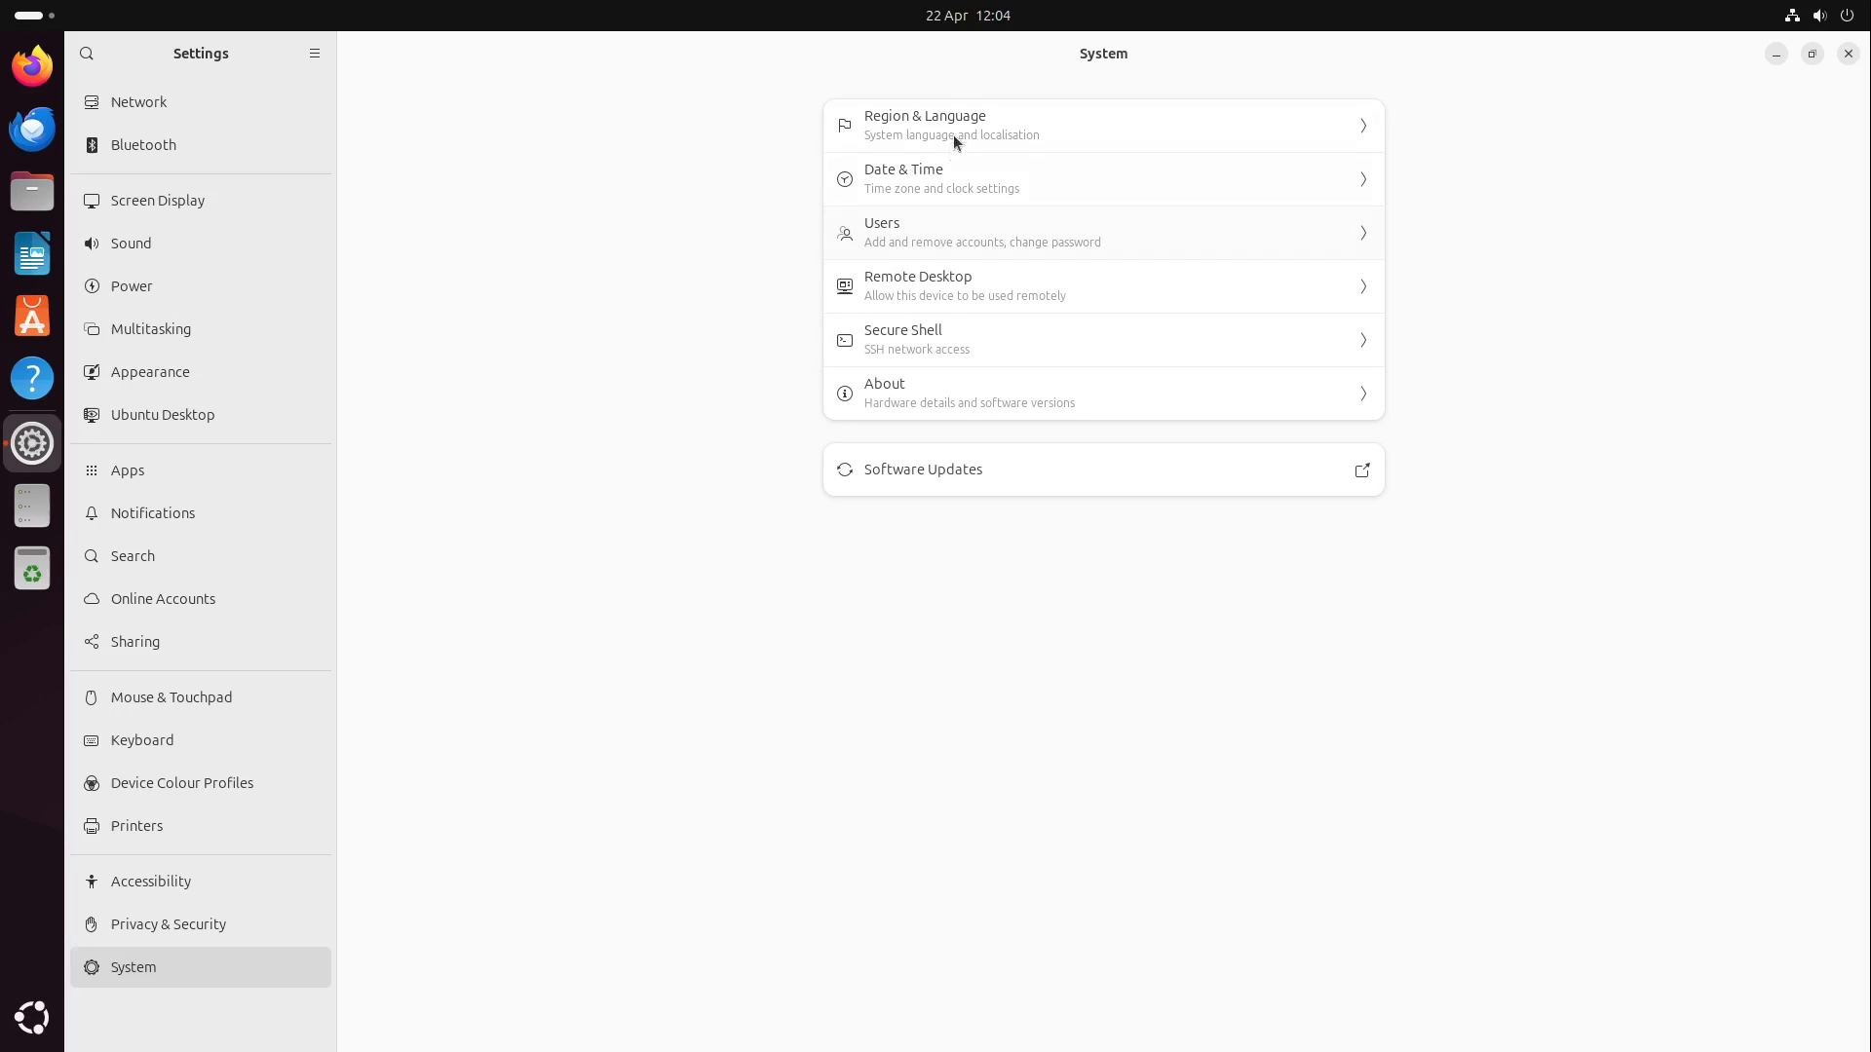
pyautogui.click(1101, 393)
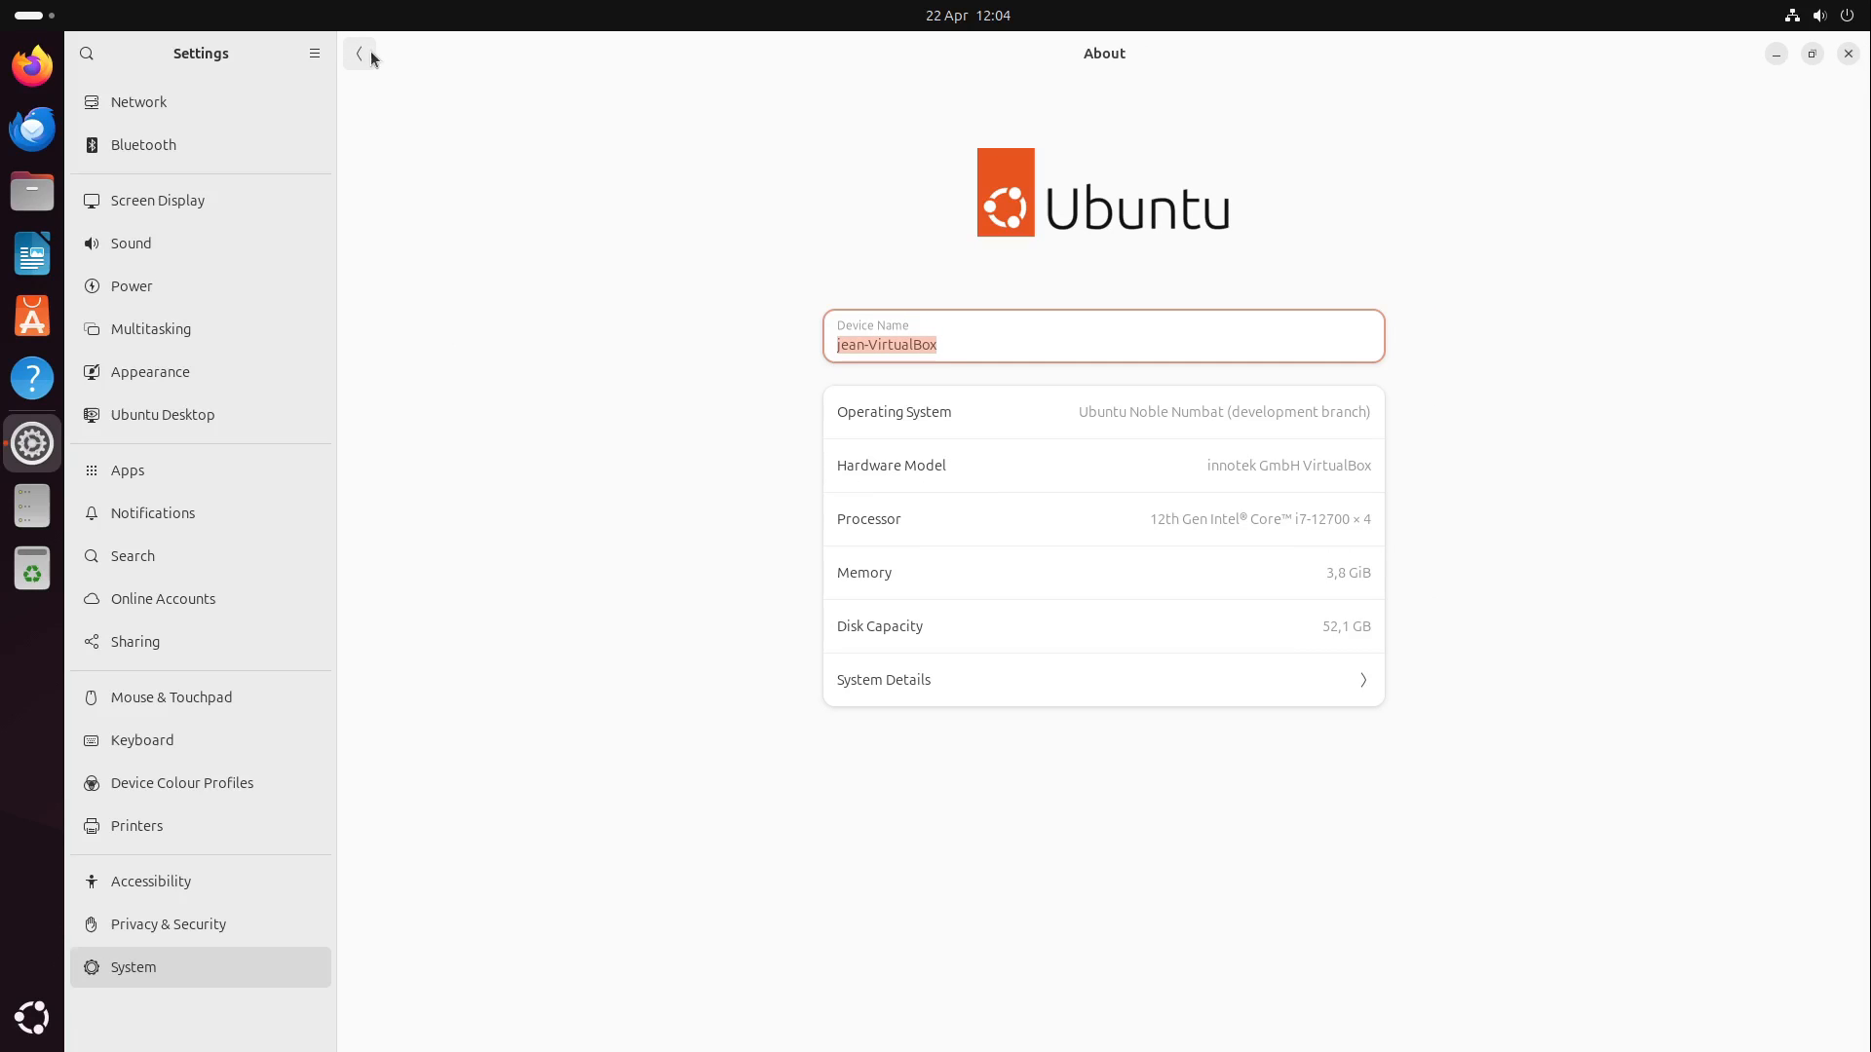
pyautogui.click(359, 54)
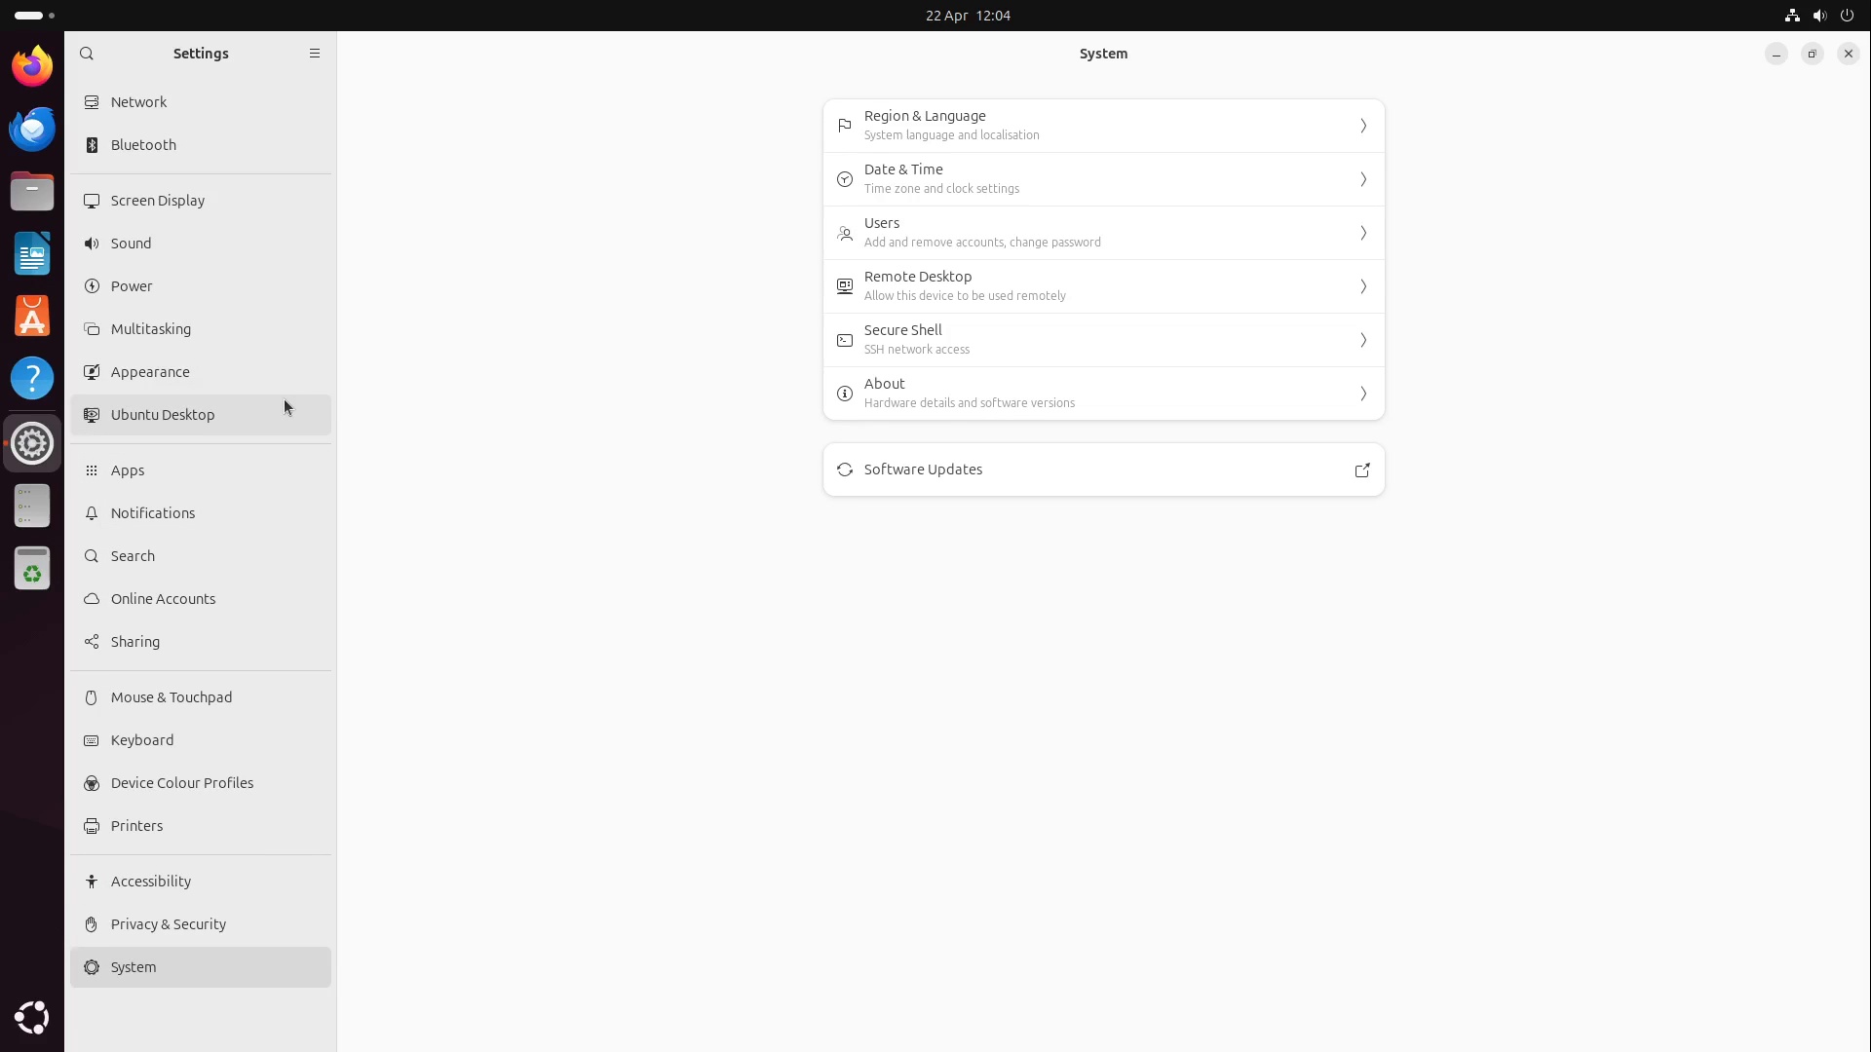
pyautogui.click(164, 597)
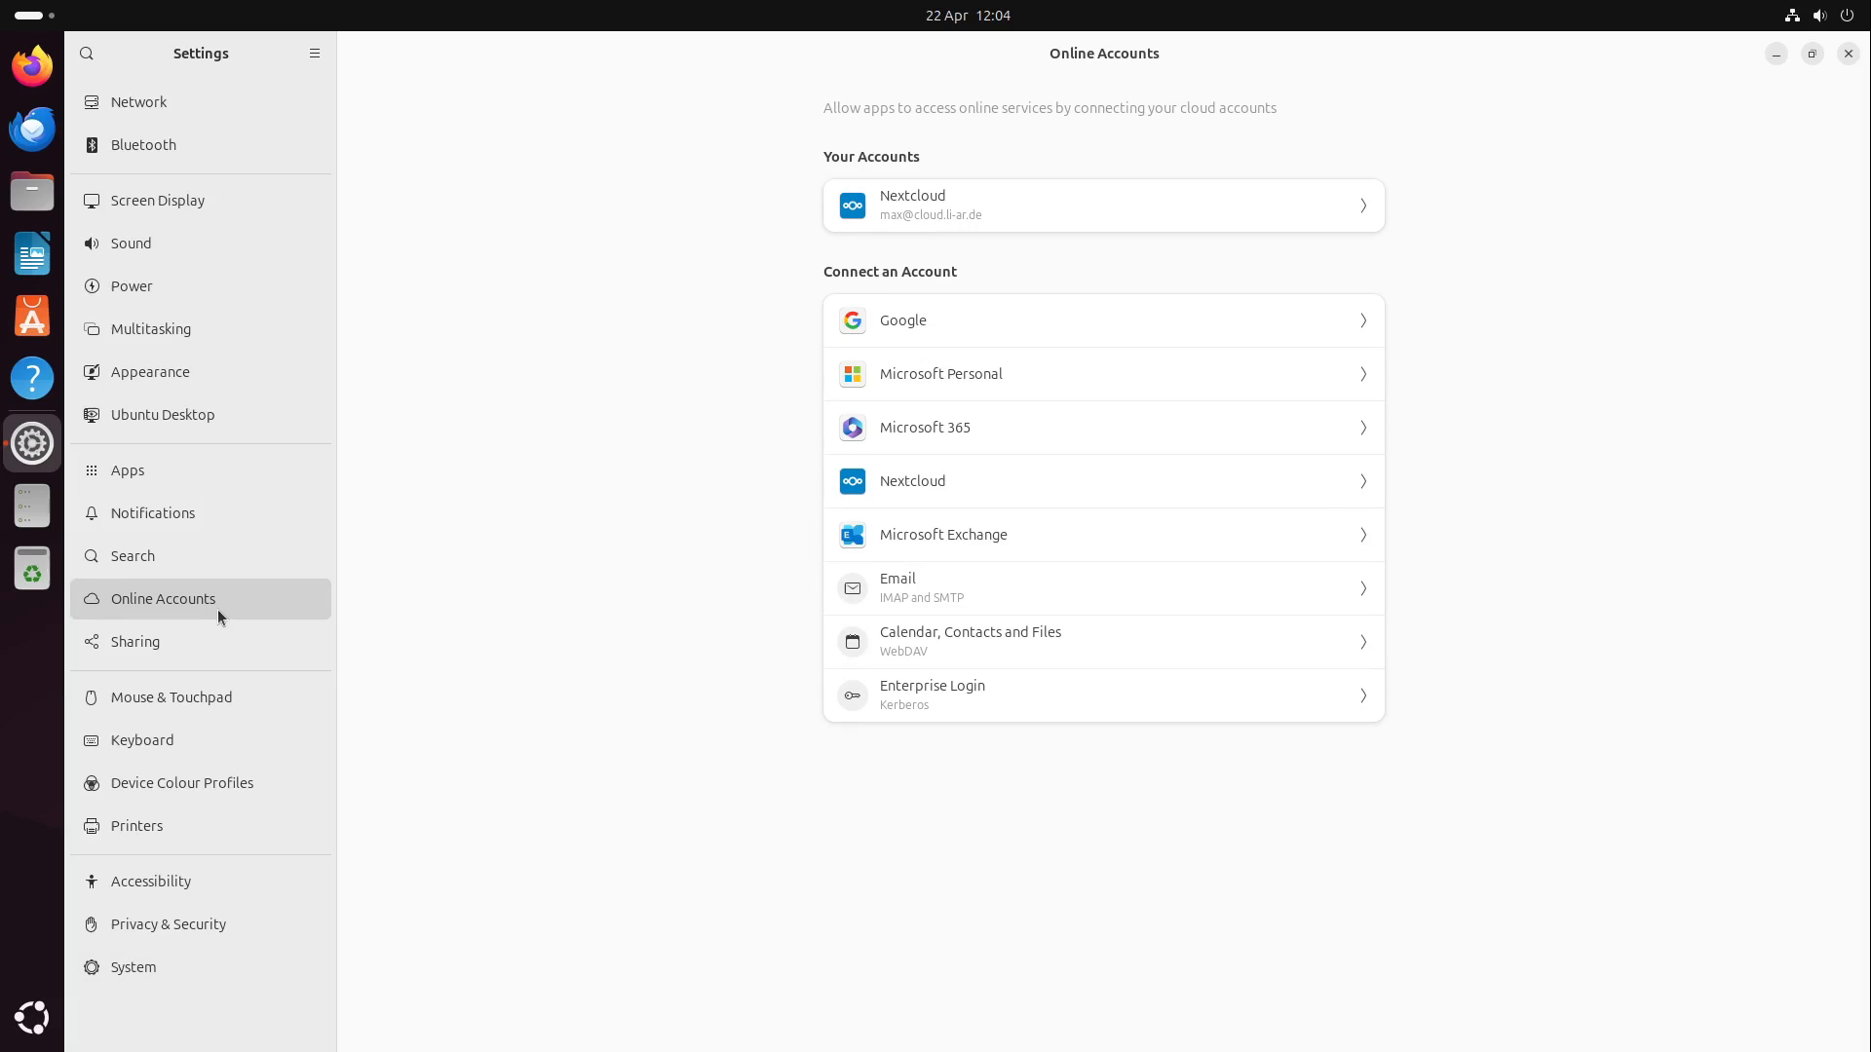
pyautogui.moveTo(617, 558)
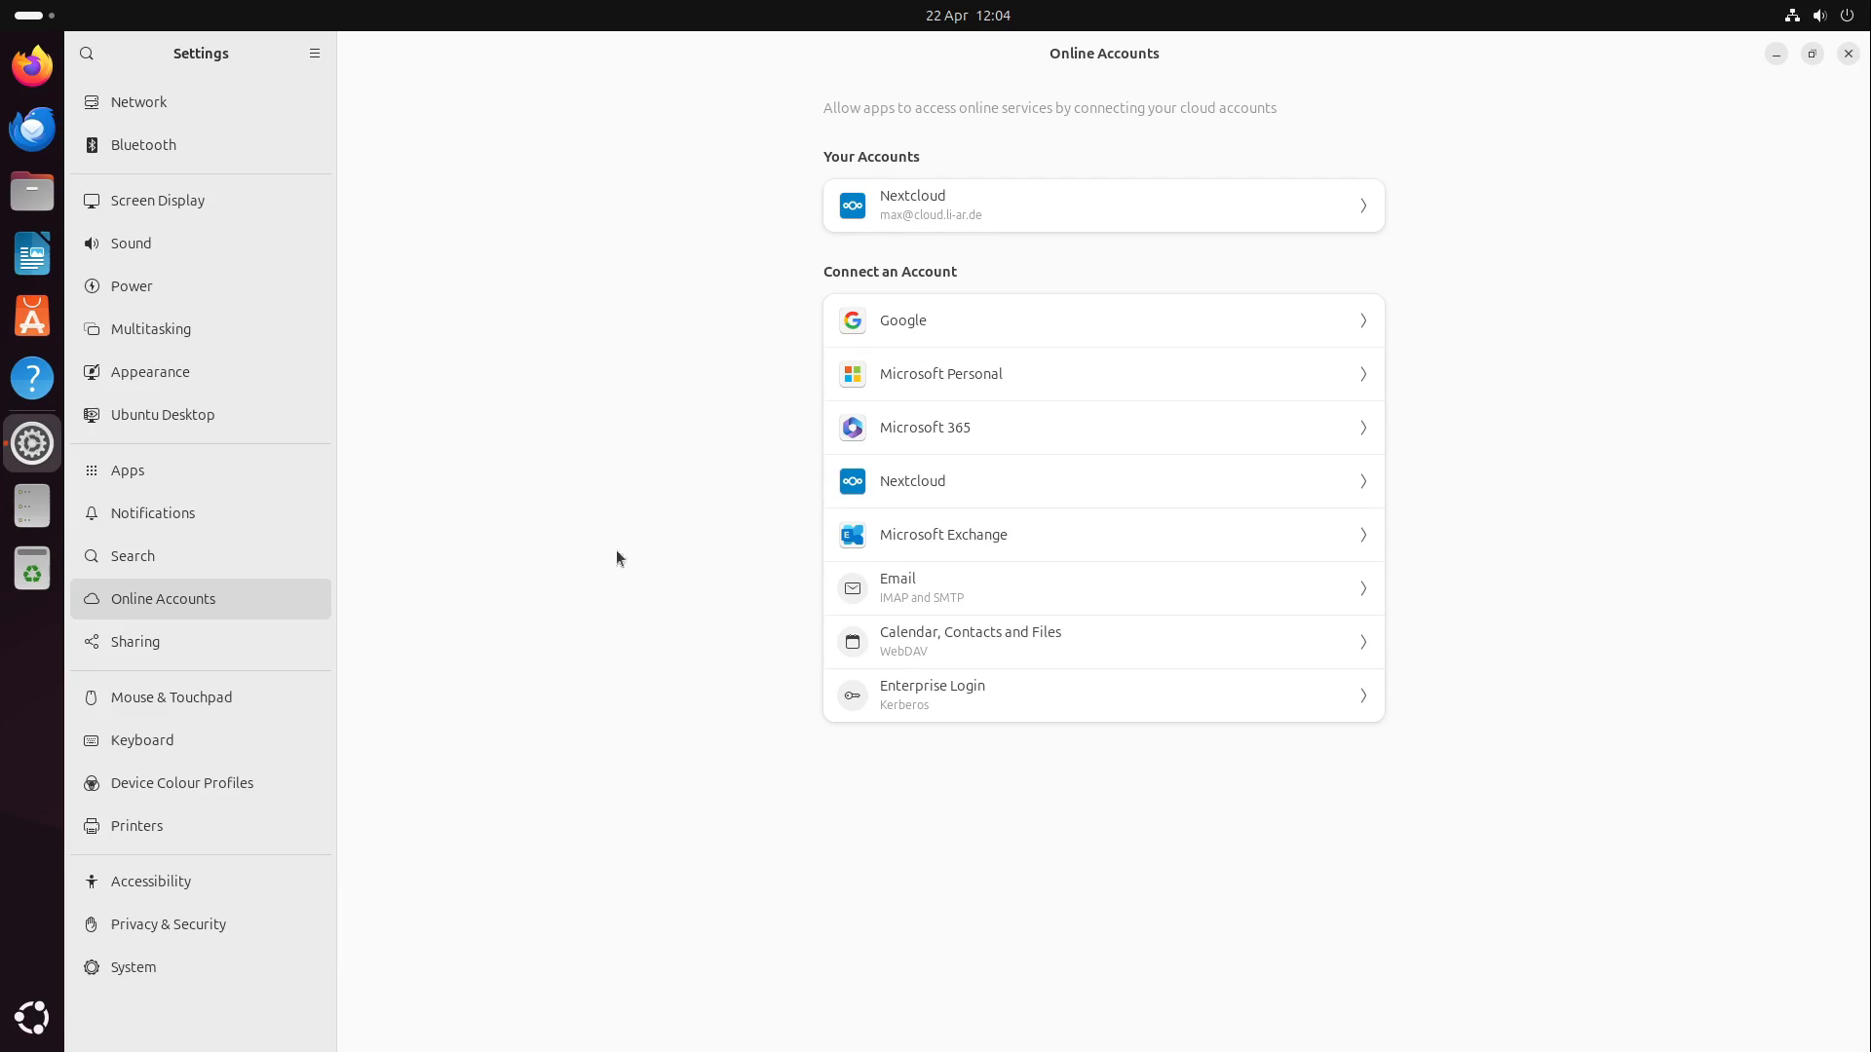
pyautogui.moveTo(1408, 586)
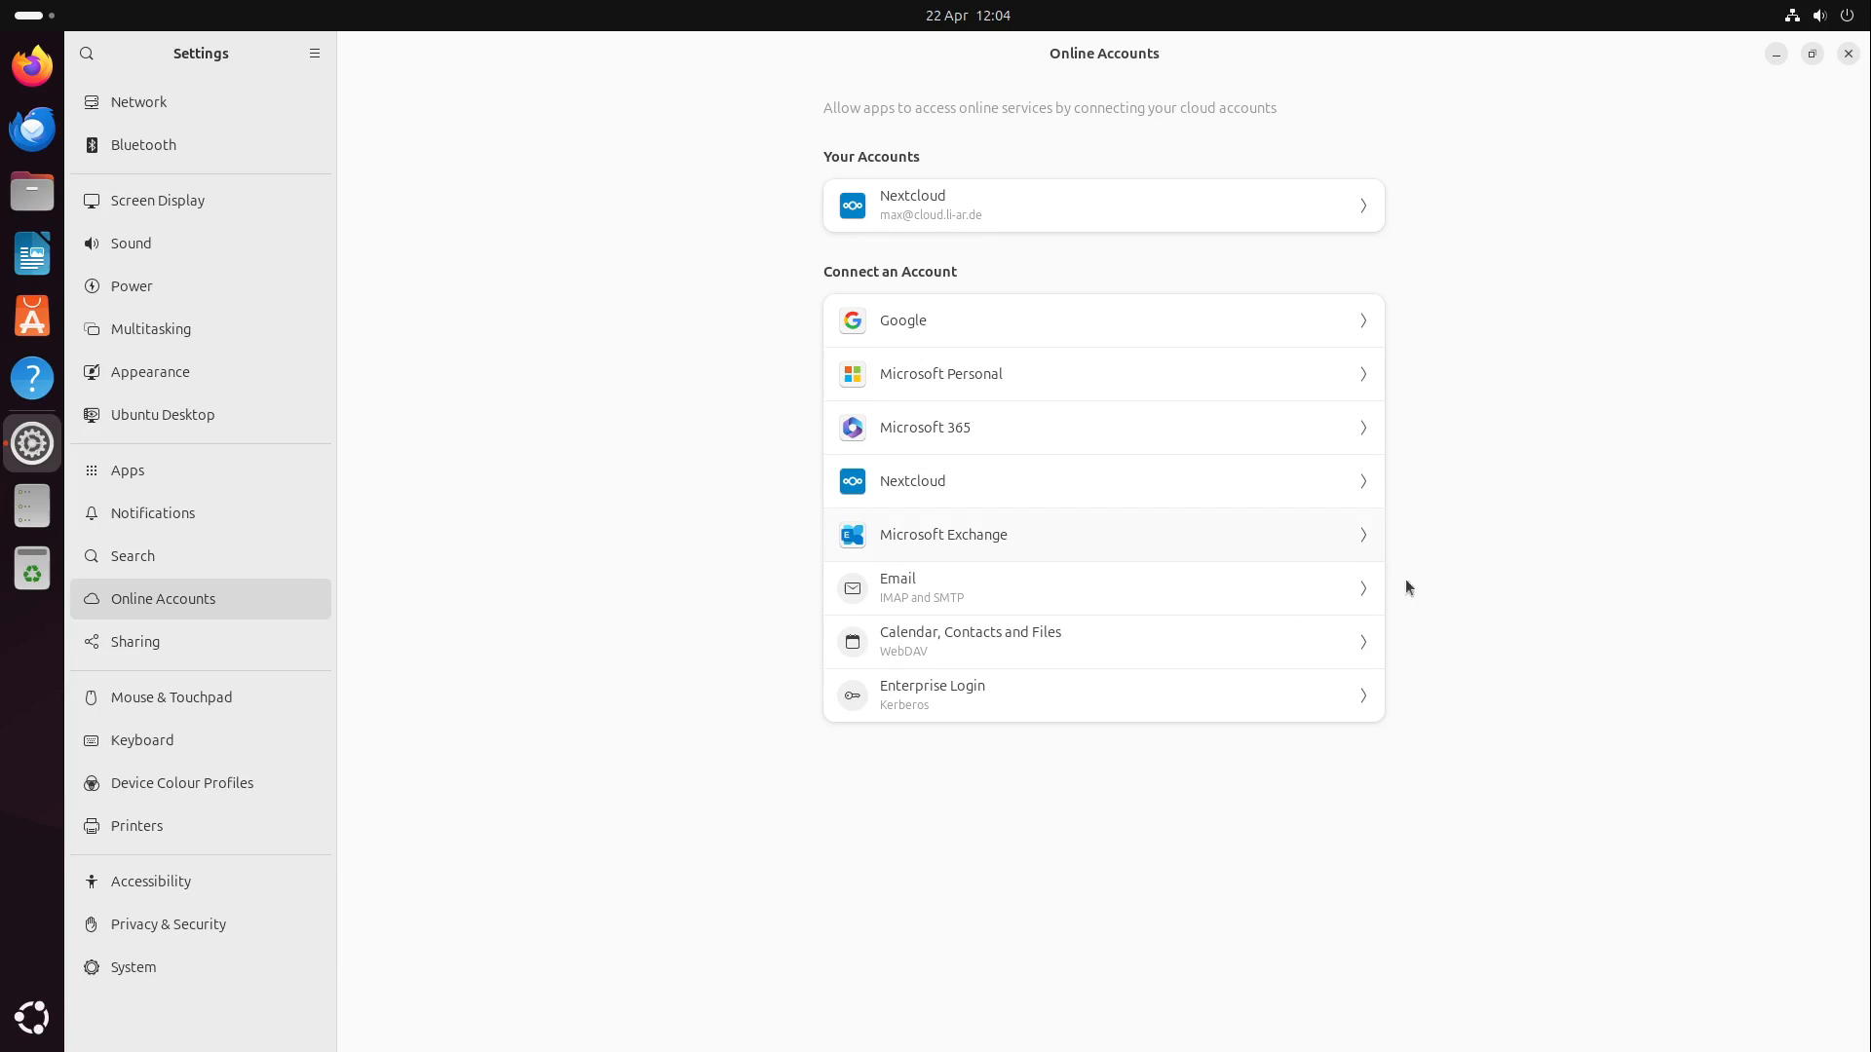
pyautogui.moveTo(1001, 434)
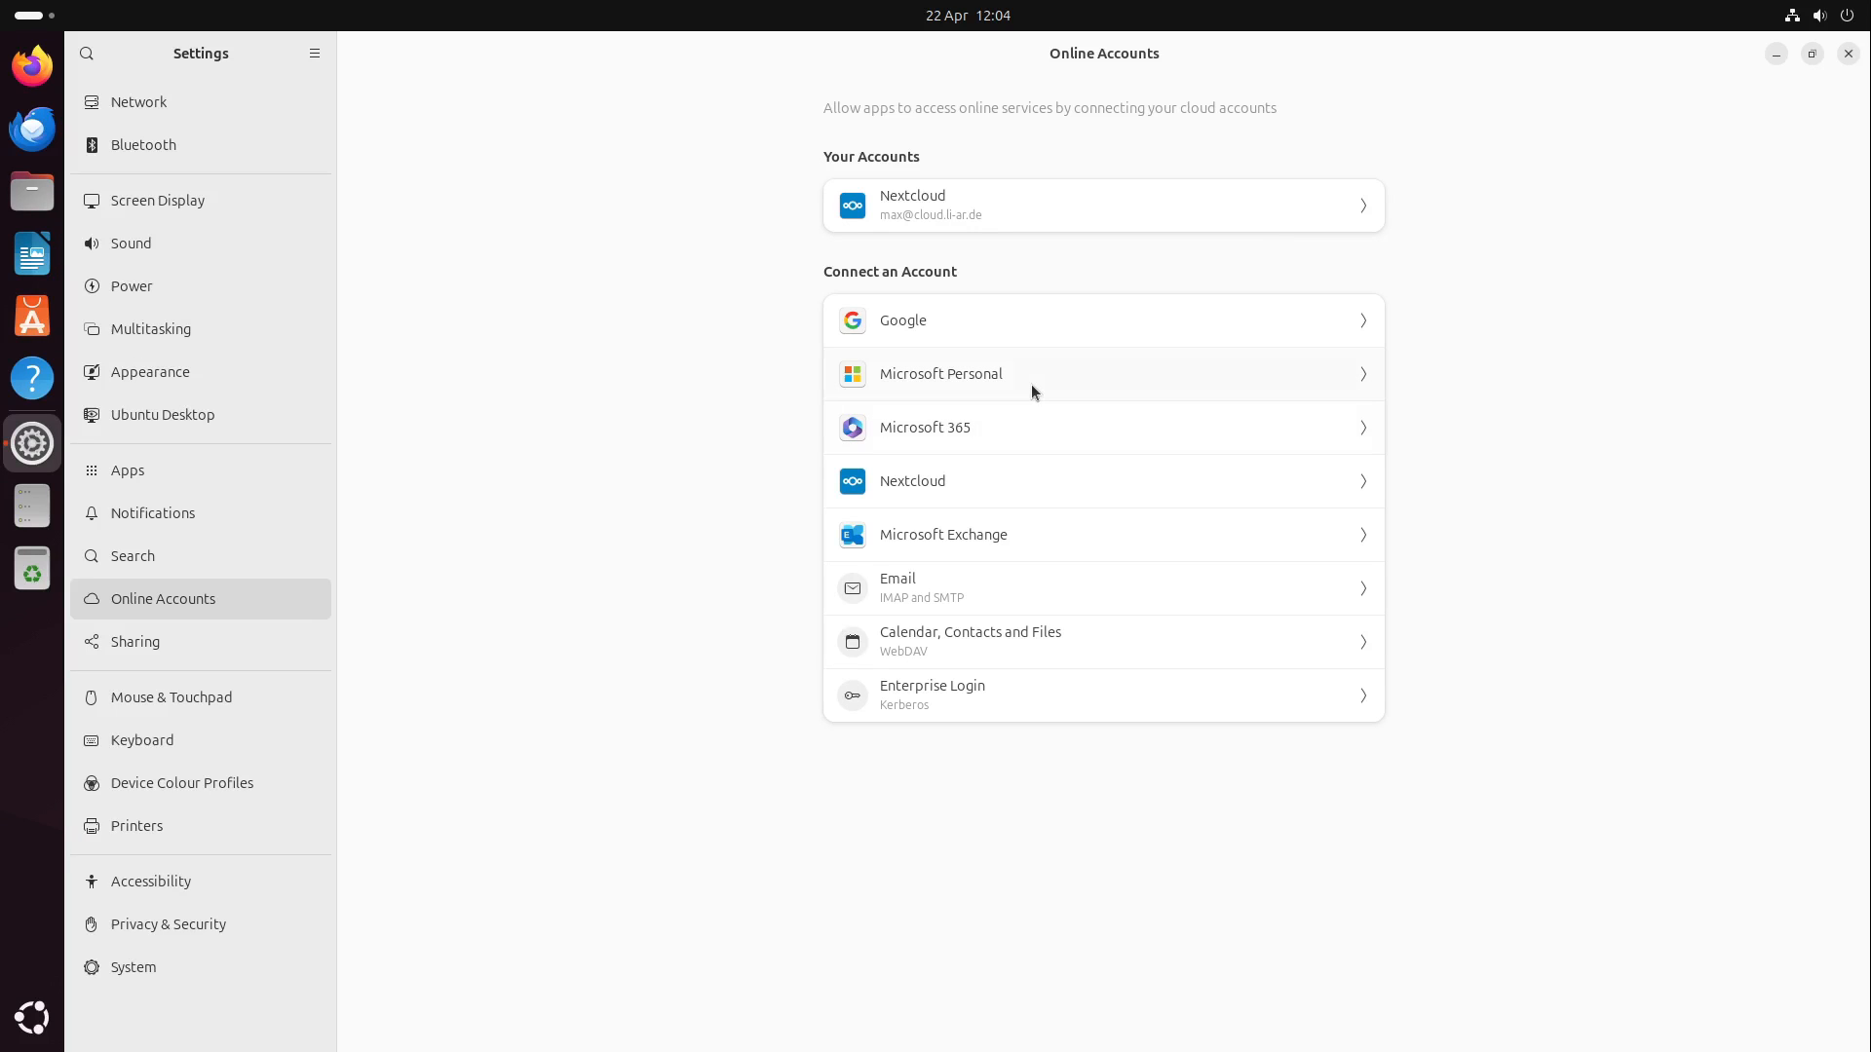
pyautogui.moveTo(999, 499)
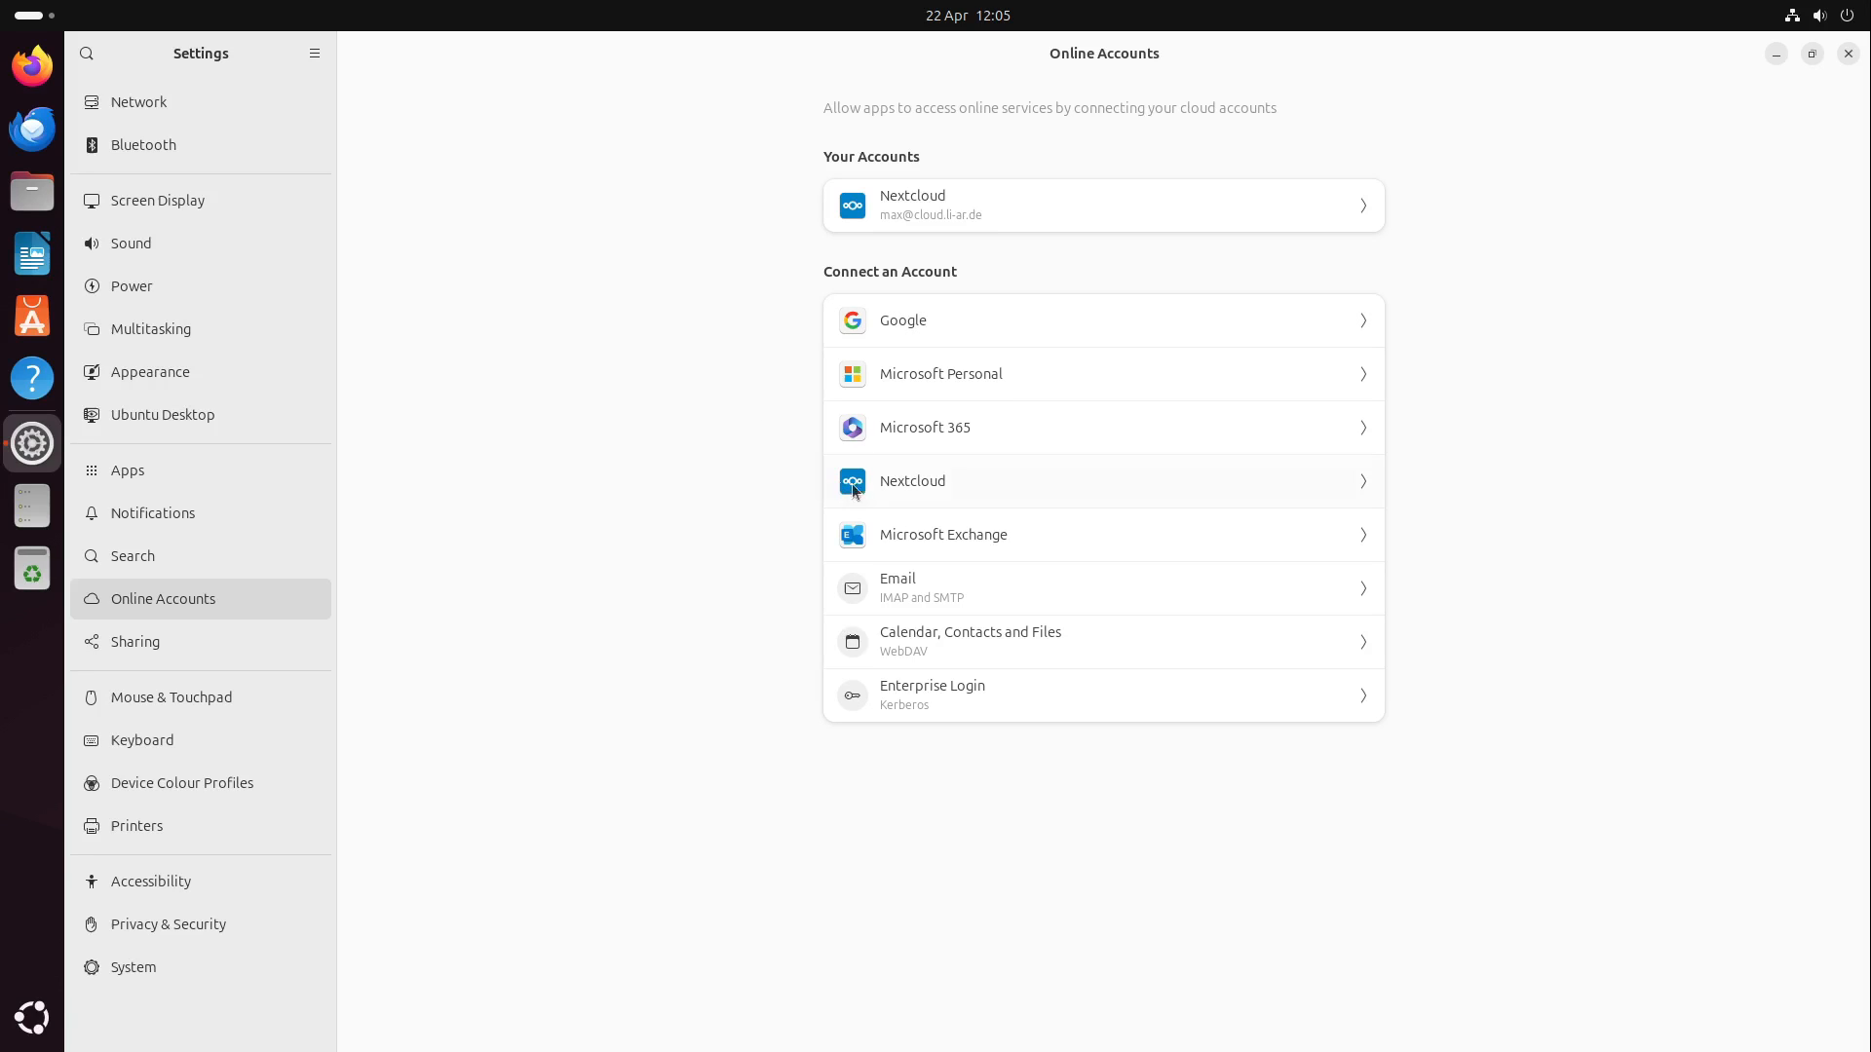
pyautogui.click(970, 641)
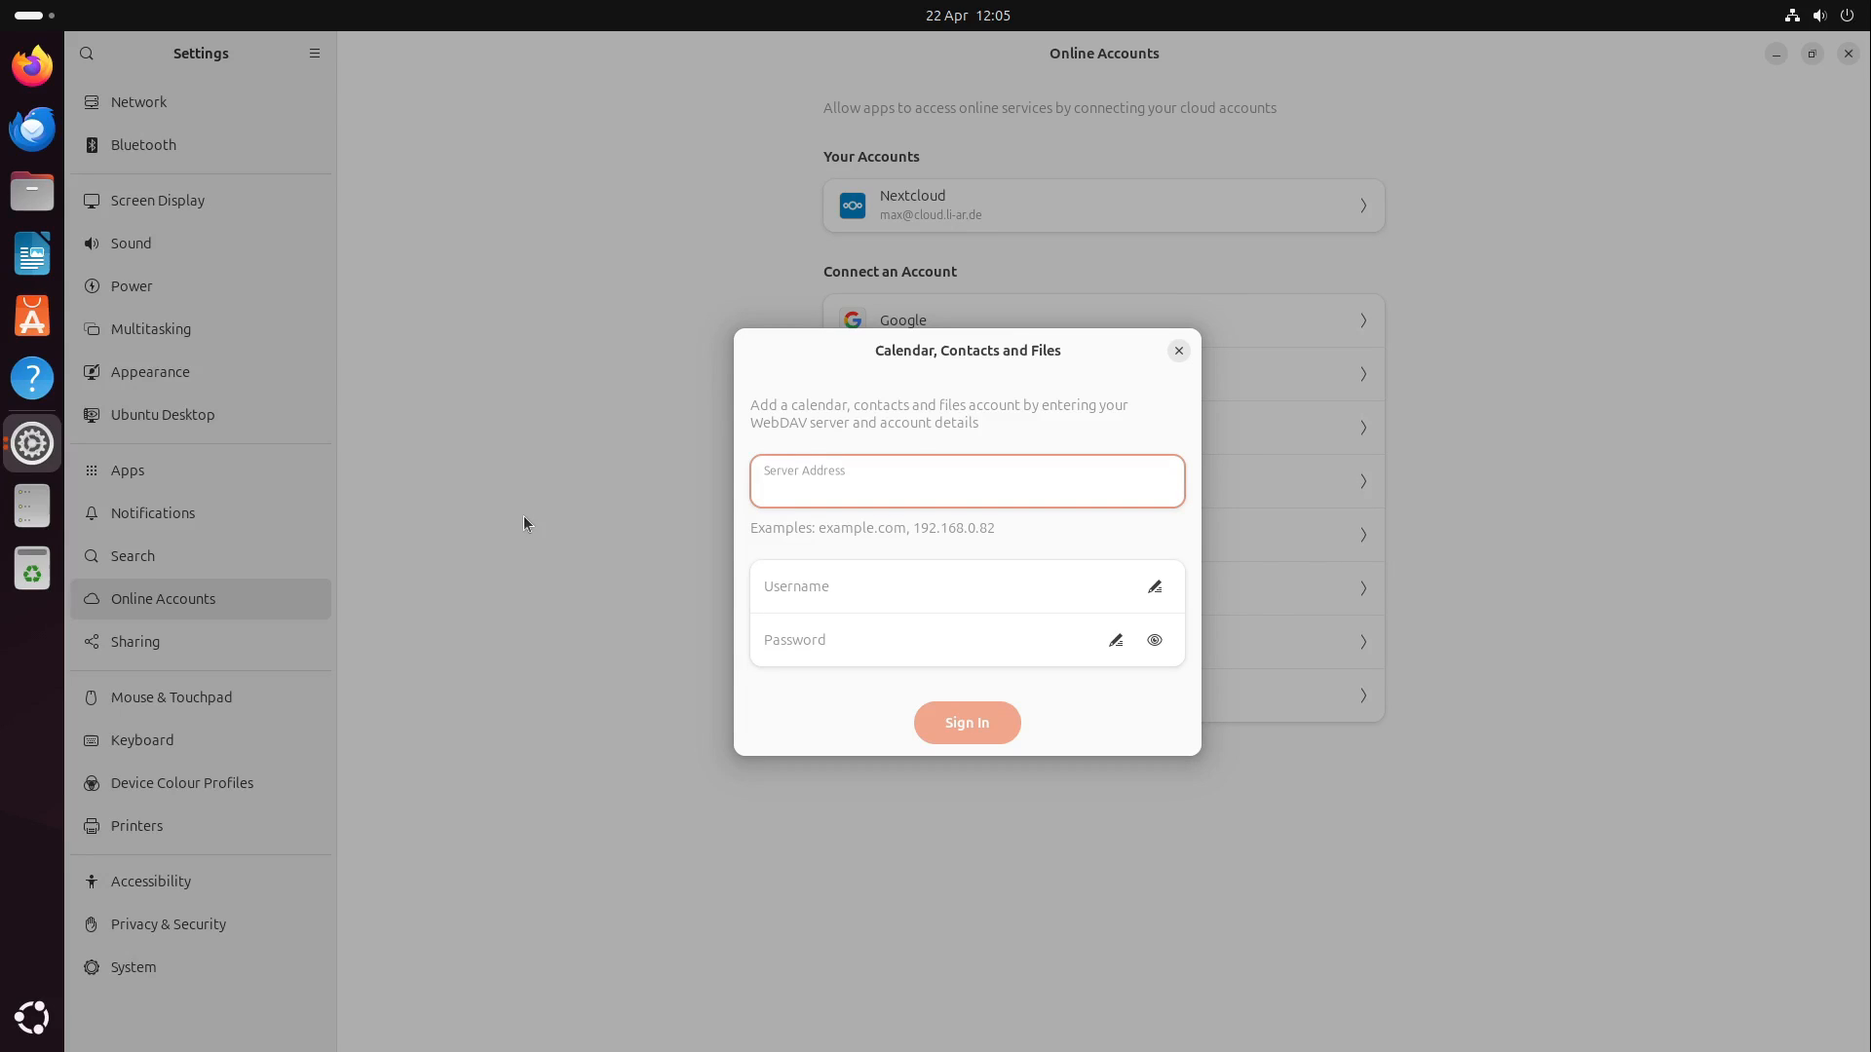
pyautogui.click(967, 489)
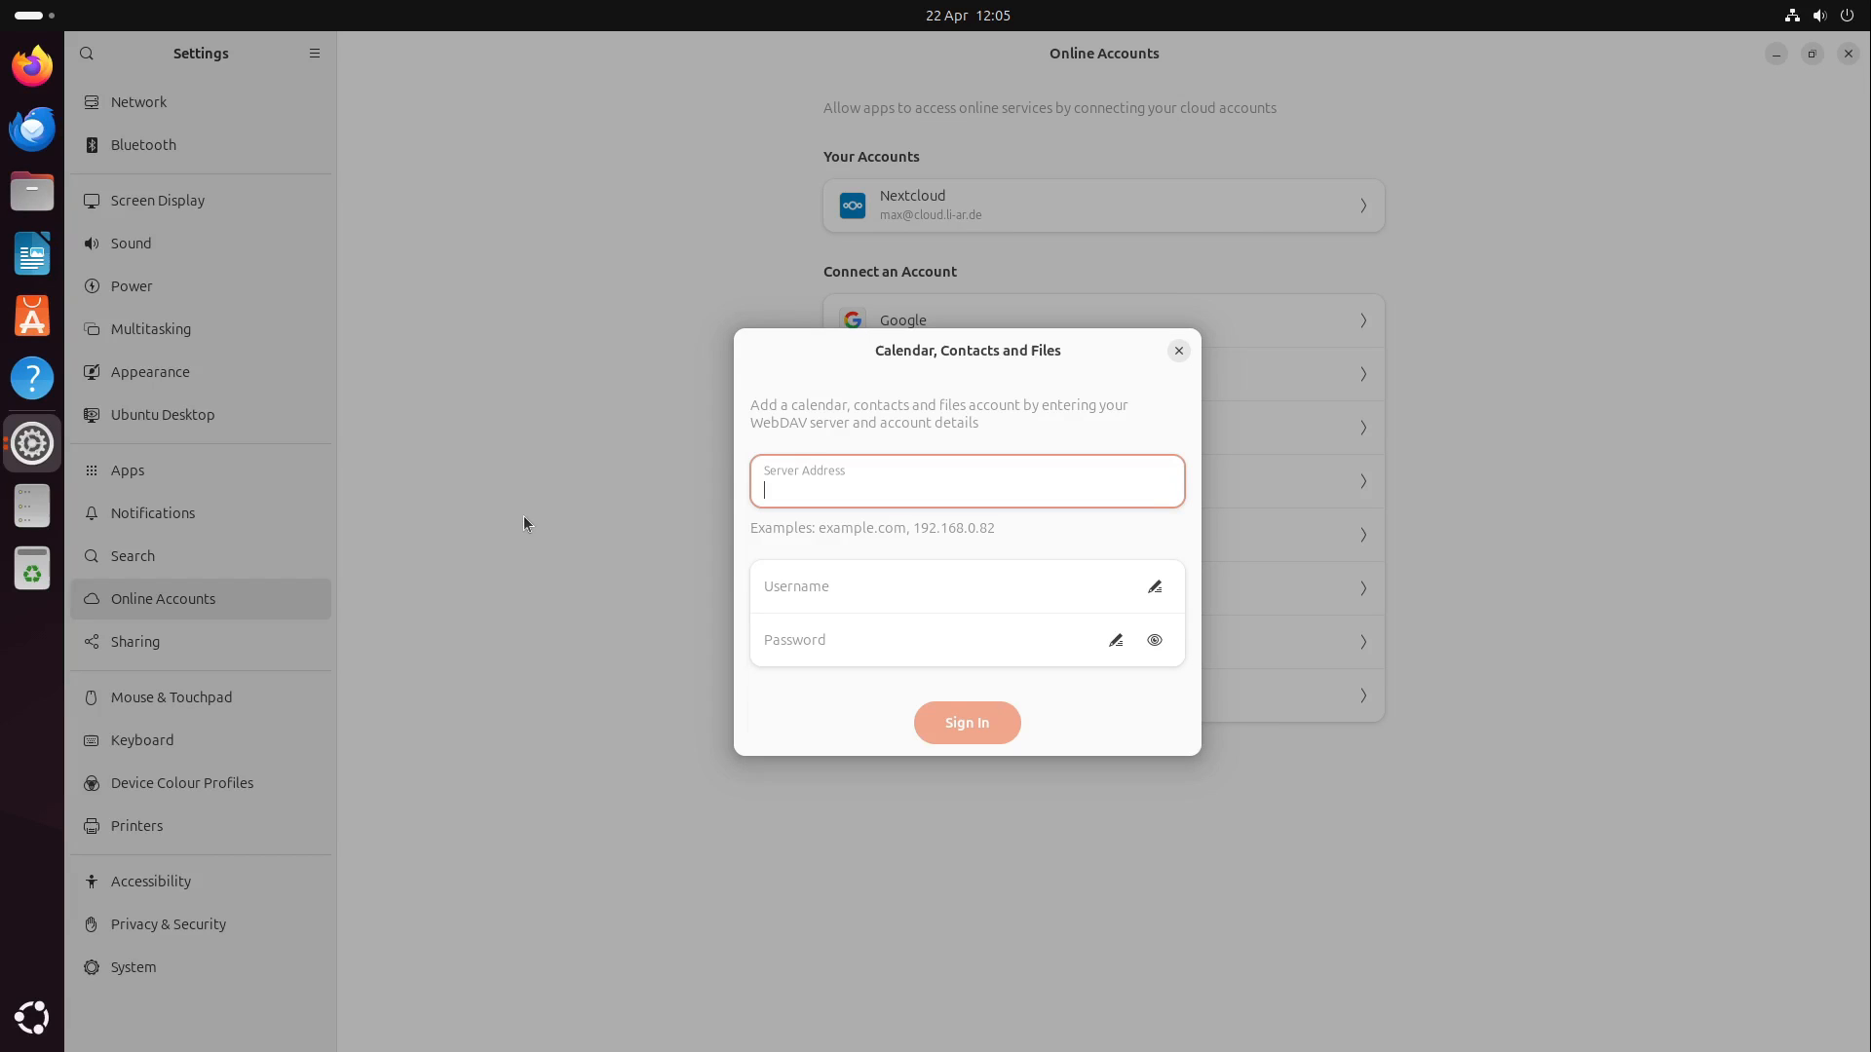
pyautogui.click(1178, 349)
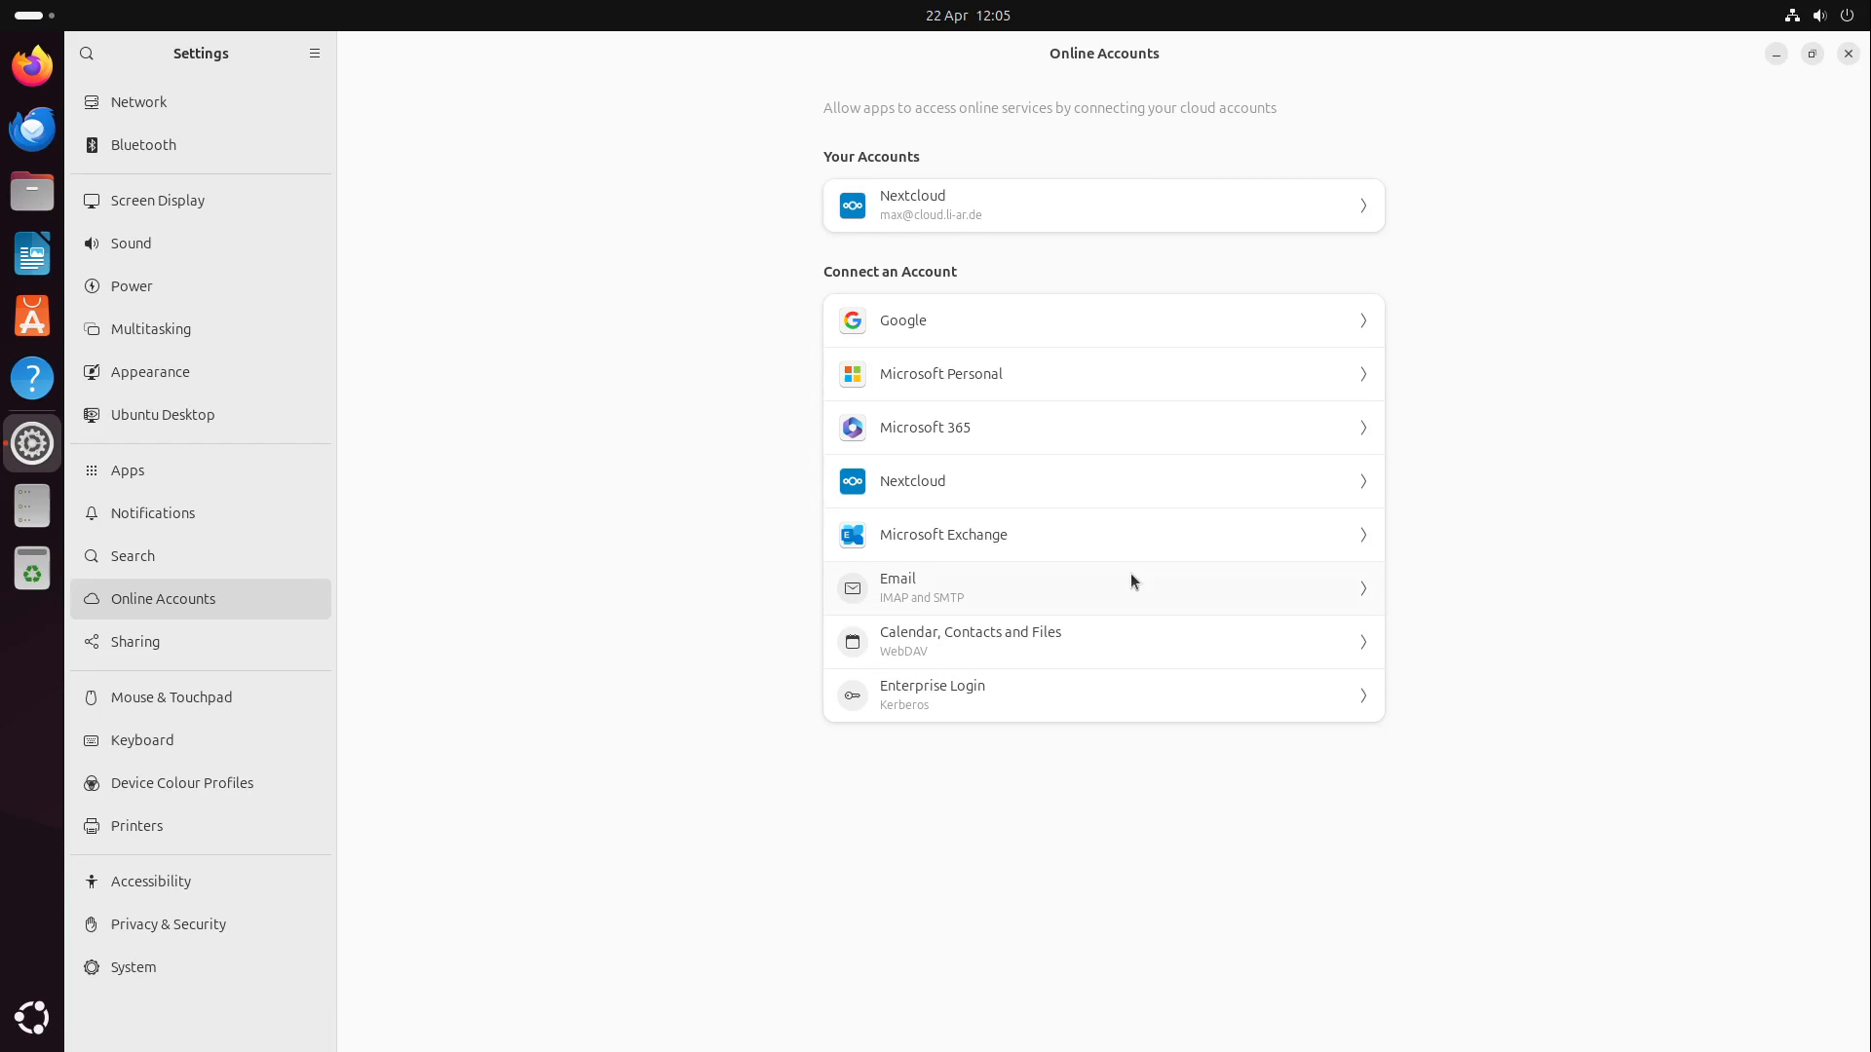
pyautogui.moveTo(1031, 658)
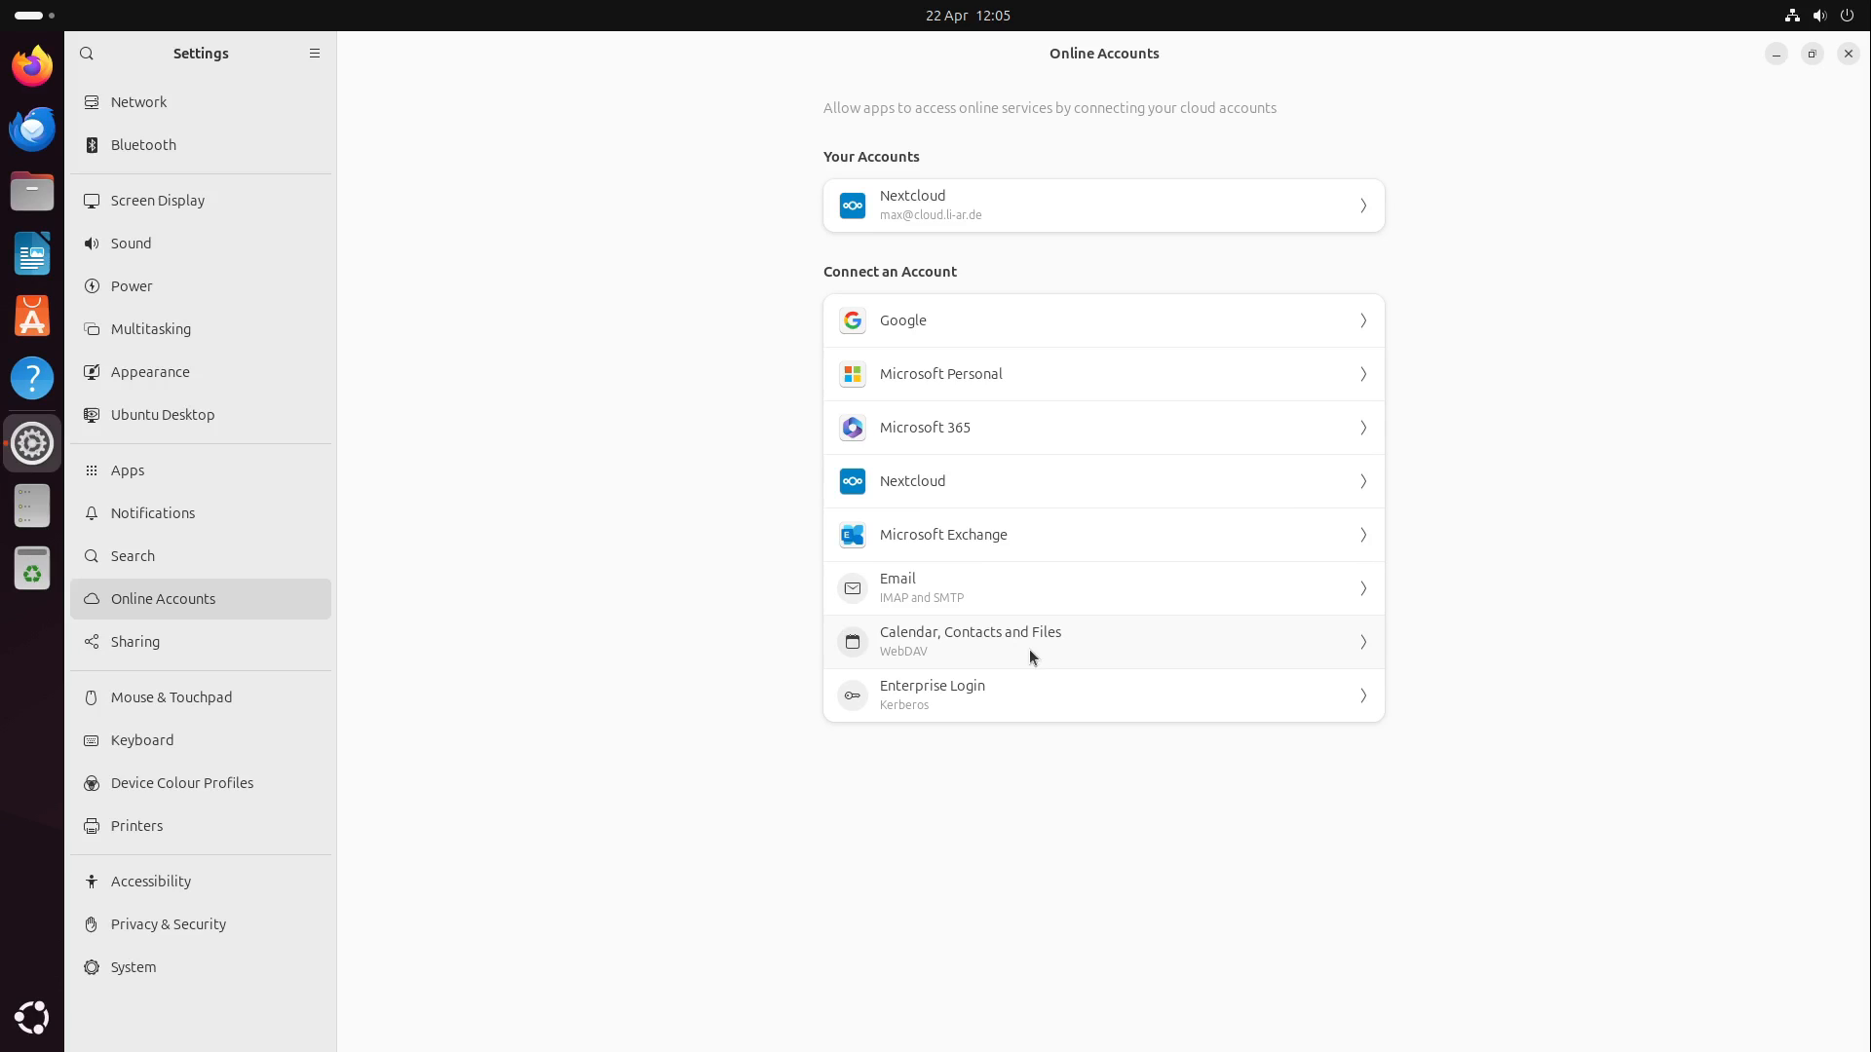
pyautogui.moveTo(1015, 706)
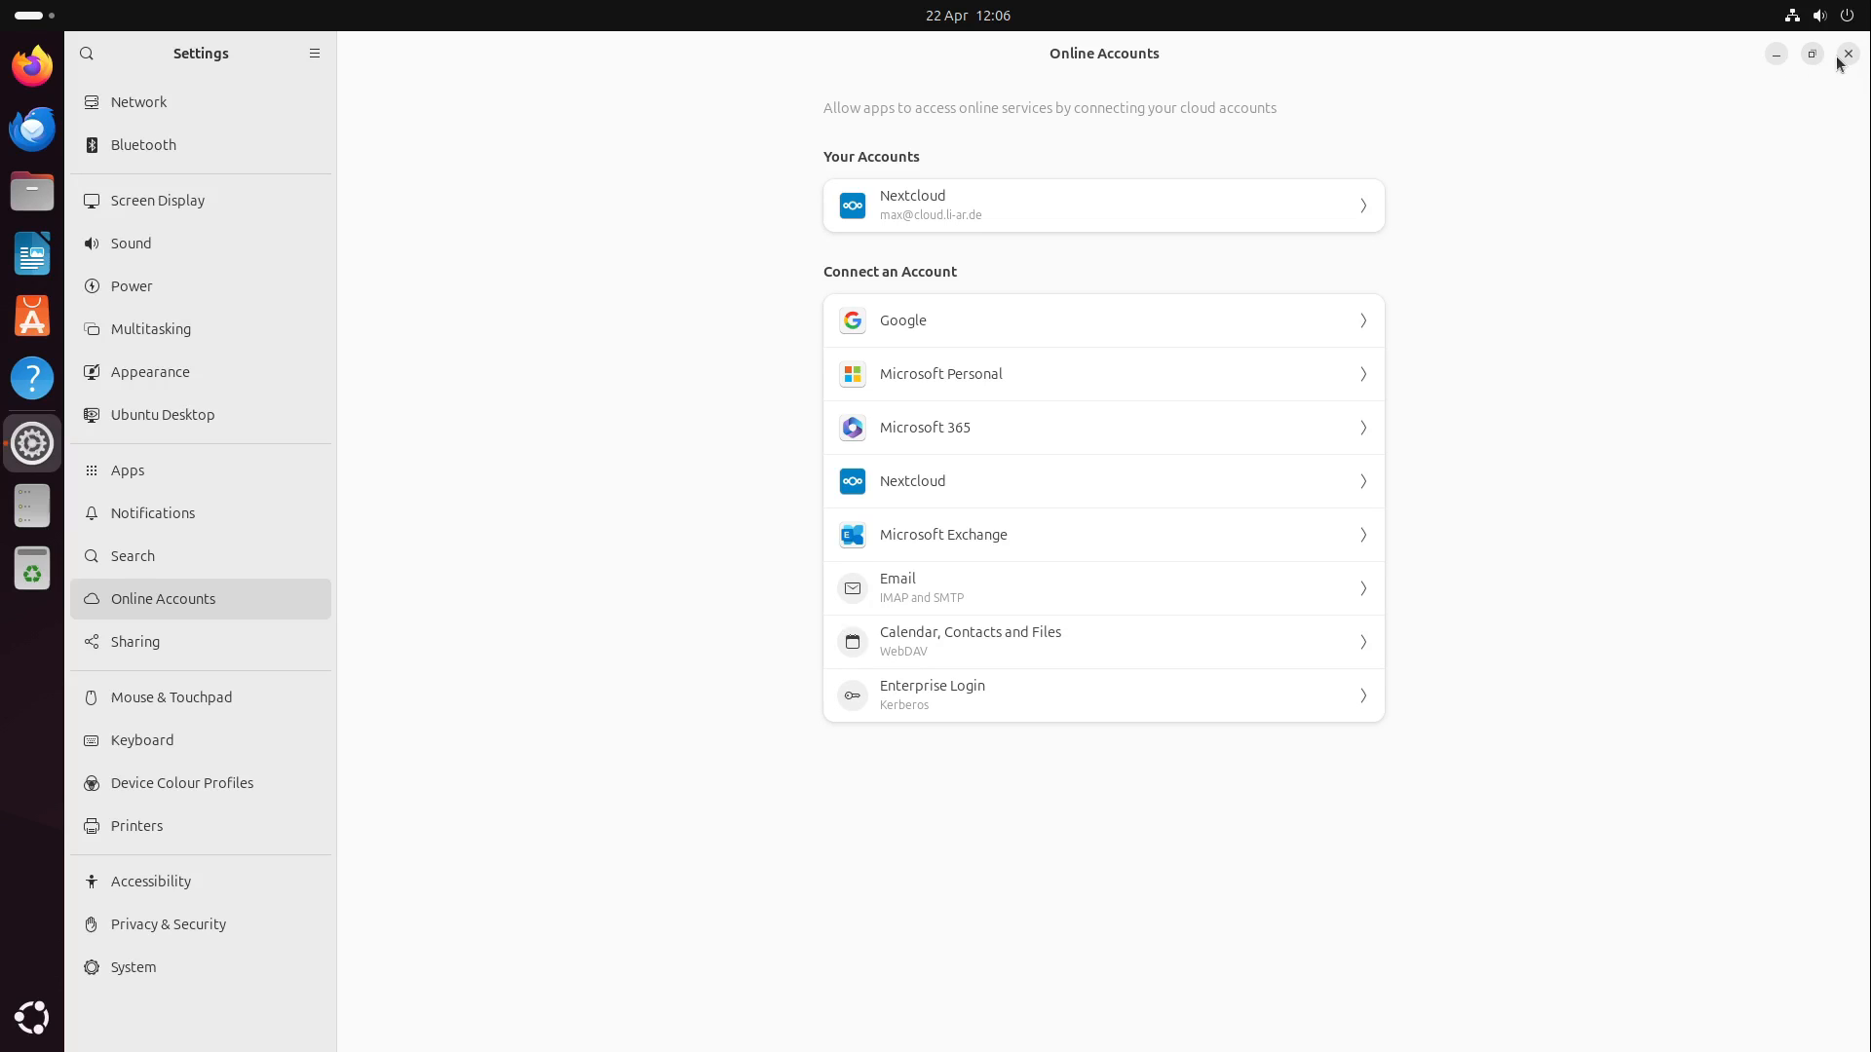
# Quit the Settings window, leaving the empty Ubuntu desktop
pyautogui.click(1846, 54)
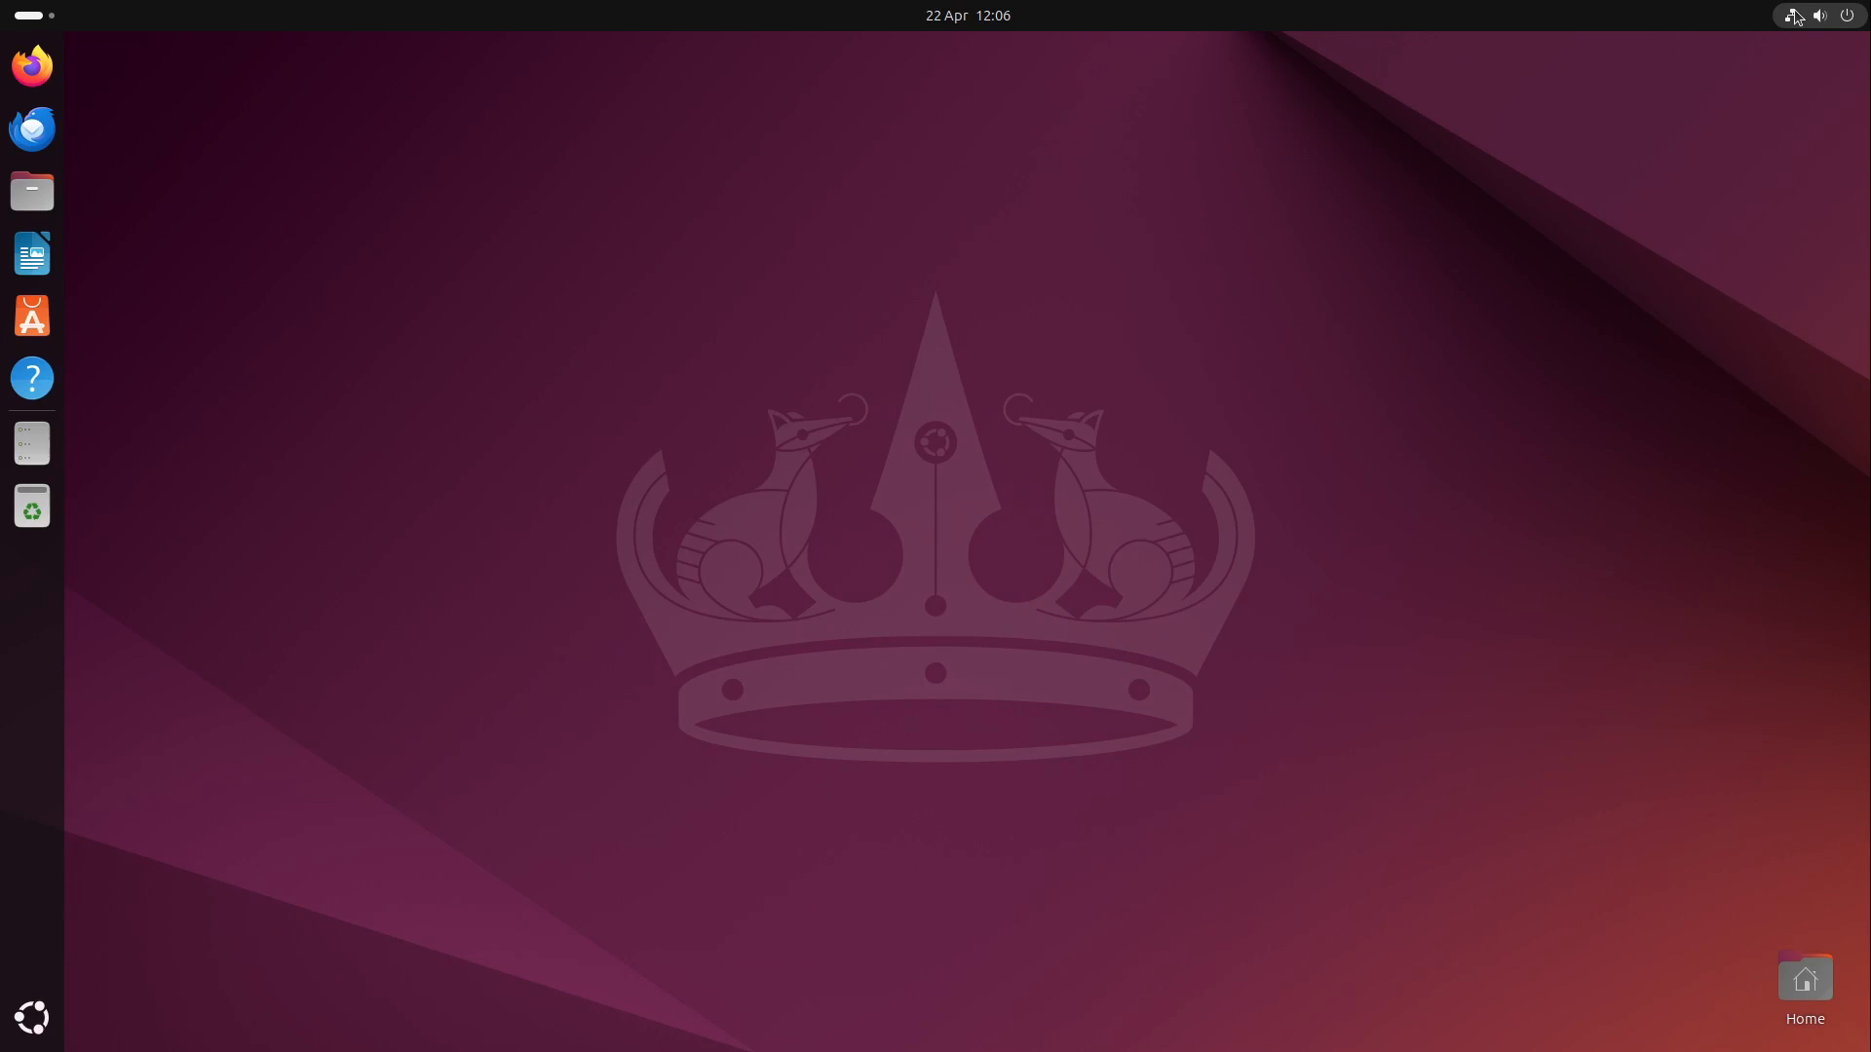
# Try the screenshot tool's Screen capture mode, dismiss it, and show quick settings
pyautogui.click(1793, 15)
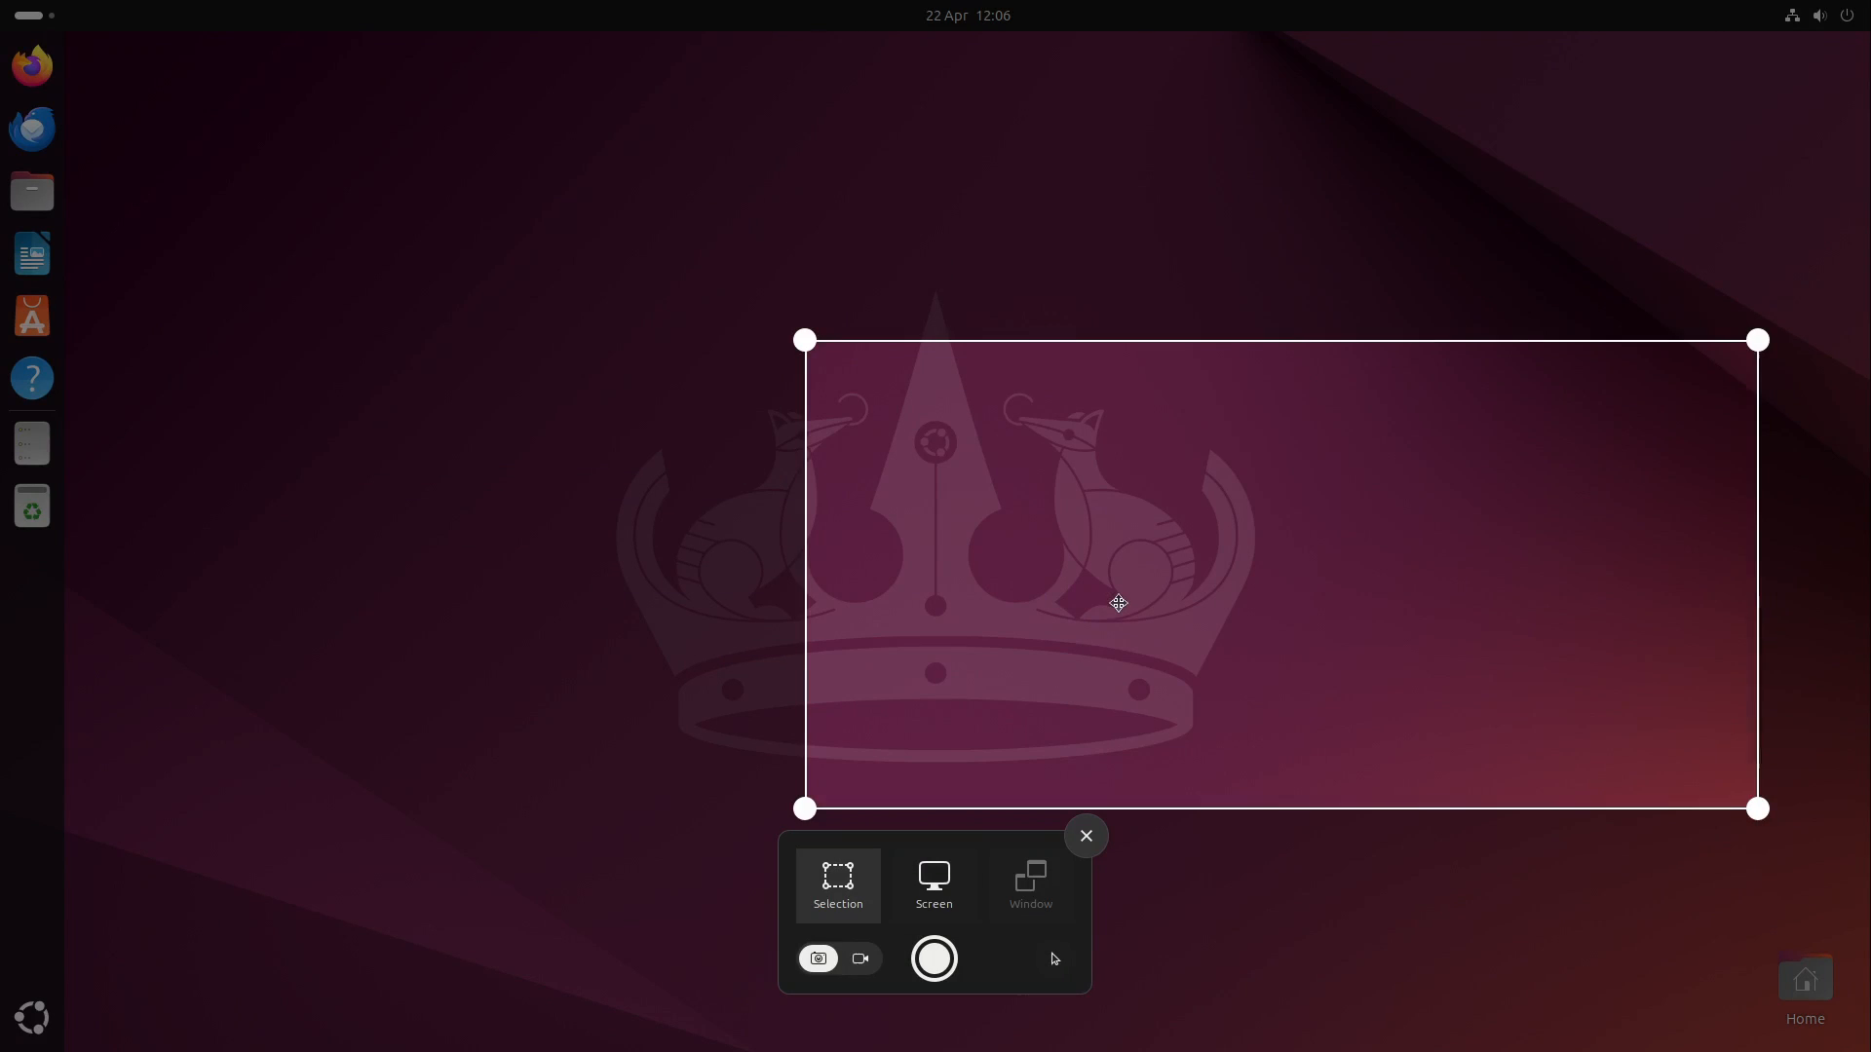
pyautogui.click(934, 884)
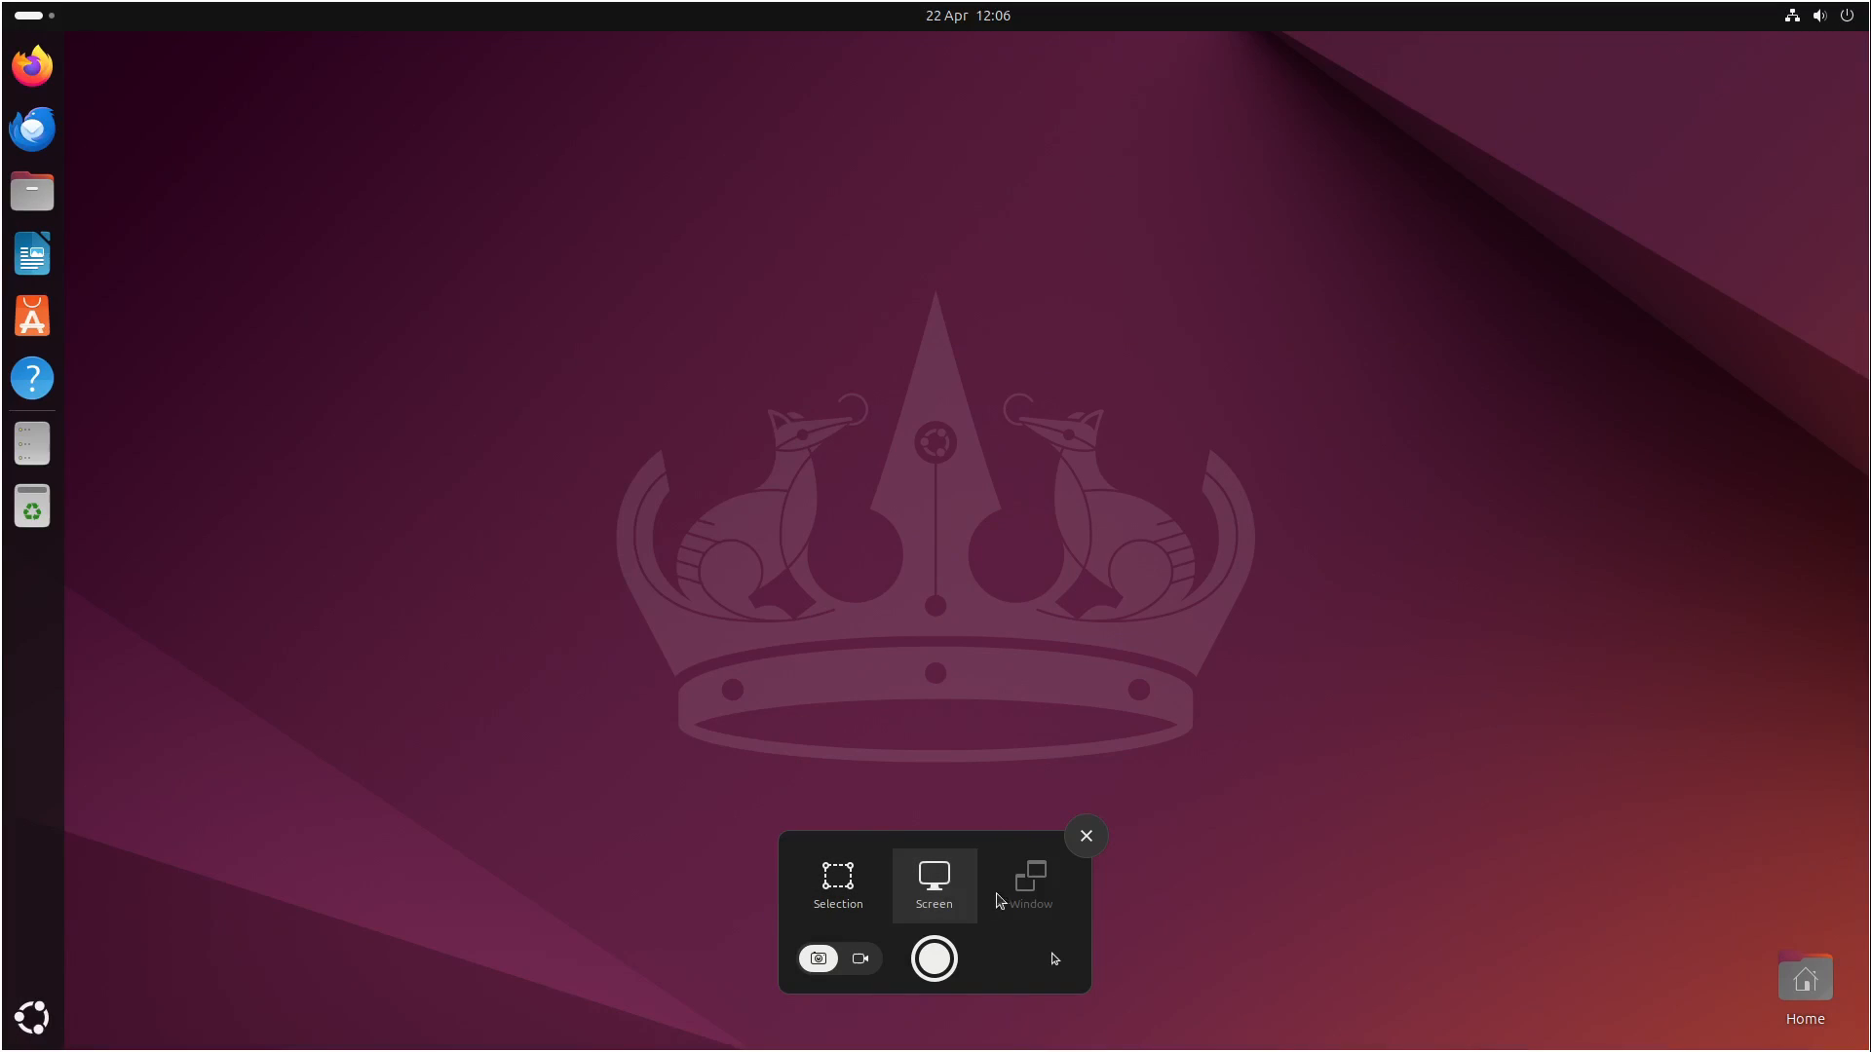
pyautogui.moveTo(863, 1000)
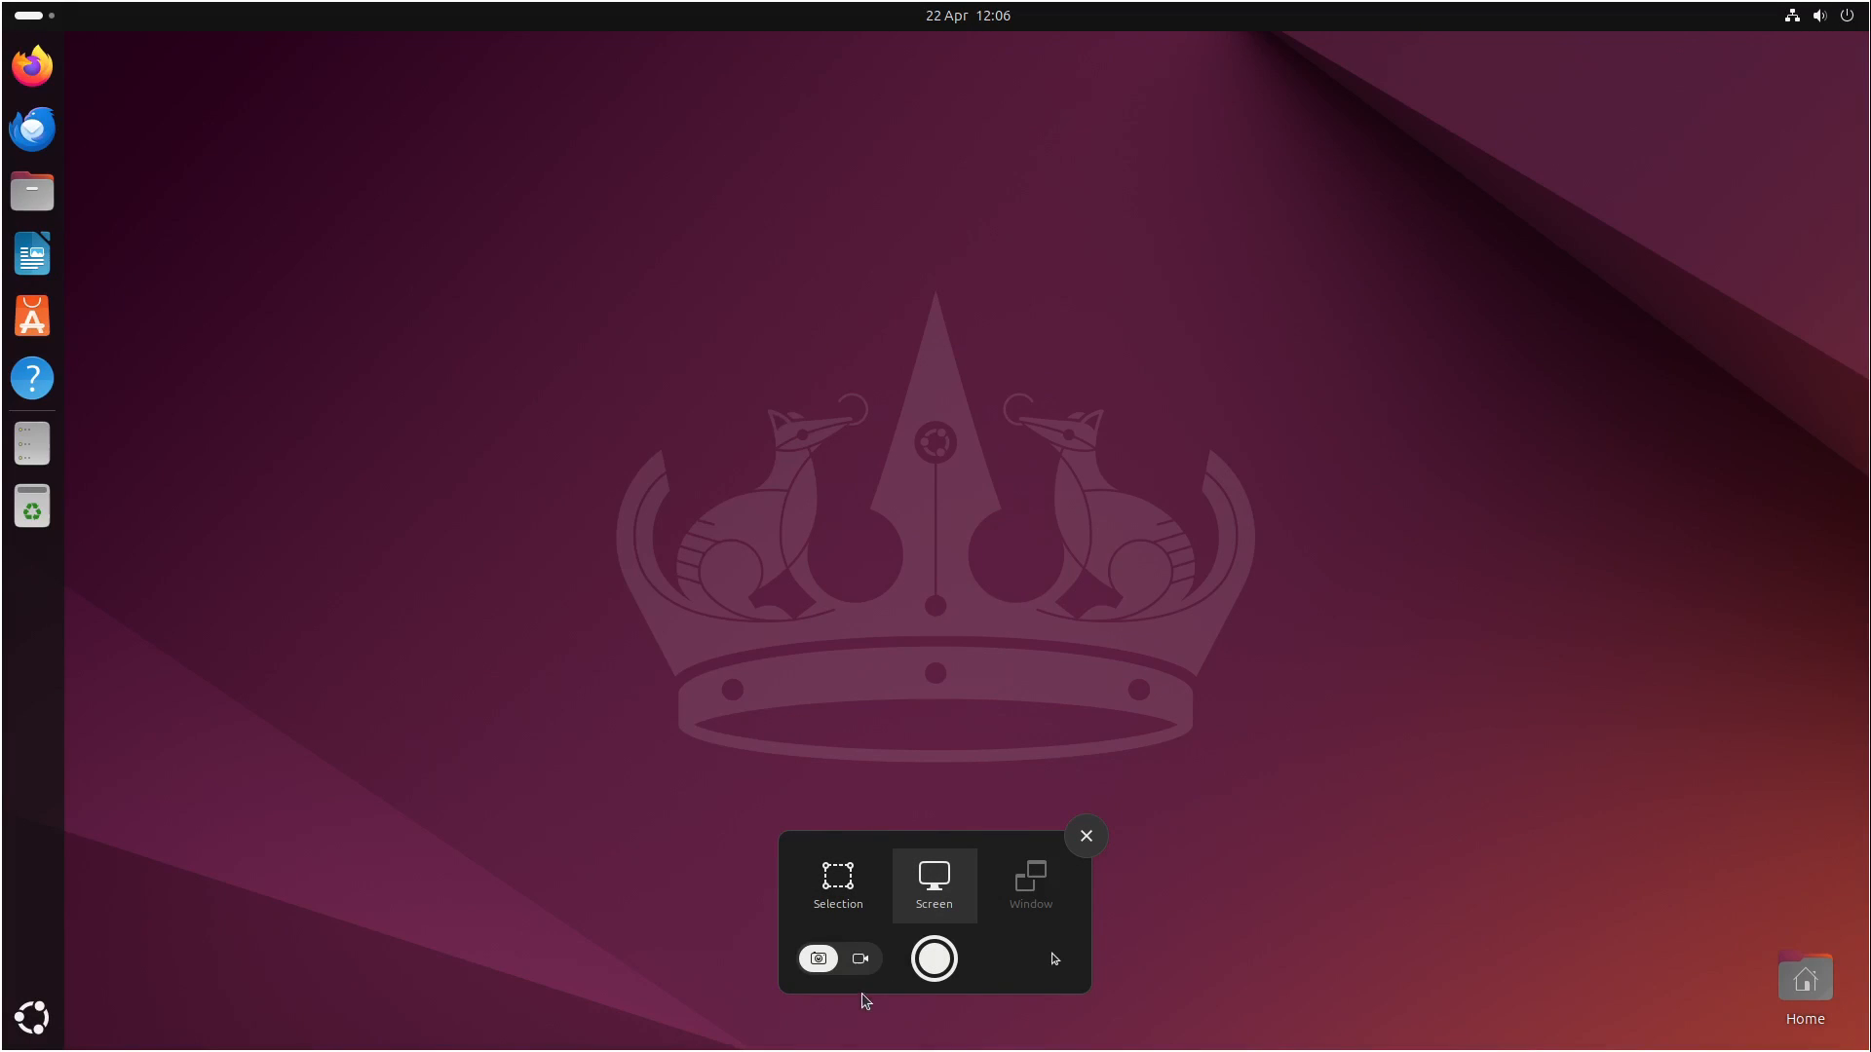
pyautogui.moveTo(817, 958)
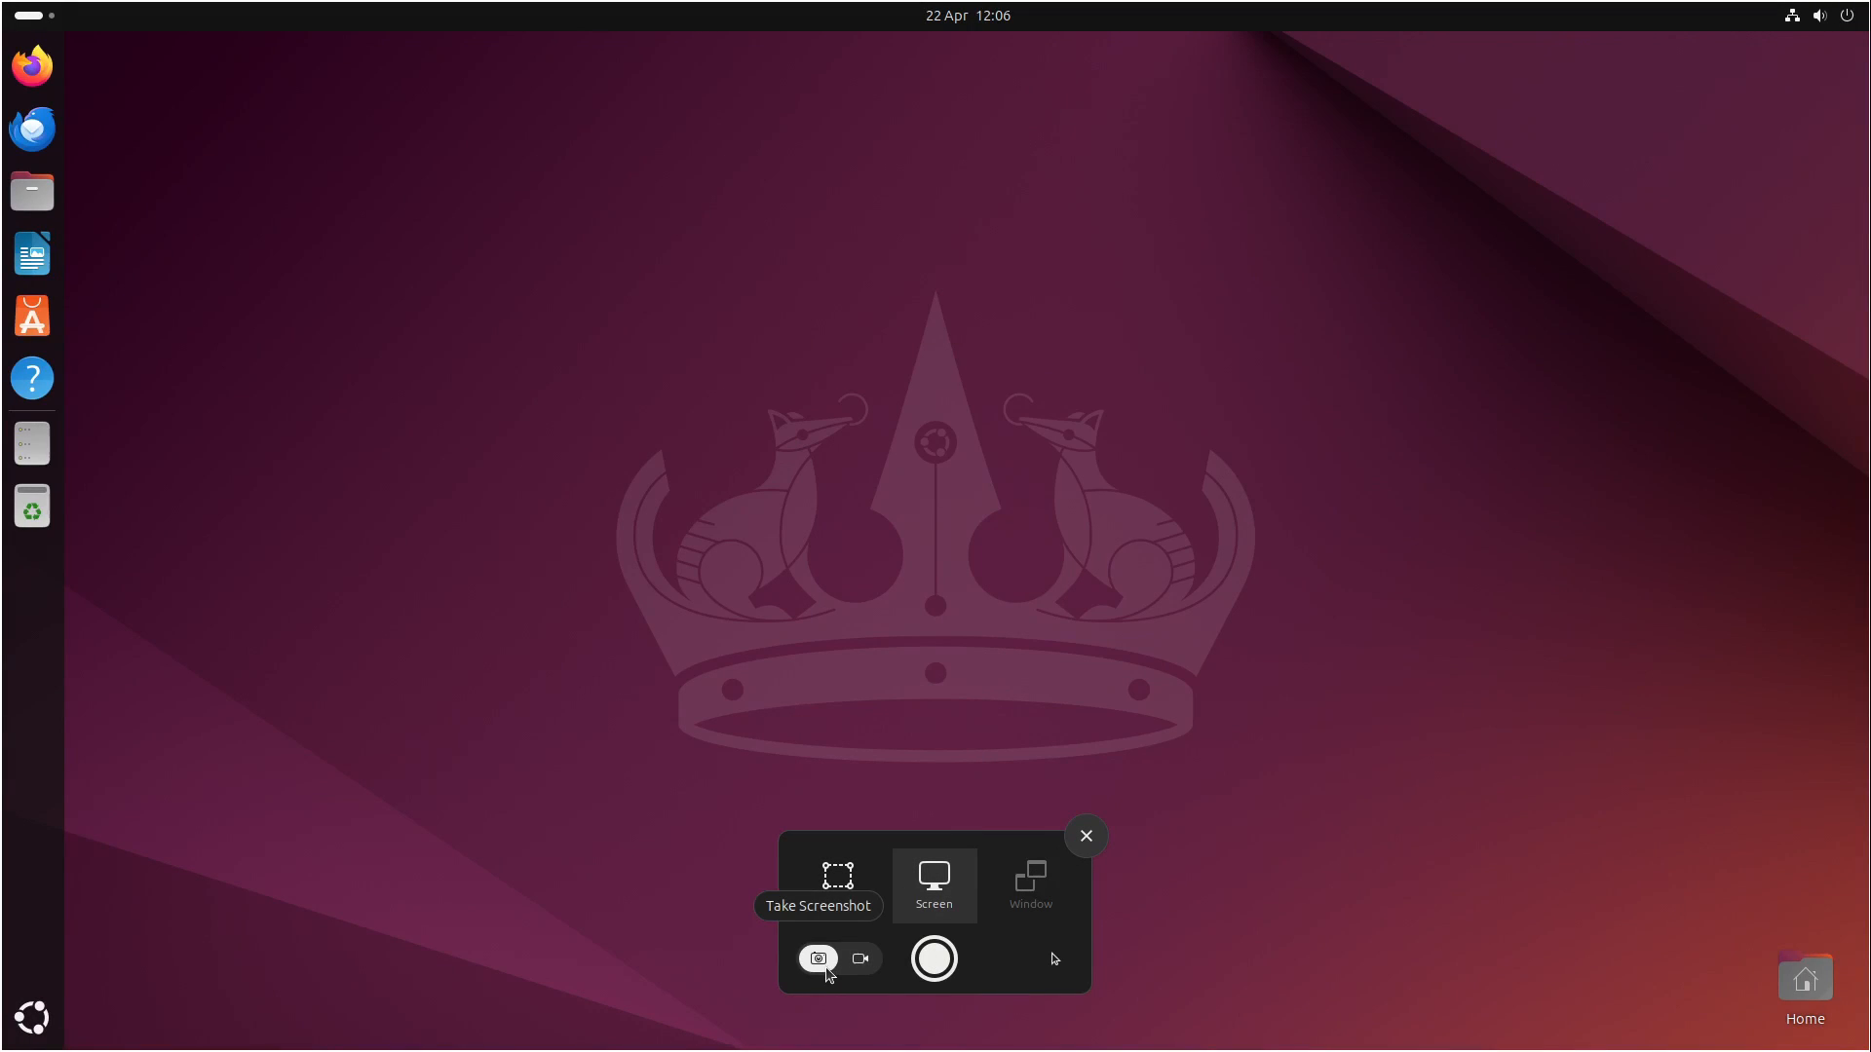
pyautogui.click(1084, 835)
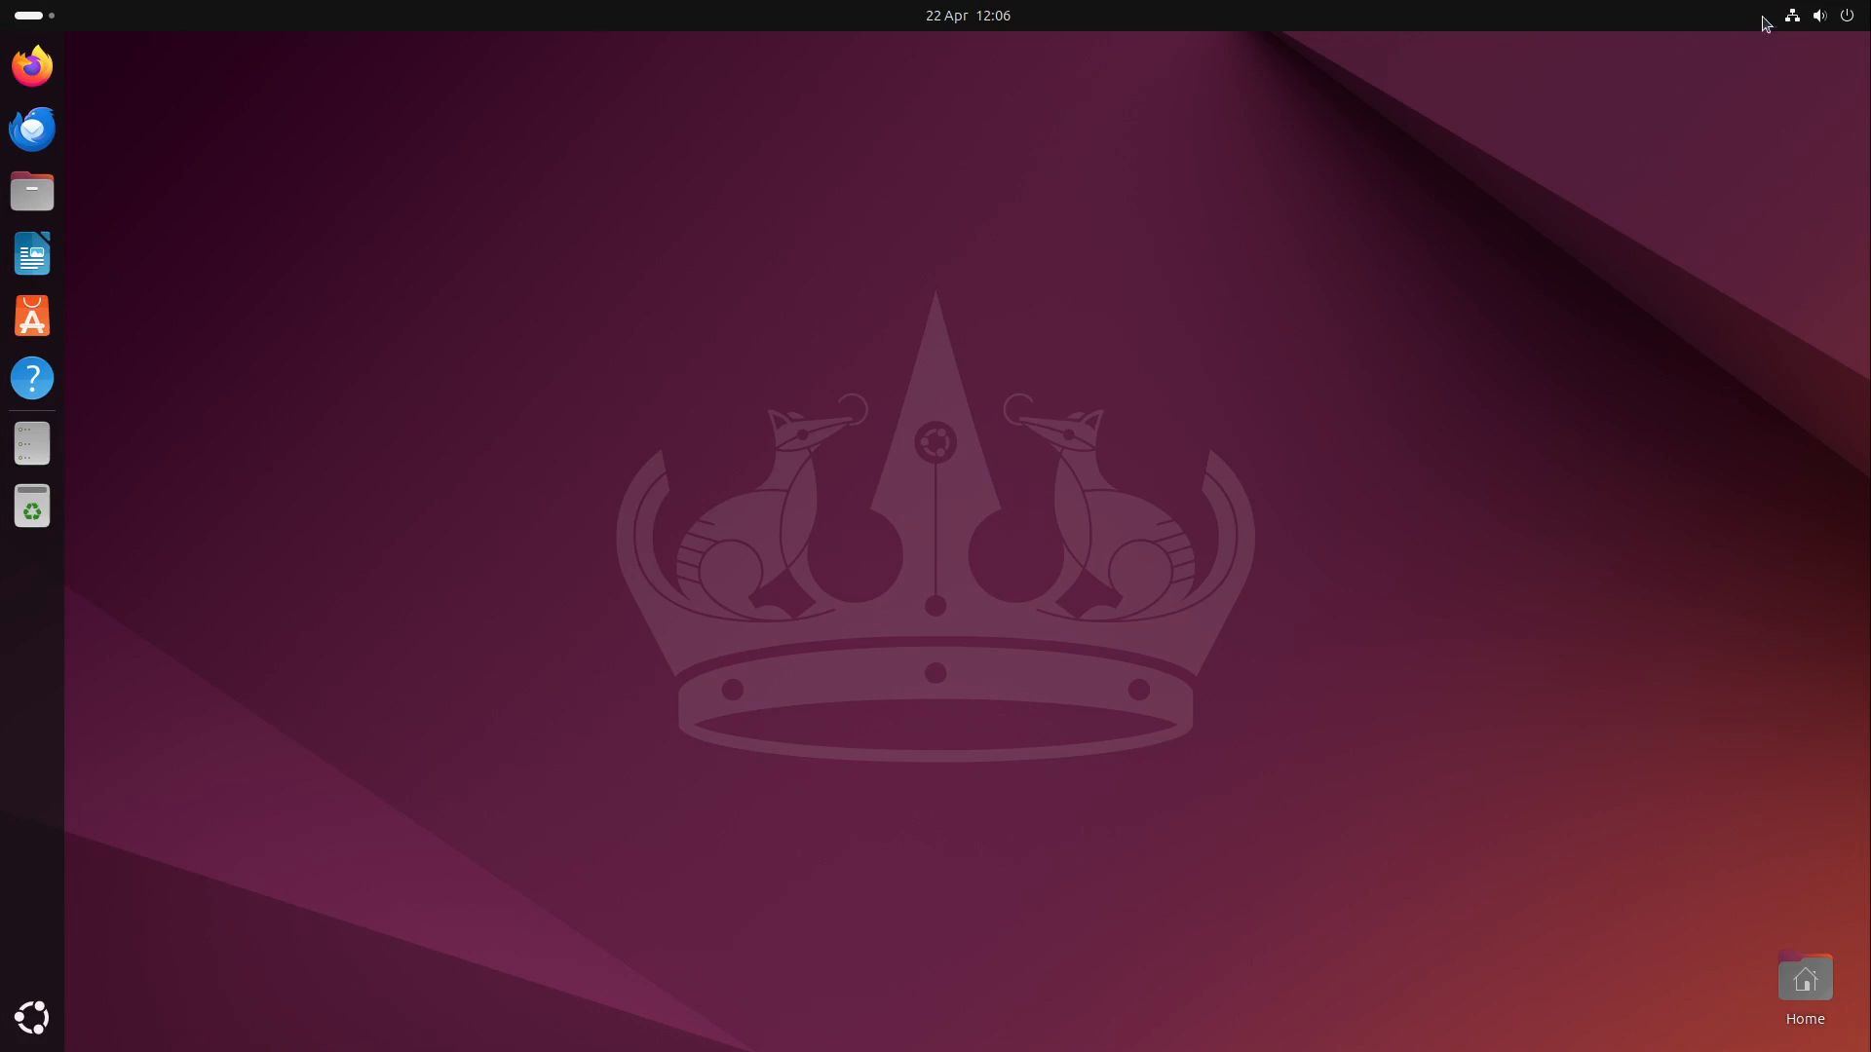
pyautogui.click(1818, 14)
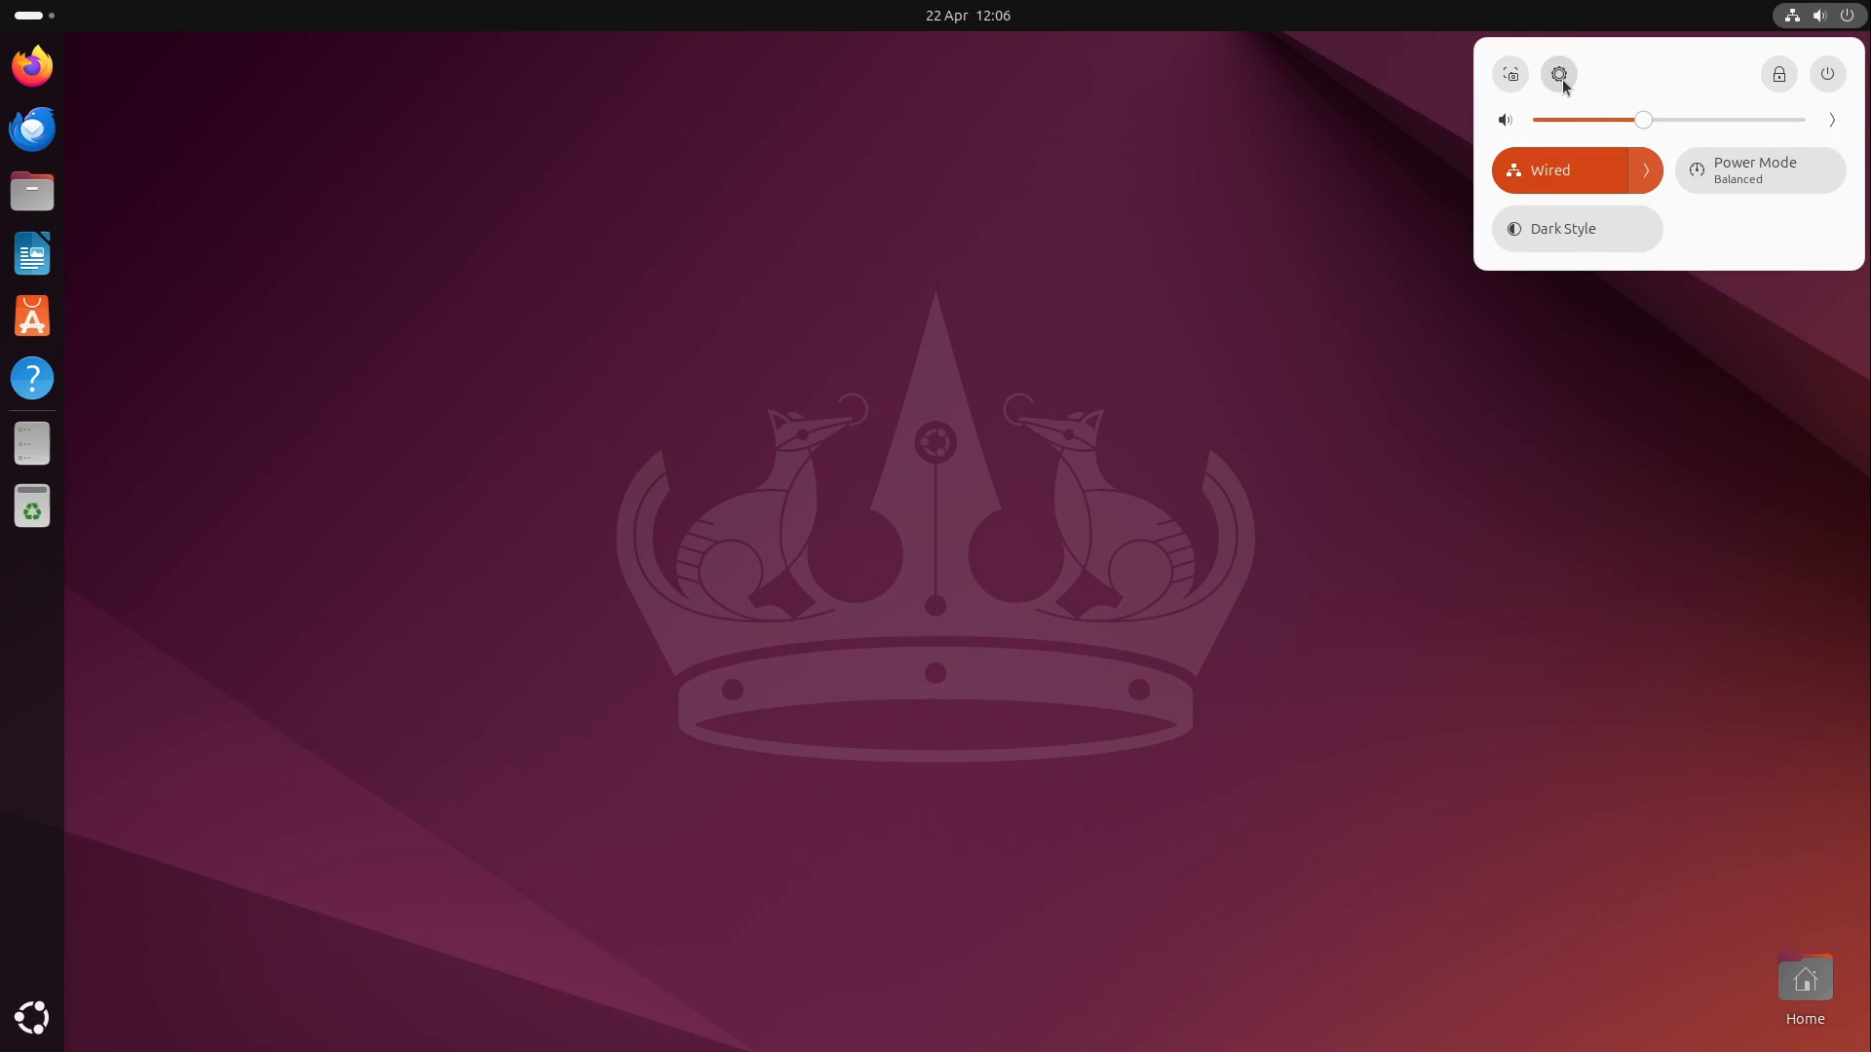
pyautogui.moveTo(1820, 81)
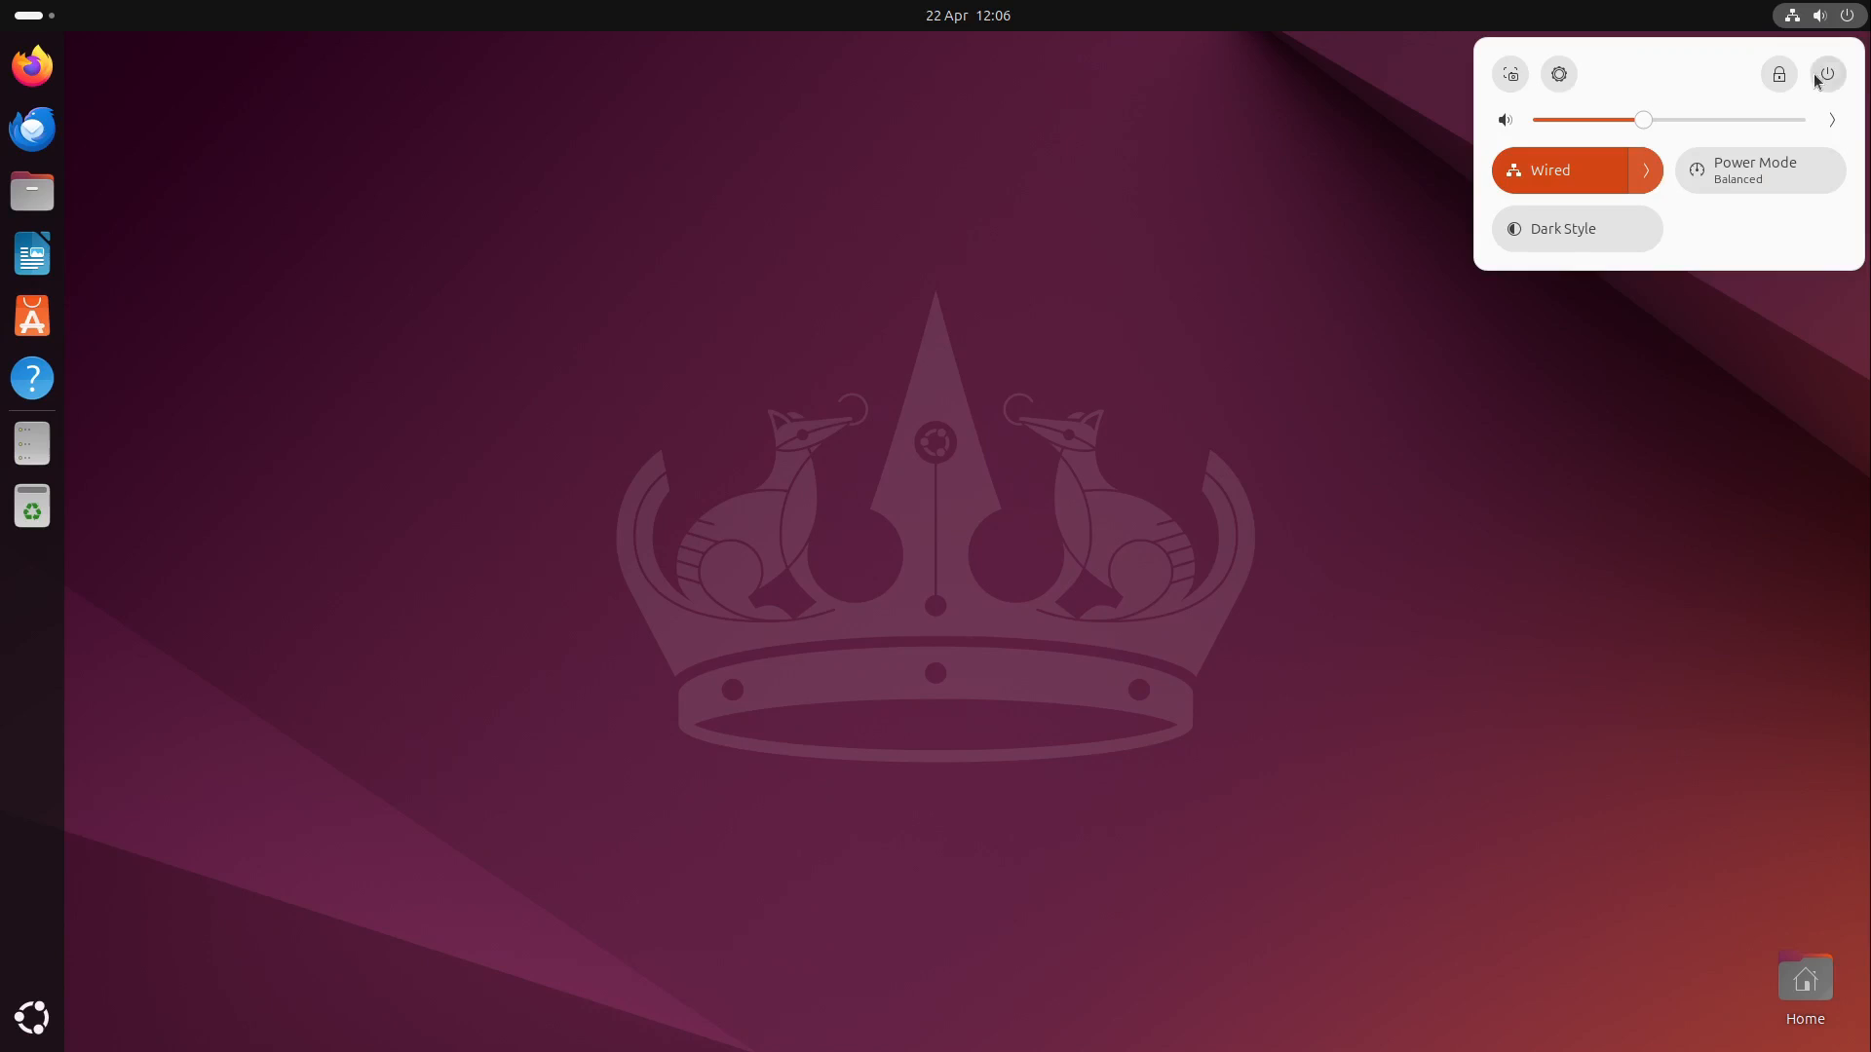
# Peek at the power options, raise the output volume slightly, and open Sound Settings
pyautogui.click(1825, 74)
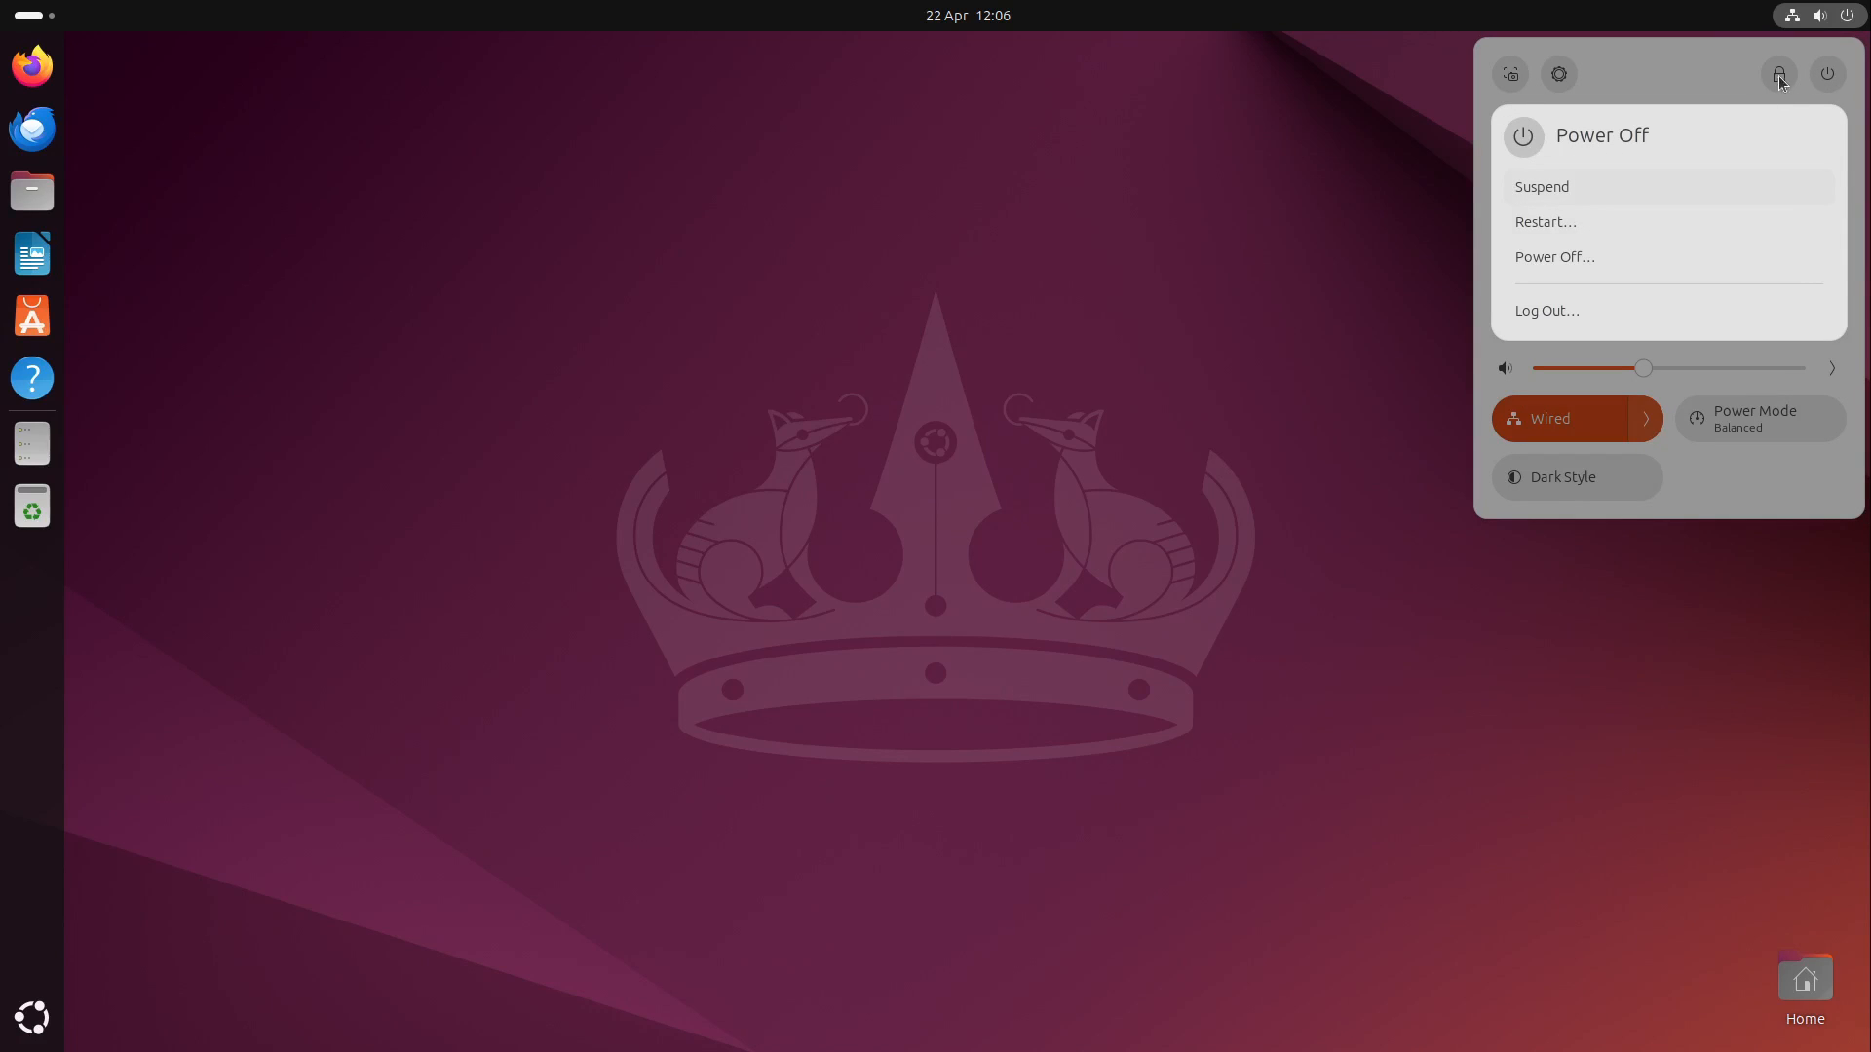
pyautogui.click(1824, 74)
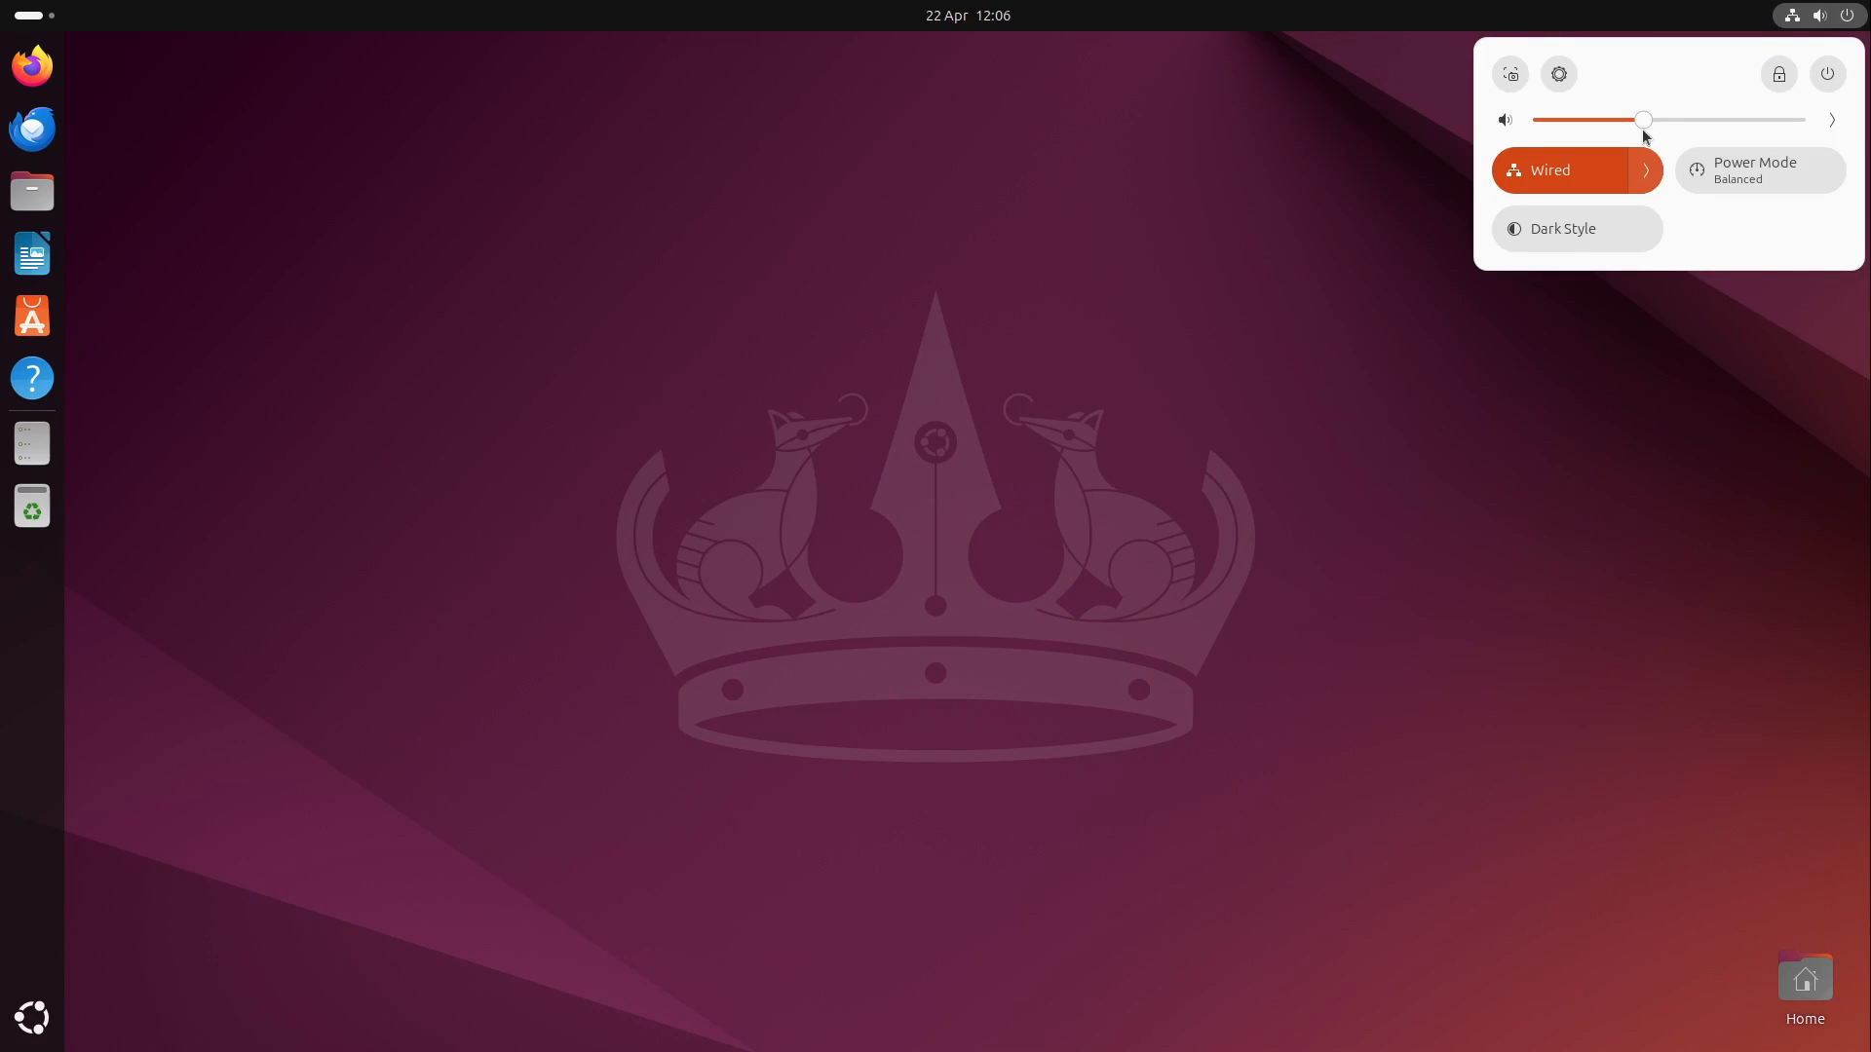
pyautogui.click(1832, 118)
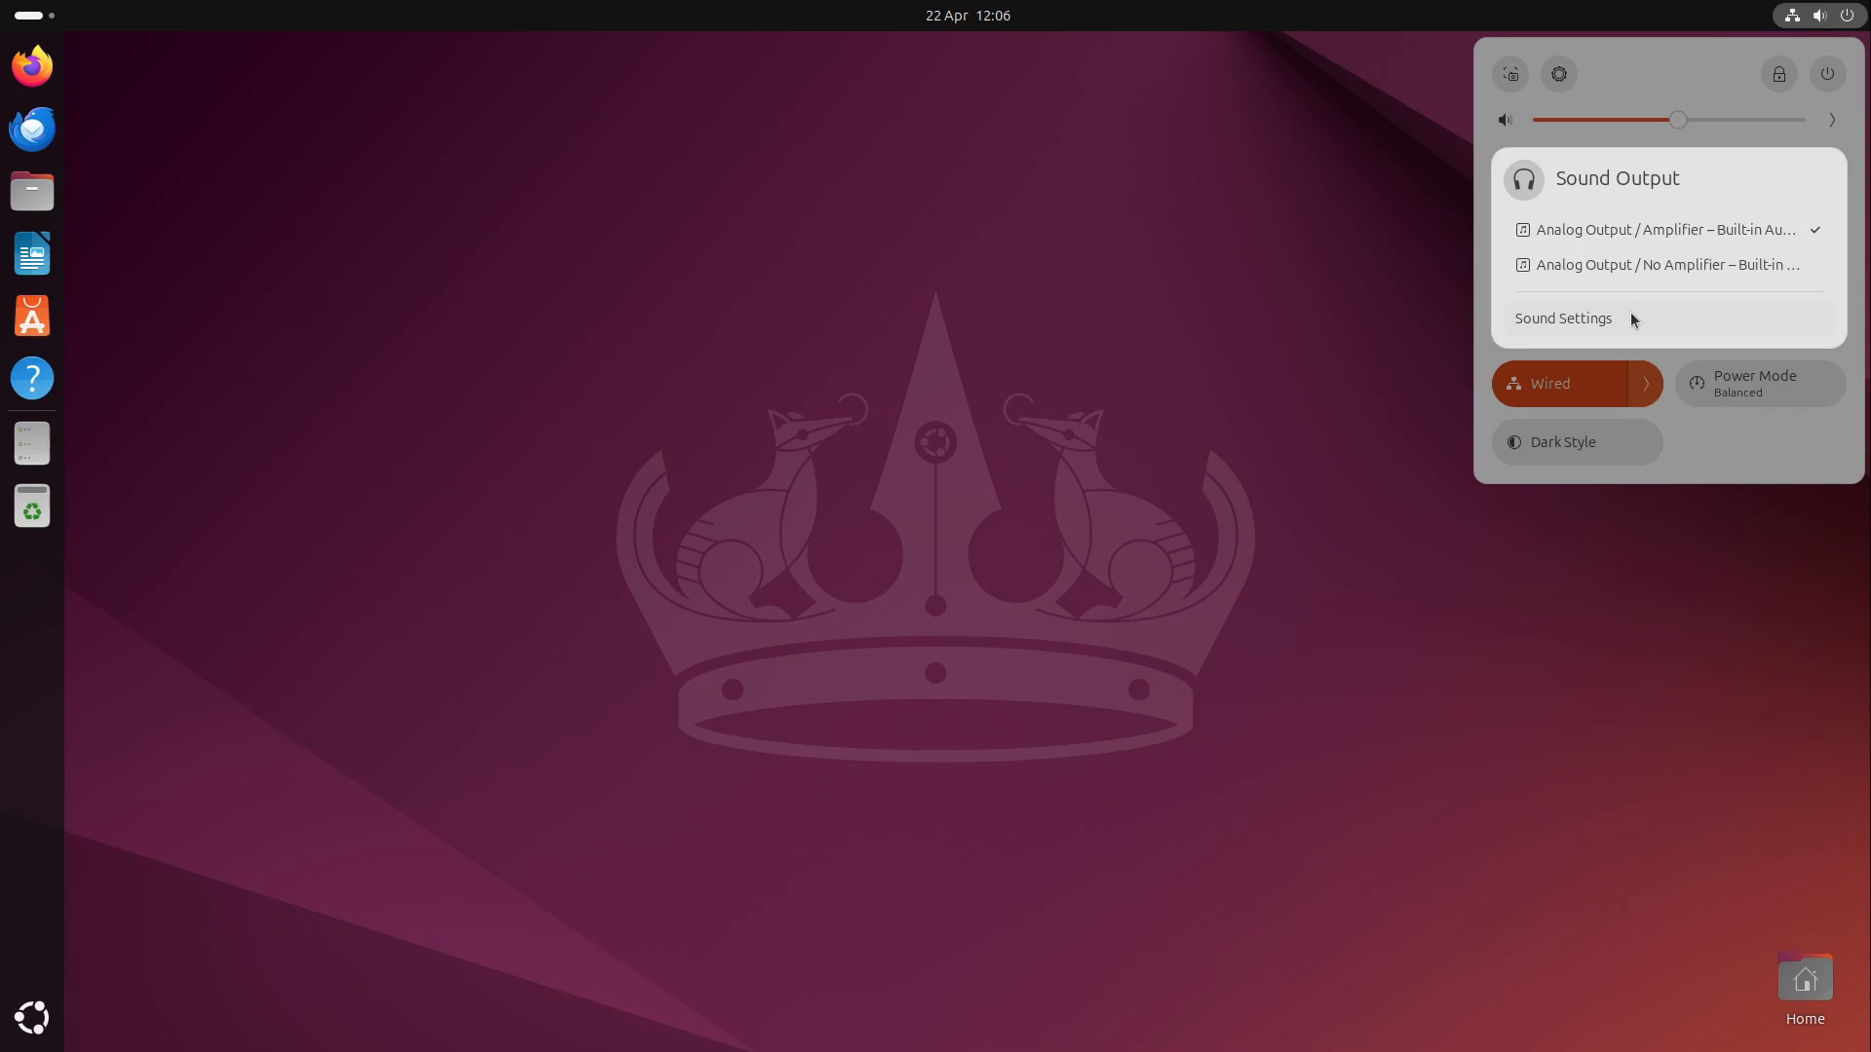
pyautogui.click(1562, 318)
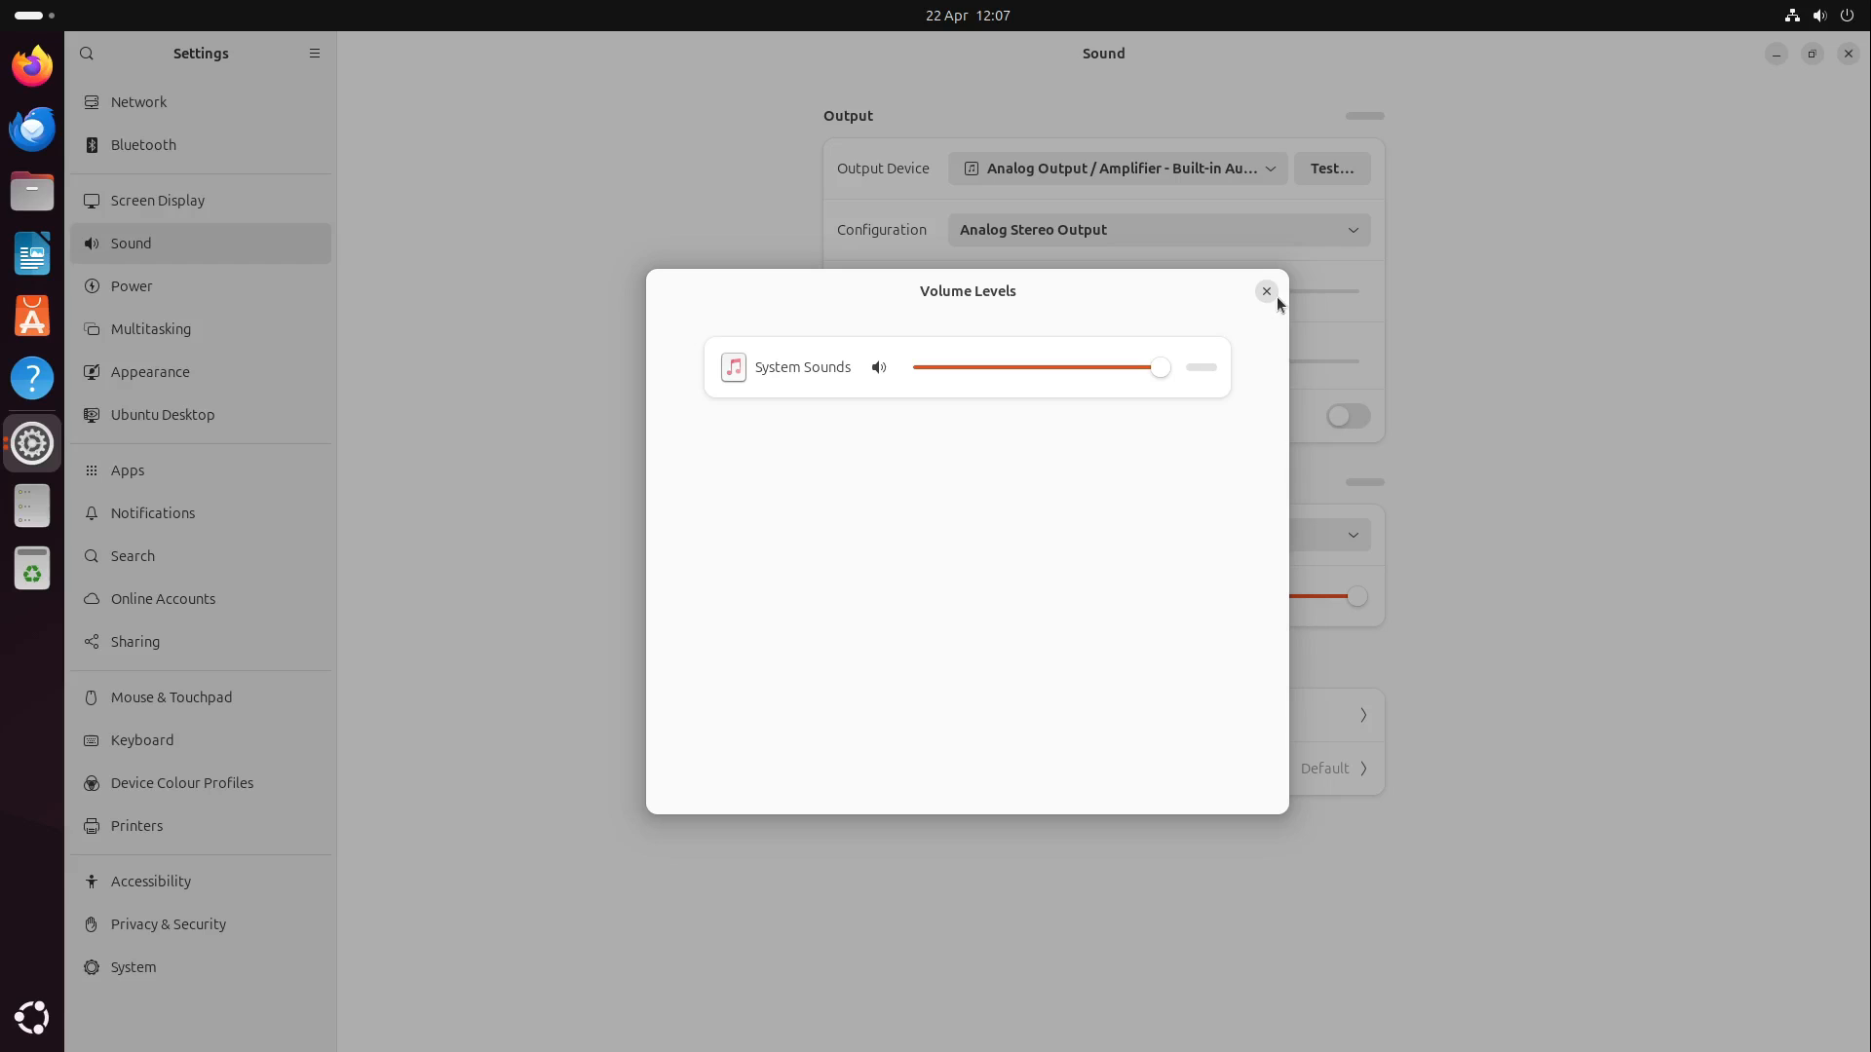
pyautogui.moveTo(1272, 299)
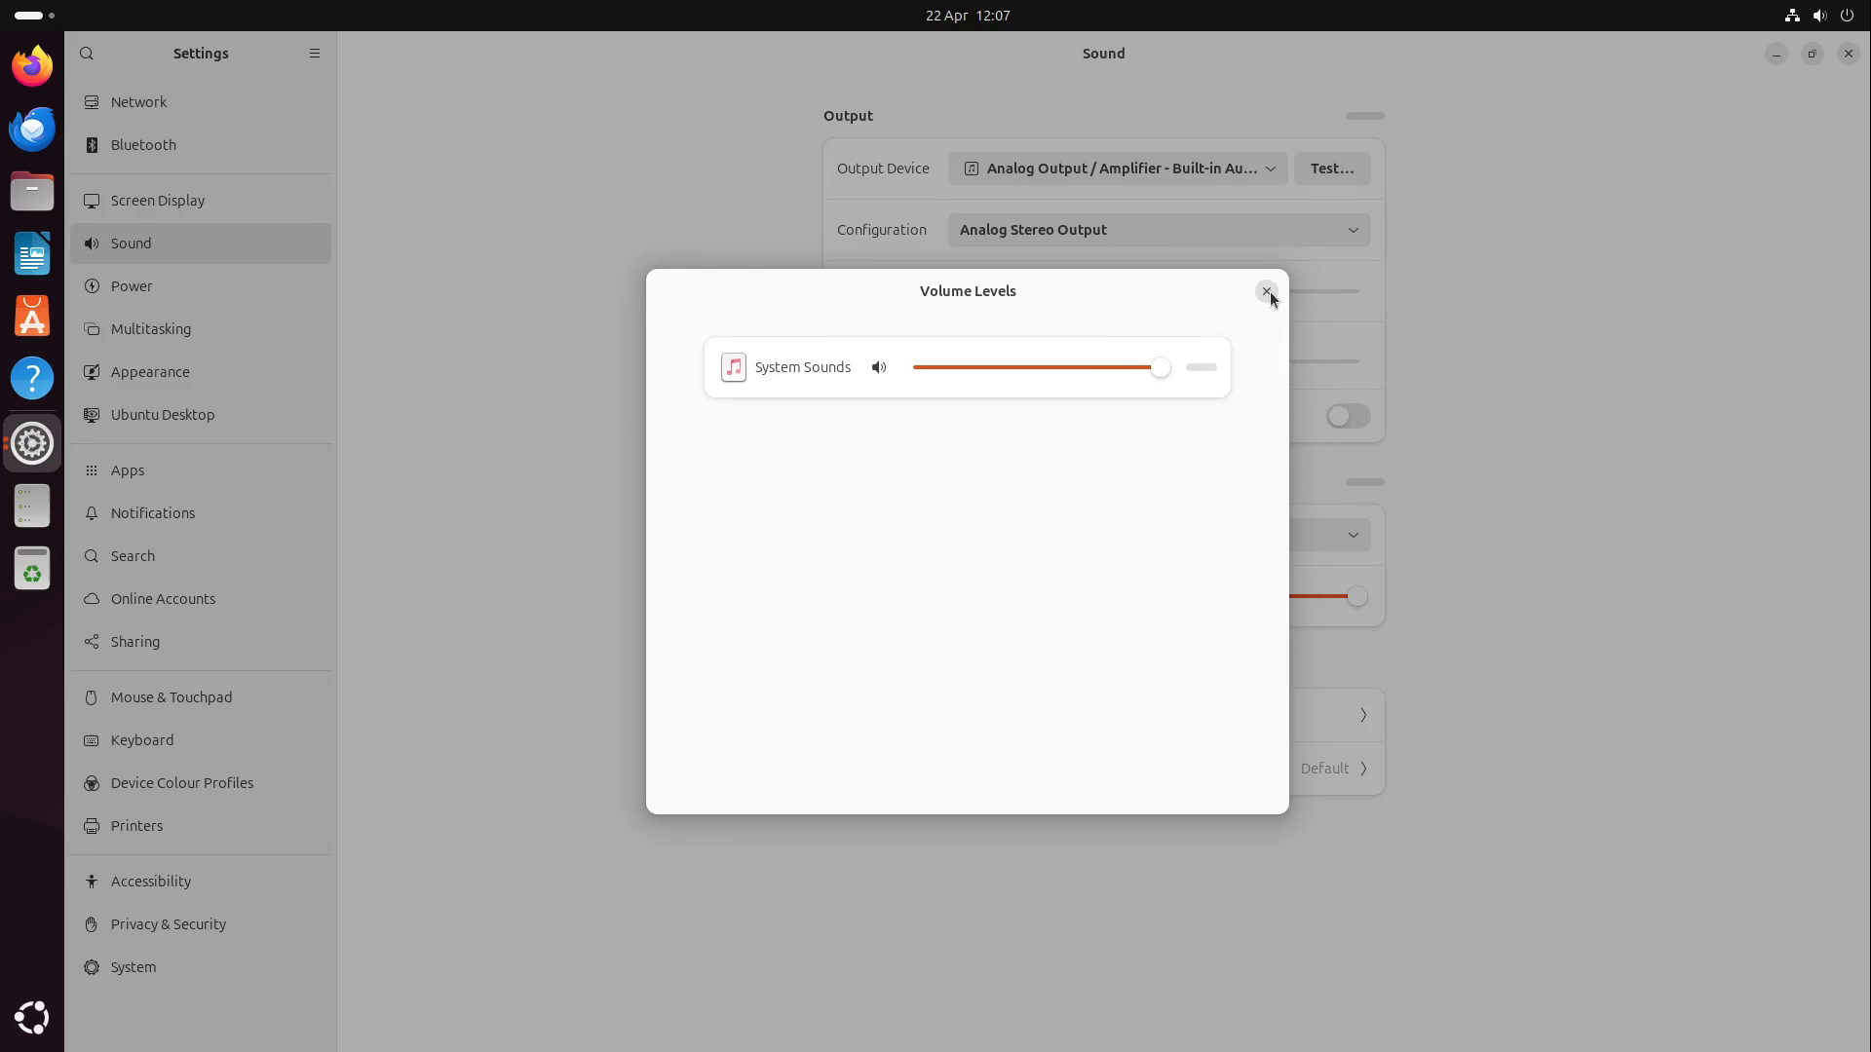
# Close the Volume Levels dialog and the Sound settings window
pyautogui.click(1267, 292)
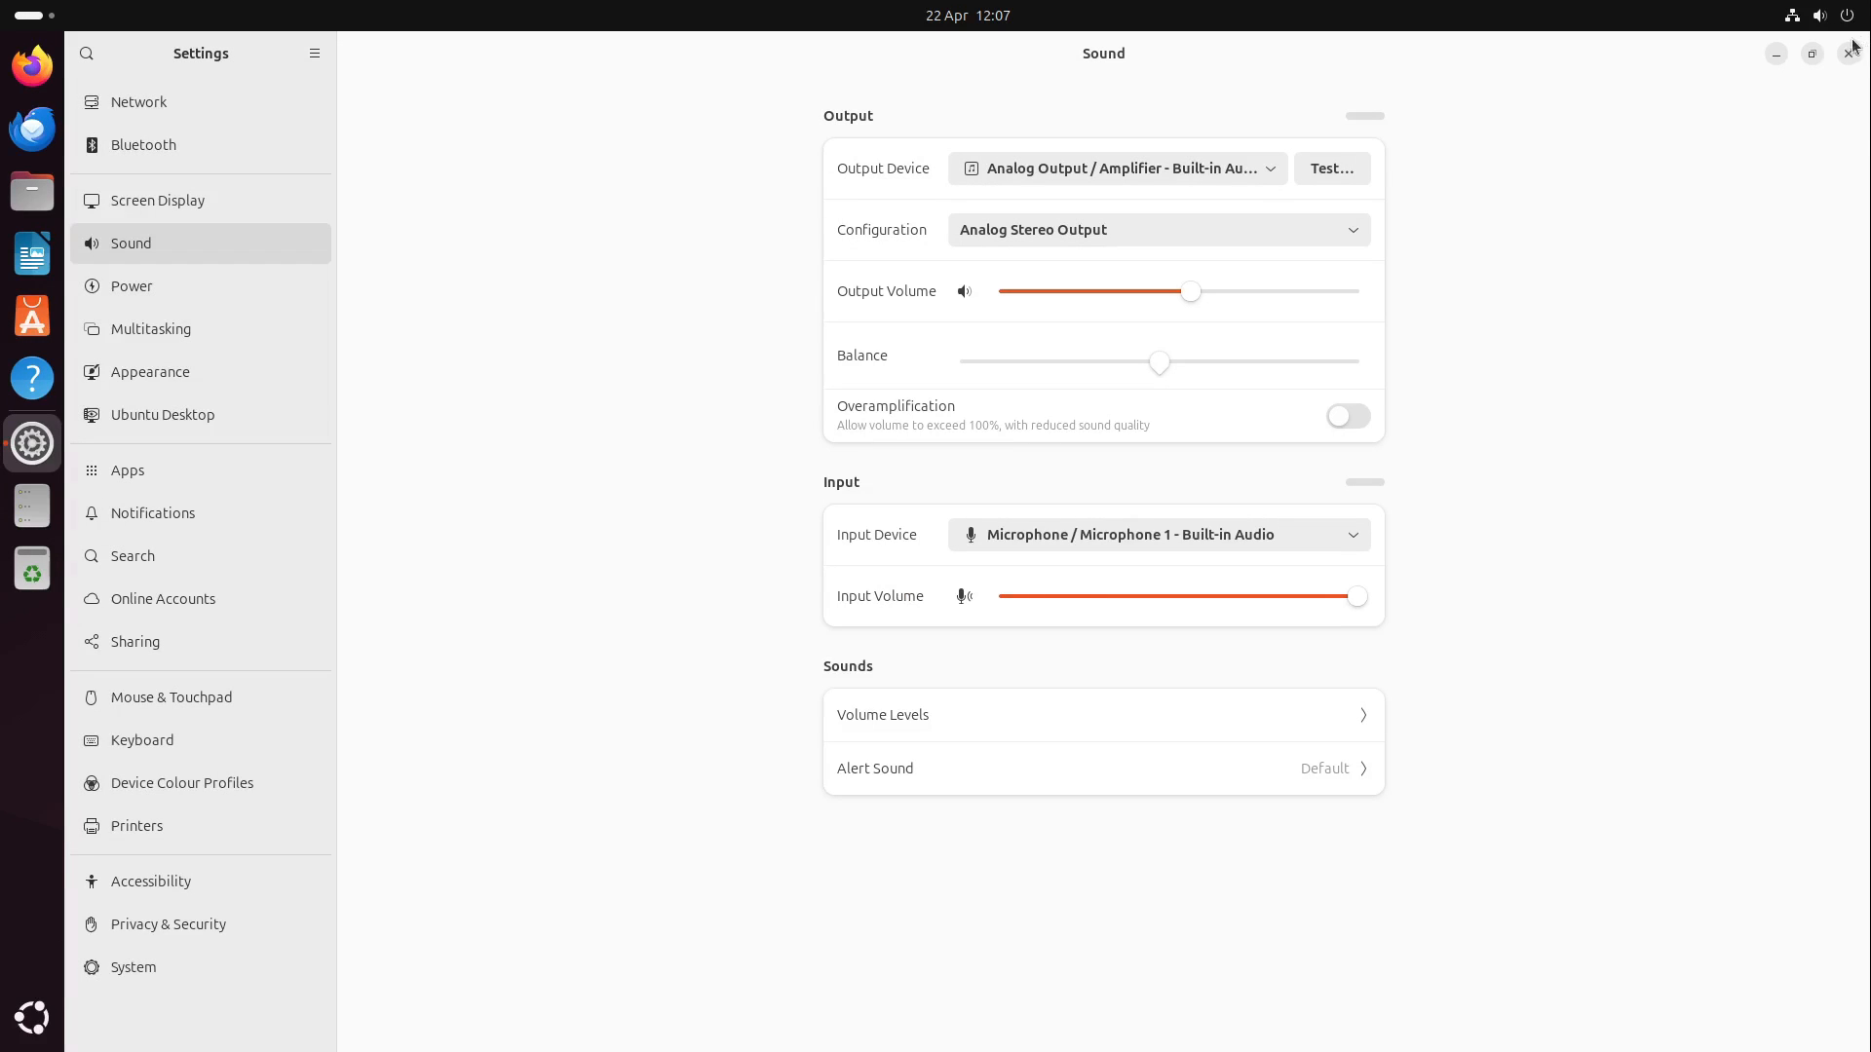
pyautogui.click(1820, 15)
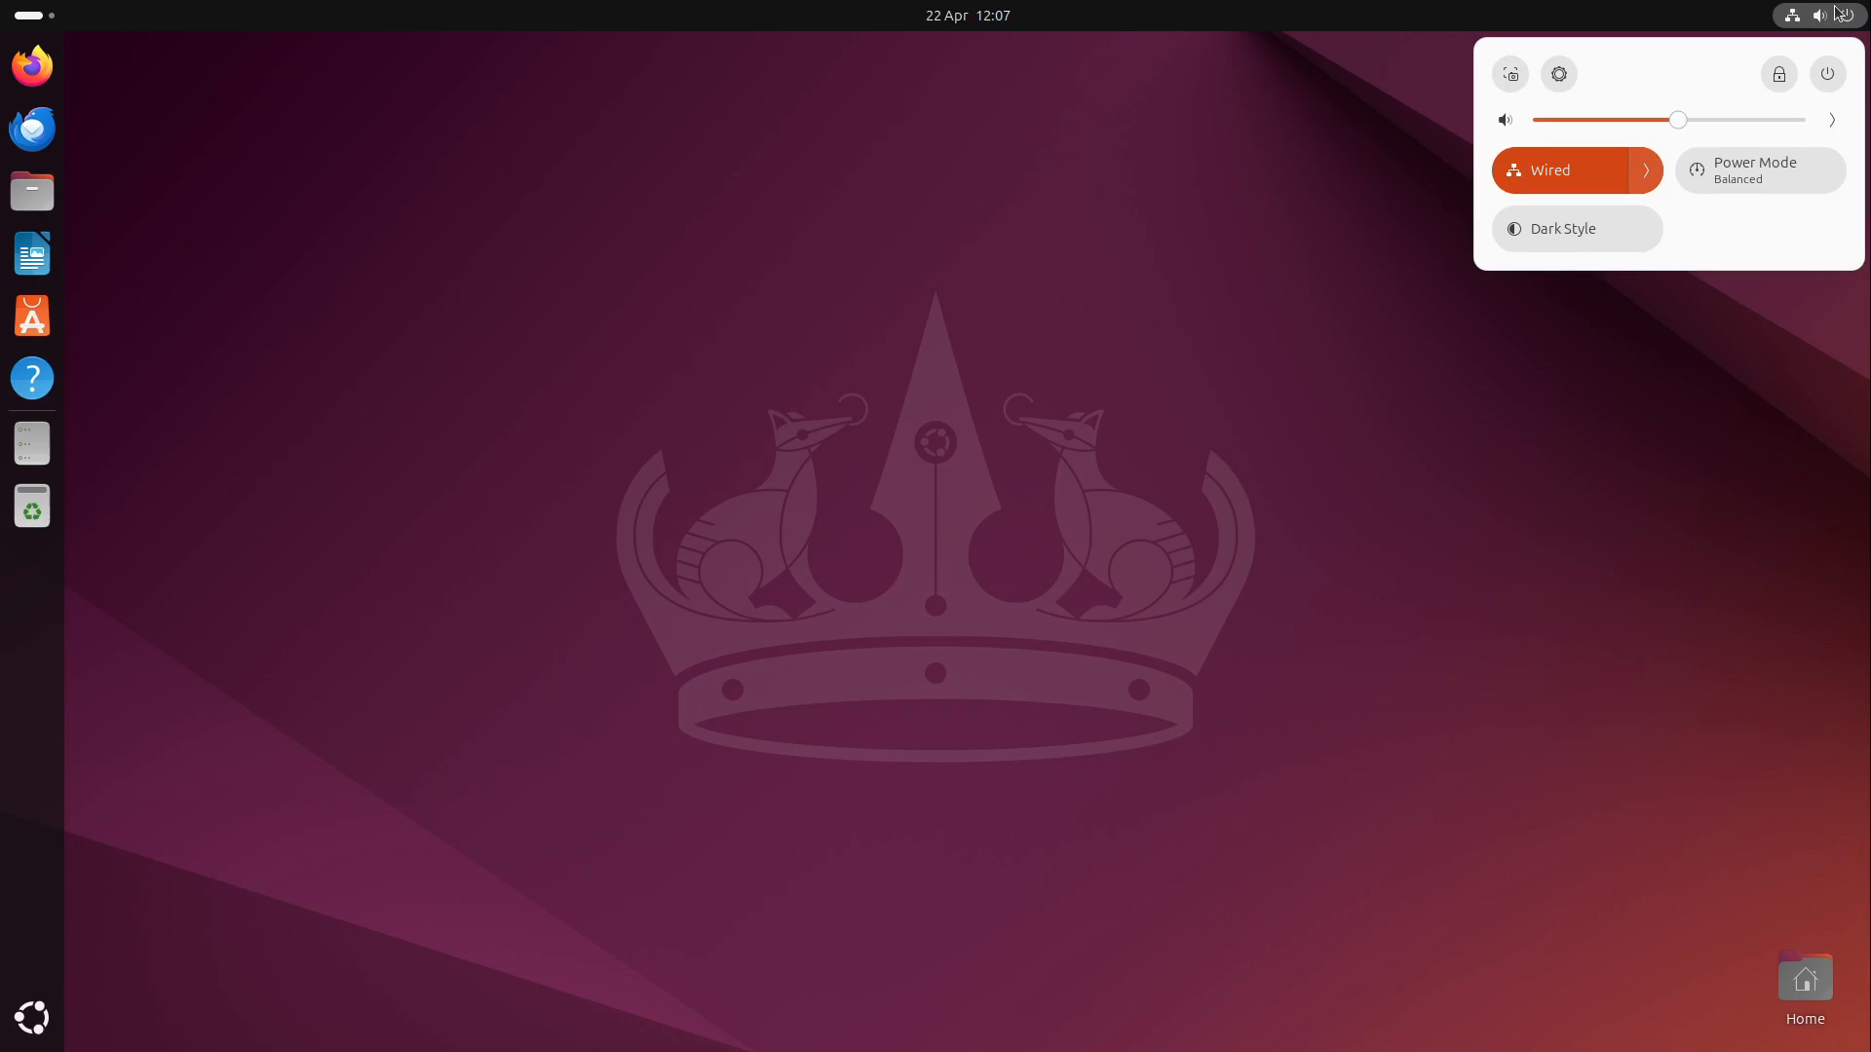
pyautogui.moveTo(1771, 205)
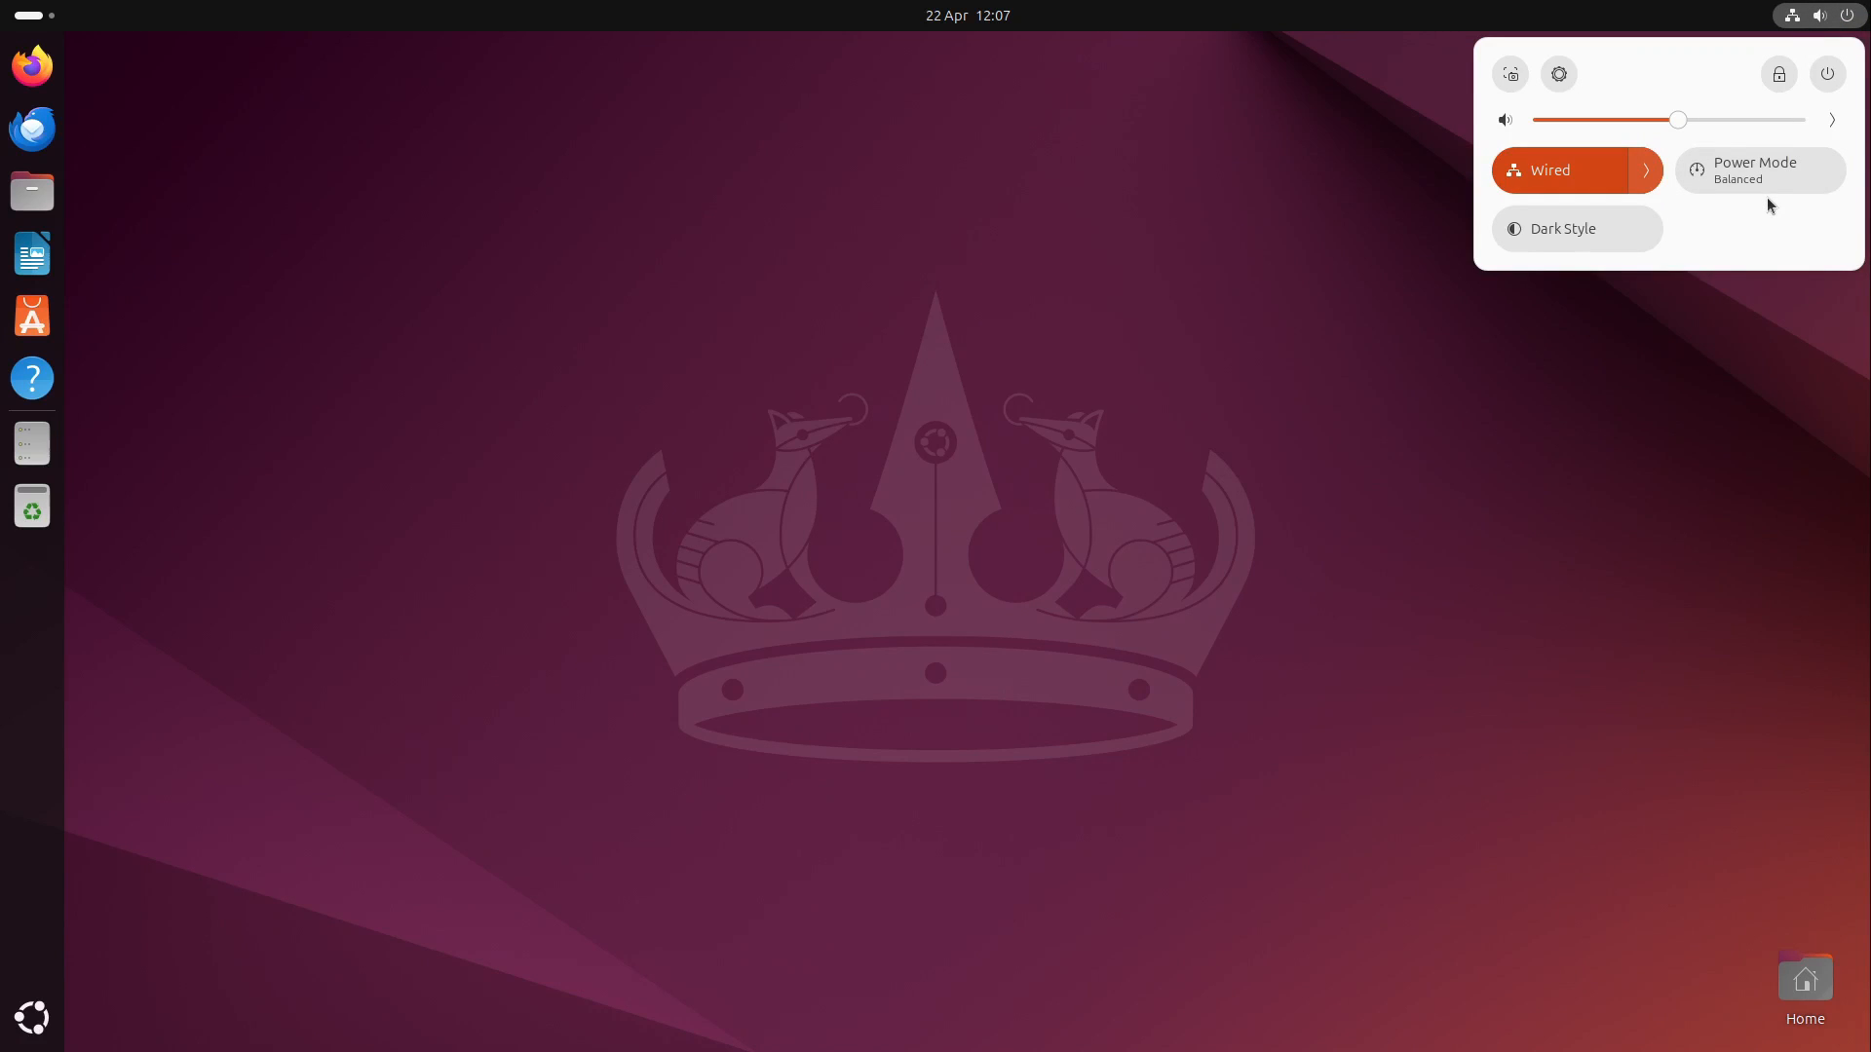
pyautogui.moveTo(1737, 254)
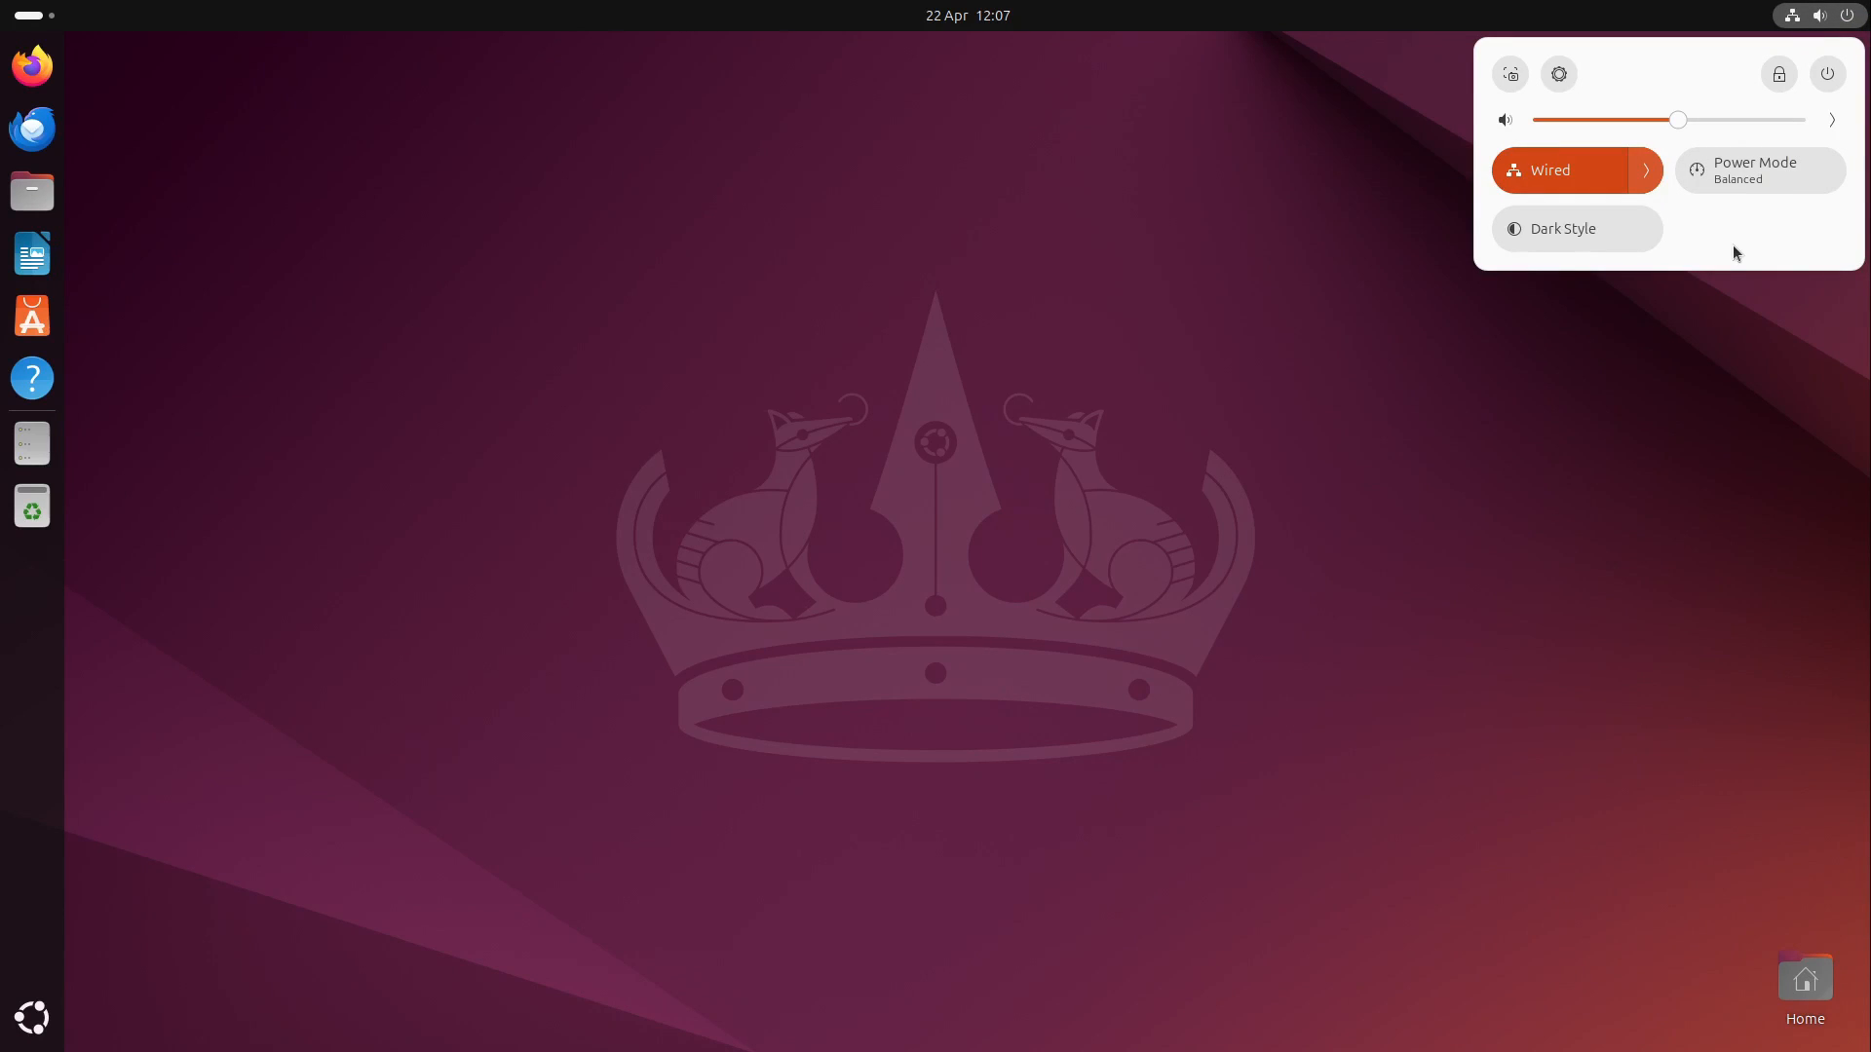
# Toggle Power Saver on and back to Balanced, then enable Dark Style
pyautogui.click(1758, 170)
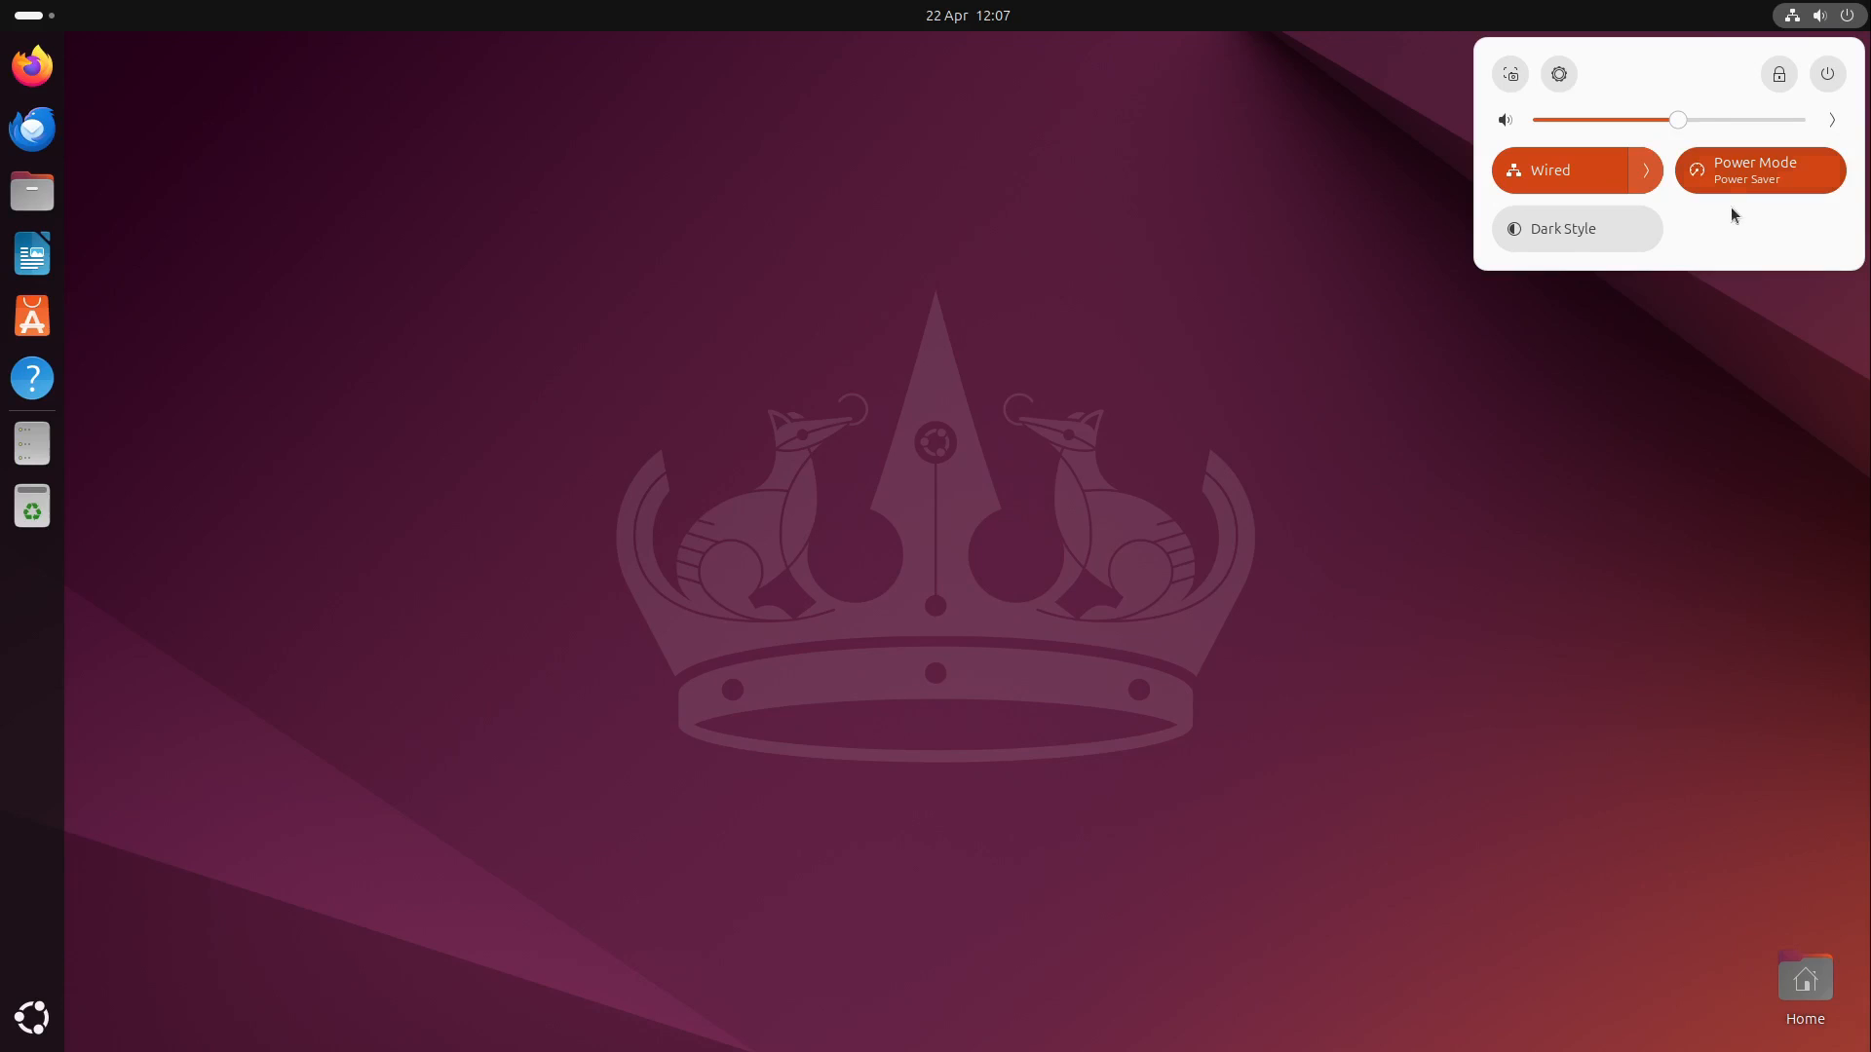
pyautogui.click(1759, 169)
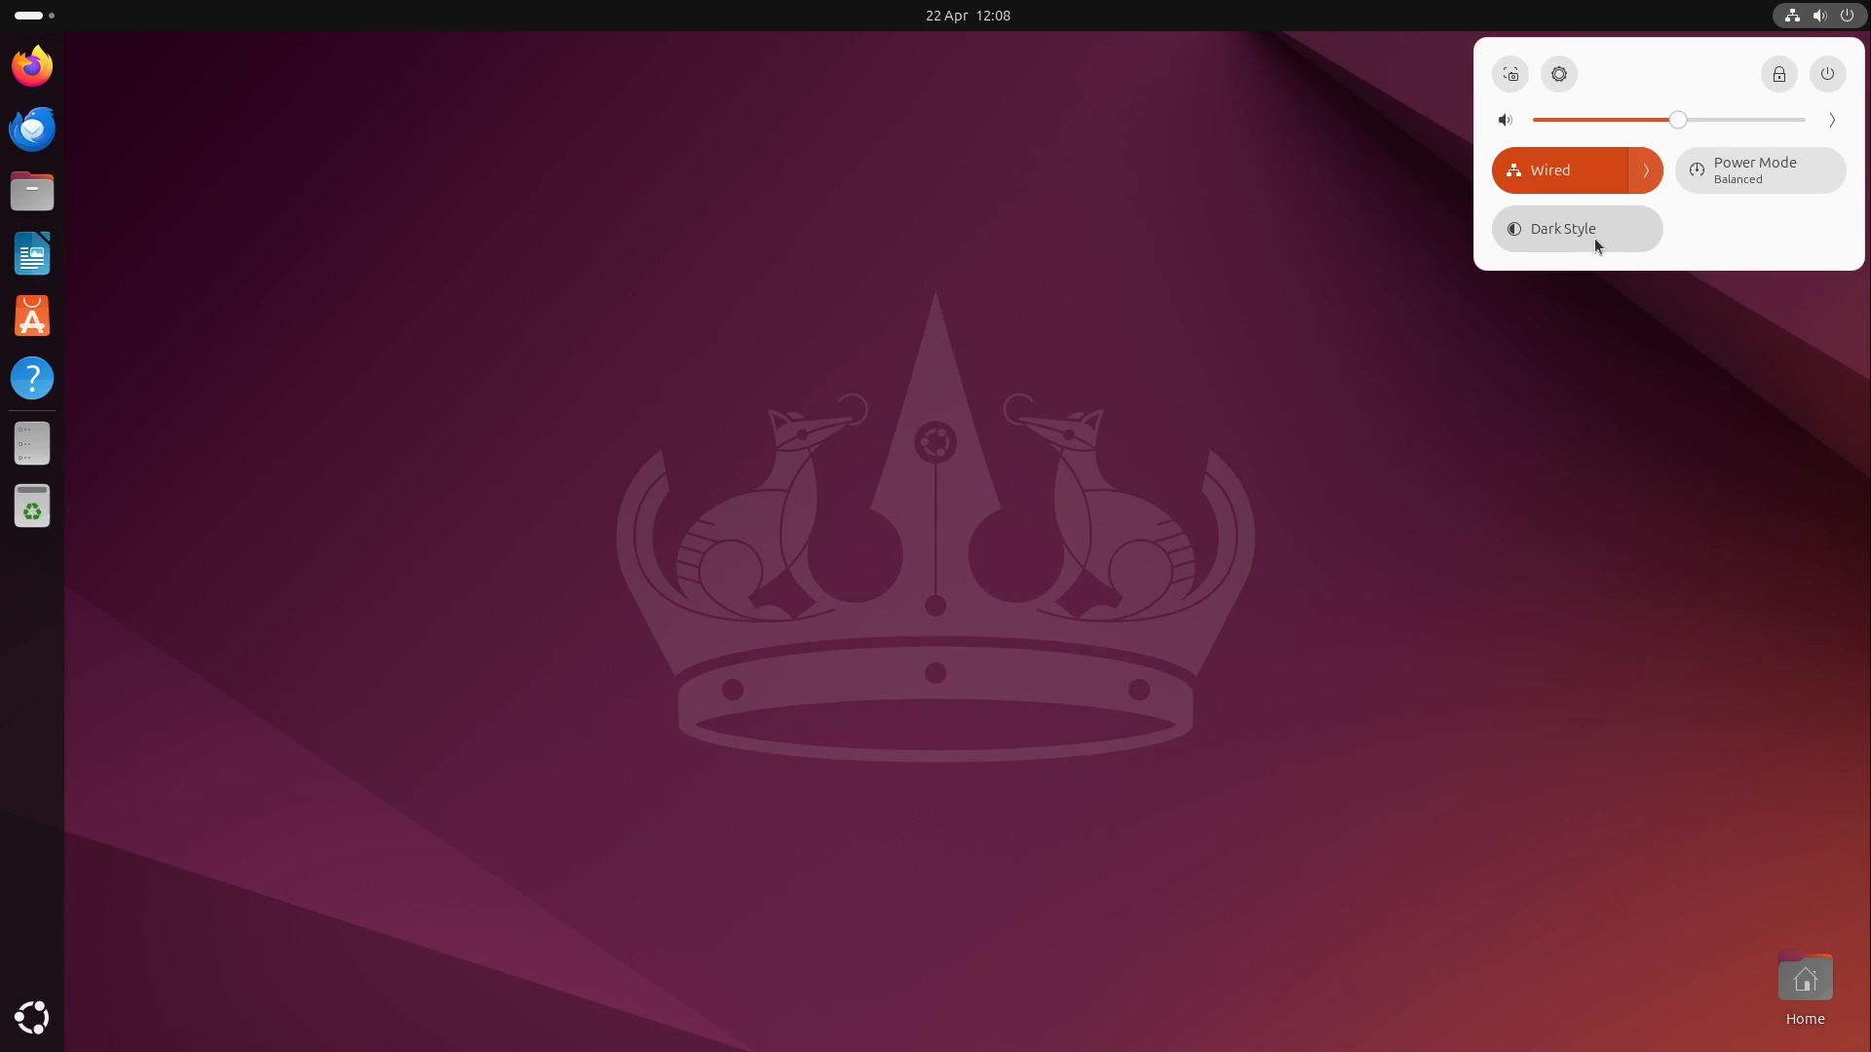
pyautogui.moveTo(1570, 240)
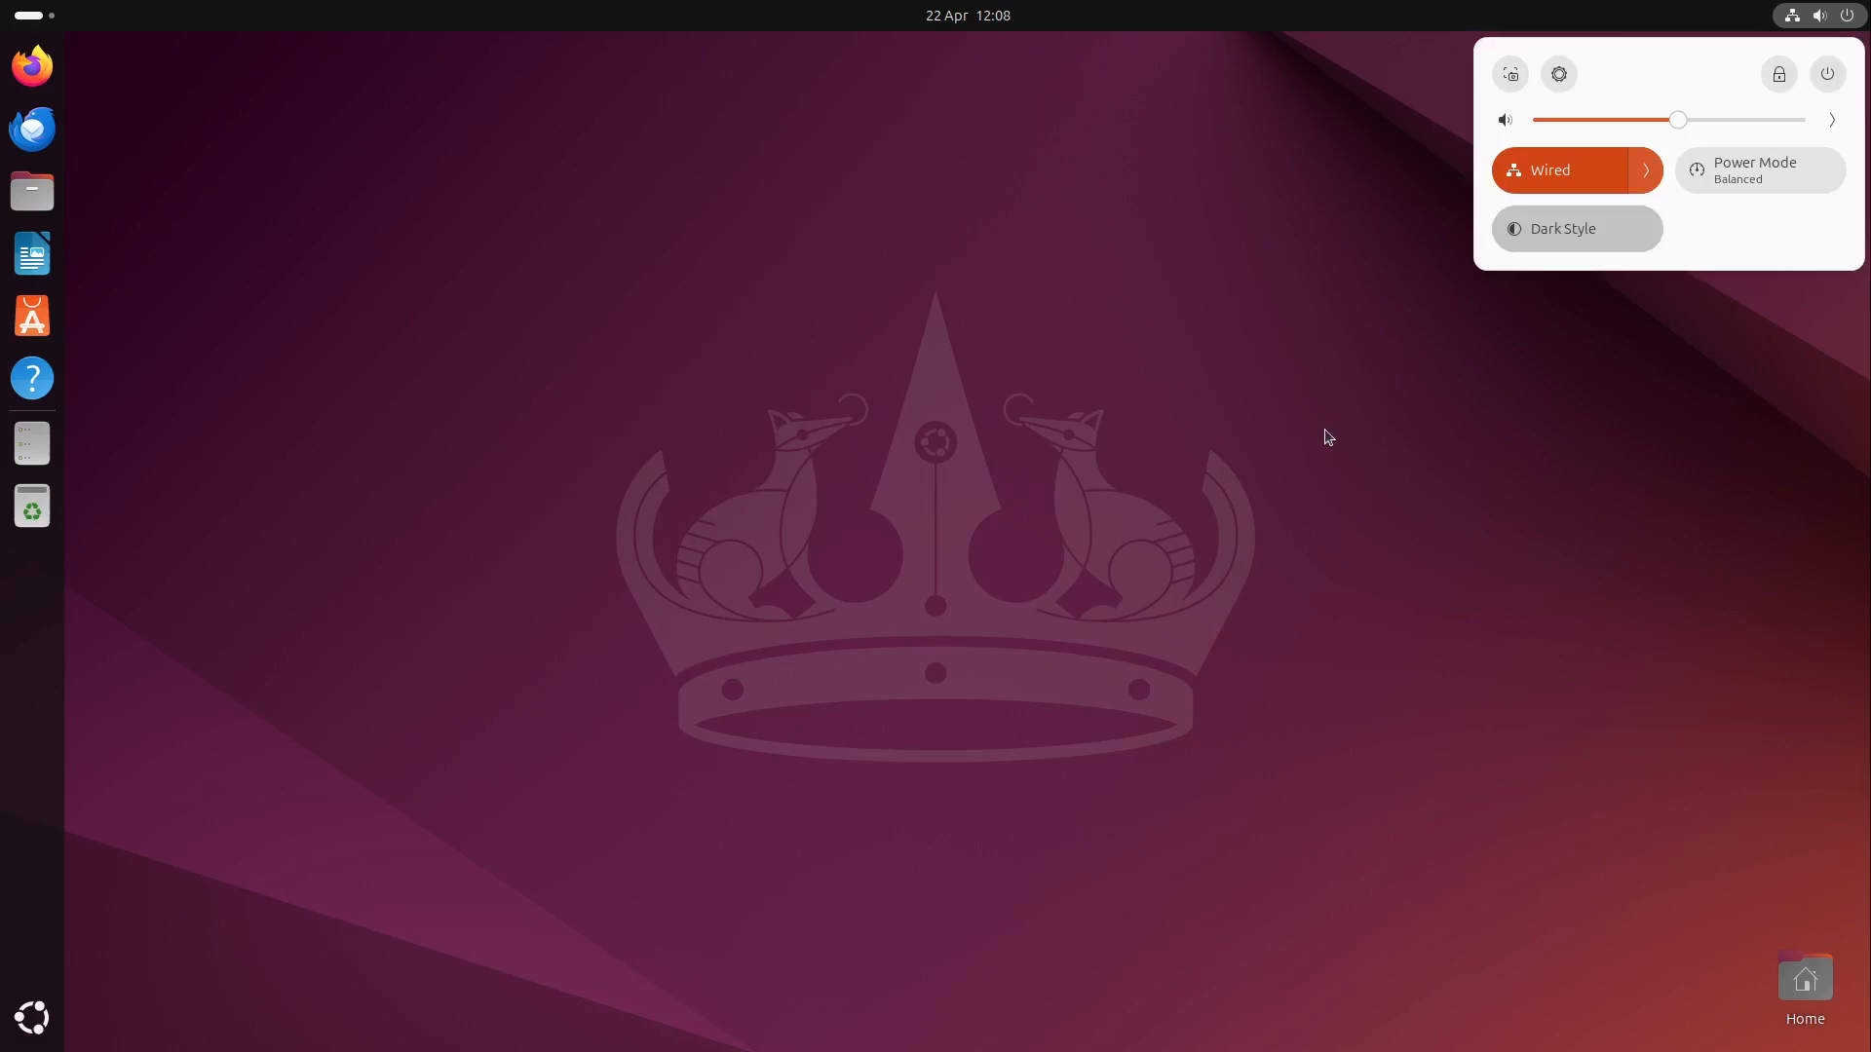
pyautogui.click(1574, 228)
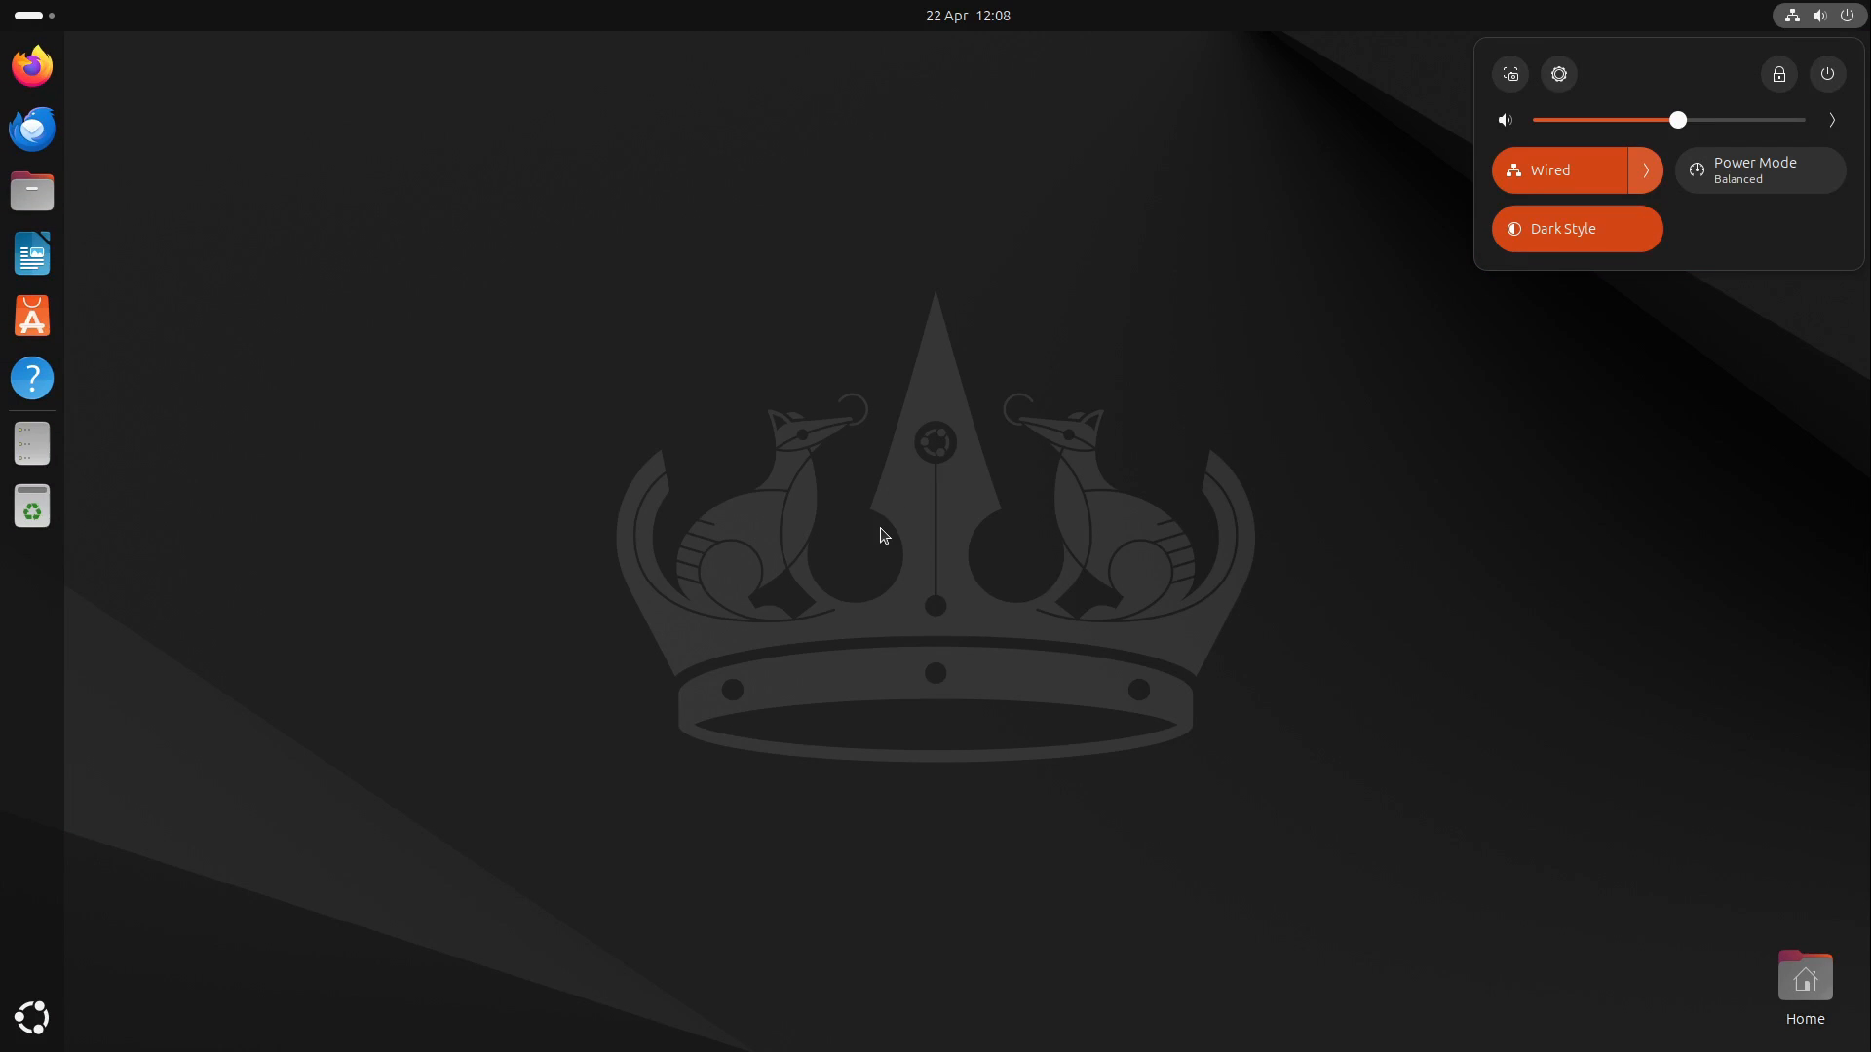
pyautogui.click(1575, 228)
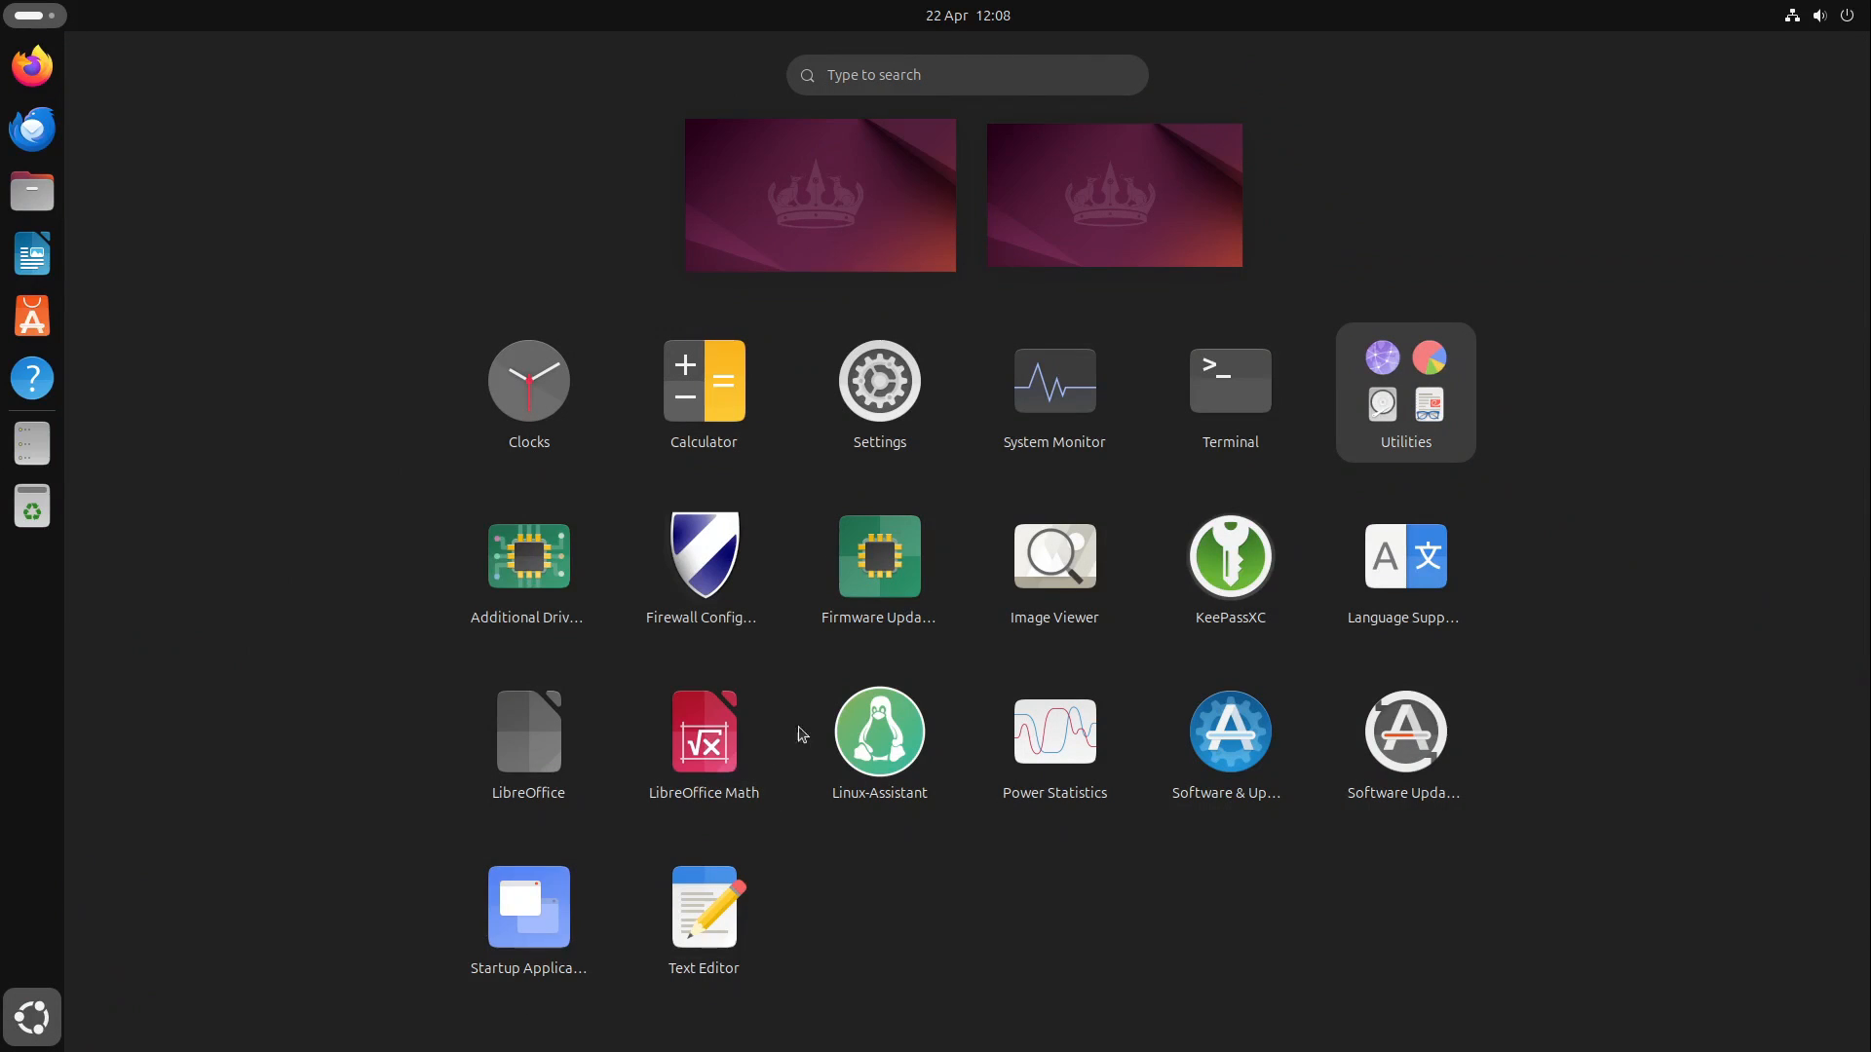
# Launch Firmware Updater, see that no devices are found, and close it
pyautogui.click(878, 557)
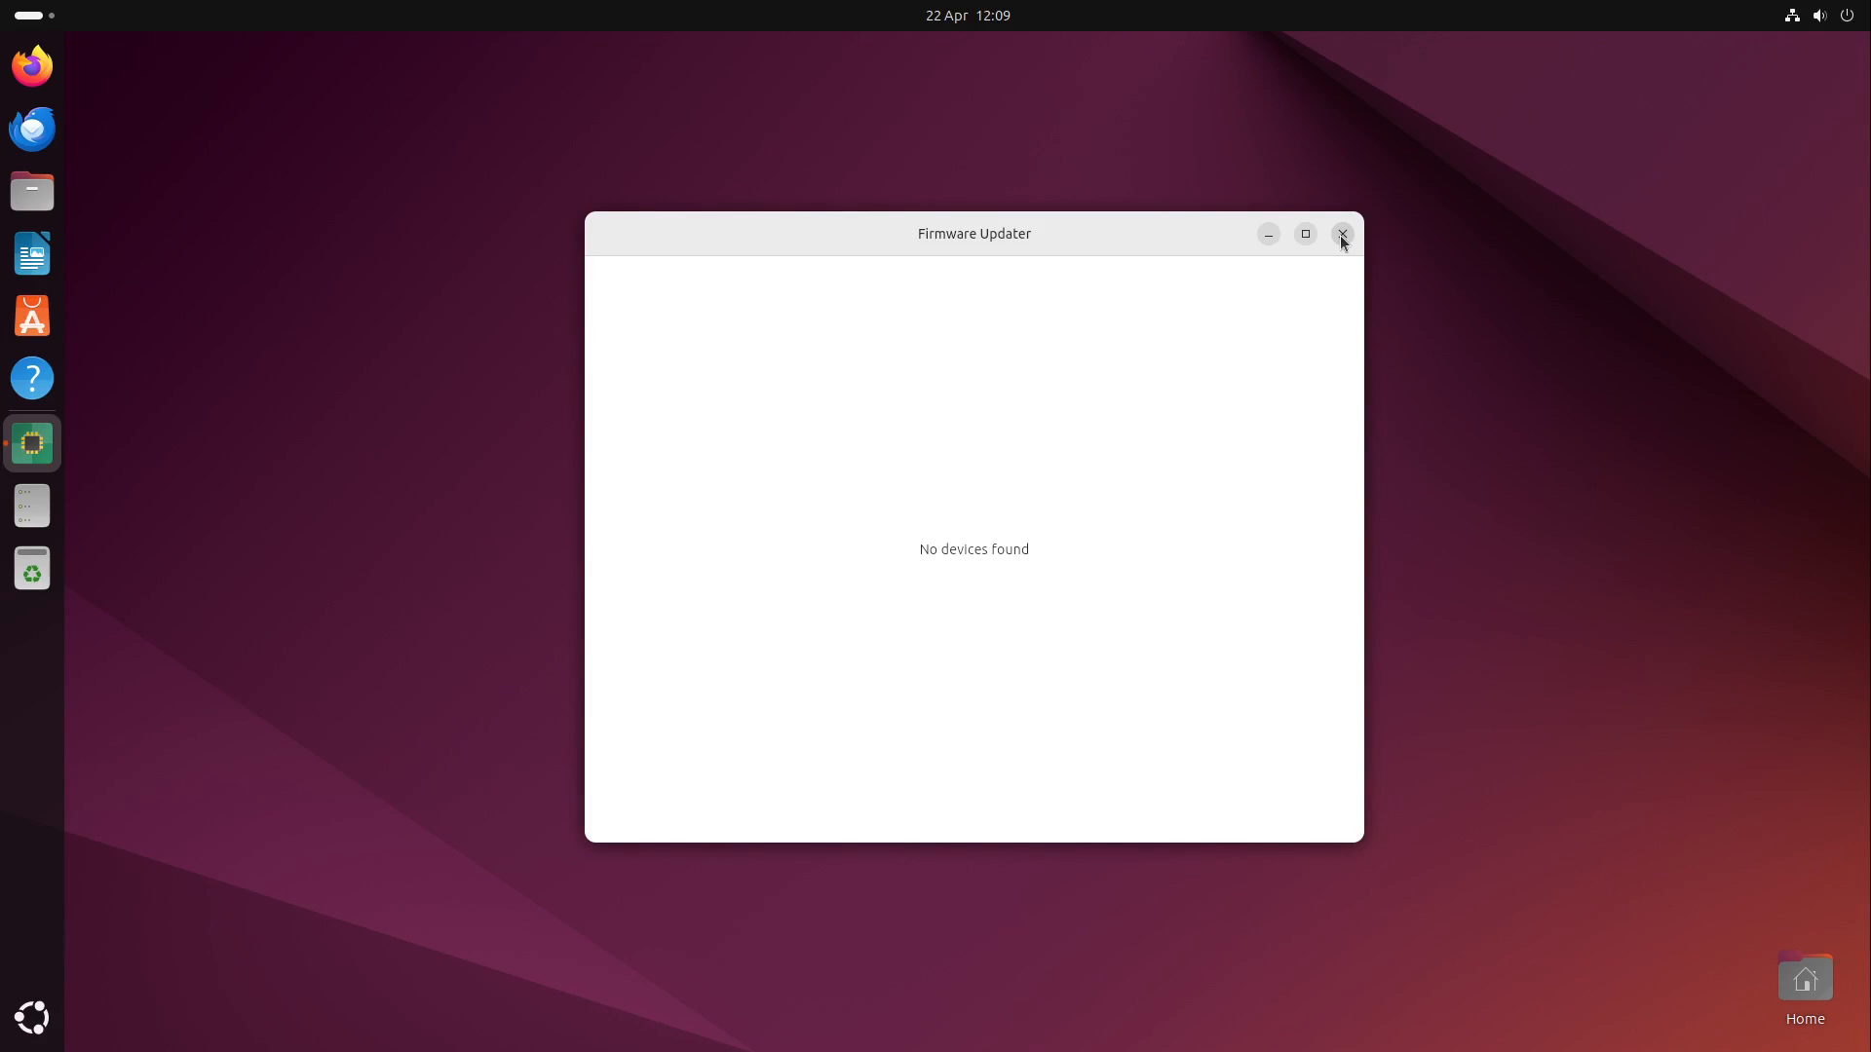
pyautogui.click(1341, 234)
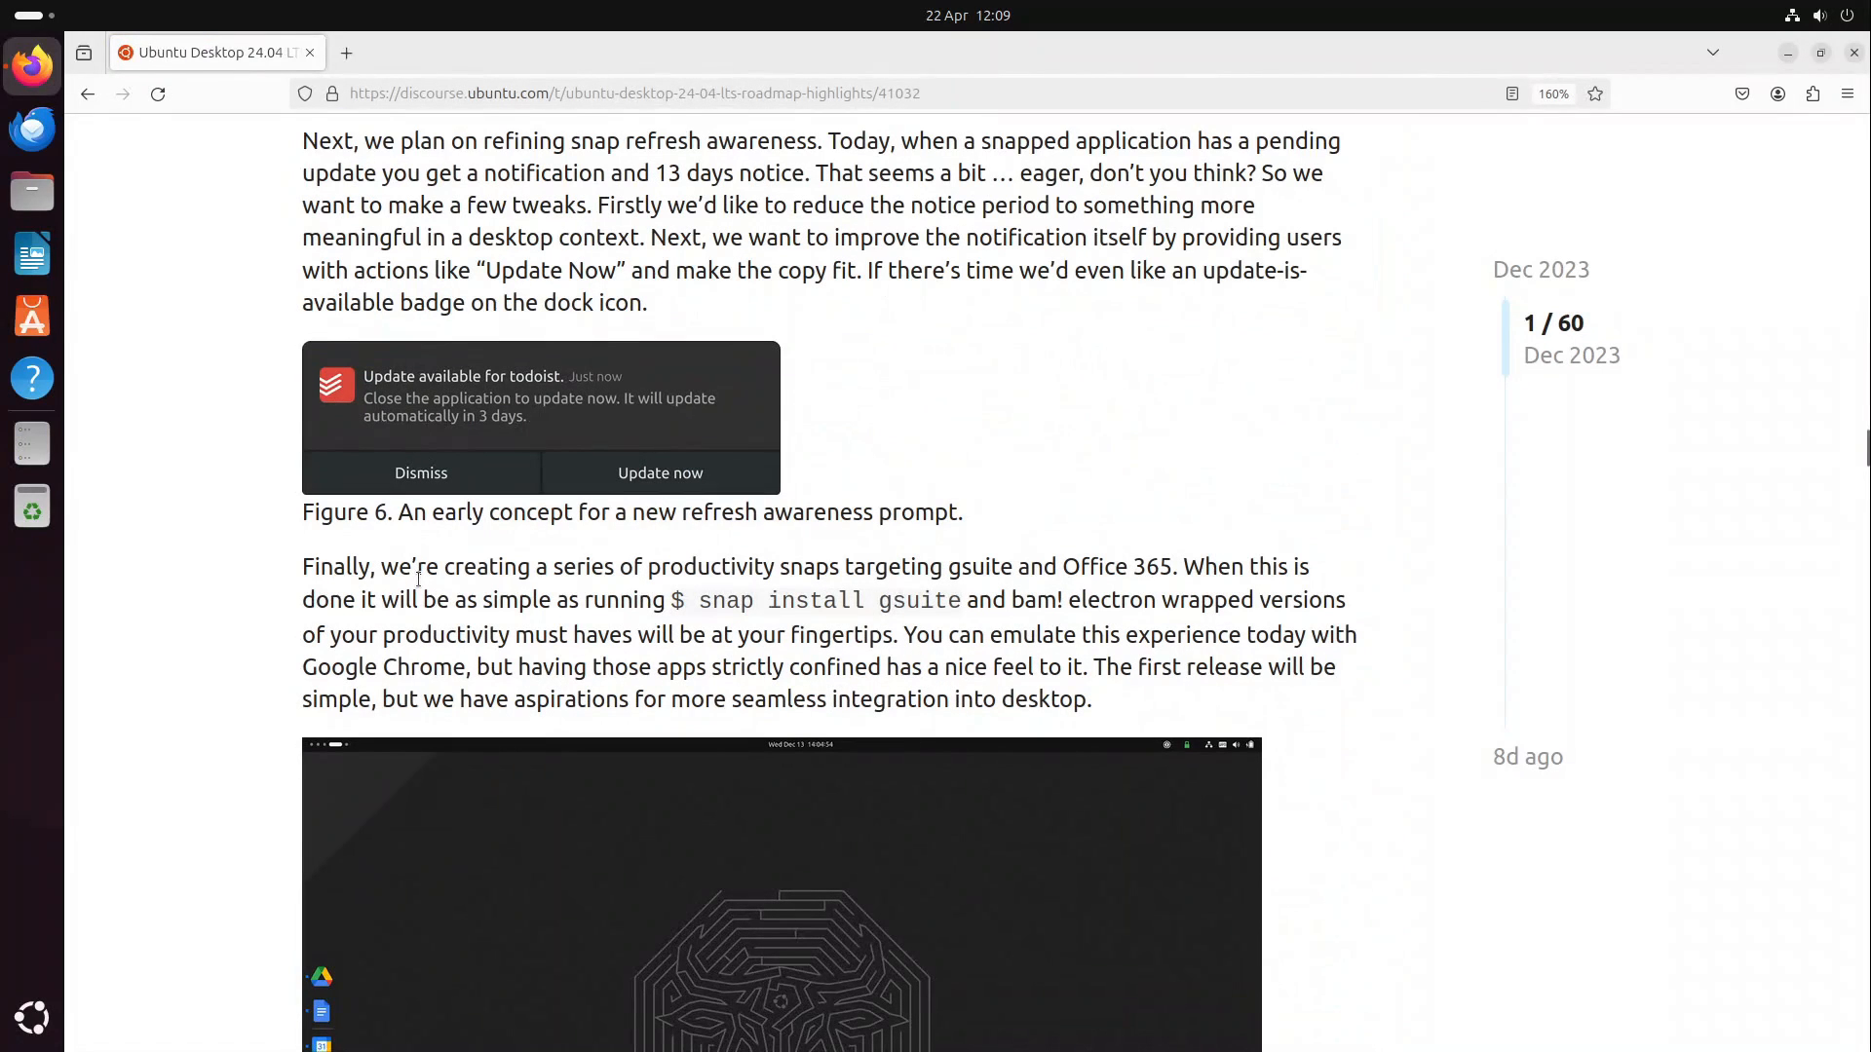
pyautogui.moveTo(579, 405)
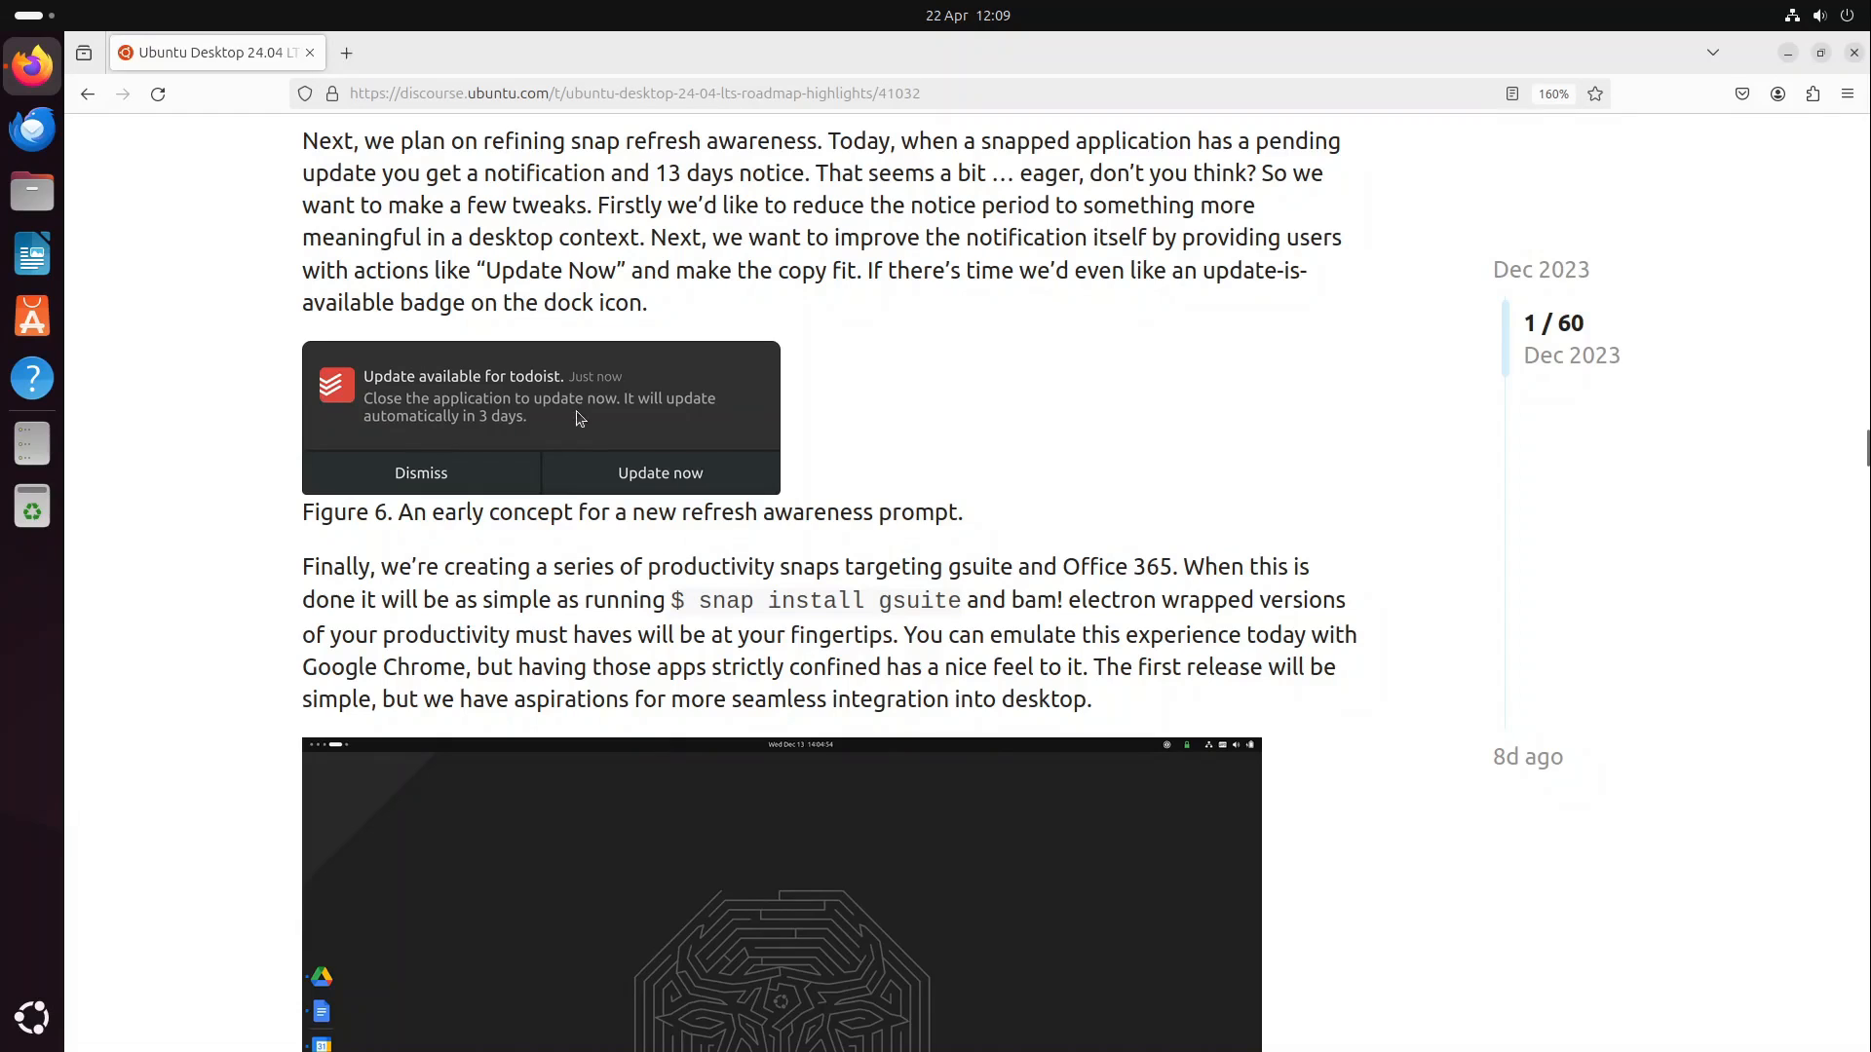
pyautogui.moveTo(596, 474)
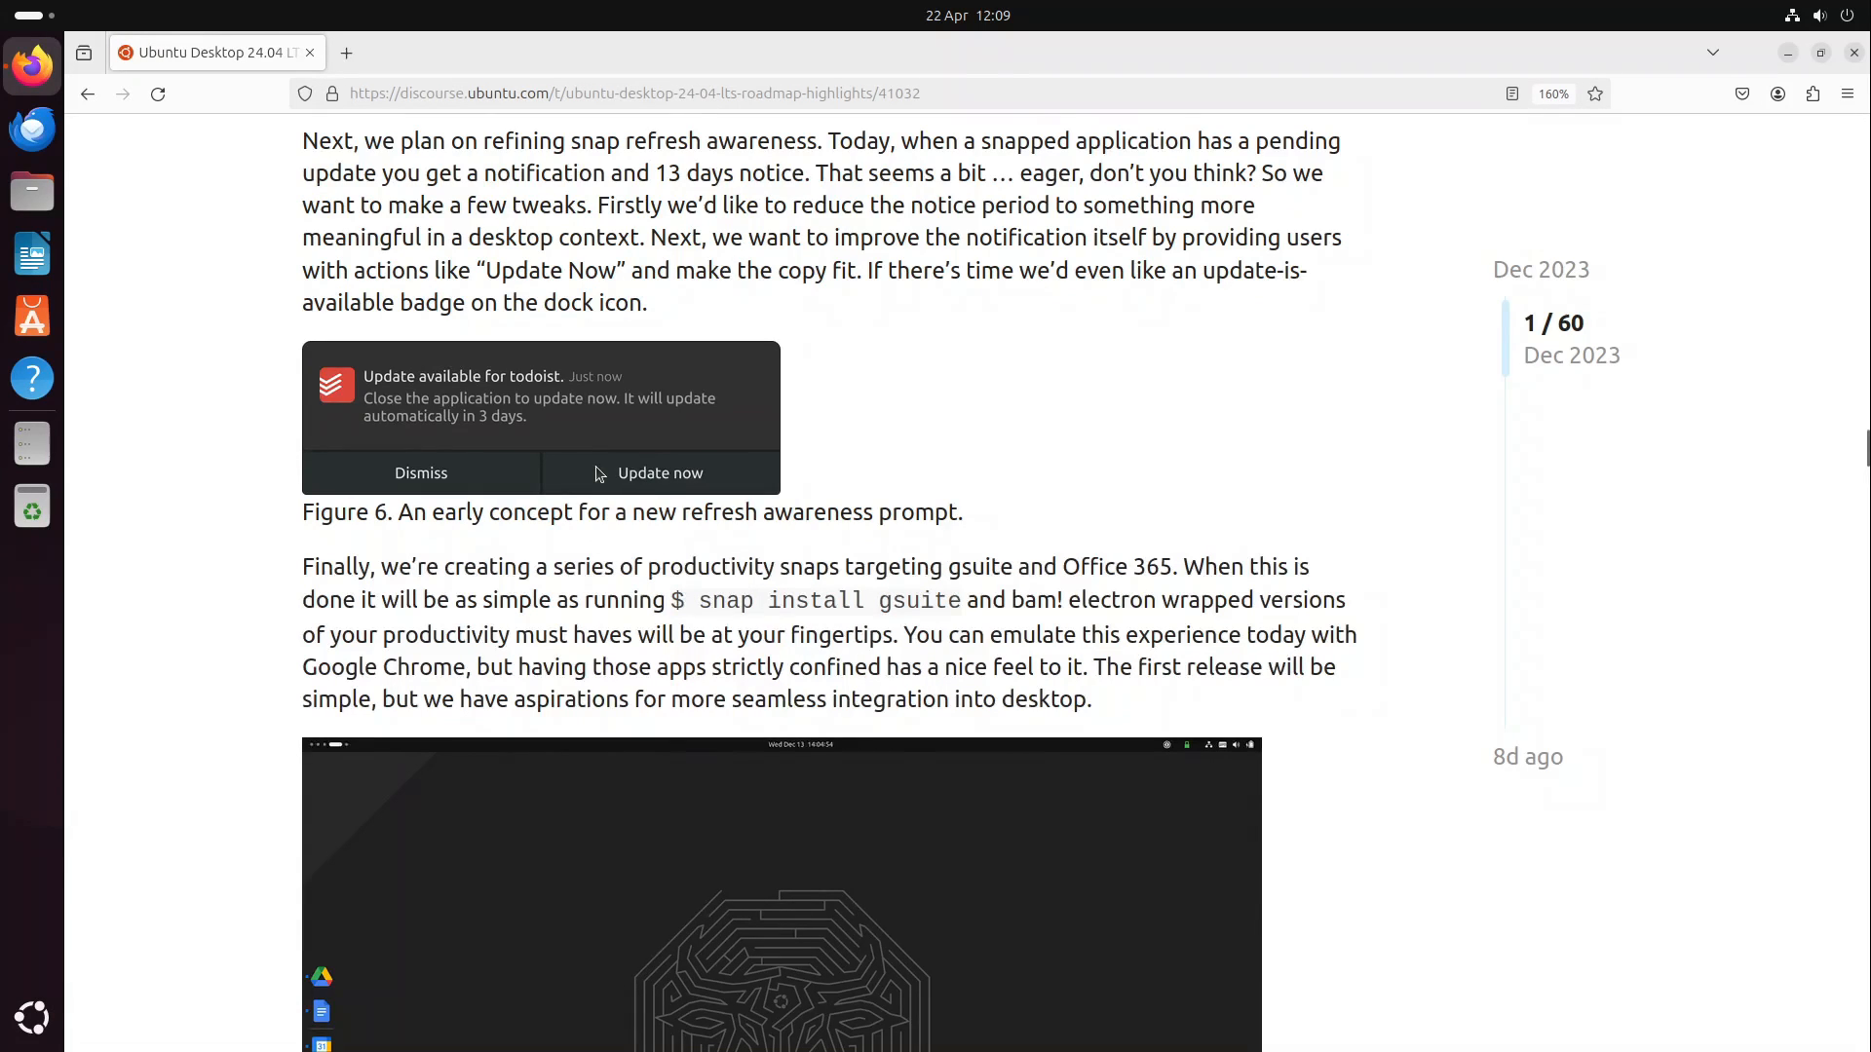
pyautogui.scroll(-3)
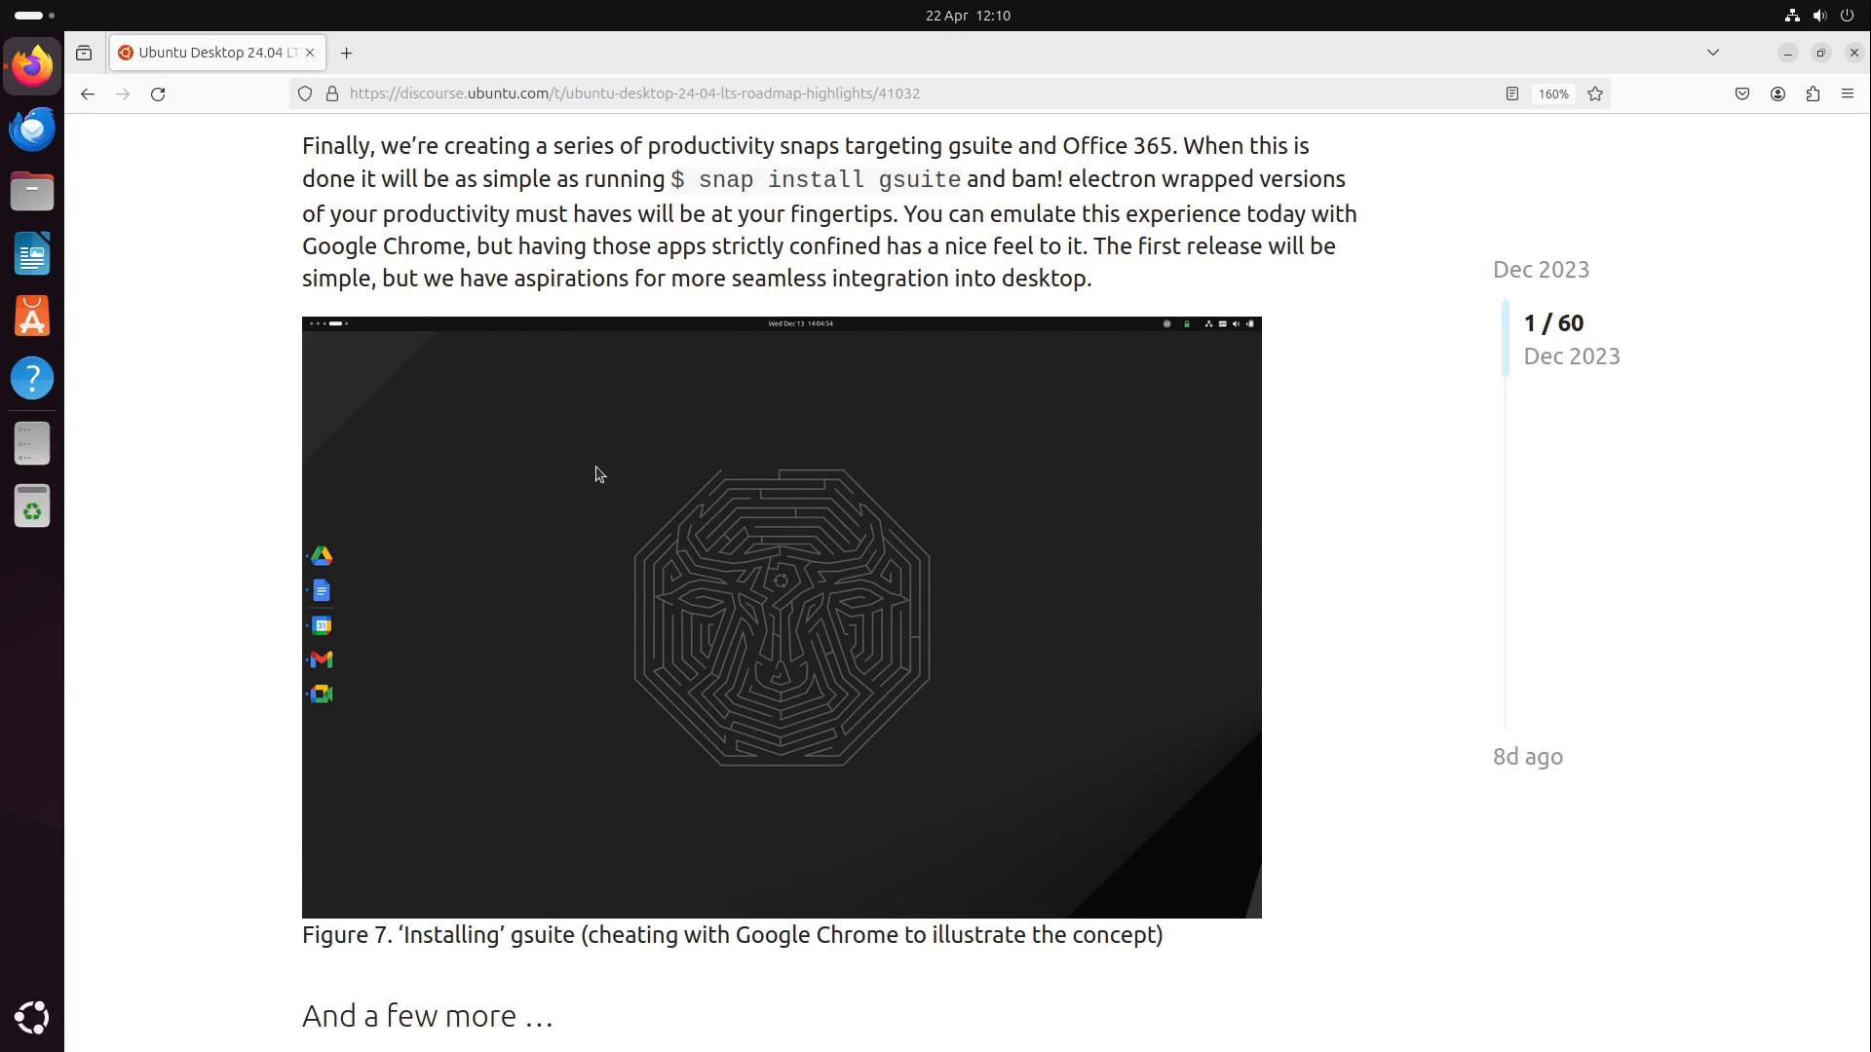
pyautogui.moveTo(734, 207)
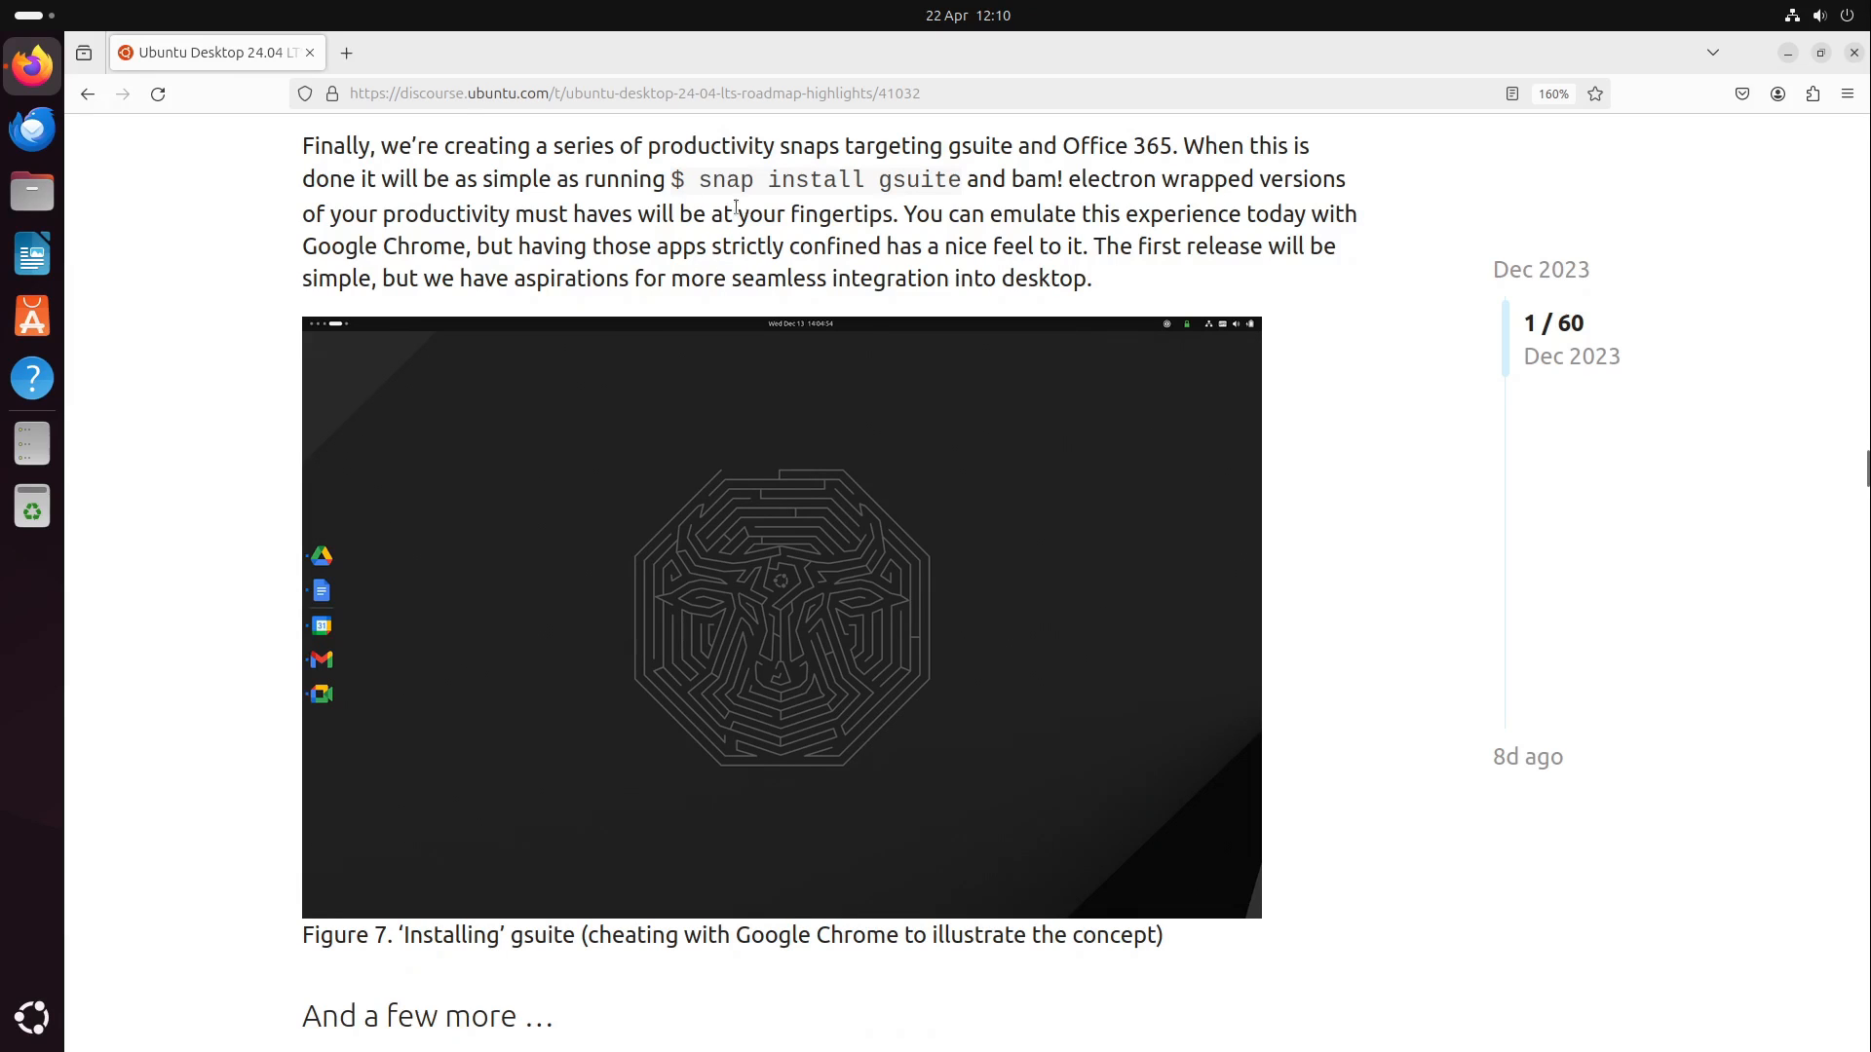
pyautogui.moveTo(32, 315)
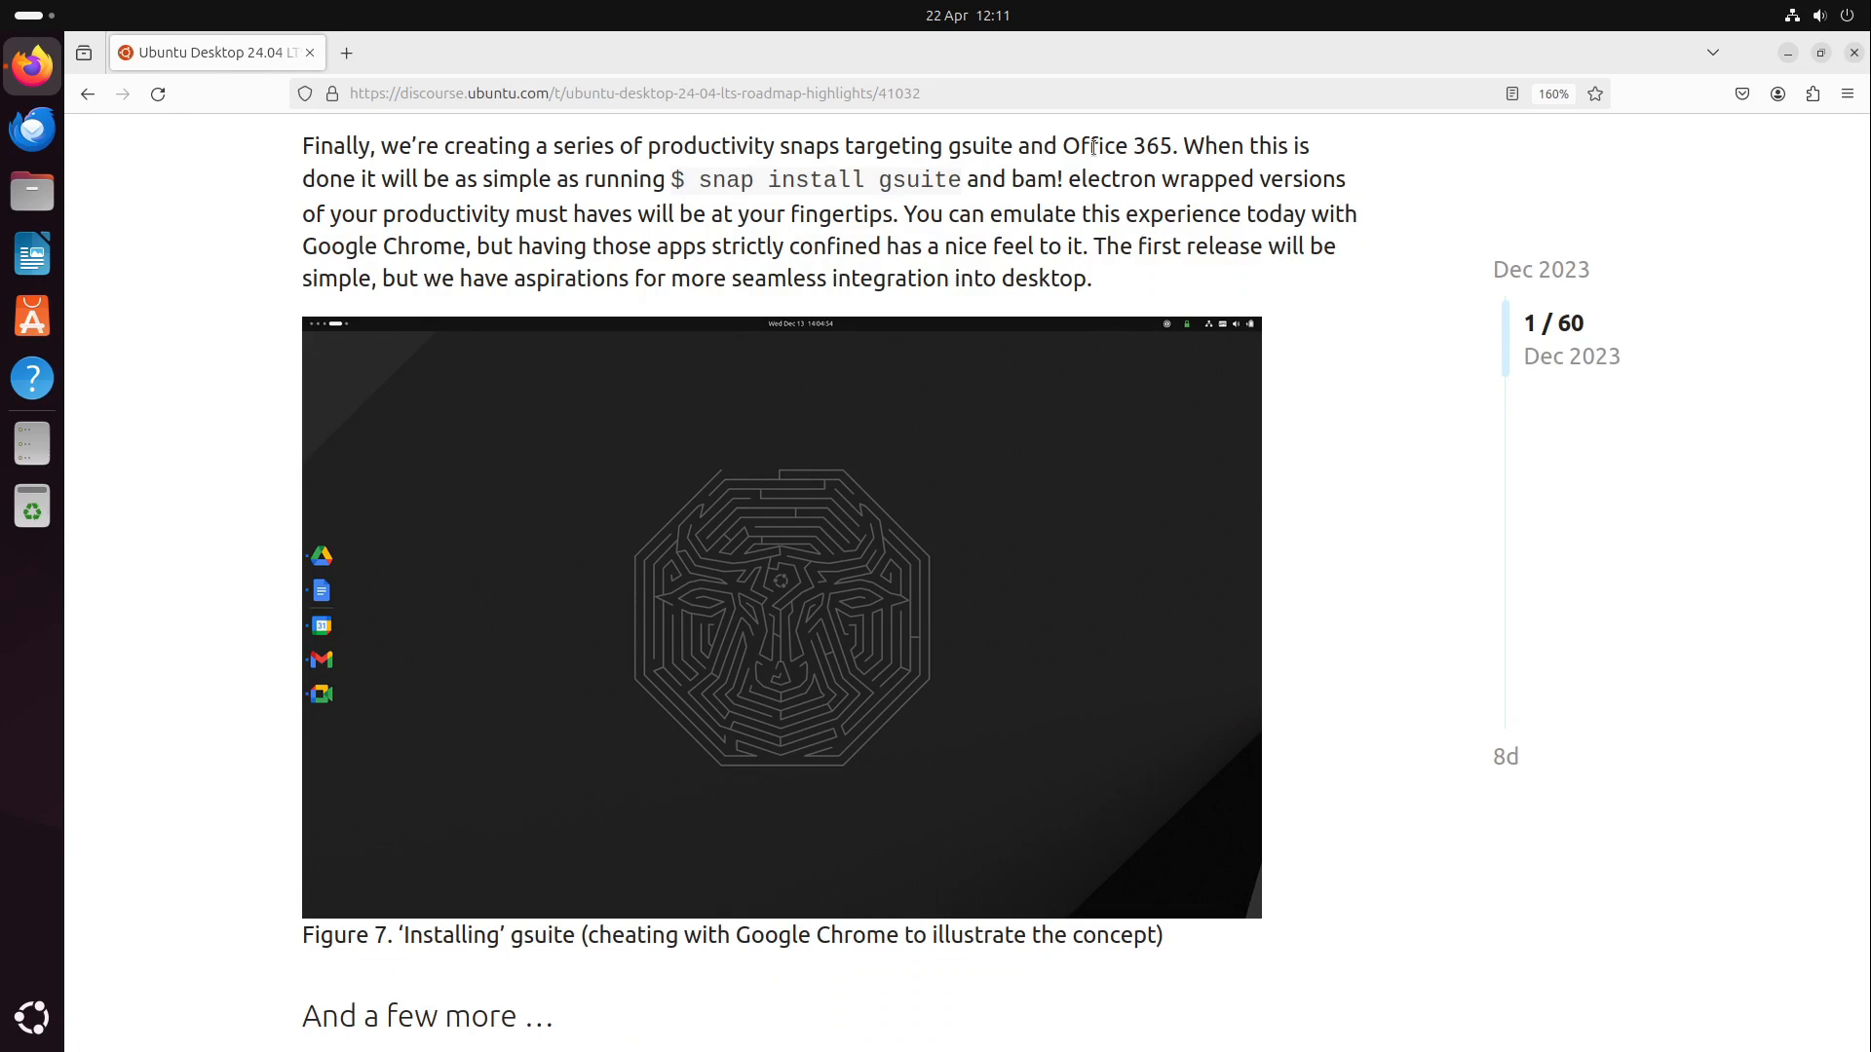
# Scroll to the Security Center diagram, then view Firefox Web Browser's permissions under Settings > Apps
pyautogui.scroll(-3)
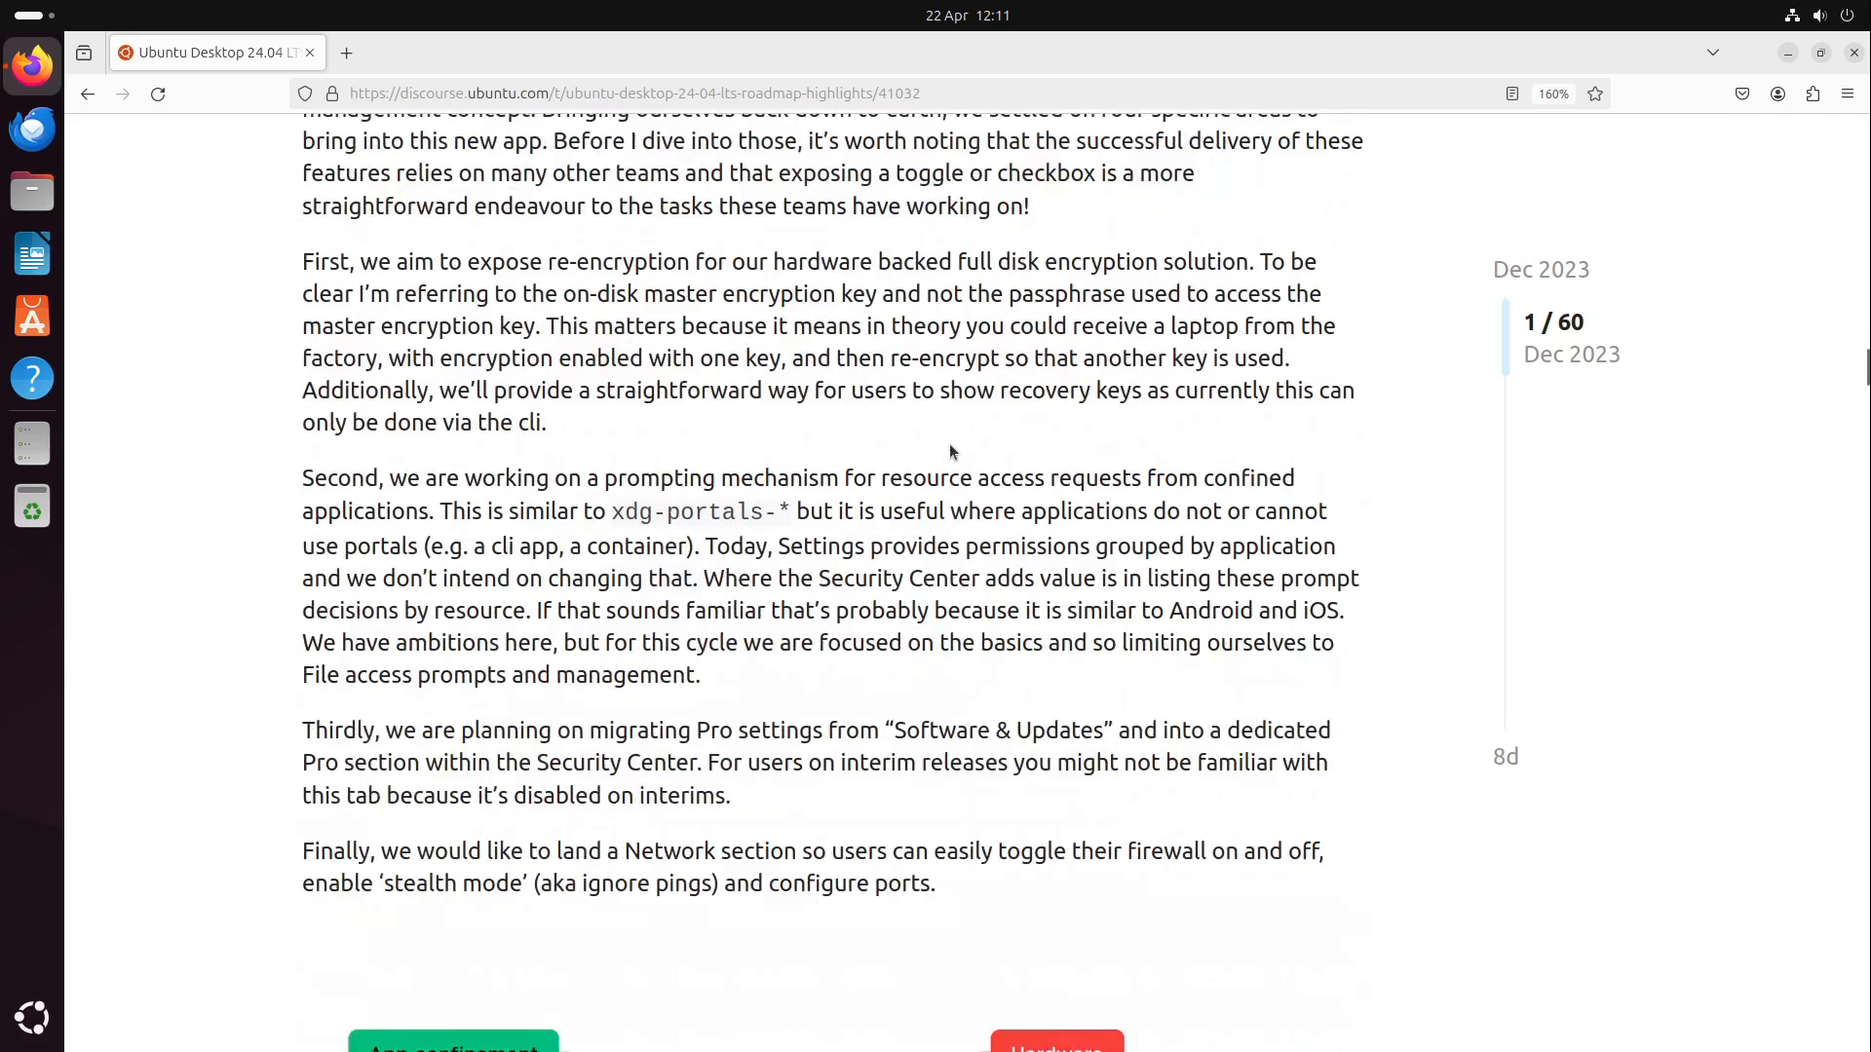
pyautogui.scroll(-3)
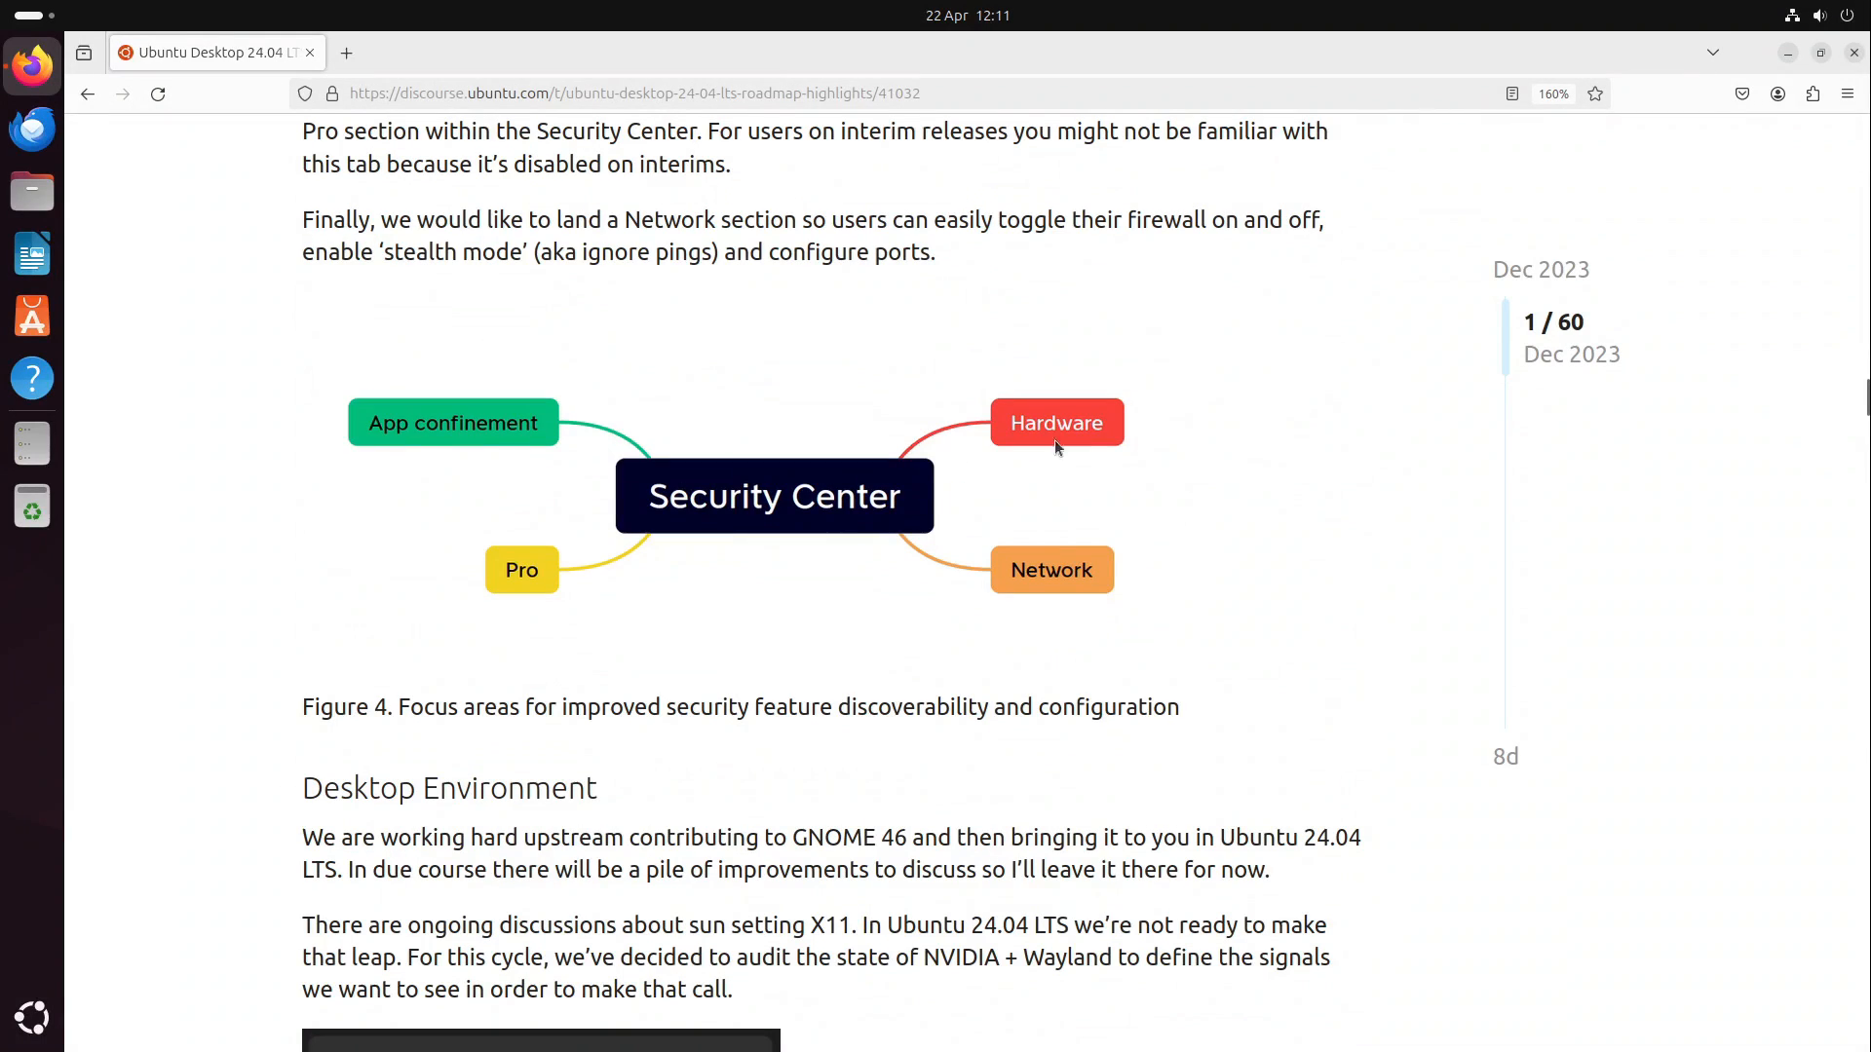
pyautogui.moveTo(1032, 445)
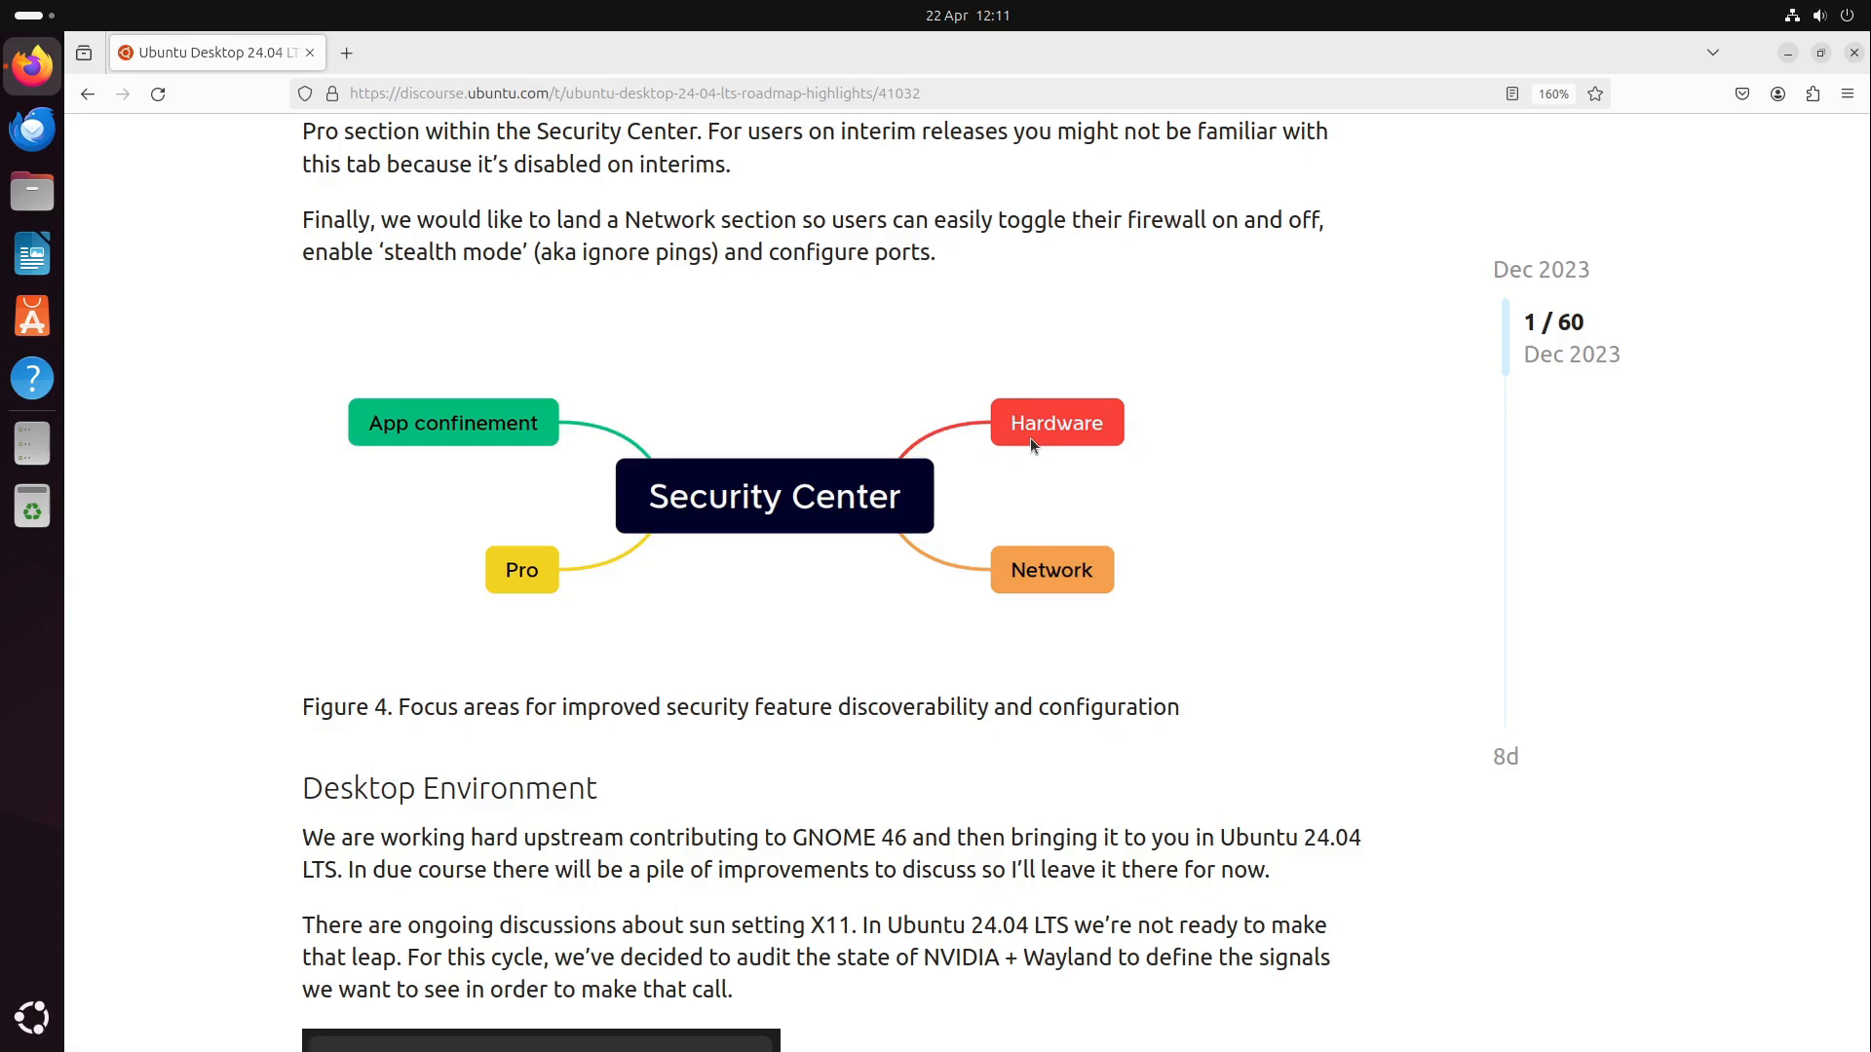
pyautogui.moveTo(887, 597)
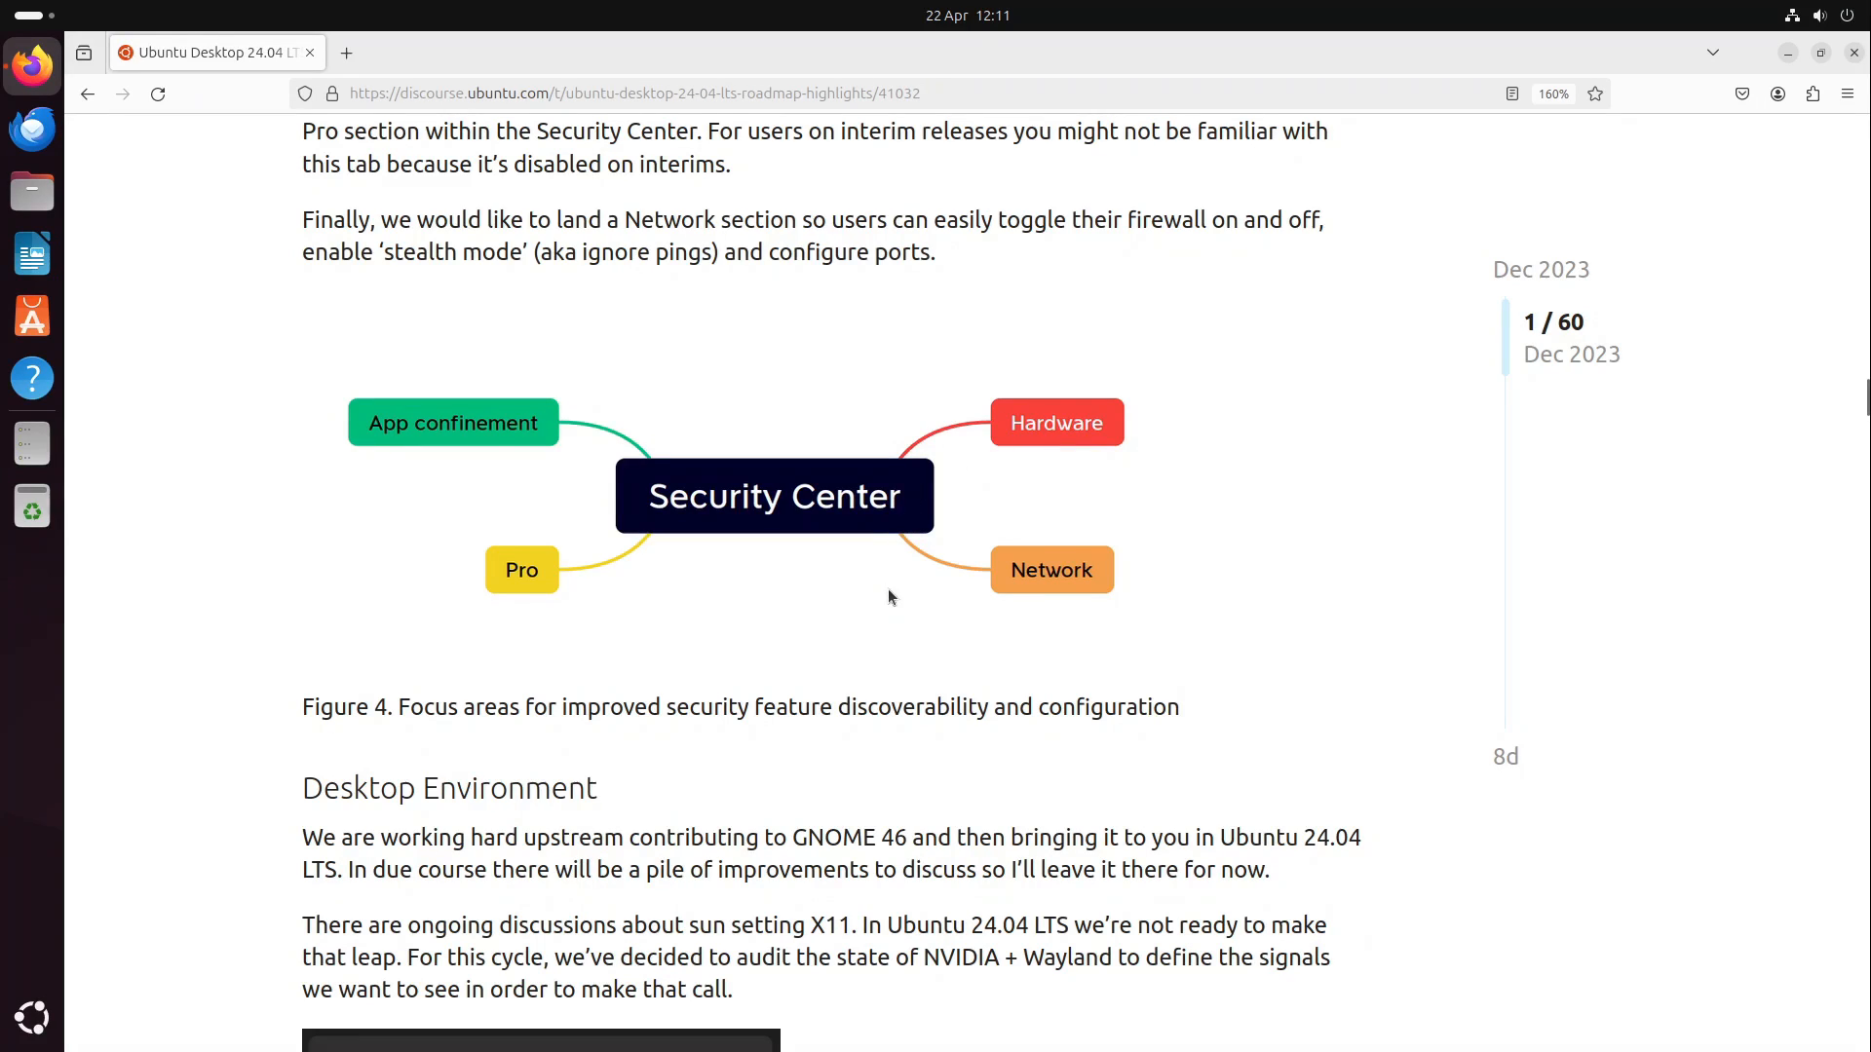
pyautogui.moveTo(930, 621)
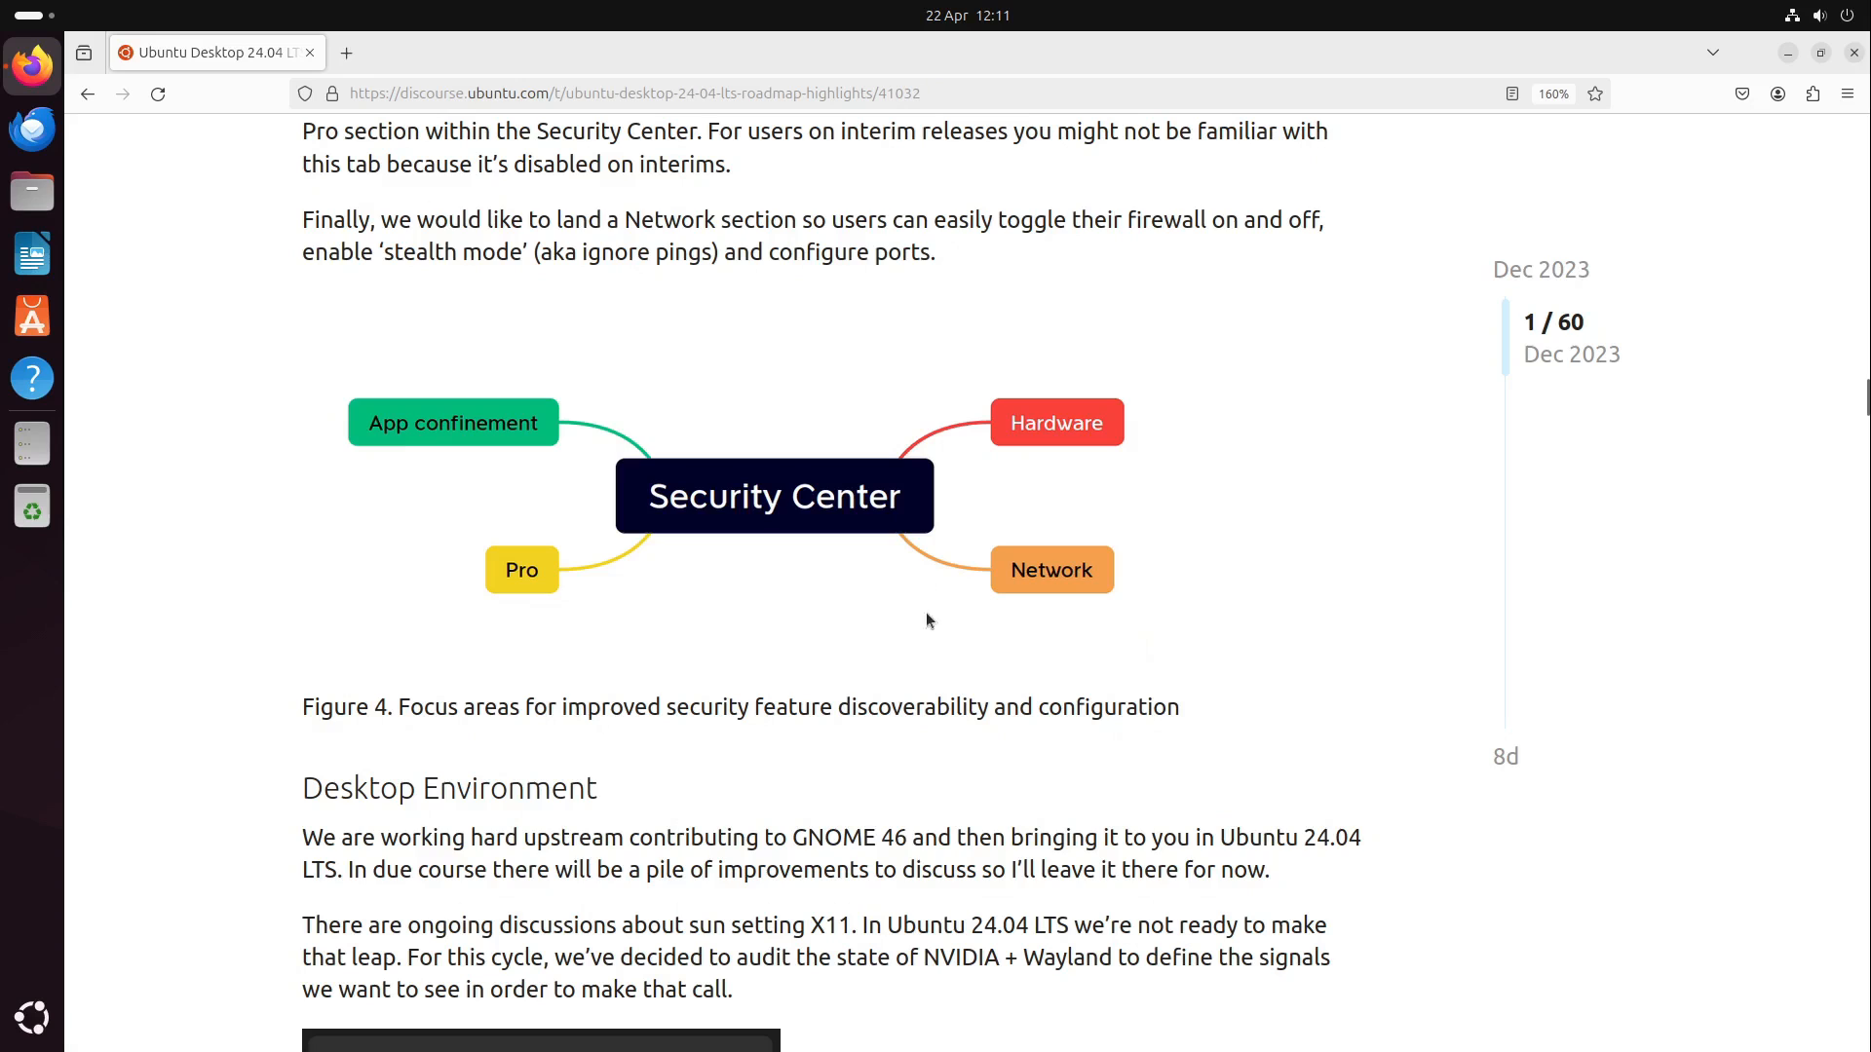
pyautogui.moveTo(1157, 517)
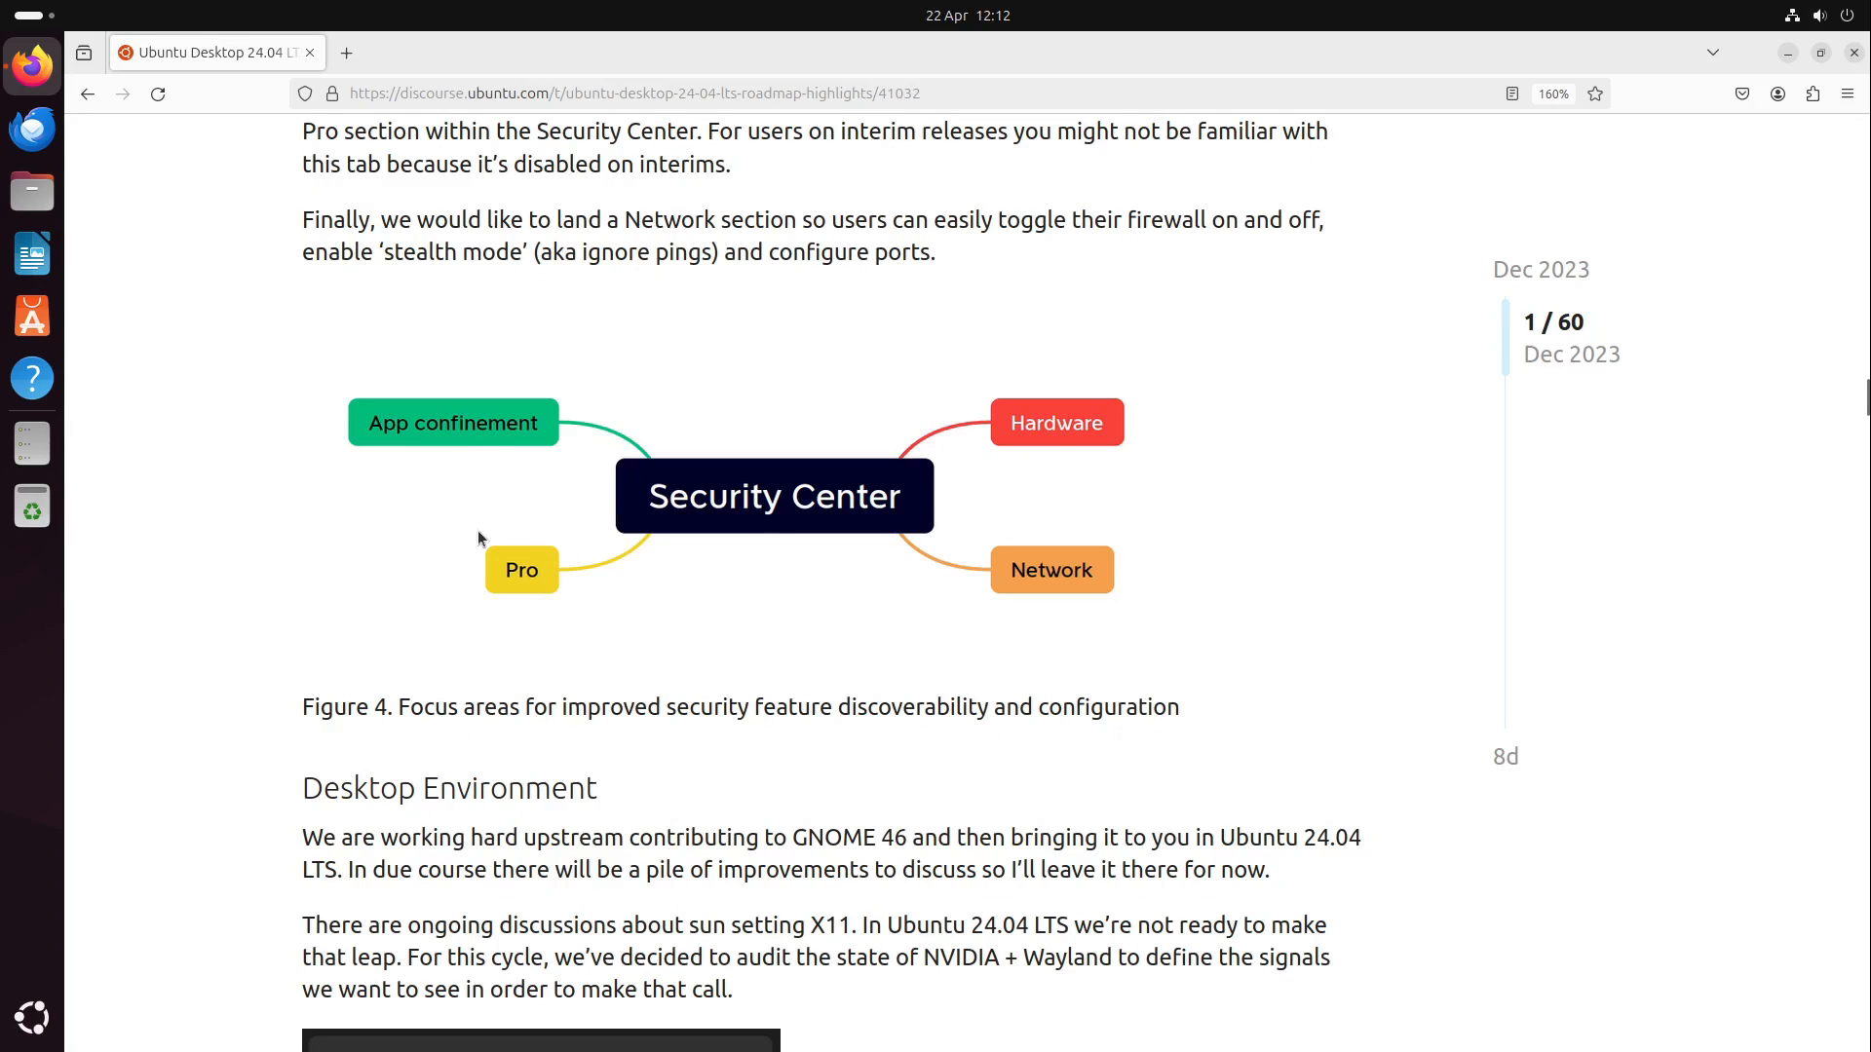
pyautogui.moveTo(670, 635)
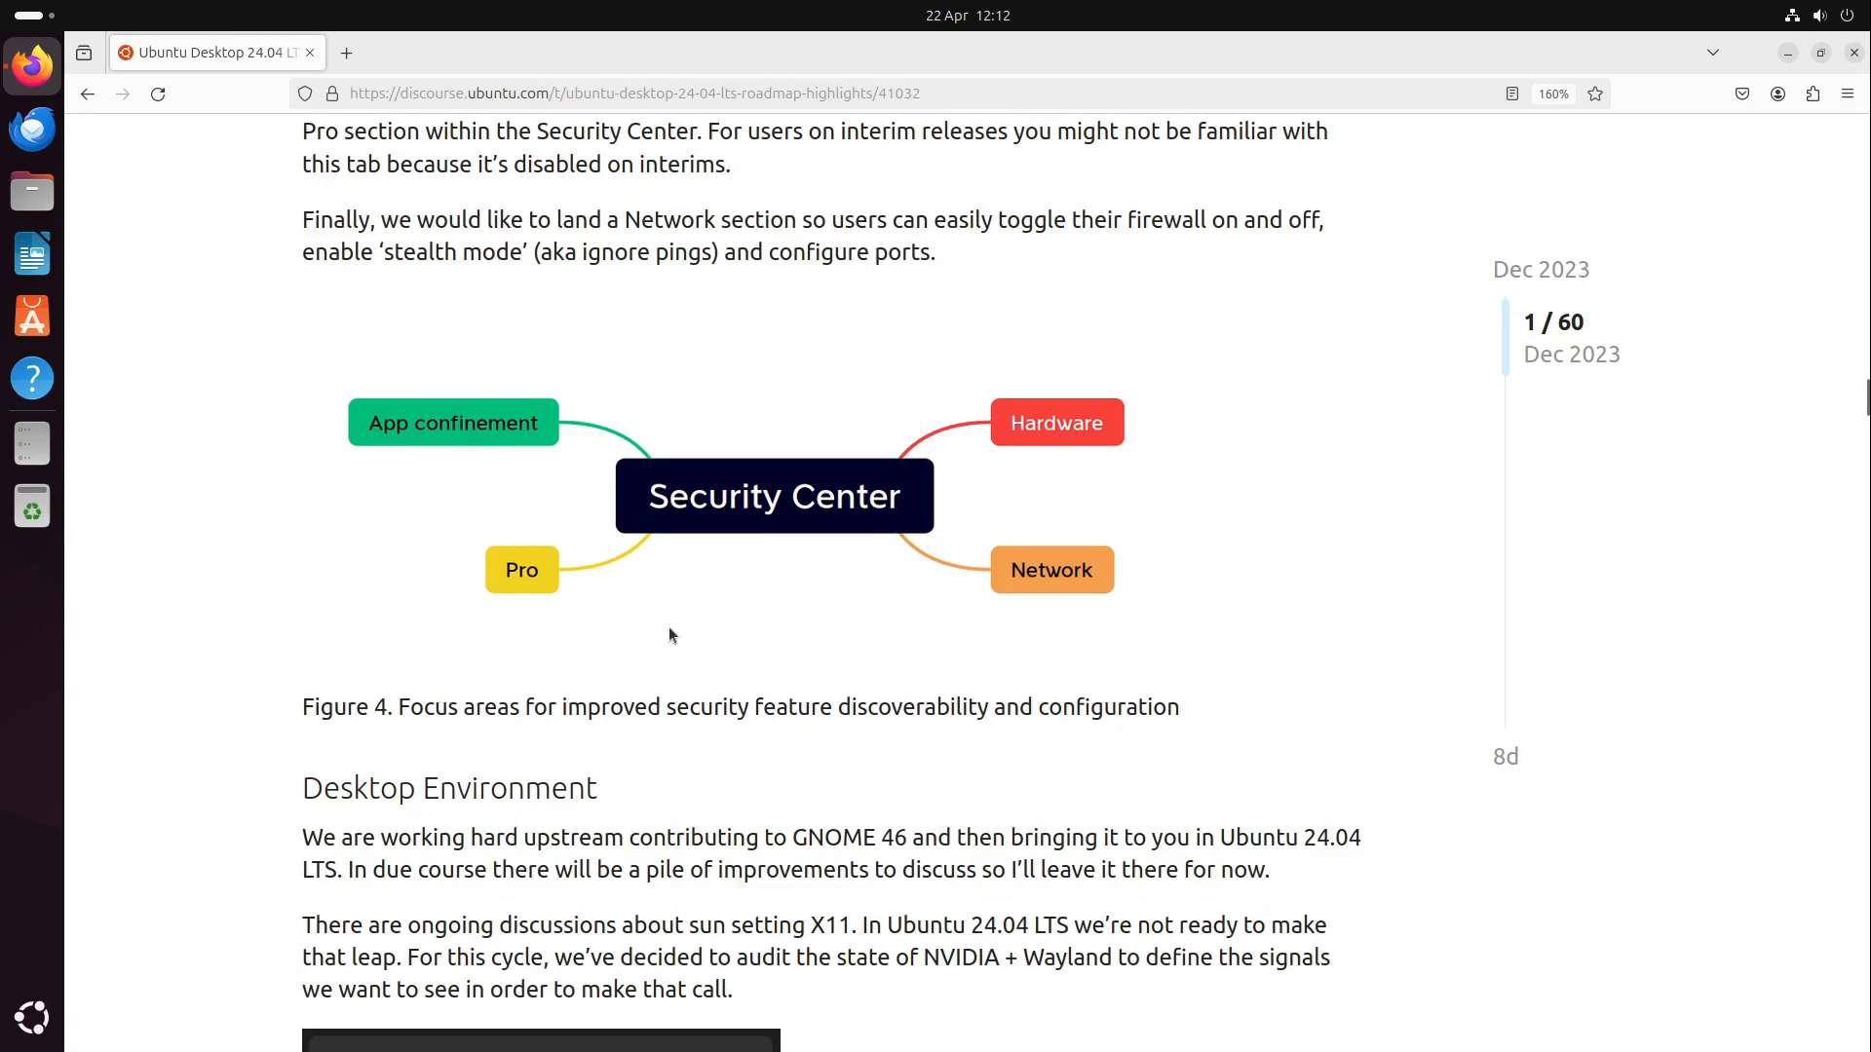
pyautogui.moveTo(563, 626)
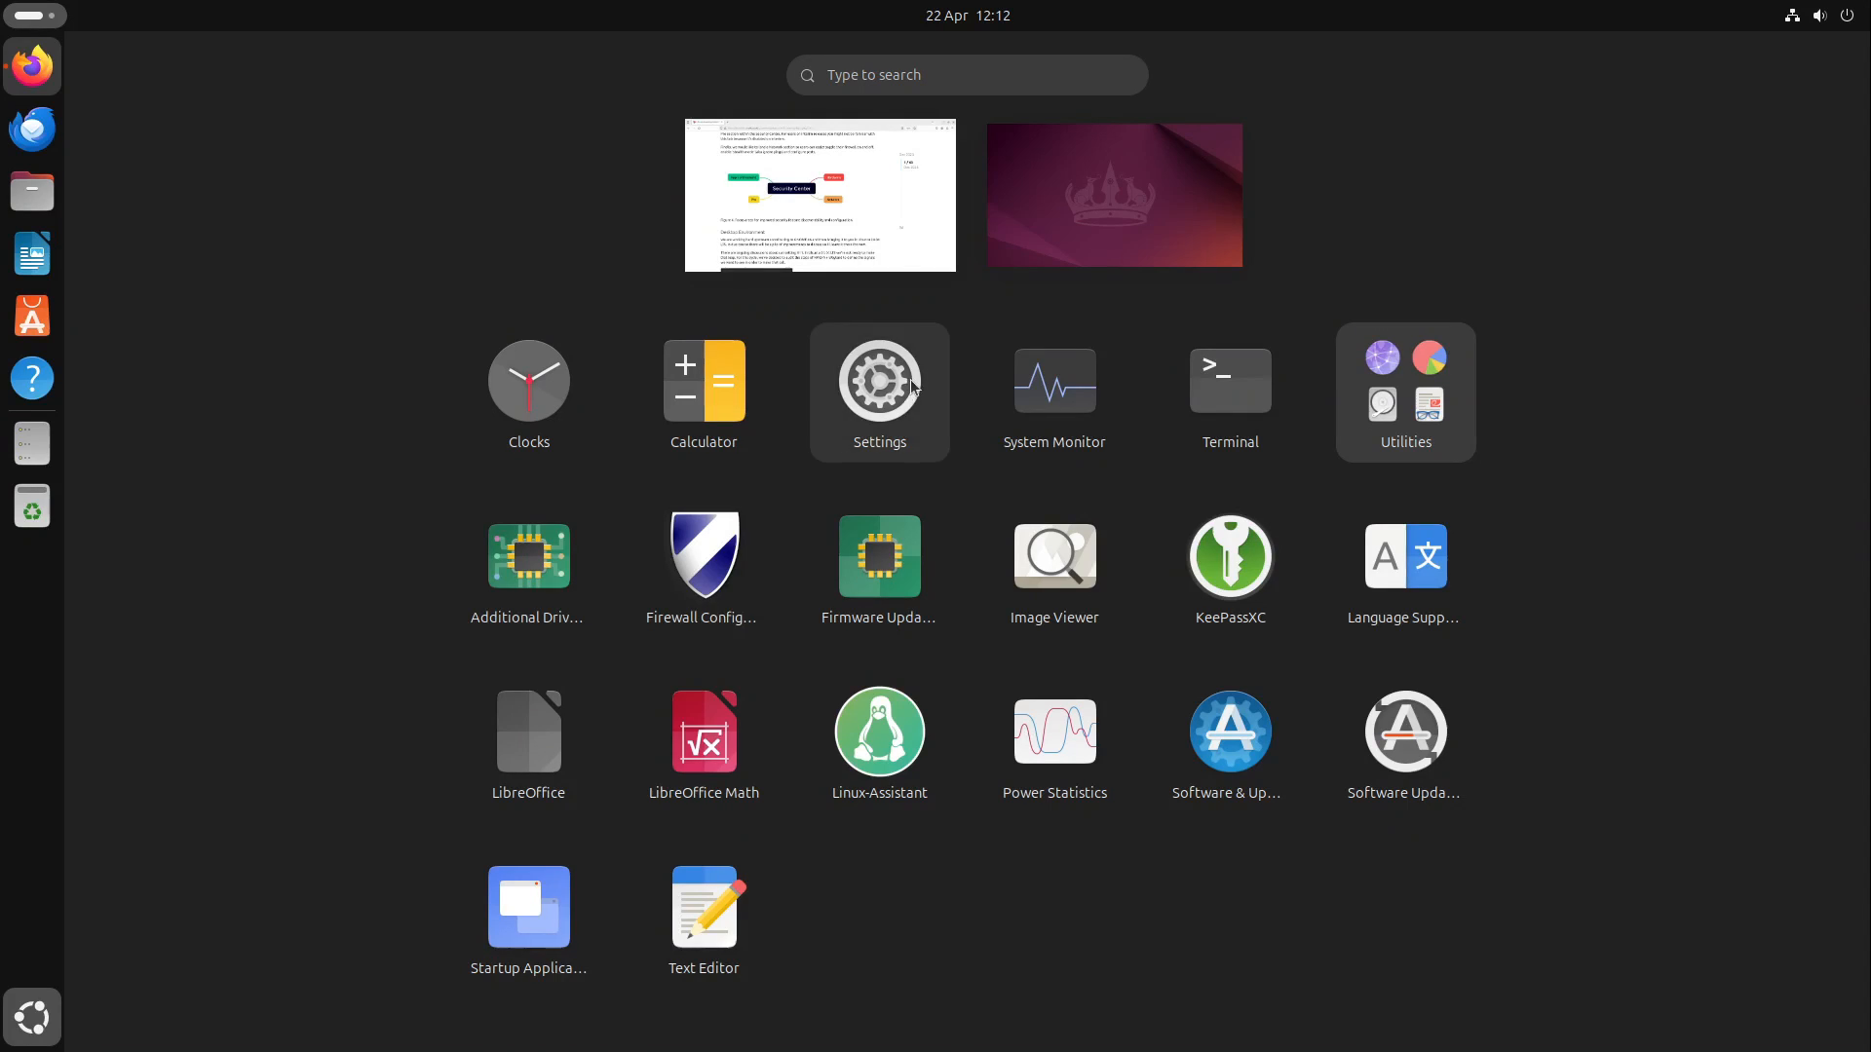
pyautogui.click(879, 382)
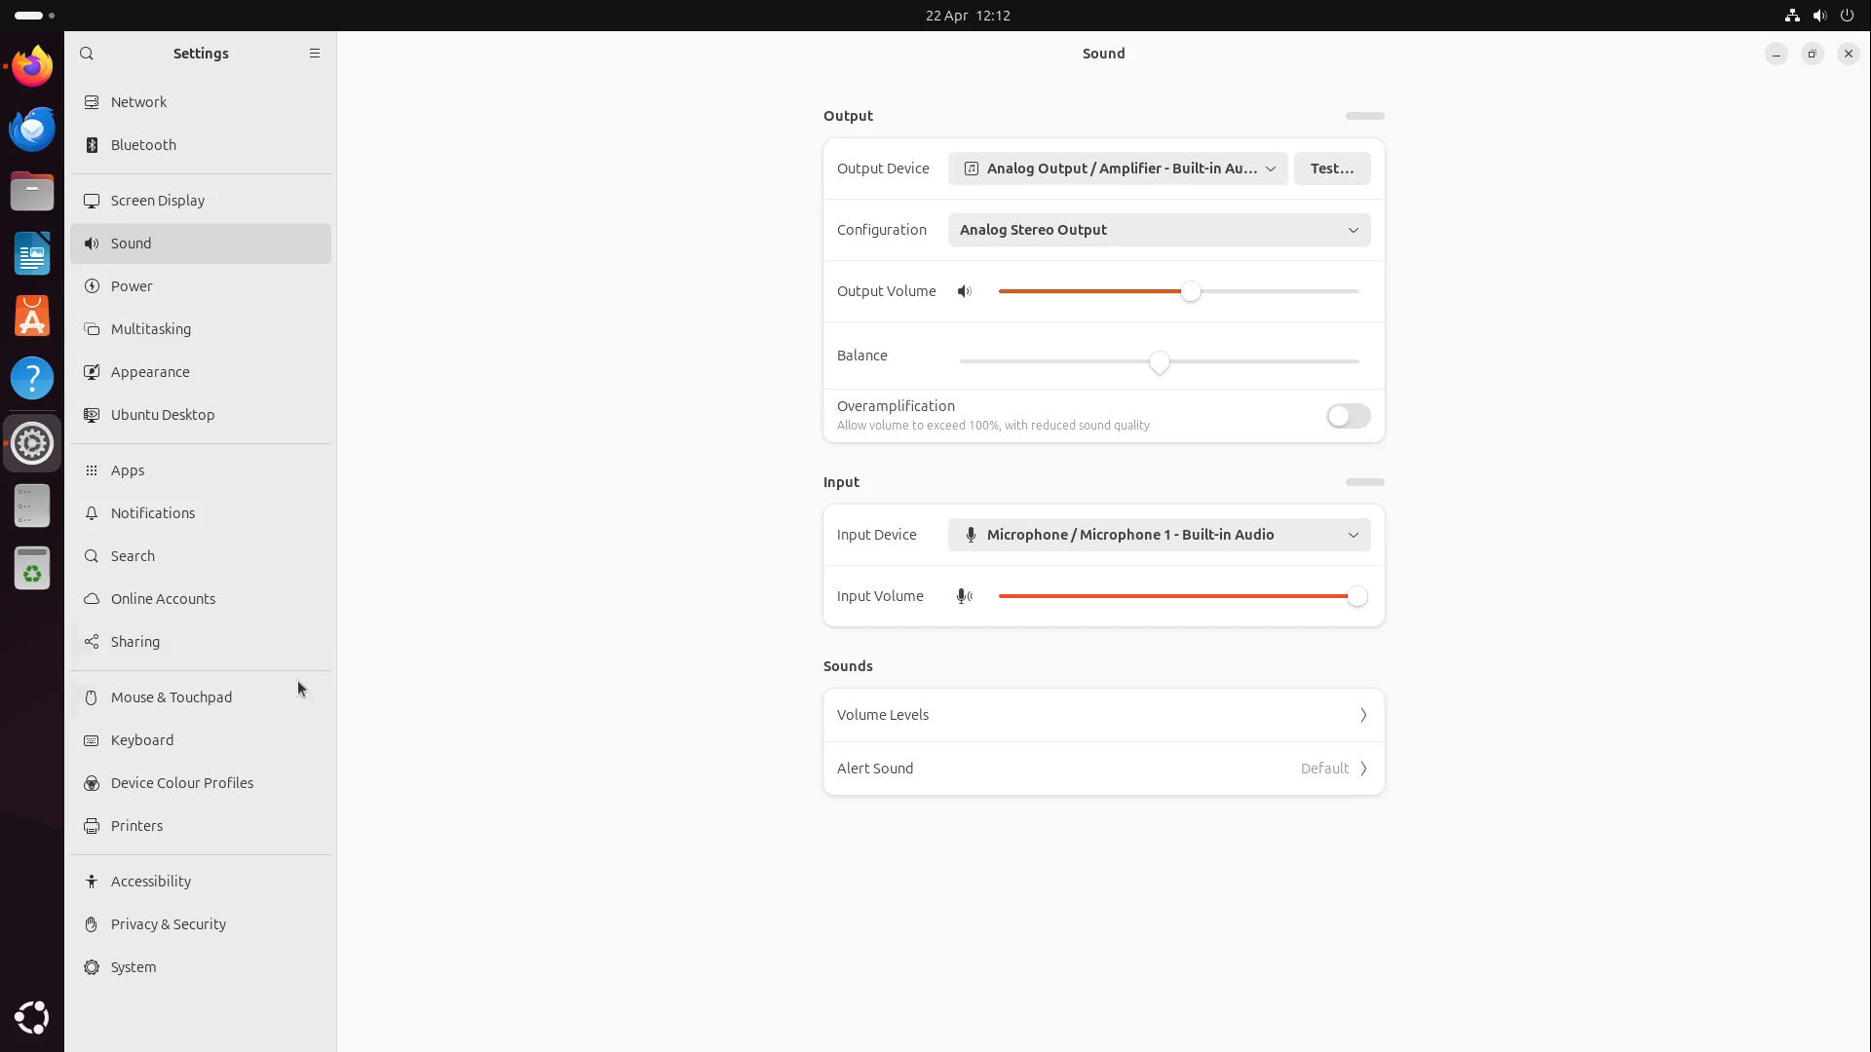
pyautogui.click(127, 469)
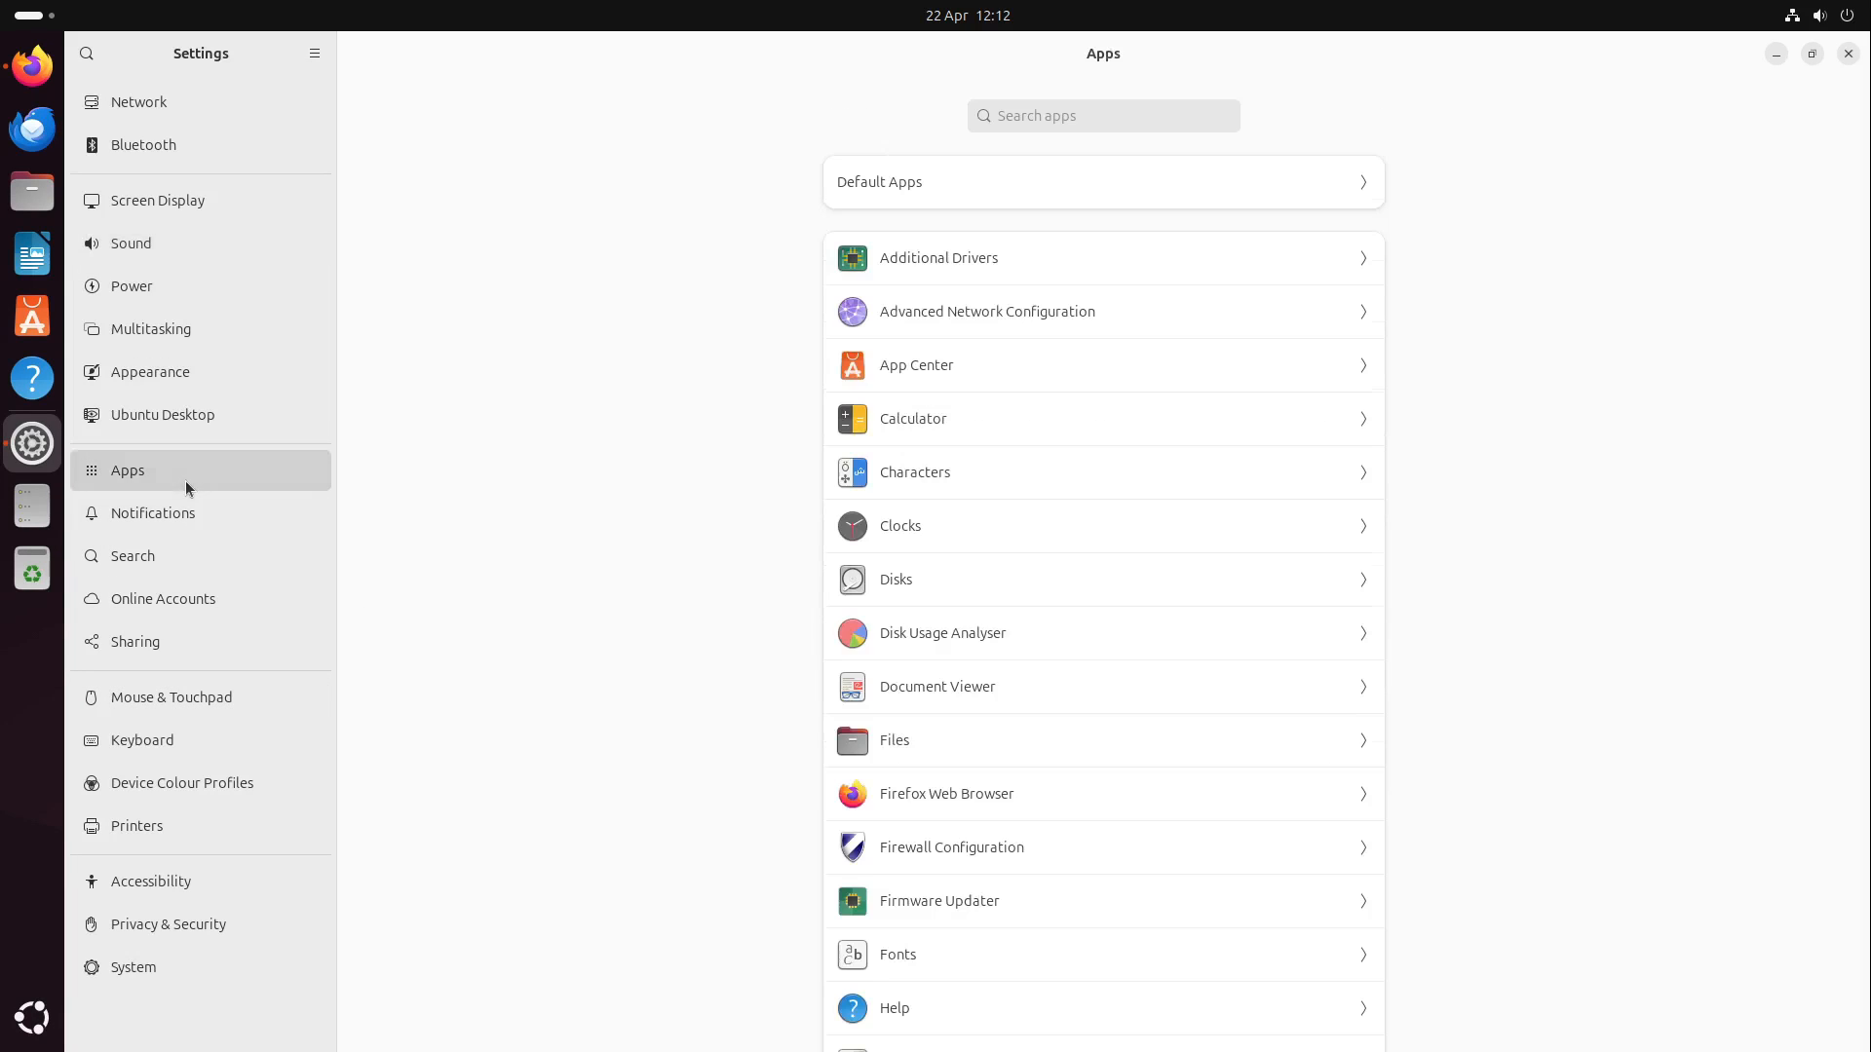
pyautogui.moveTo(973, 632)
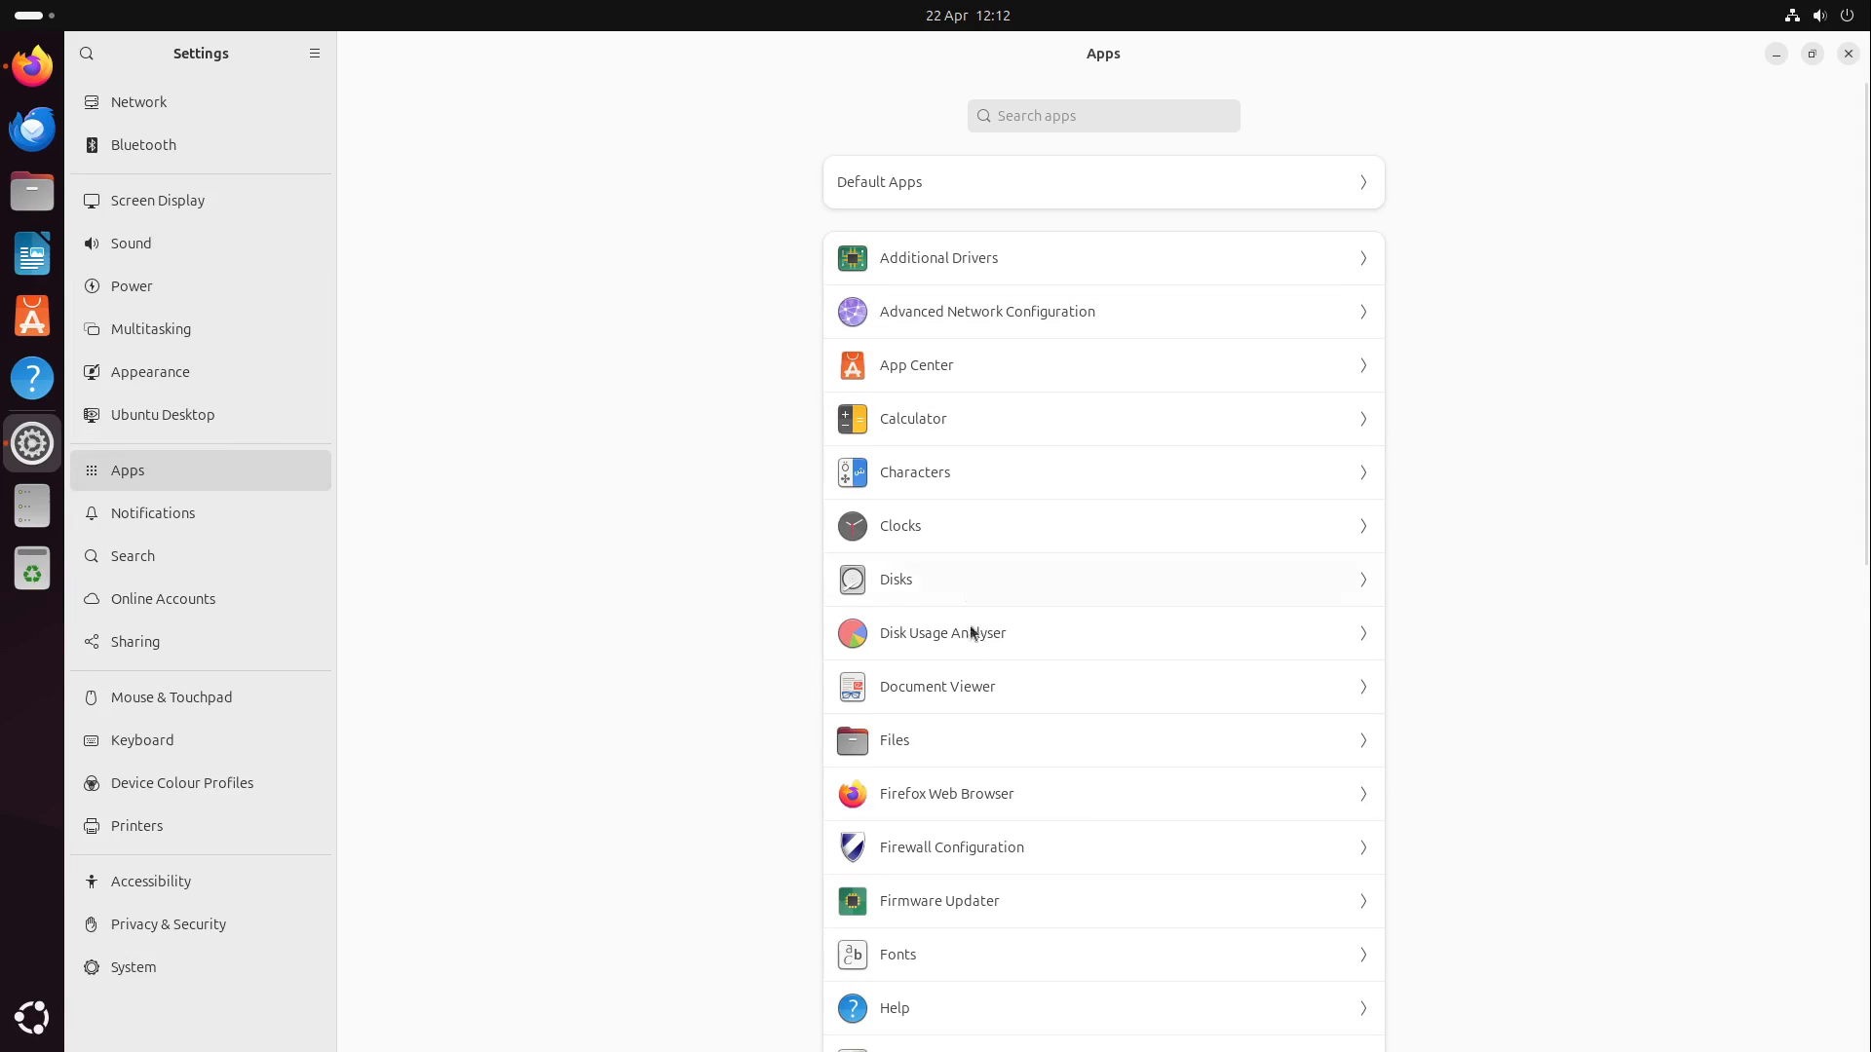
pyautogui.click(946, 793)
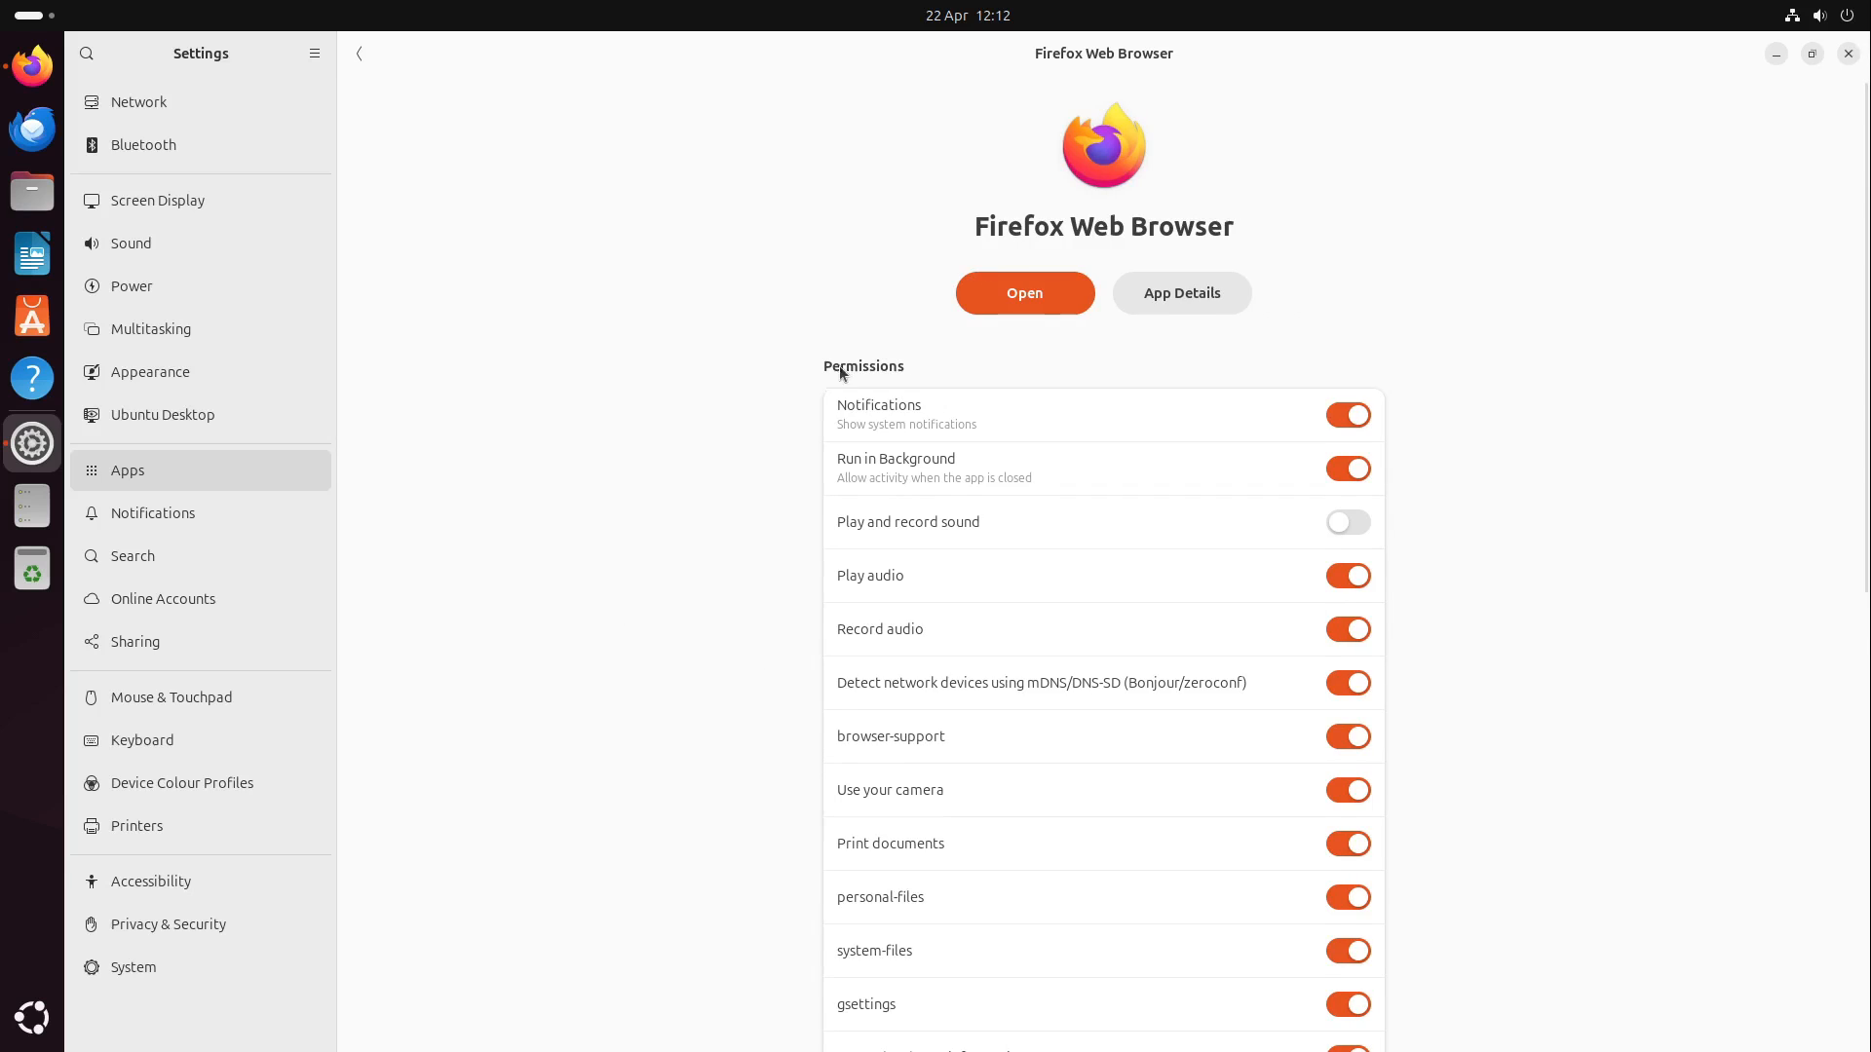
pyautogui.scroll(-3)
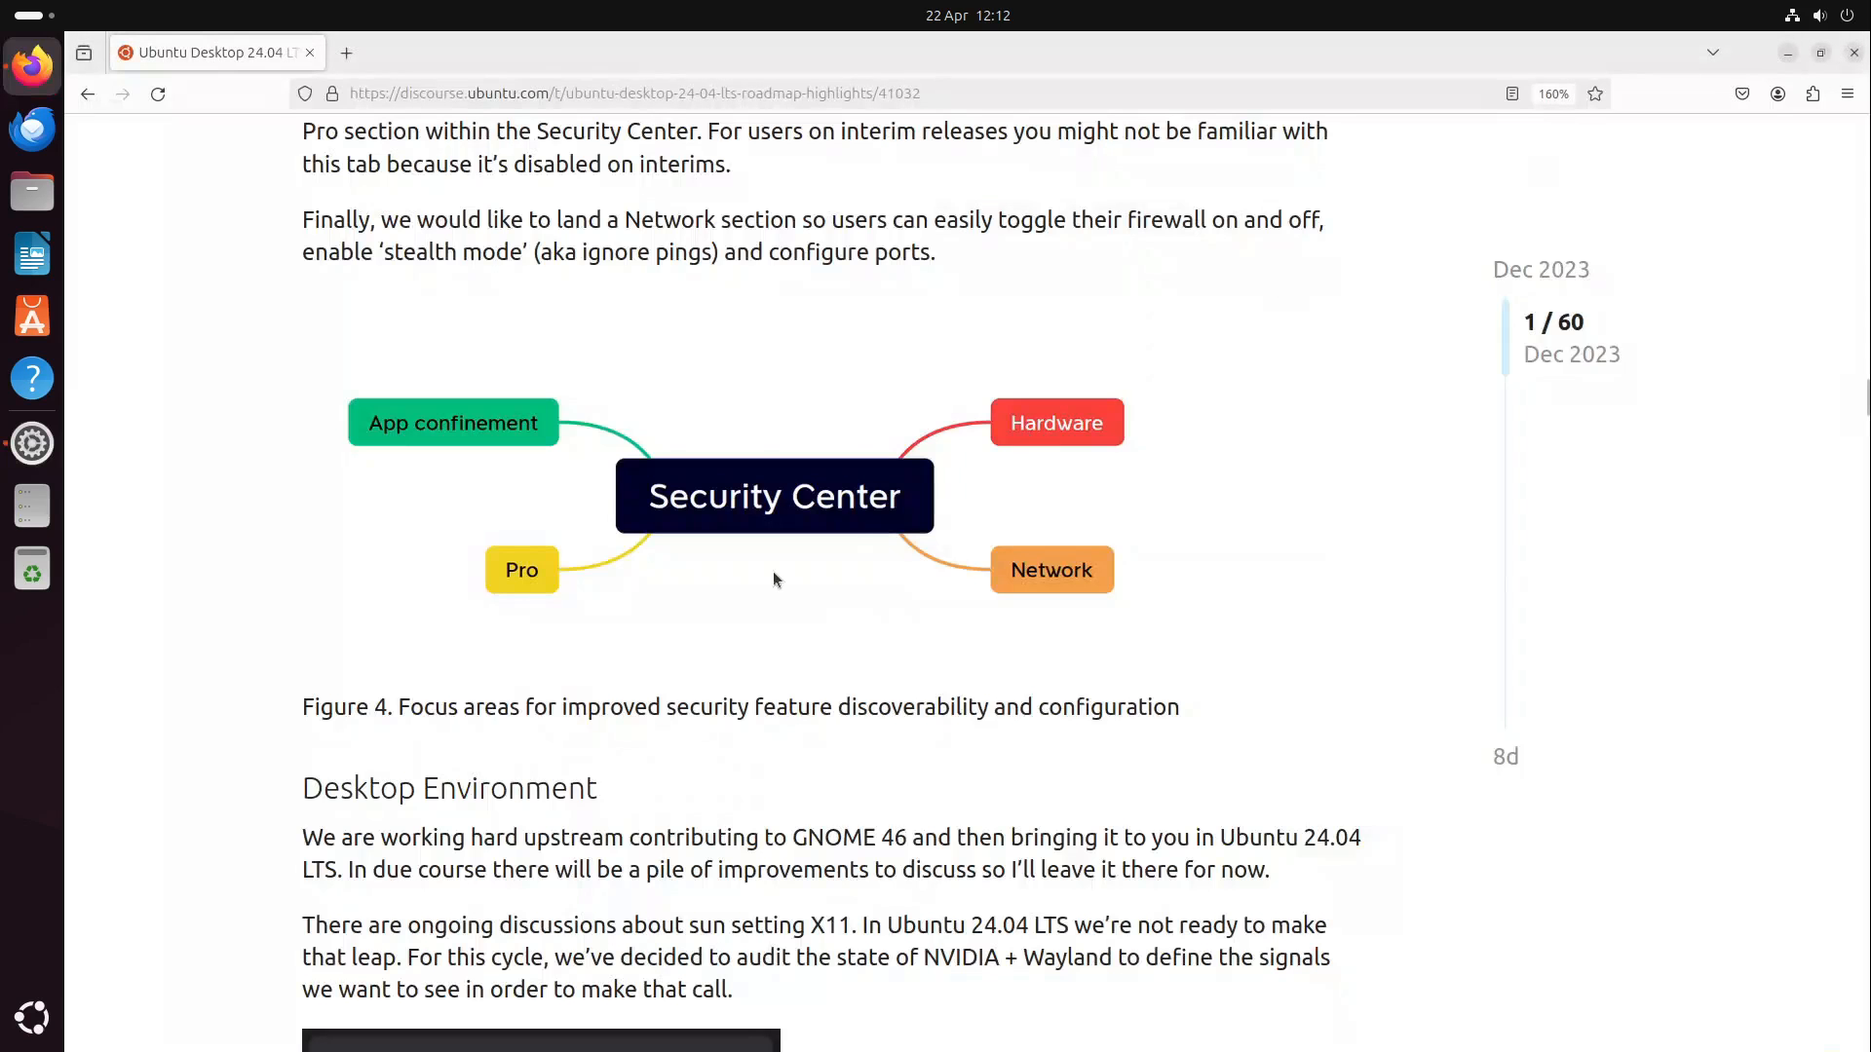
pyautogui.moveTo(707, 656)
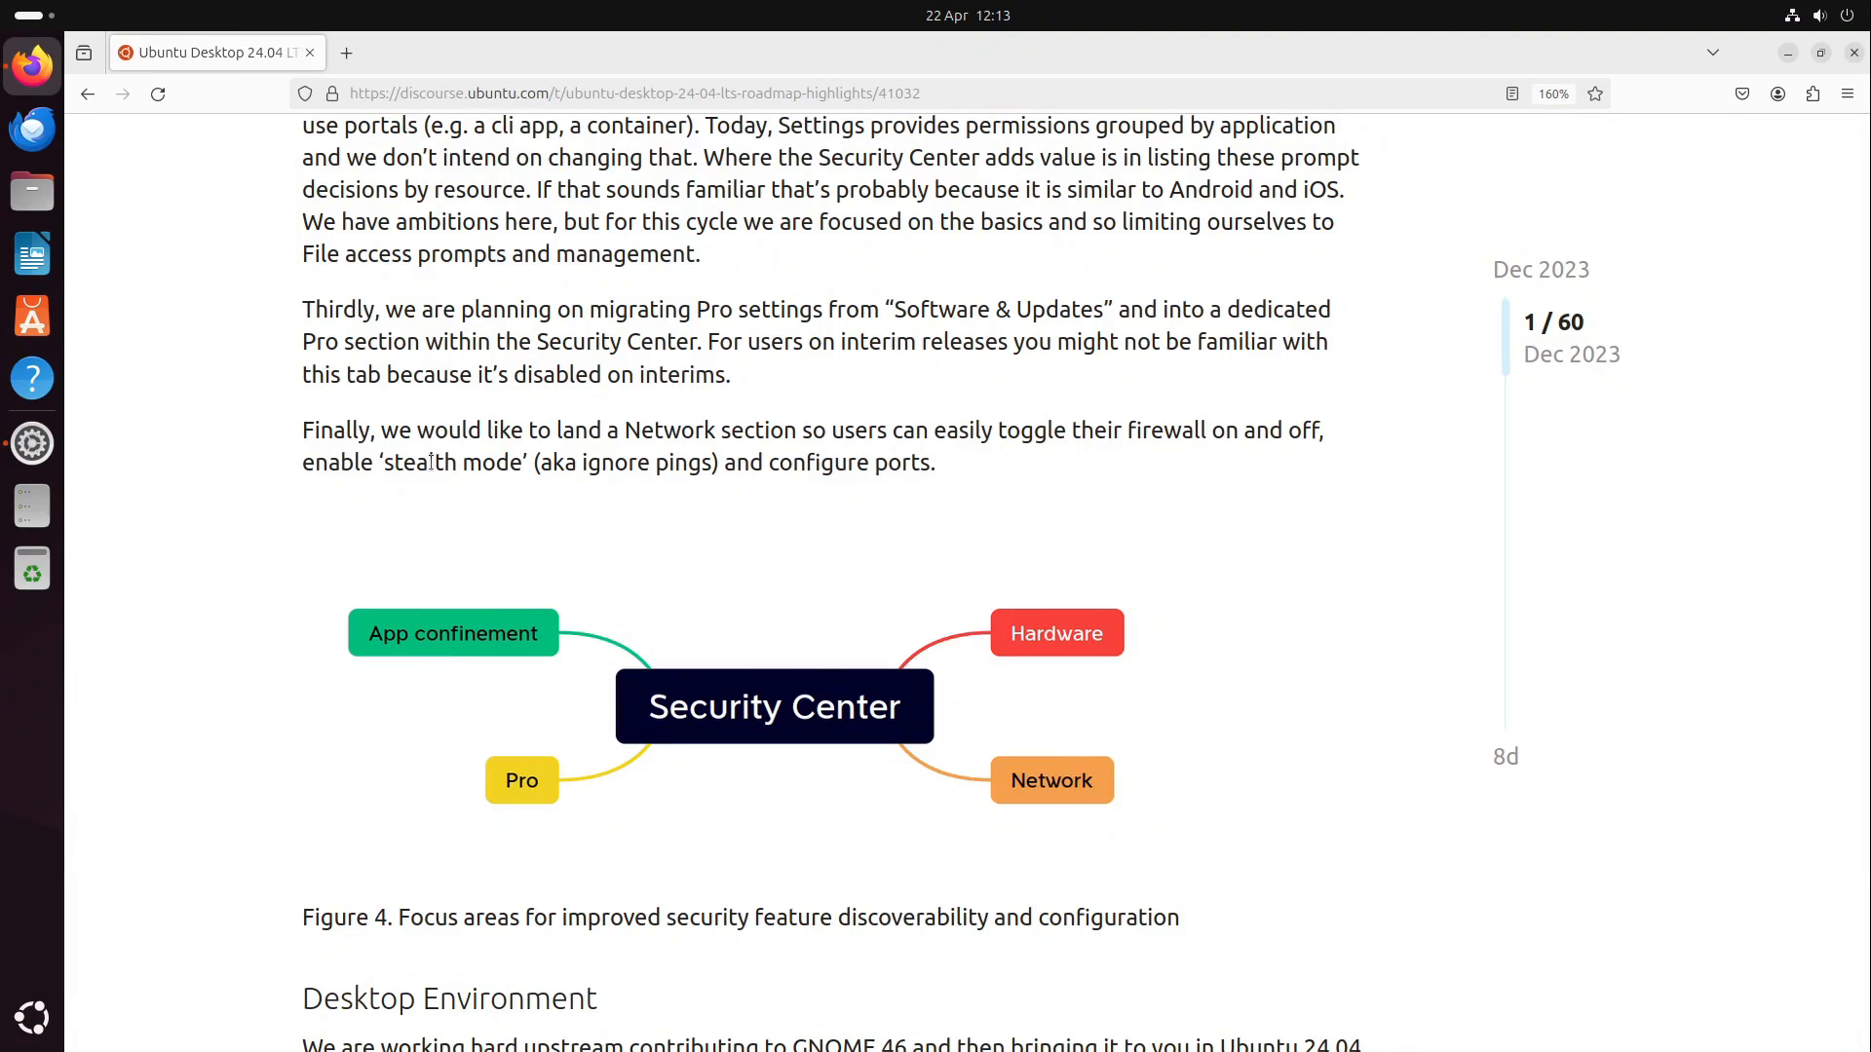
pyautogui.click(566, 52)
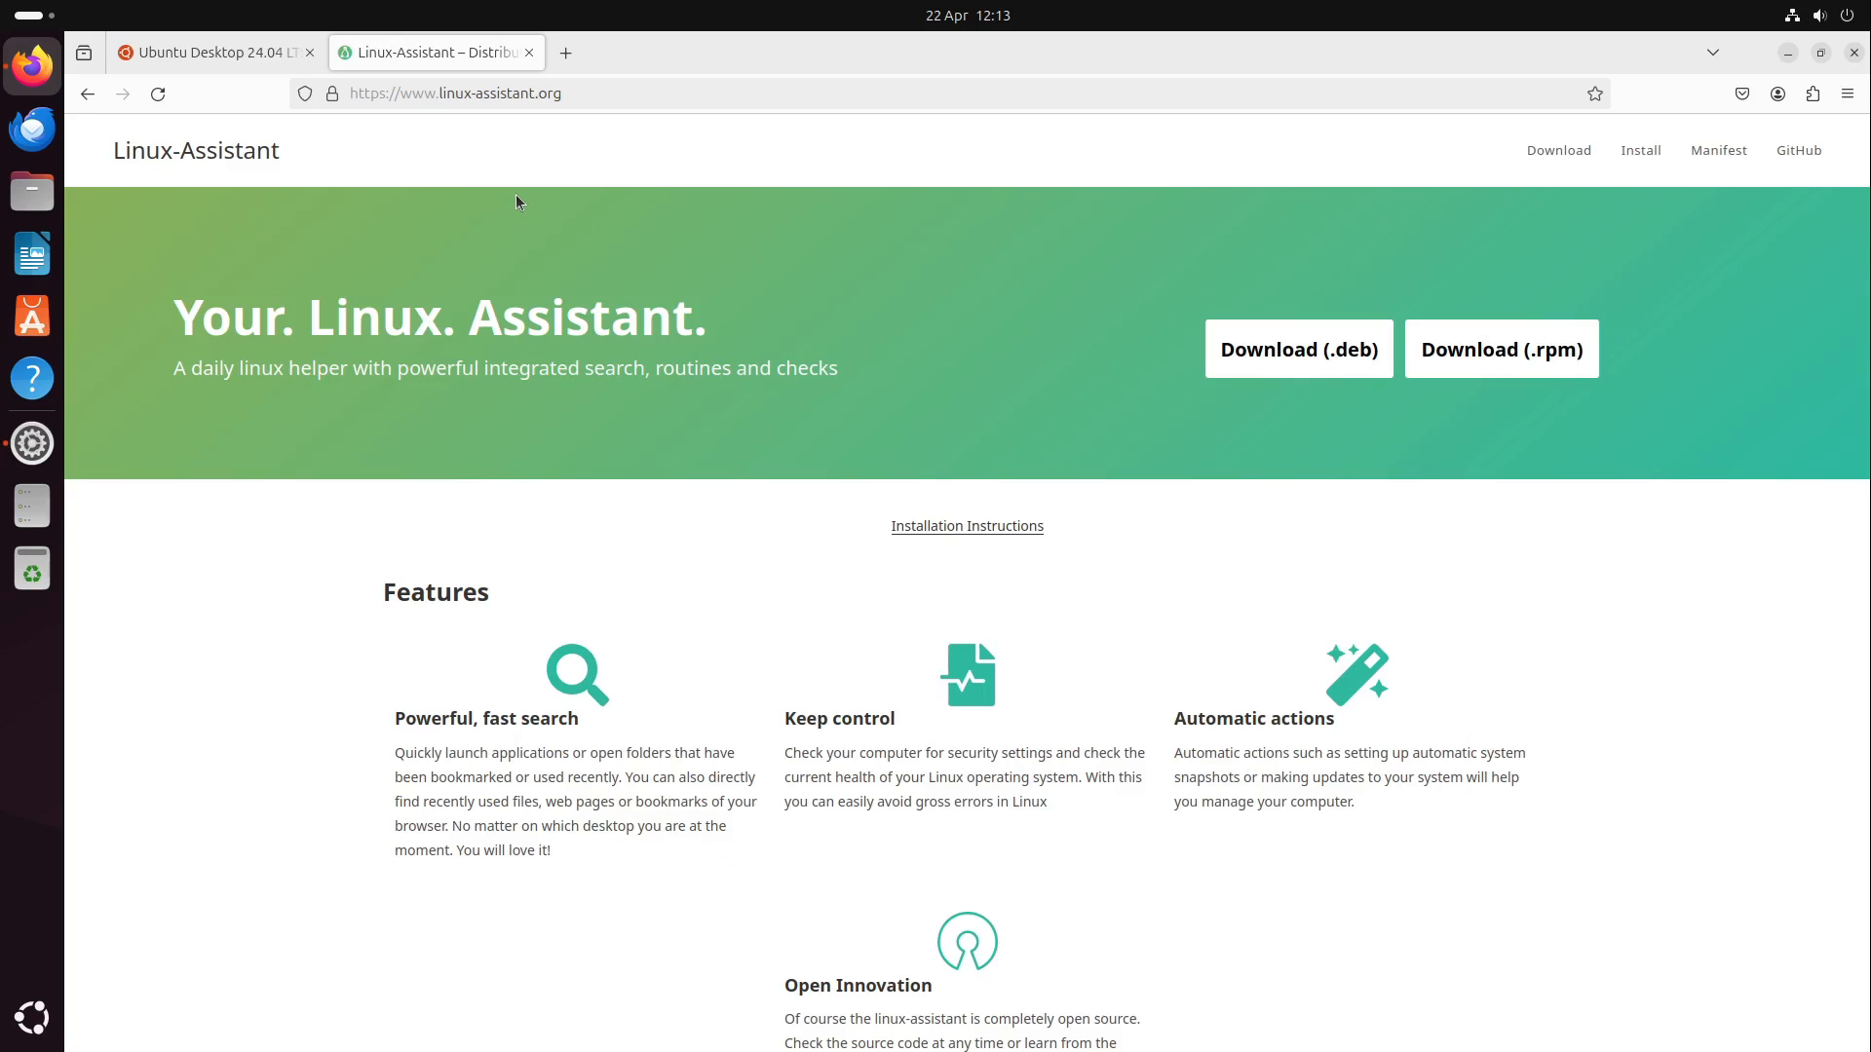
# Delete the duplicate linux-assistant(1).deb from Downloads and close the Files window
pyautogui.click(1297, 350)
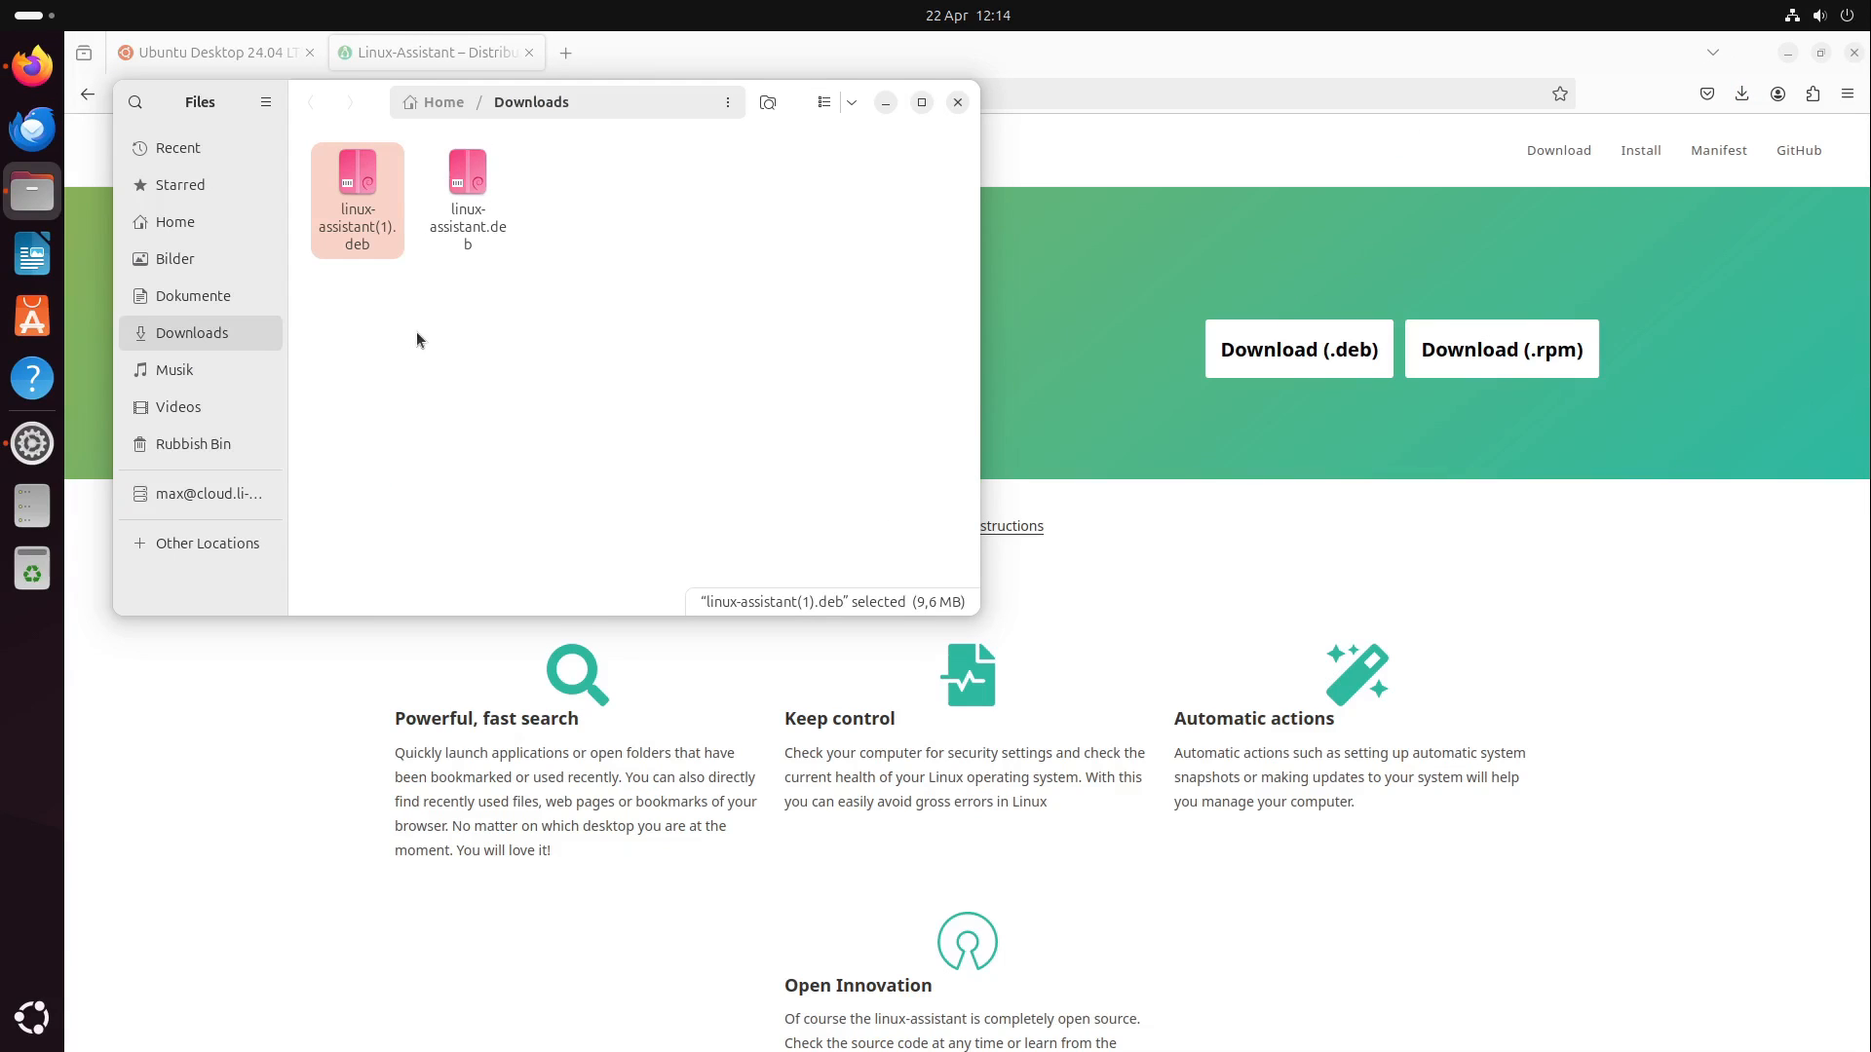
pyautogui.press('Delete')
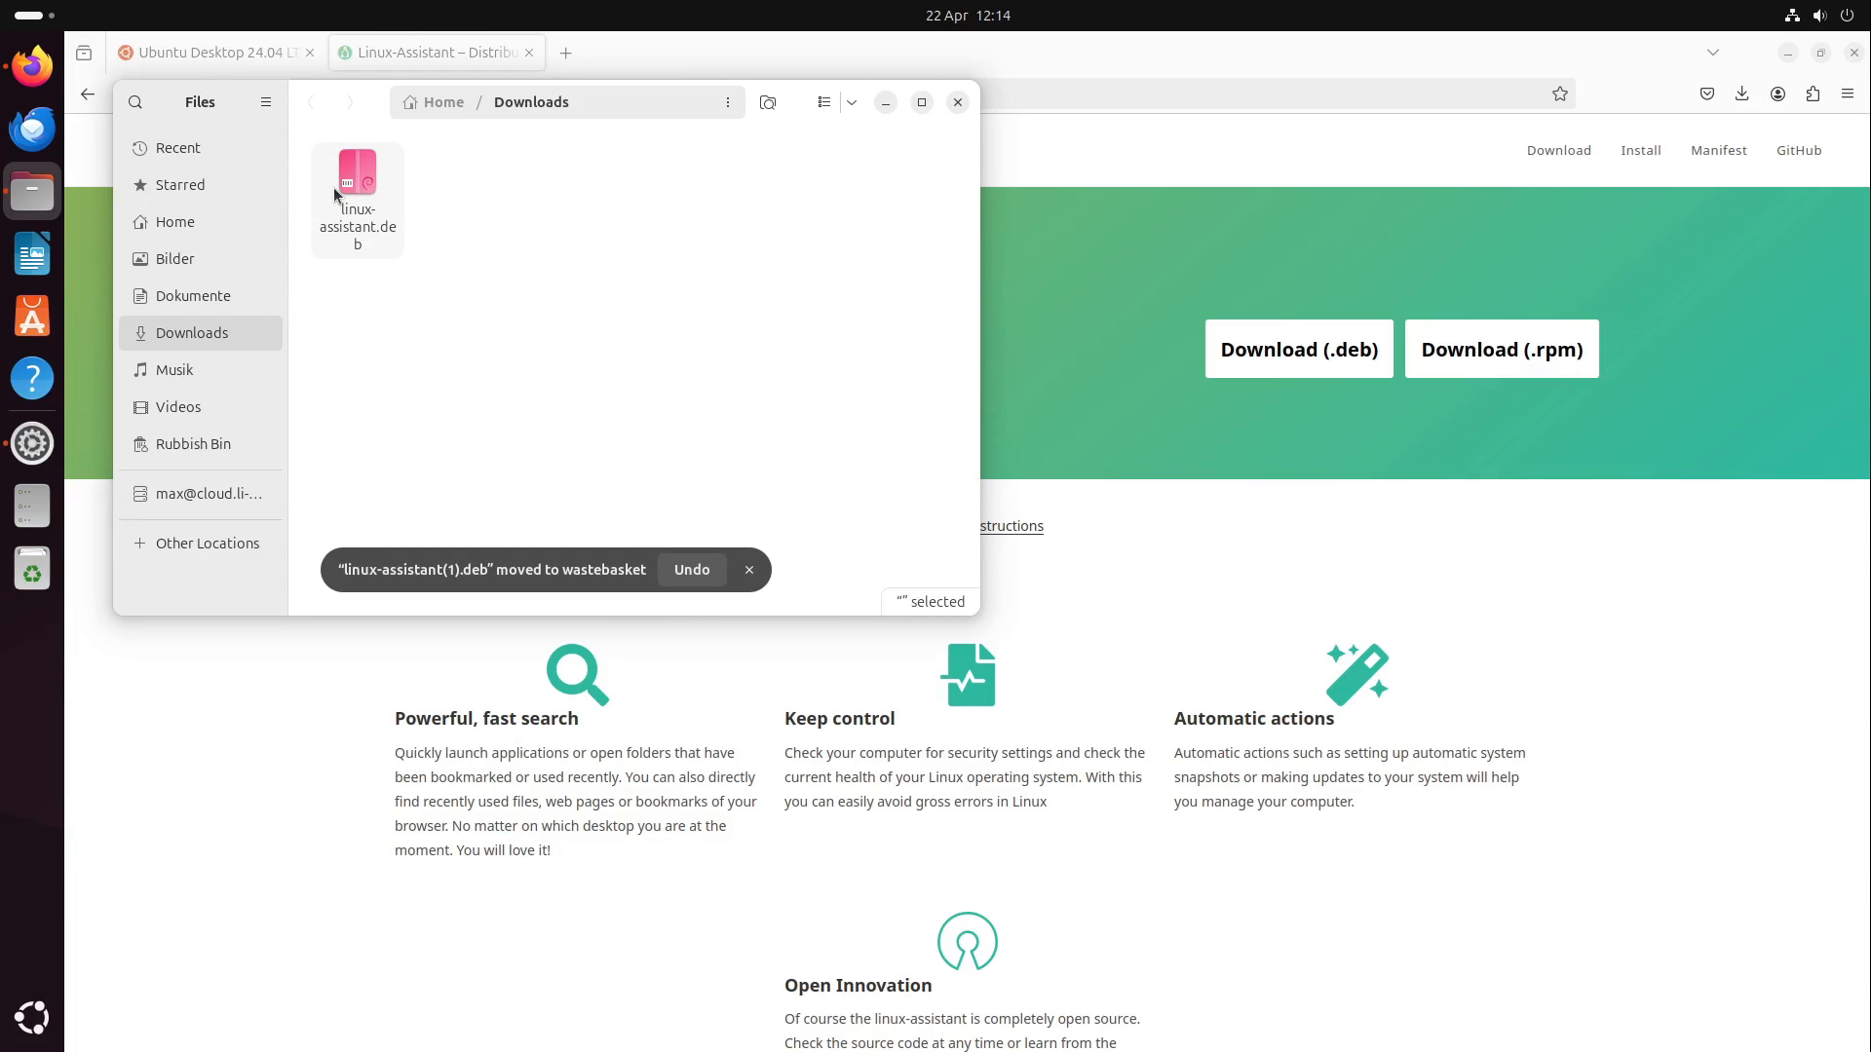
pyautogui.click(749, 569)
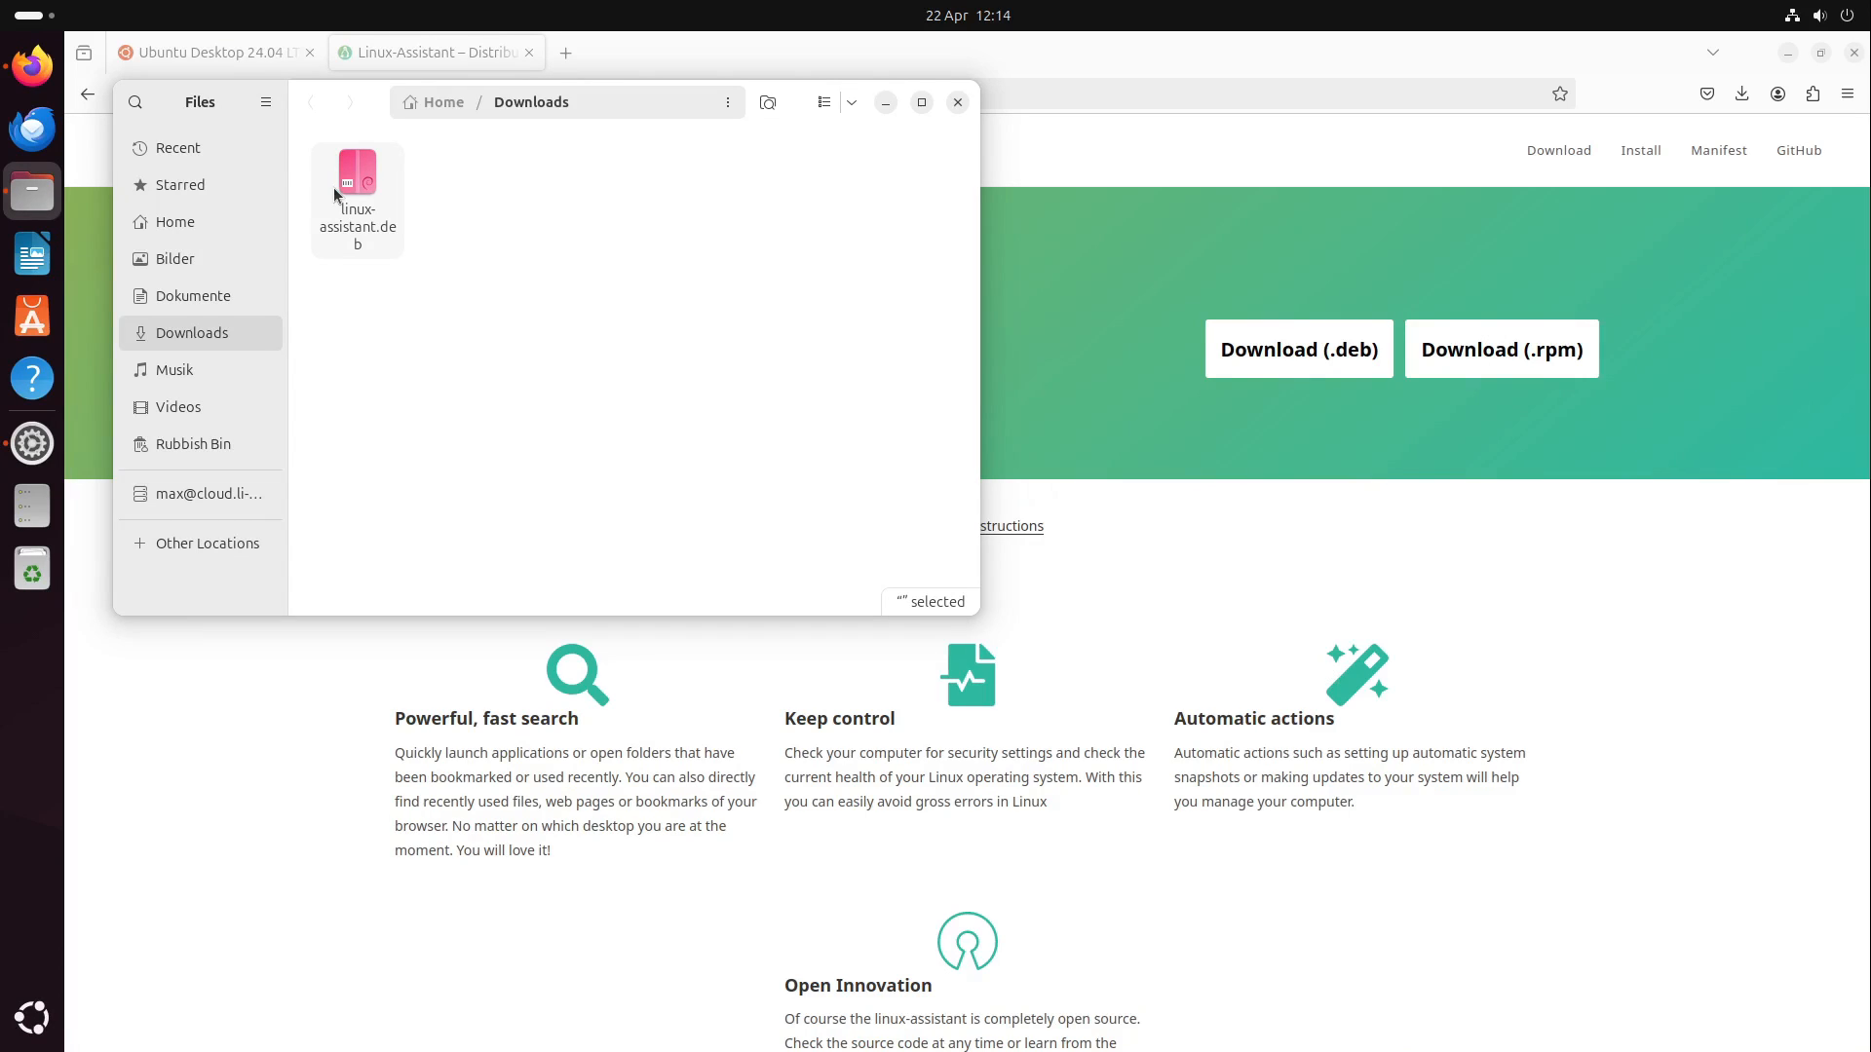
pyautogui.moveTo(33, 315)
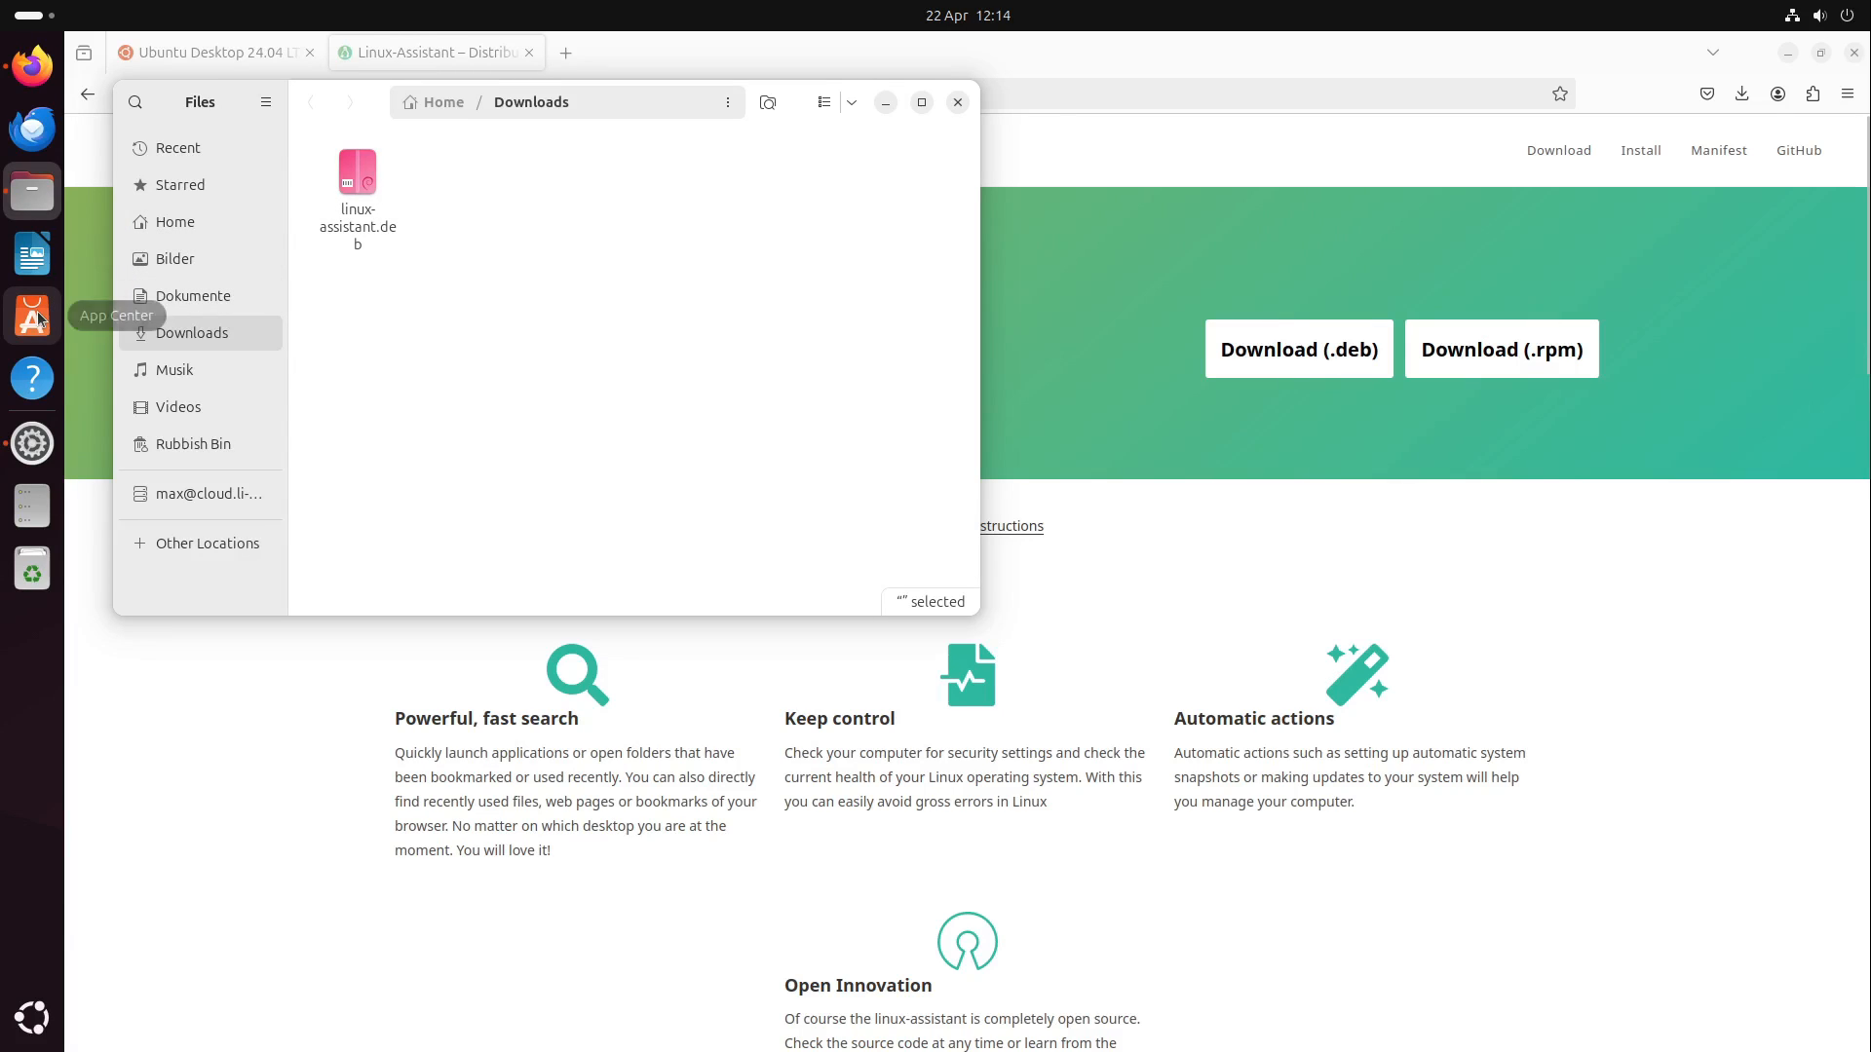
pyautogui.moveTo(602, 276)
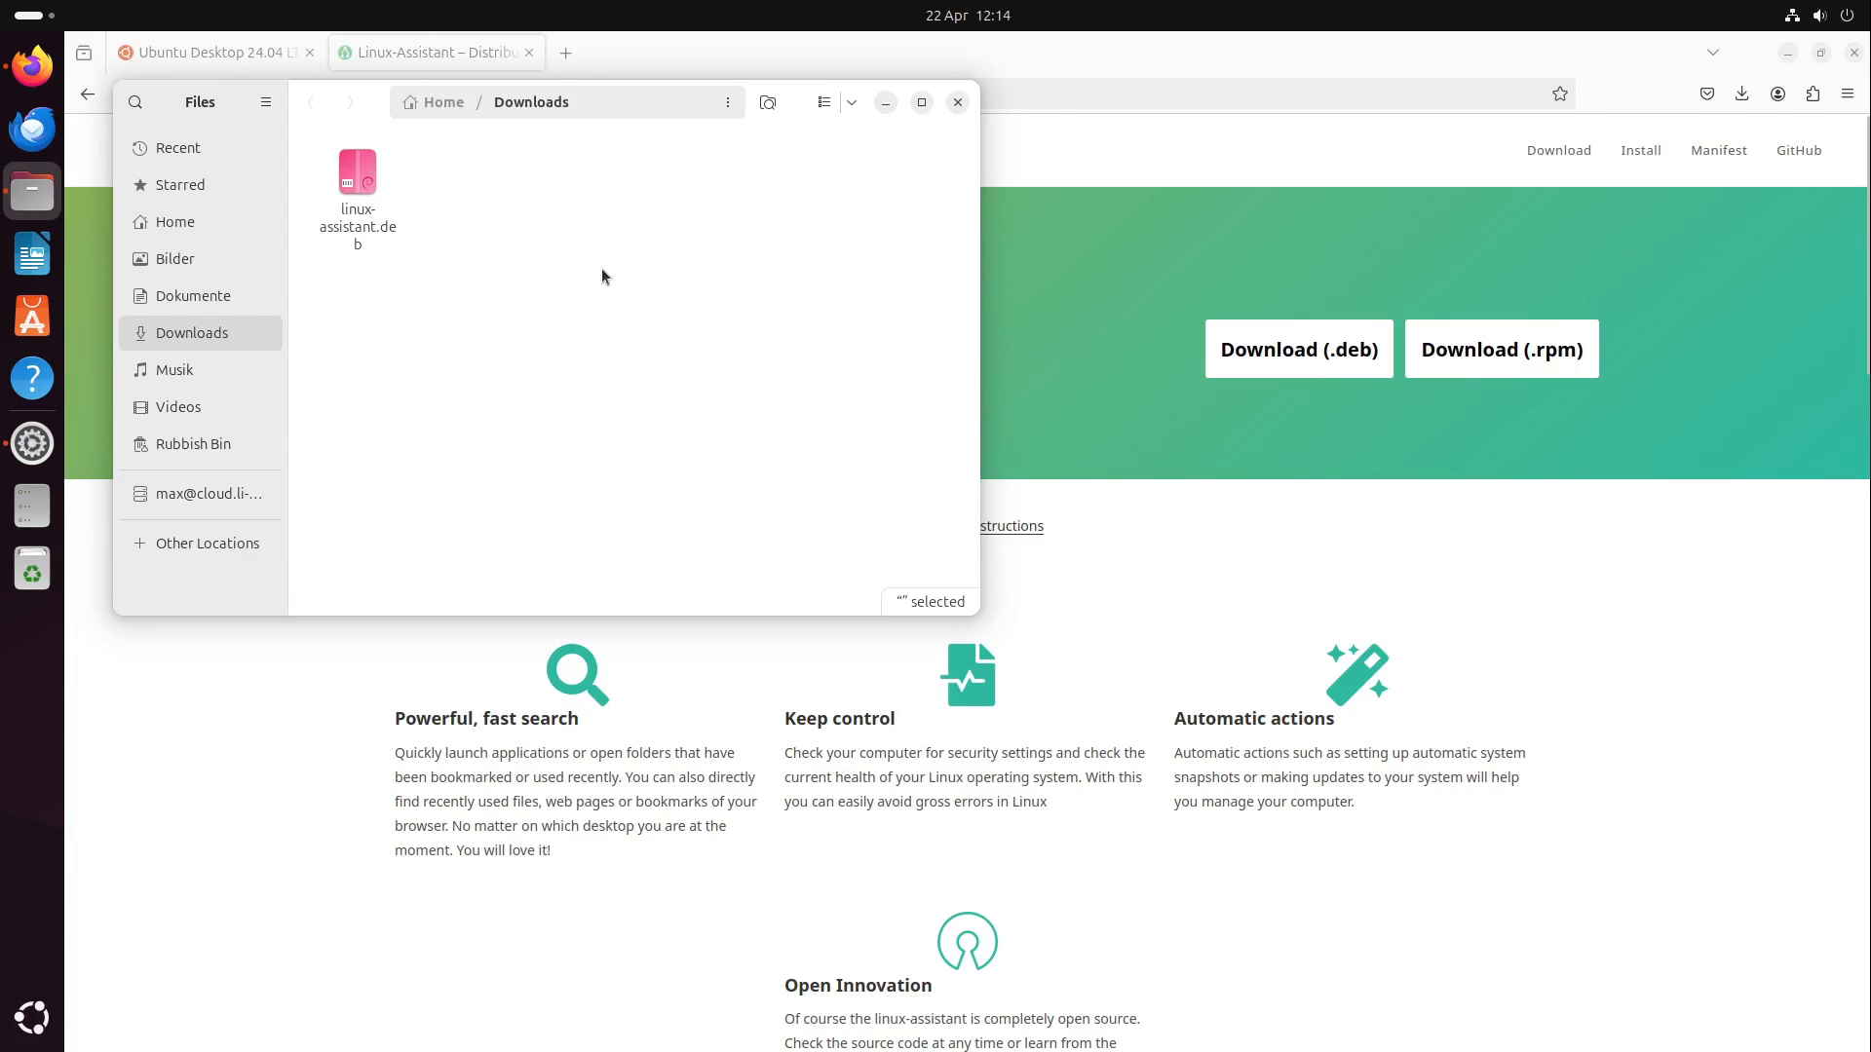
pyautogui.click(356, 179)
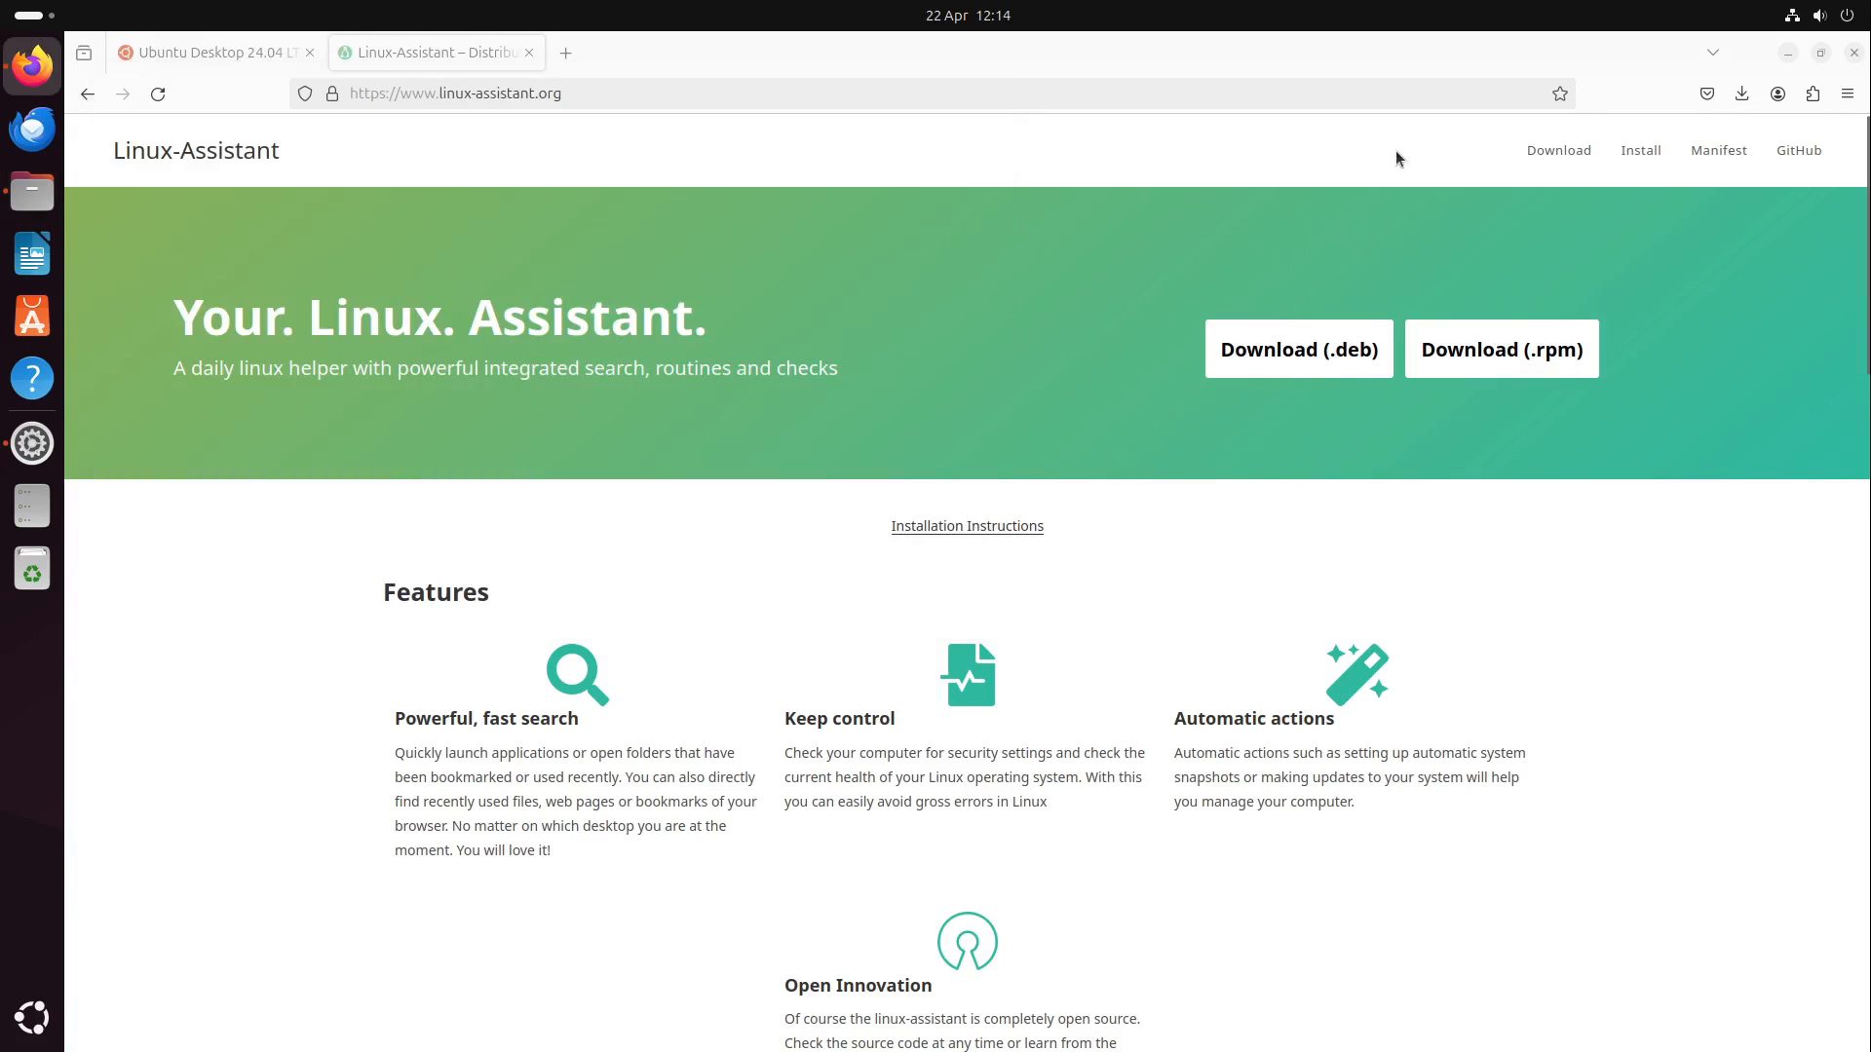
# Scroll through the Linux Assistant installation instructions page on linux-assistant.org
pyautogui.click(1639, 149)
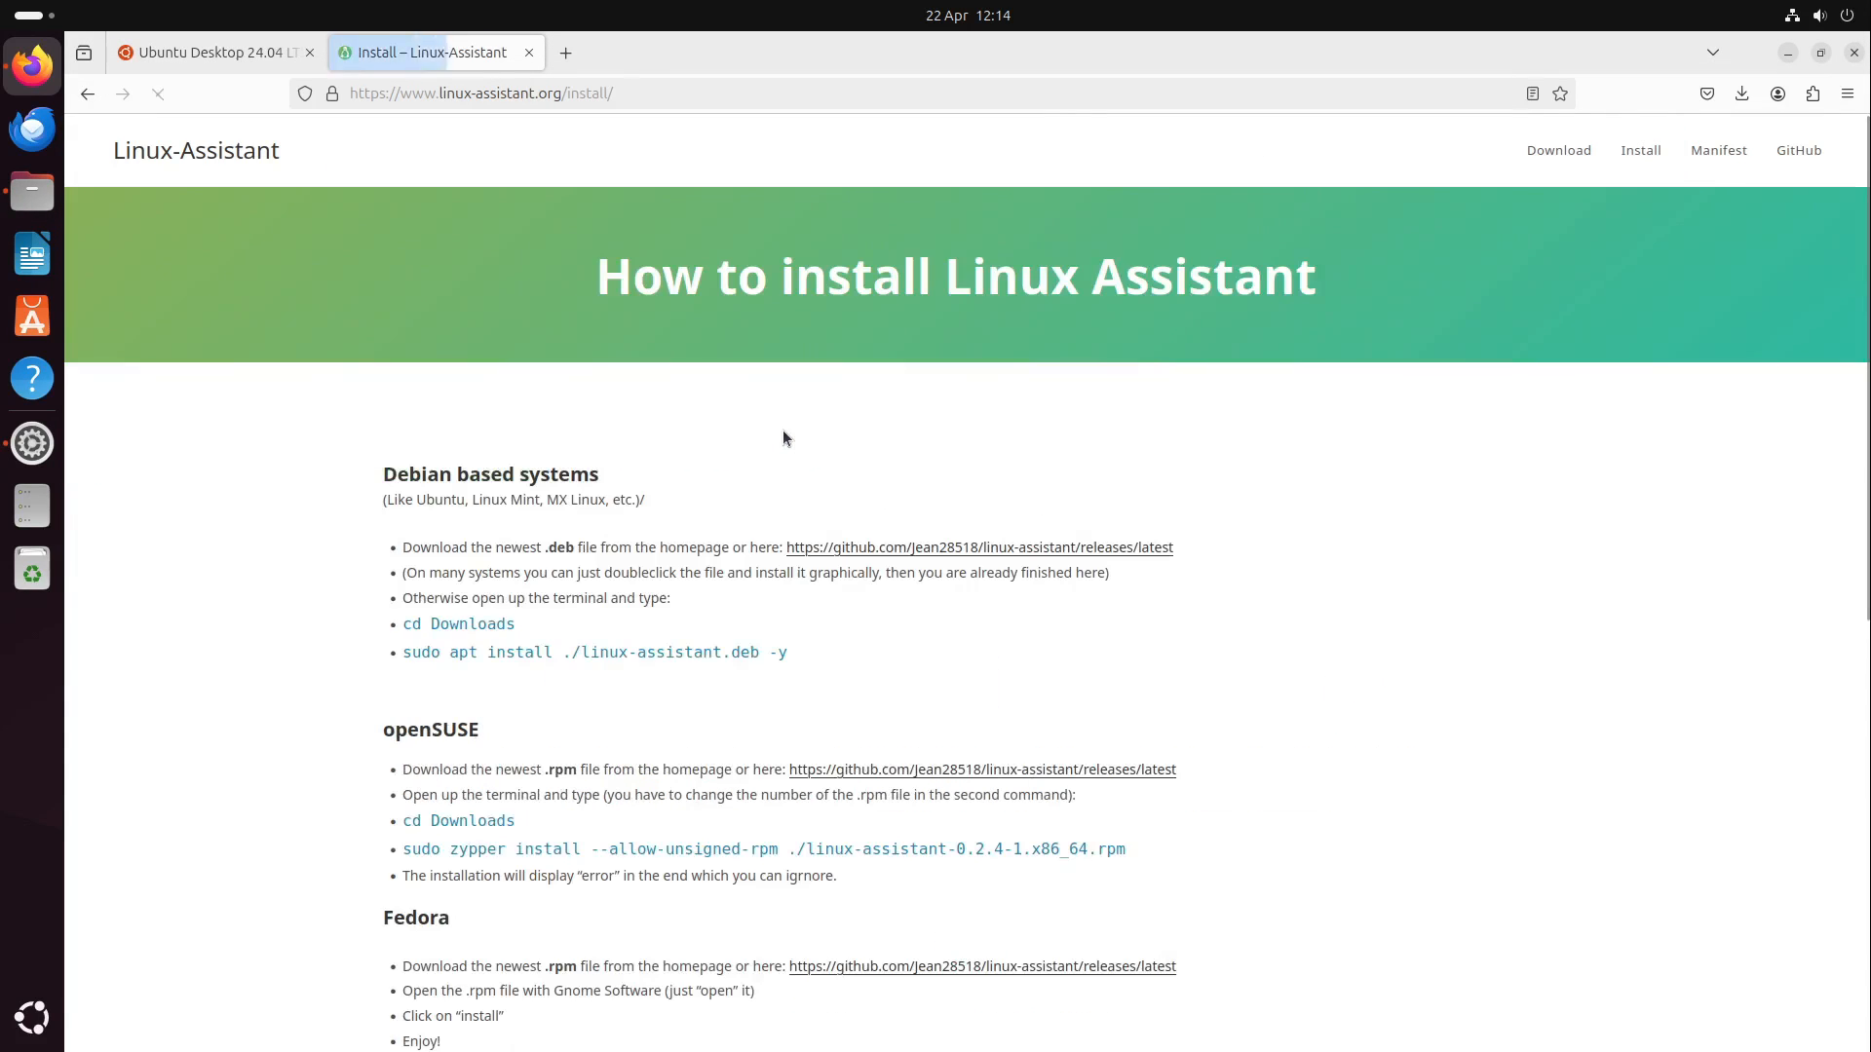
pyautogui.scroll(-3)
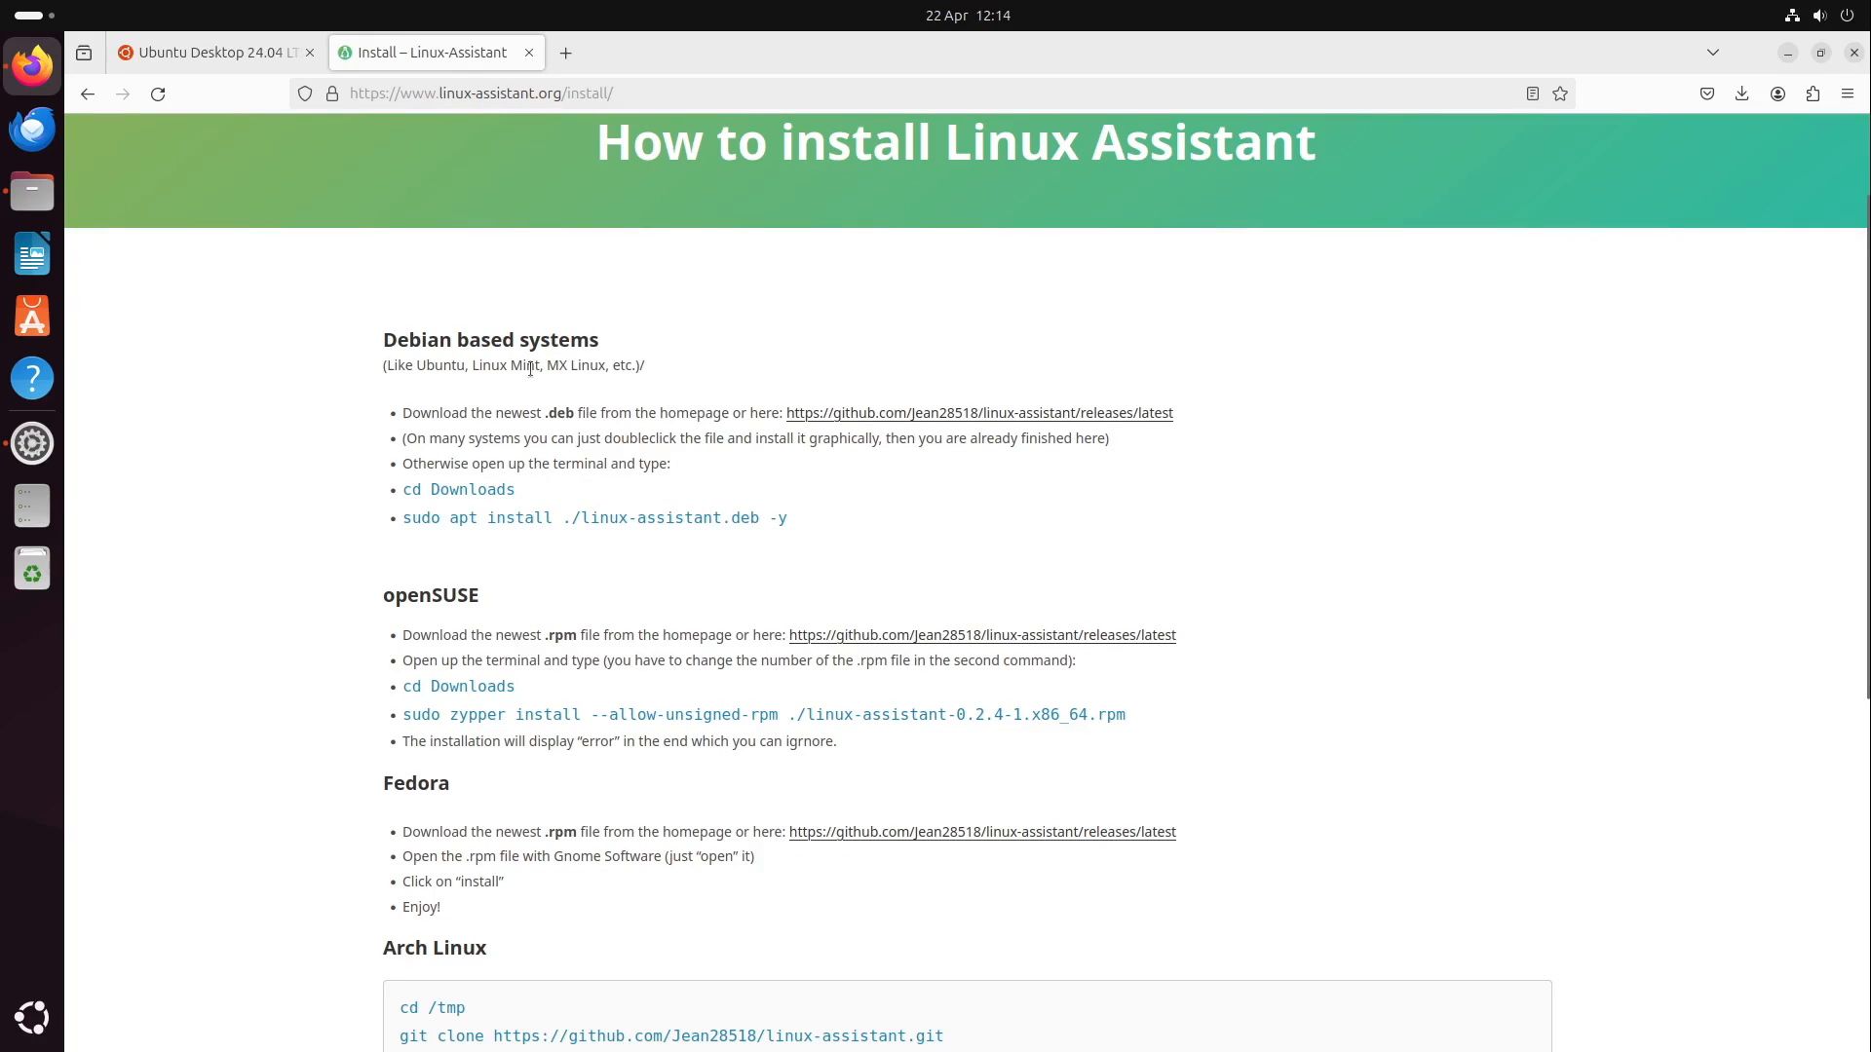
pyautogui.moveTo(717, 357)
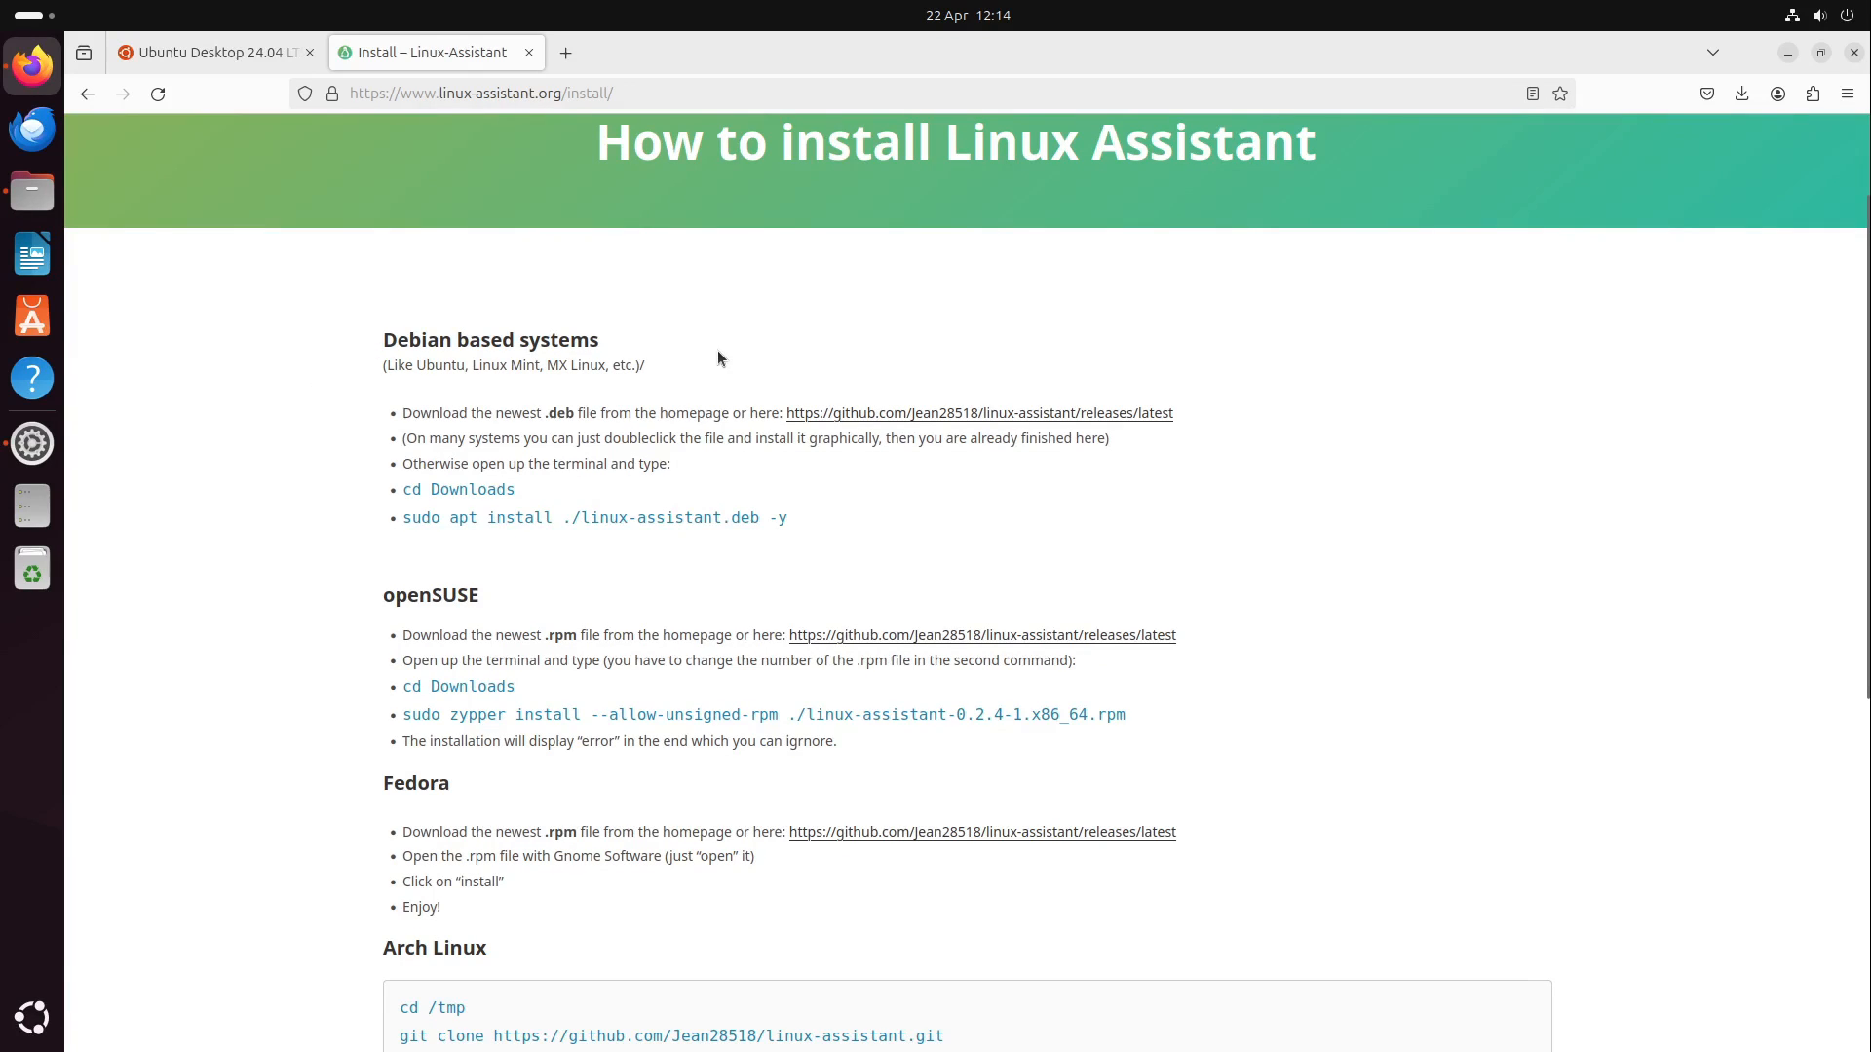
pyautogui.scroll(-3)
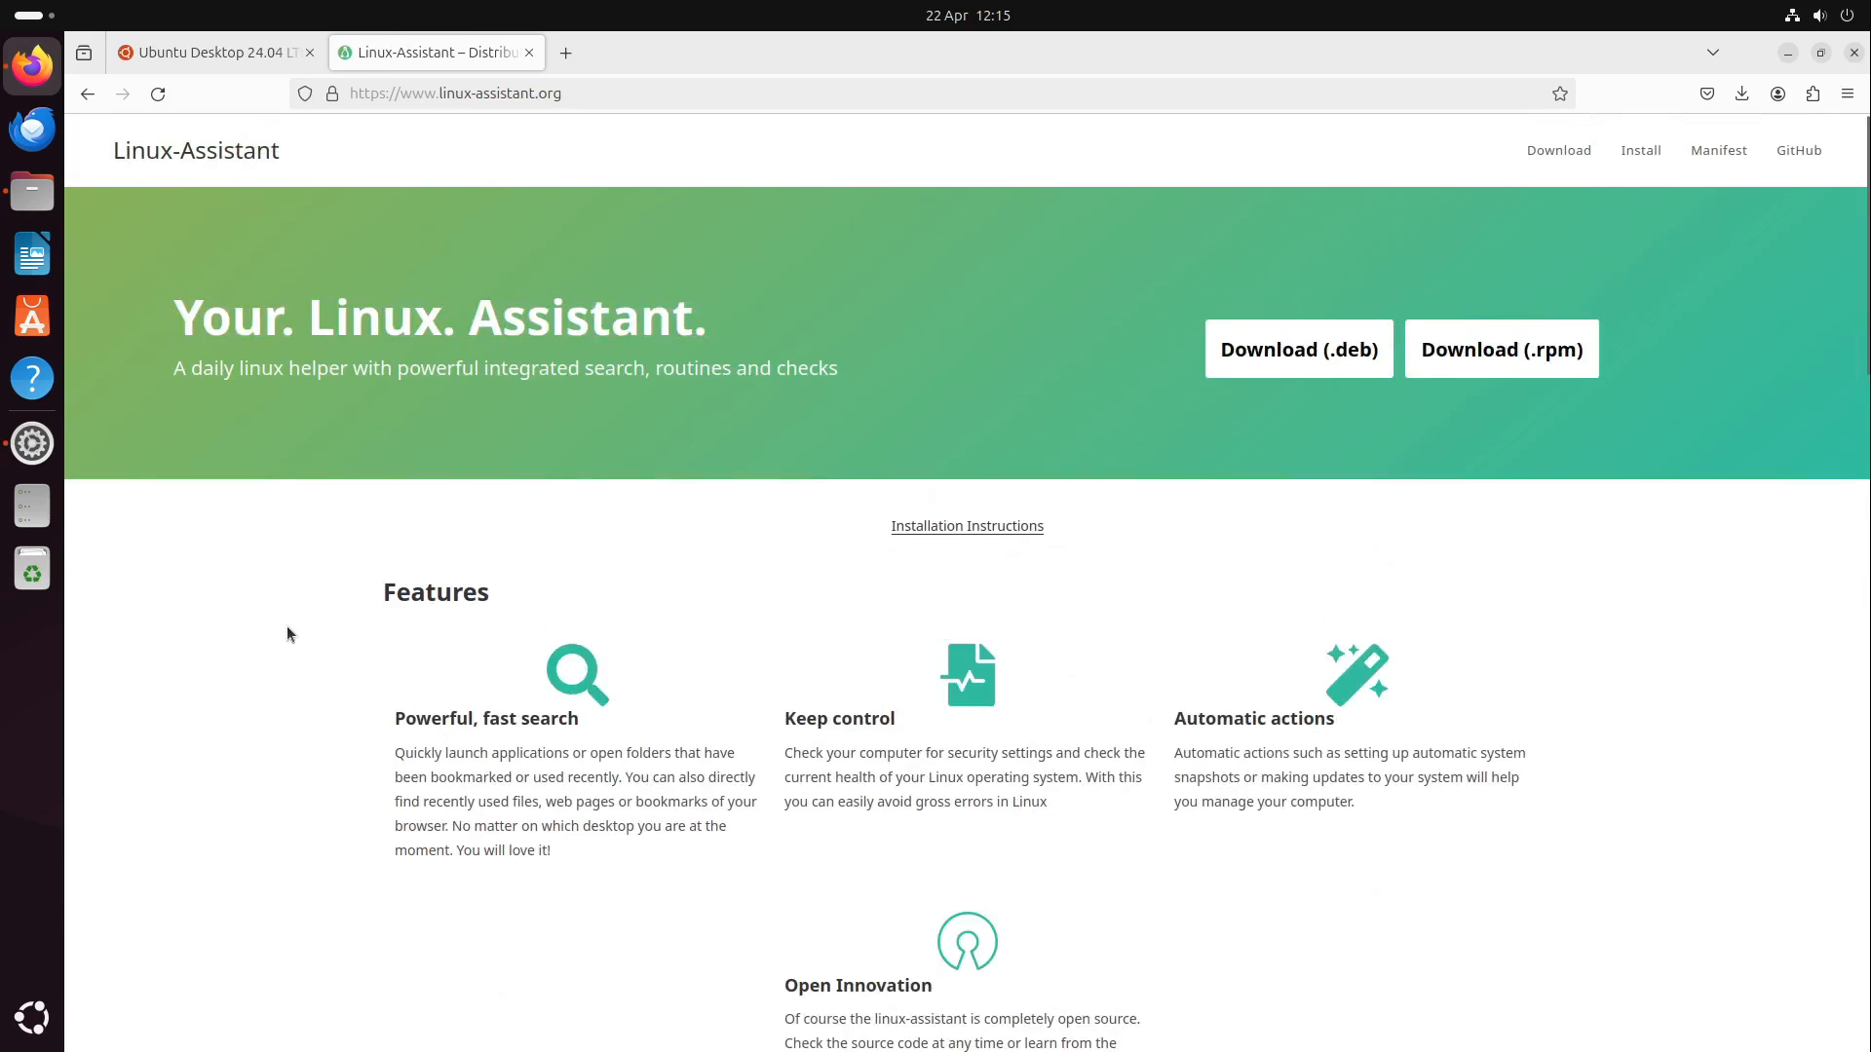
pyautogui.scroll(-3)
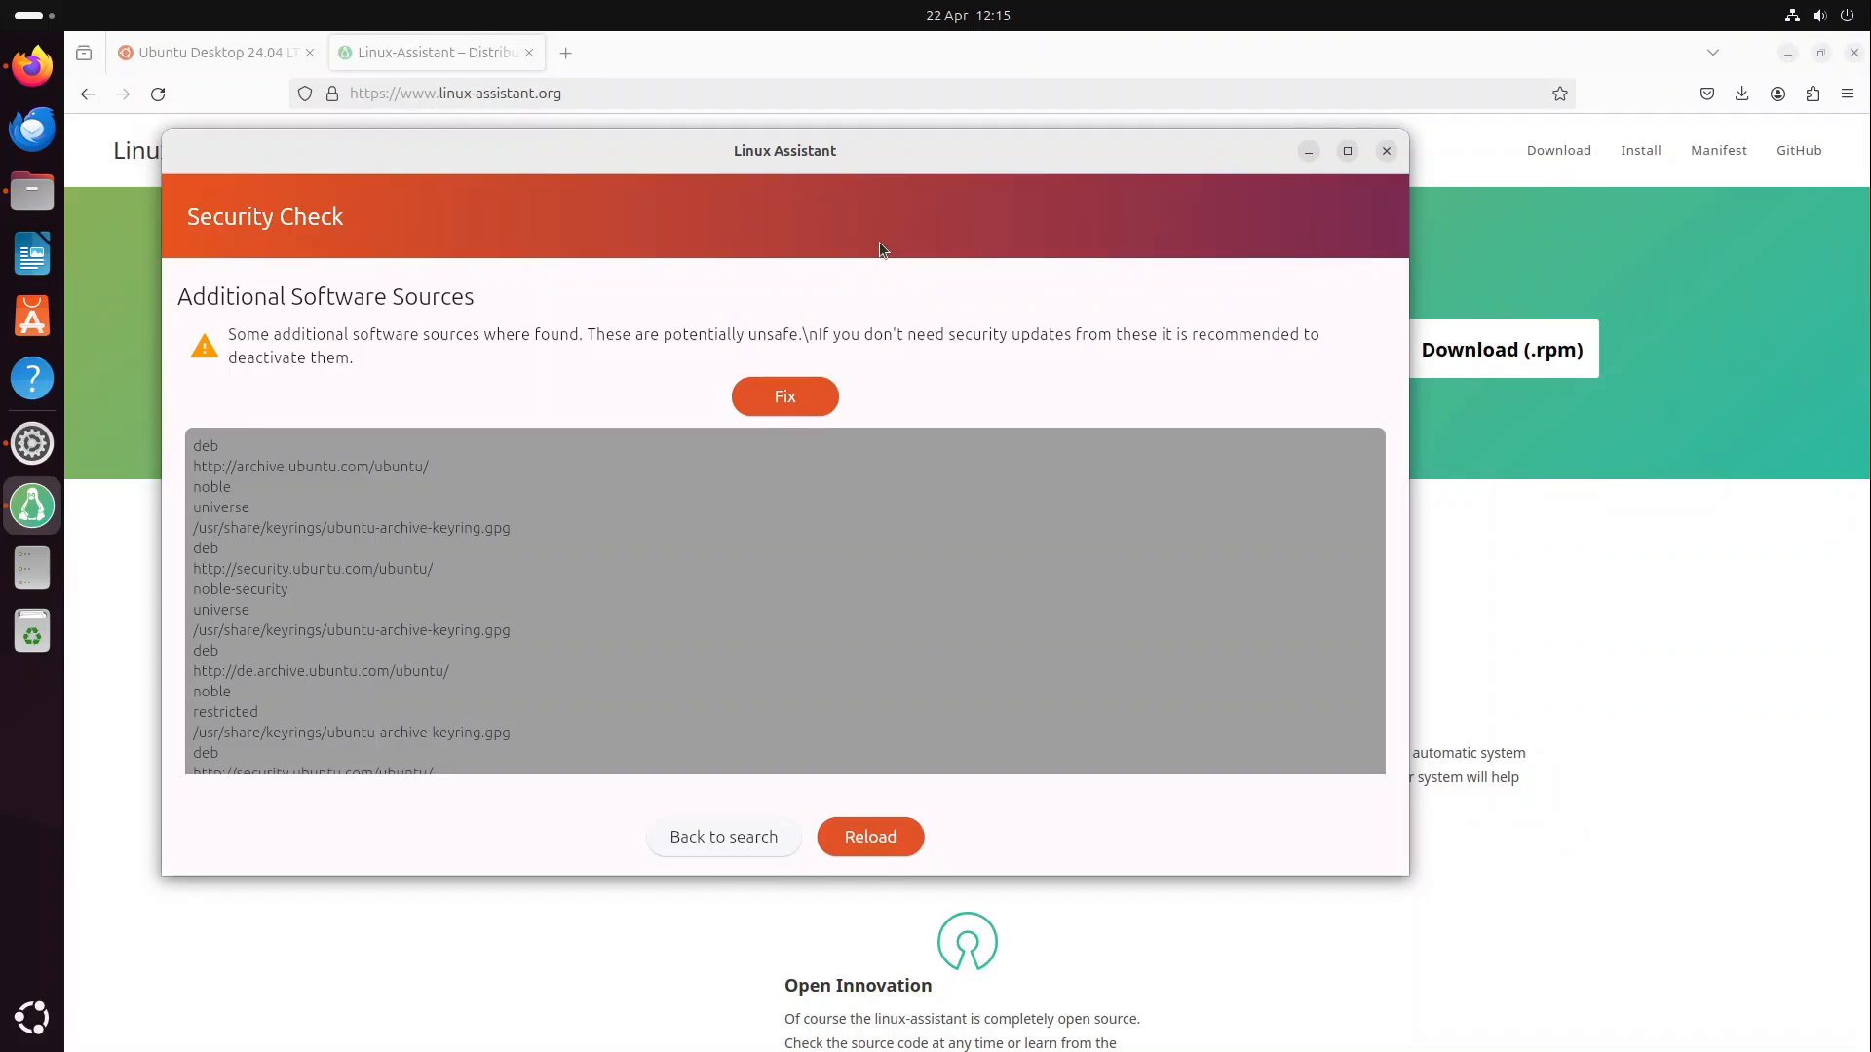
pyautogui.moveTo(393, 451)
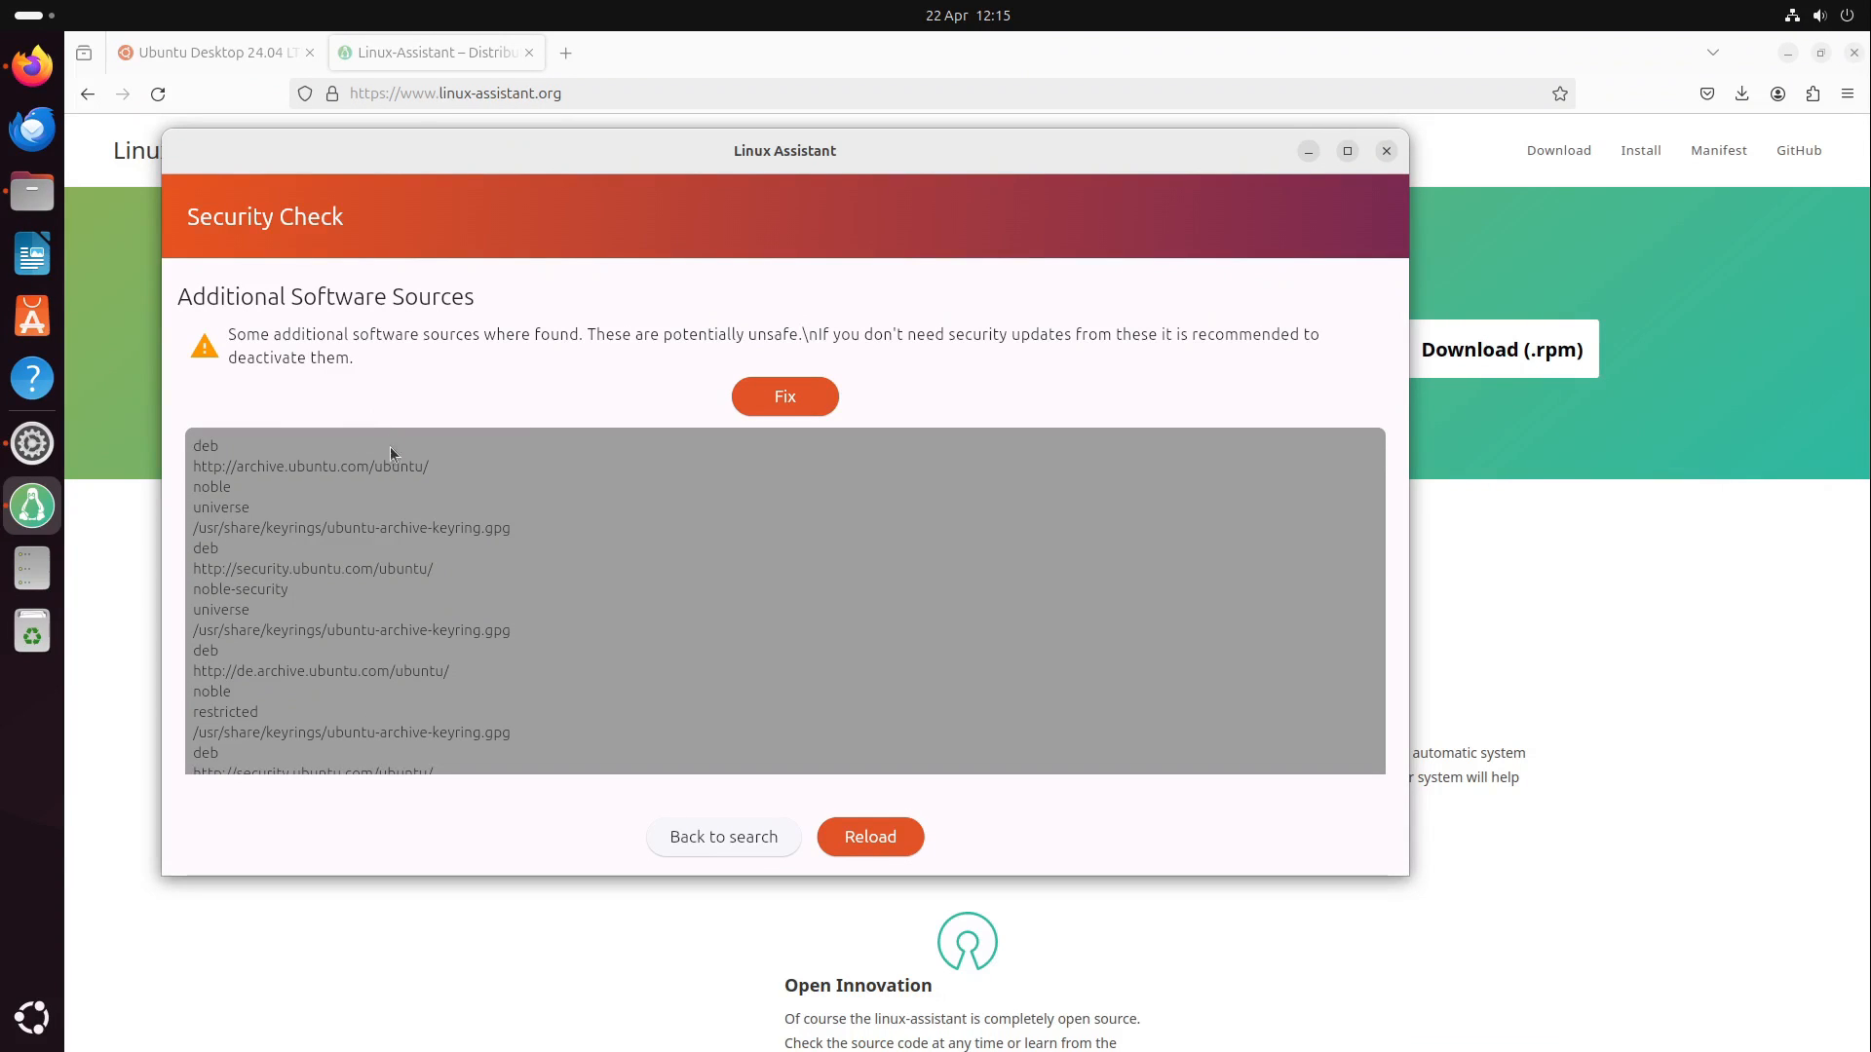
pyautogui.moveTo(446, 533)
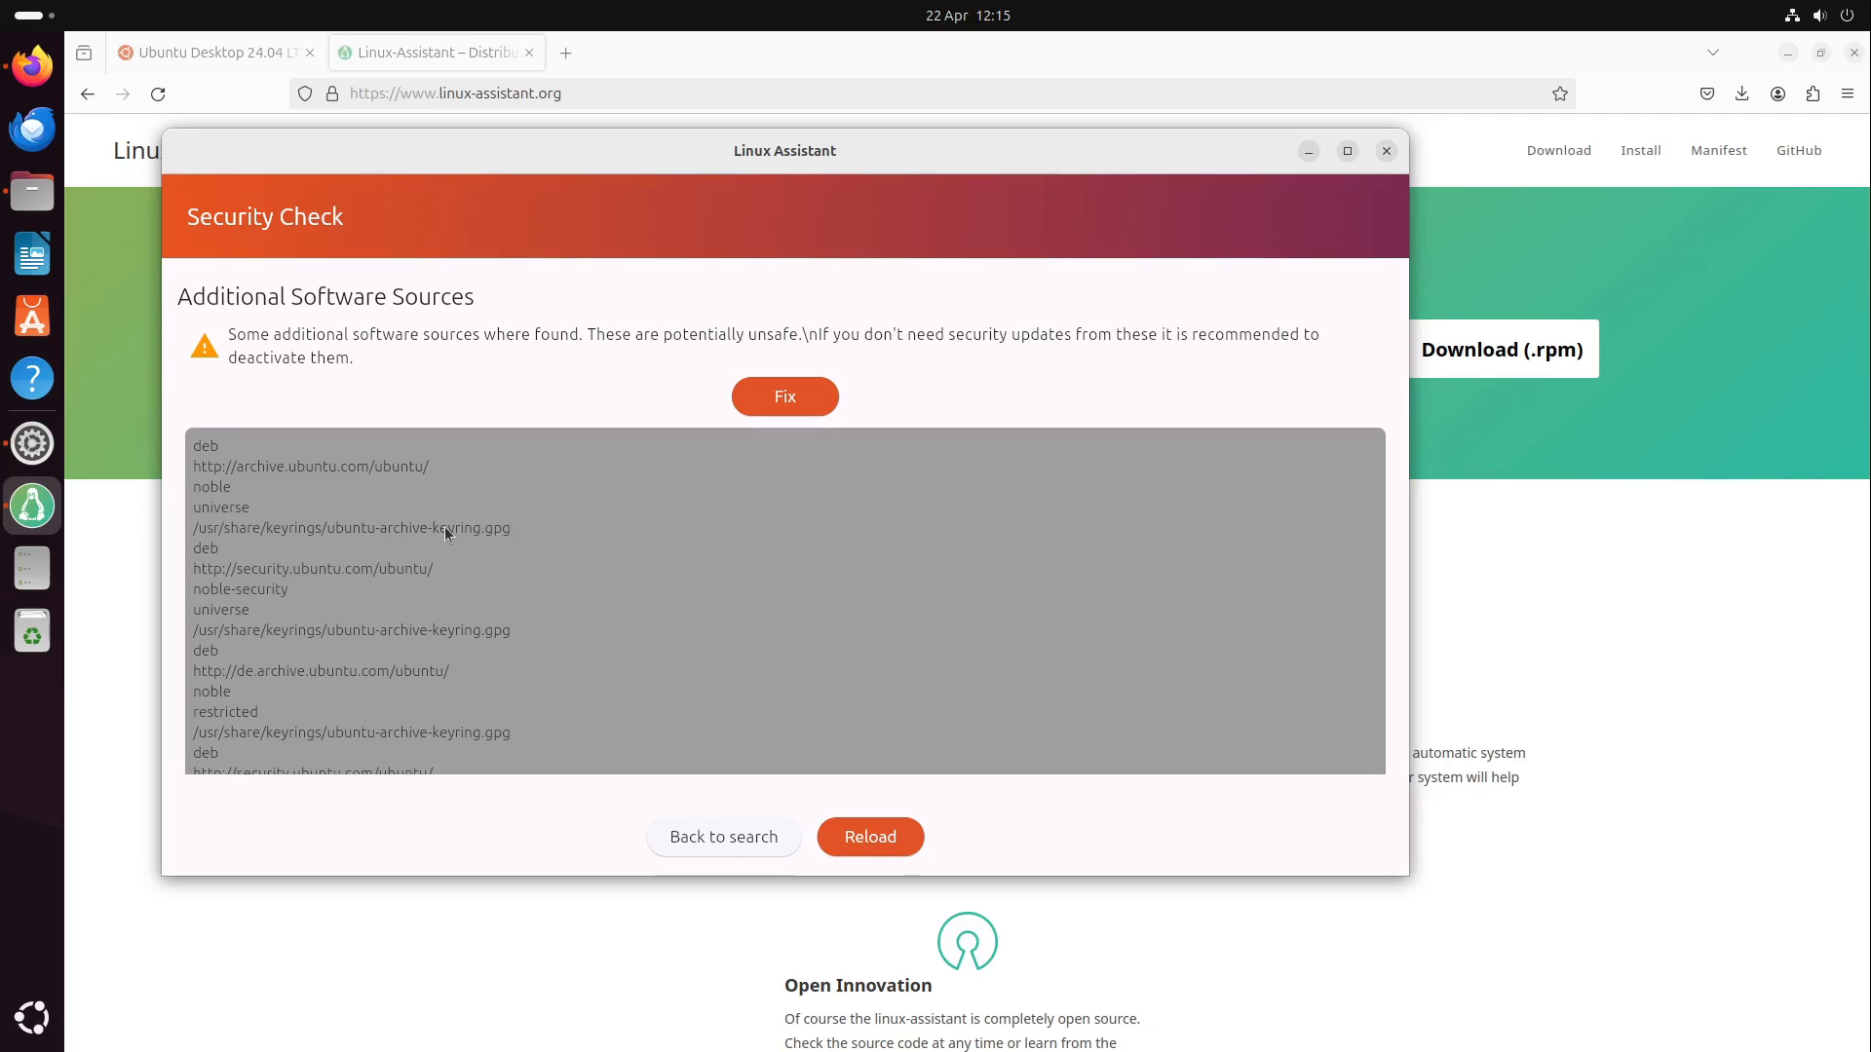
pyautogui.moveTo(517, 608)
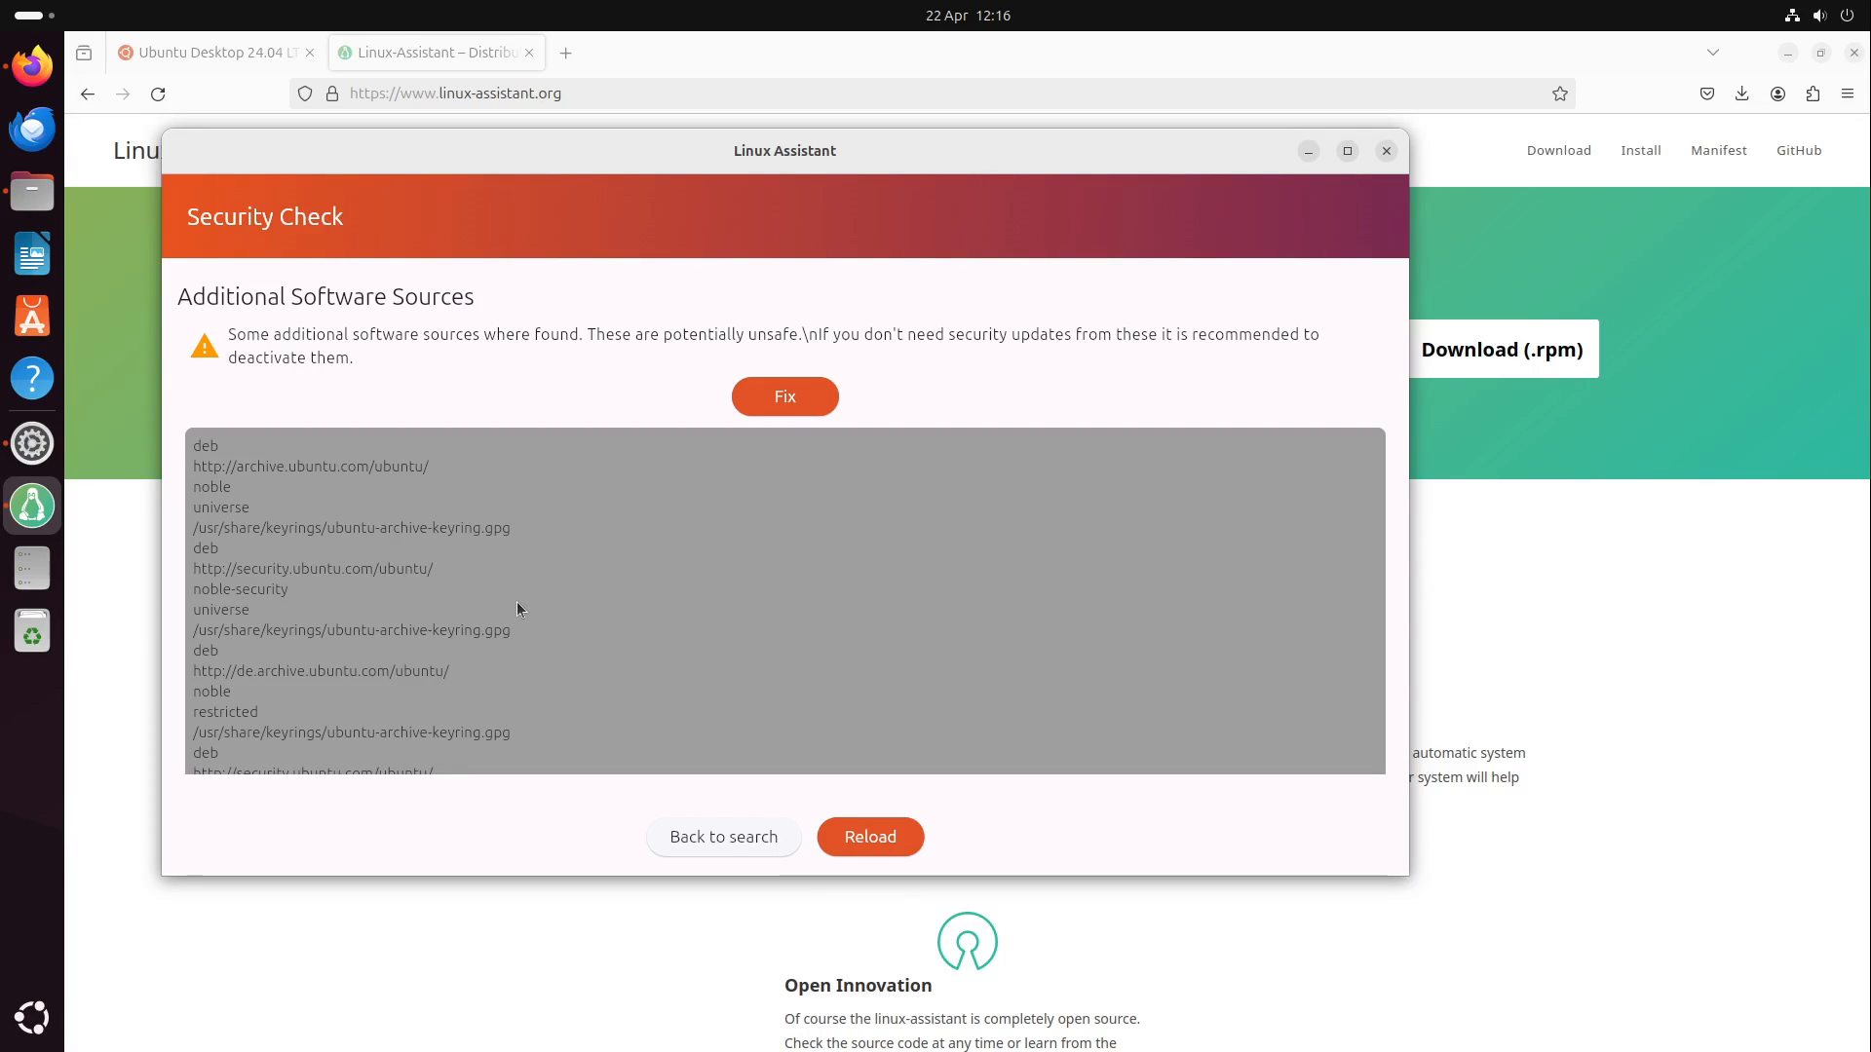
# Scroll through the Security Check sections: software sources, updates, home folder rights, firewall
pyautogui.scroll(-3)
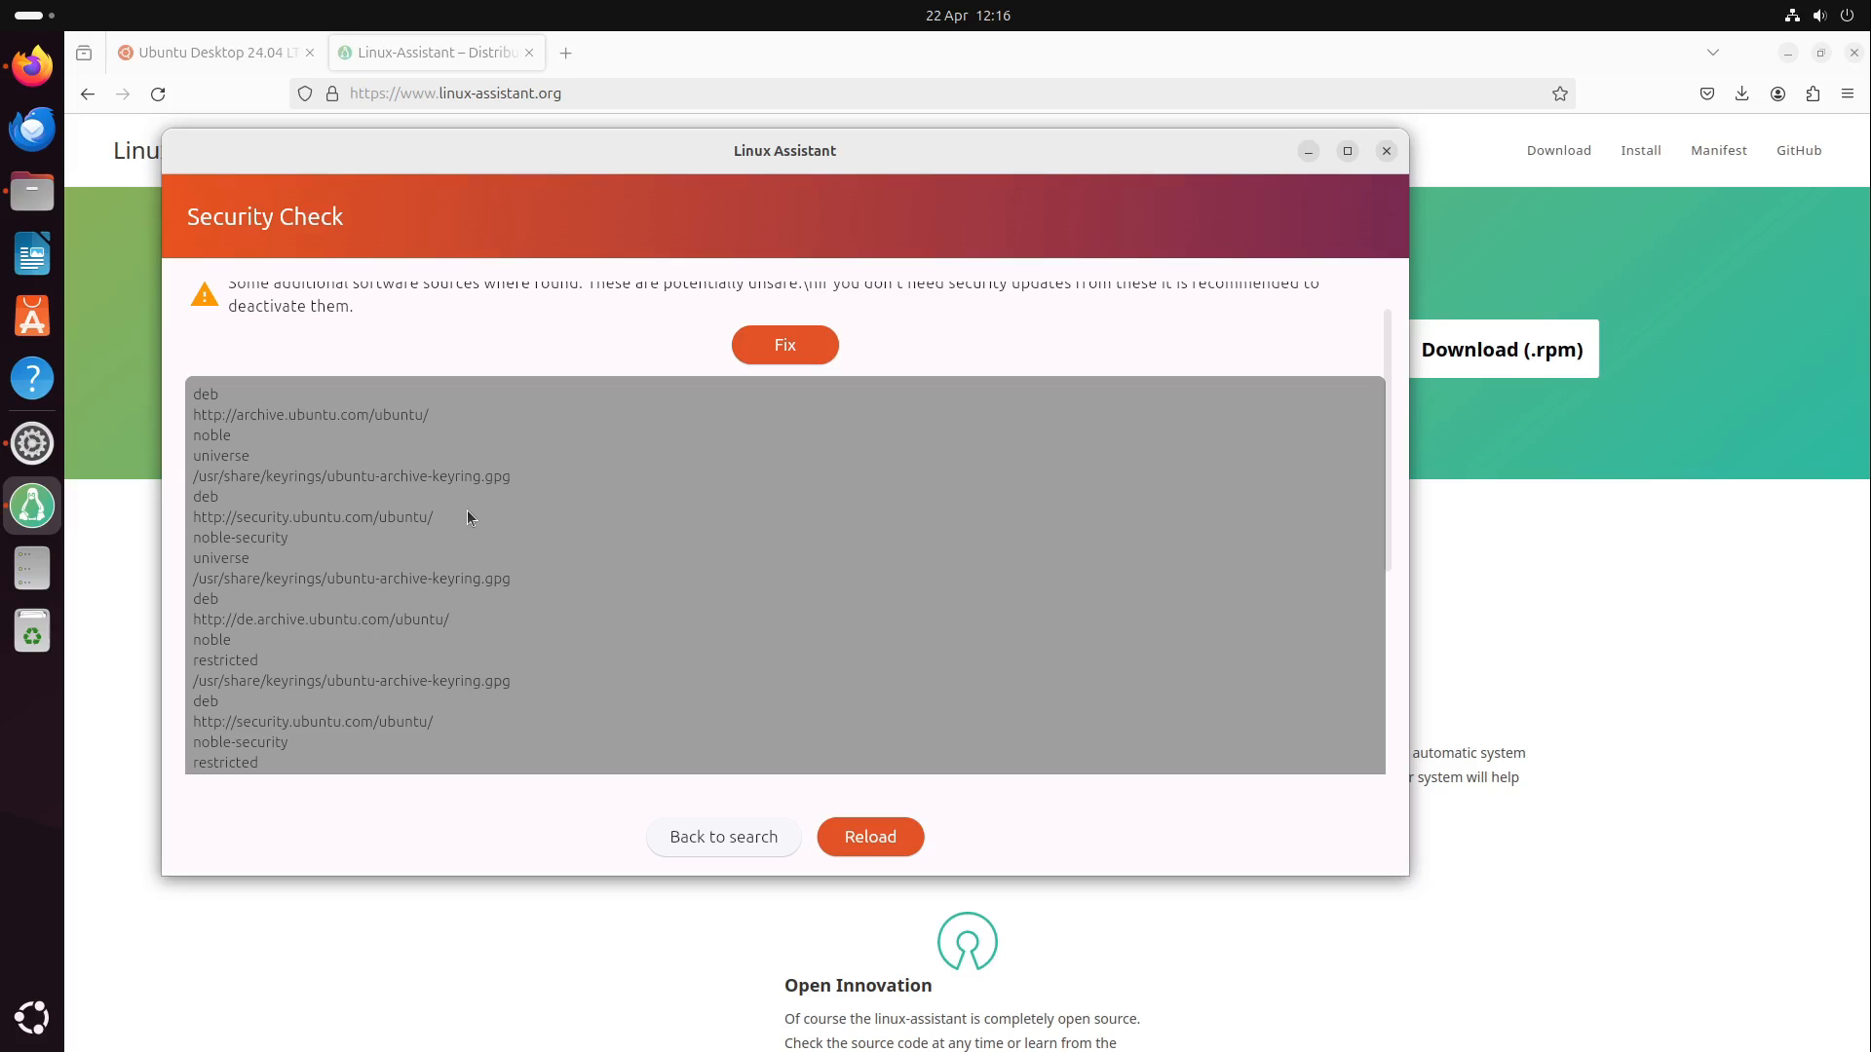
pyautogui.scroll(-3)
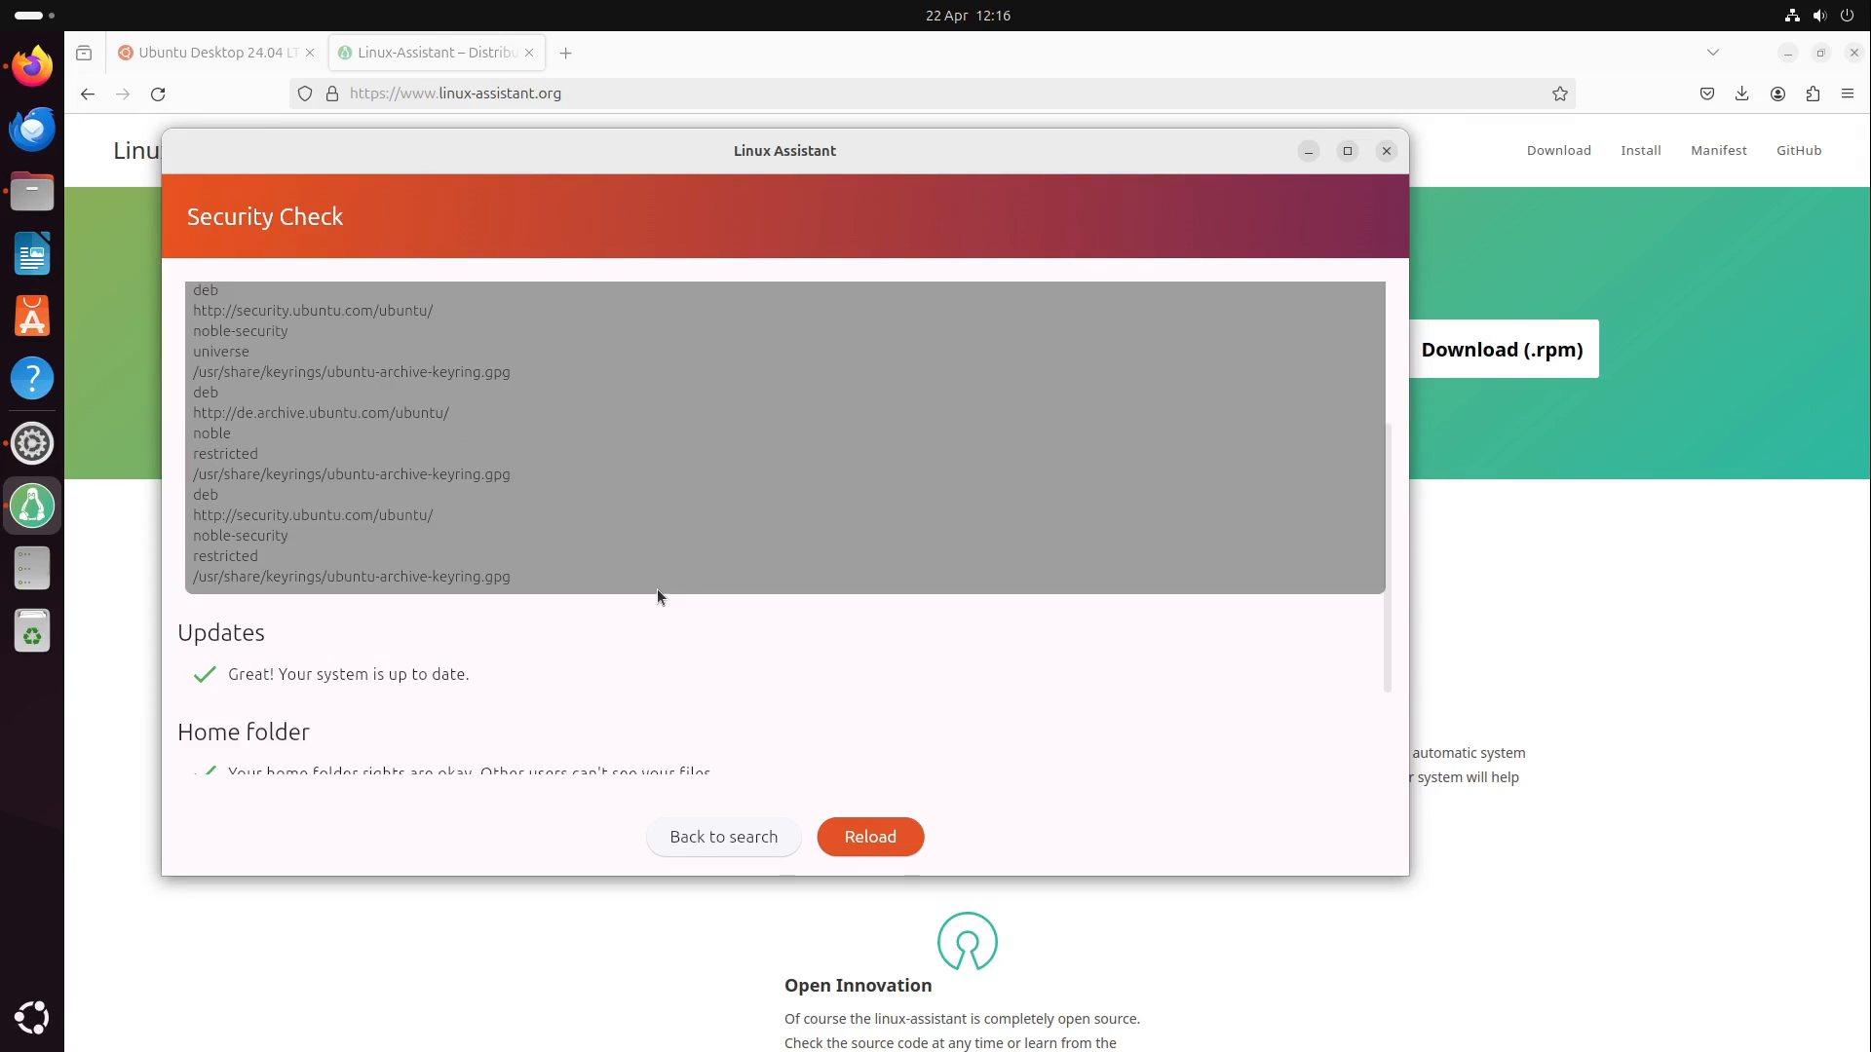
pyautogui.scroll(-3)
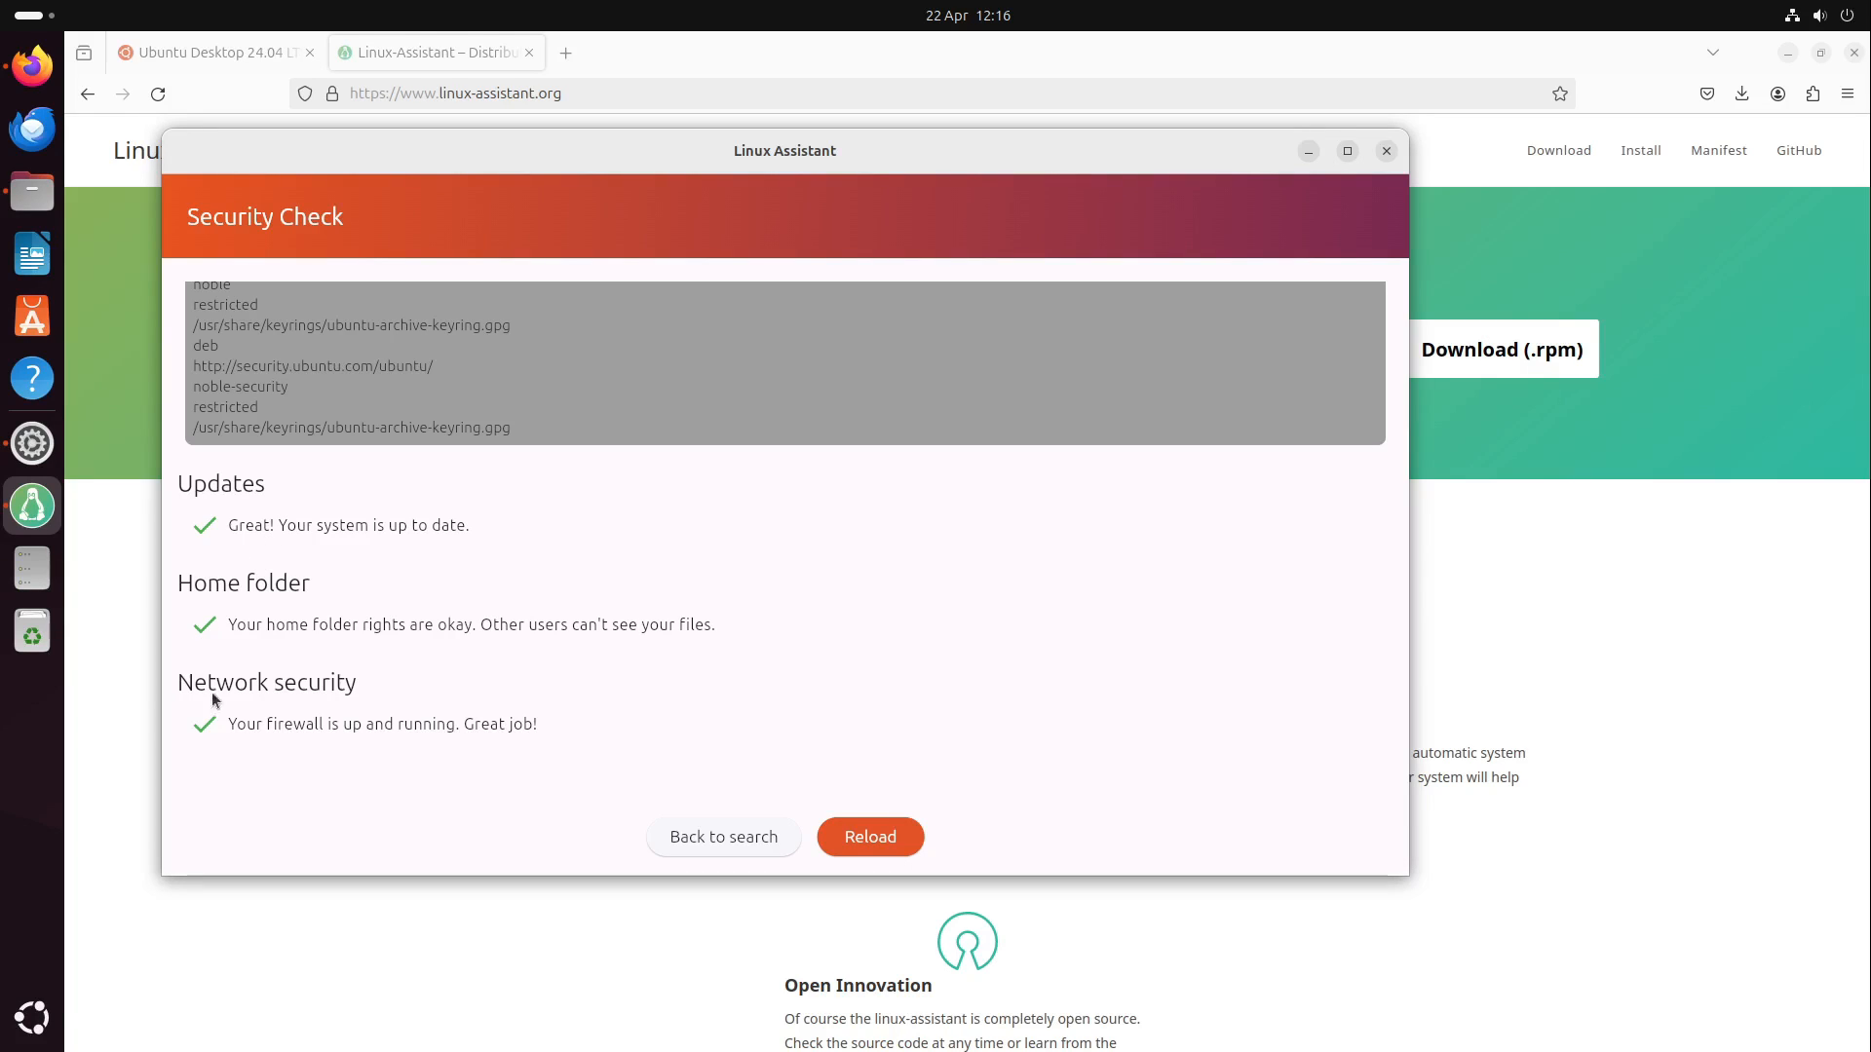
pyautogui.moveTo(213, 740)
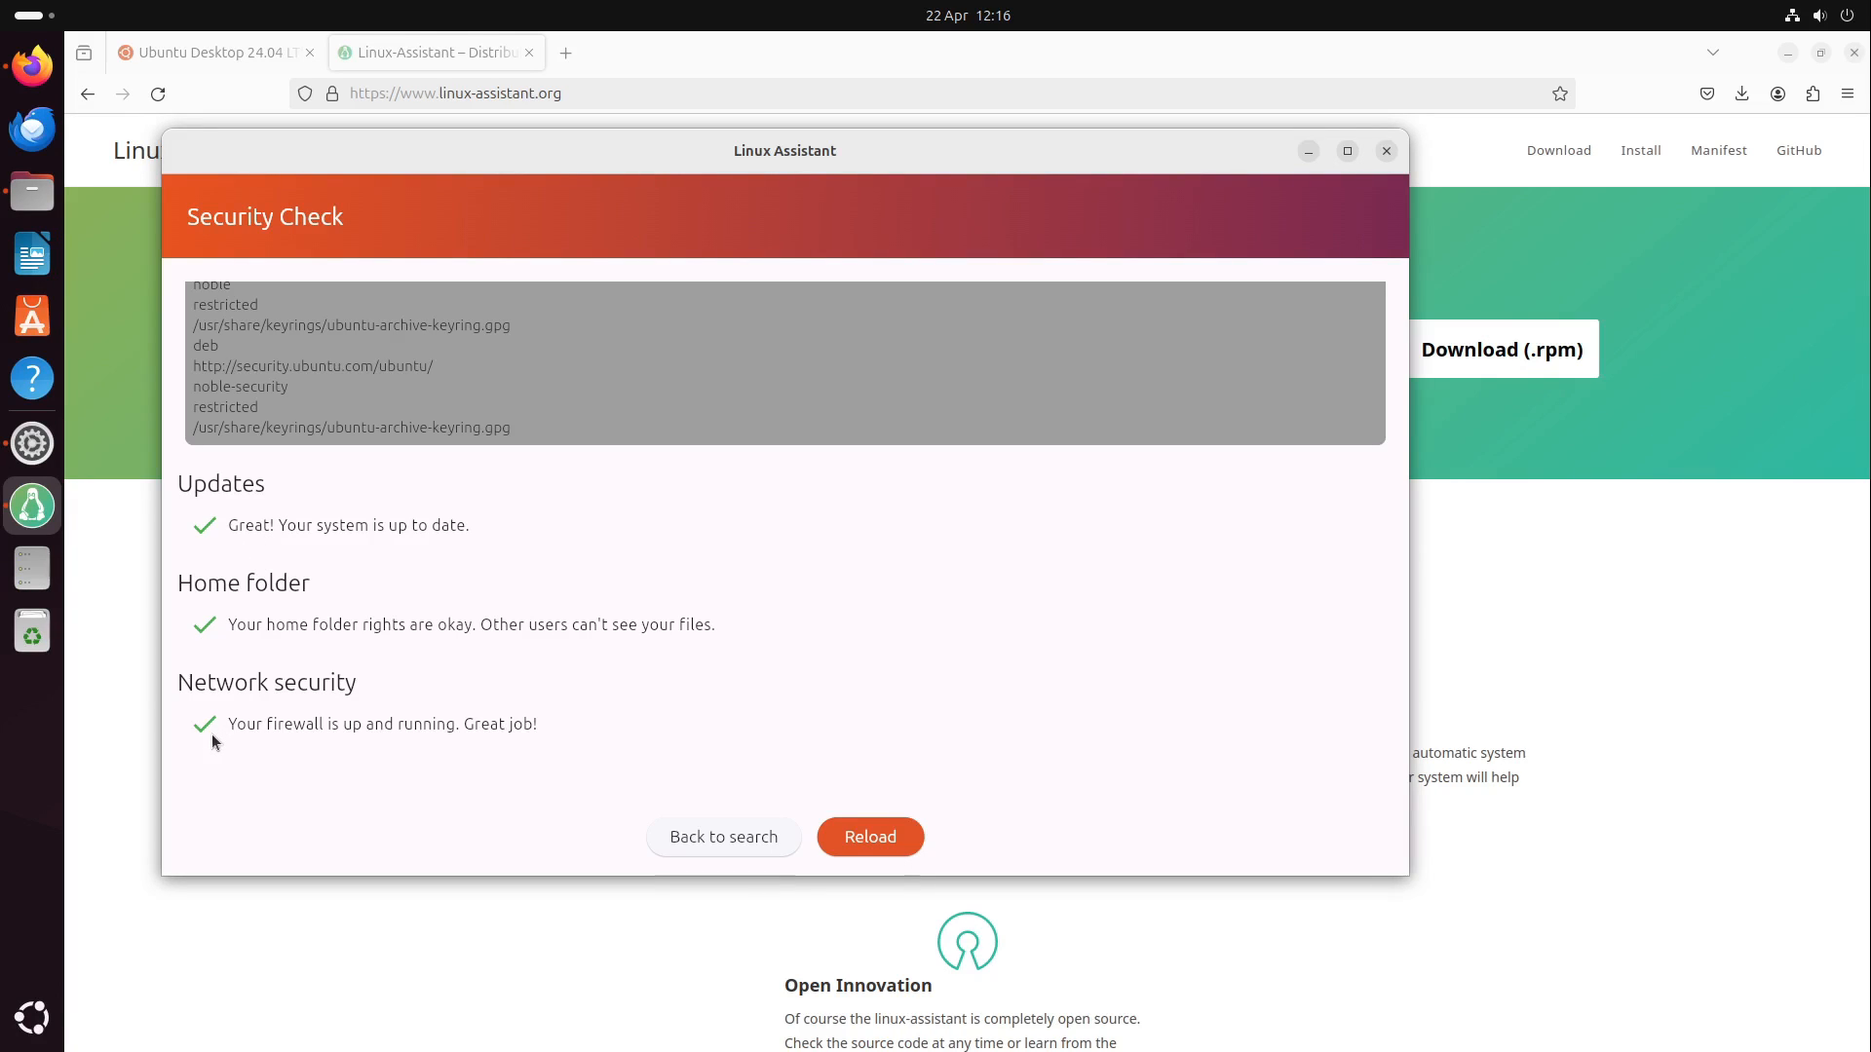
pyautogui.moveTo(610, 727)
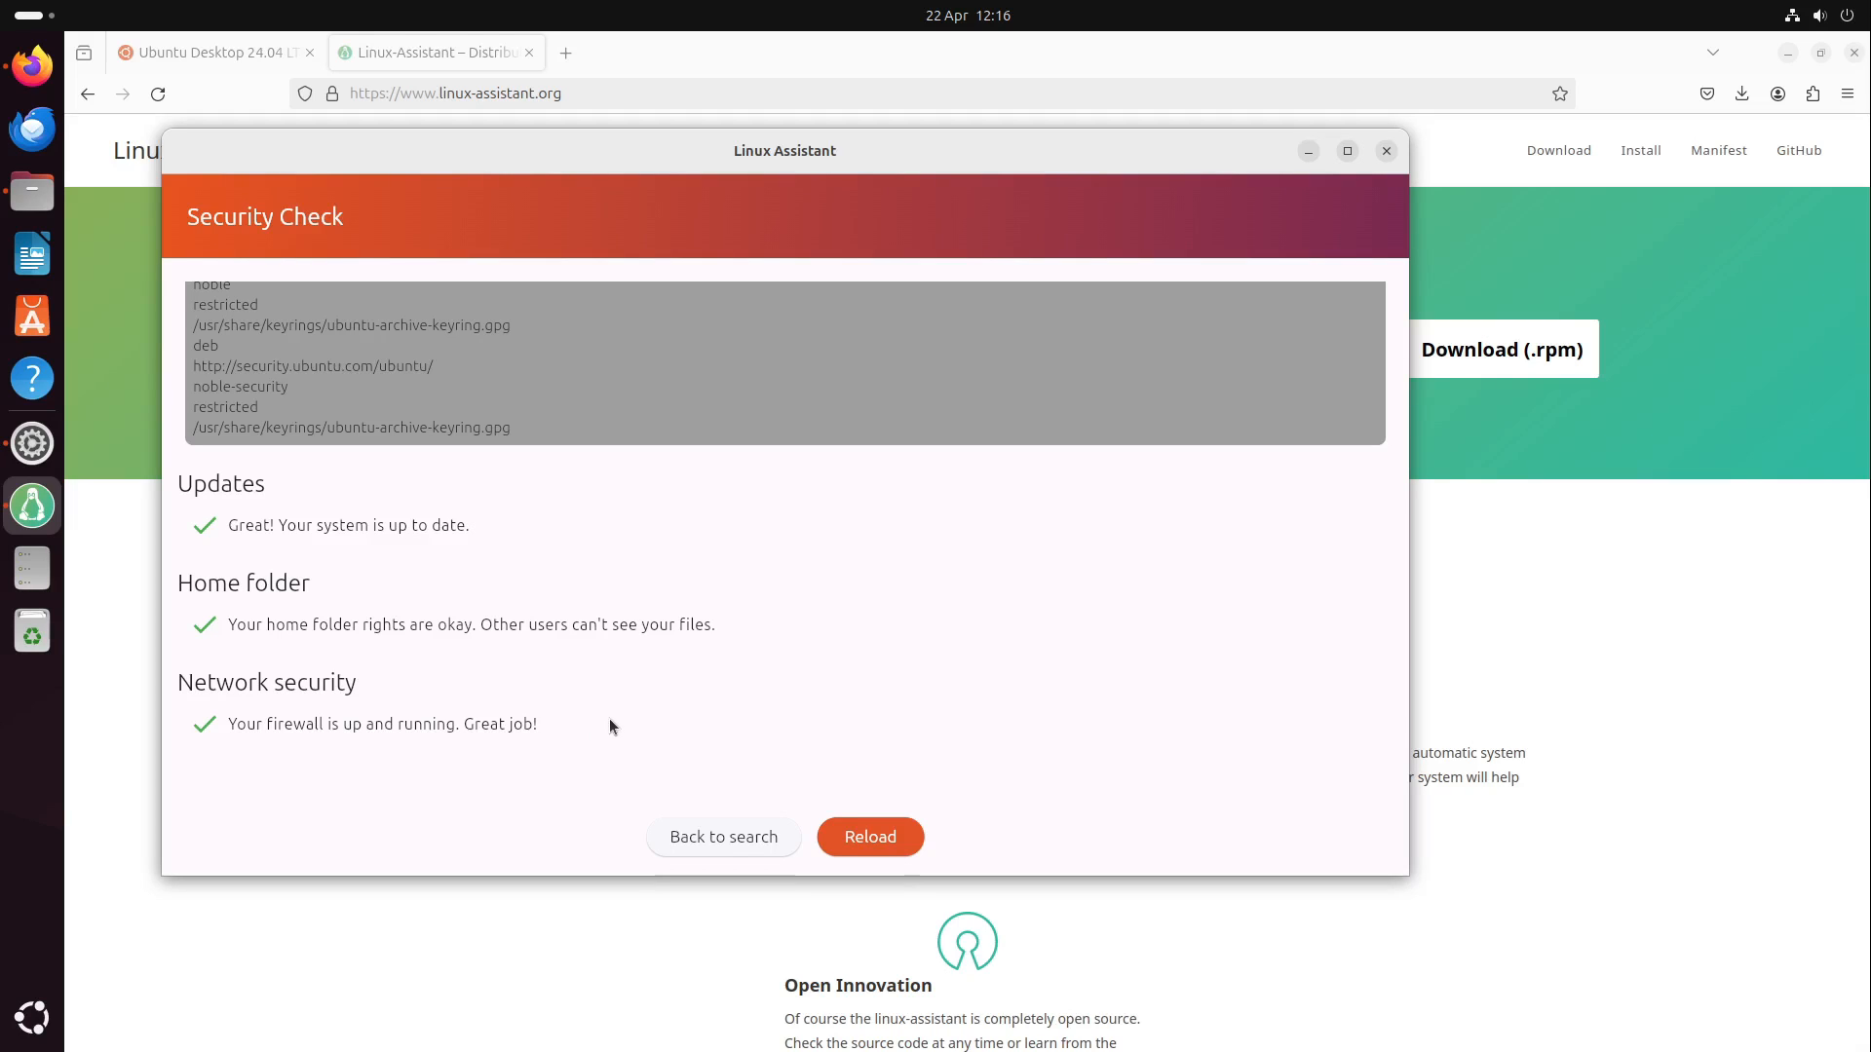
pyautogui.moveTo(398, 742)
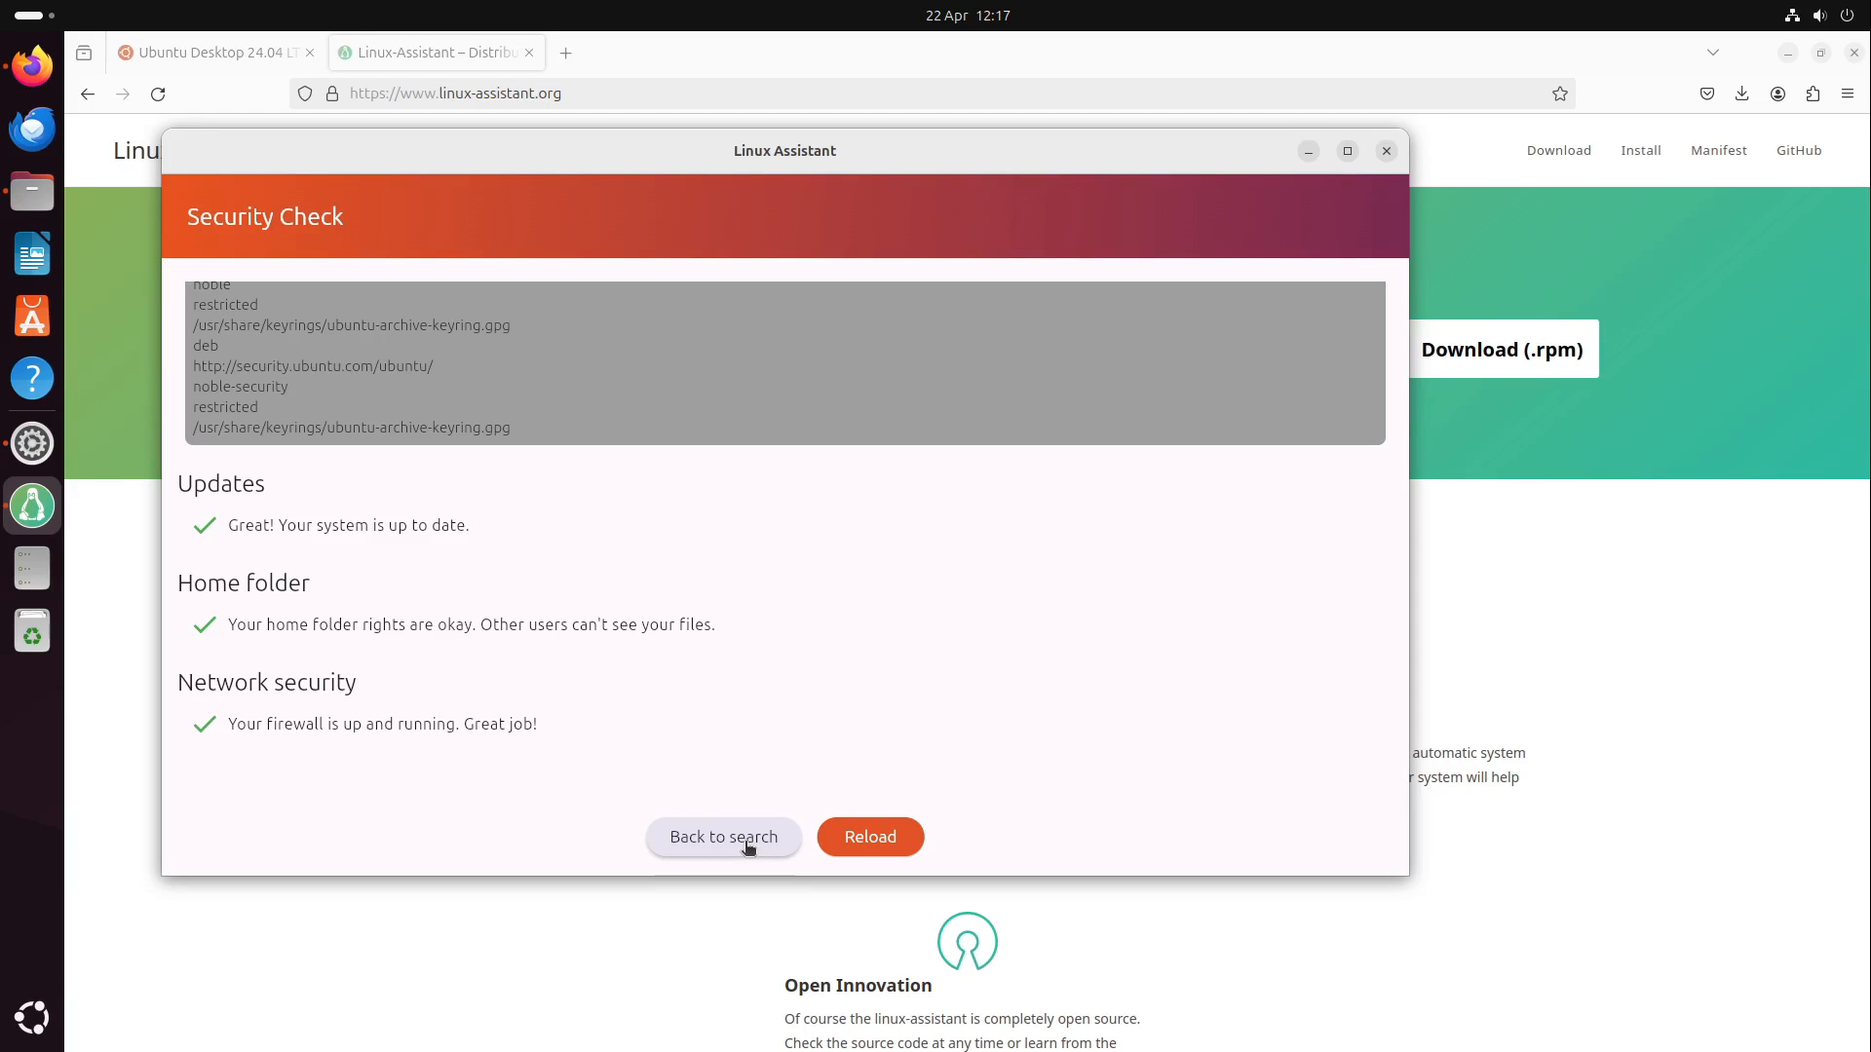
# Go back to search and enter 'Firefox Web Browser', 'common' and 'HardInfo'
pyautogui.click(722, 836)
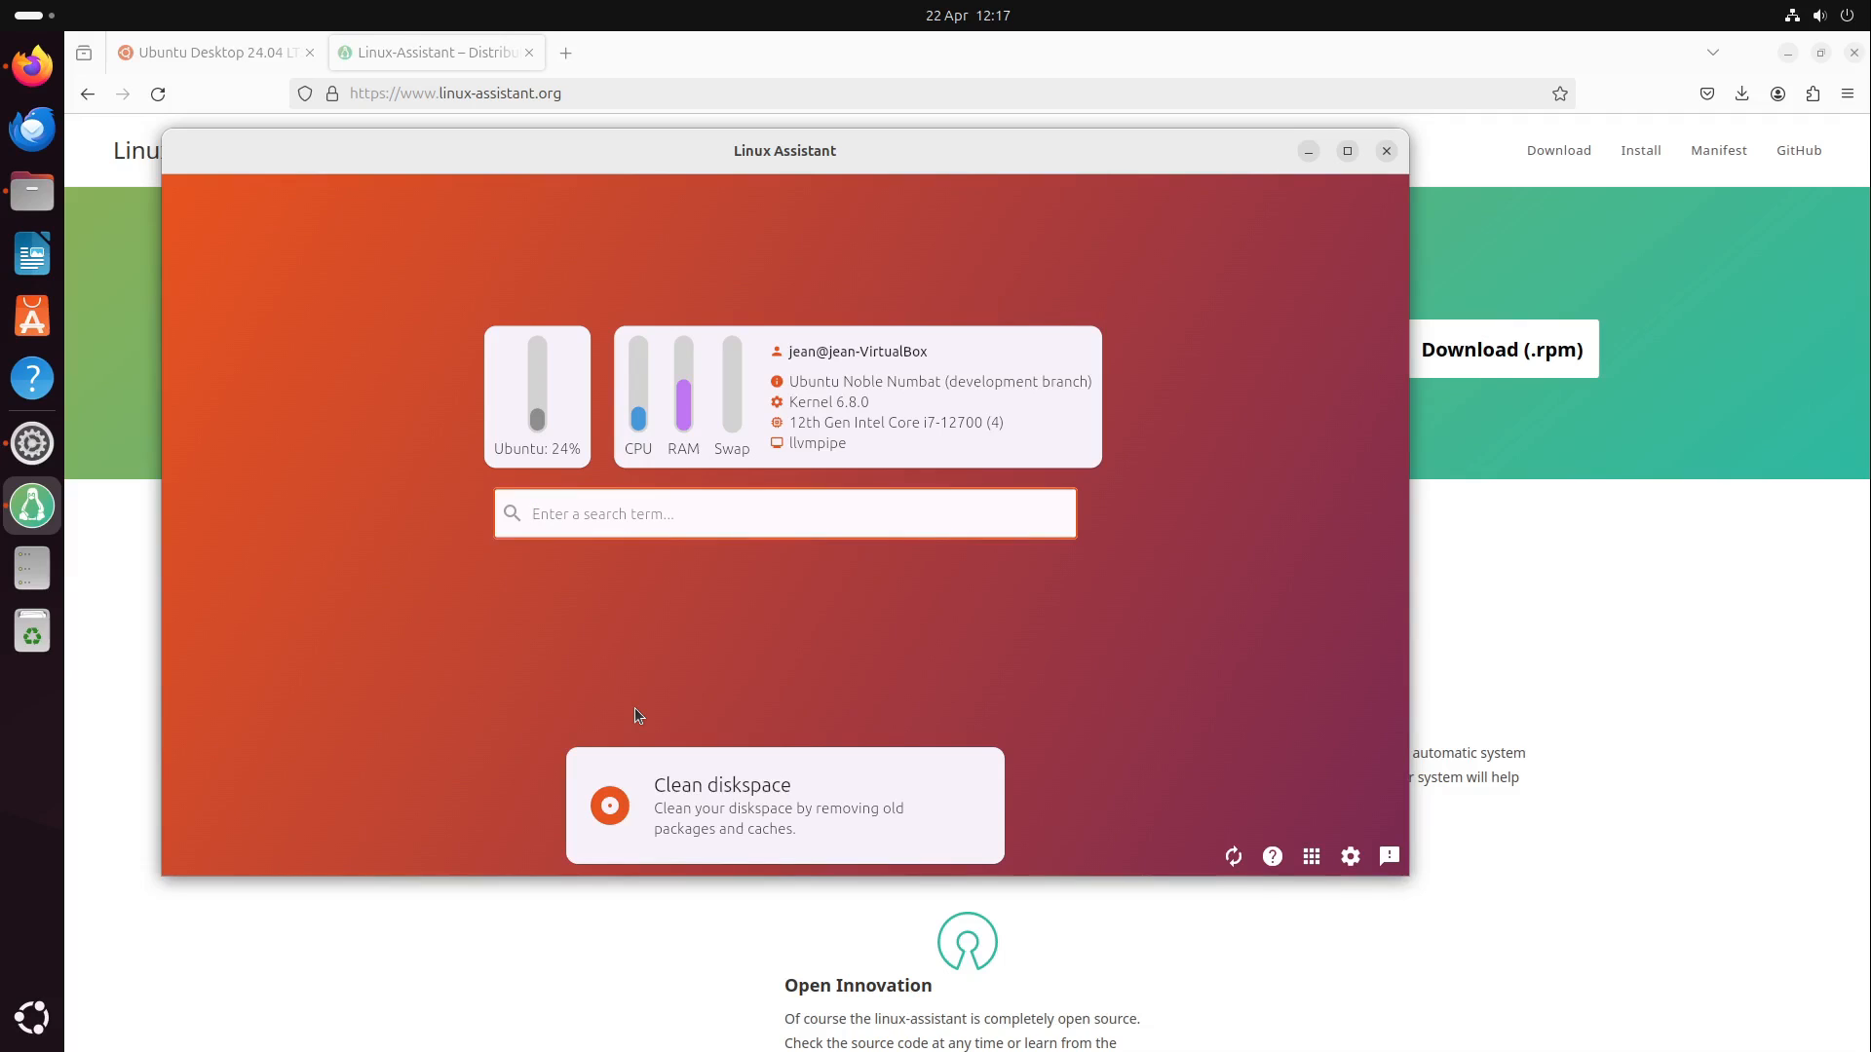
pyautogui.write('Firefox Web Browser')
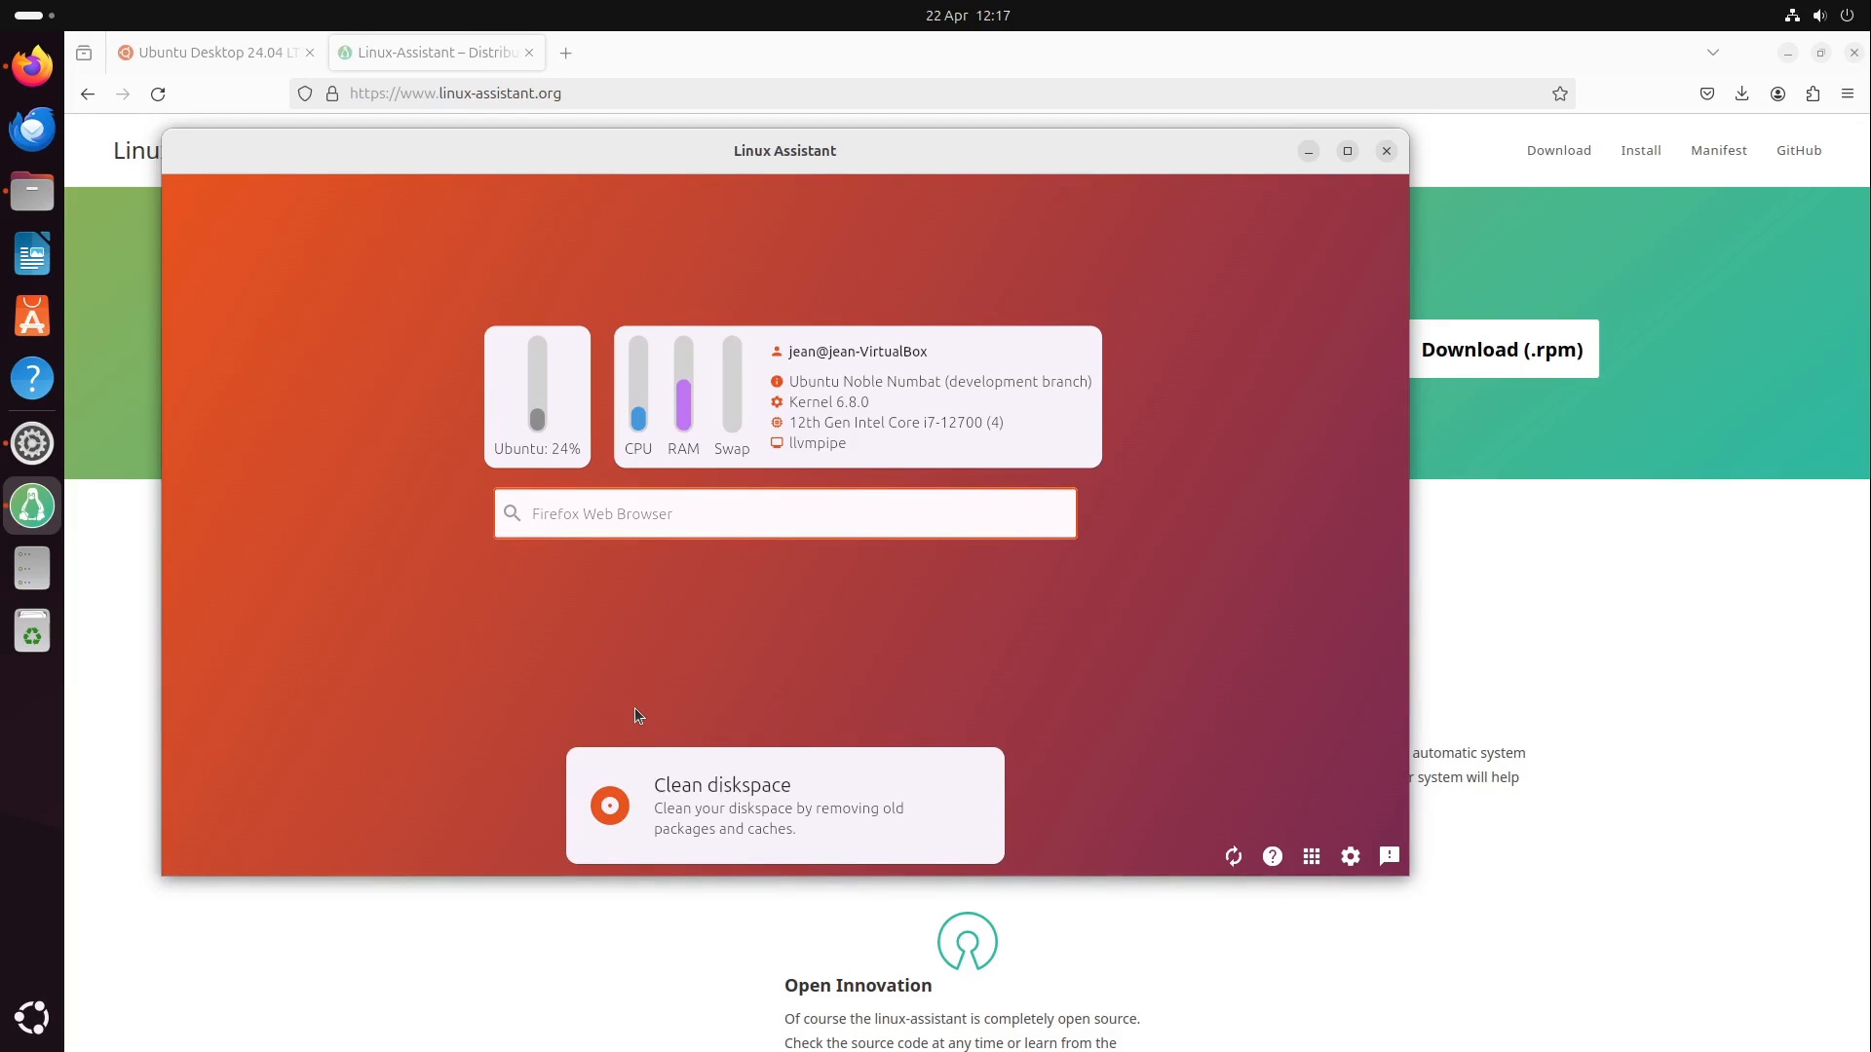
pyautogui.moveTo(717, 793)
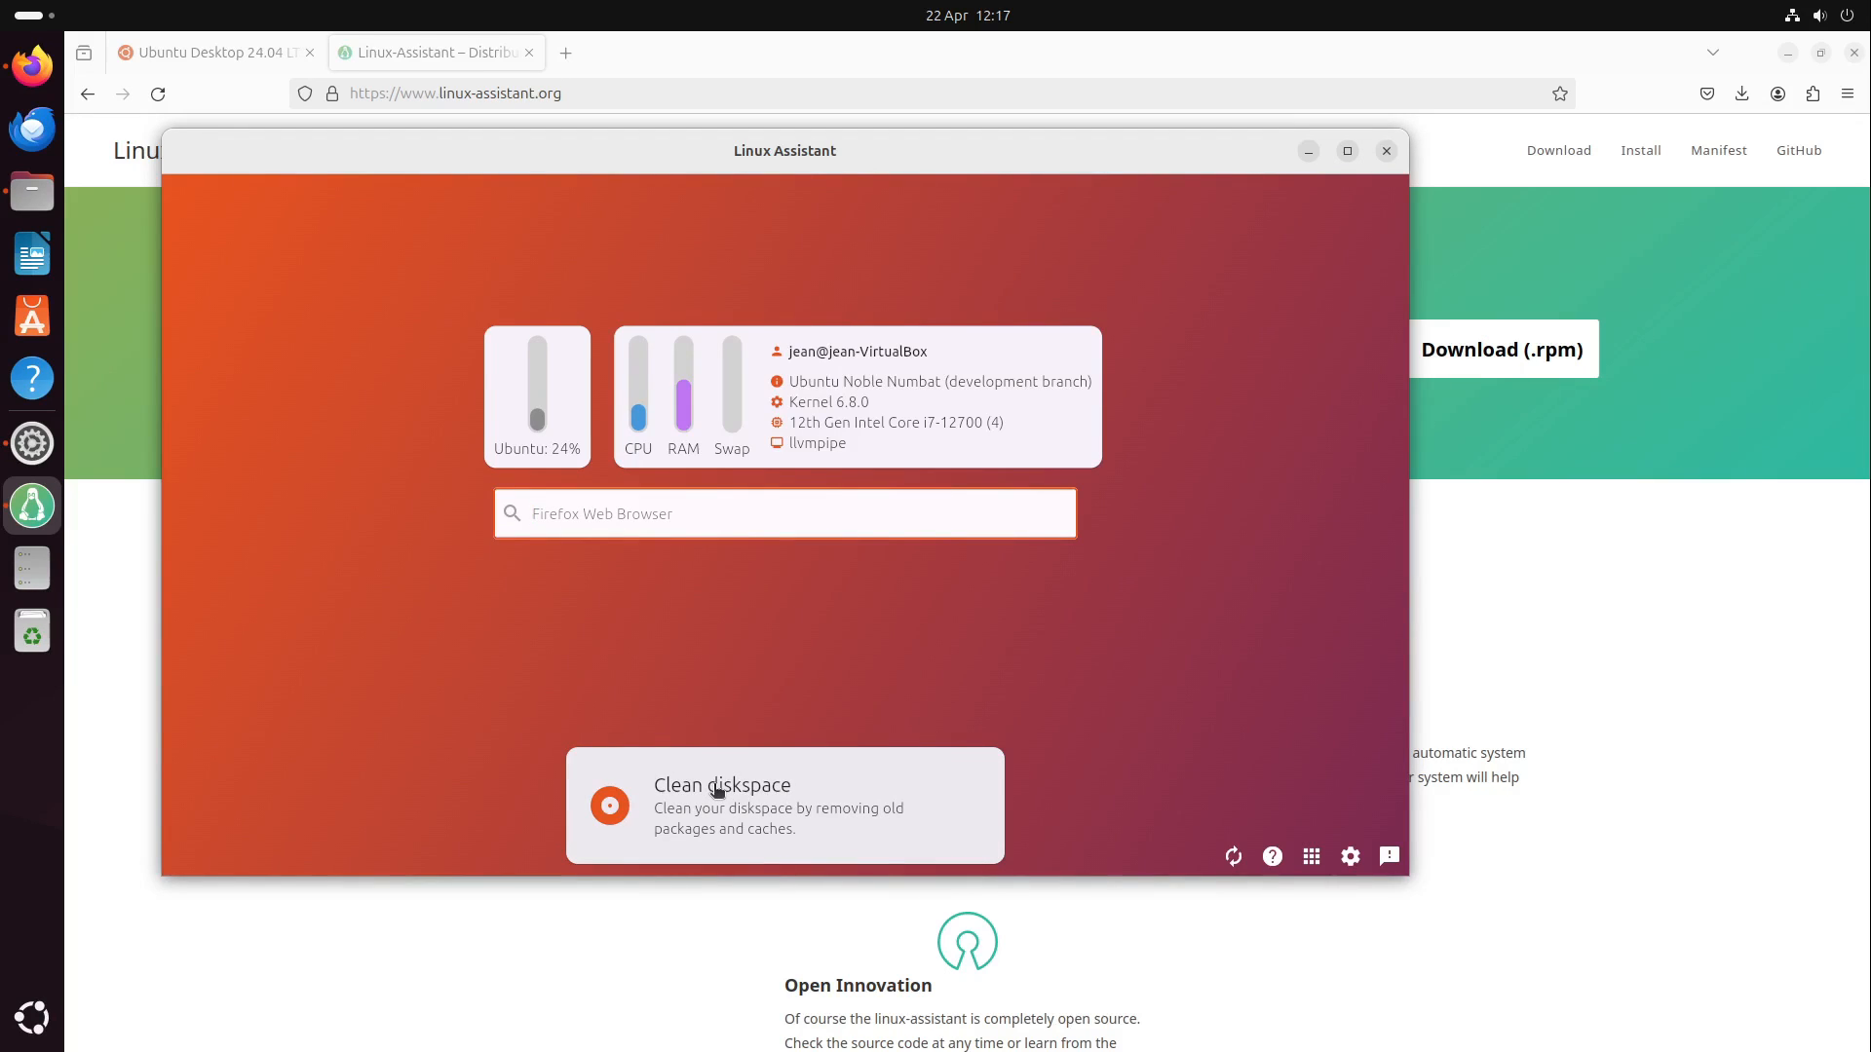
pyautogui.write('common')
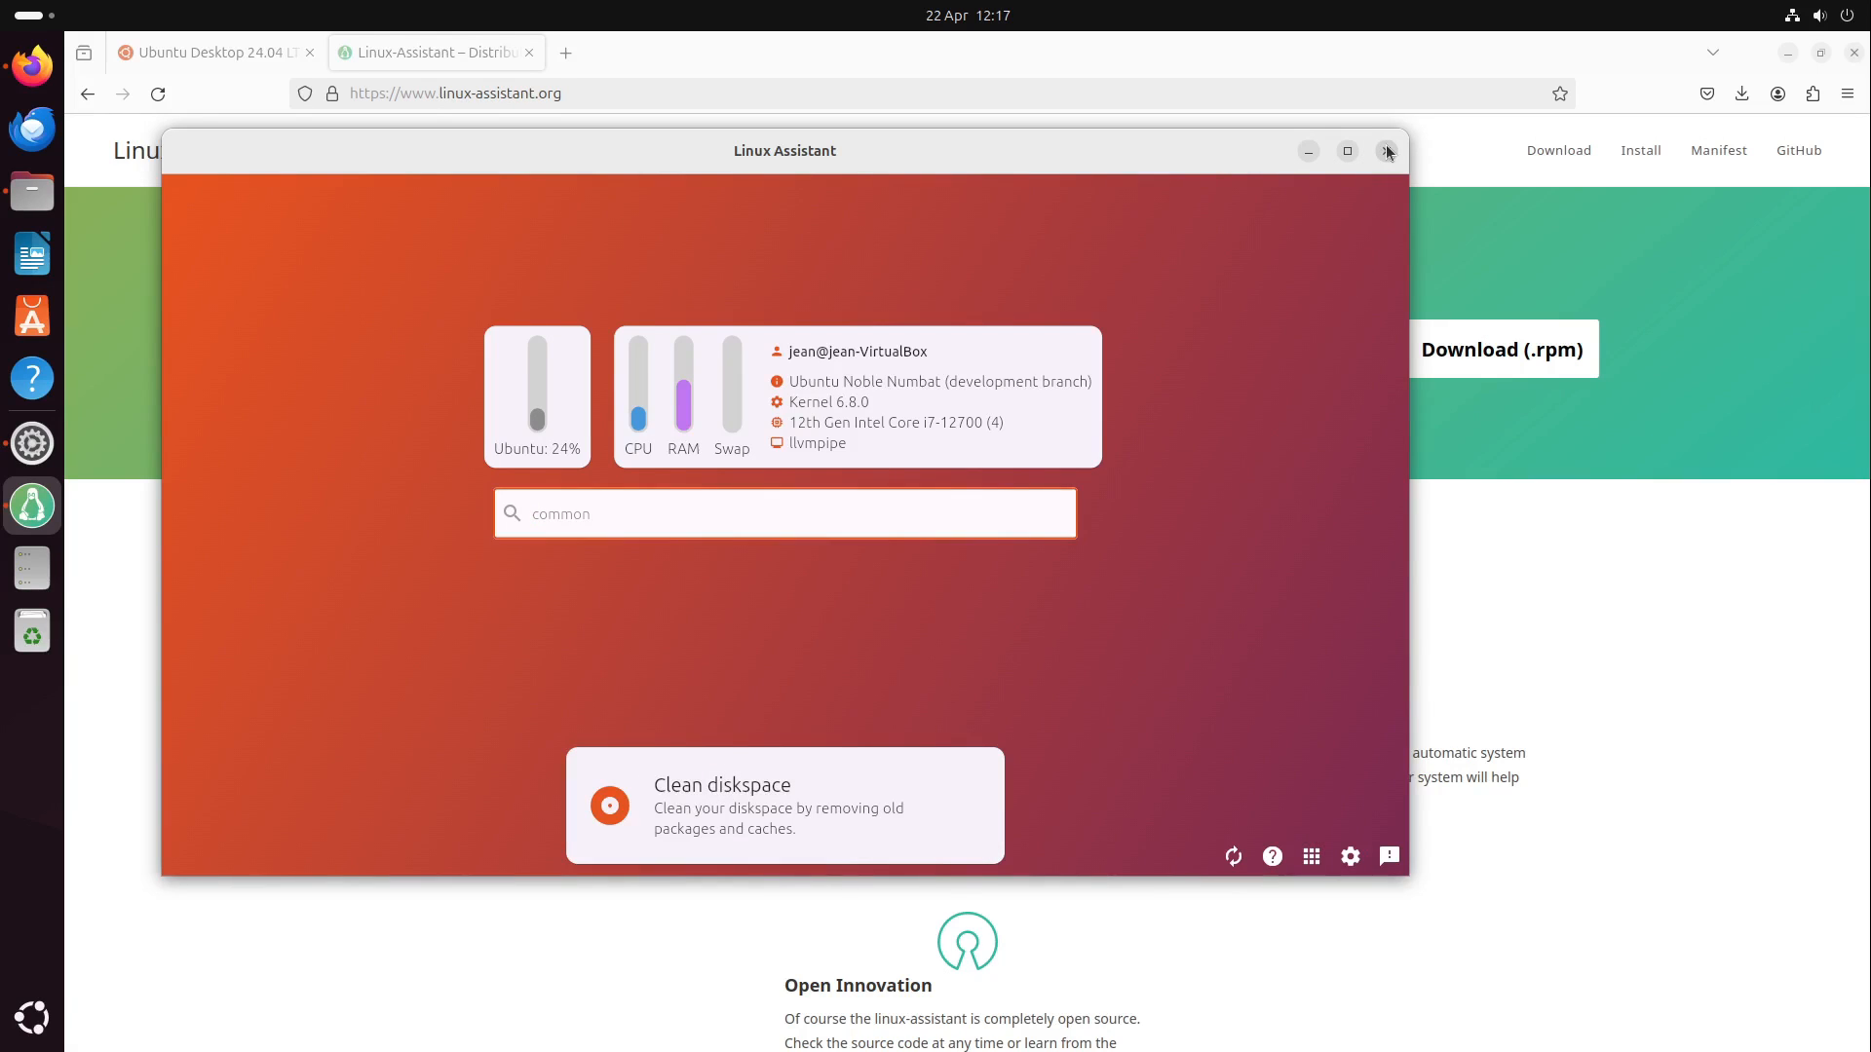
pyautogui.write('HardInfo')
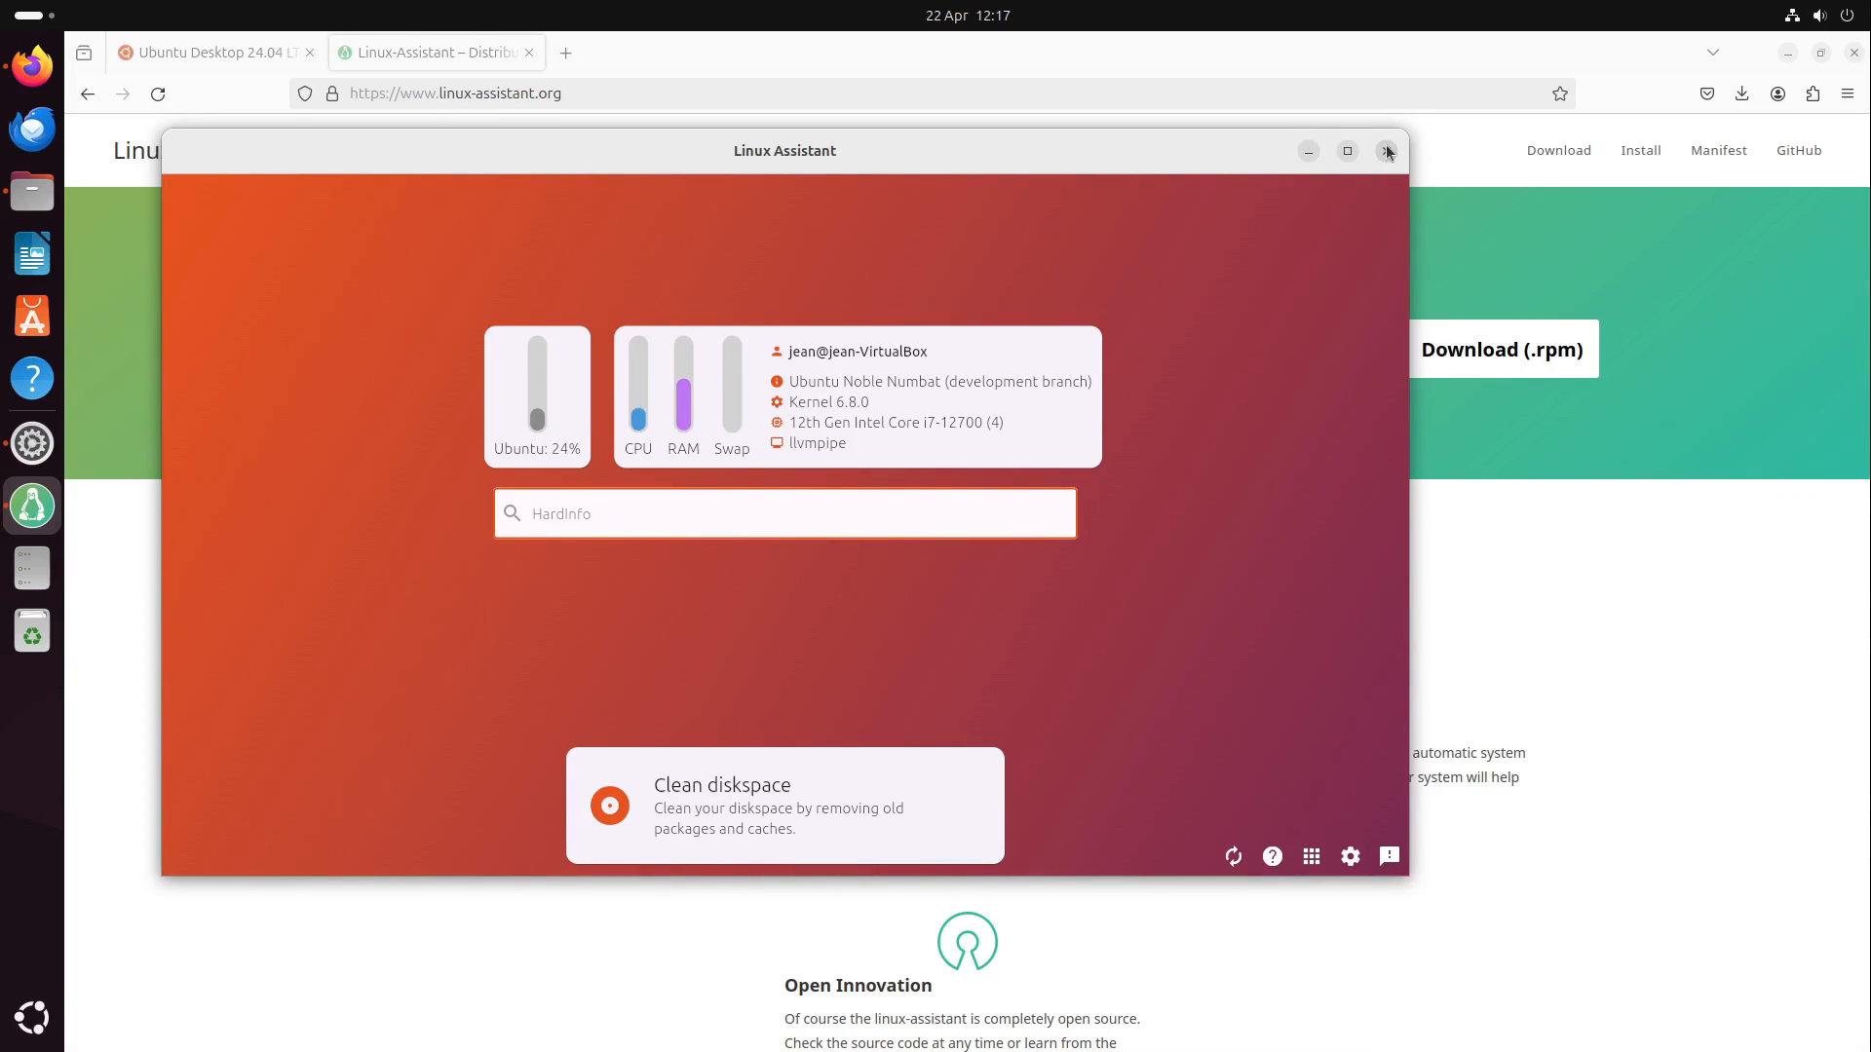
# Close Linux Assistant and the Downloads window, then bring Software & Updates forward via Show Apps
pyautogui.click(1388, 152)
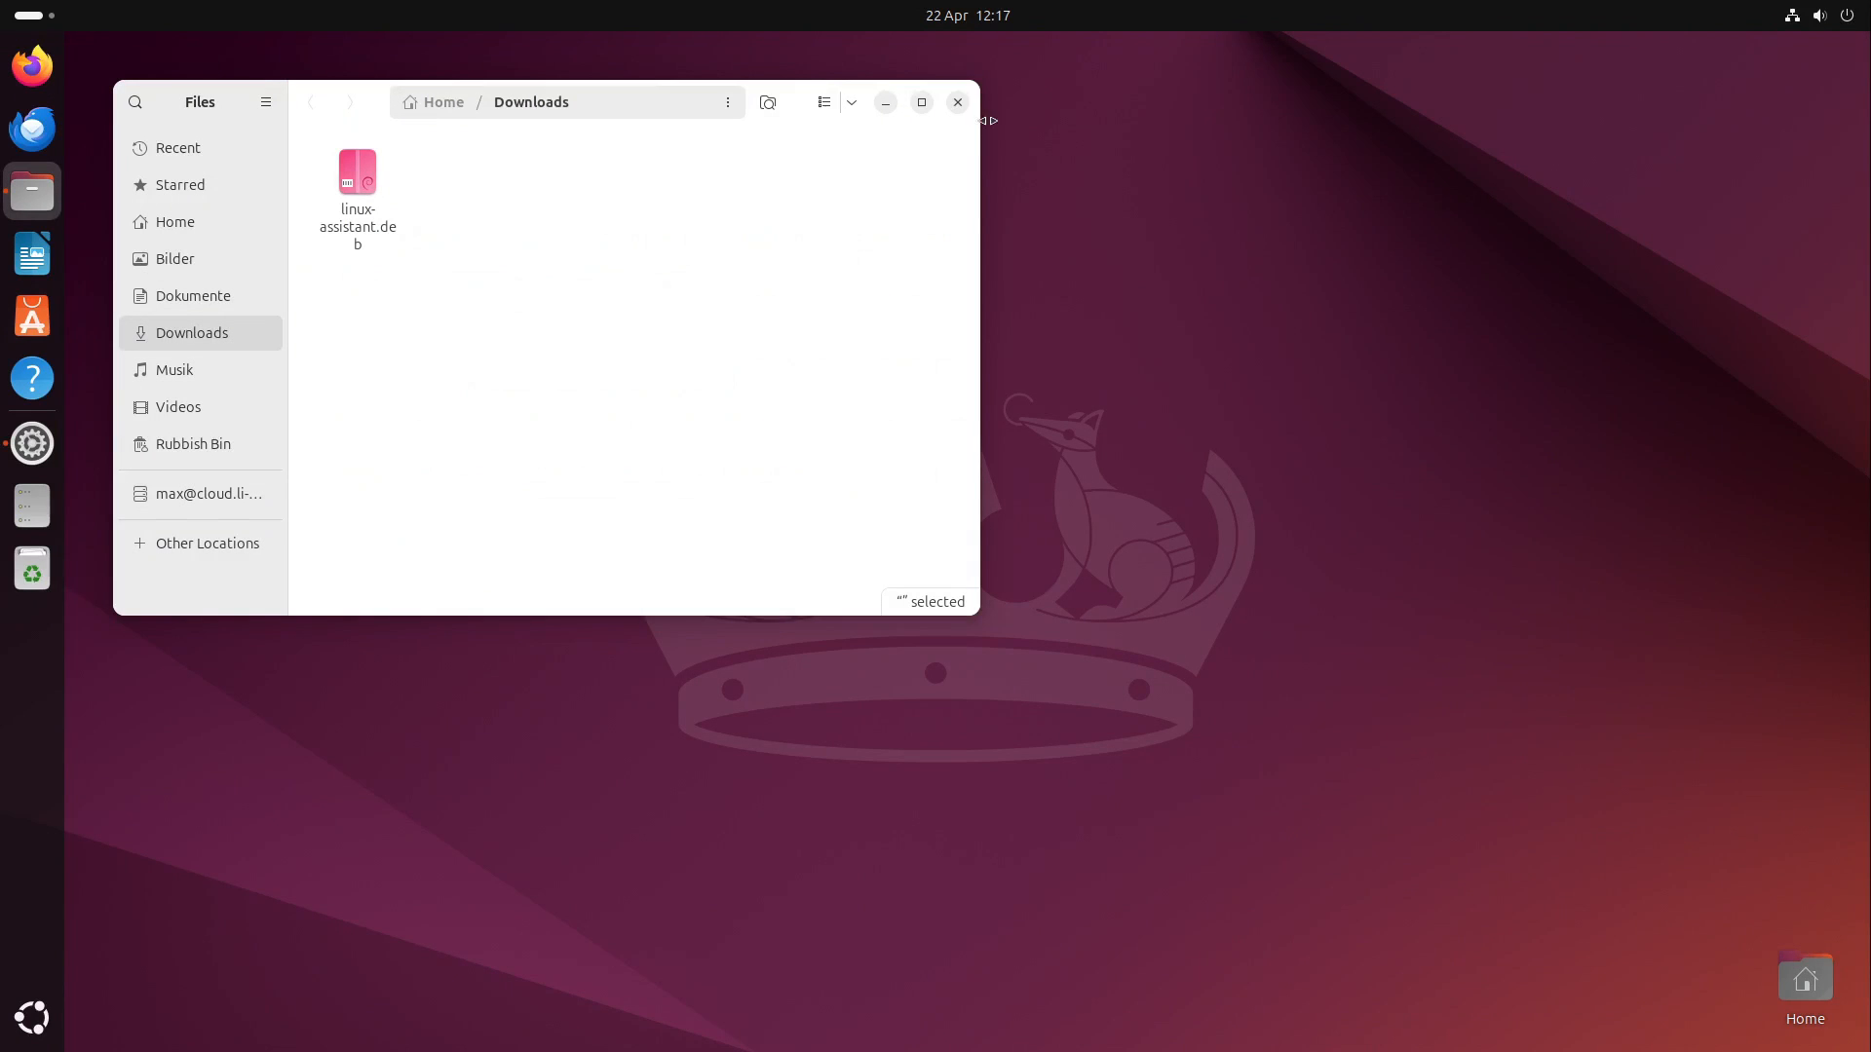
pyautogui.click(956, 101)
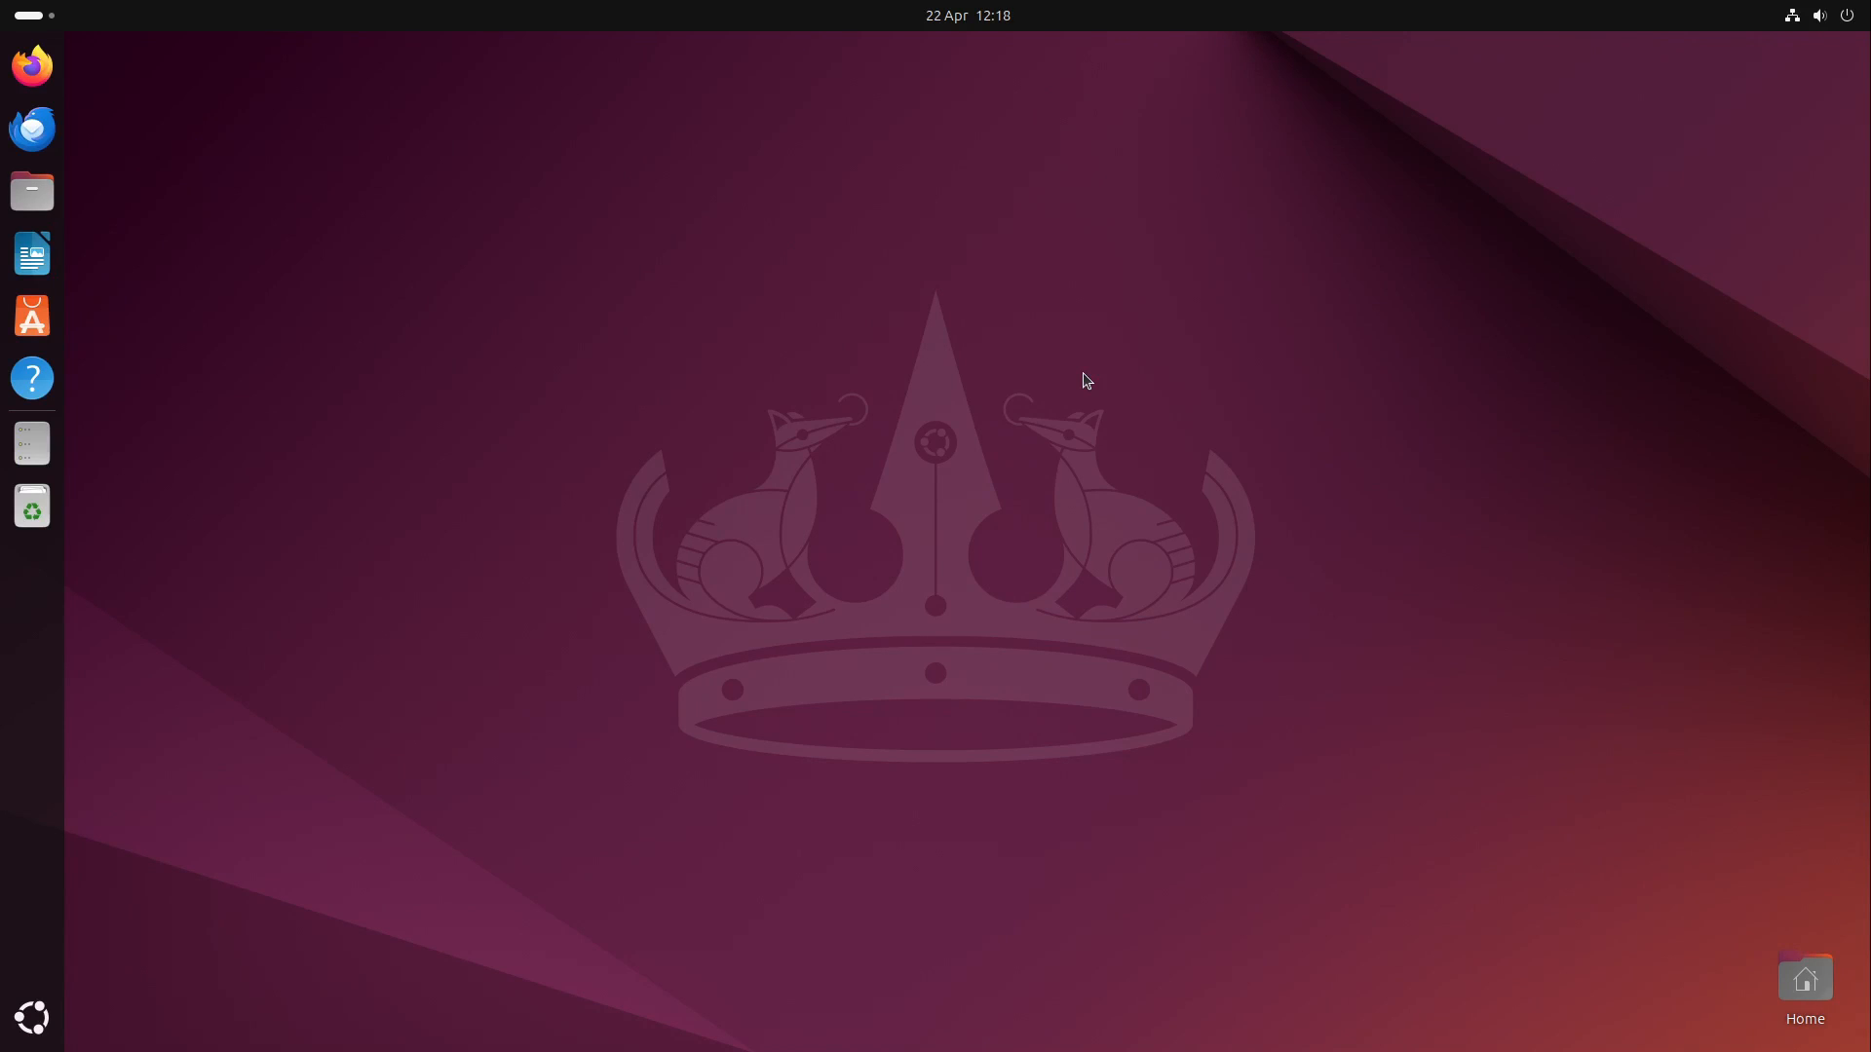
pyautogui.moveTo(314, 916)
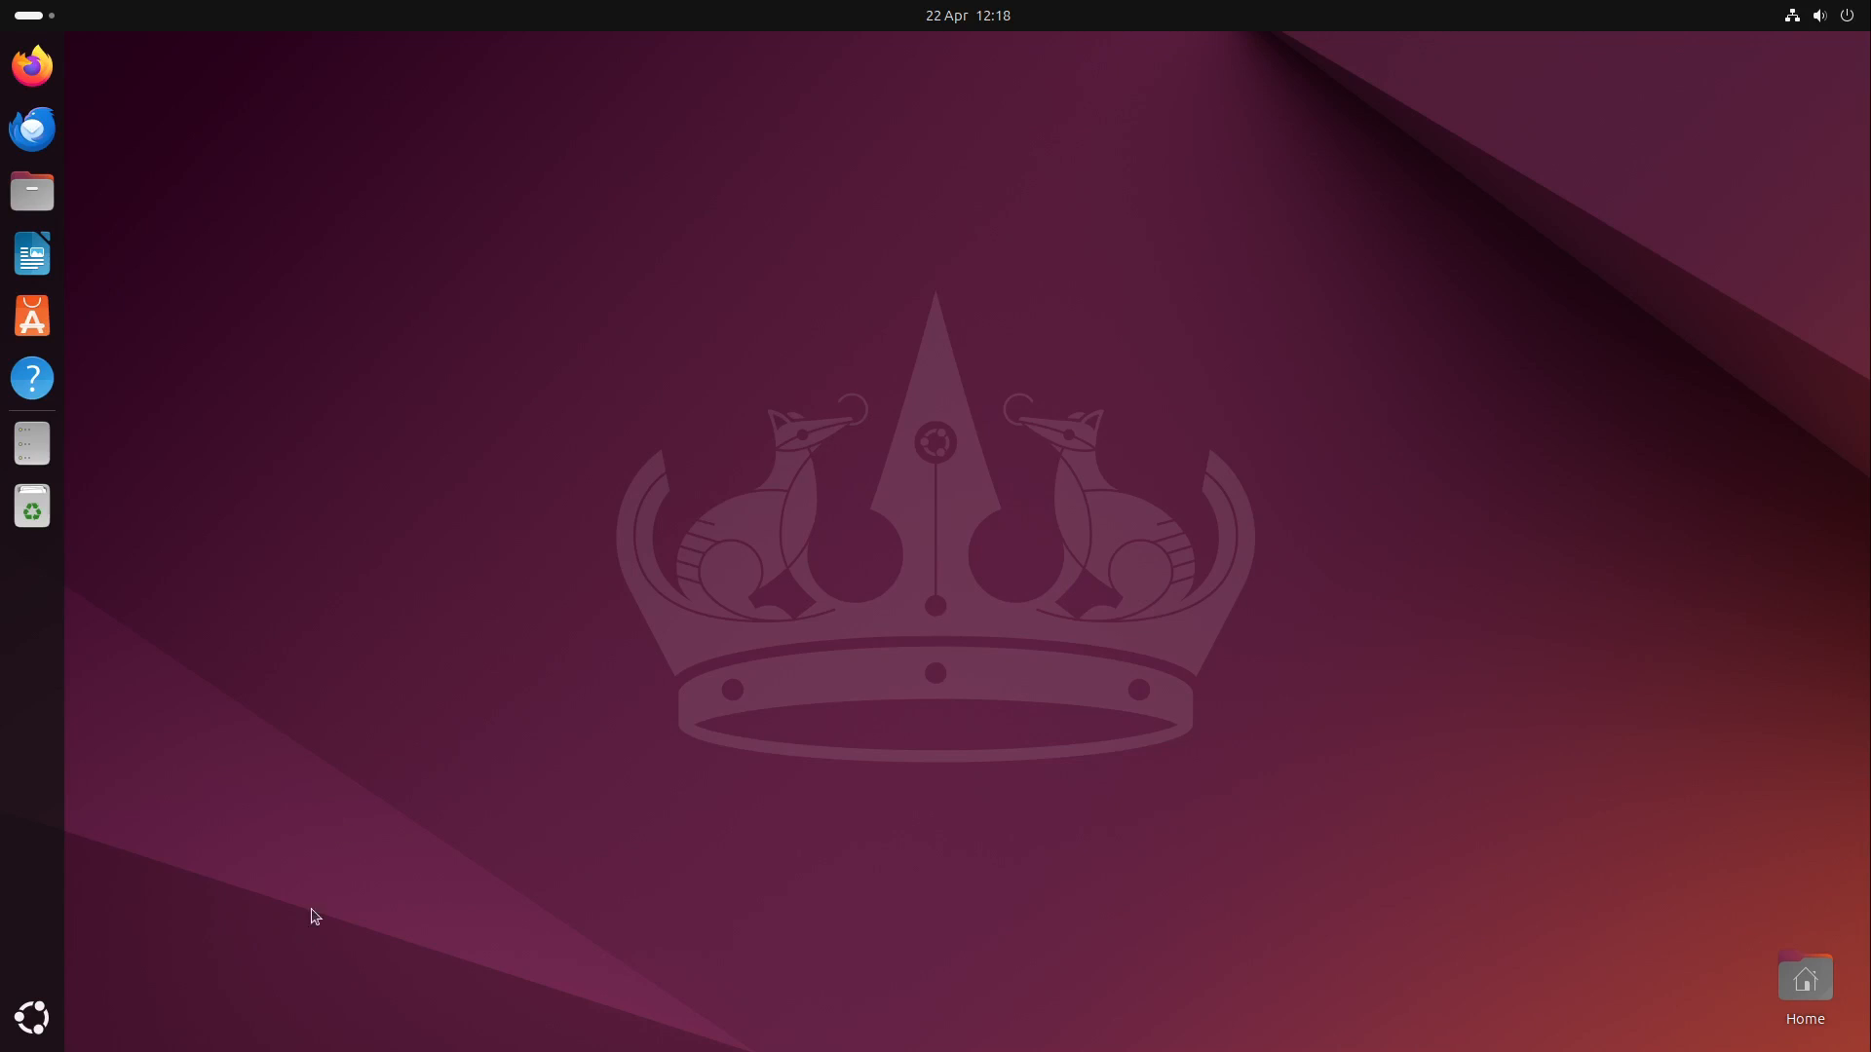
pyautogui.click(32, 1016)
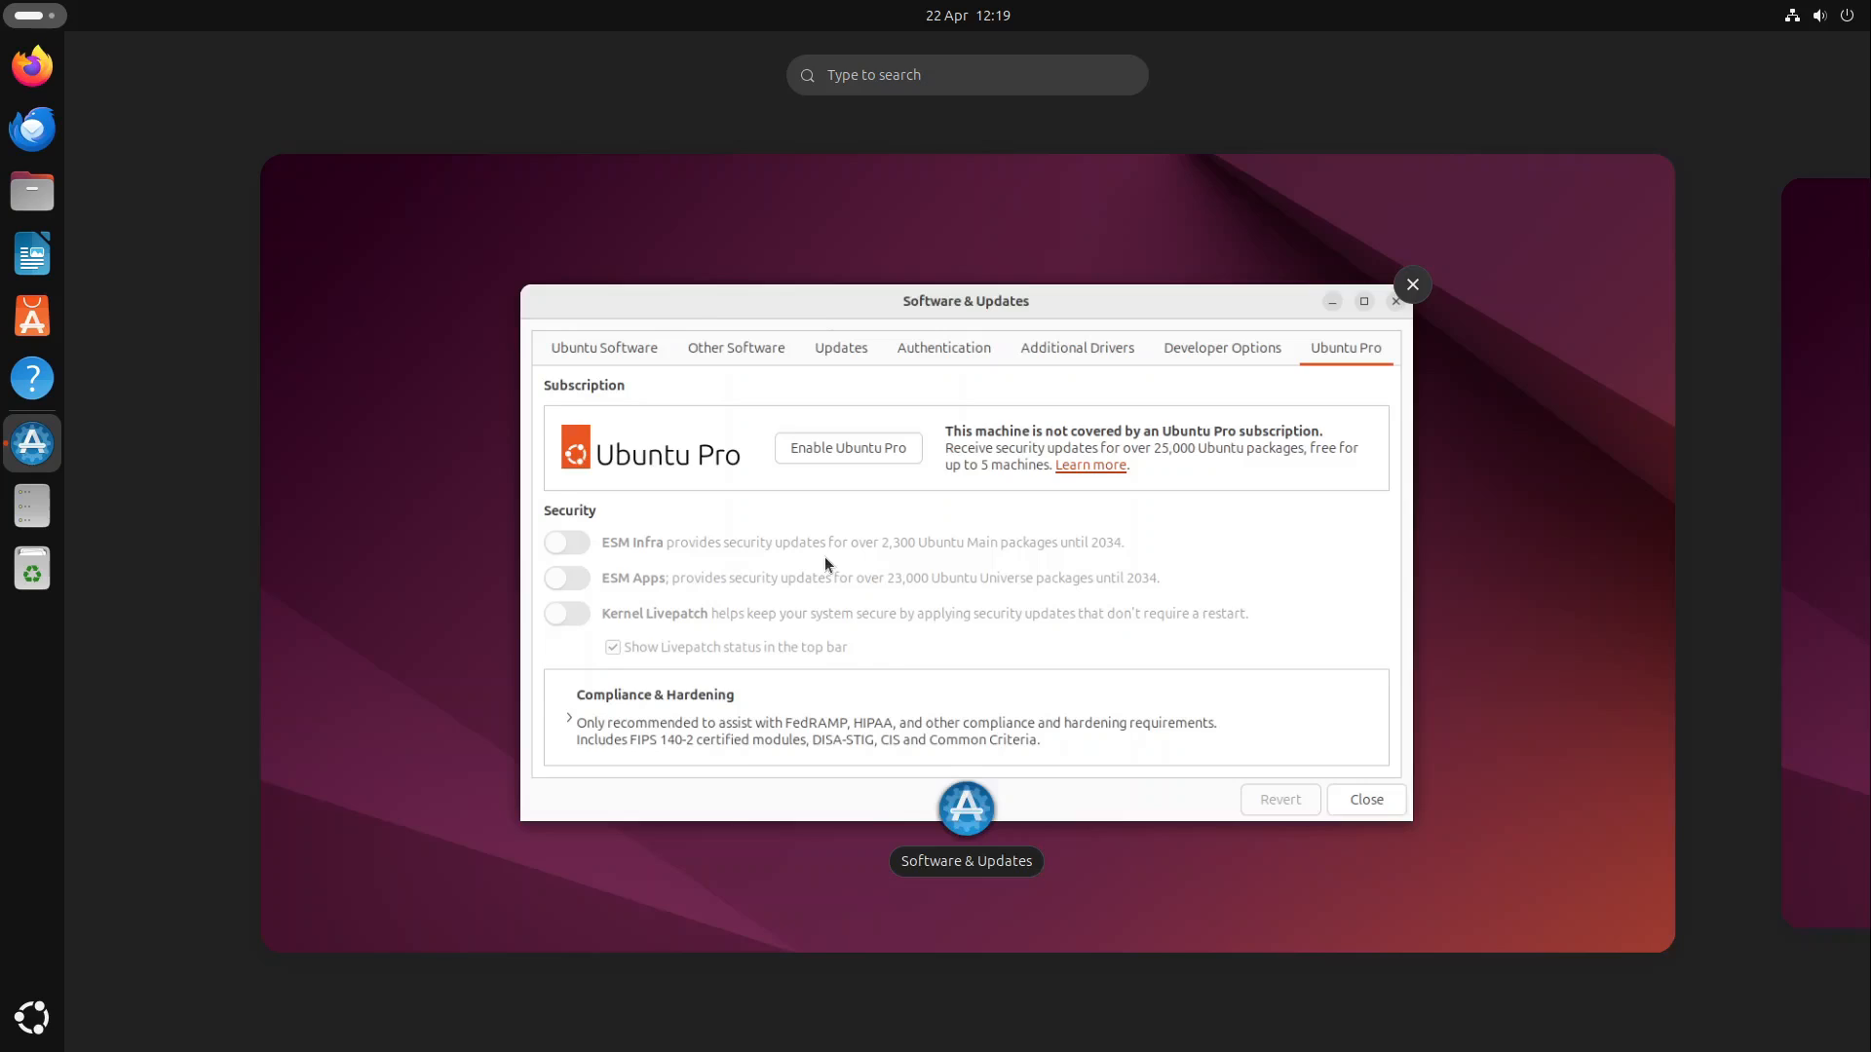
pyautogui.click(1412, 283)
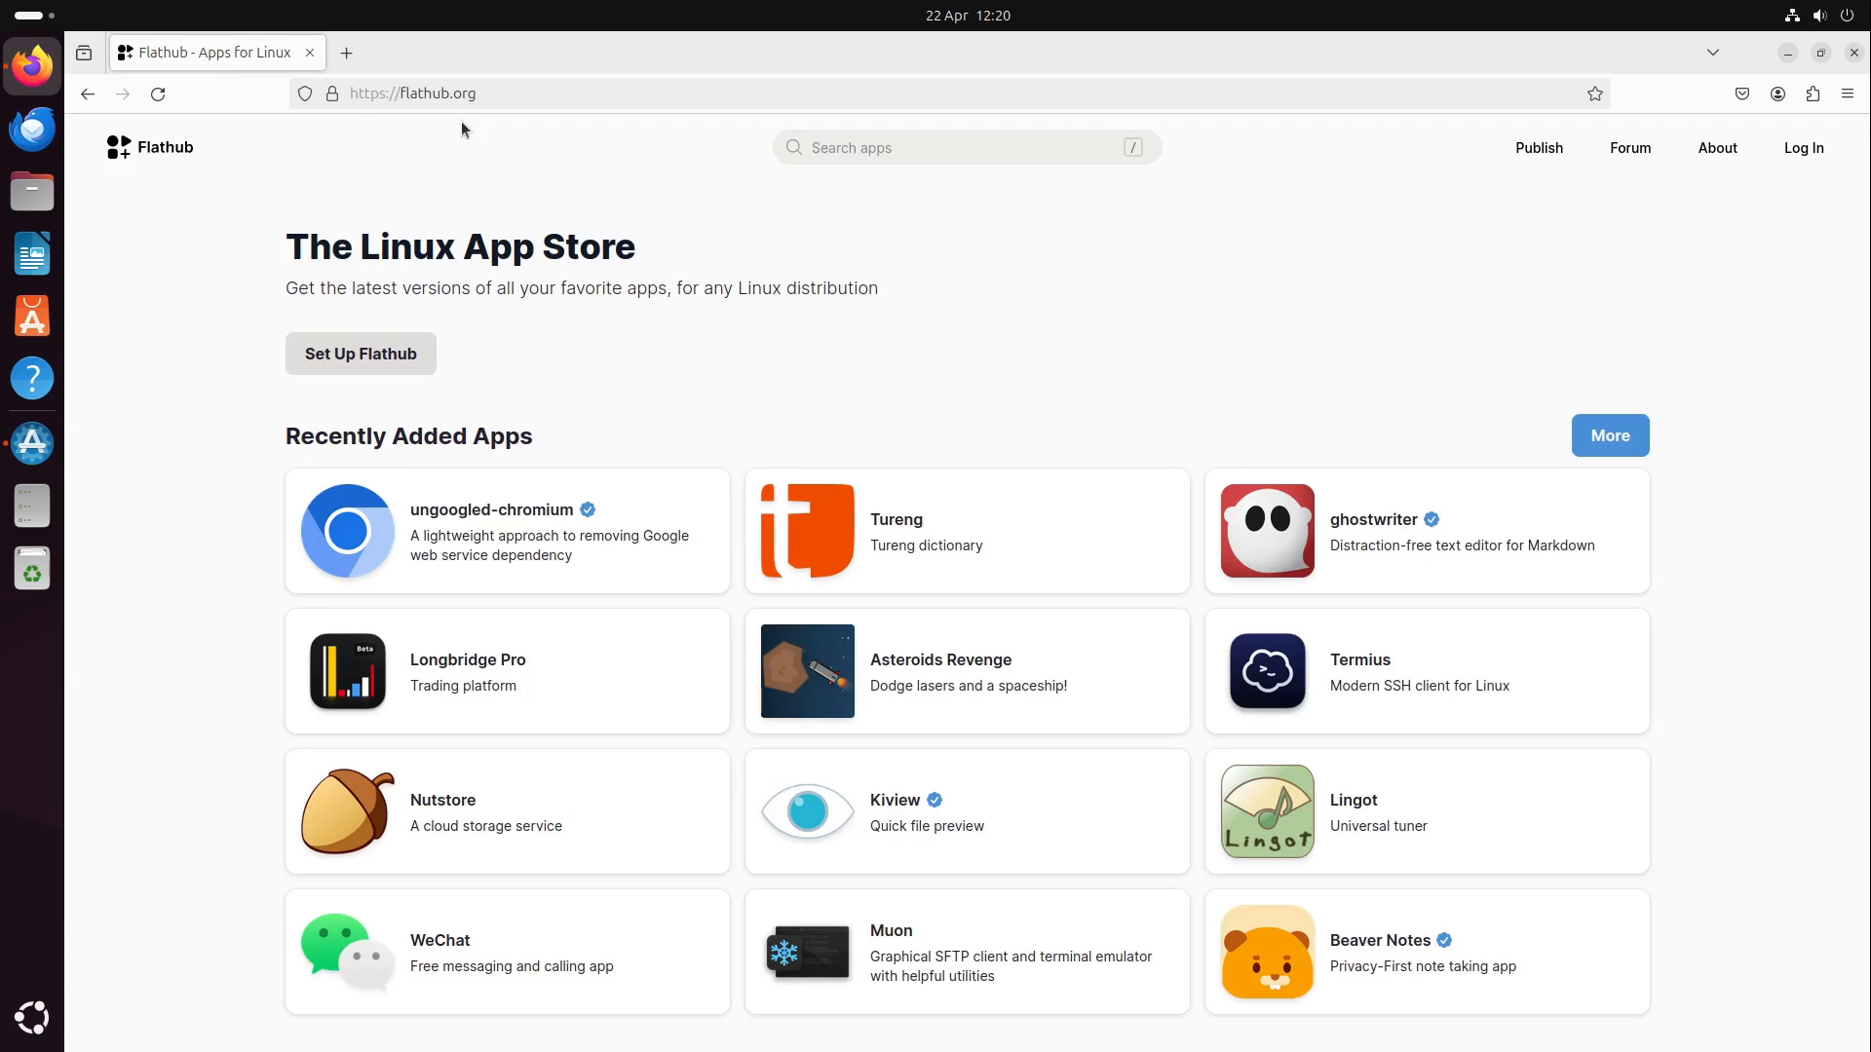
pyautogui.moveTo(308, 53)
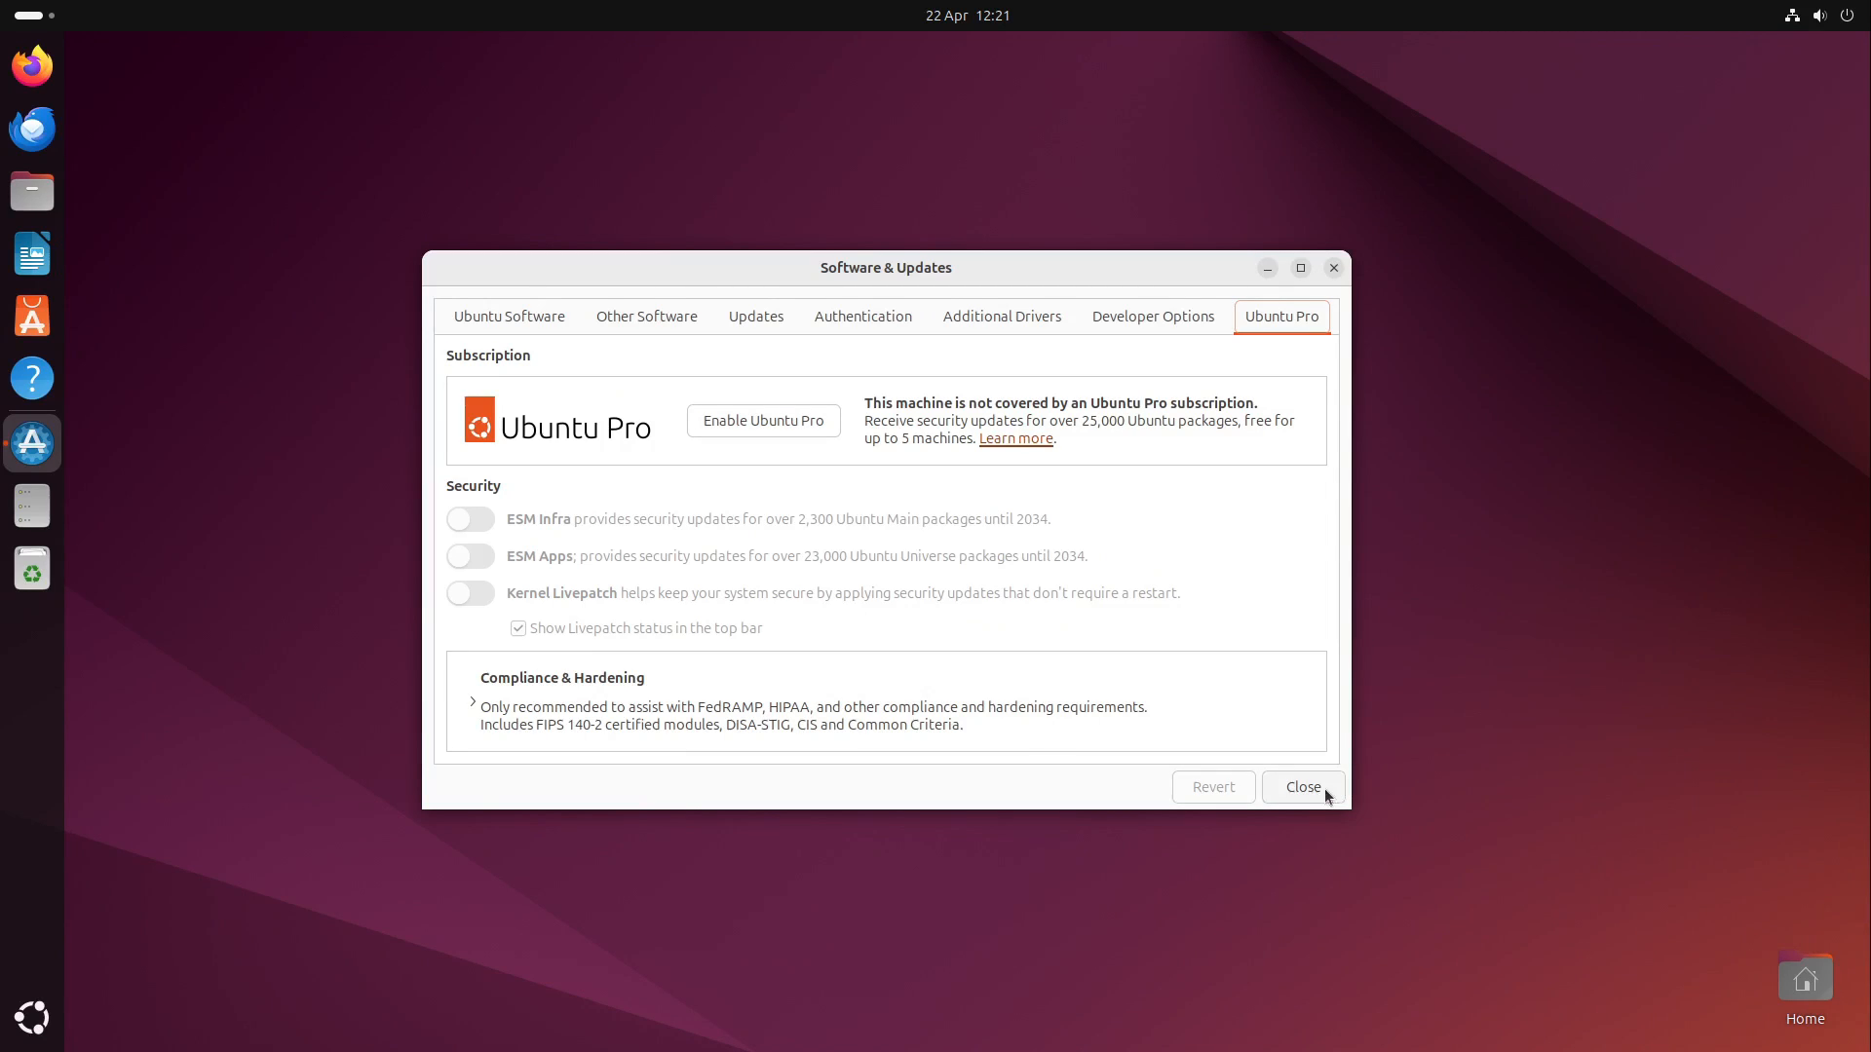
# Close the Software & Updates window, leaving an empty desktop
pyautogui.click(1302, 786)
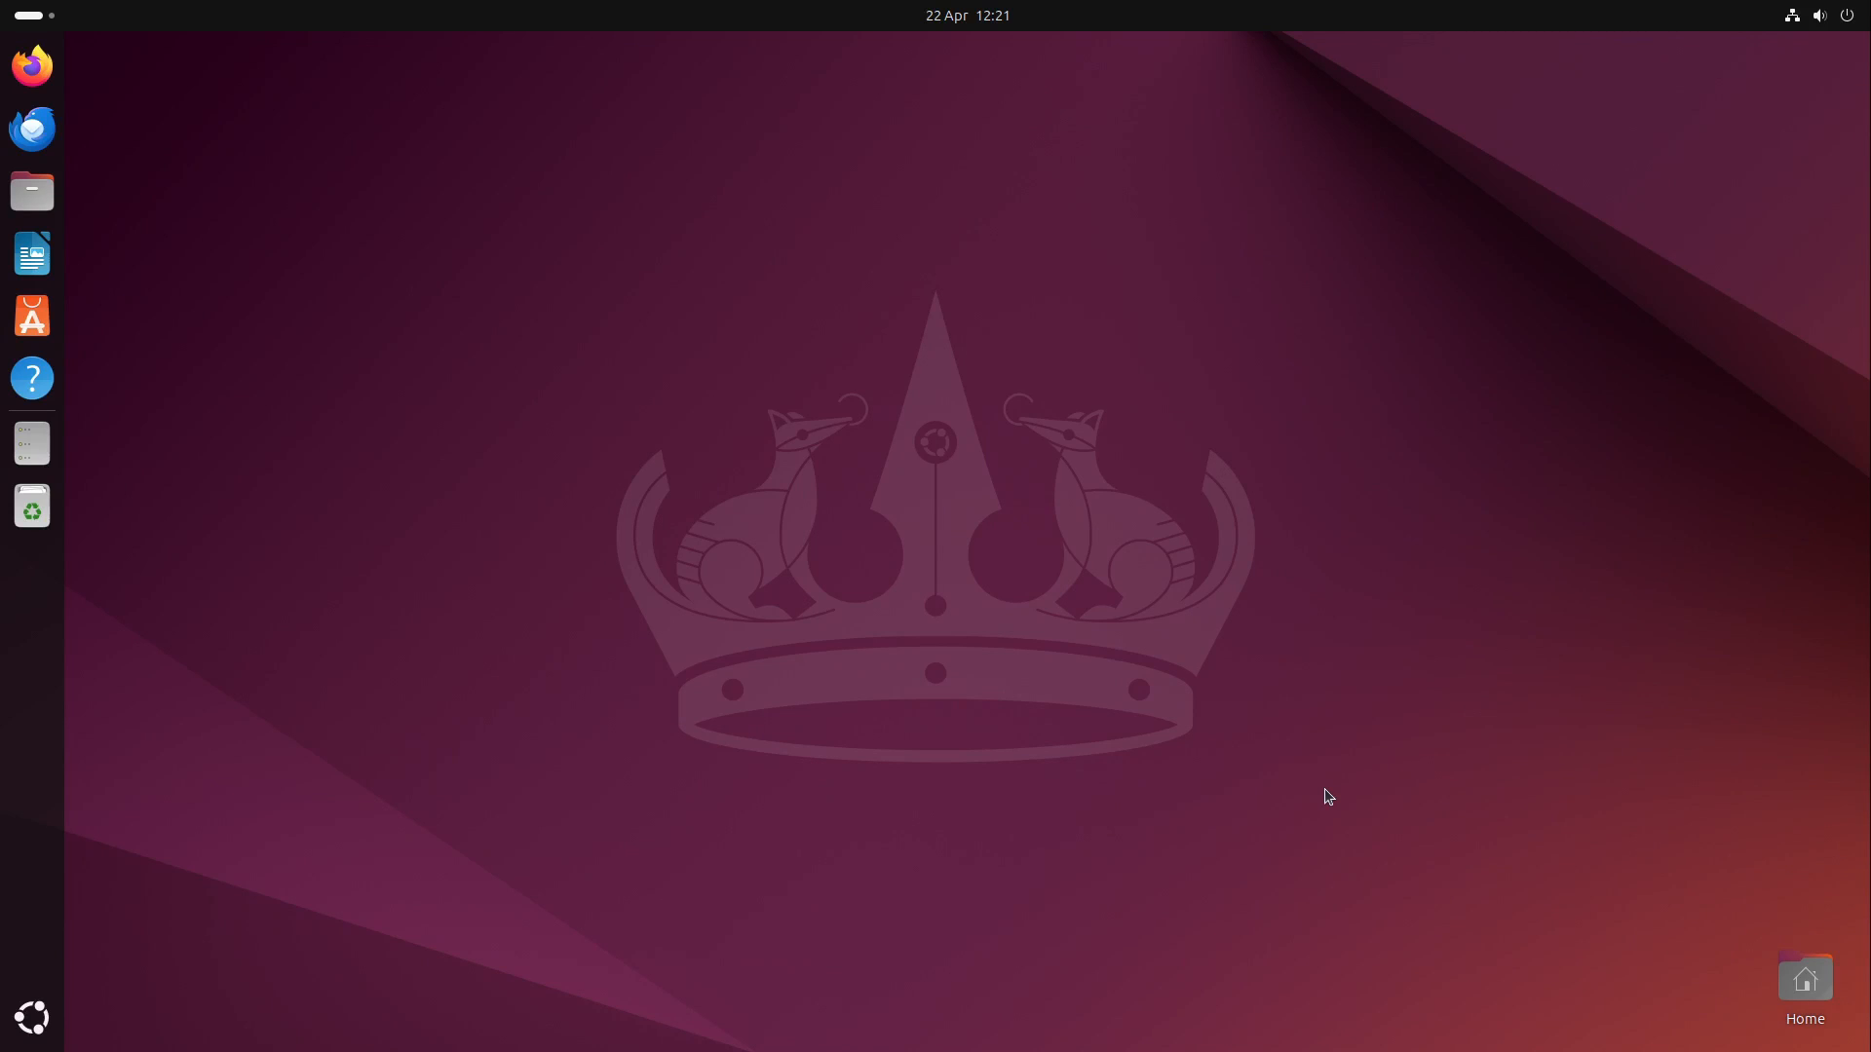